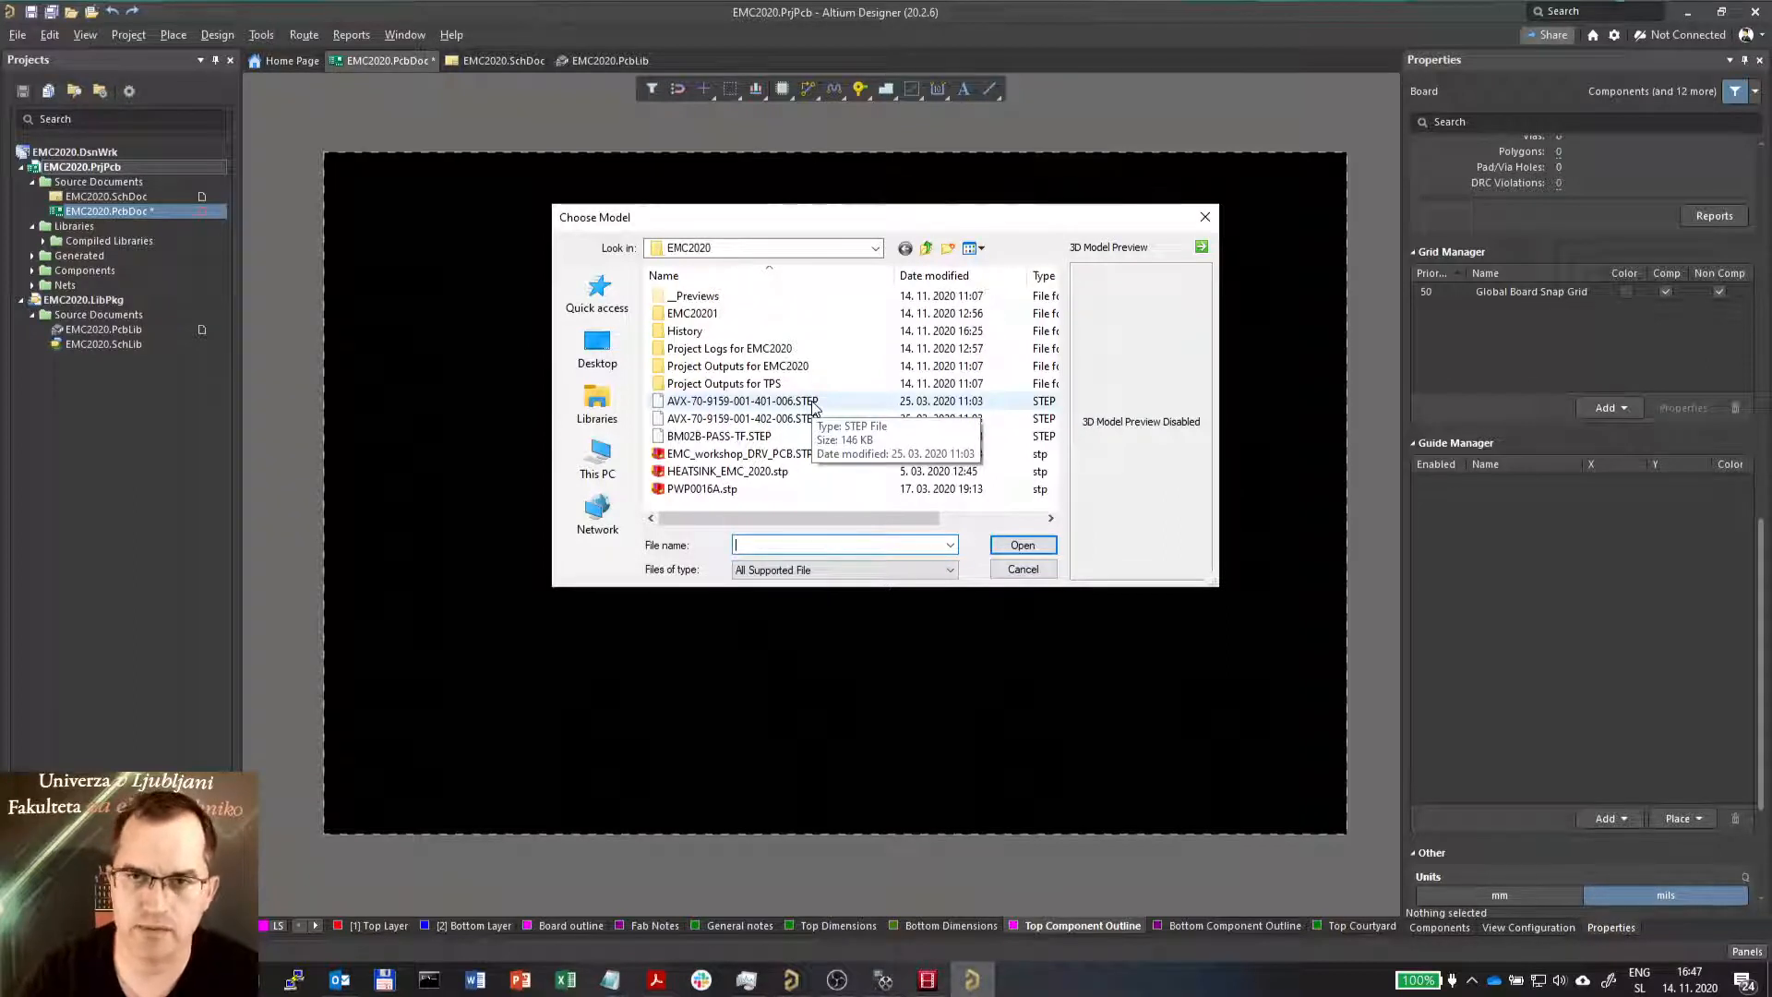
# Load the EMC_workshop_DRV_PCB.STP model as a 3D body on the board
pyautogui.click(739, 453)
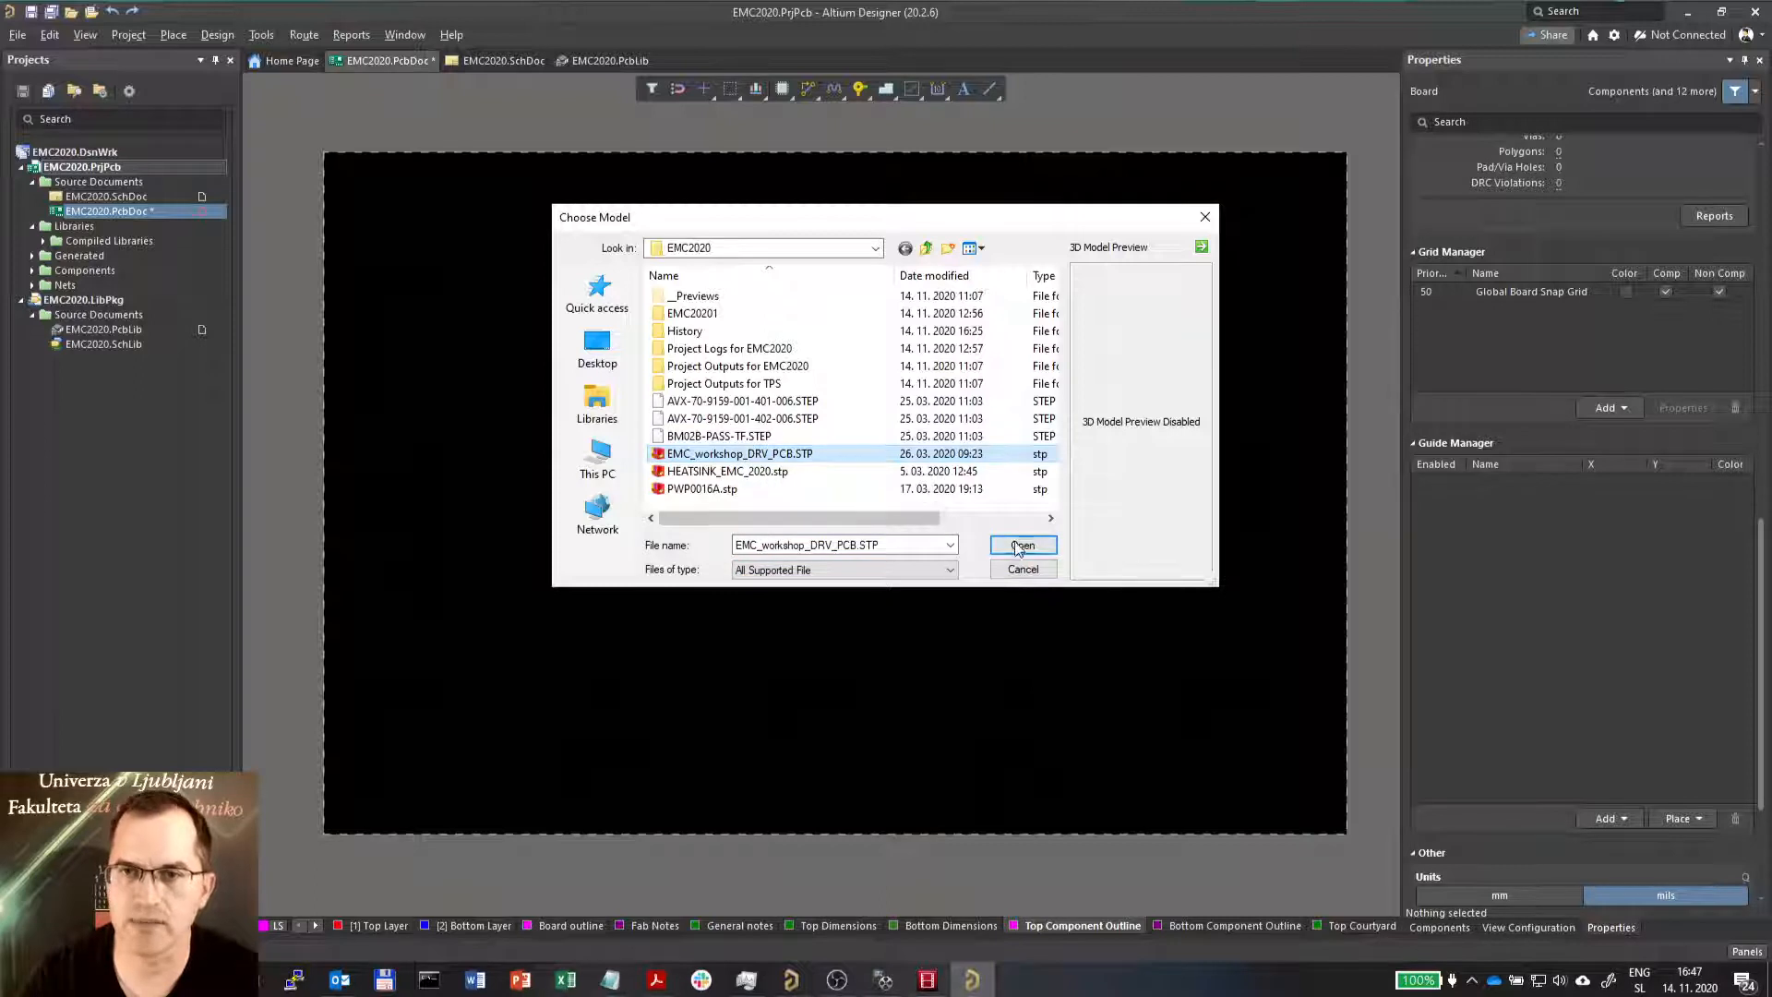
pyautogui.click(1021, 545)
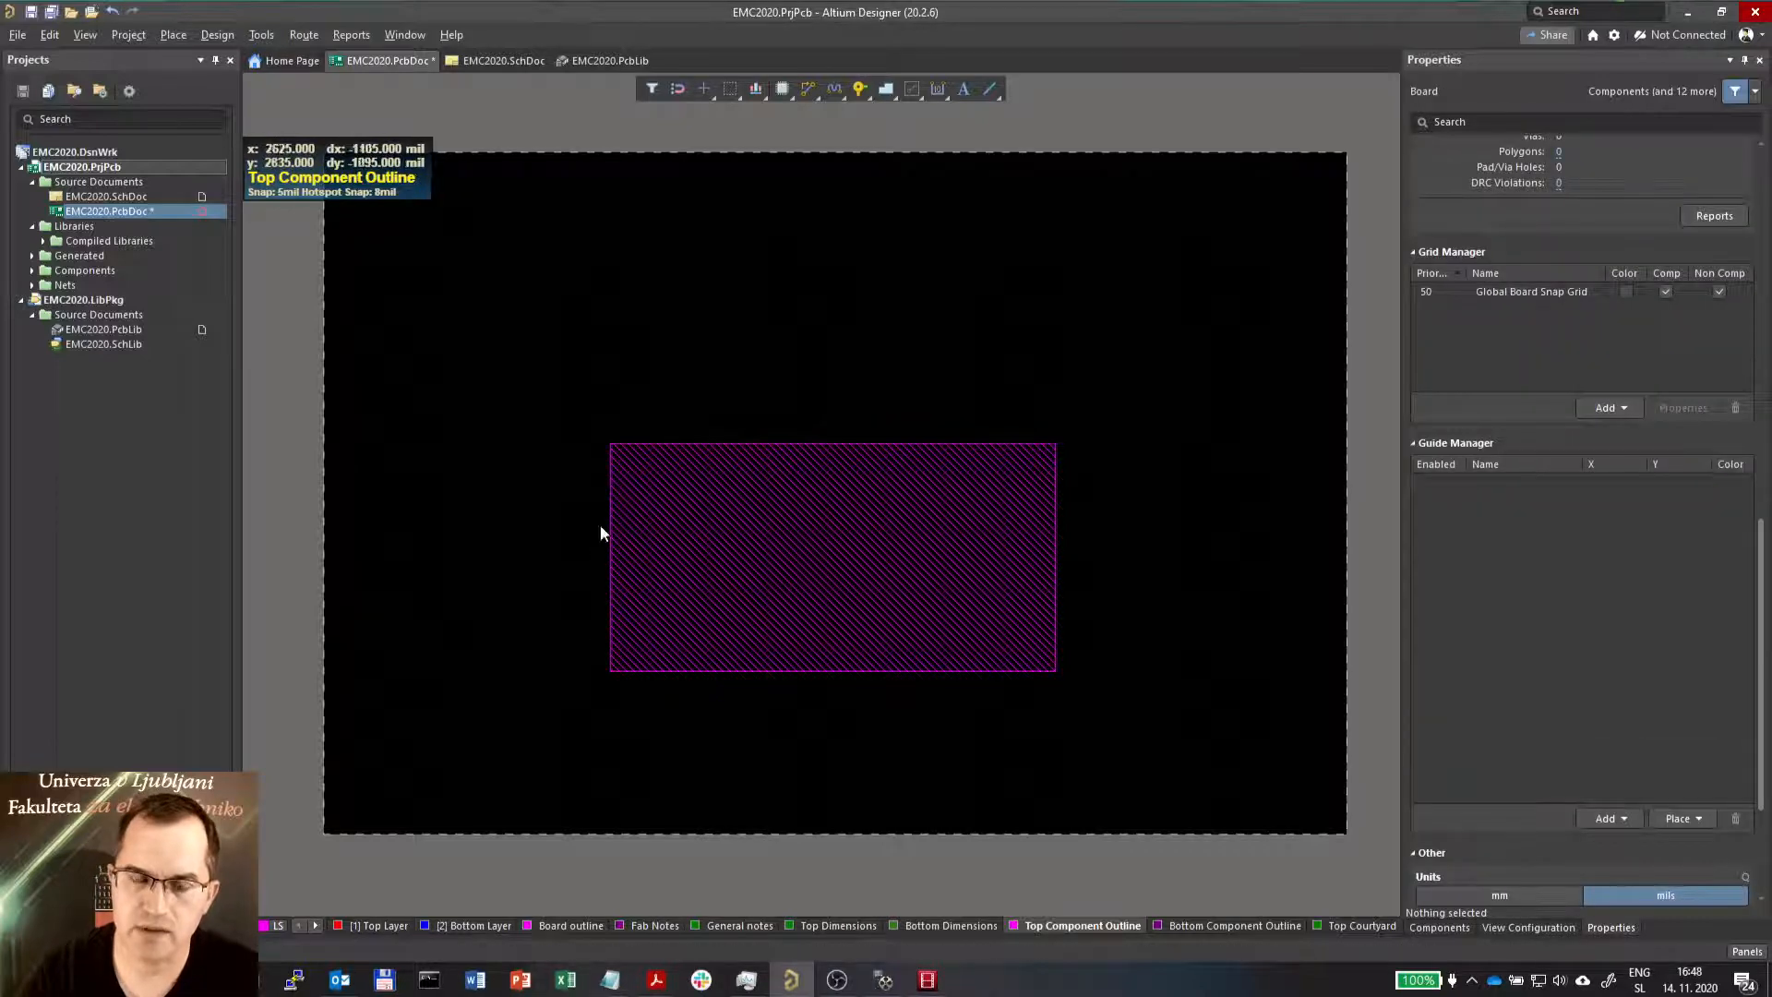
# Select the imported 3D body and keep its layer set to Top Component Outline
pyautogui.click(831, 556)
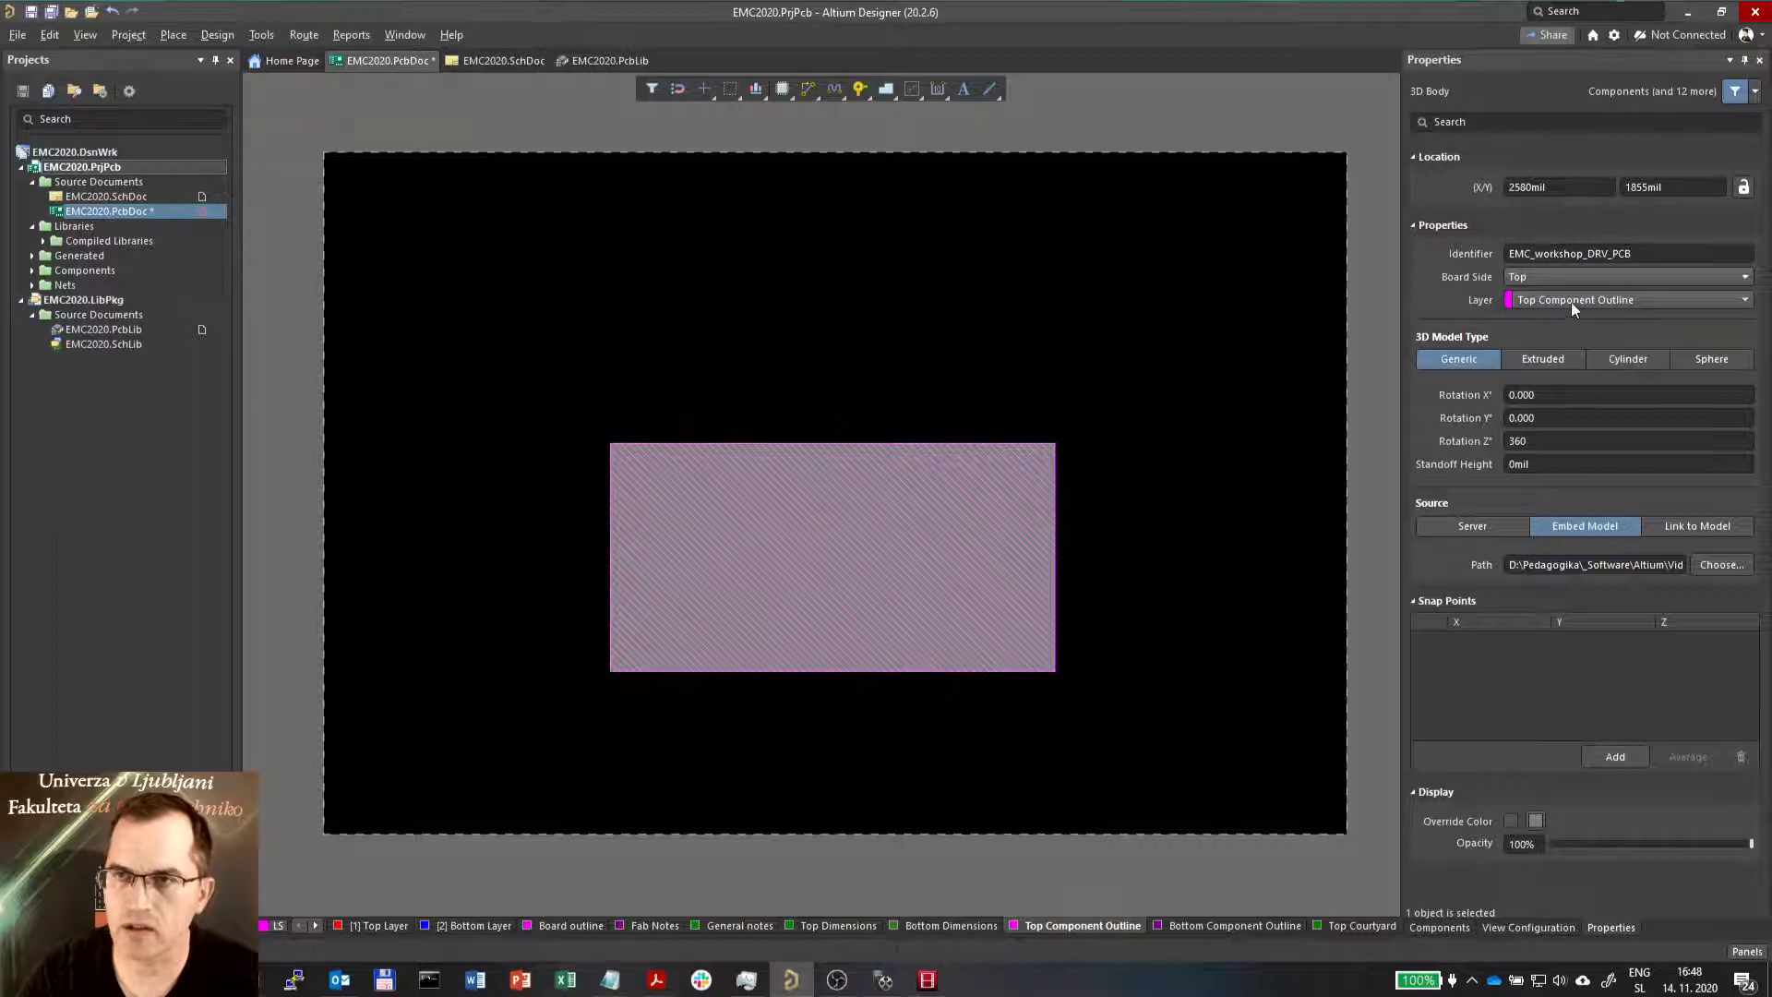
pyautogui.click(1743, 299)
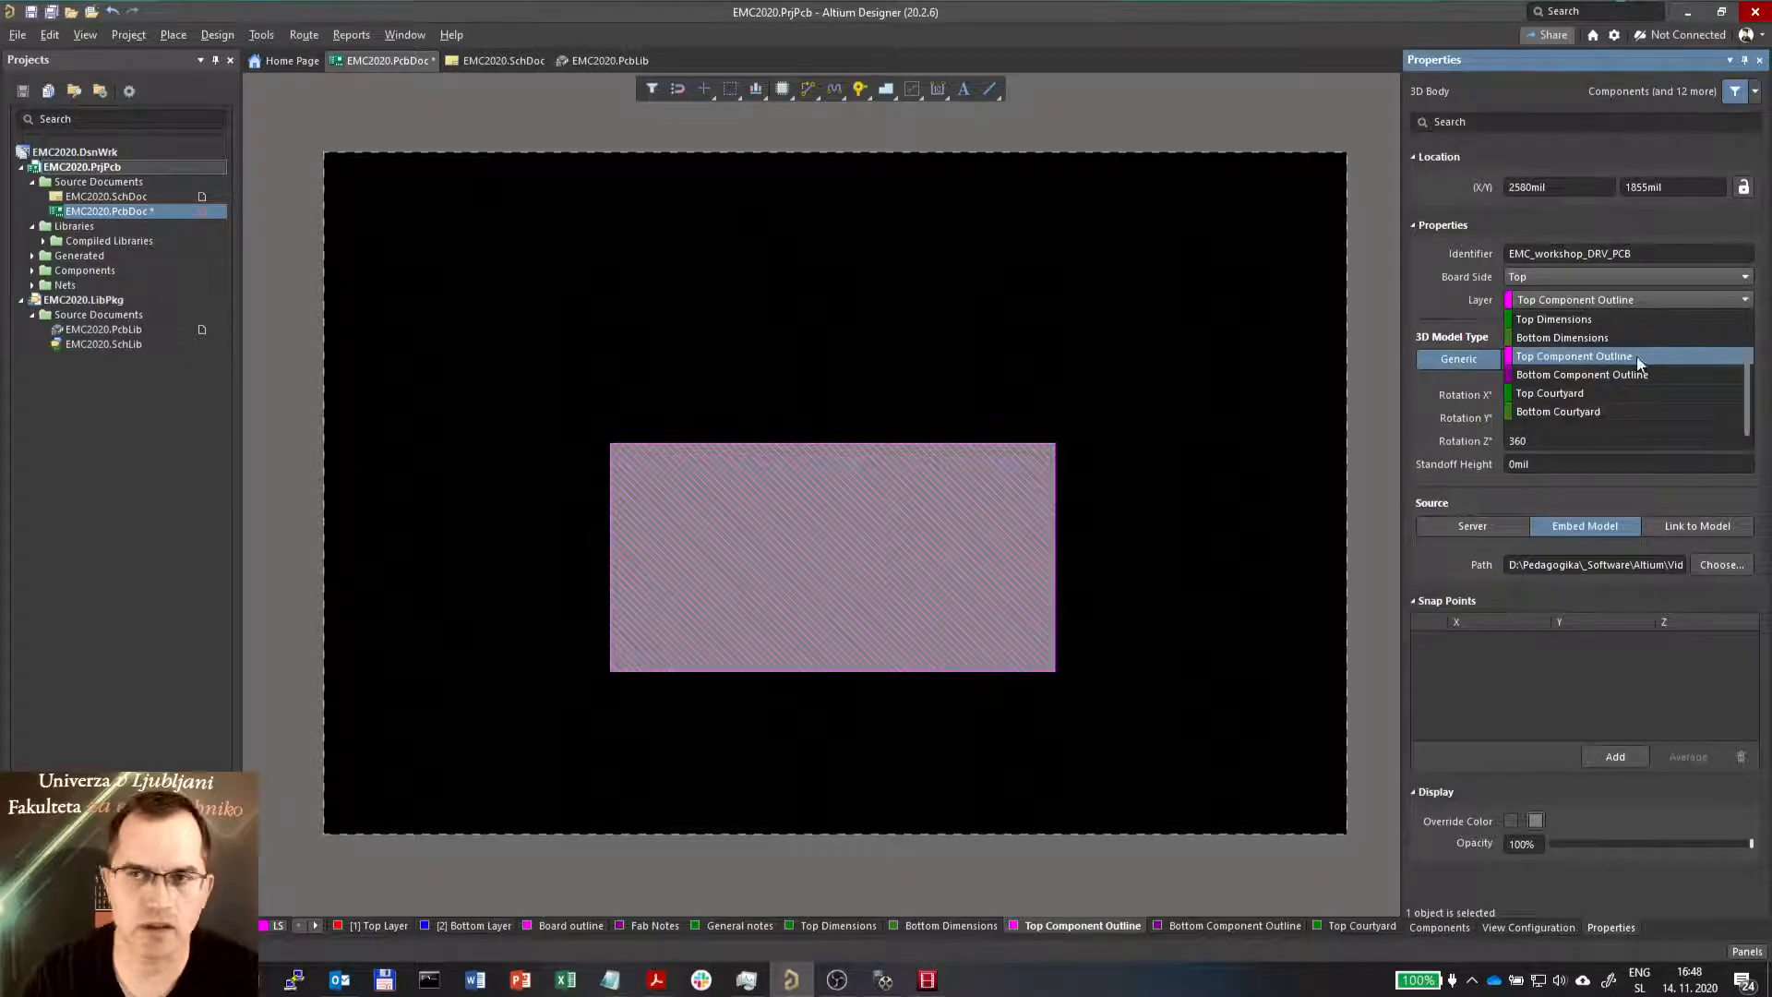
pyautogui.click(1574, 356)
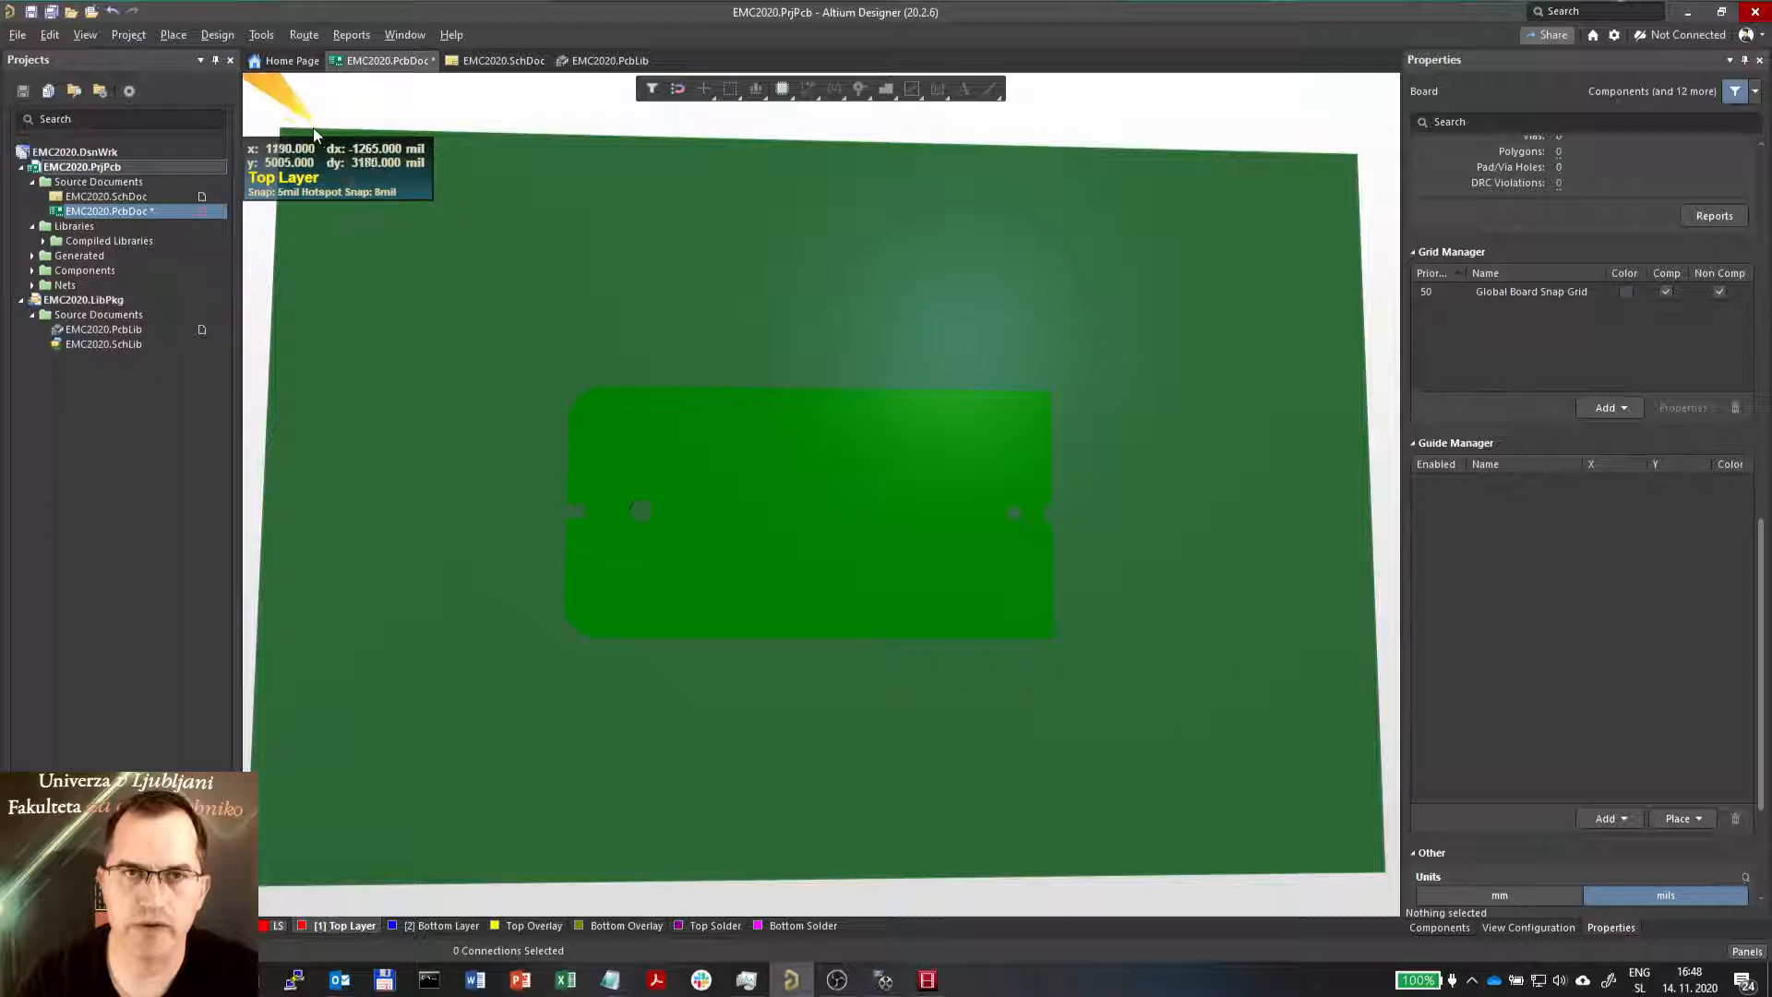
# Start Define from 3D body under Design > Board Shape
pyautogui.click(217, 34)
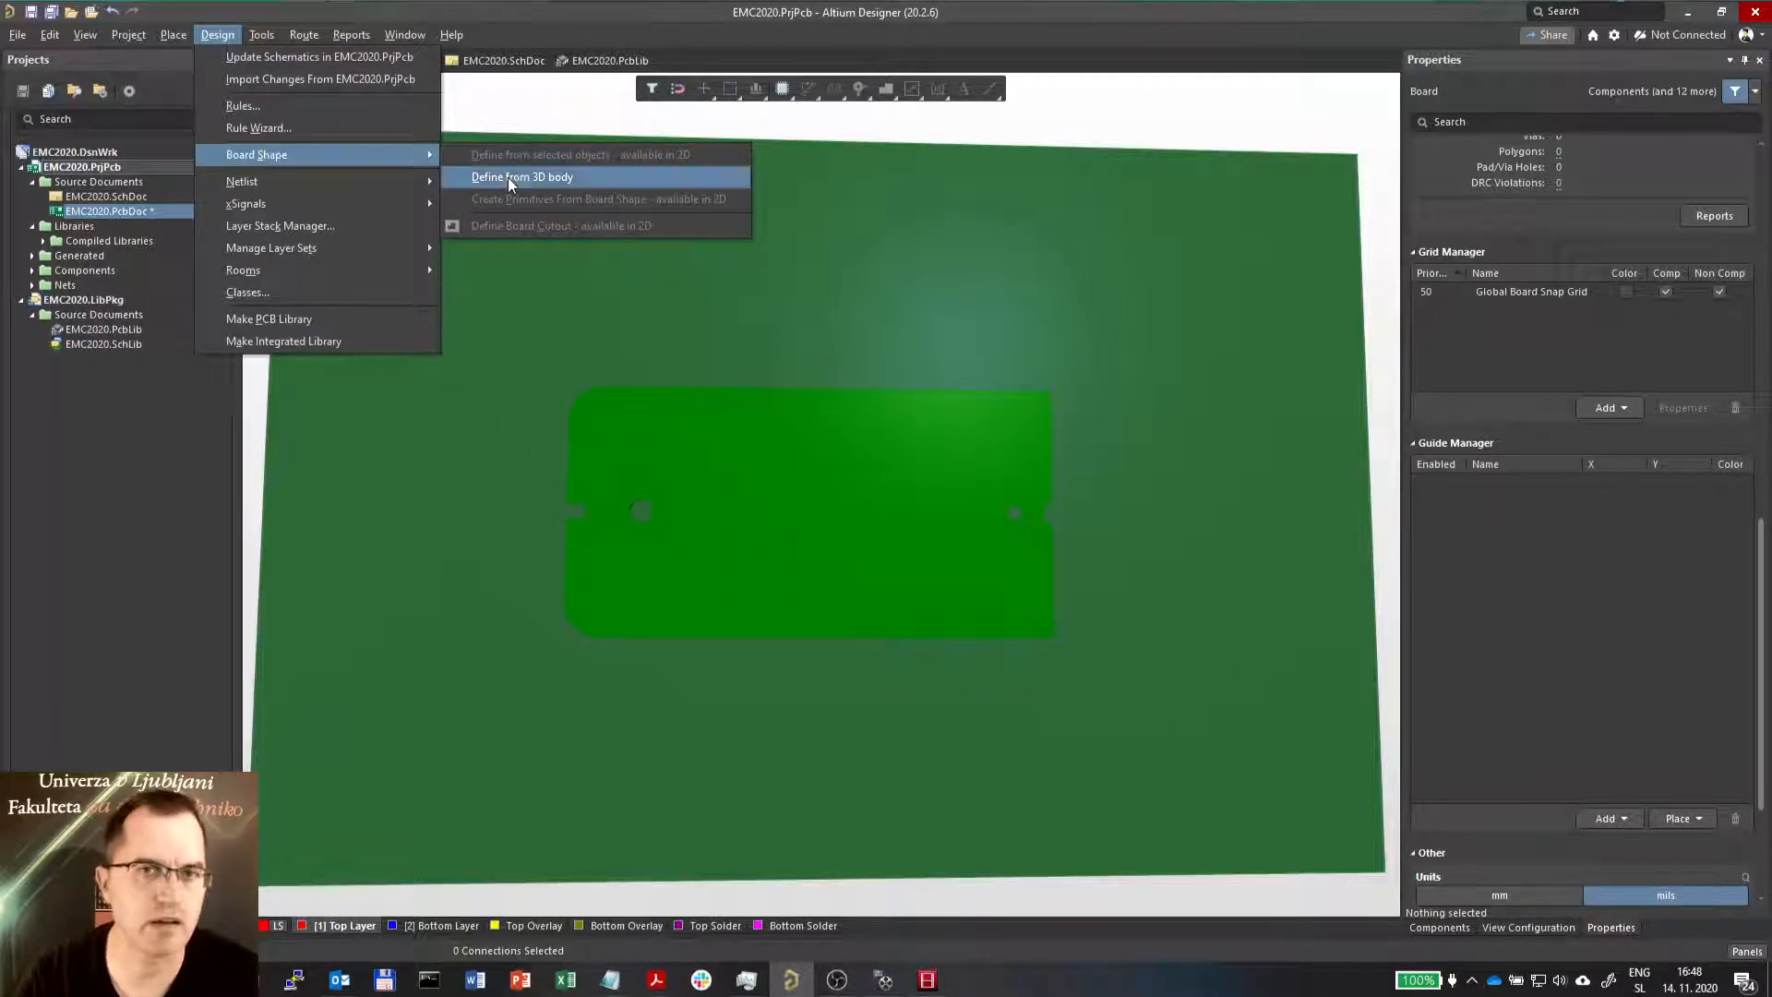
pyautogui.click(520, 176)
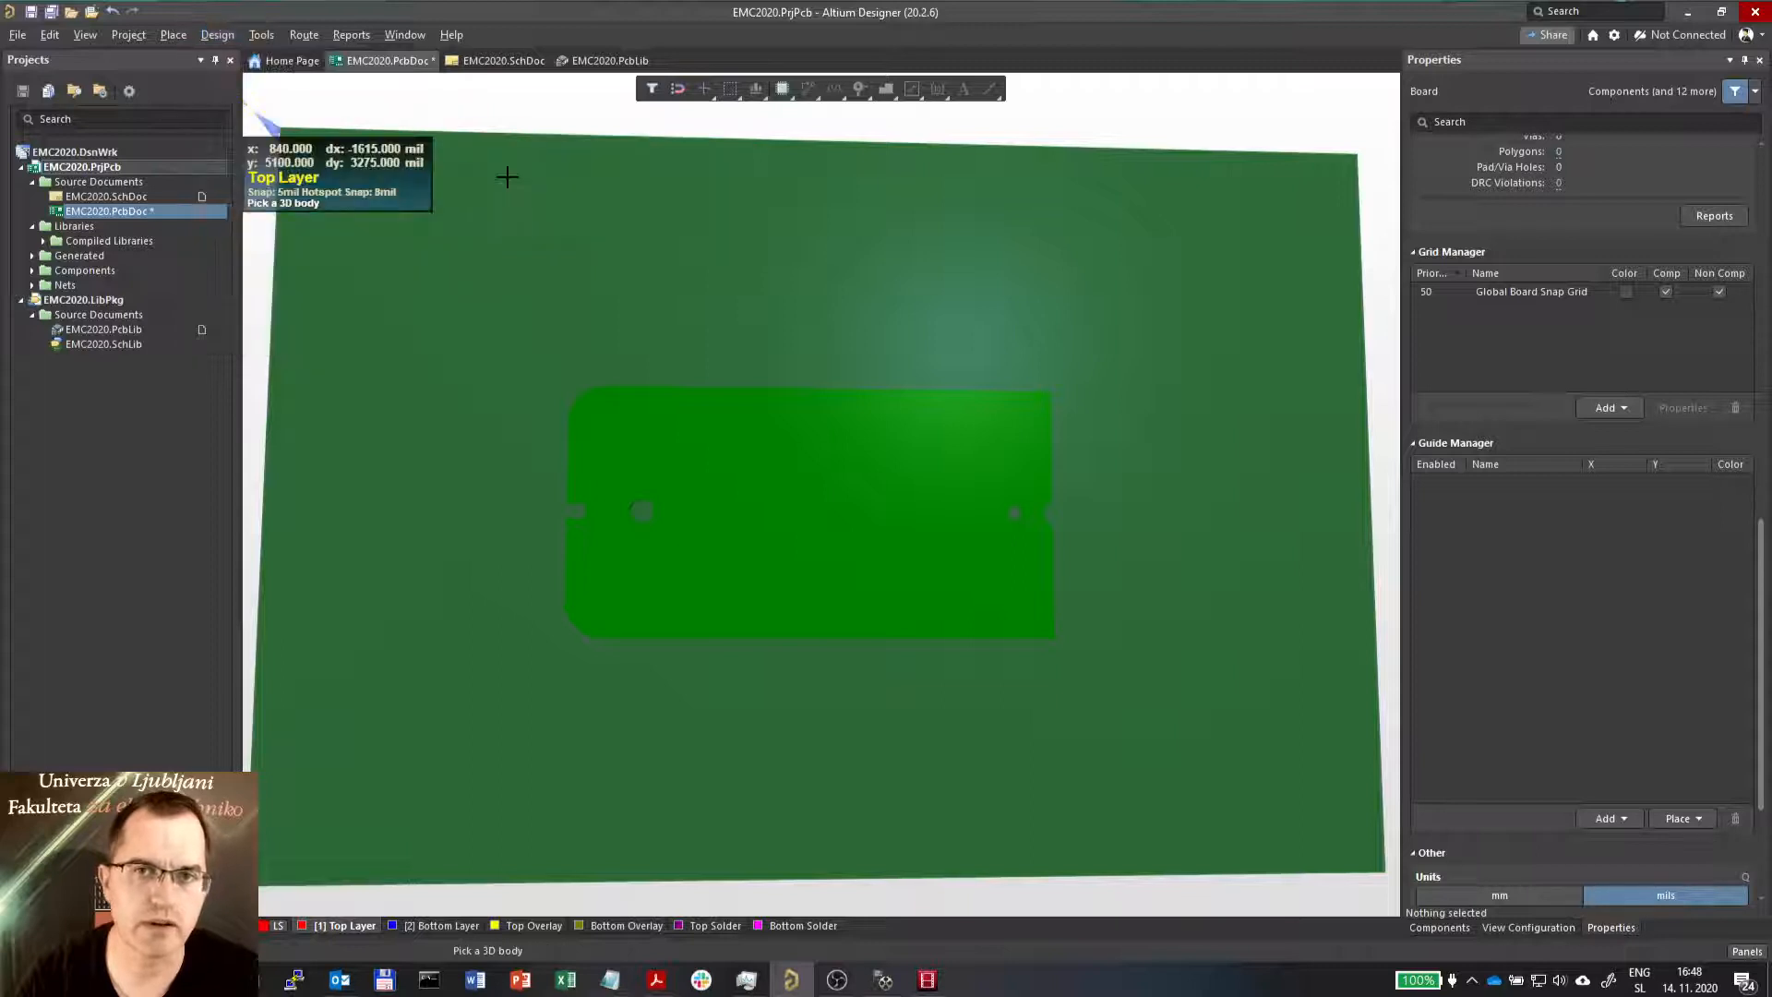
pyautogui.moveTo(852, 503)
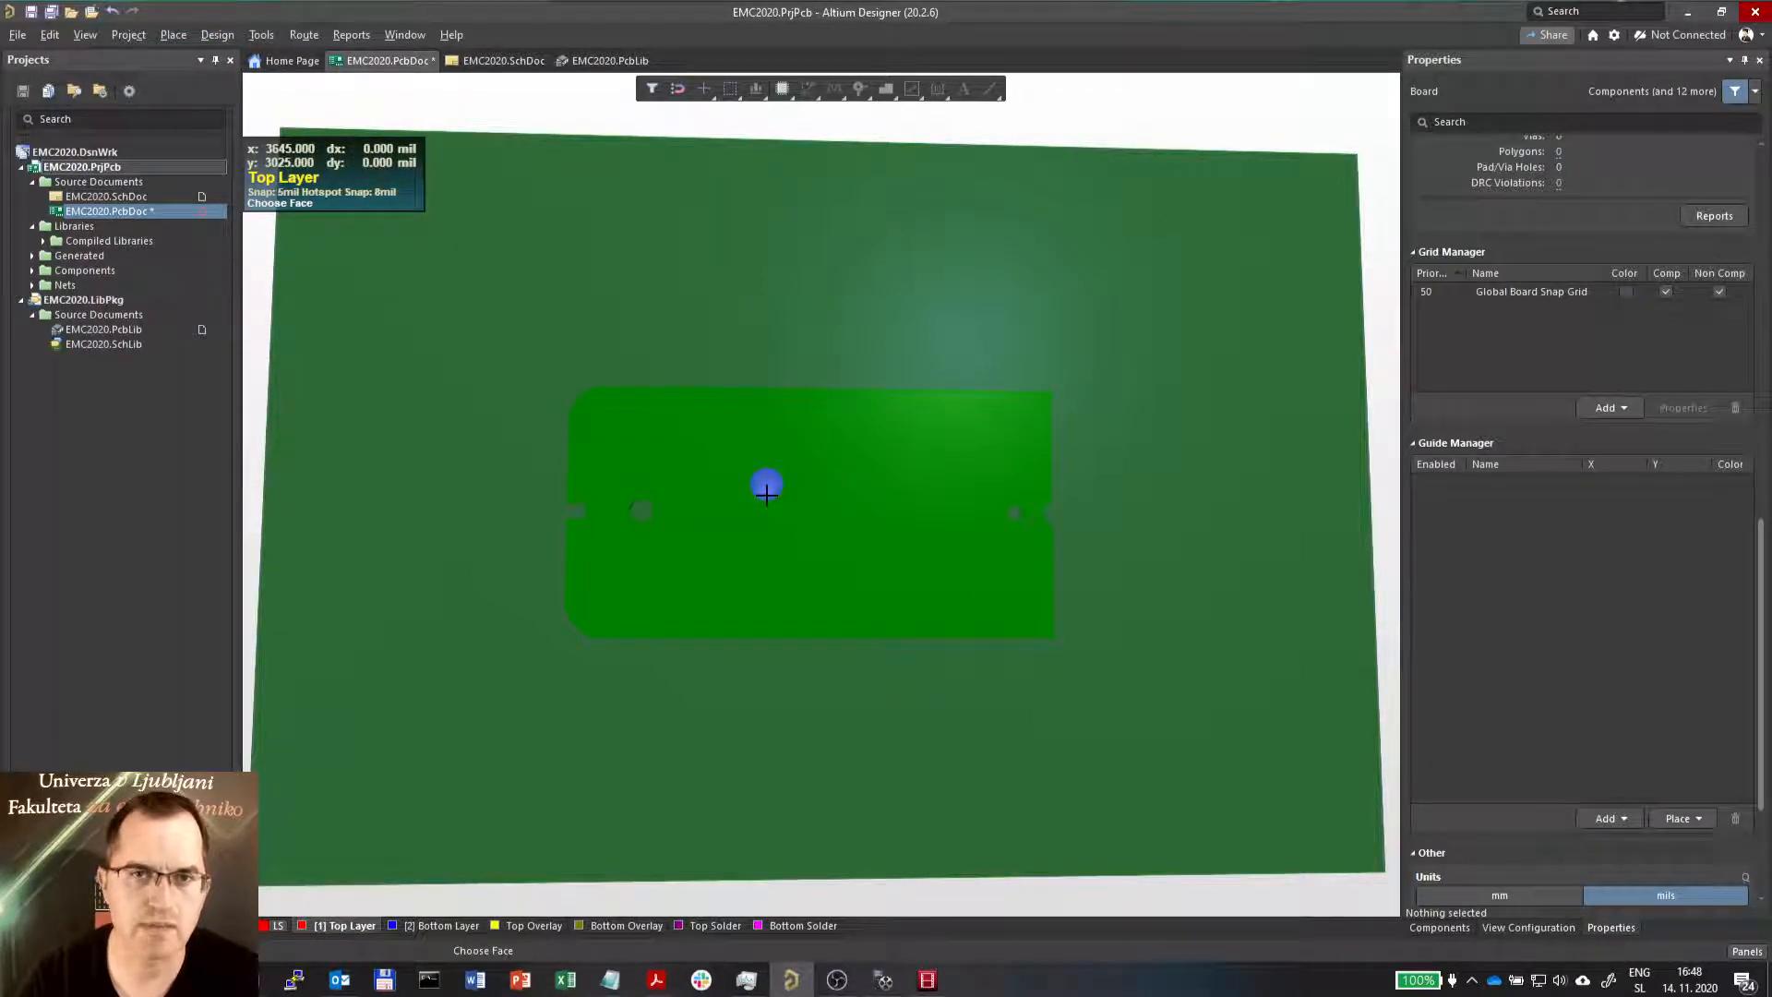
pyautogui.moveTo(660, 429)
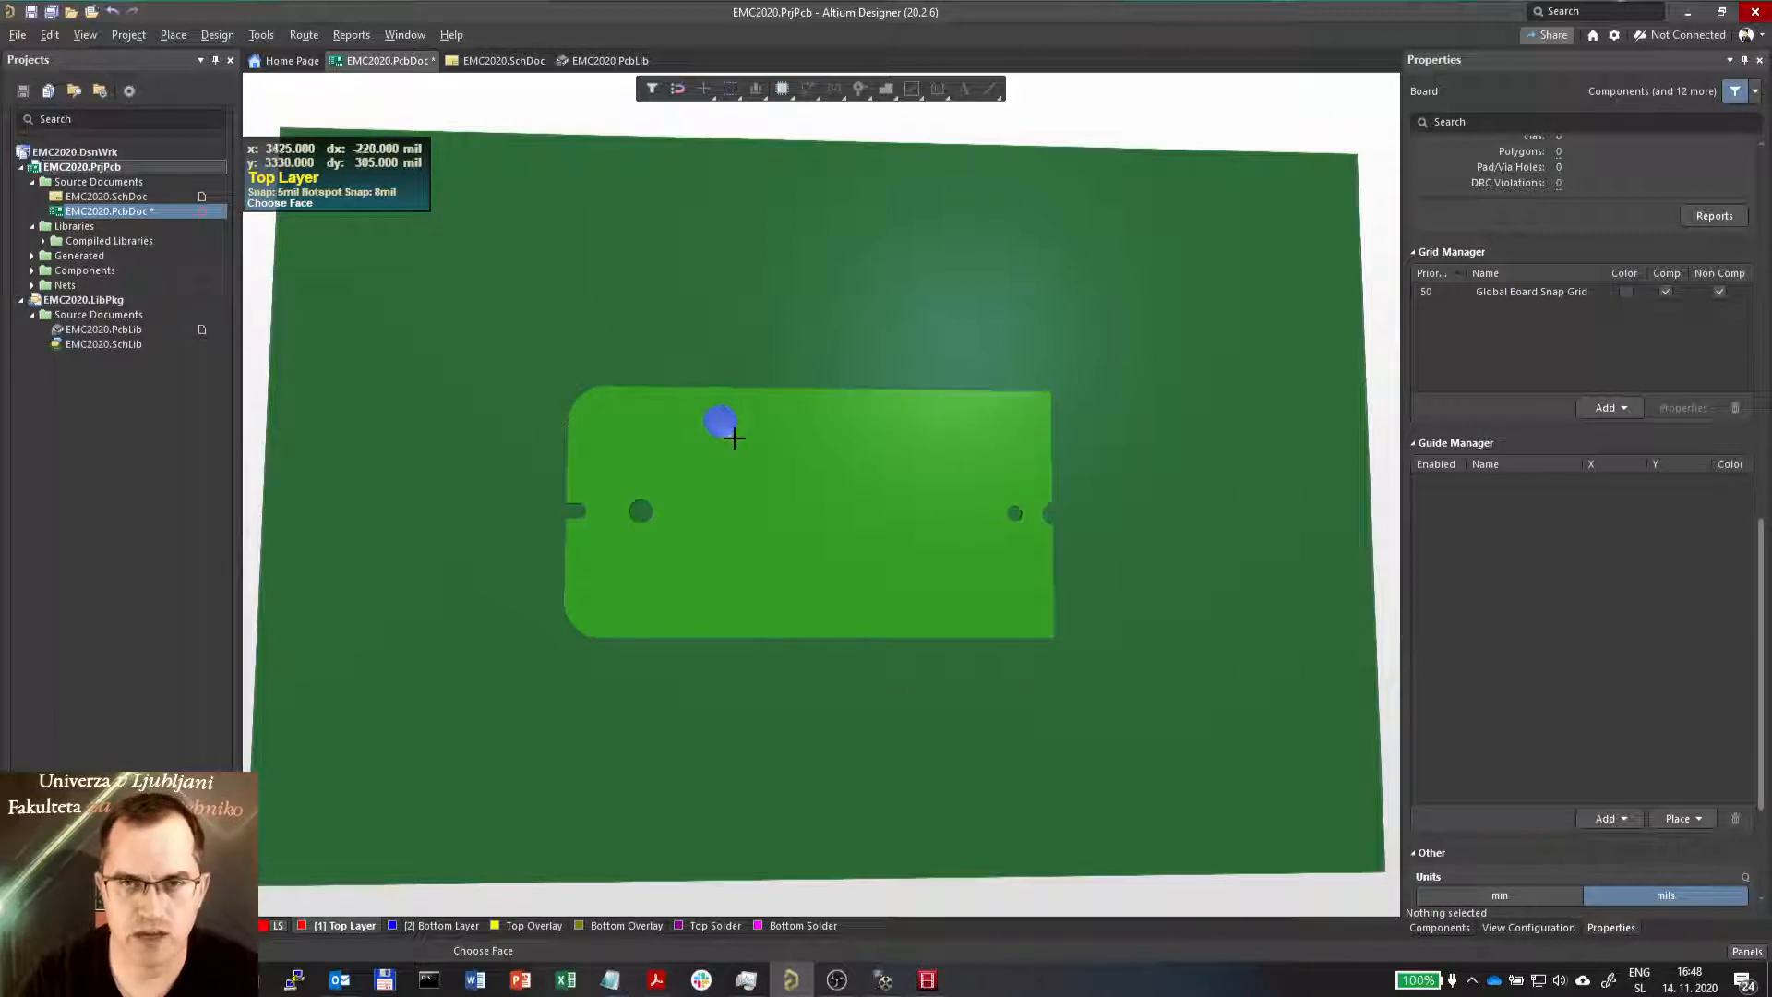
pyautogui.moveTo(790, 539)
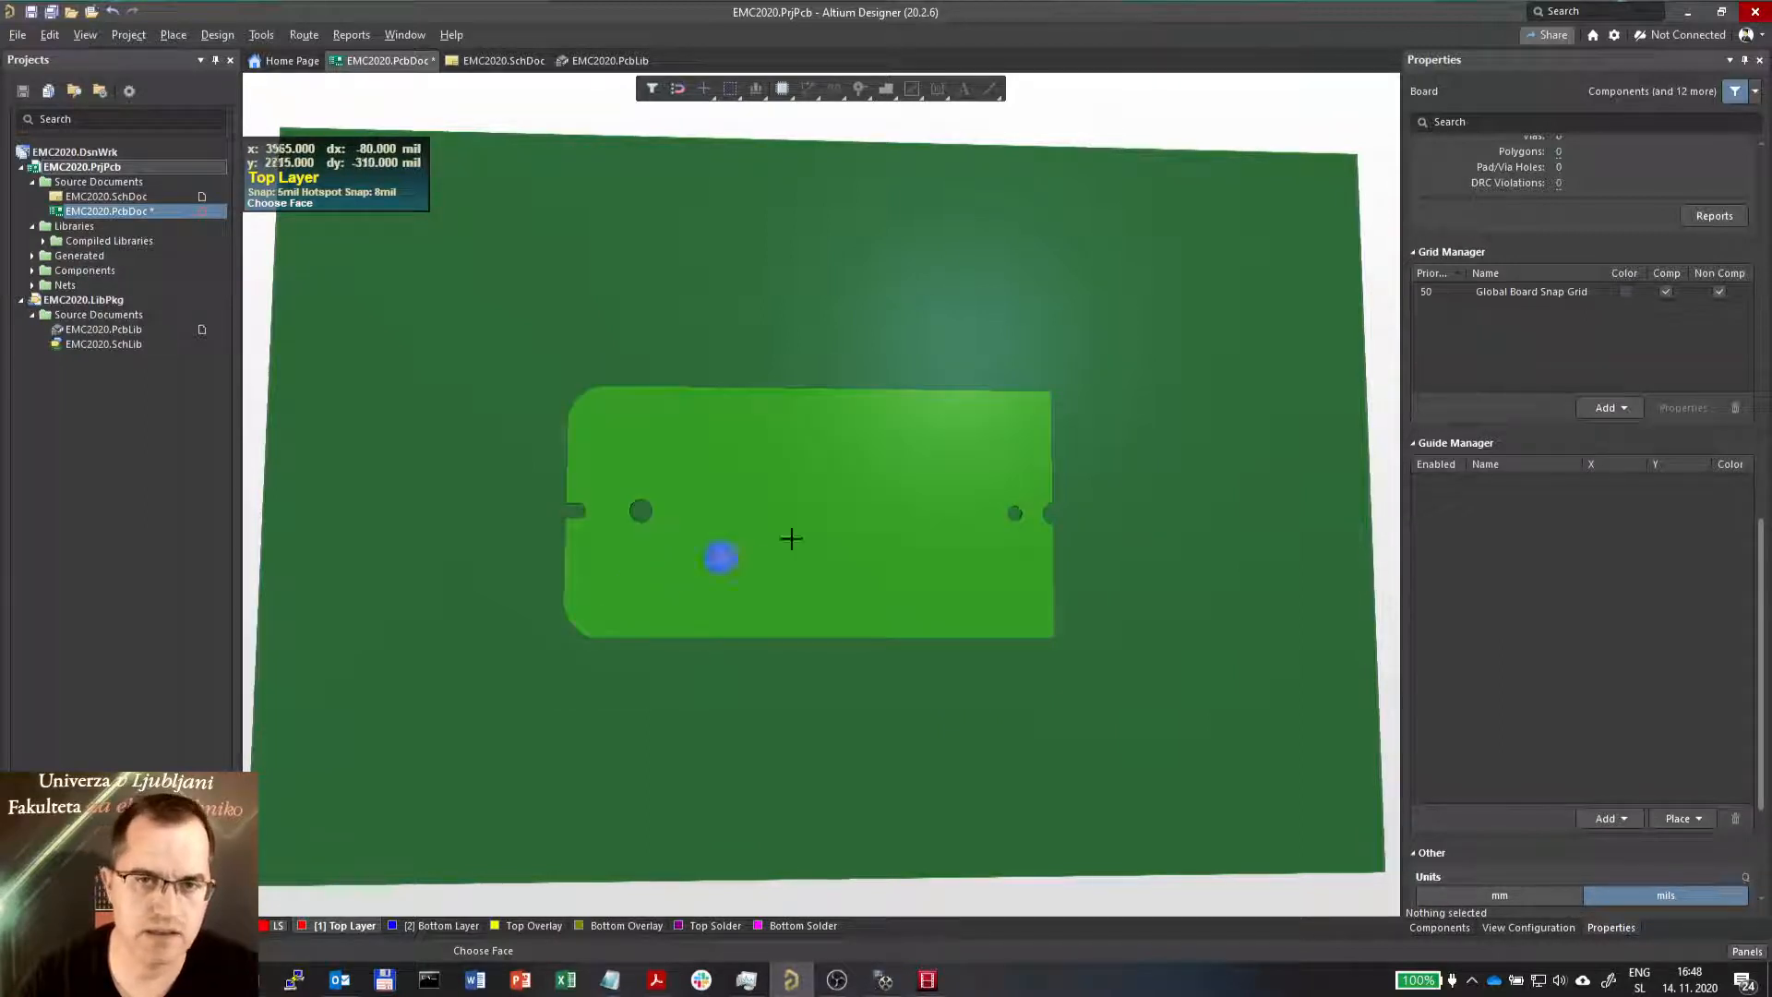
pyautogui.moveTo(867, 469)
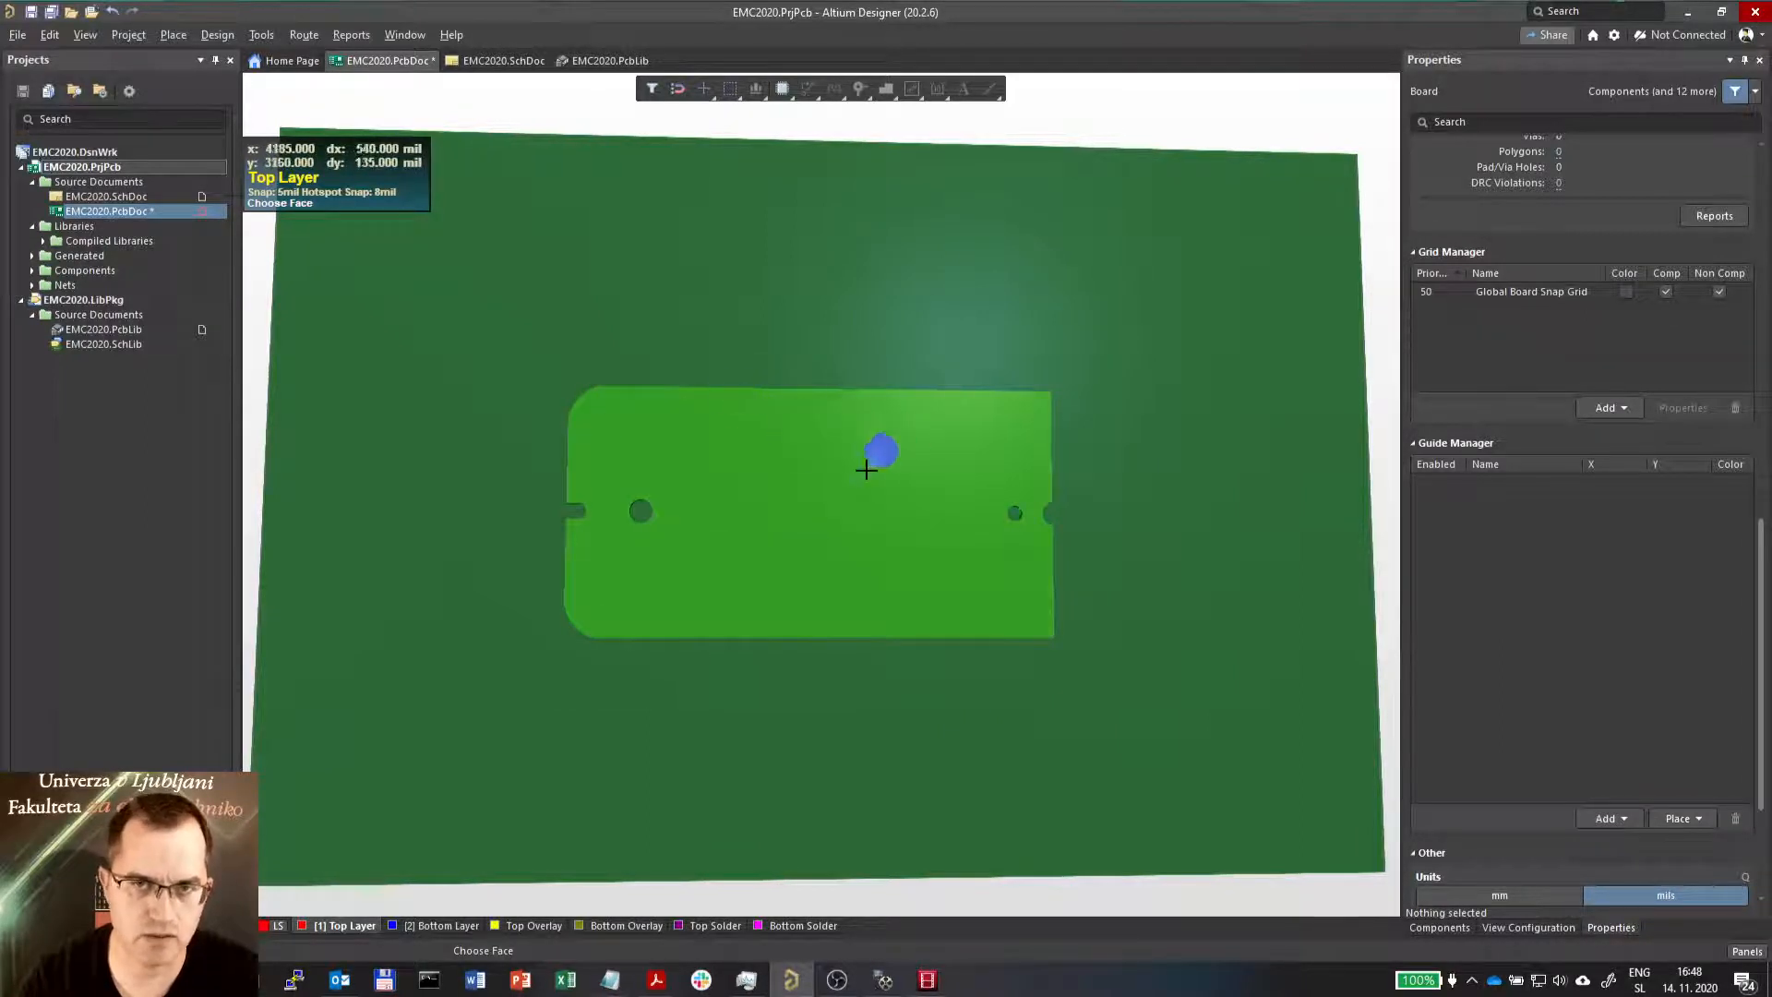
pyautogui.moveTo(774, 488)
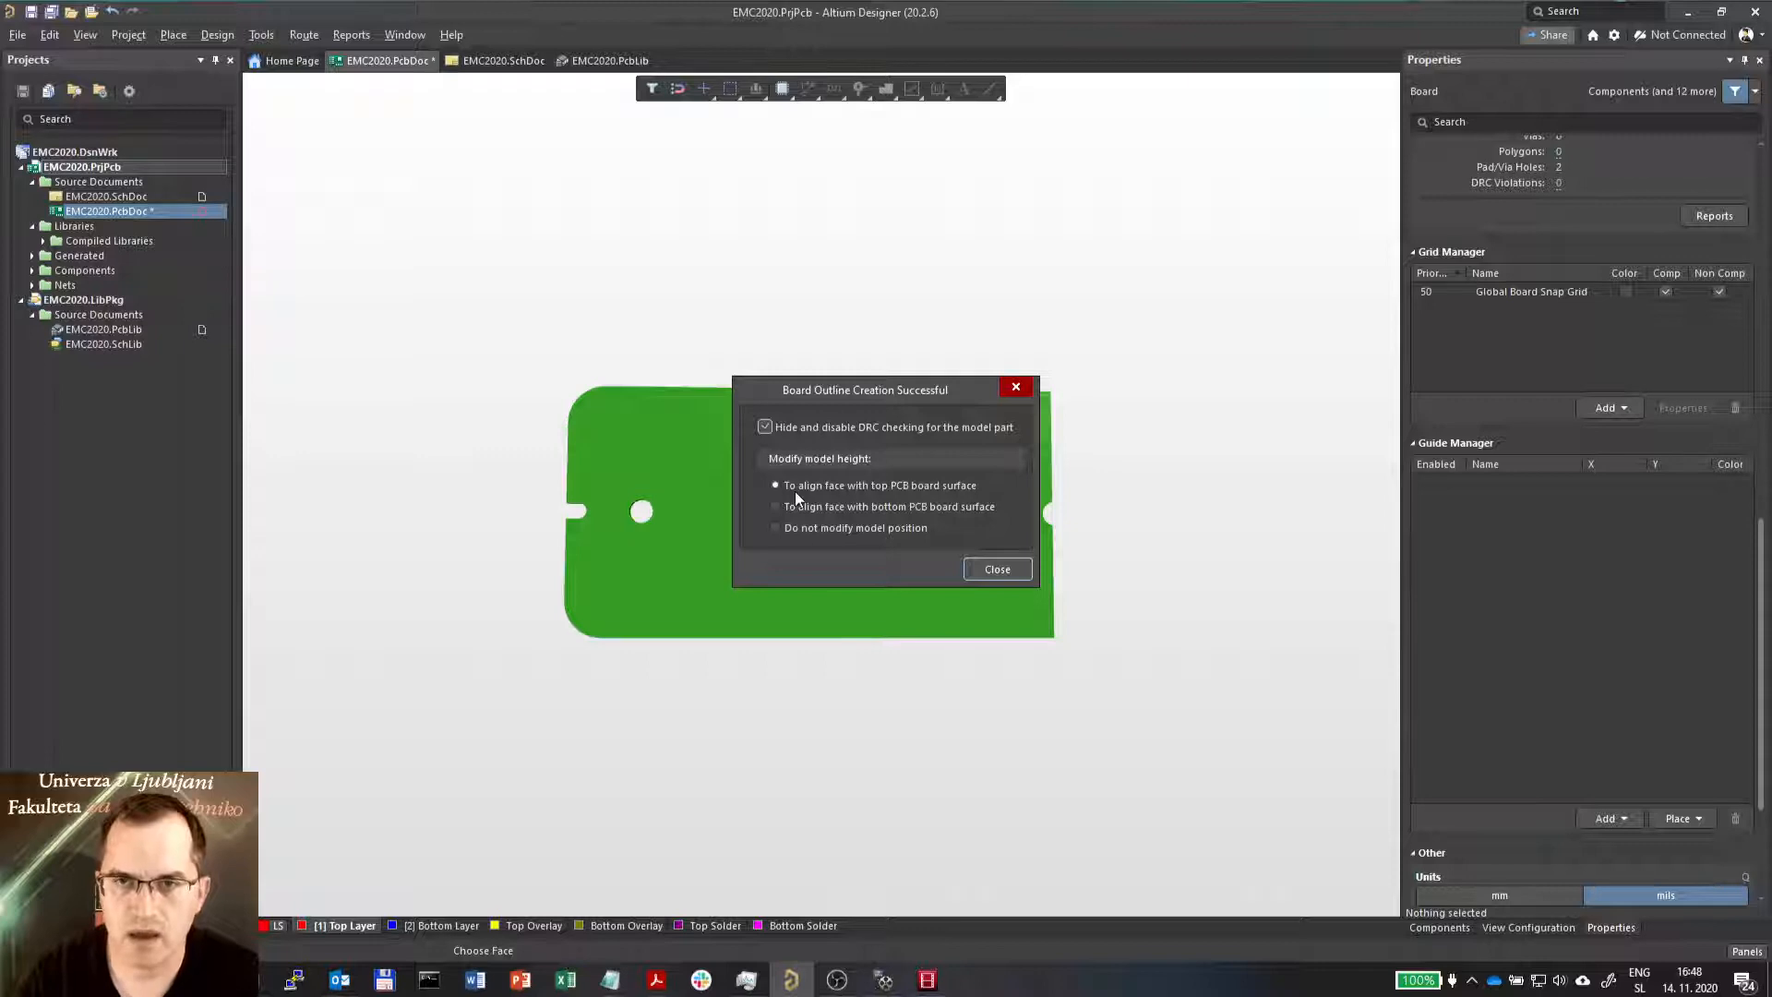
pyautogui.moveTo(969, 494)
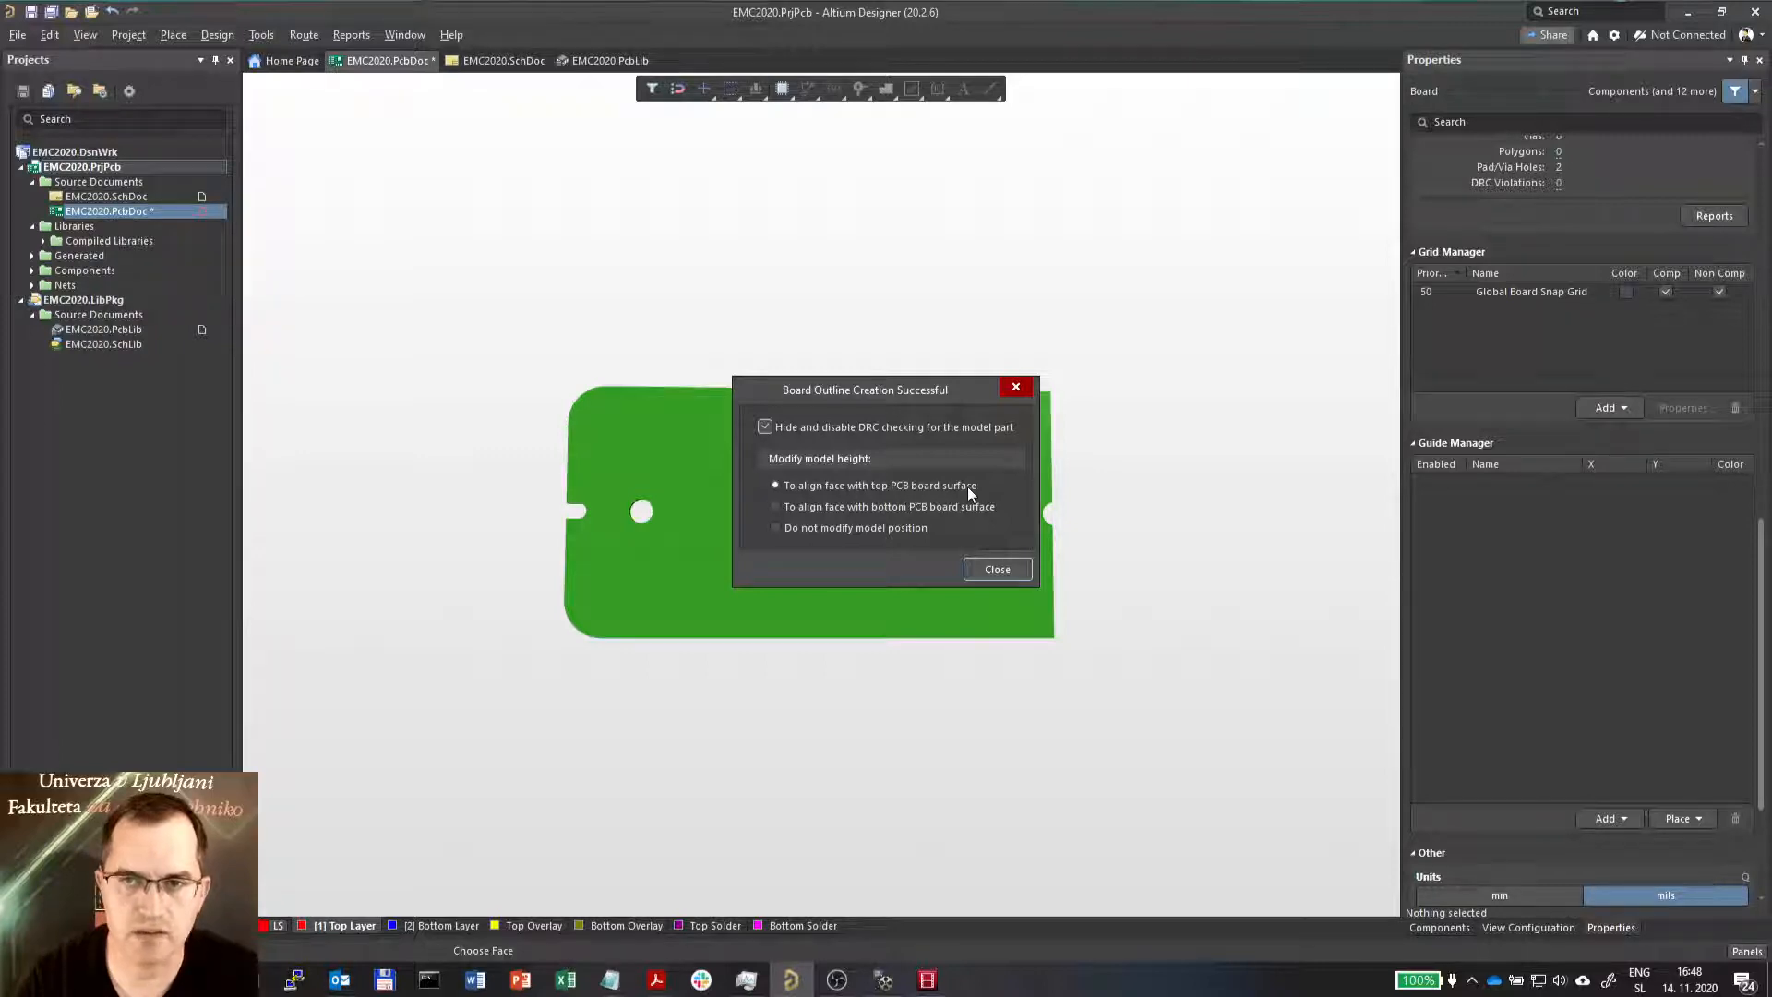
pyautogui.moveTo(882, 515)
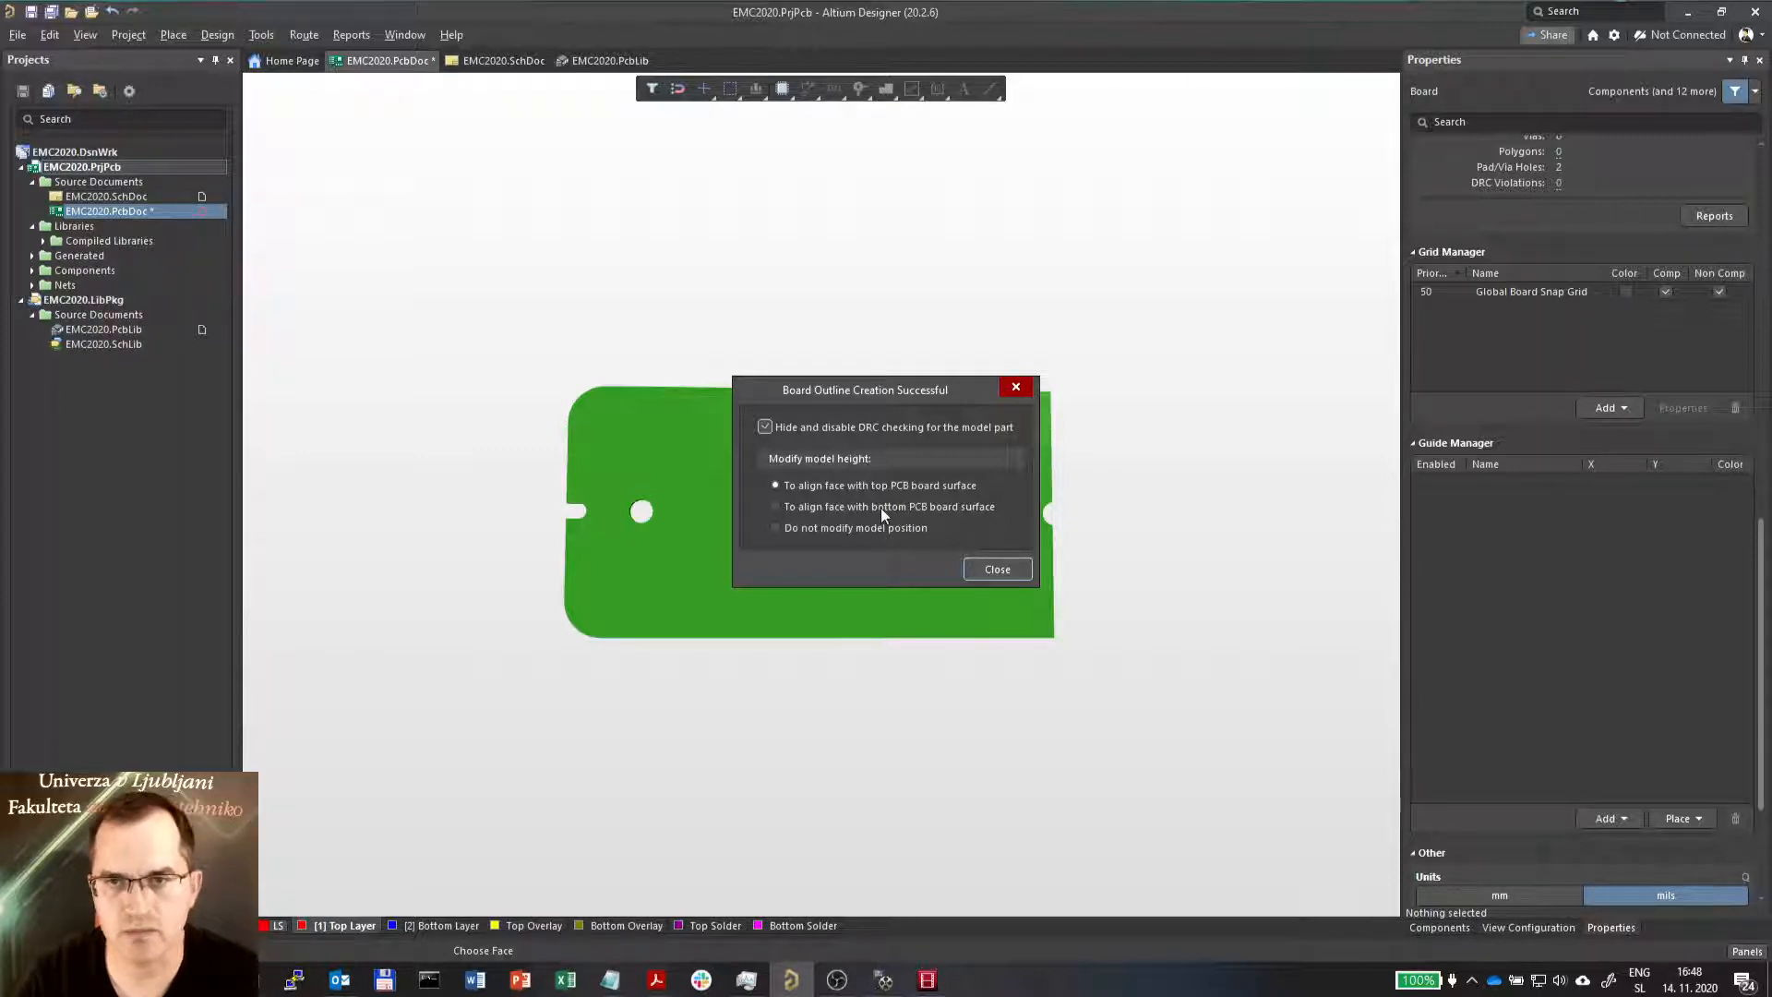
pyautogui.moveTo(836, 544)
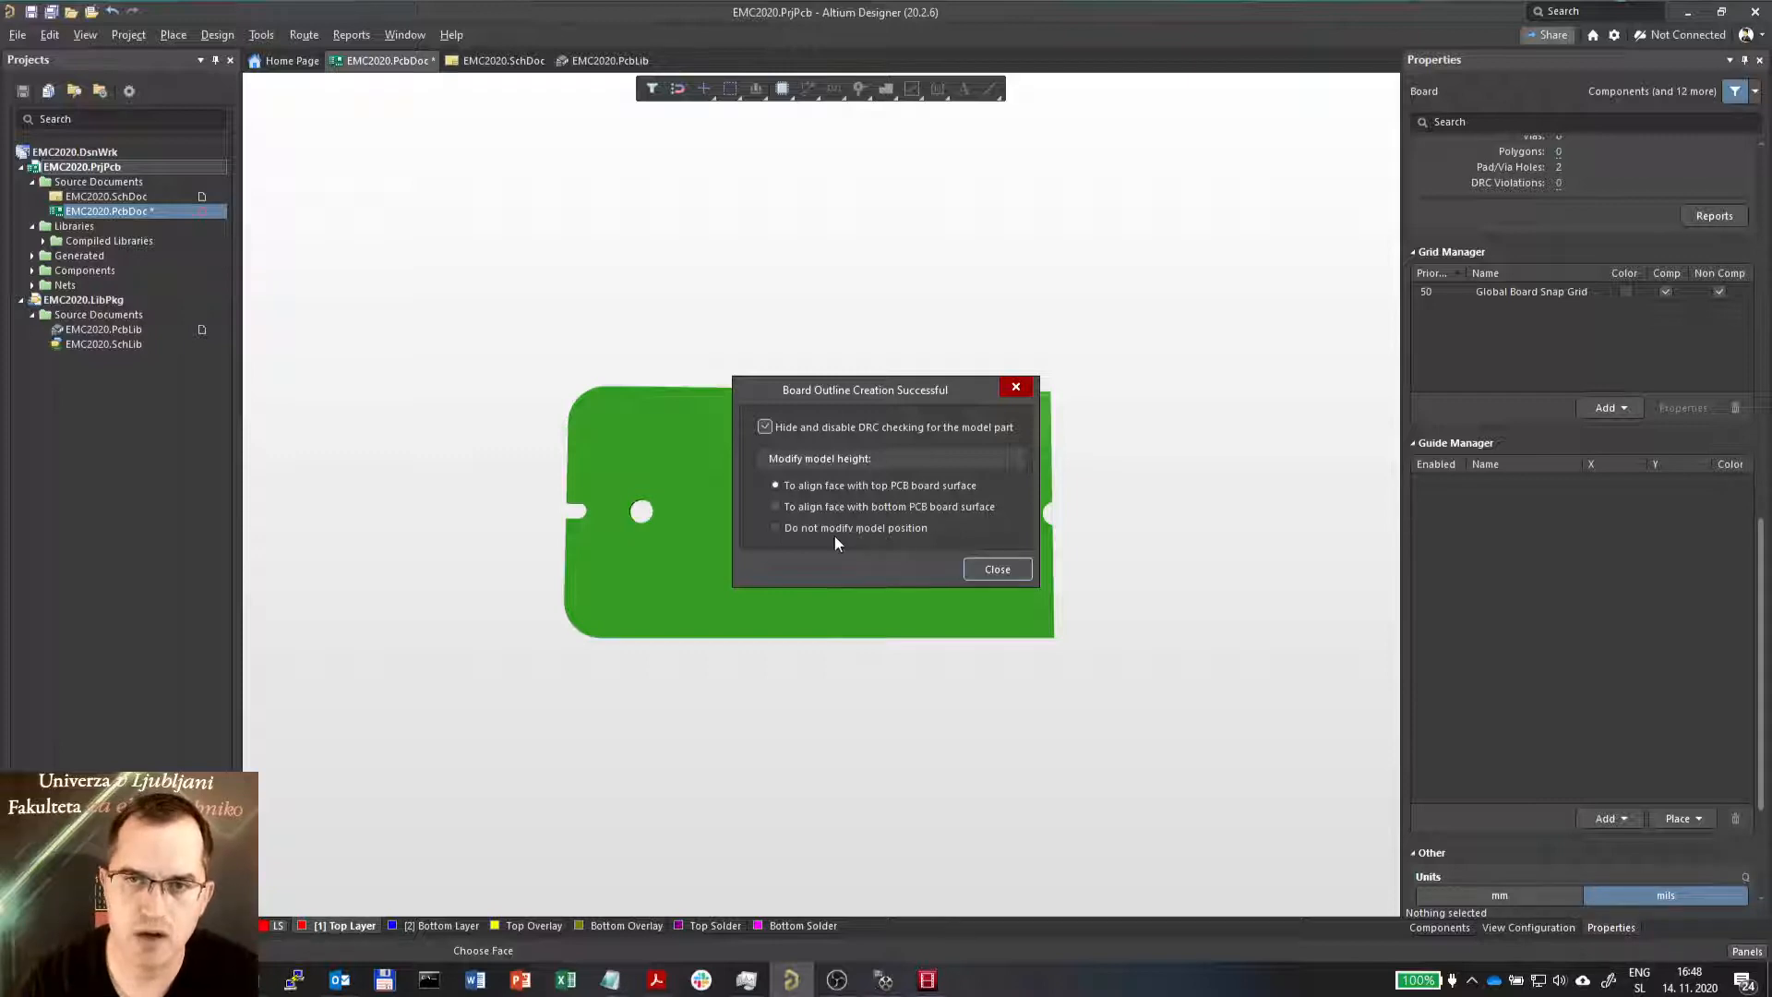
pyautogui.moveTo(923, 537)
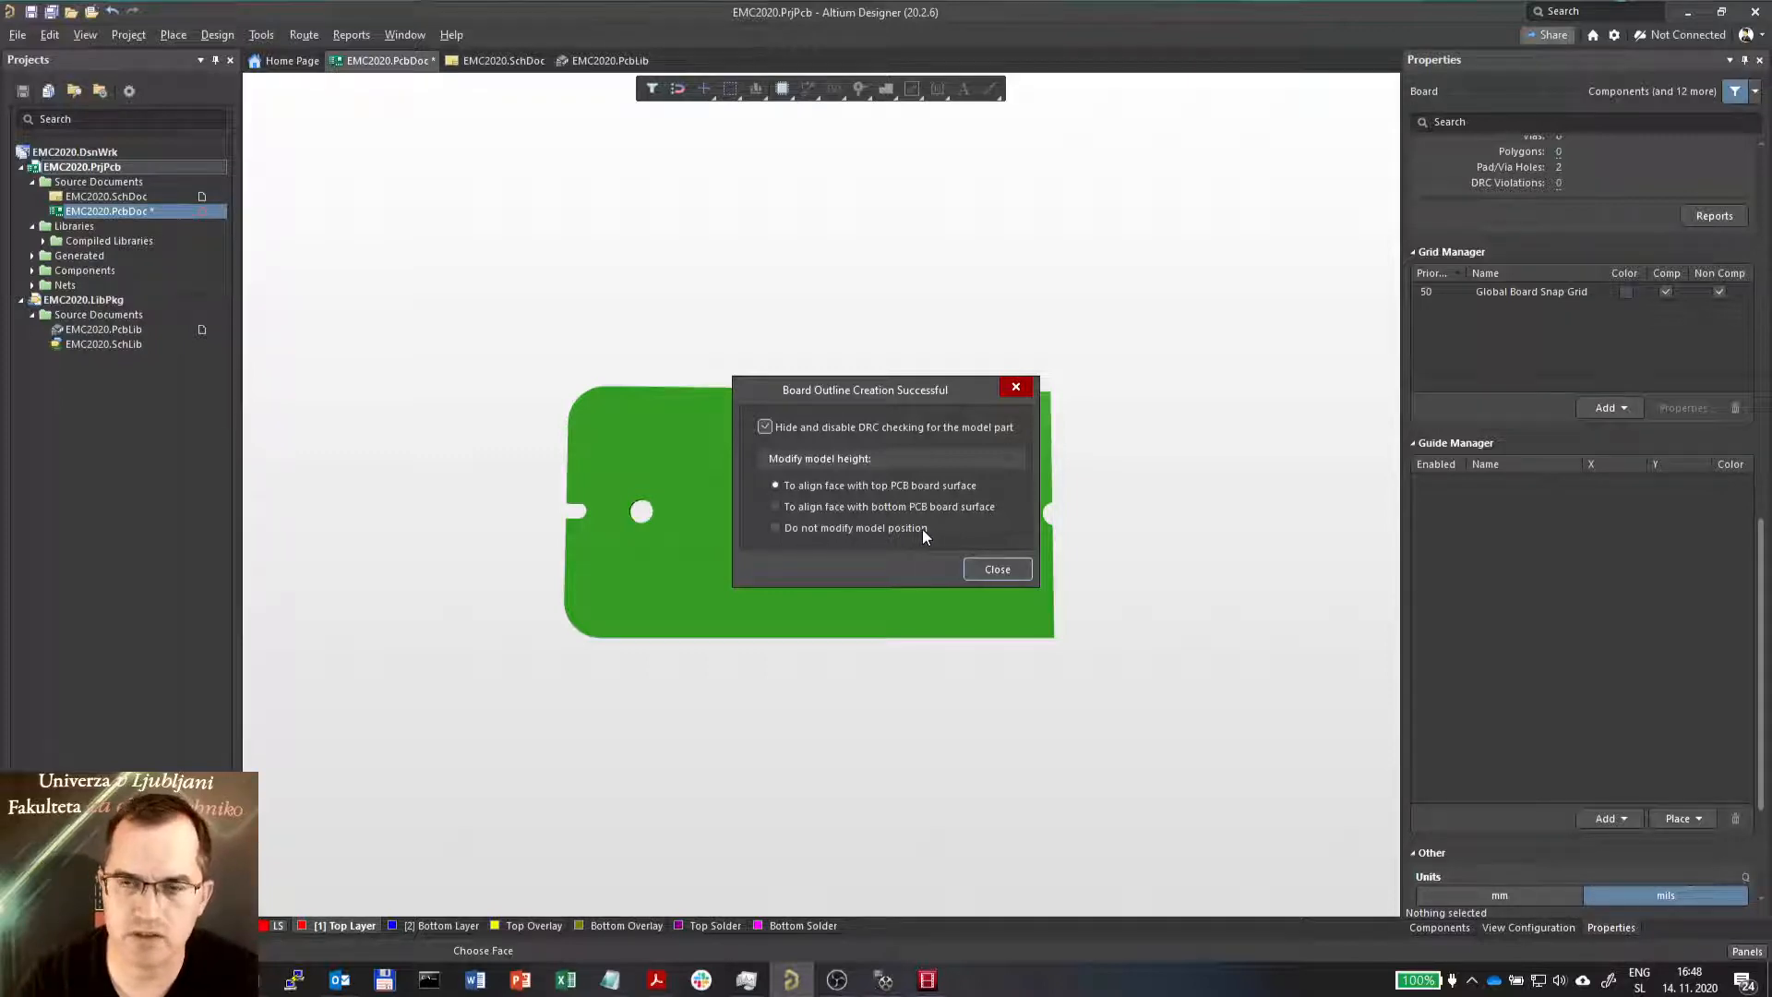
# Choose Do not modify model position and close the Board Outline Creation Successful dialog
pyautogui.click(775, 528)
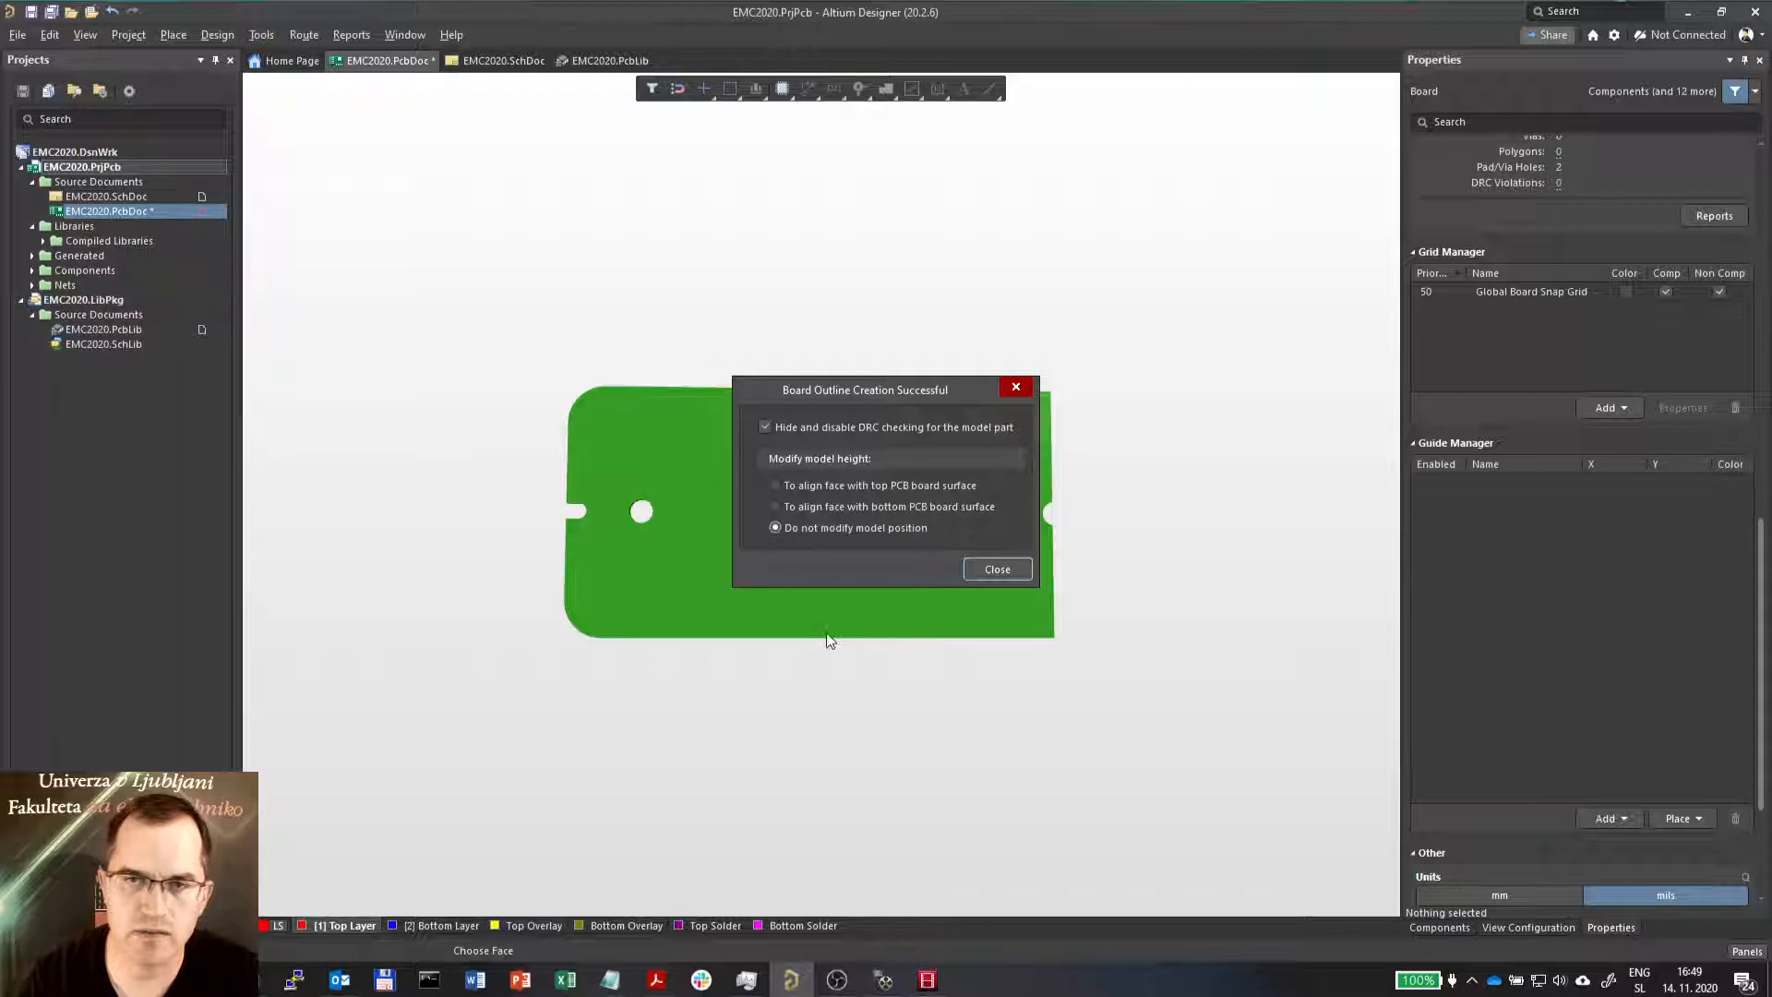
pyautogui.moveTo(751, 513)
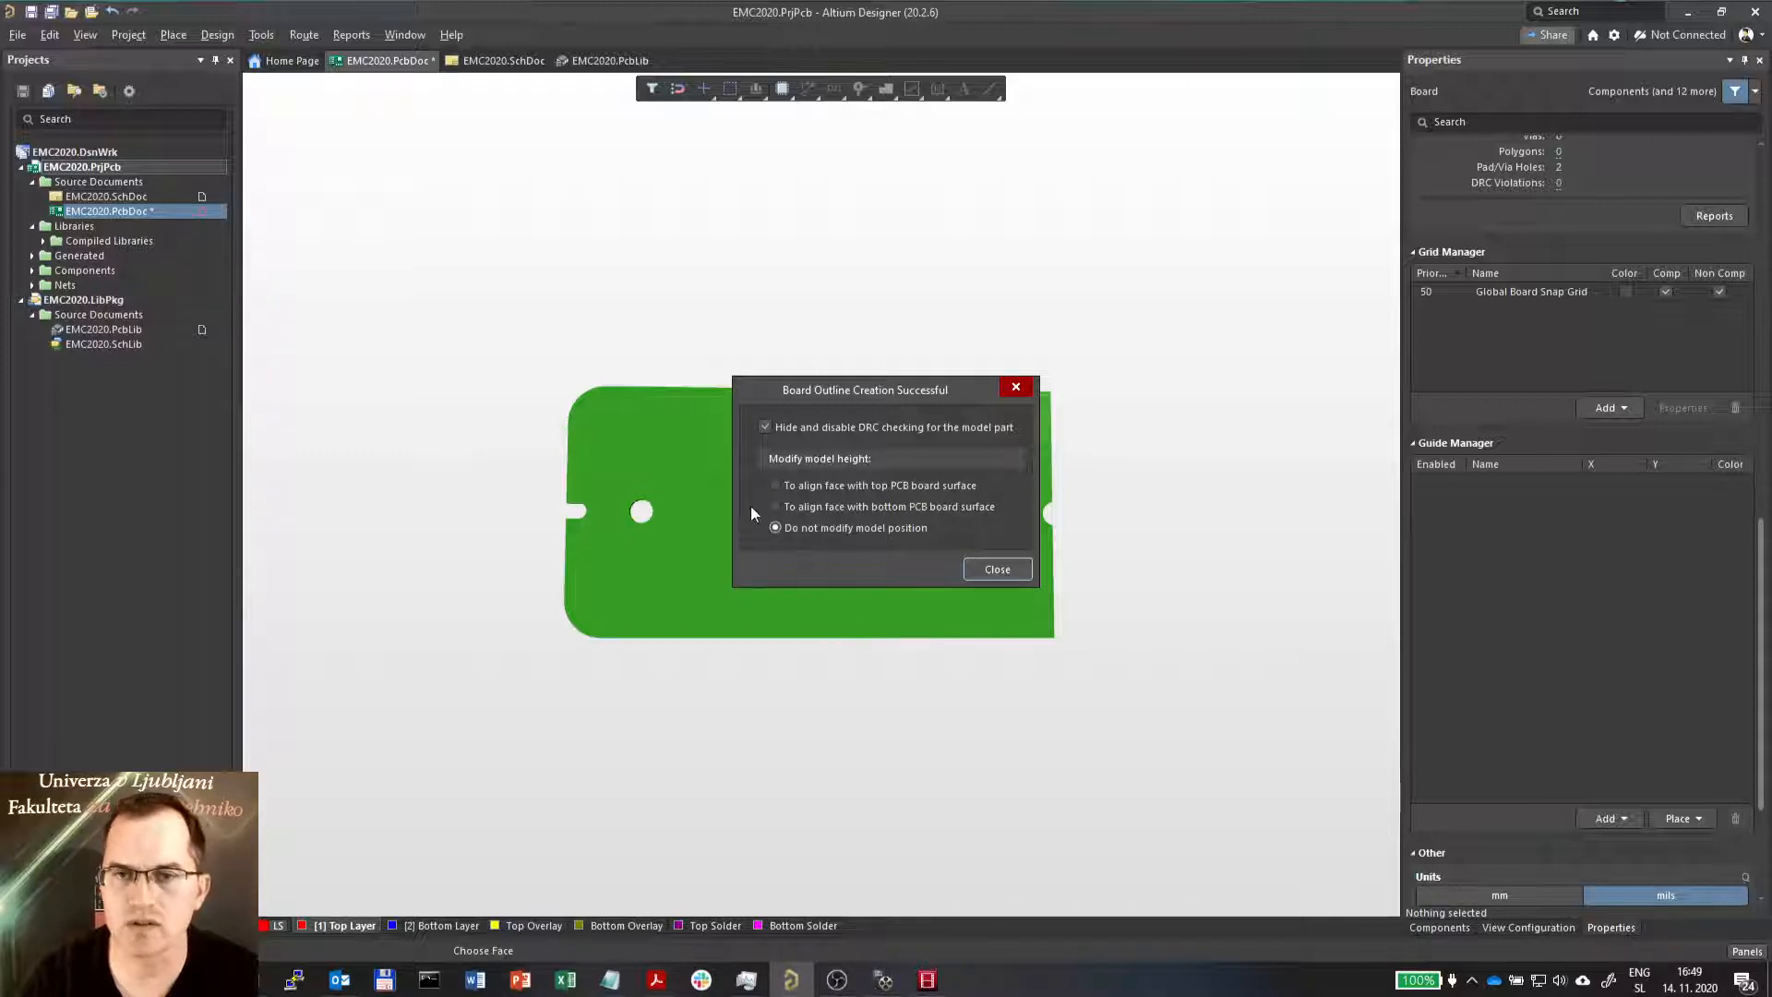
pyautogui.moveTo(668, 482)
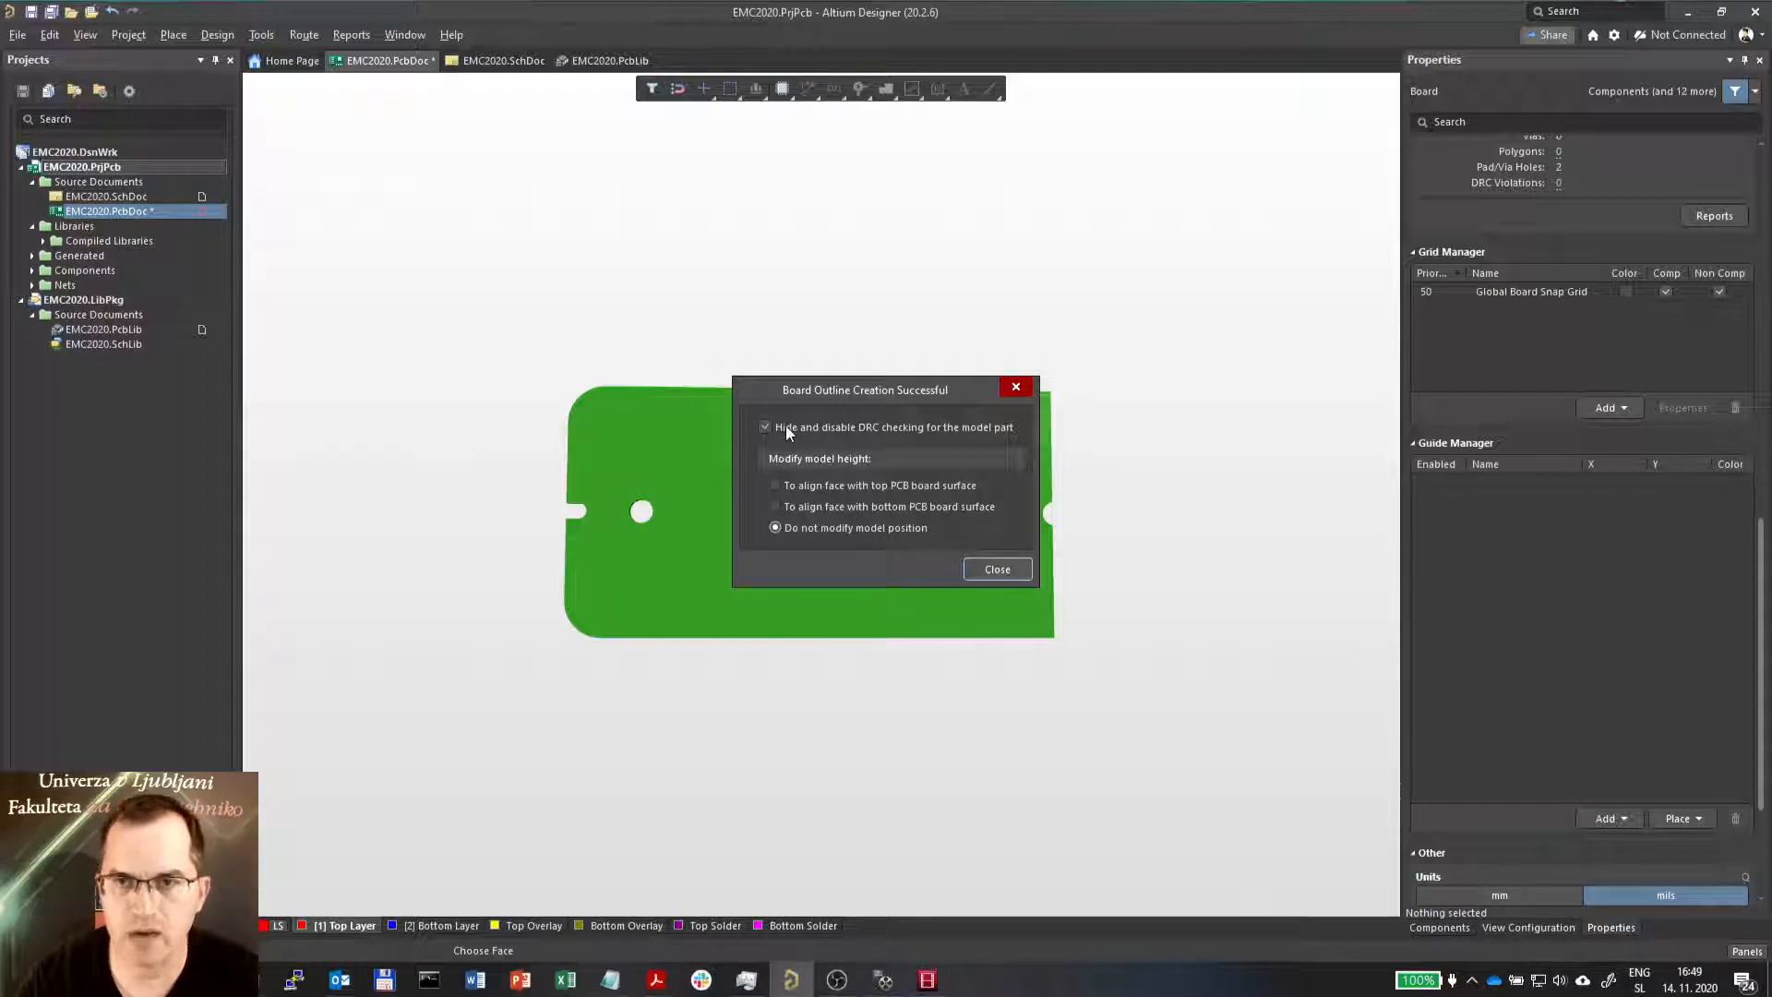
pyautogui.moveTo(872, 441)
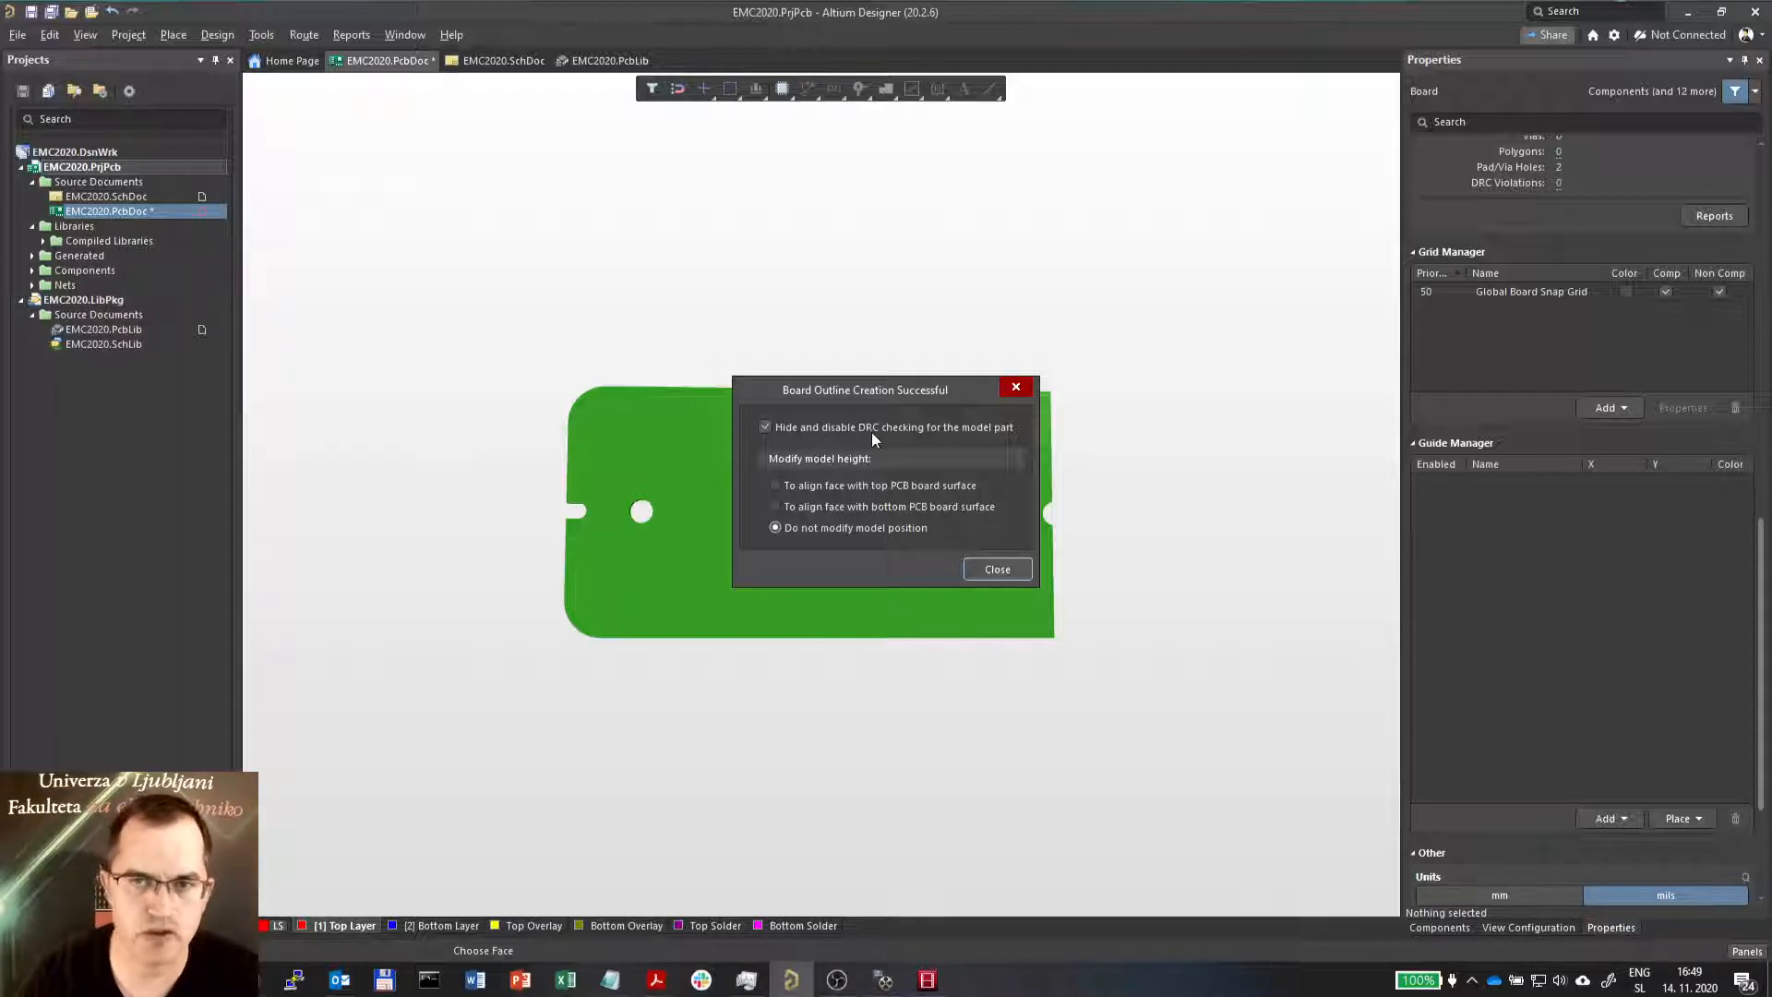
pyautogui.moveTo(853, 438)
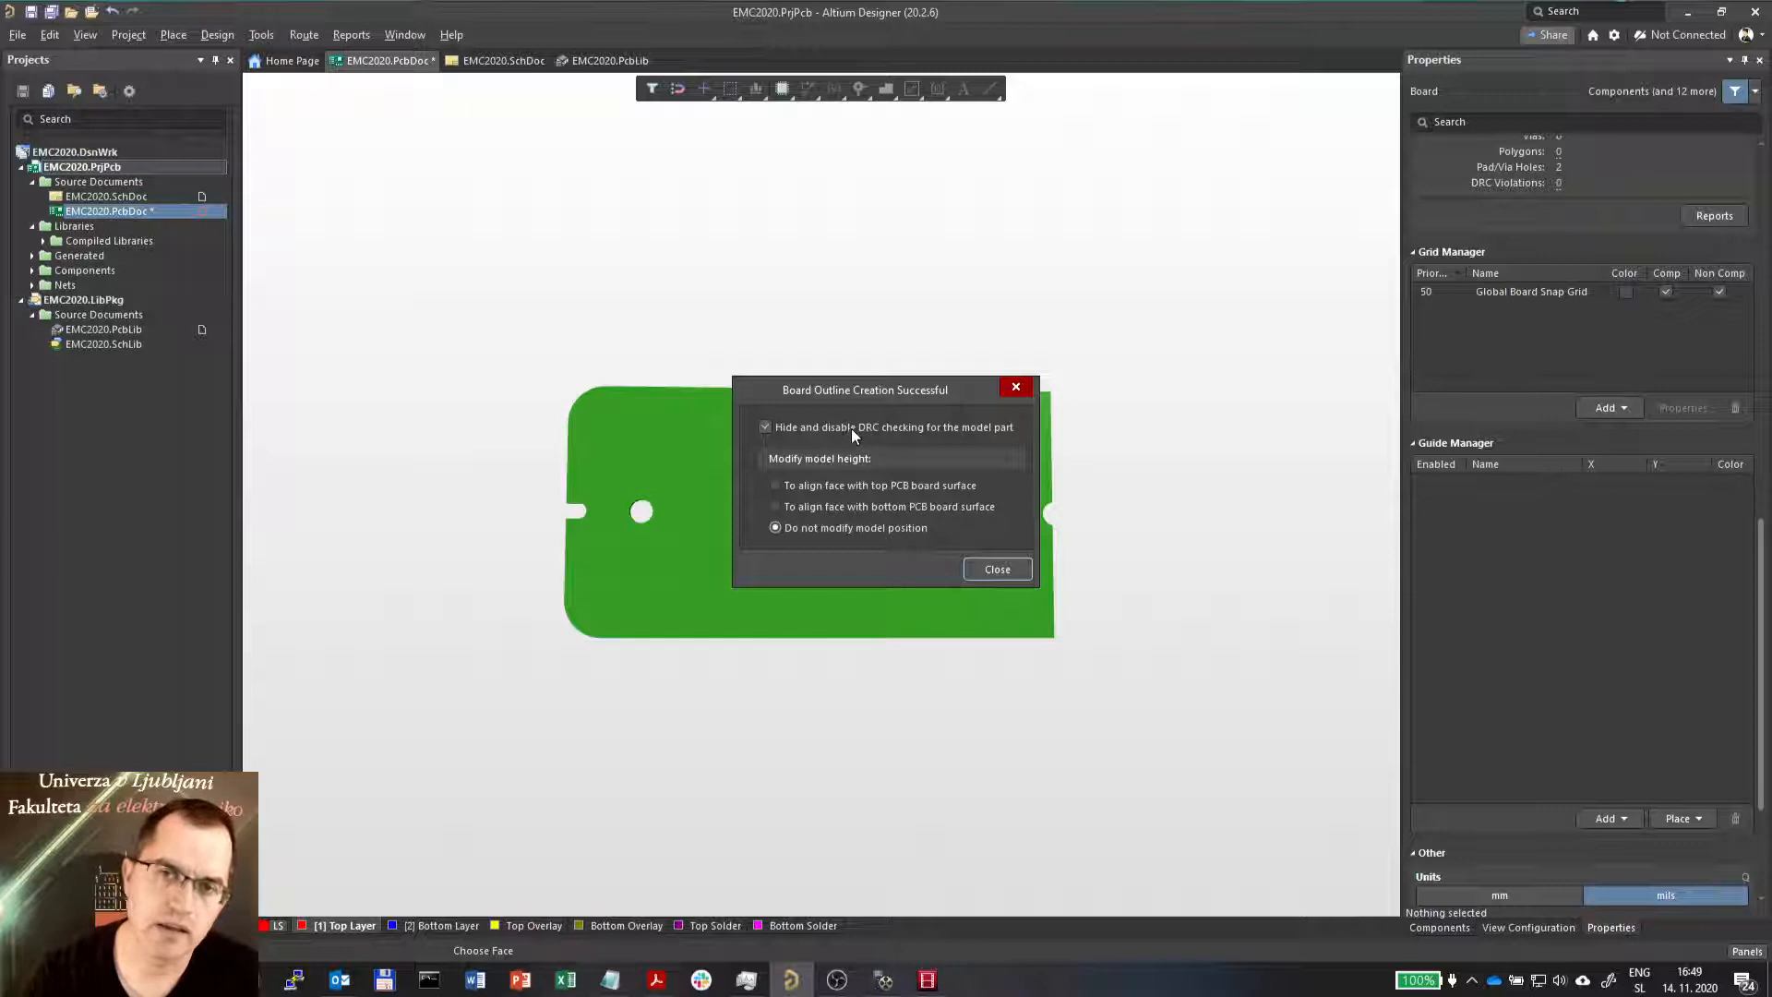
pyautogui.moveTo(605, 459)
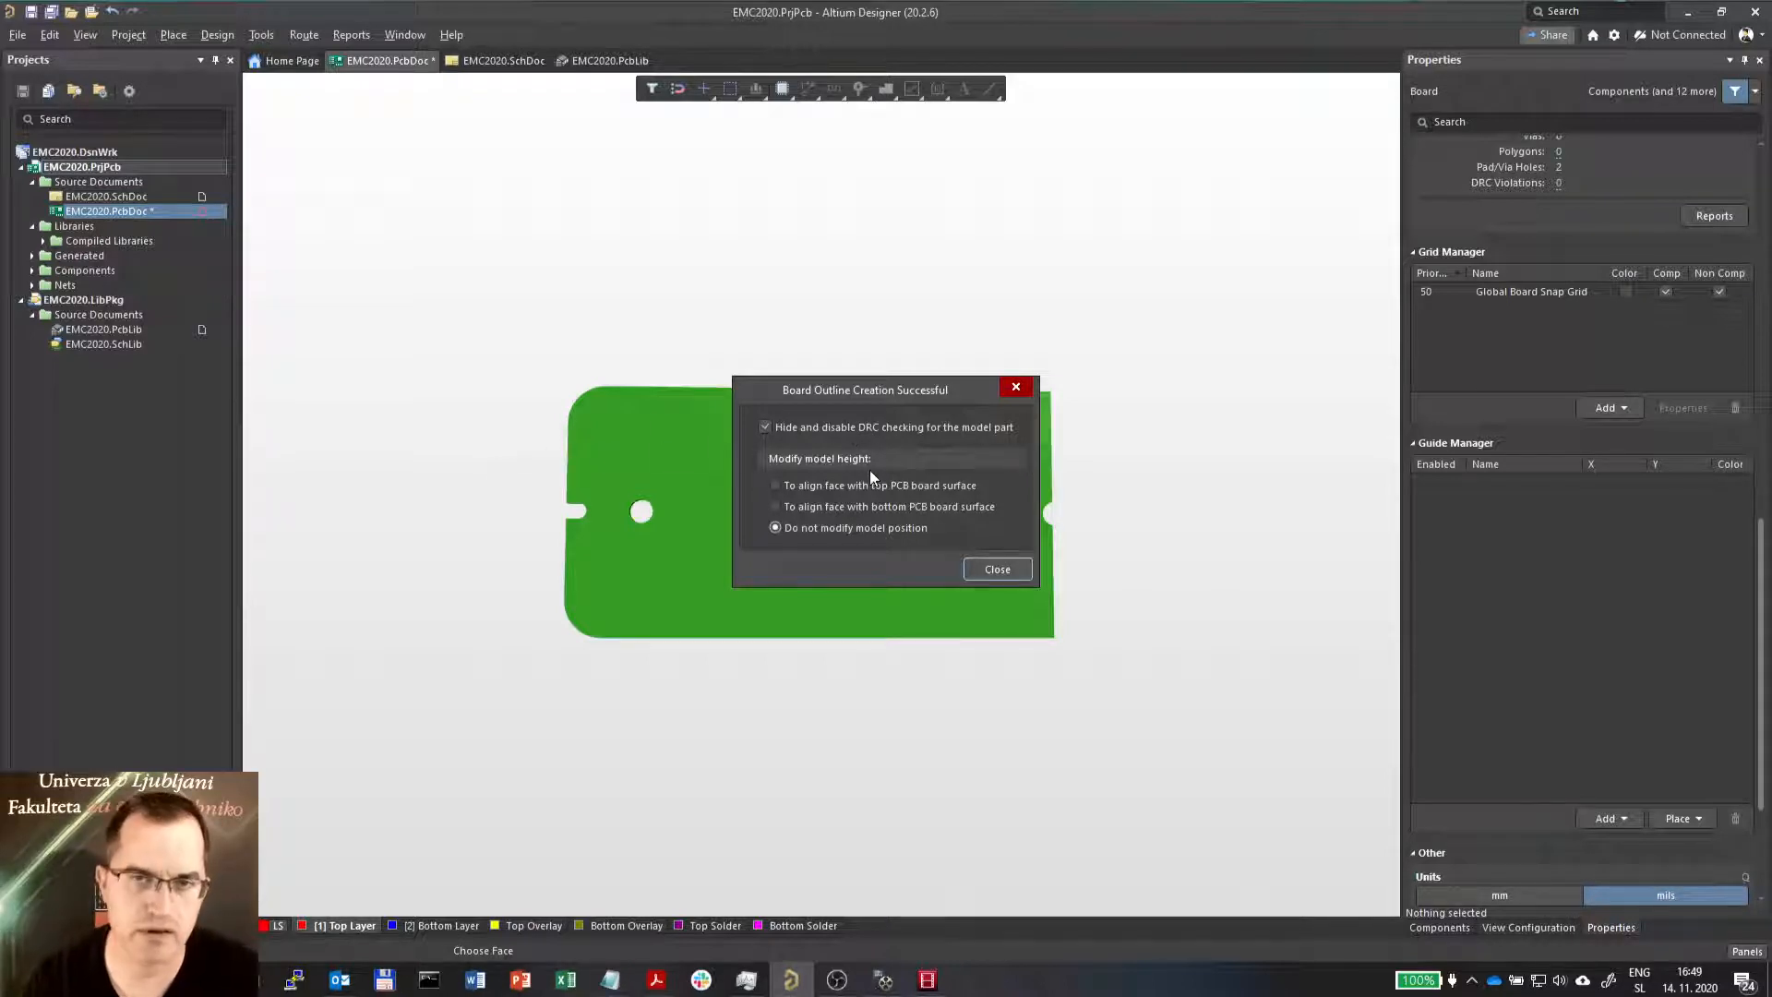
pyautogui.moveTo(691, 442)
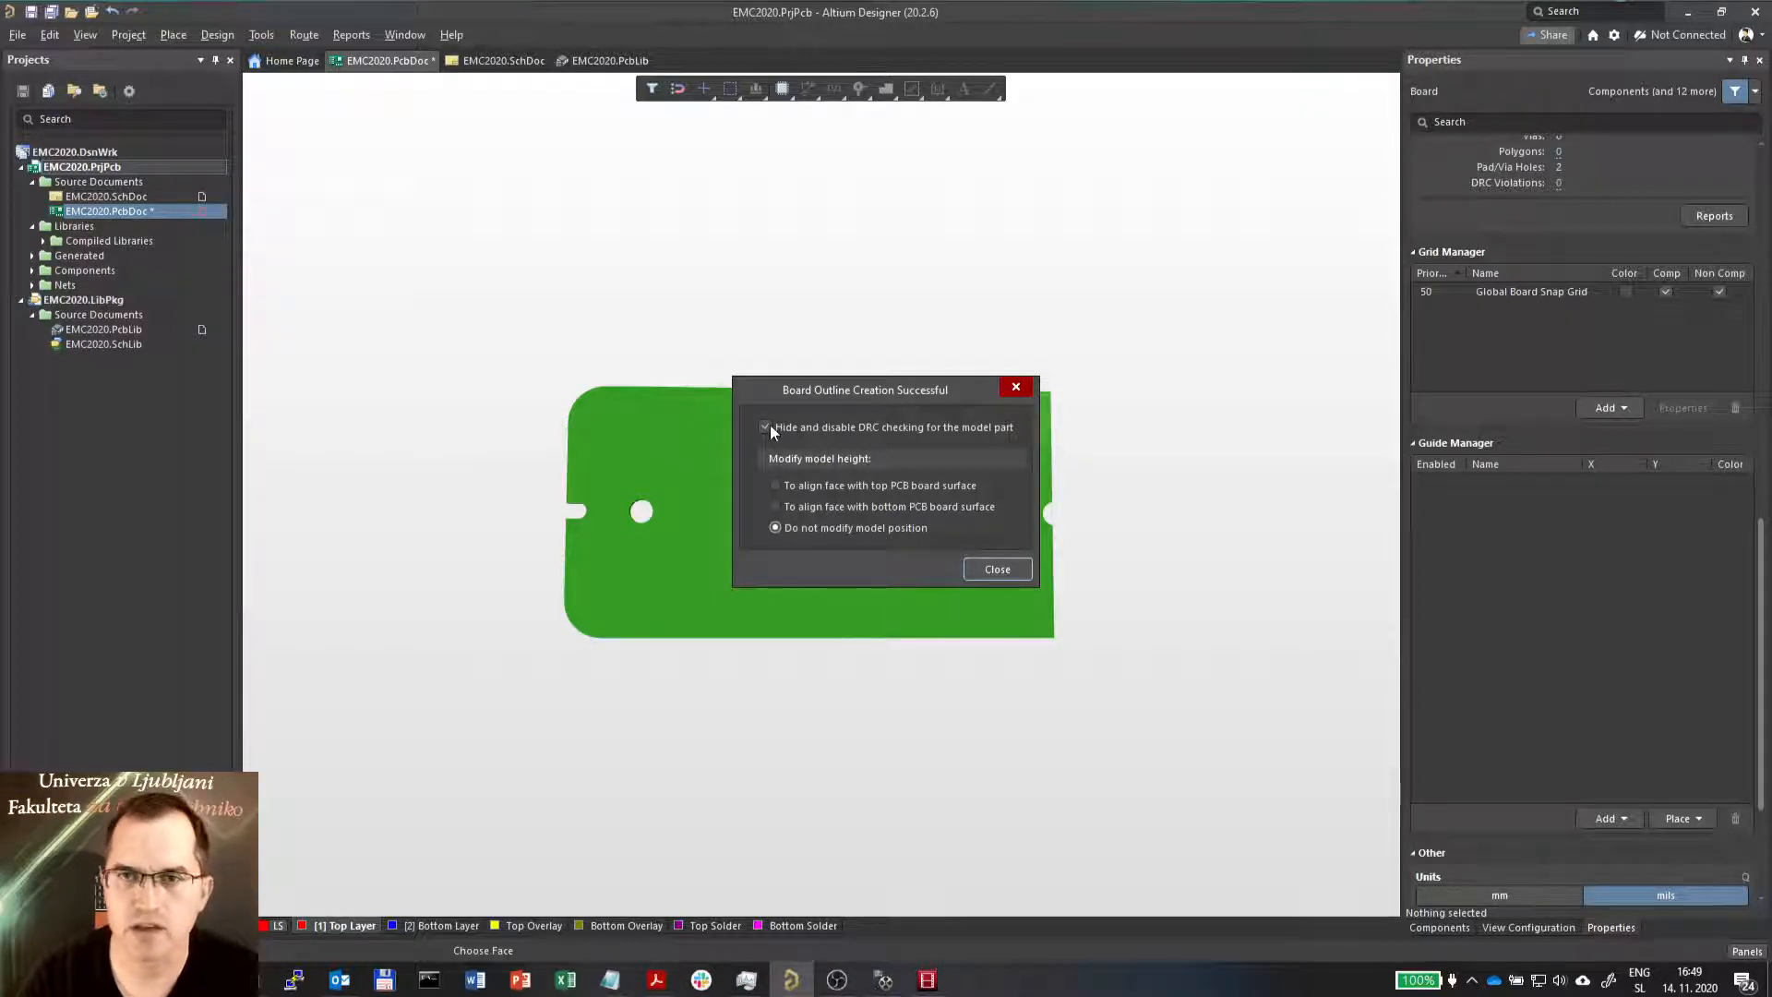
pyautogui.click(996, 568)
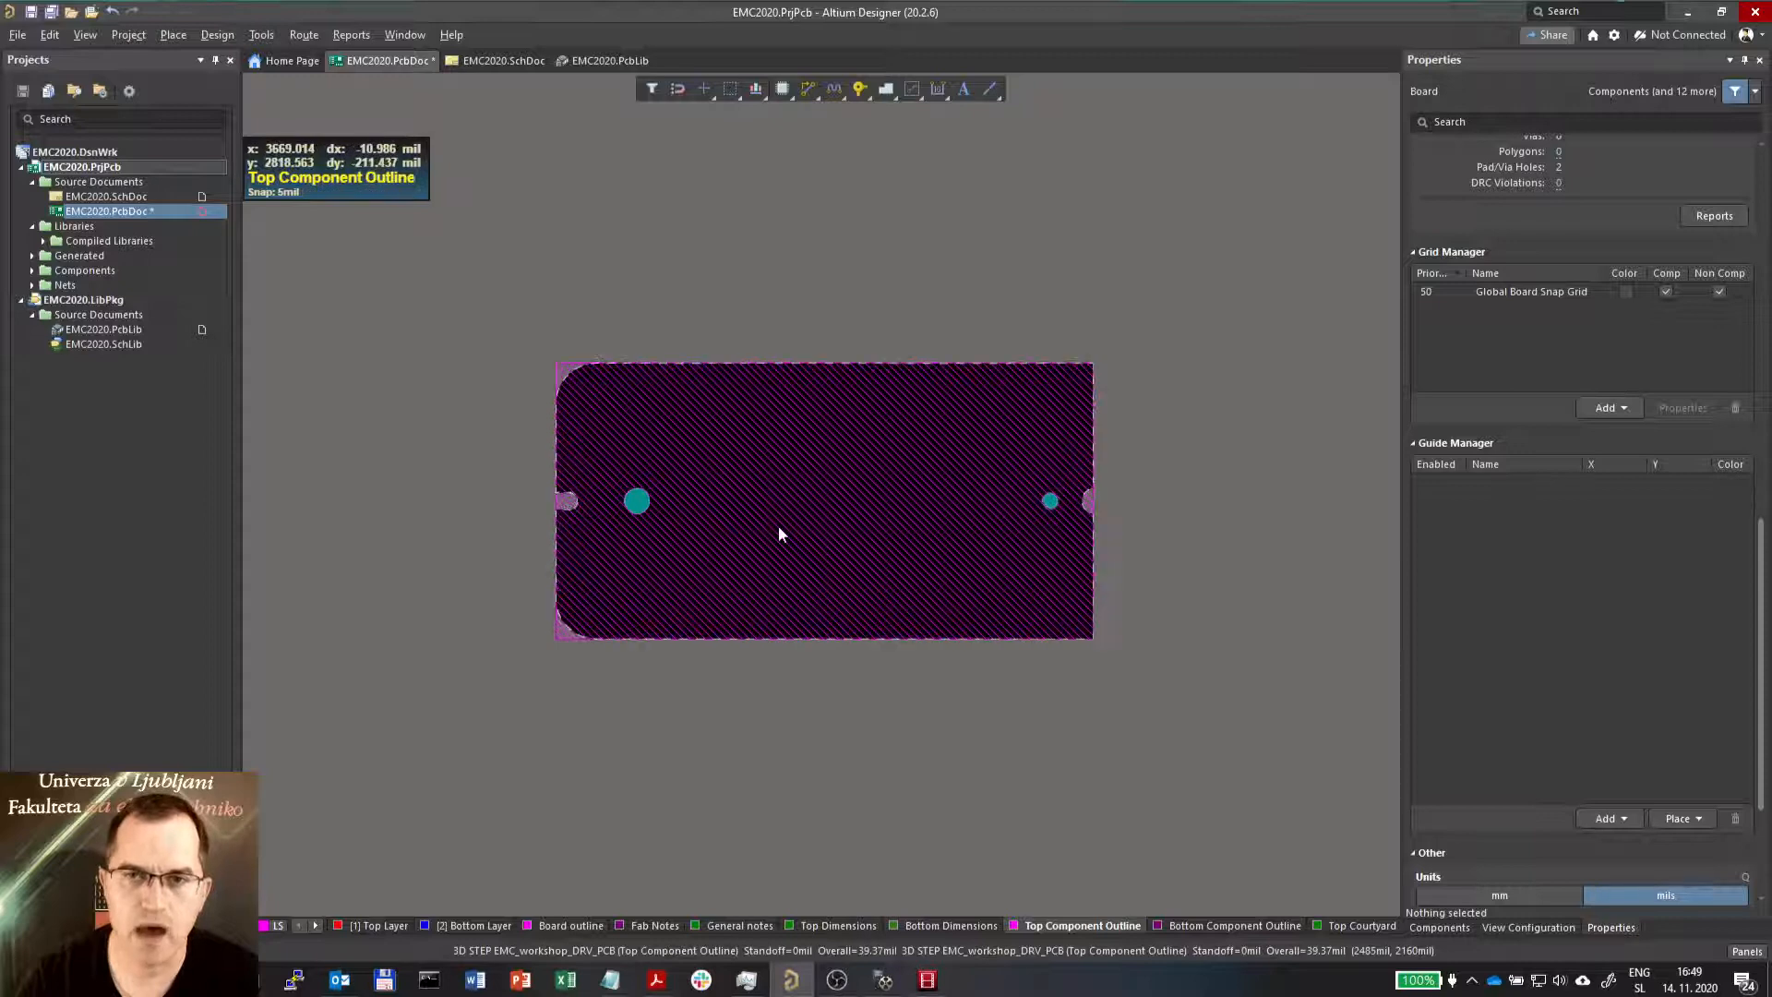
pyautogui.click(780, 532)
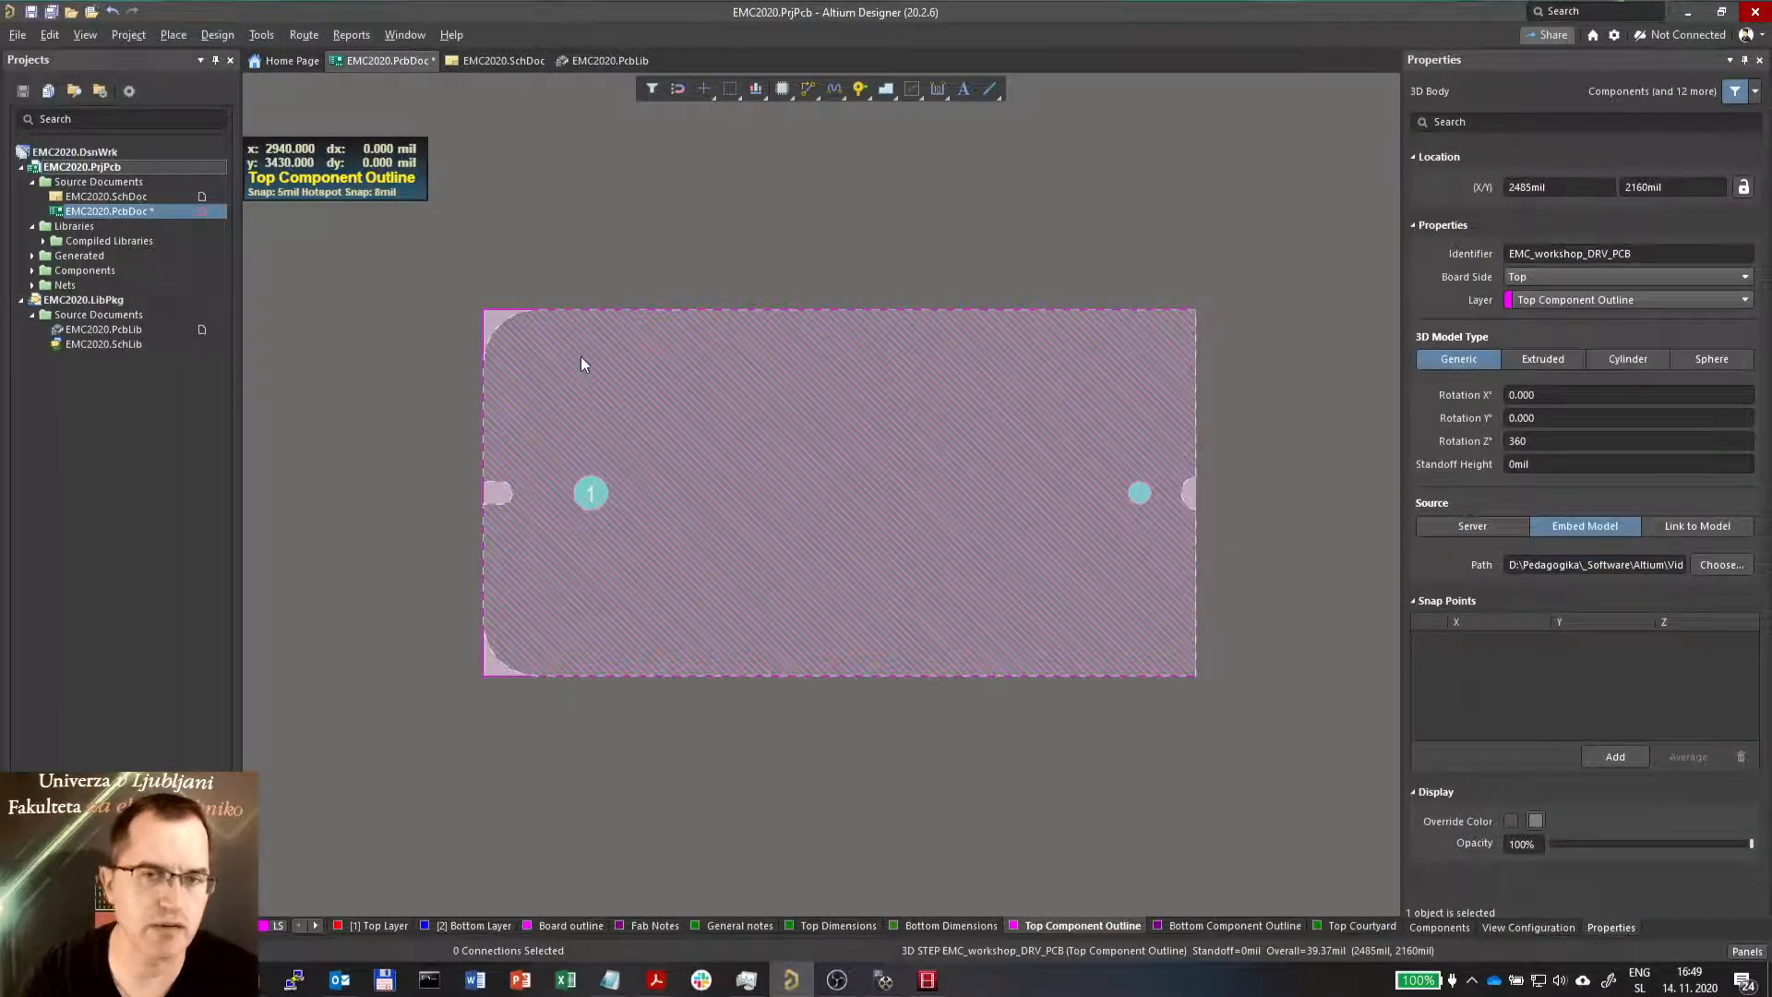
pyautogui.click(665, 707)
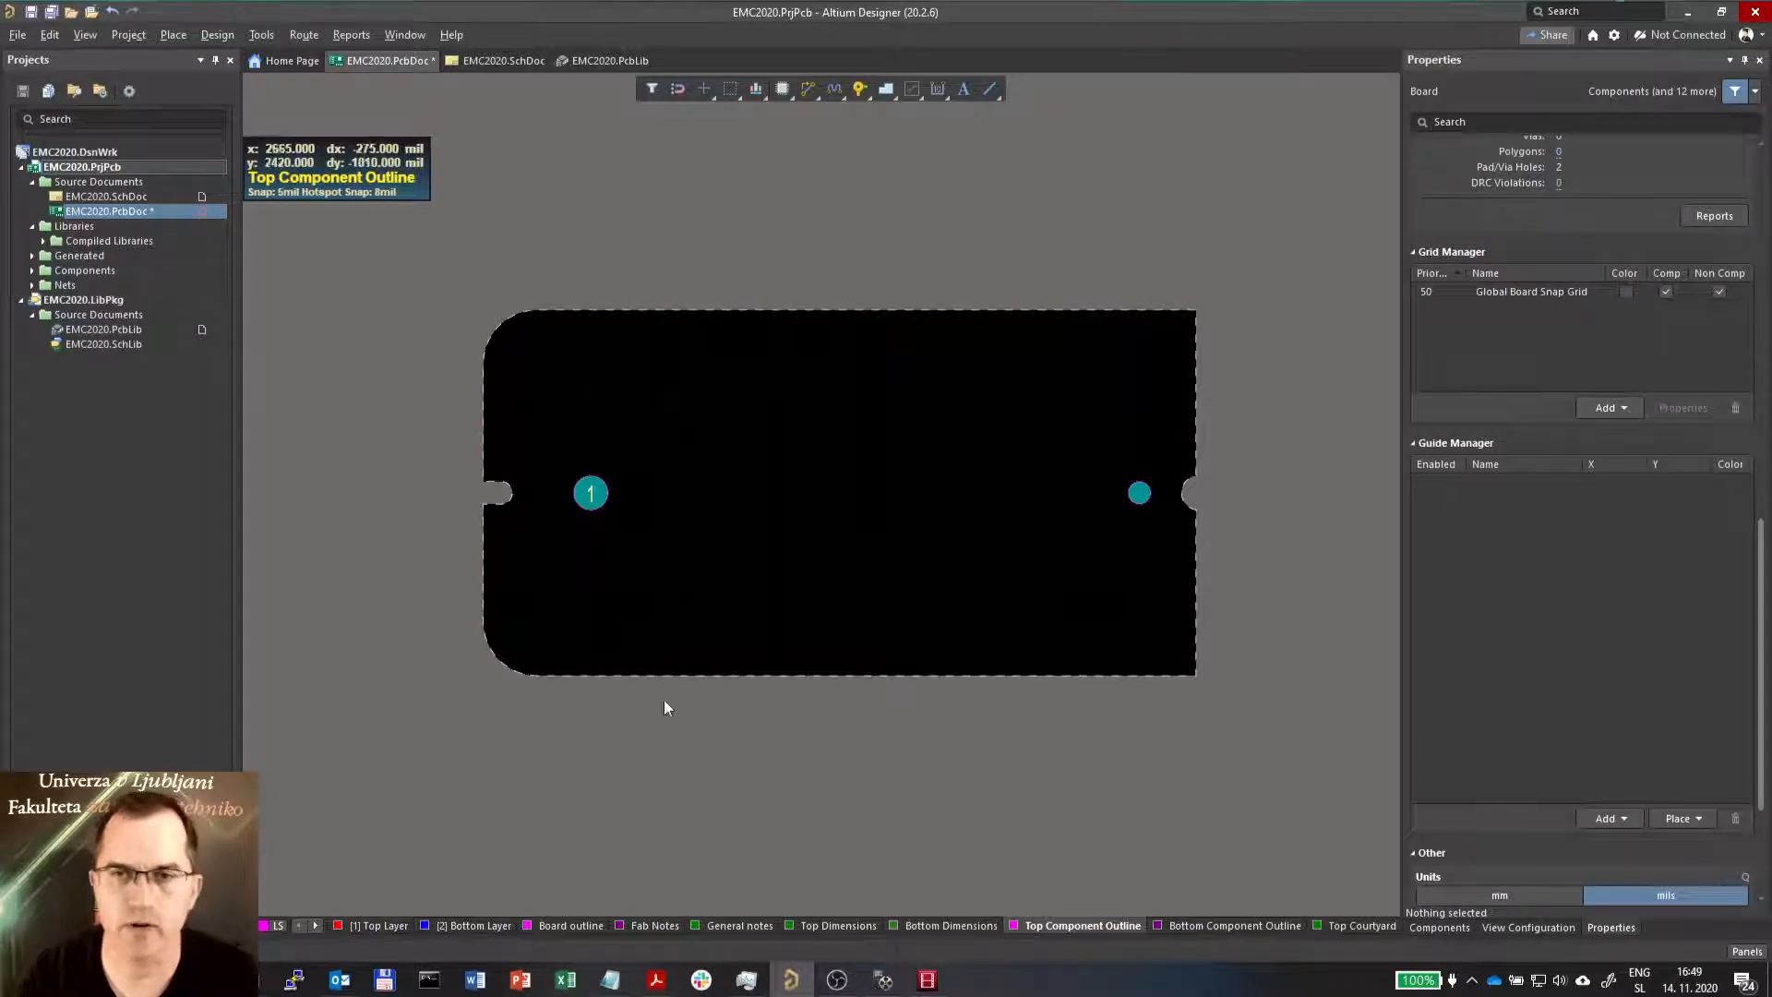
pyautogui.moveTo(492, 449)
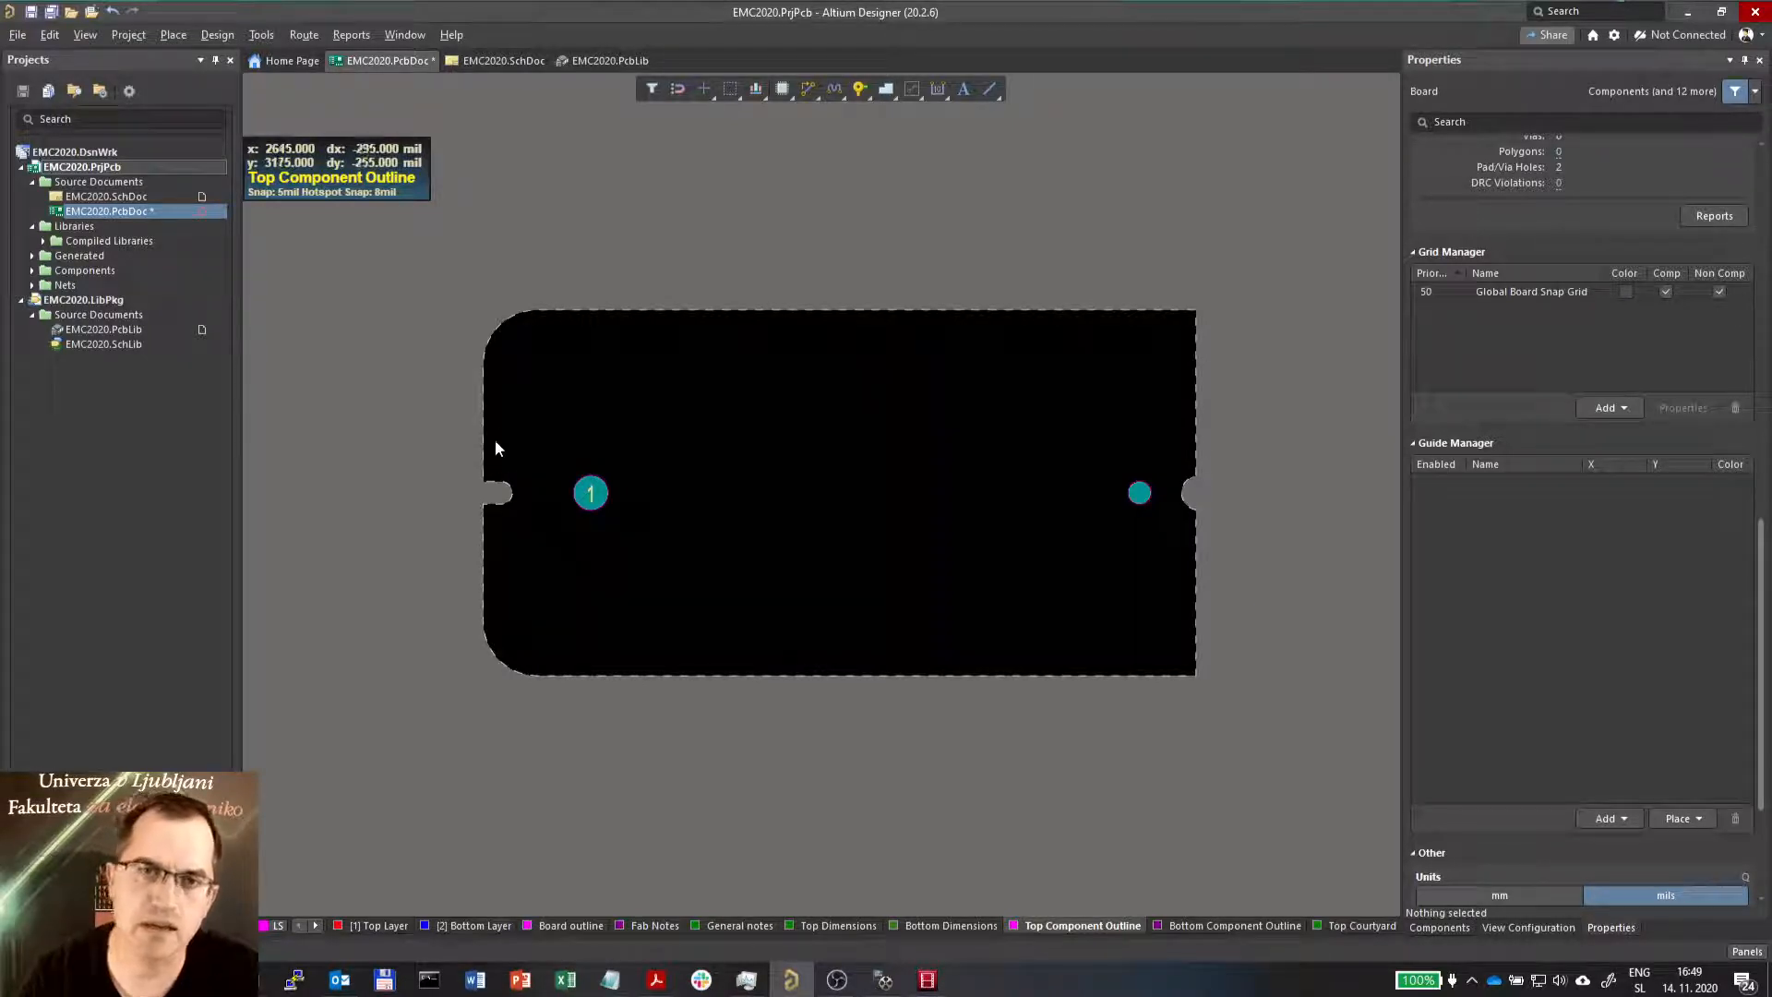
pyautogui.moveTo(735, 305)
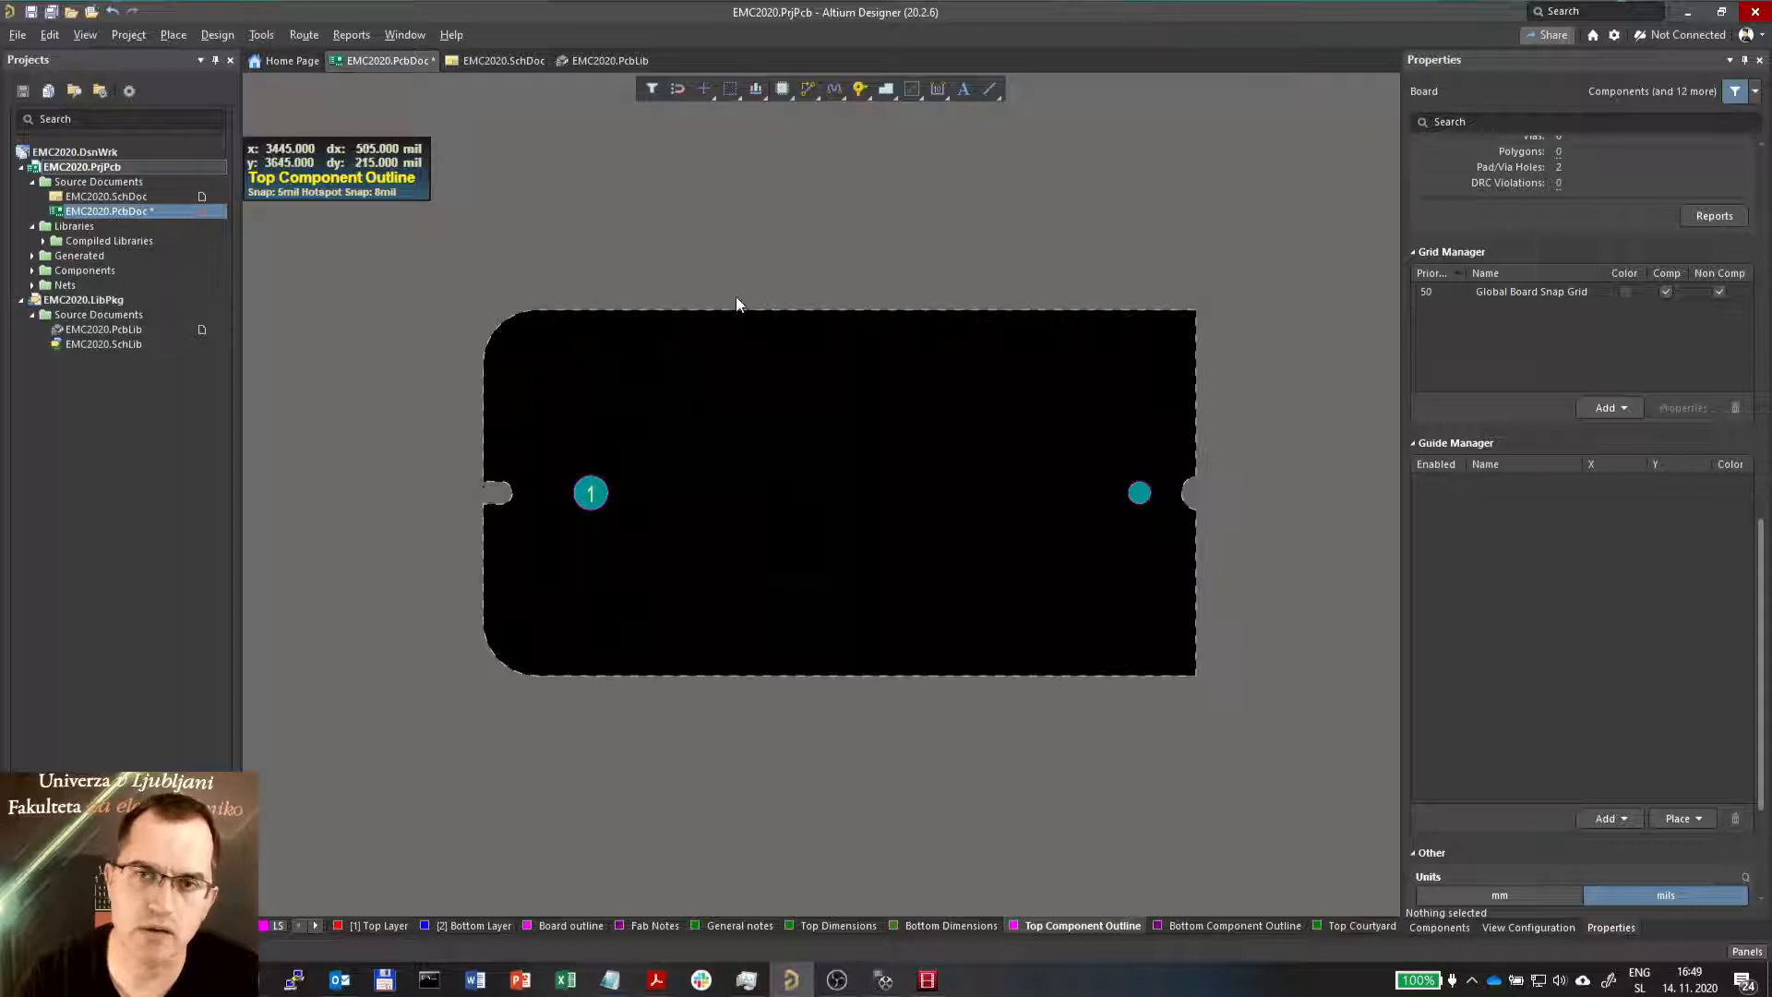
pyautogui.moveTo(961, 457)
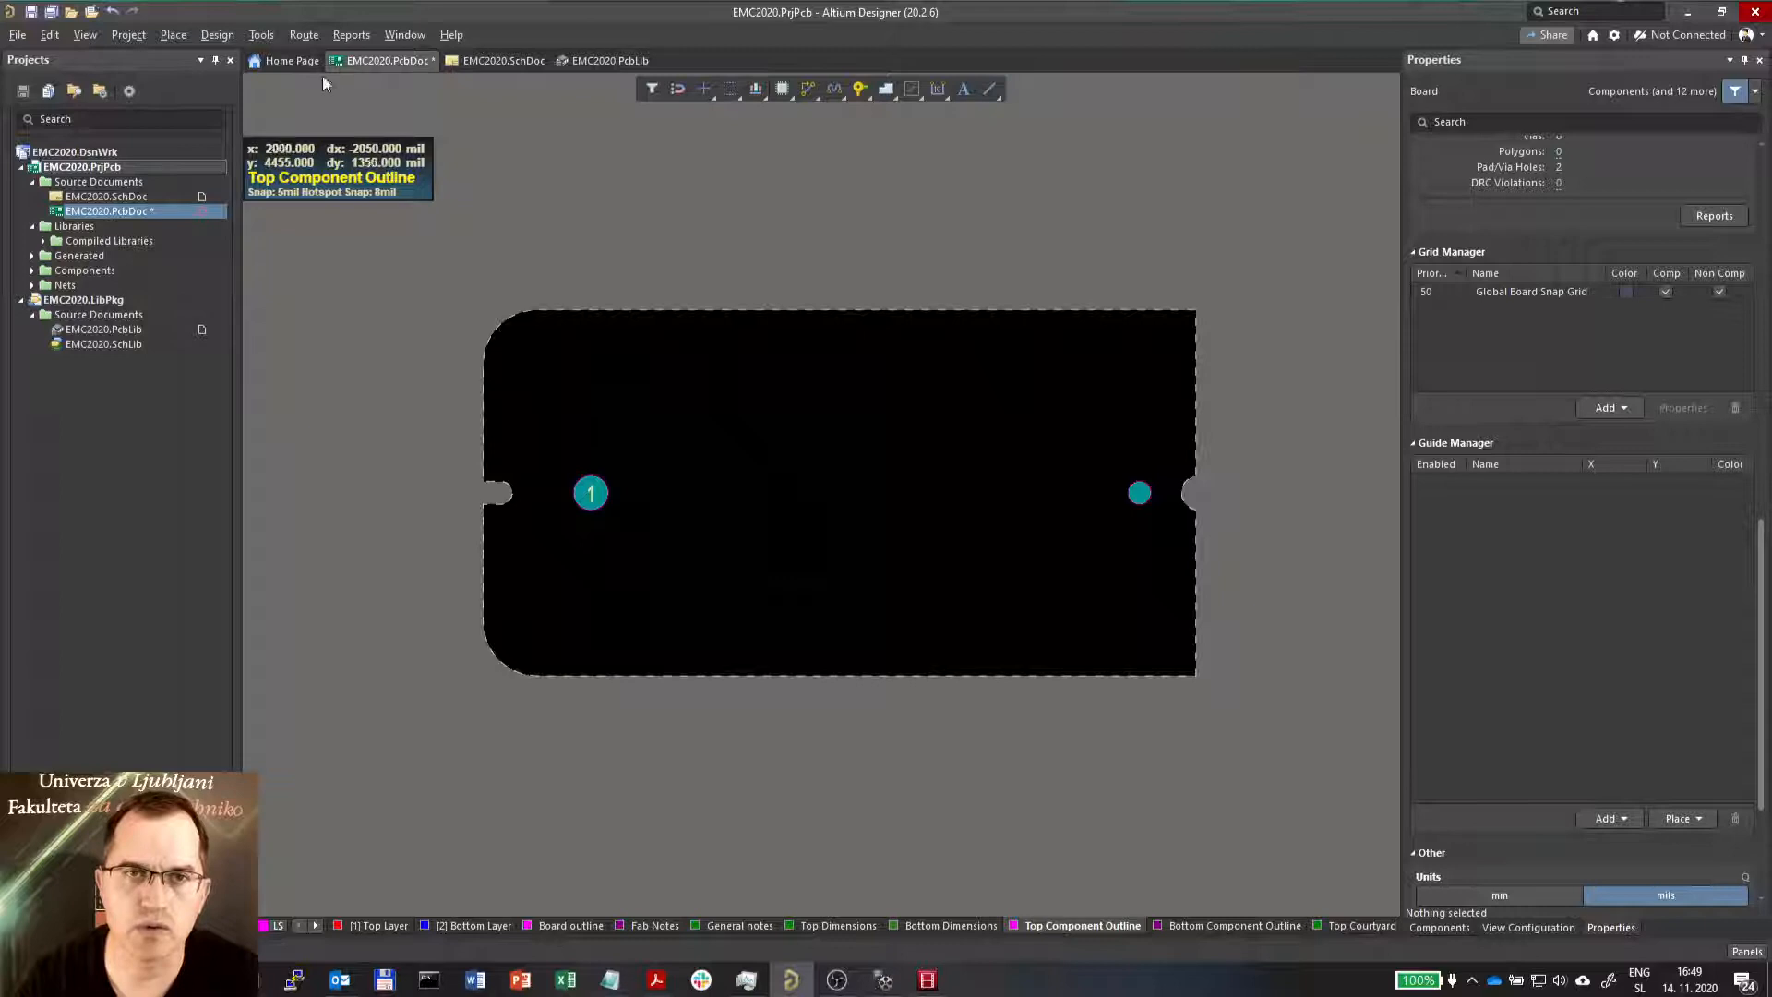
# Start Create Primitives From Board Shape under Design > Board Shape
pyautogui.click(217, 34)
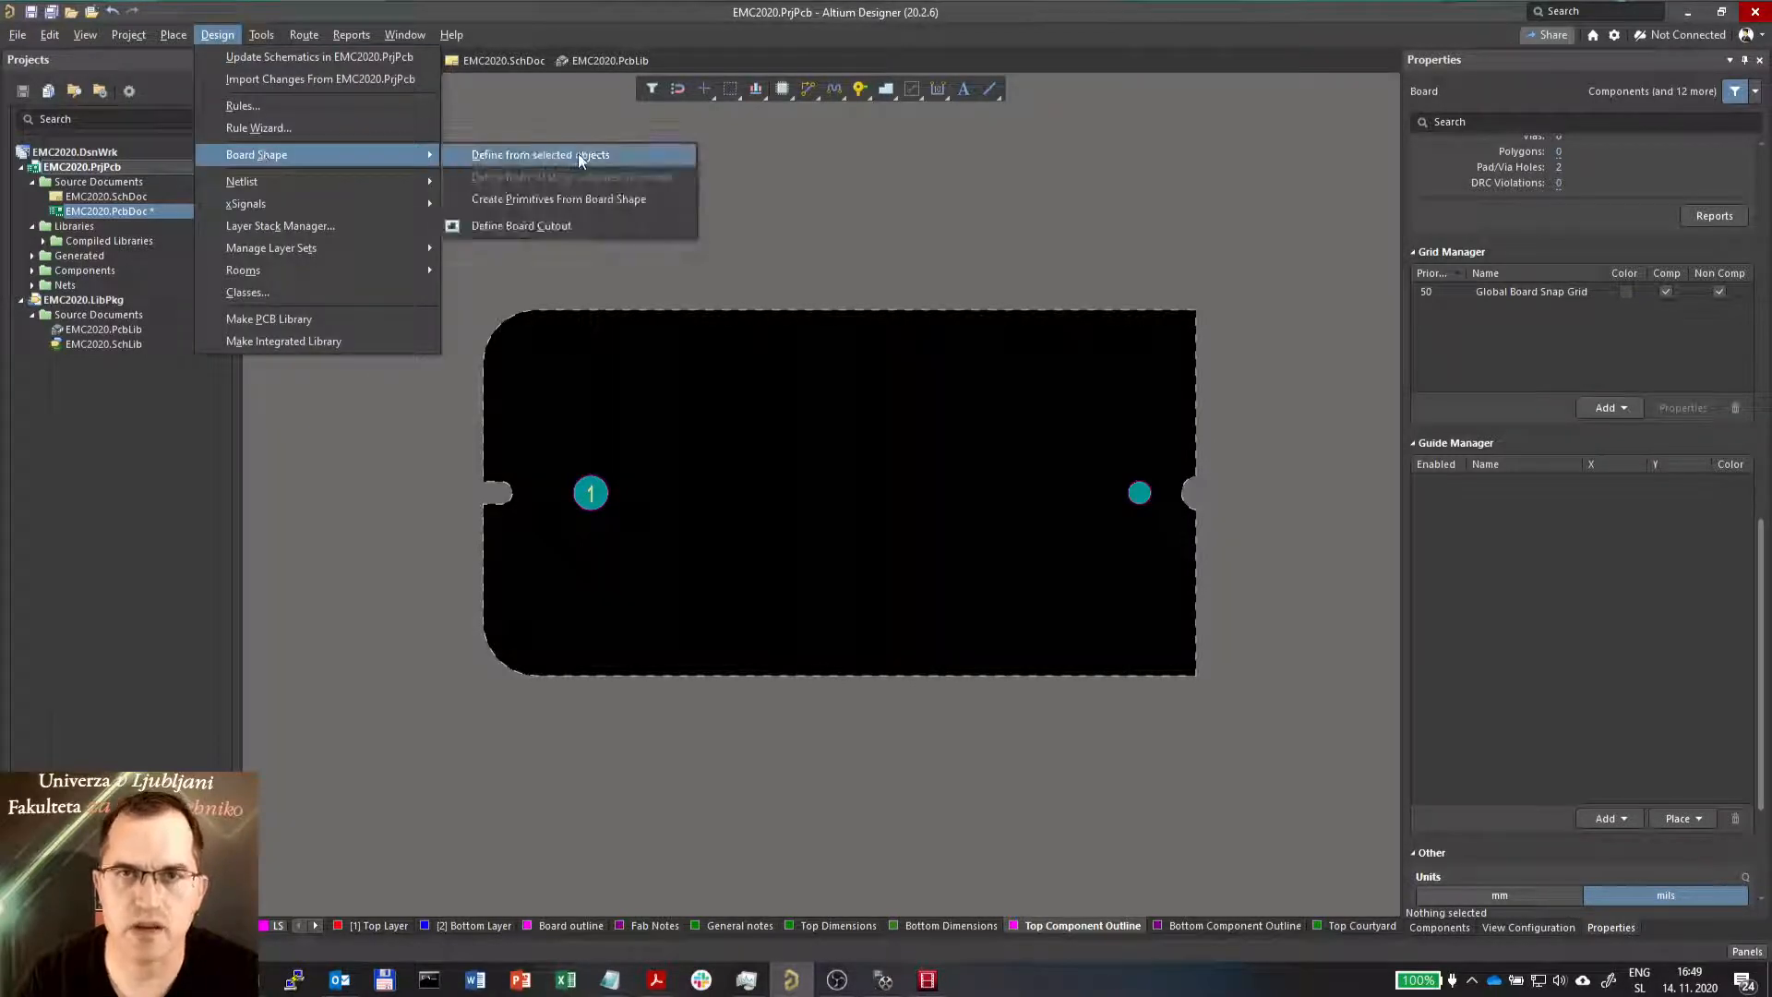
pyautogui.moveTo(559, 199)
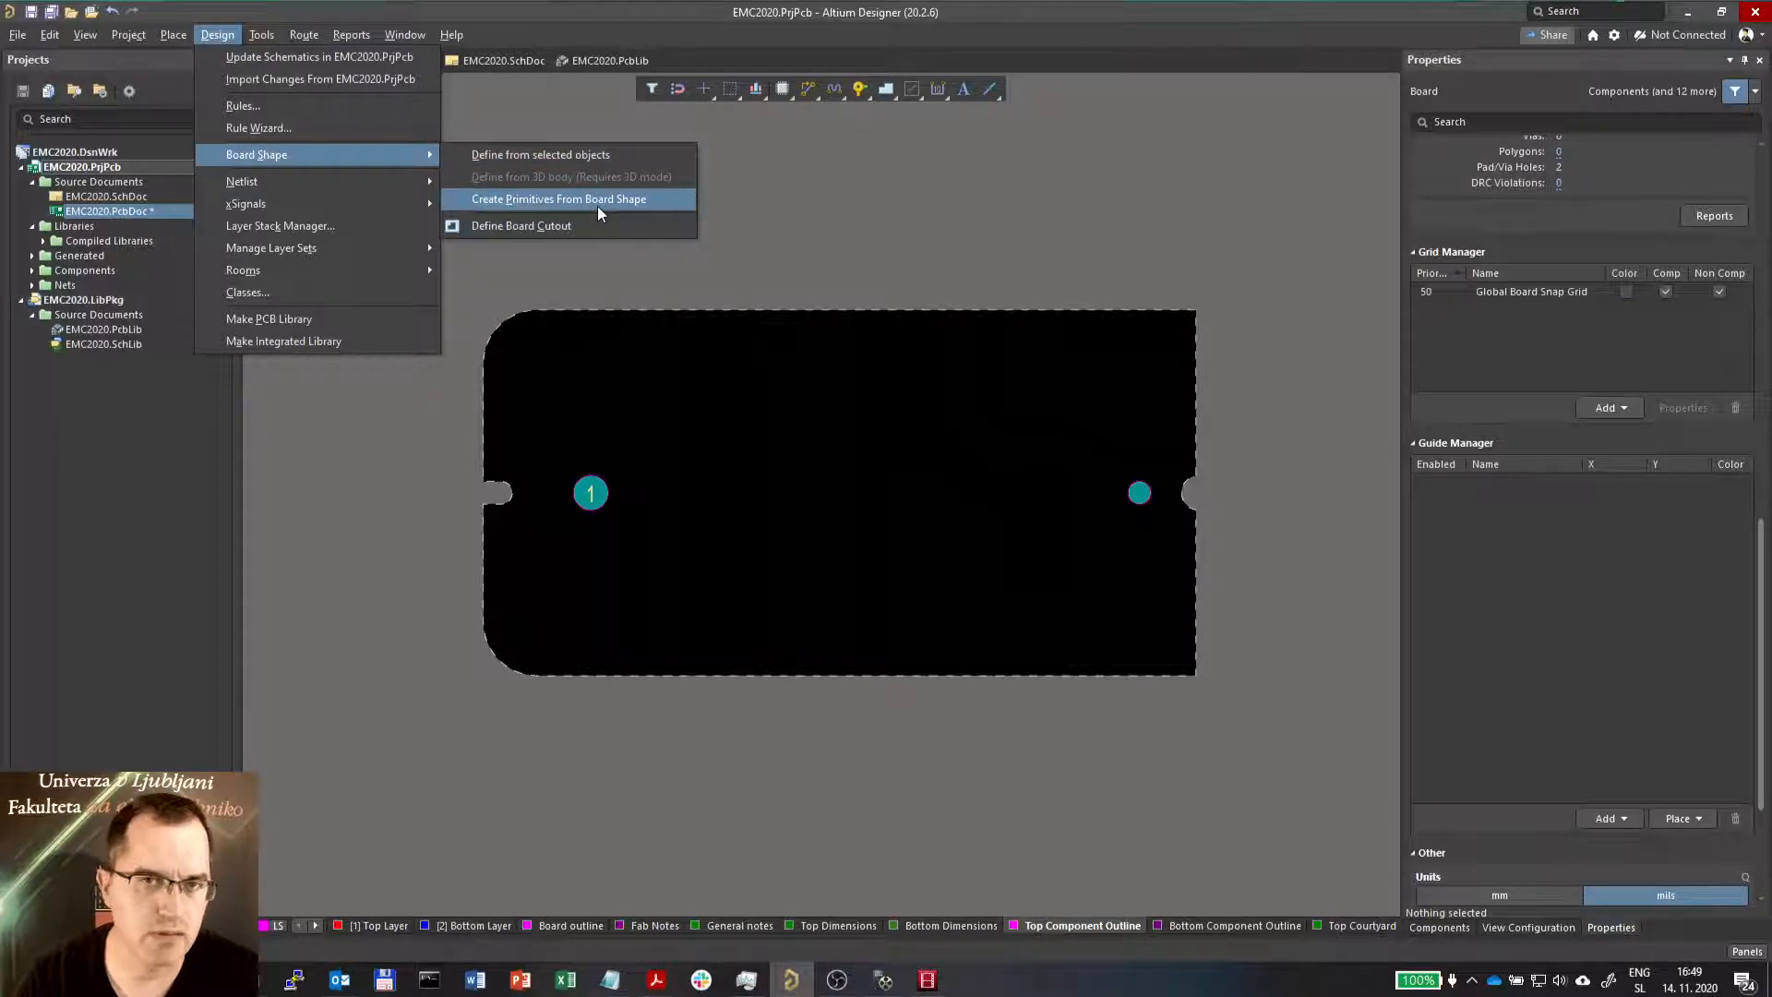
pyautogui.click(559, 200)
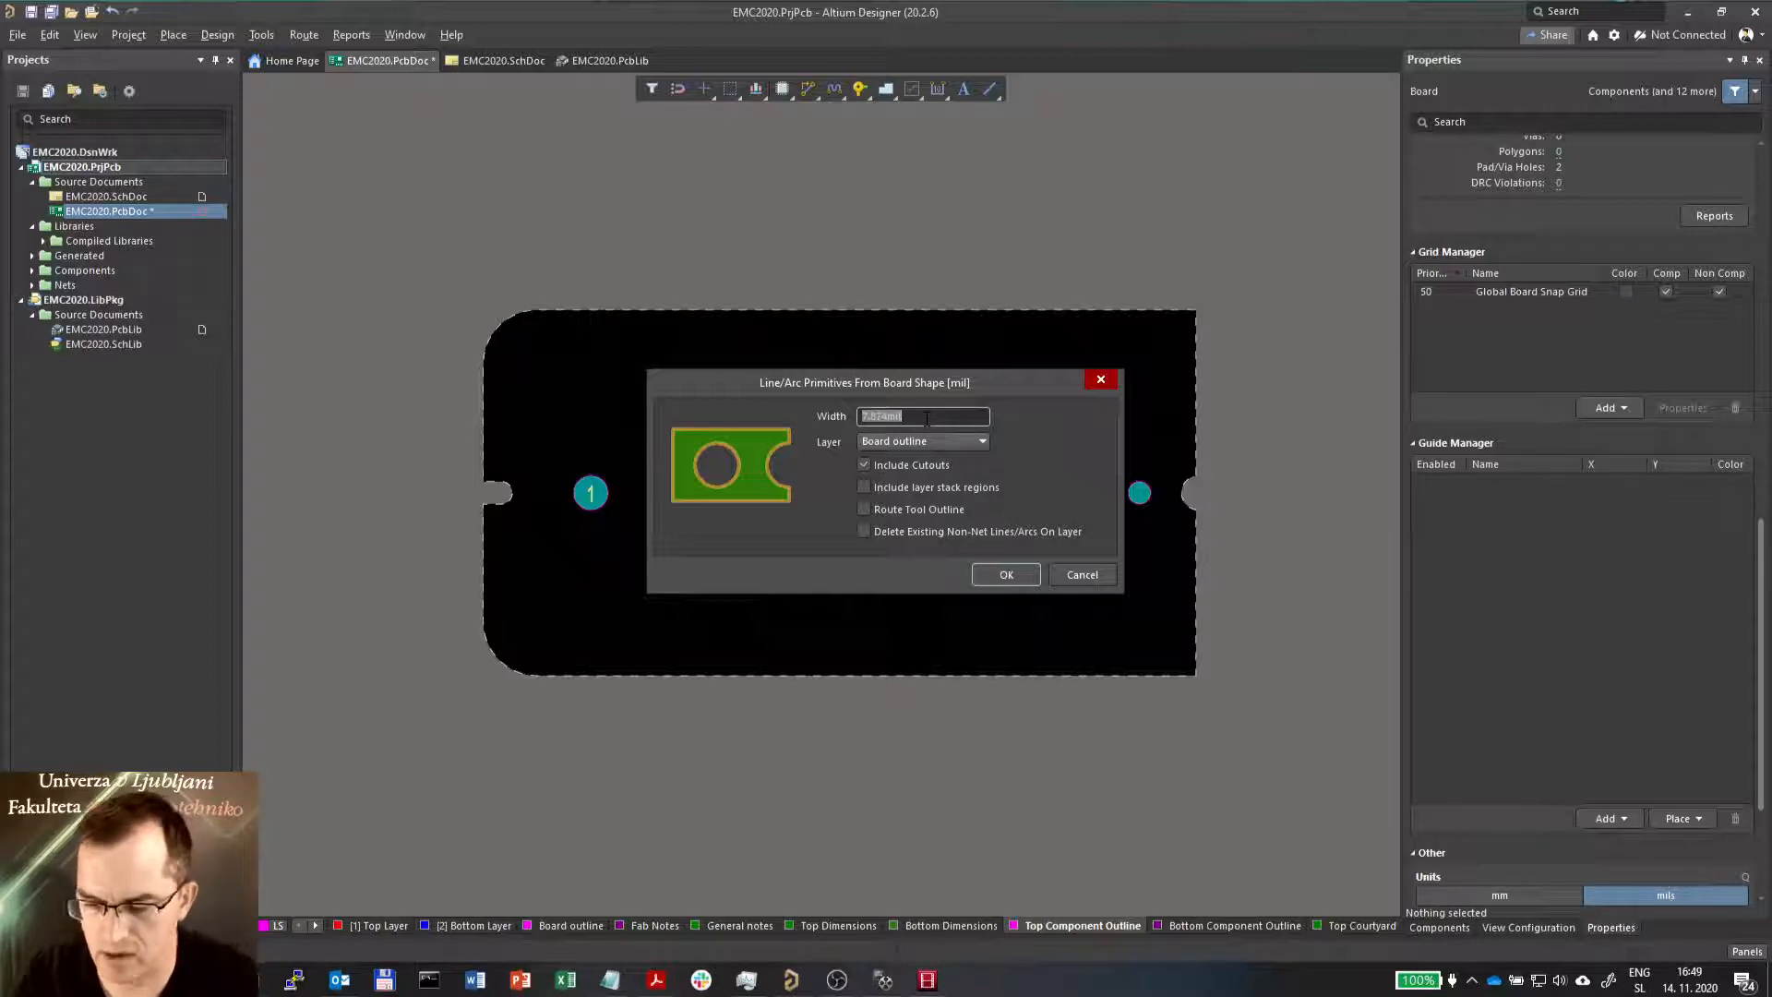
# Set width 8 on the Board outline layer, include cutouts, disable Route Tool Outline and keep existing non-net lines
pyautogui.write('8')
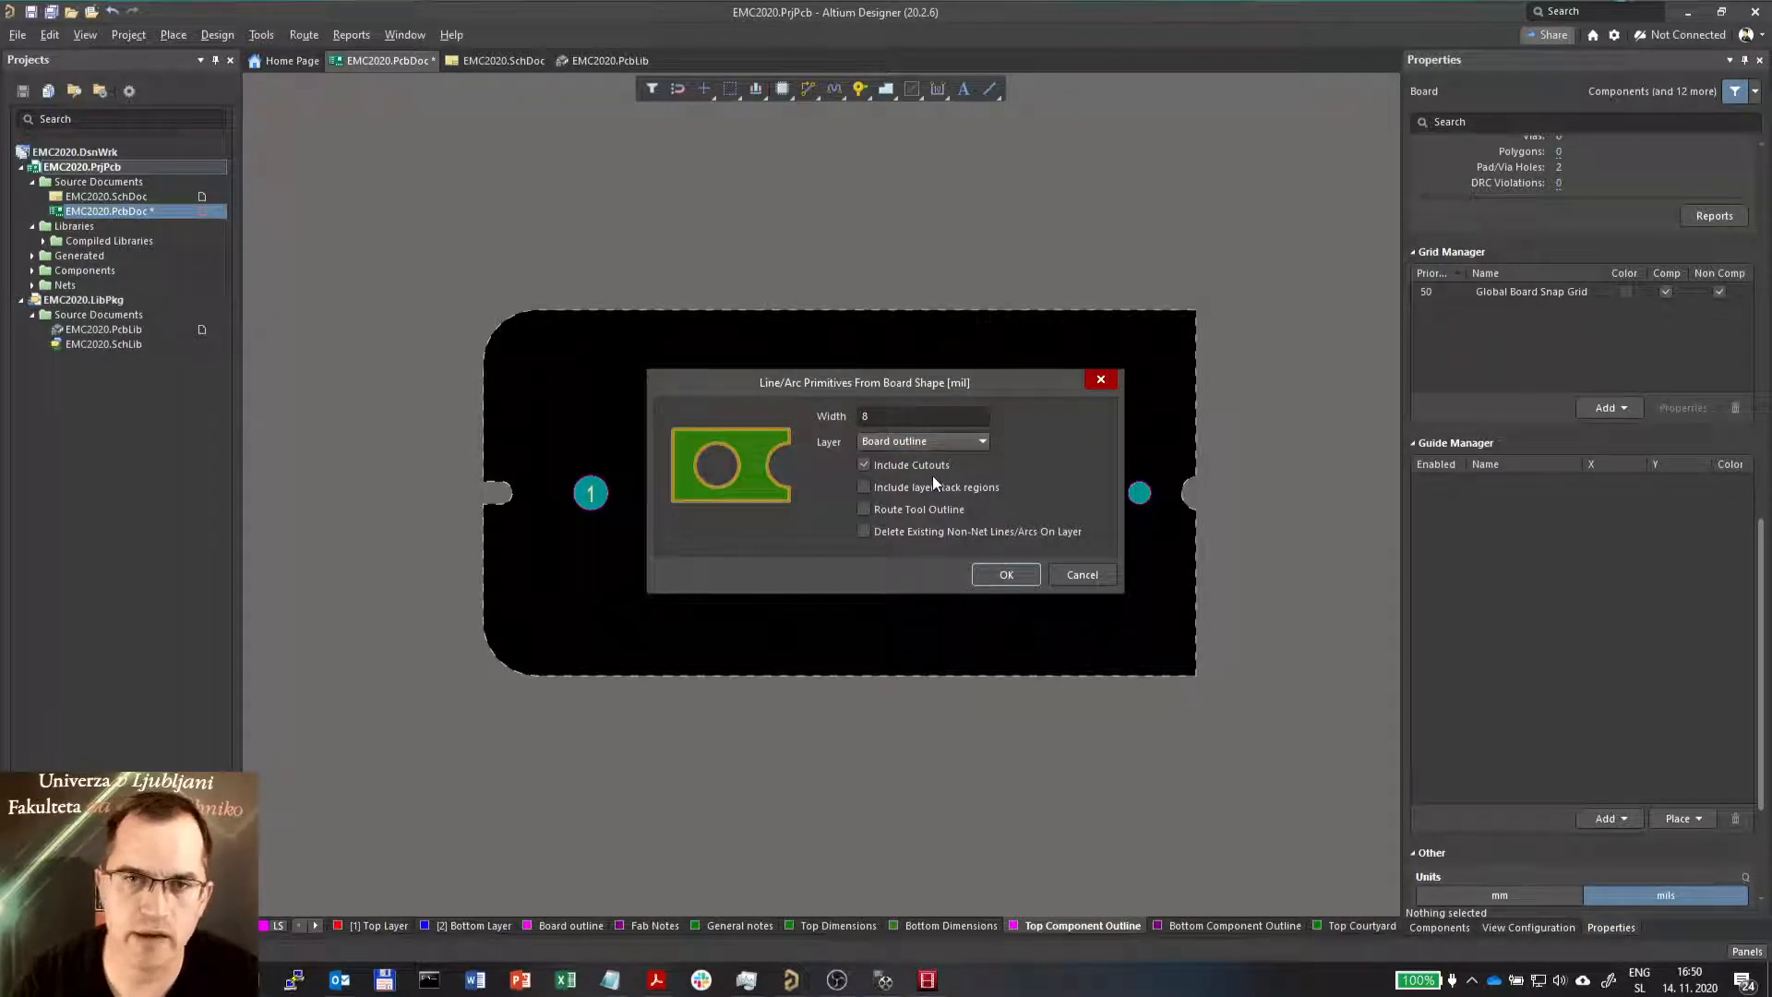
pyautogui.moveTo(587, 508)
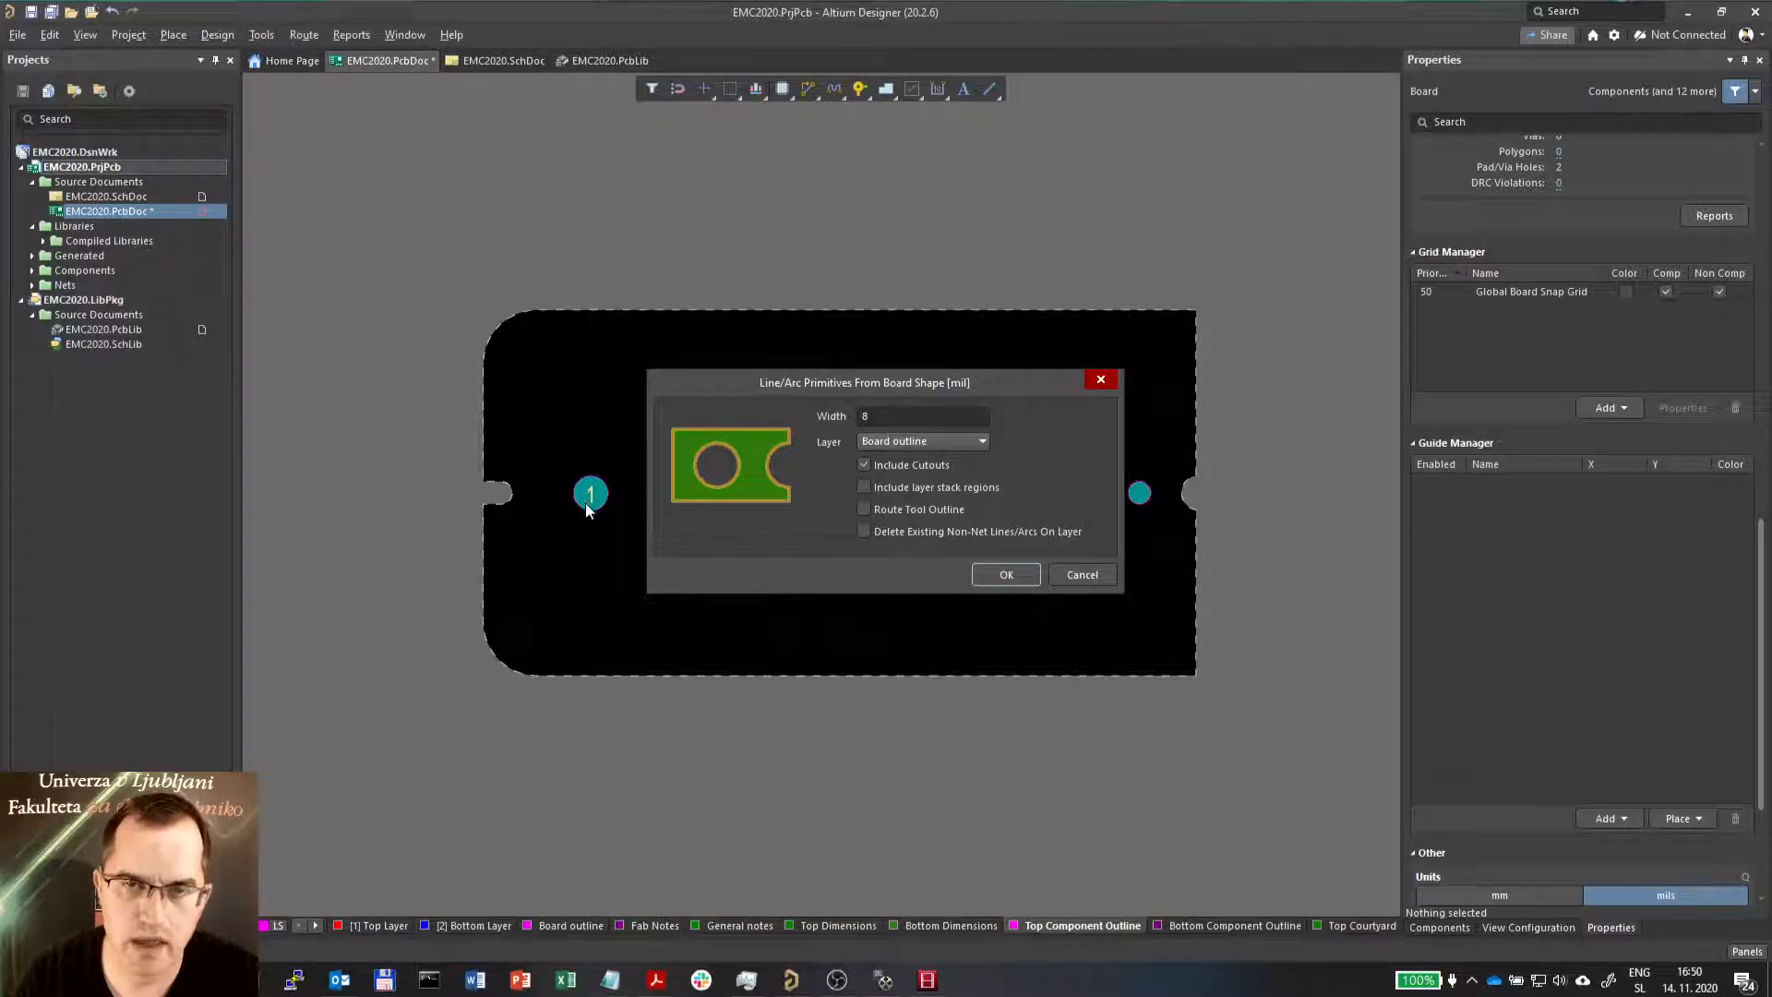
pyautogui.moveTo(968, 511)
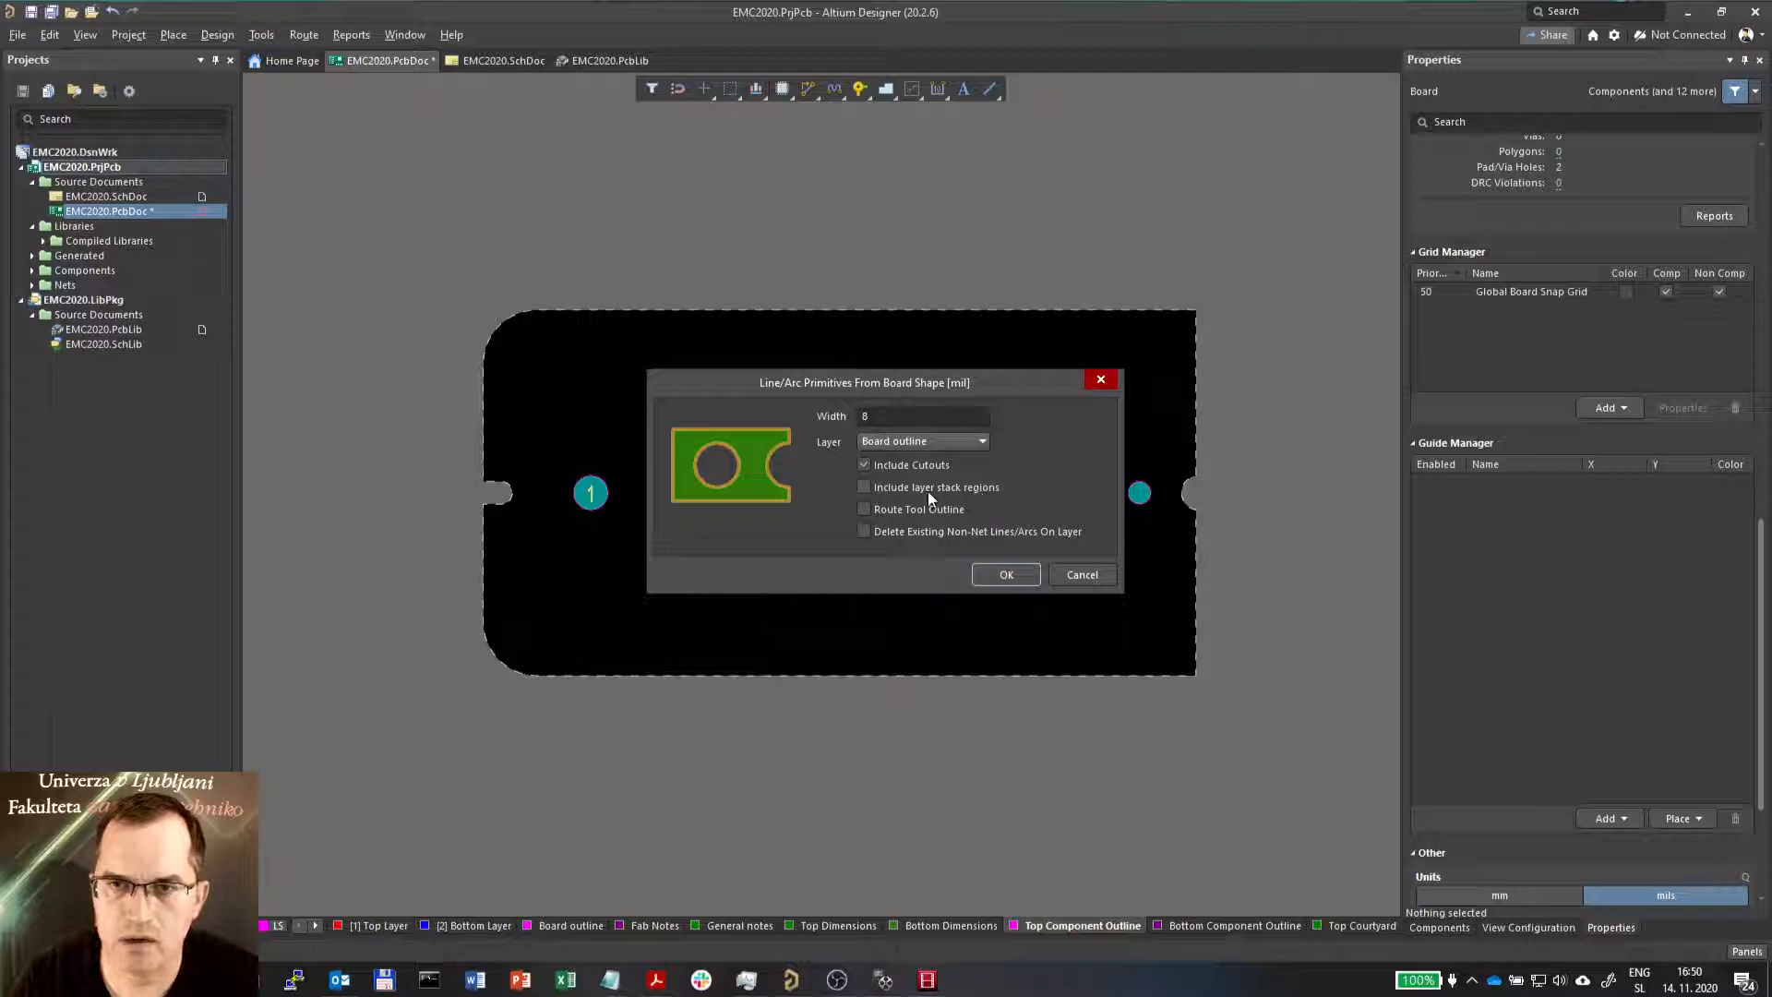
pyautogui.moveTo(998, 492)
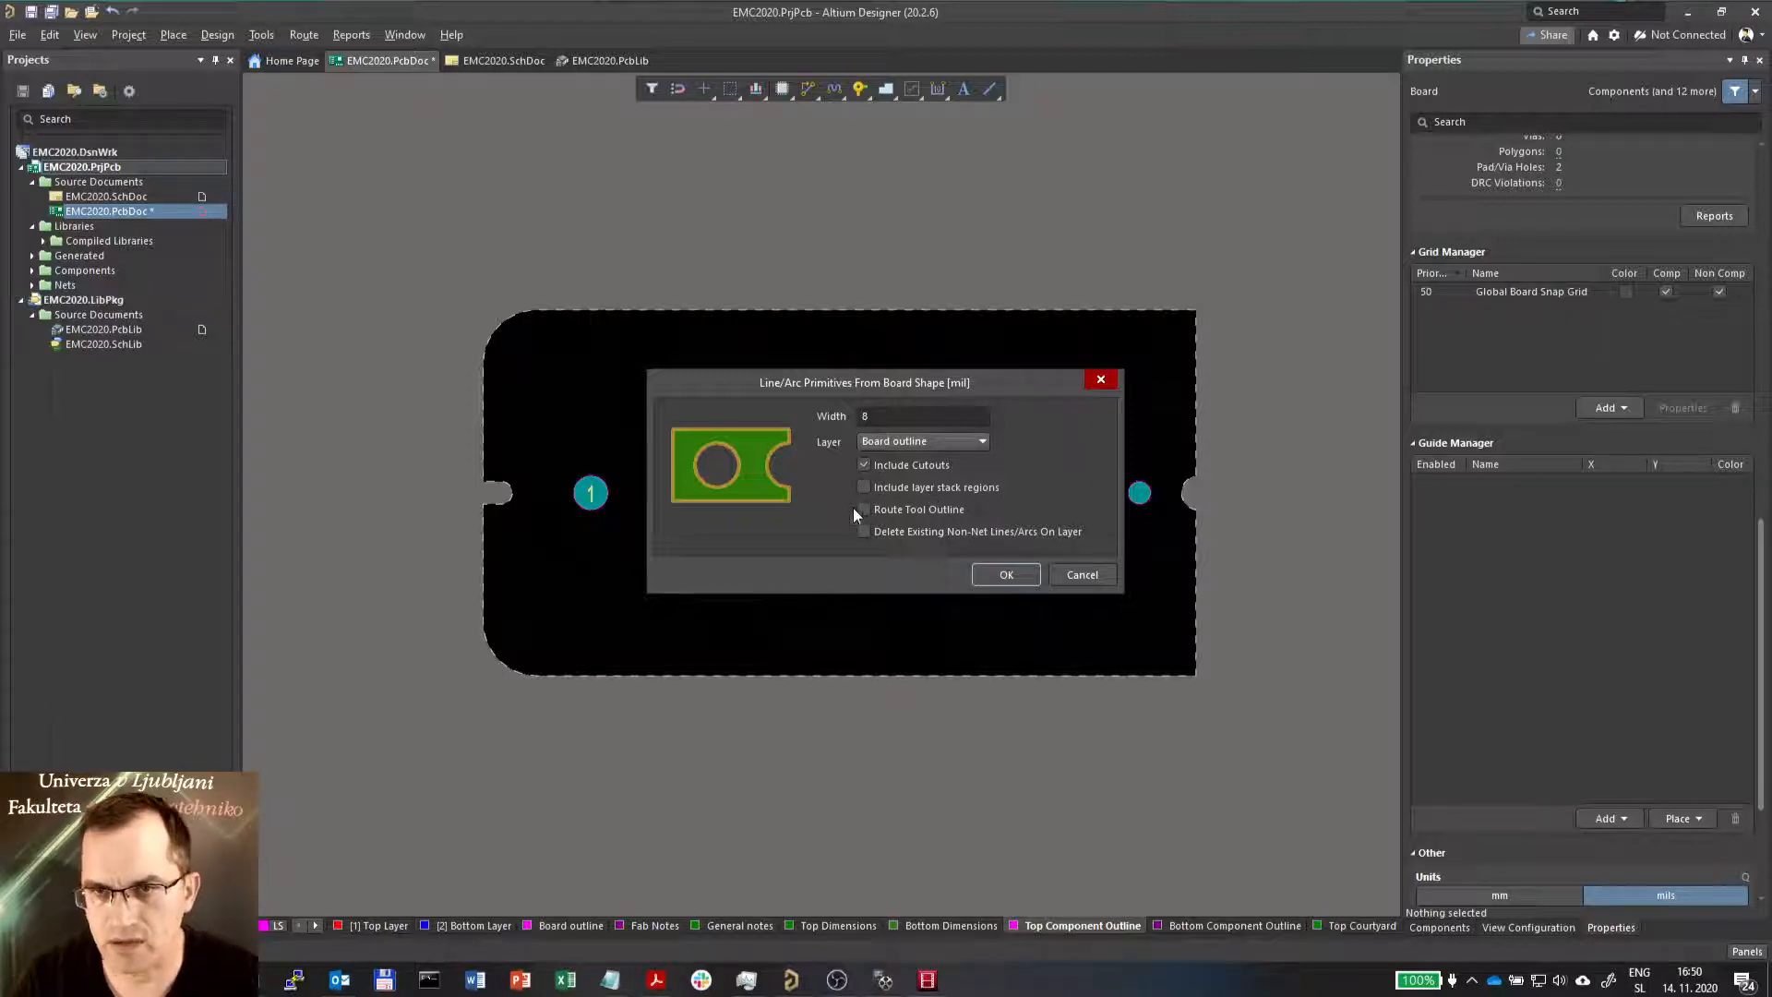
pyautogui.moveTo(603, 765)
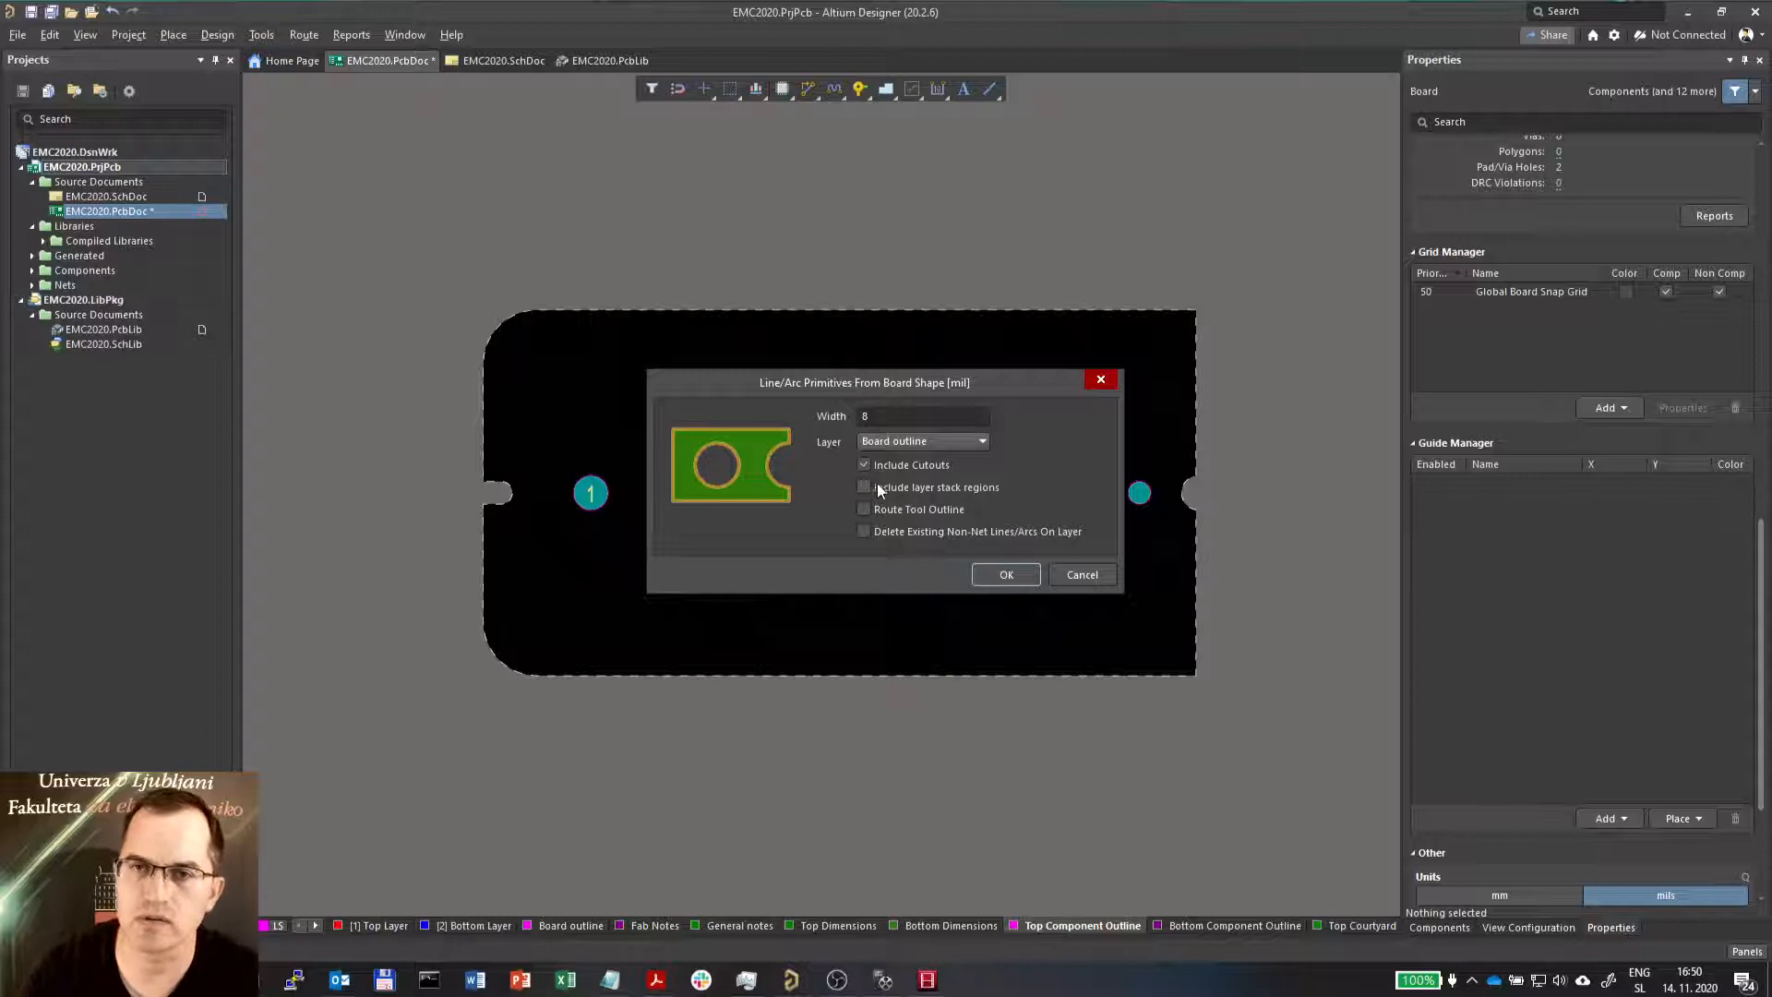
pyautogui.click(864, 487)
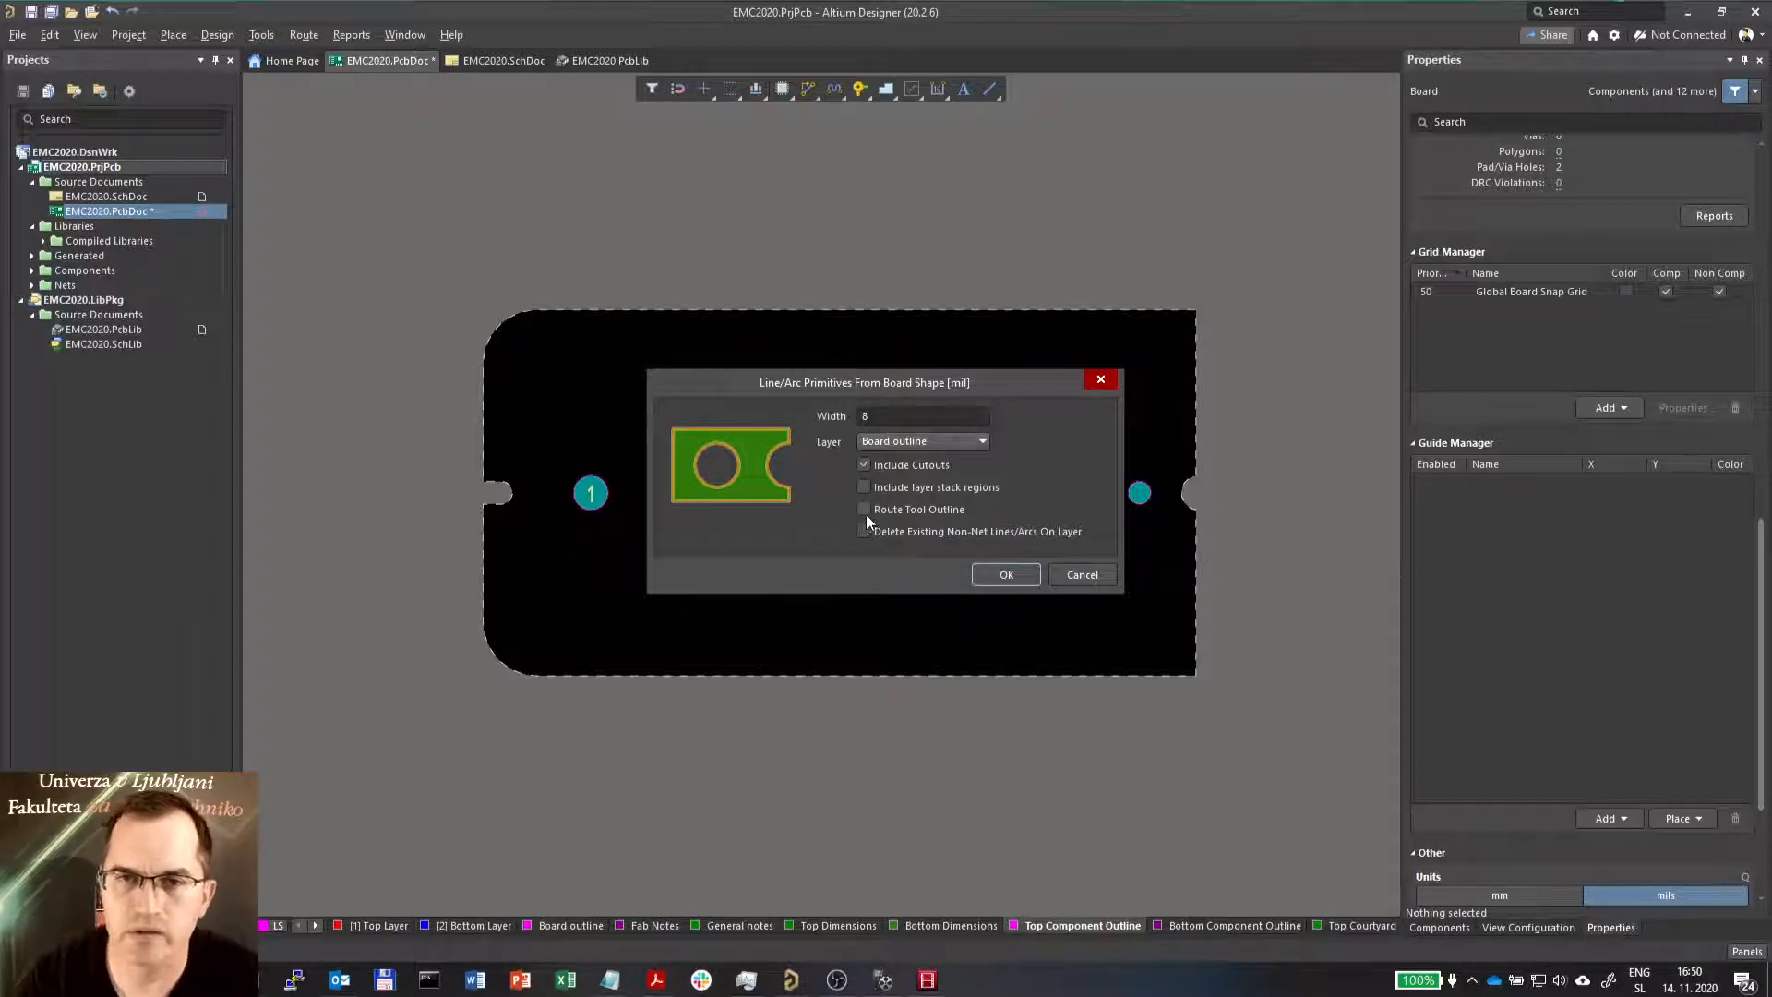
pyautogui.click(866, 508)
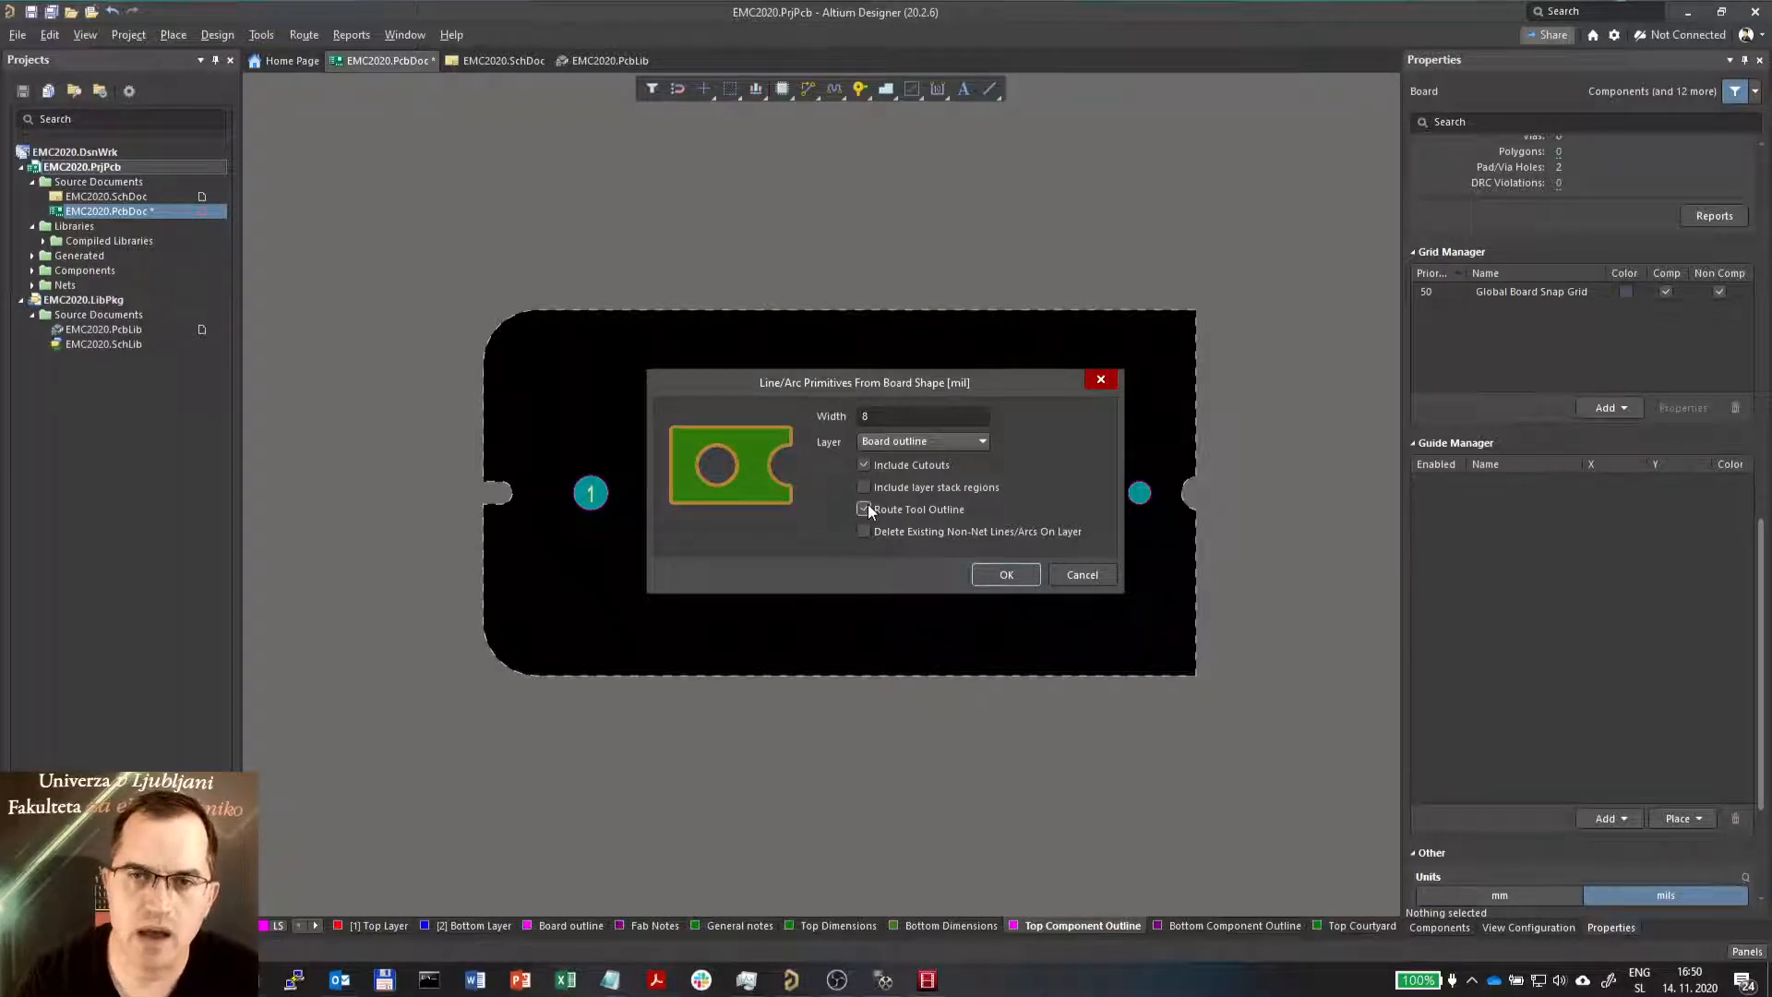
pyautogui.click(865, 508)
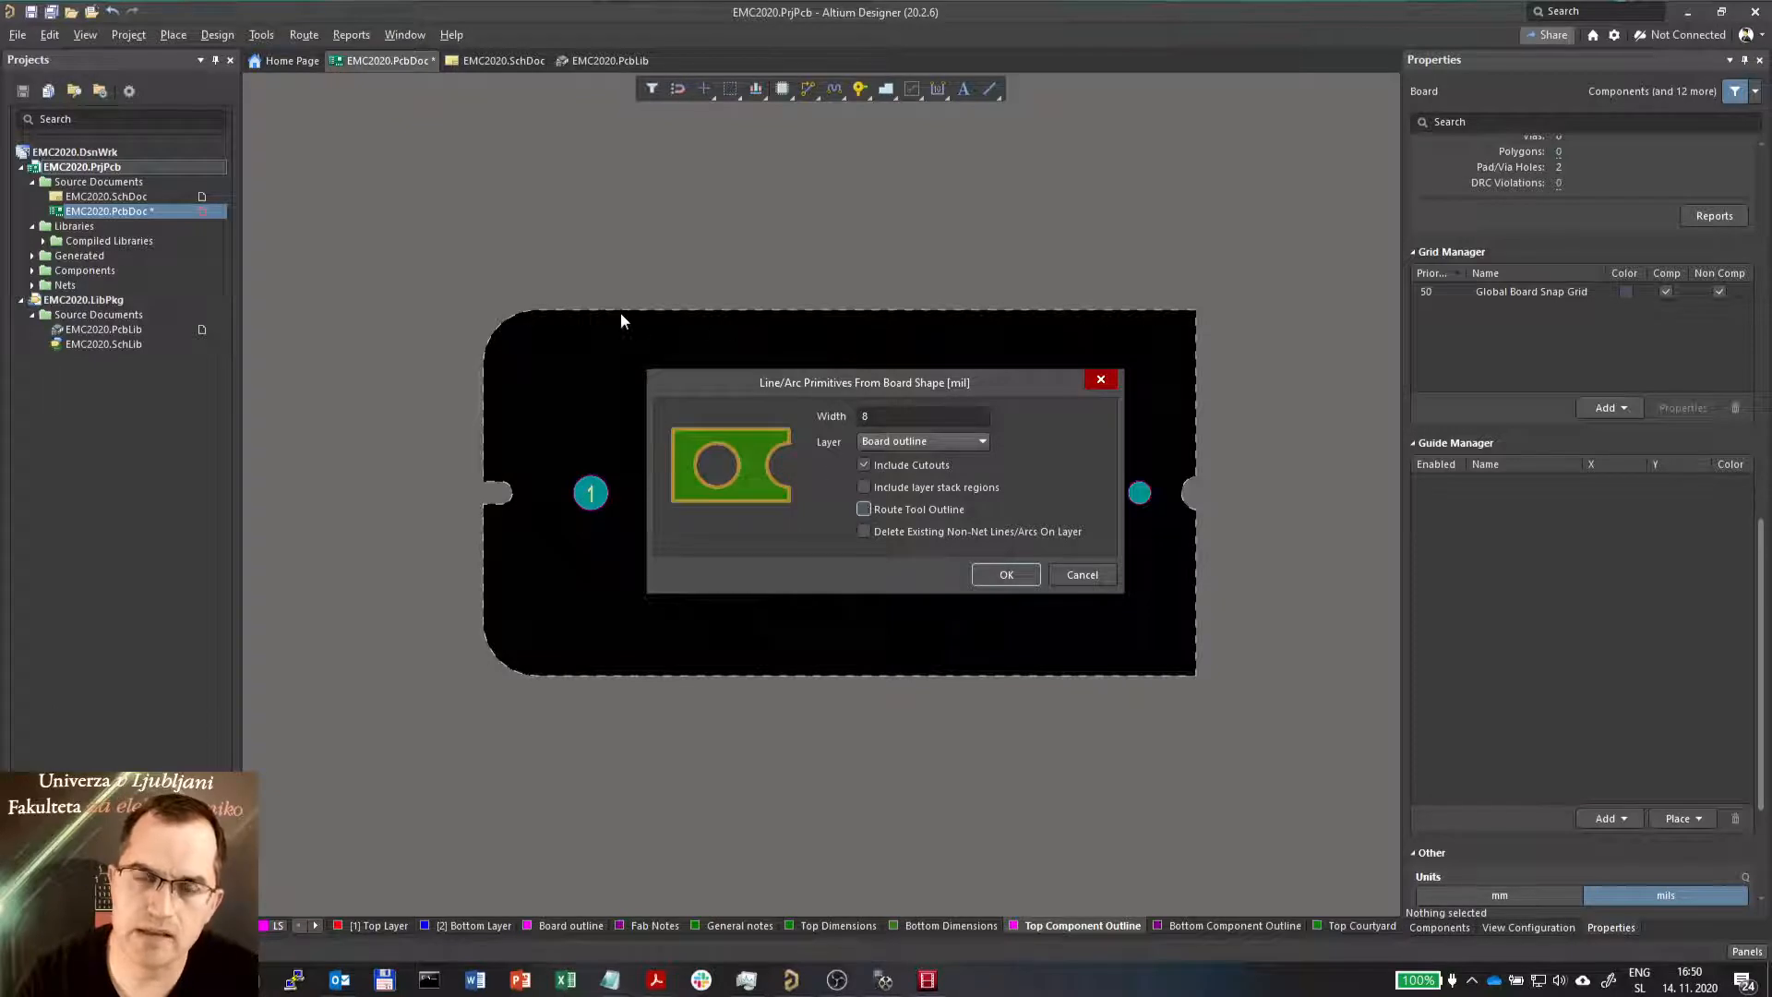
pyautogui.moveTo(1198, 318)
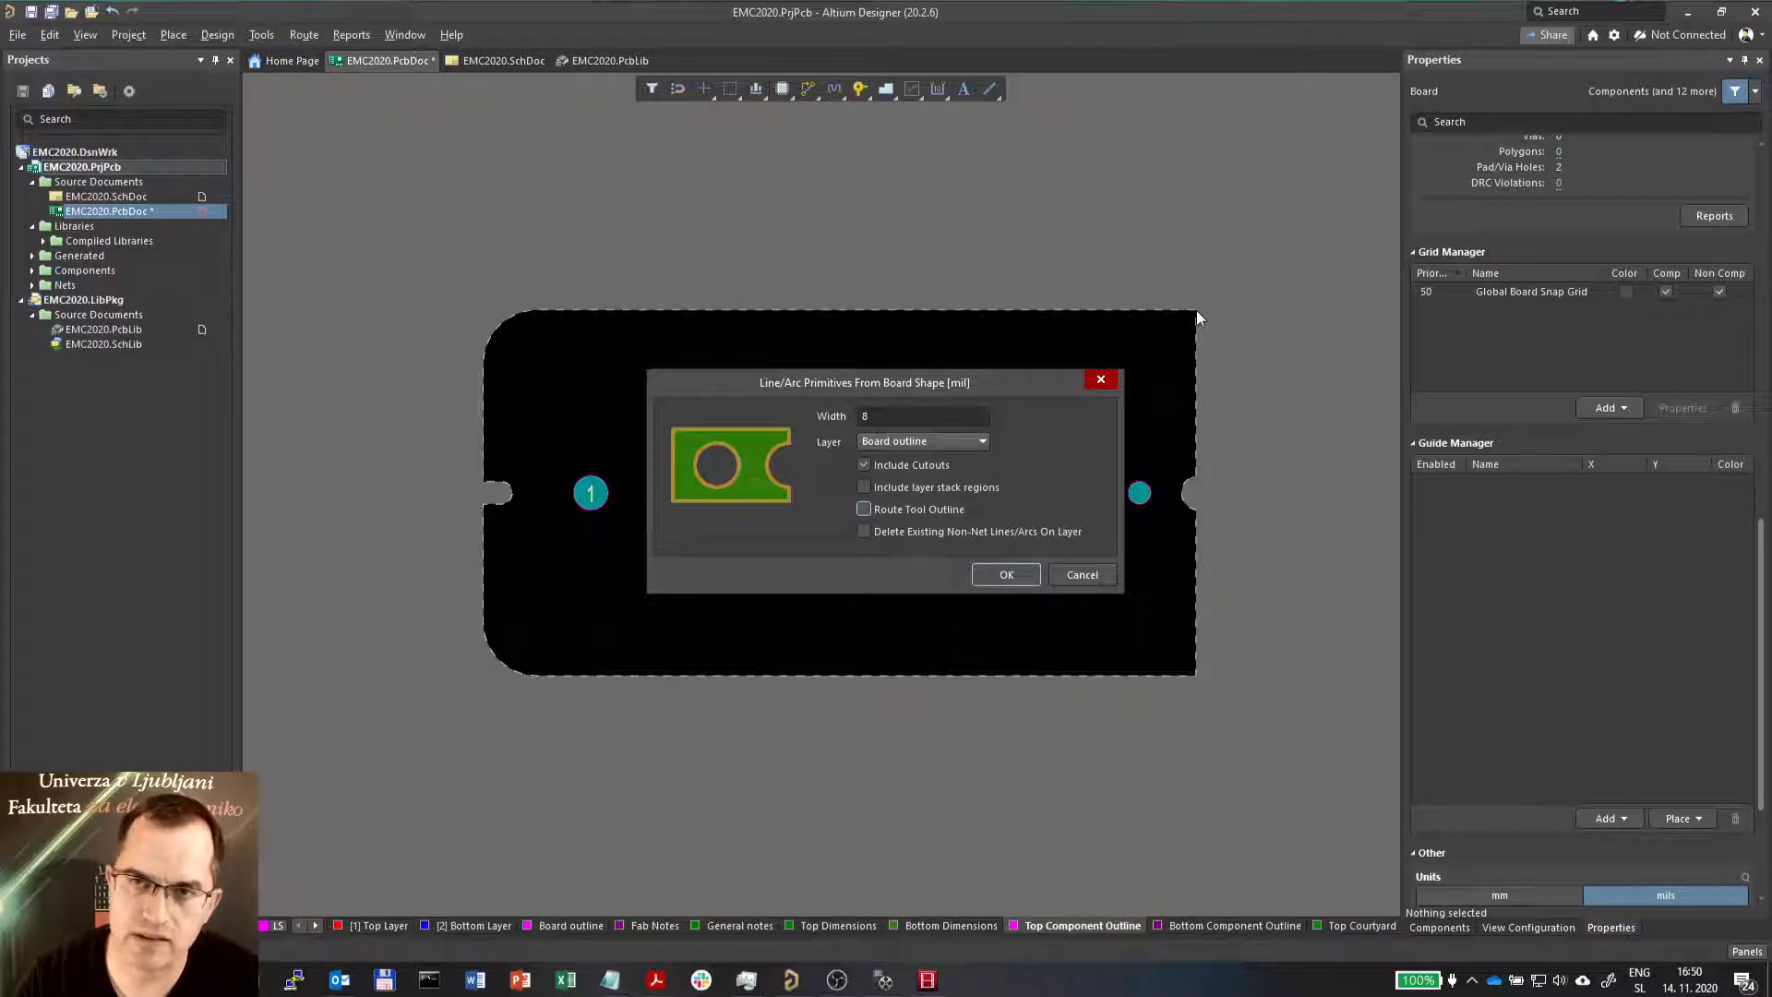
pyautogui.moveTo(1204, 585)
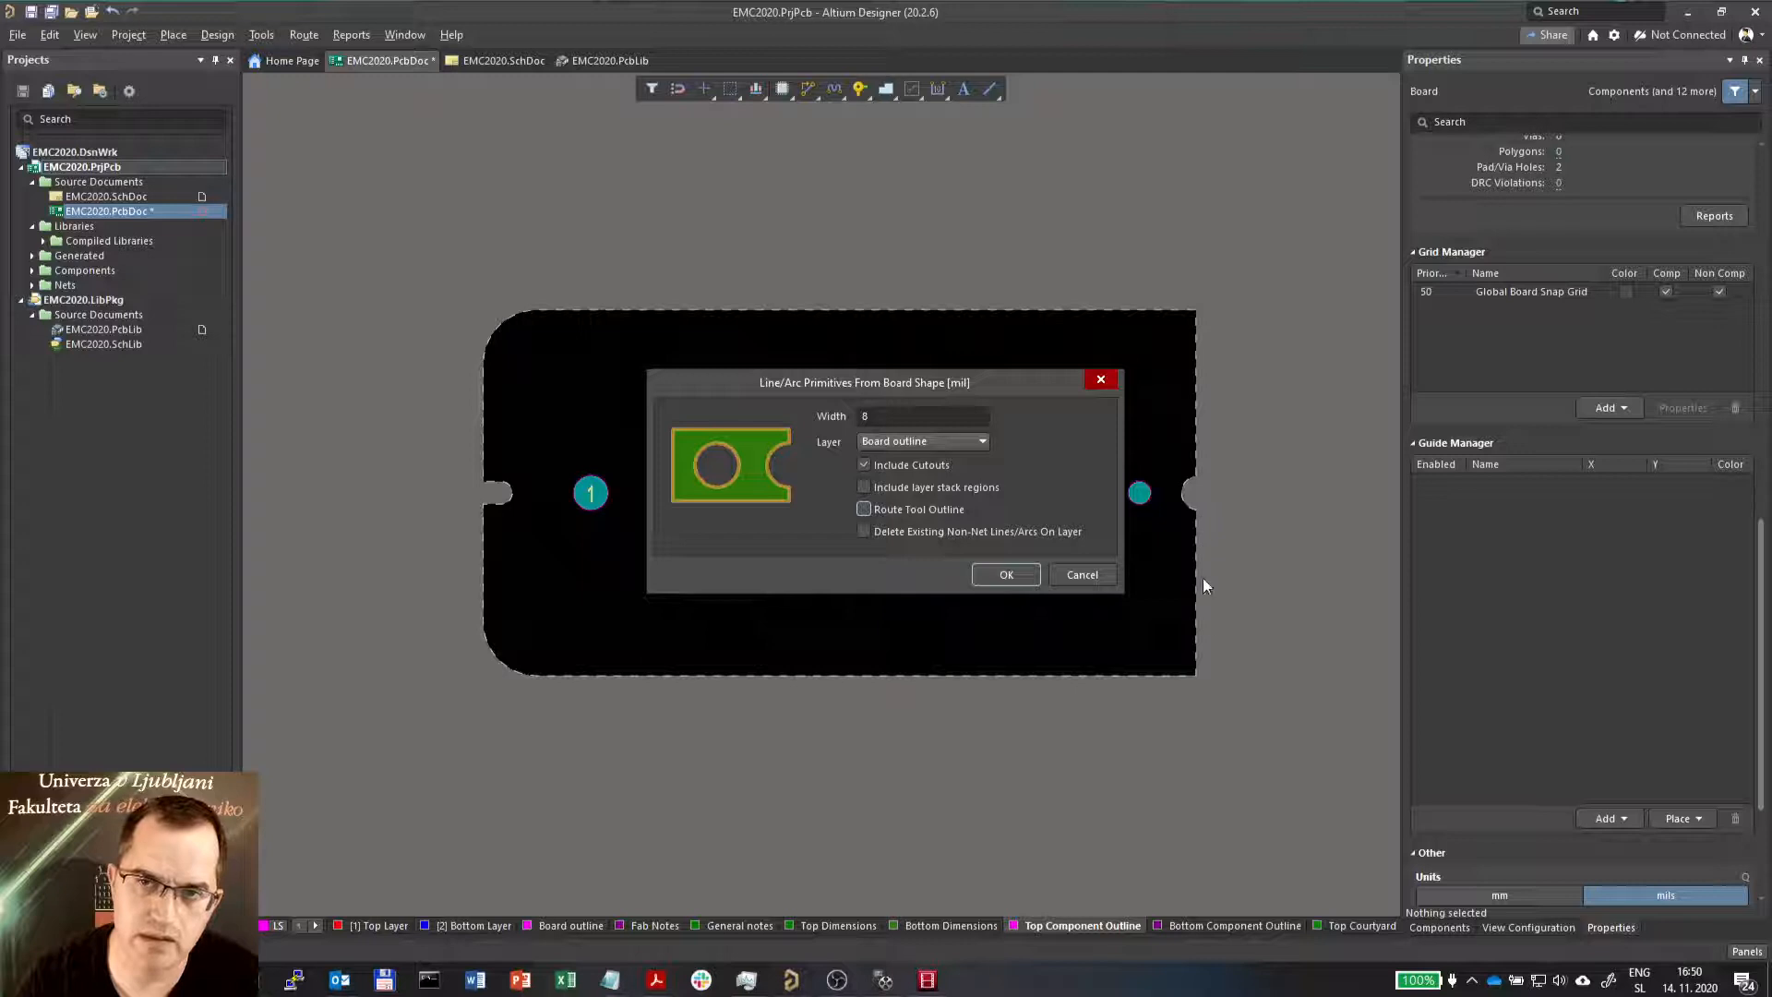
pyautogui.moveTo(608, 700)
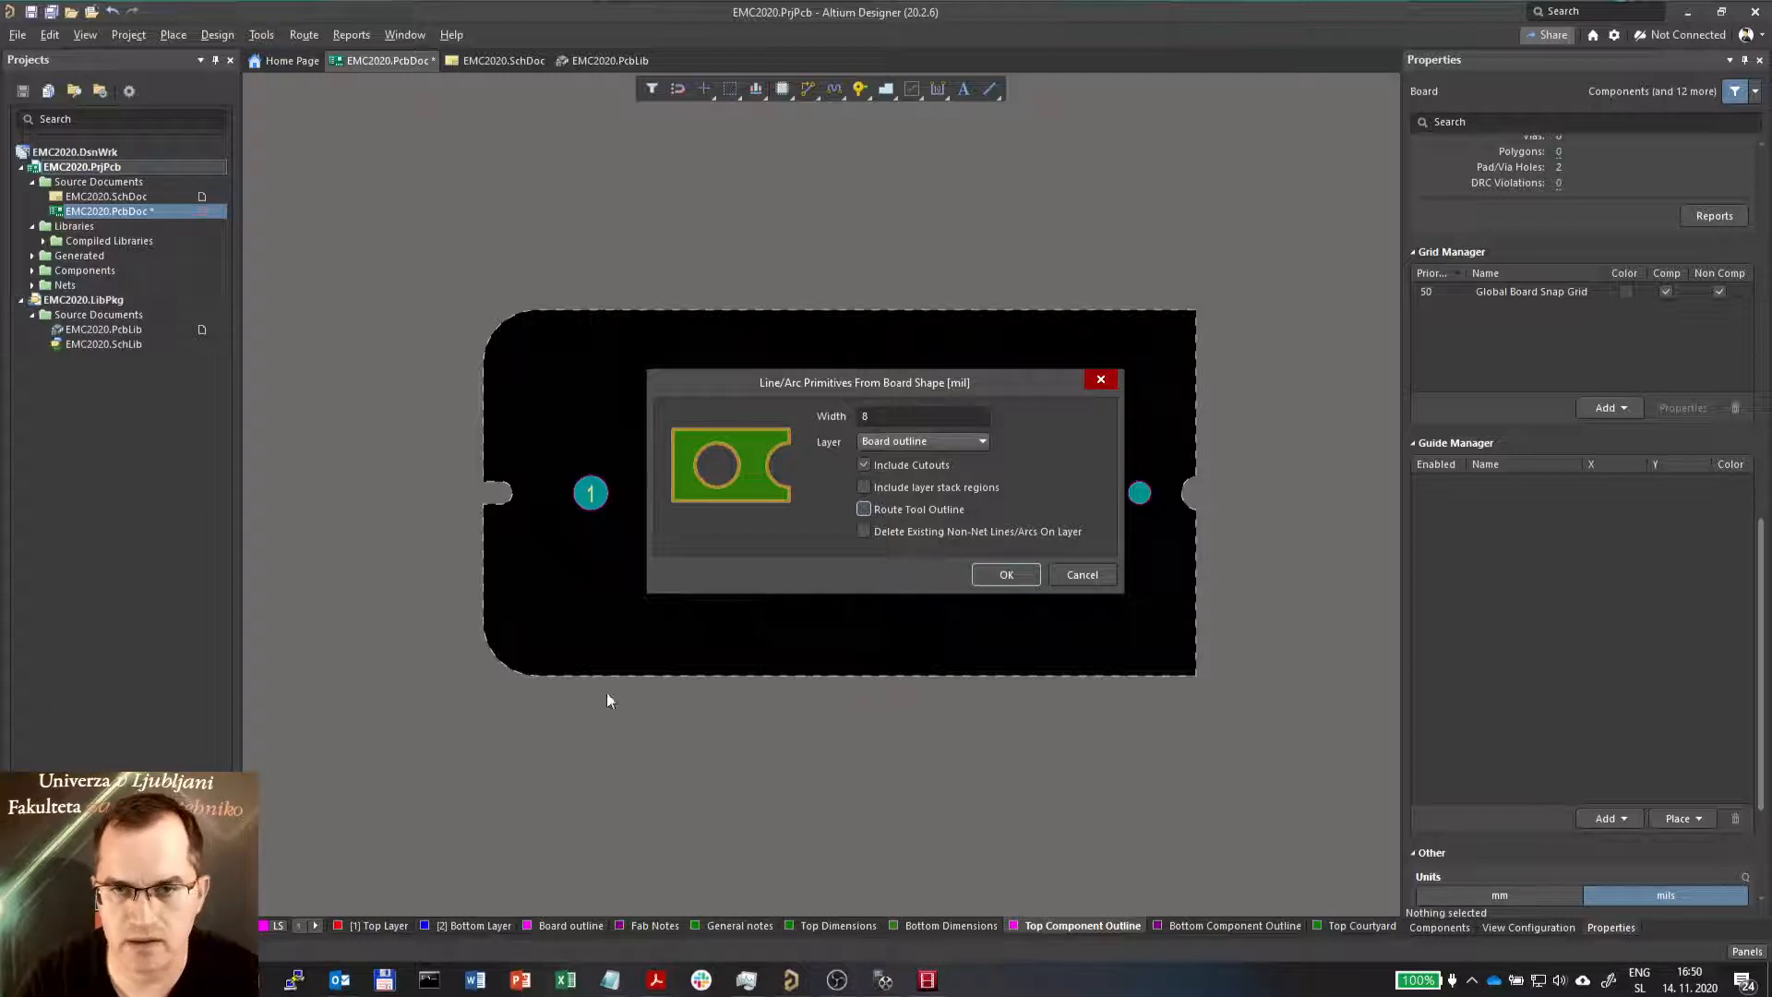
pyautogui.moveTo(515, 504)
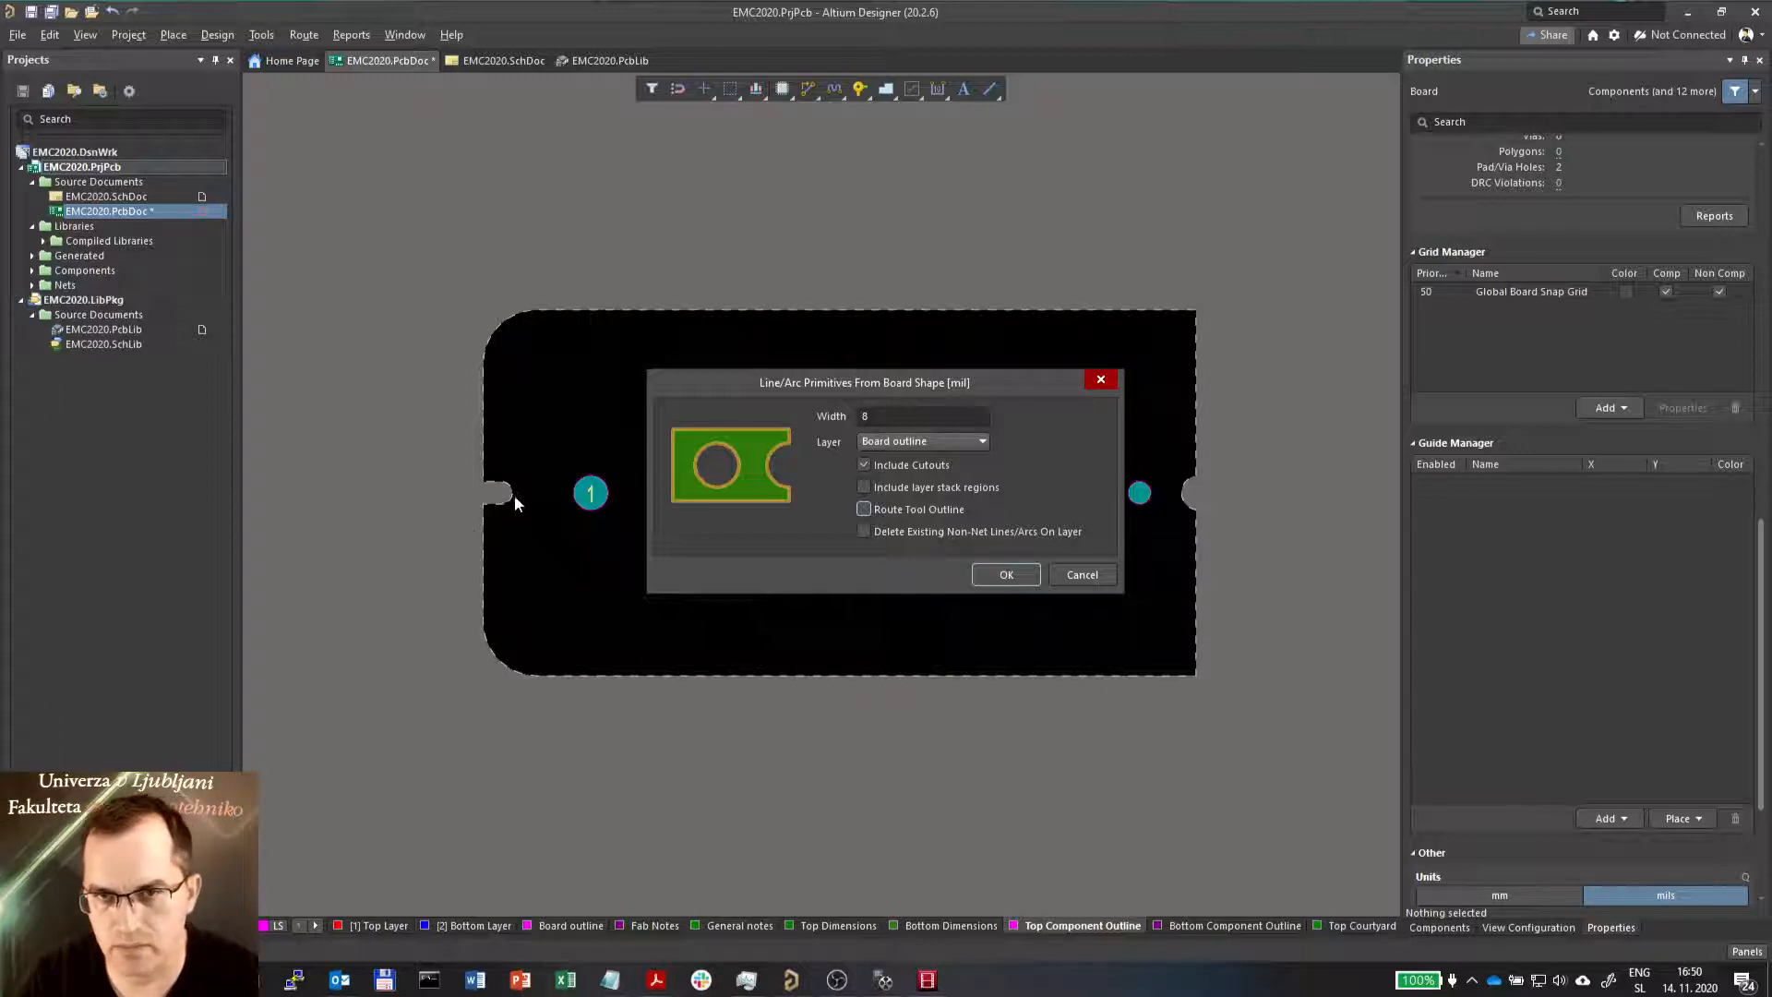
pyautogui.moveTo(1124, 292)
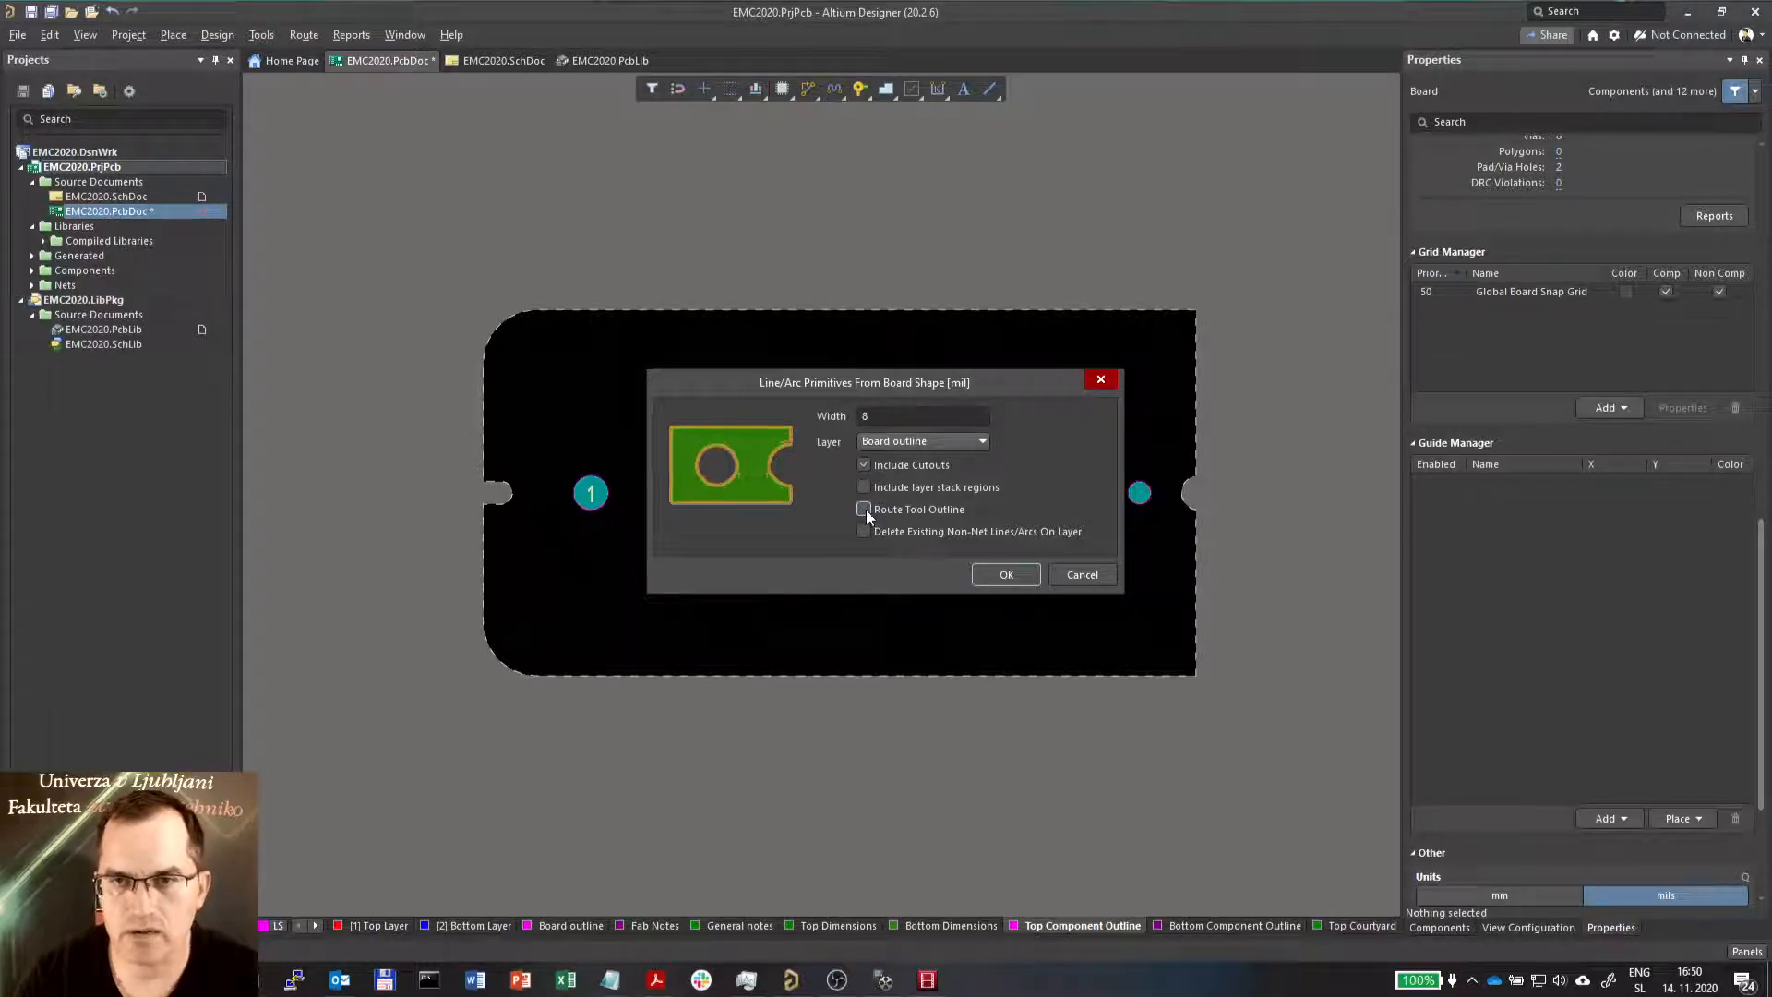
pyautogui.click(865, 509)
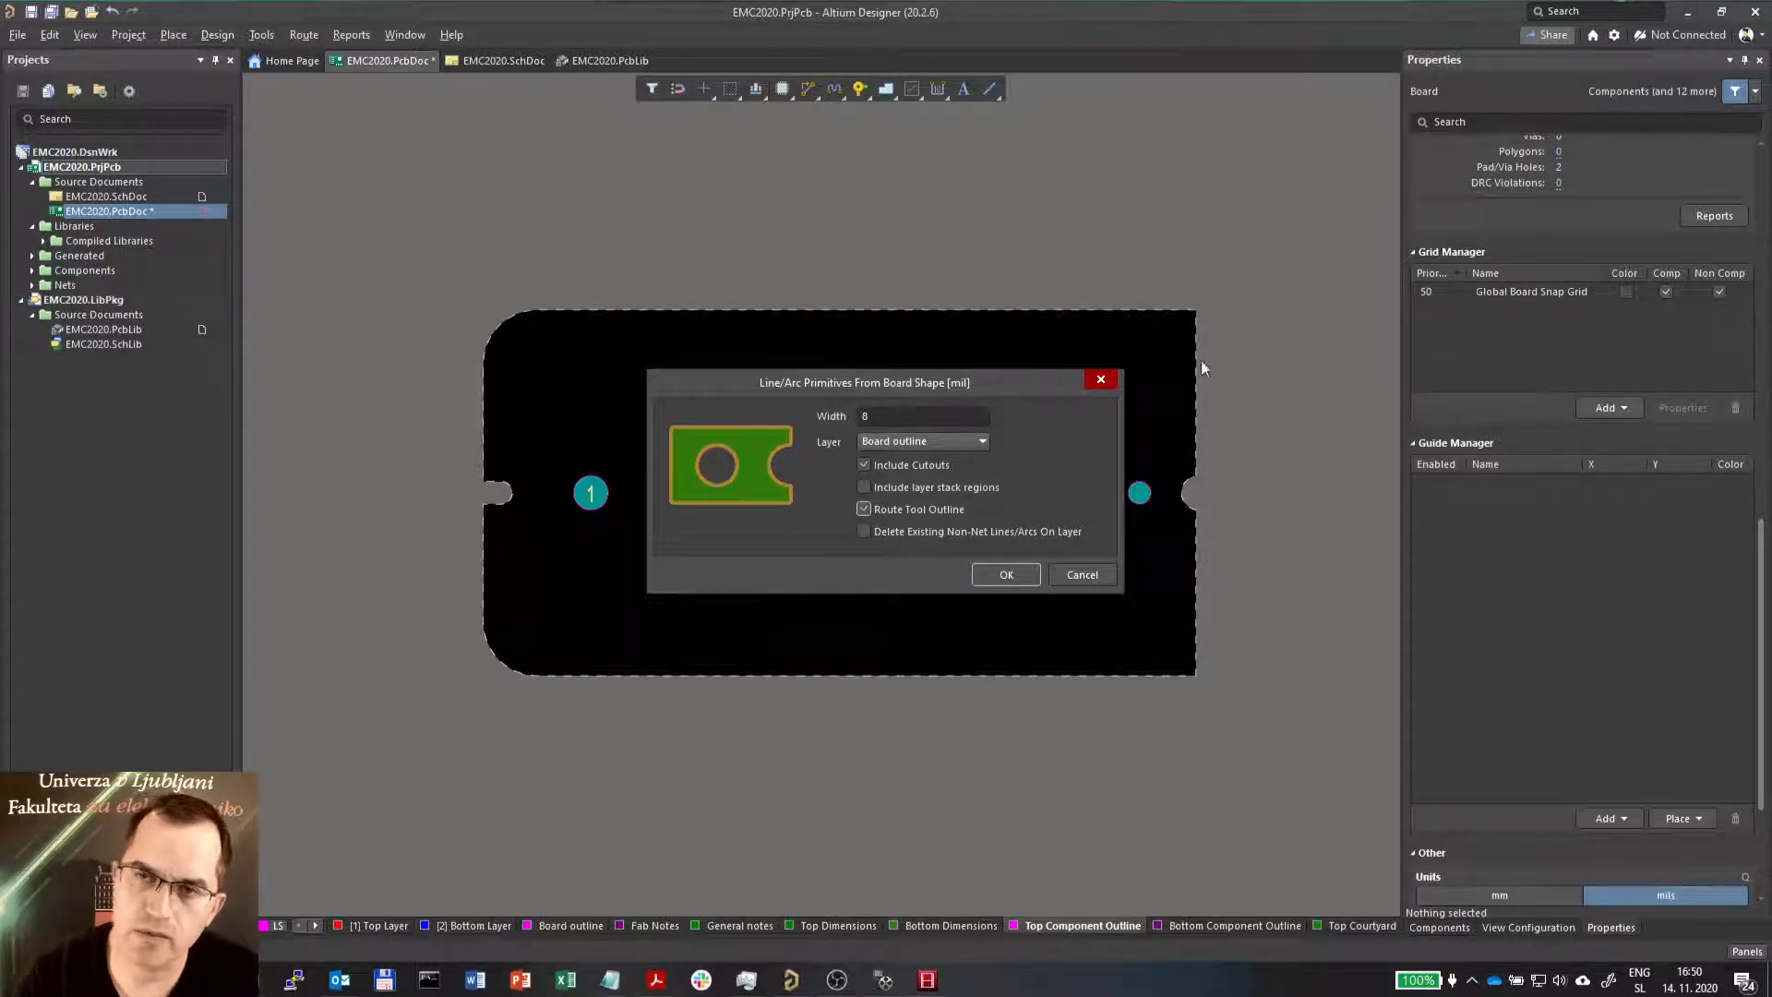
pyautogui.moveTo(442, 468)
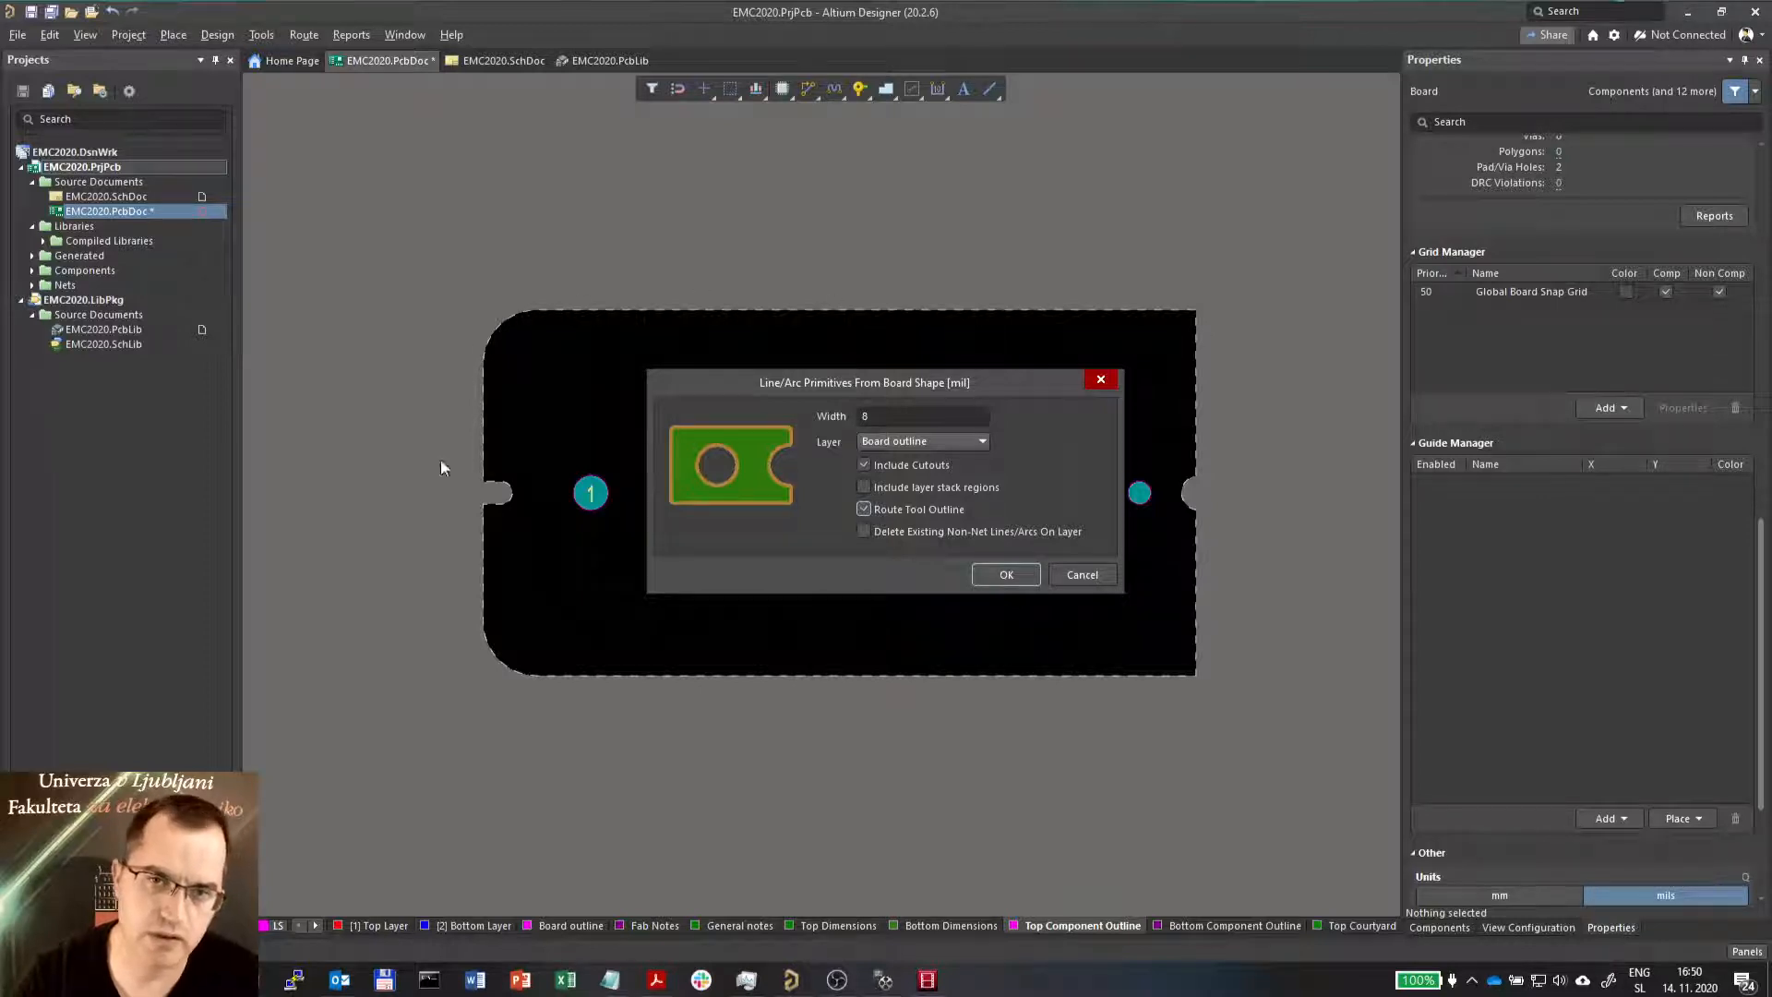
pyautogui.moveTo(490, 478)
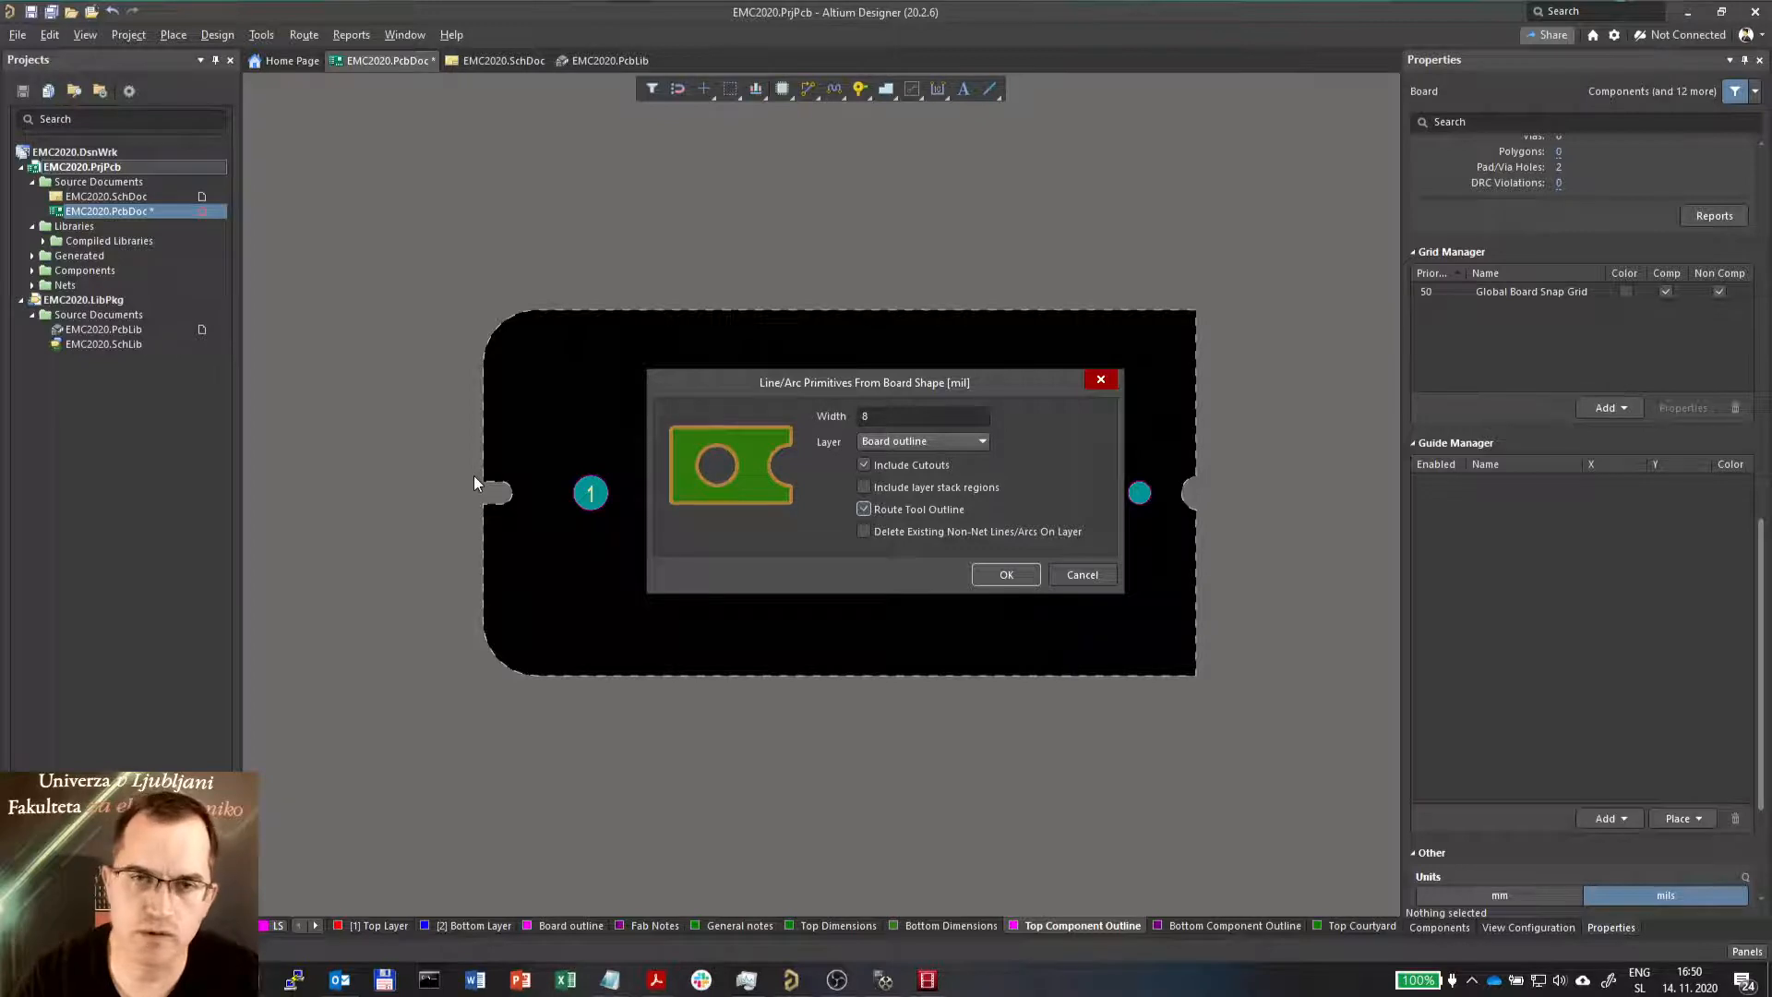
pyautogui.moveTo(457, 352)
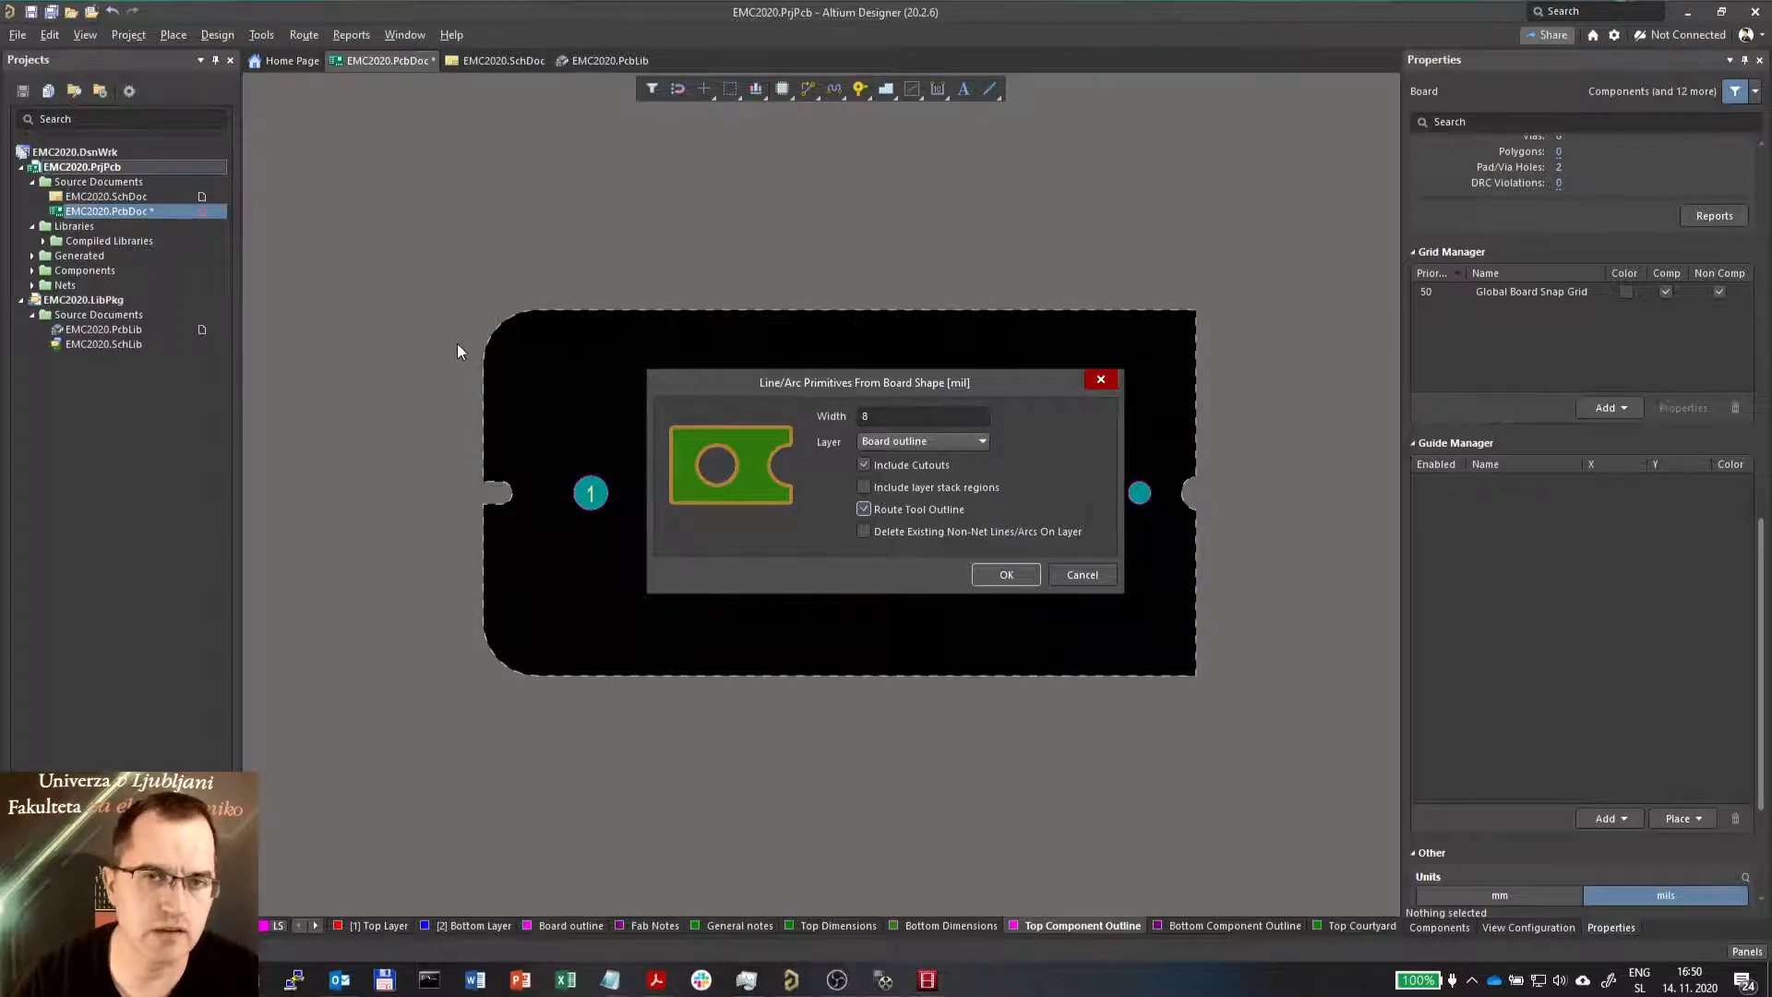
pyautogui.moveTo(1243, 449)
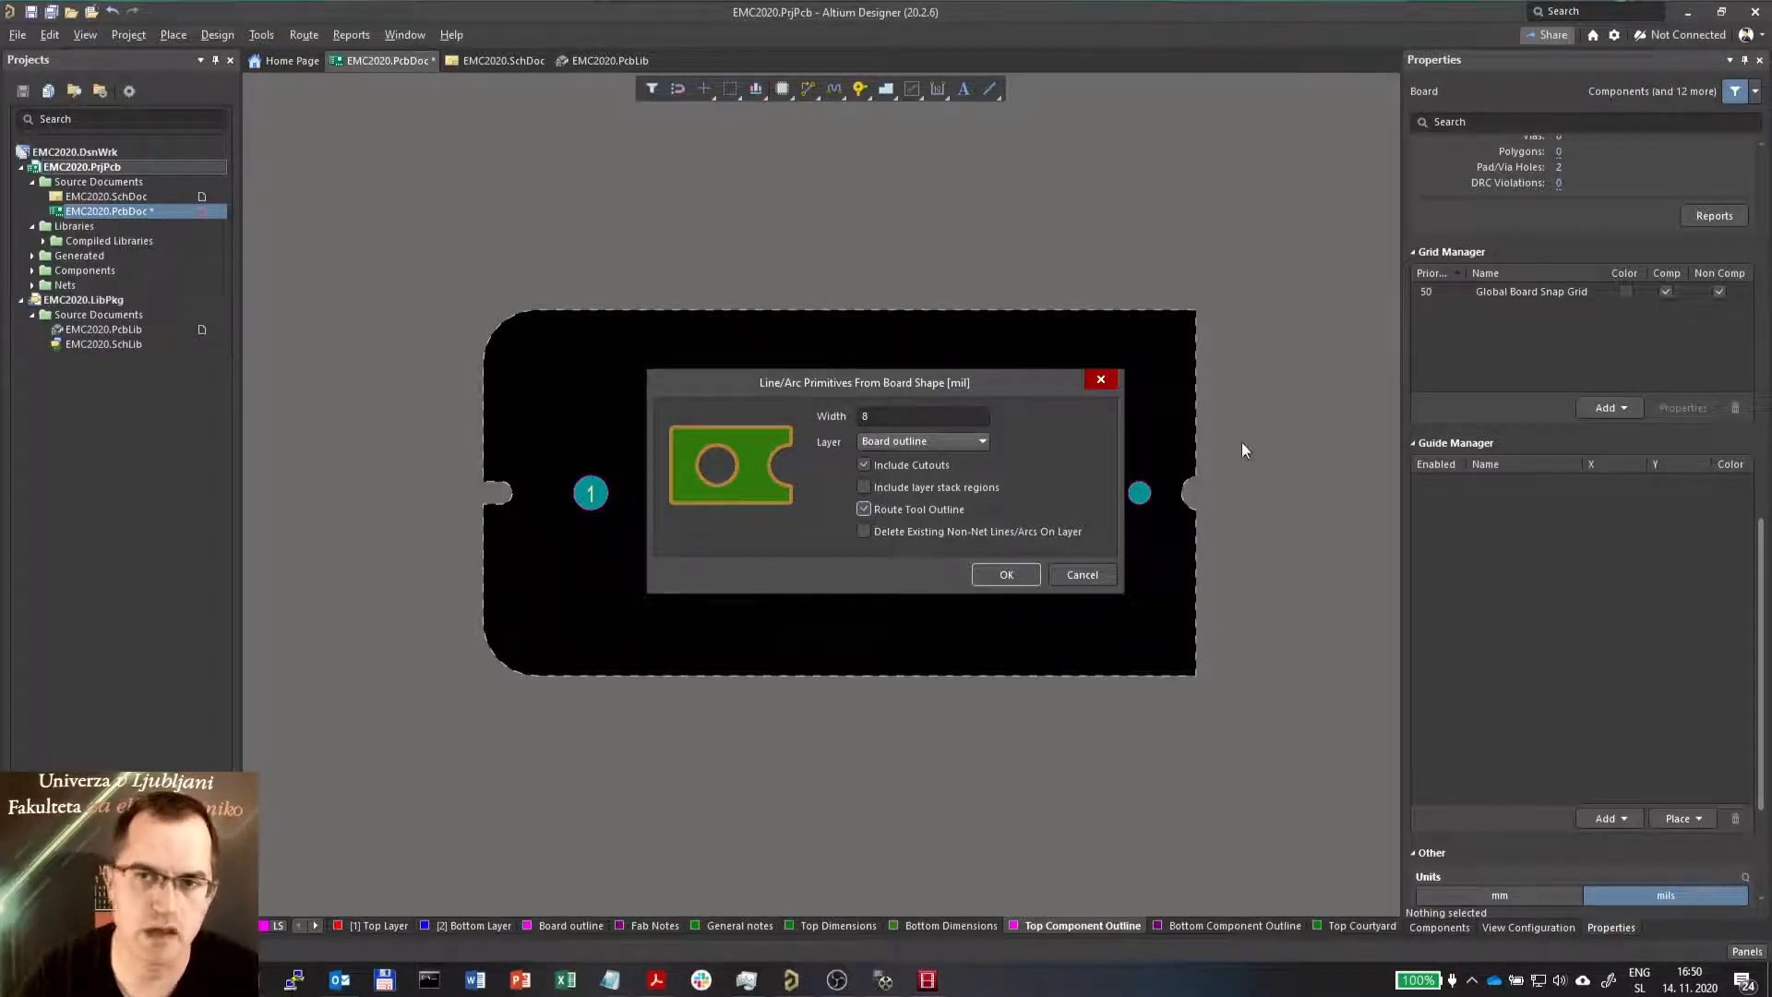
pyautogui.moveTo(1001, 560)
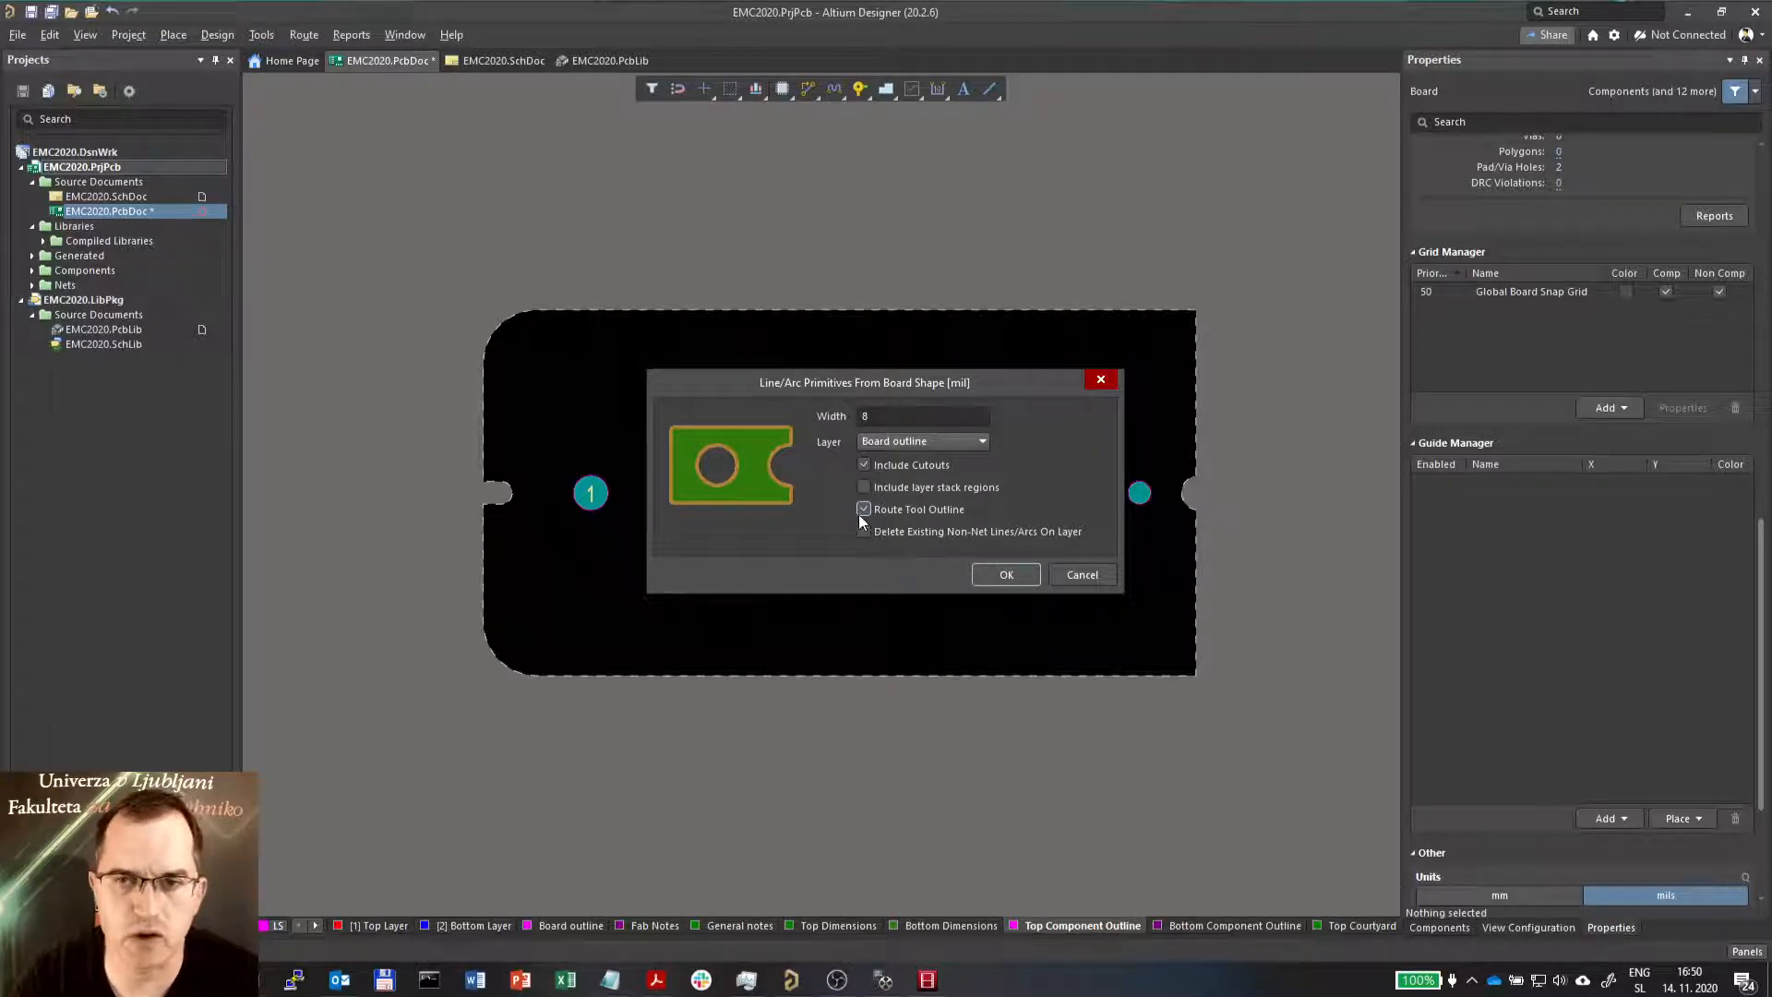
pyautogui.moveTo(507, 328)
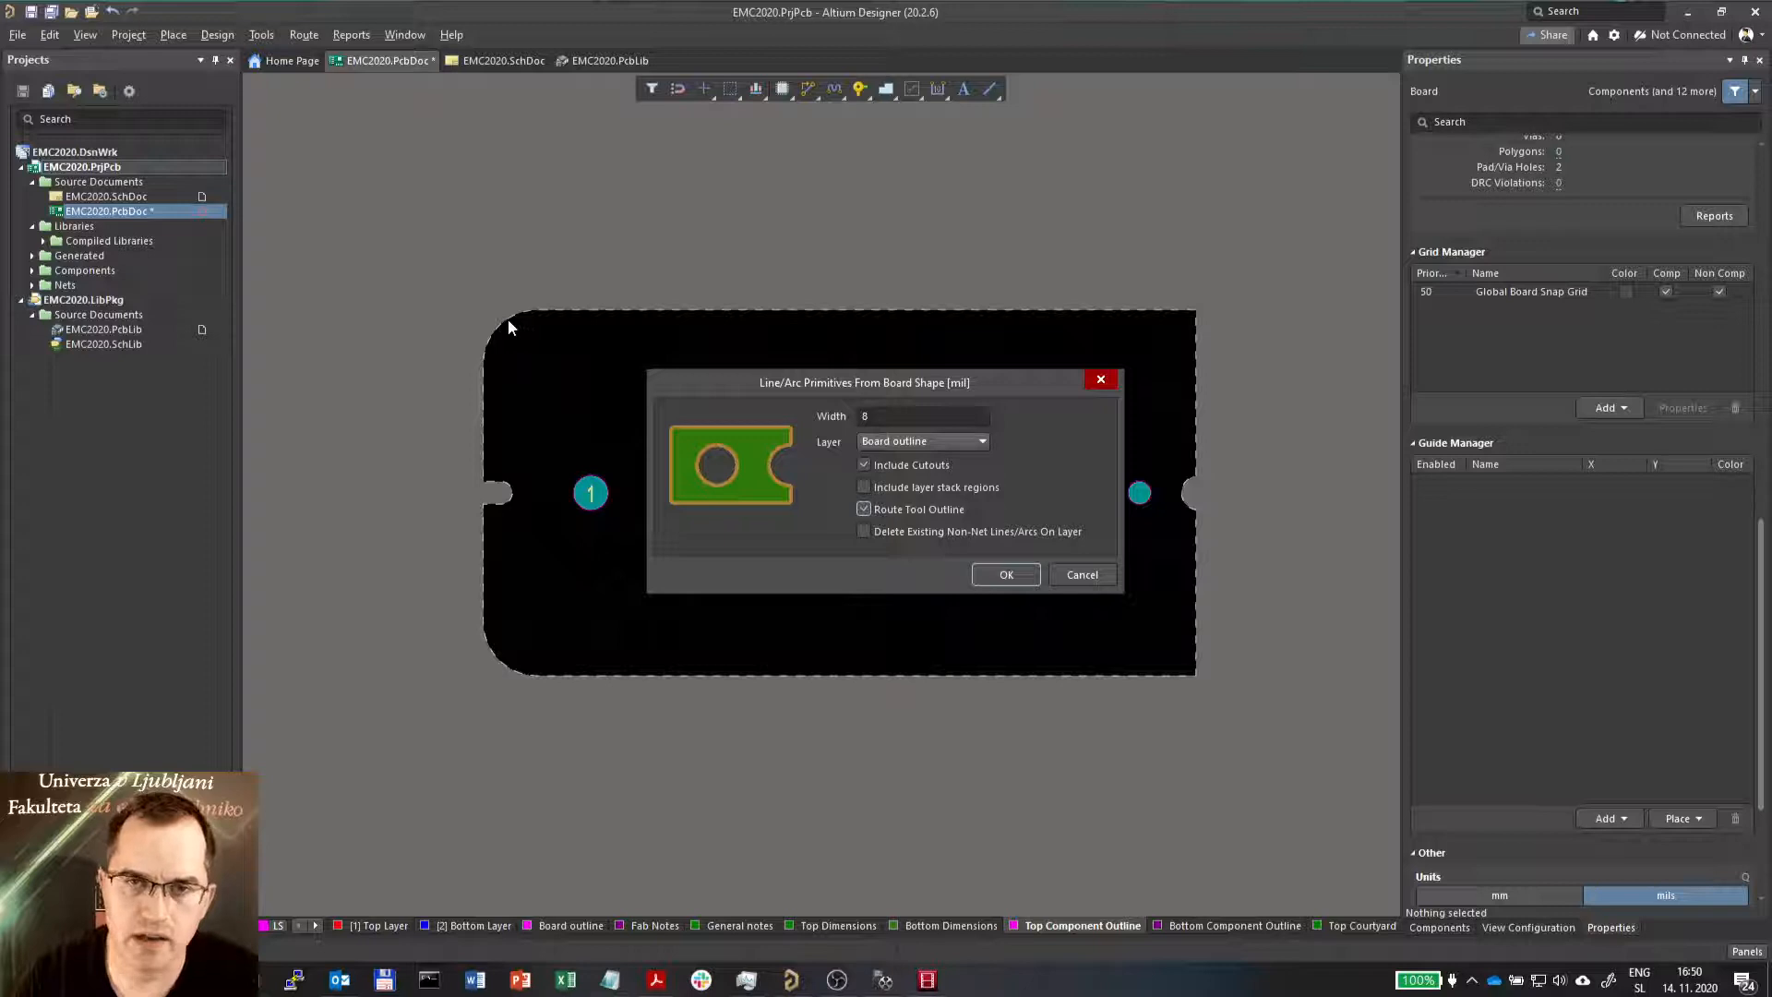
pyautogui.moveTo(544, 318)
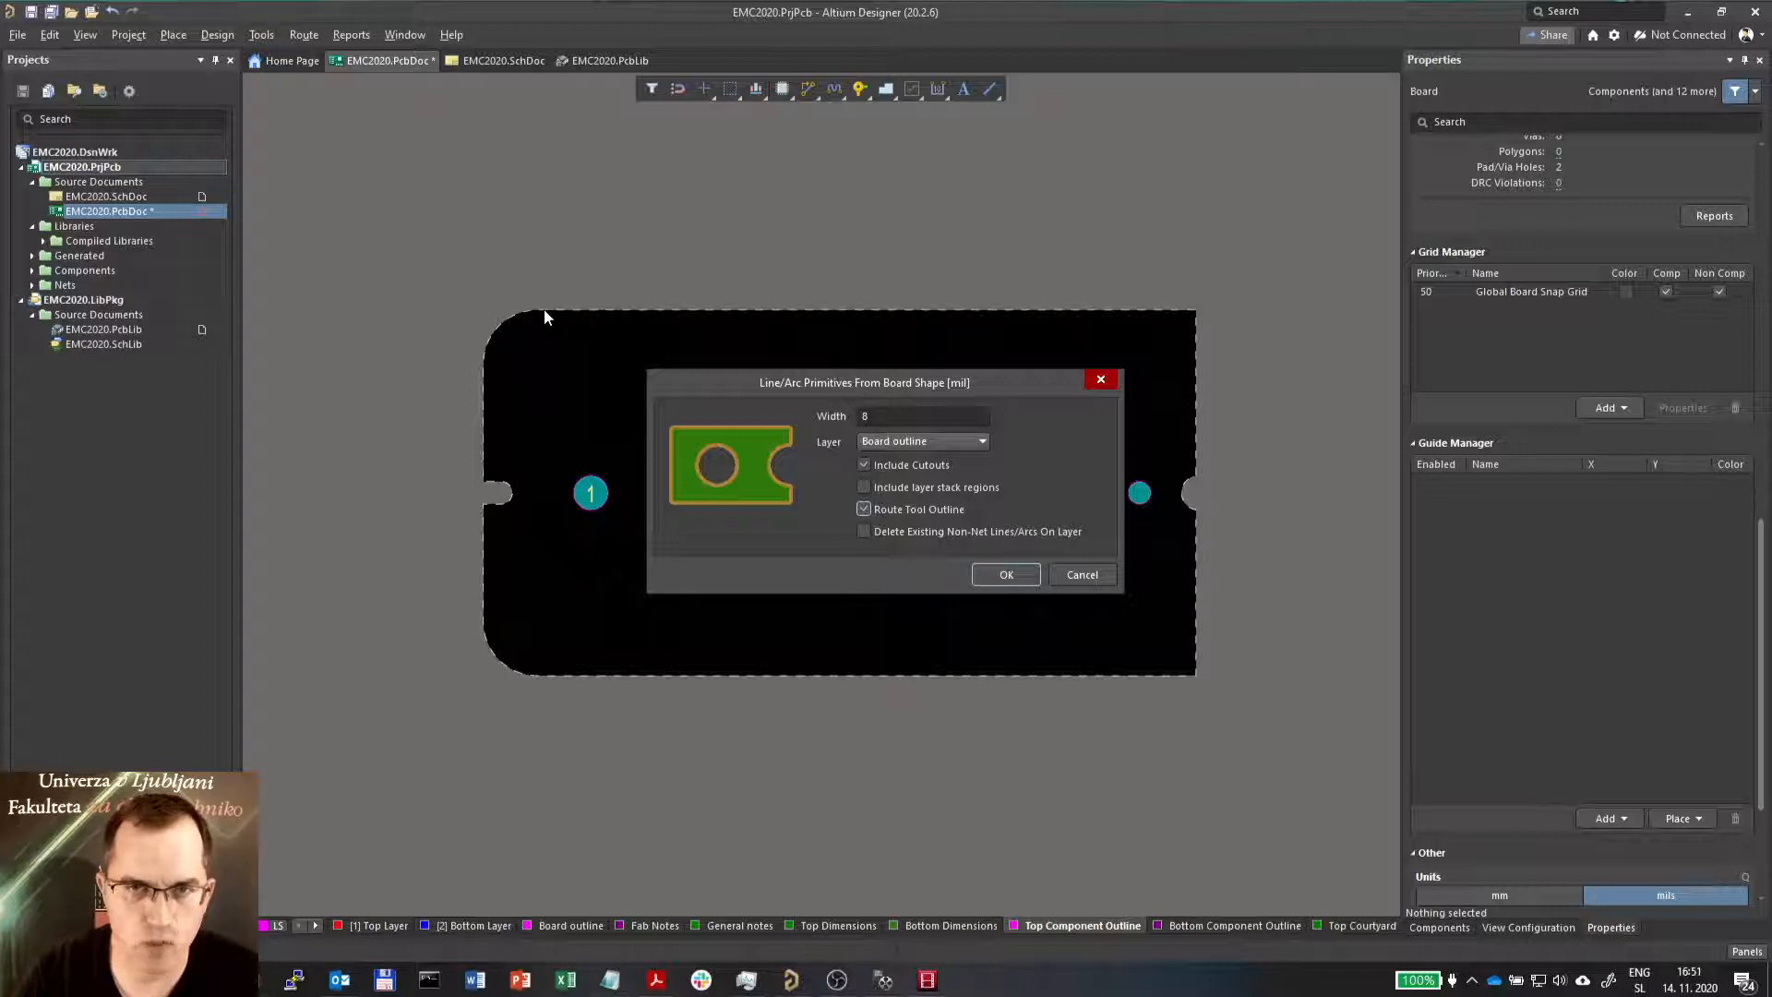
pyautogui.moveTo(1023, 300)
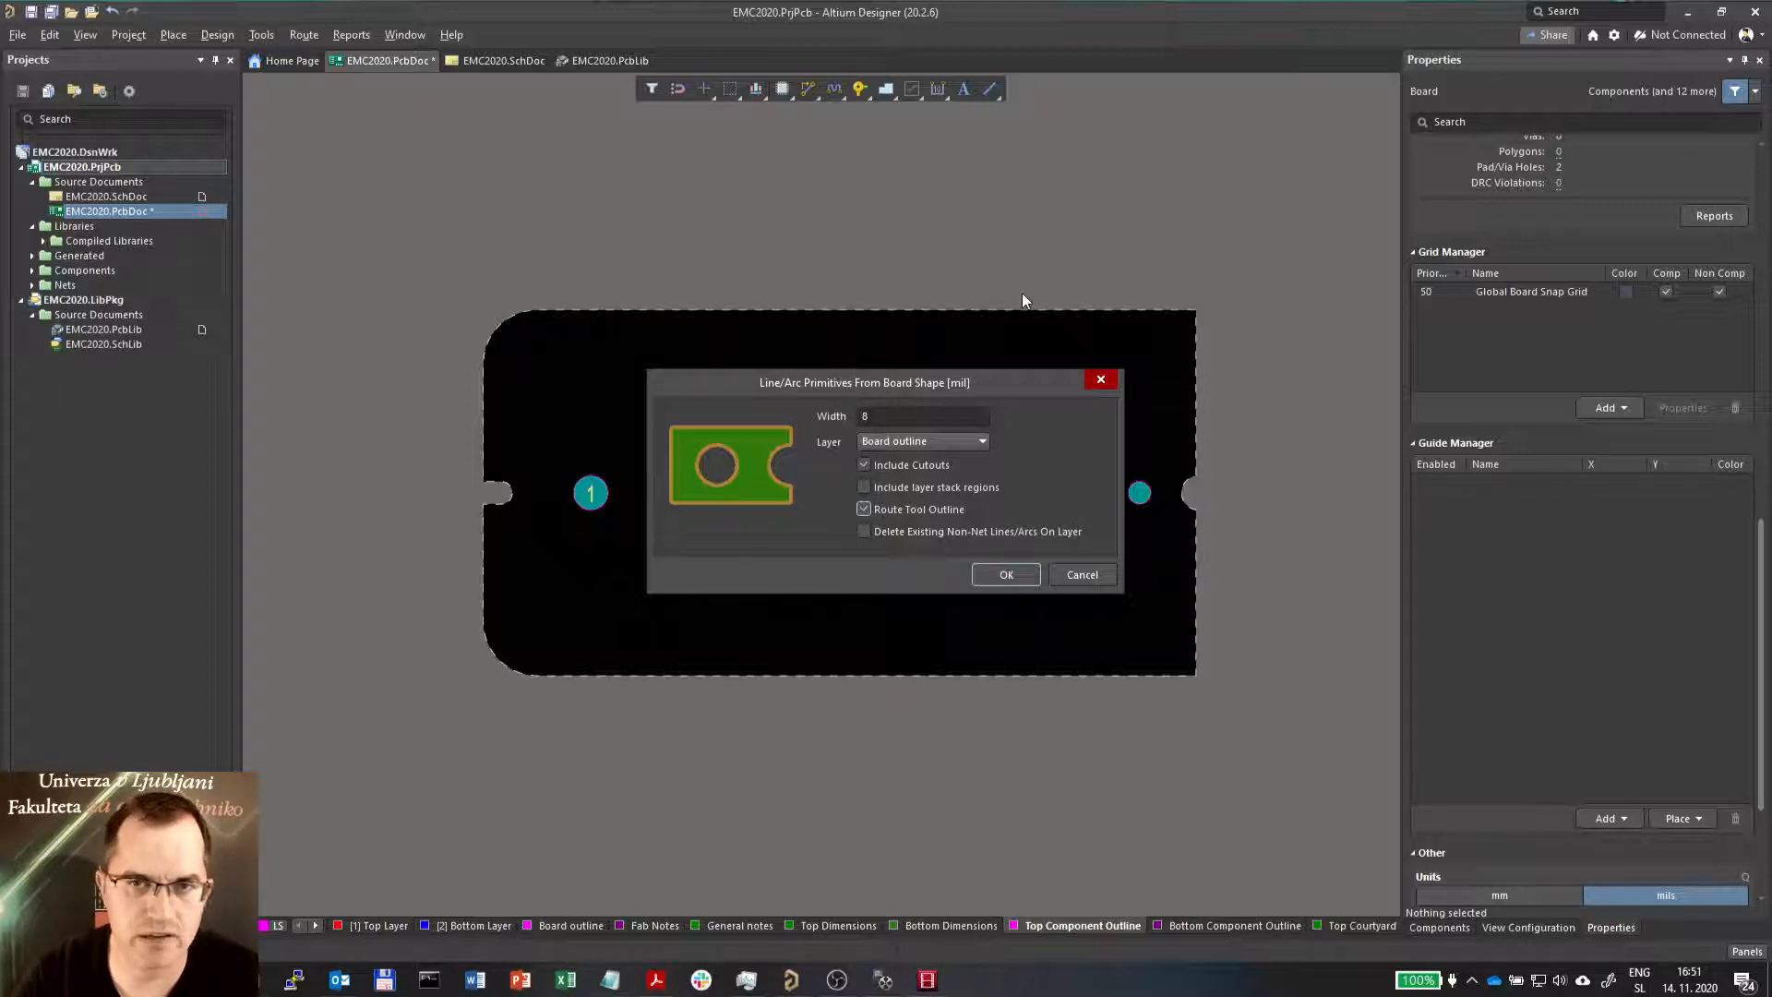
pyautogui.moveTo(1194, 479)
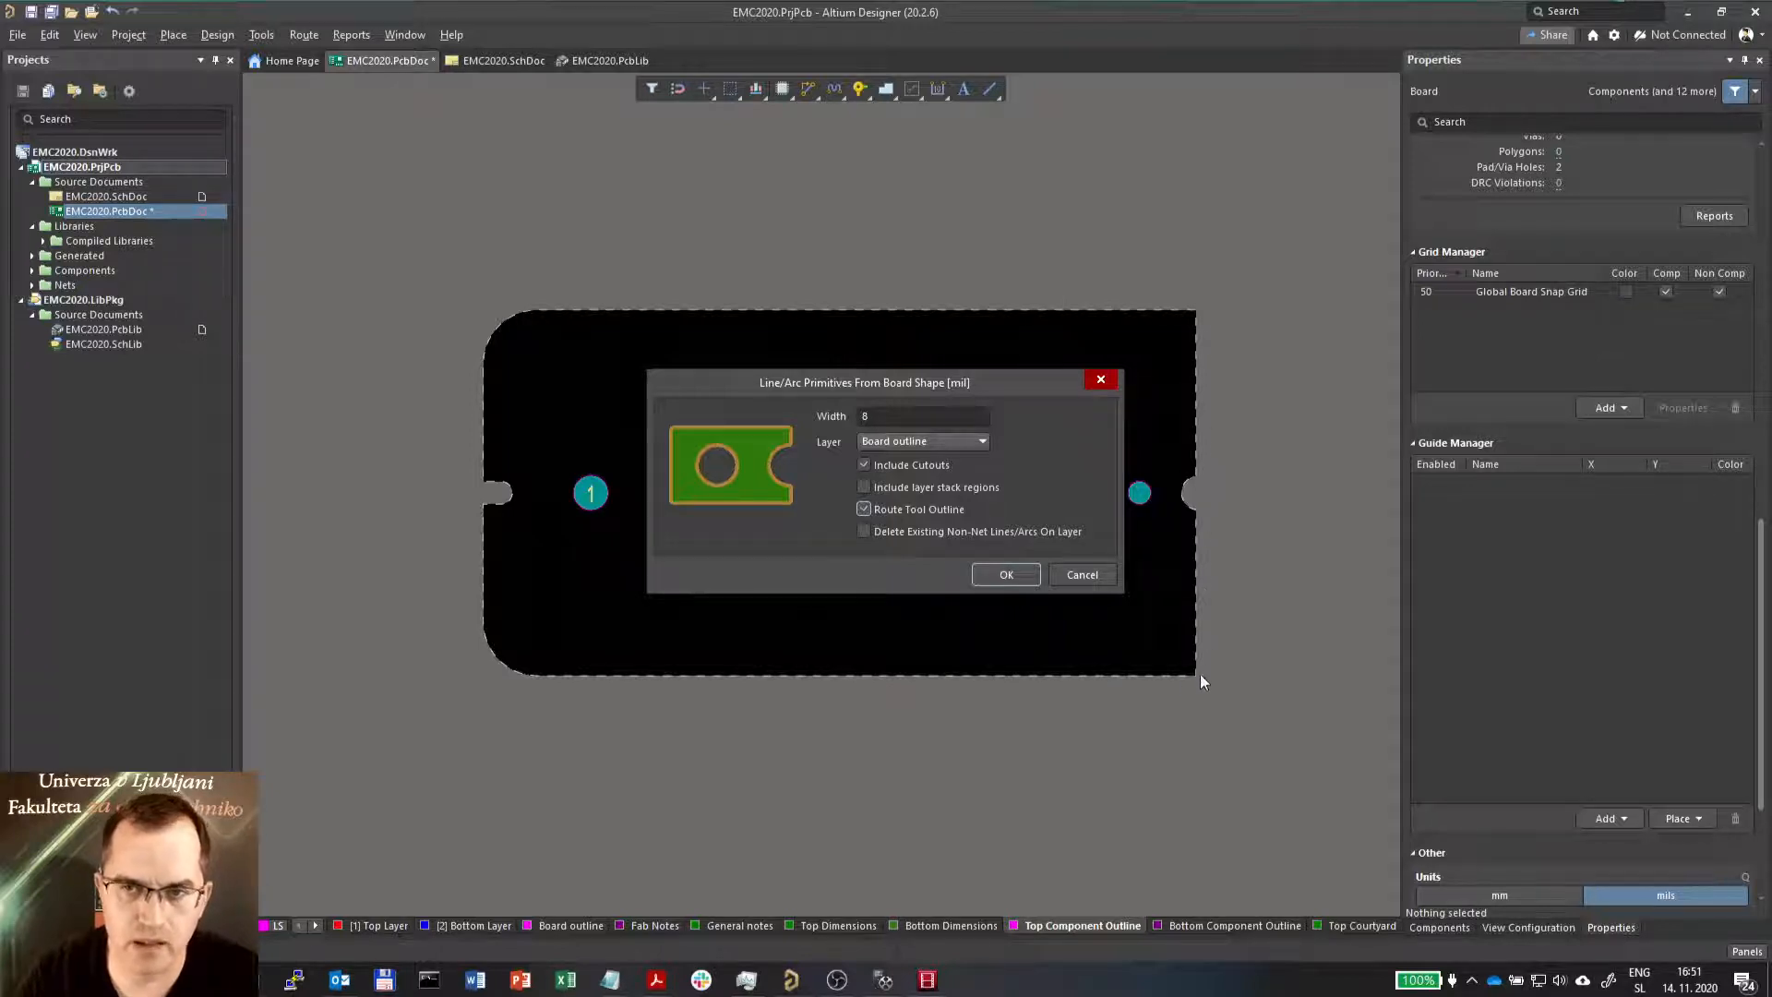
pyautogui.moveTo(1079, 705)
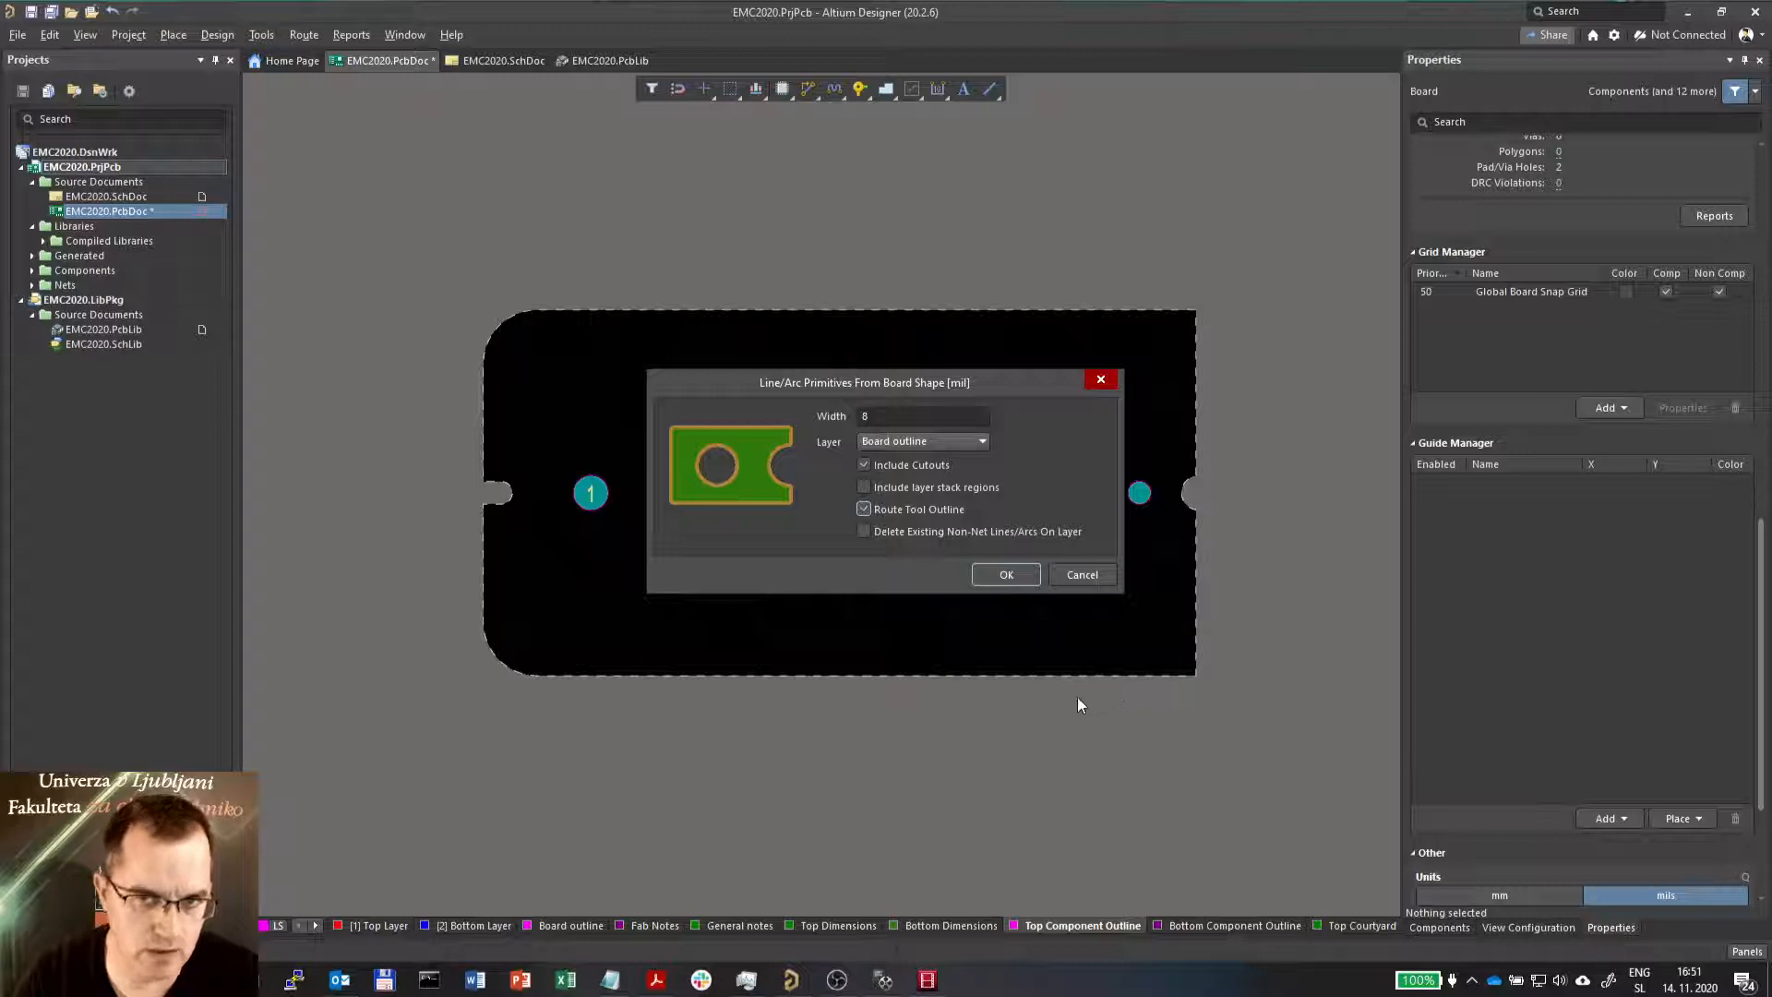
pyautogui.moveTo(635, 682)
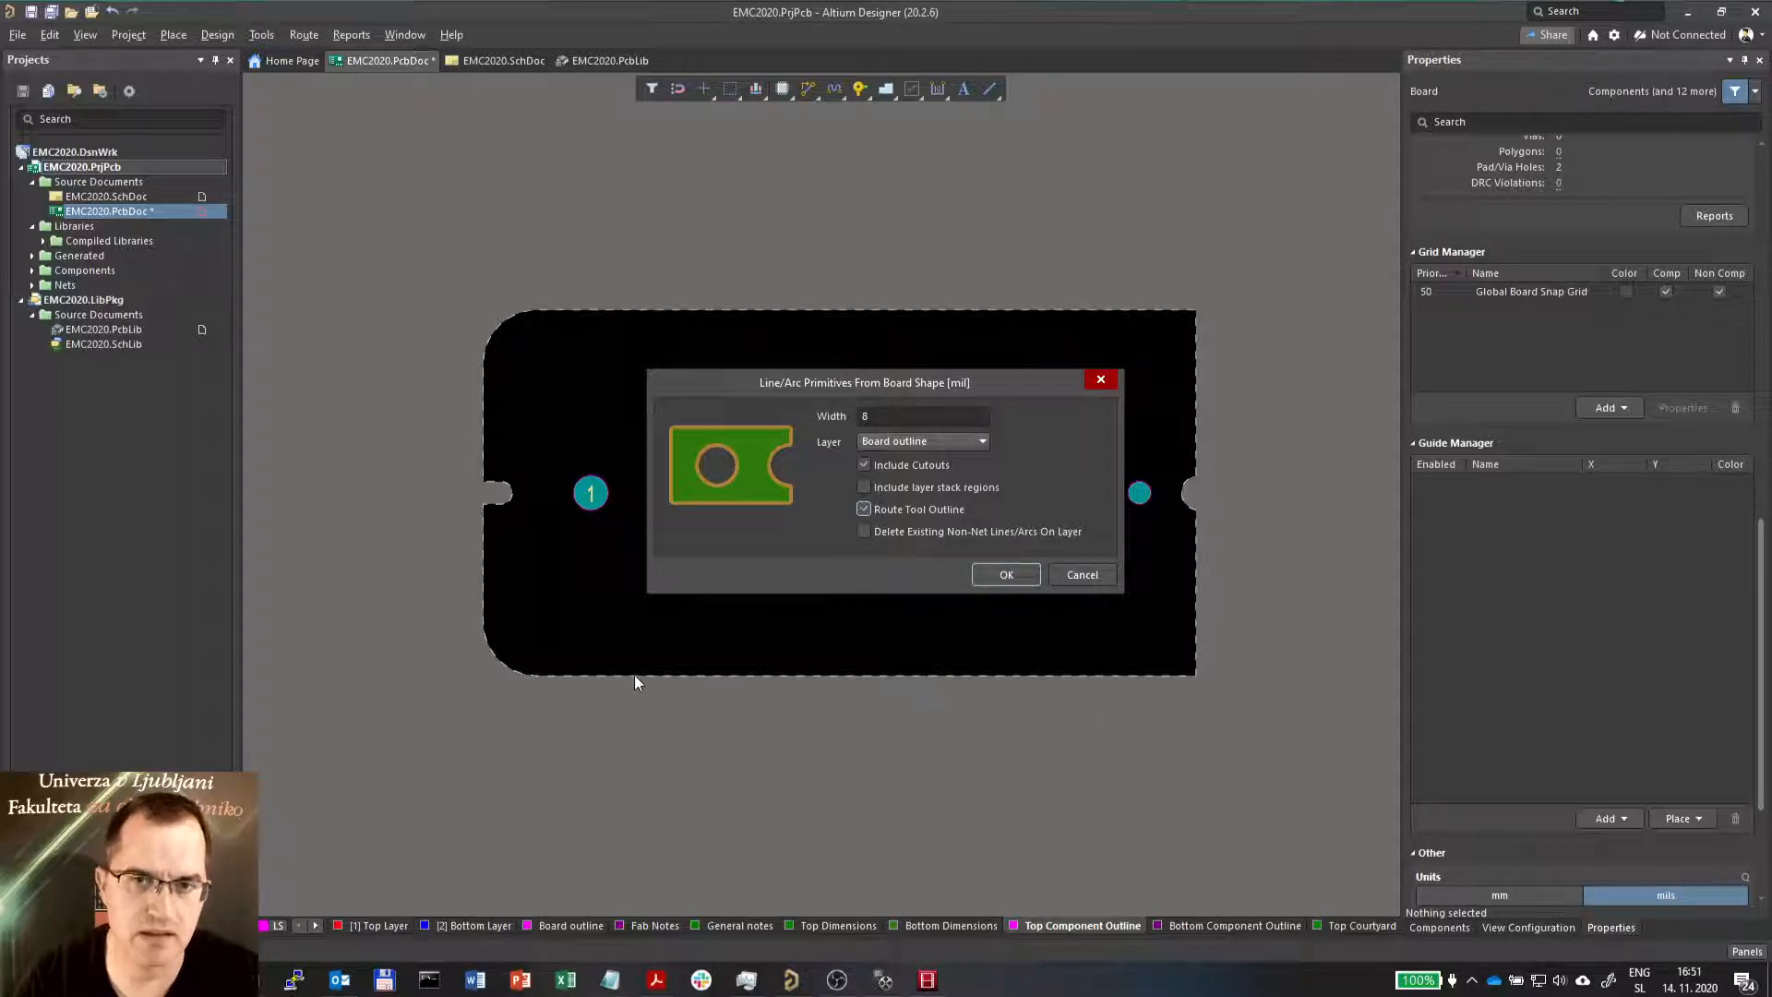
pyautogui.moveTo(473, 565)
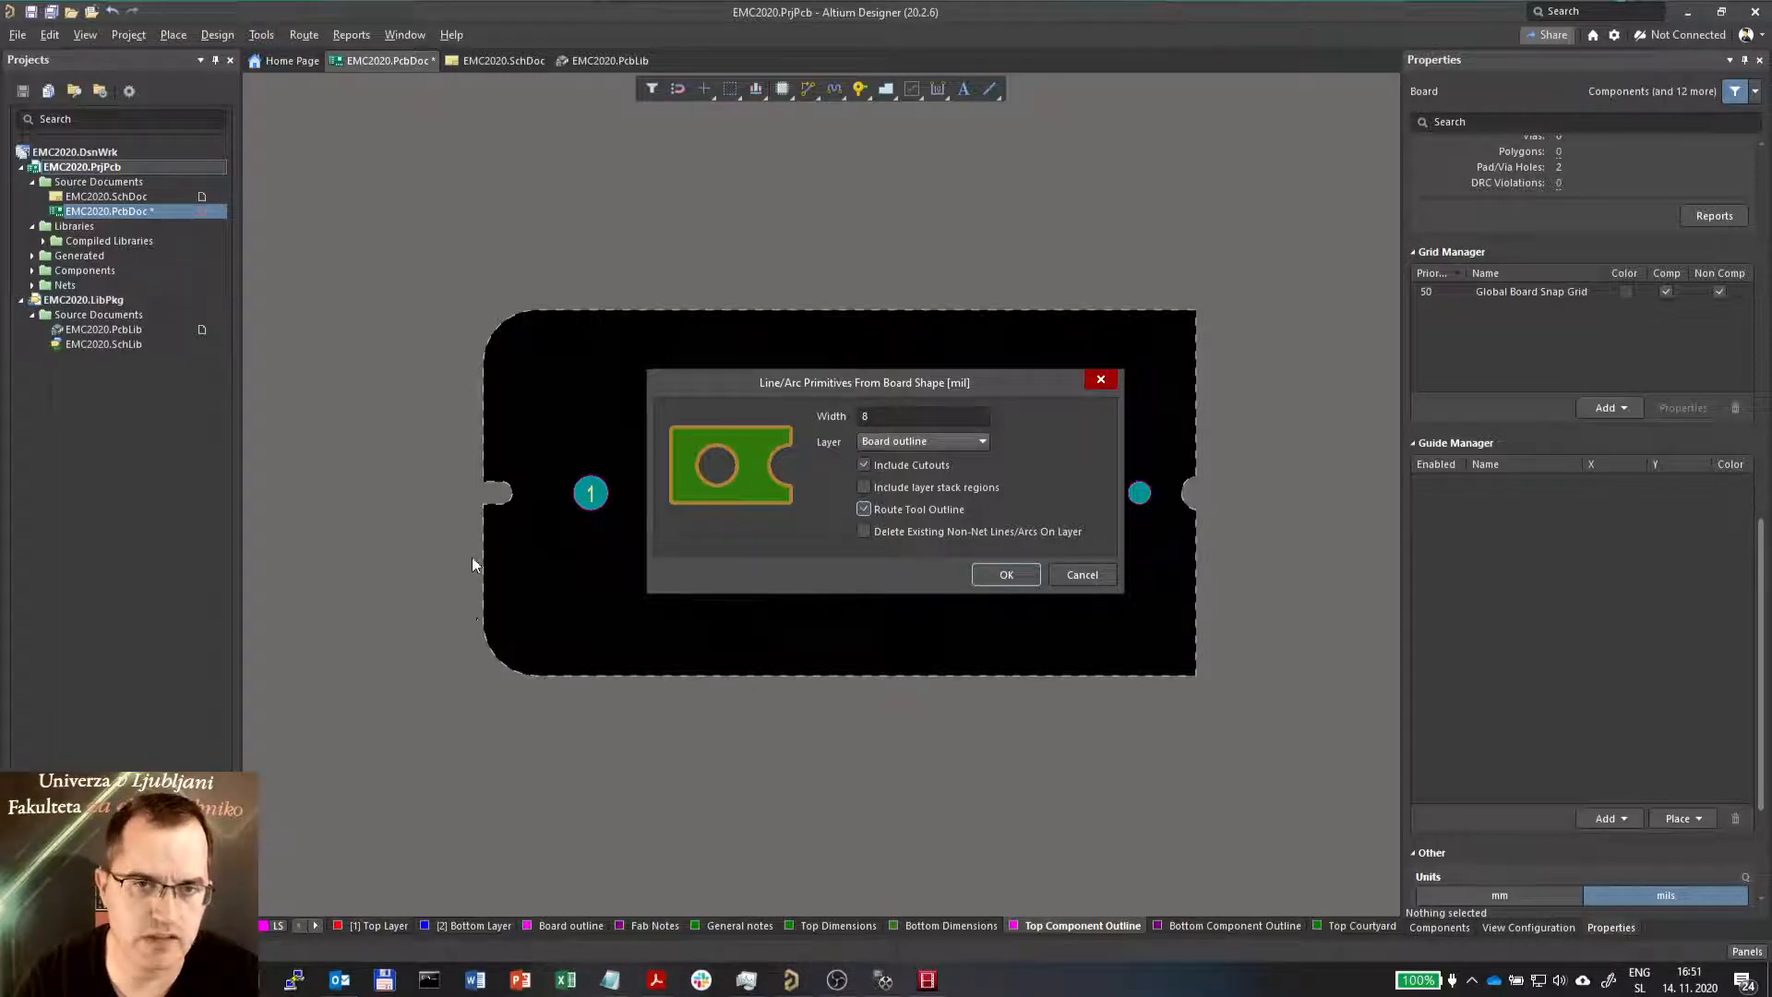
pyautogui.moveTo(468, 329)
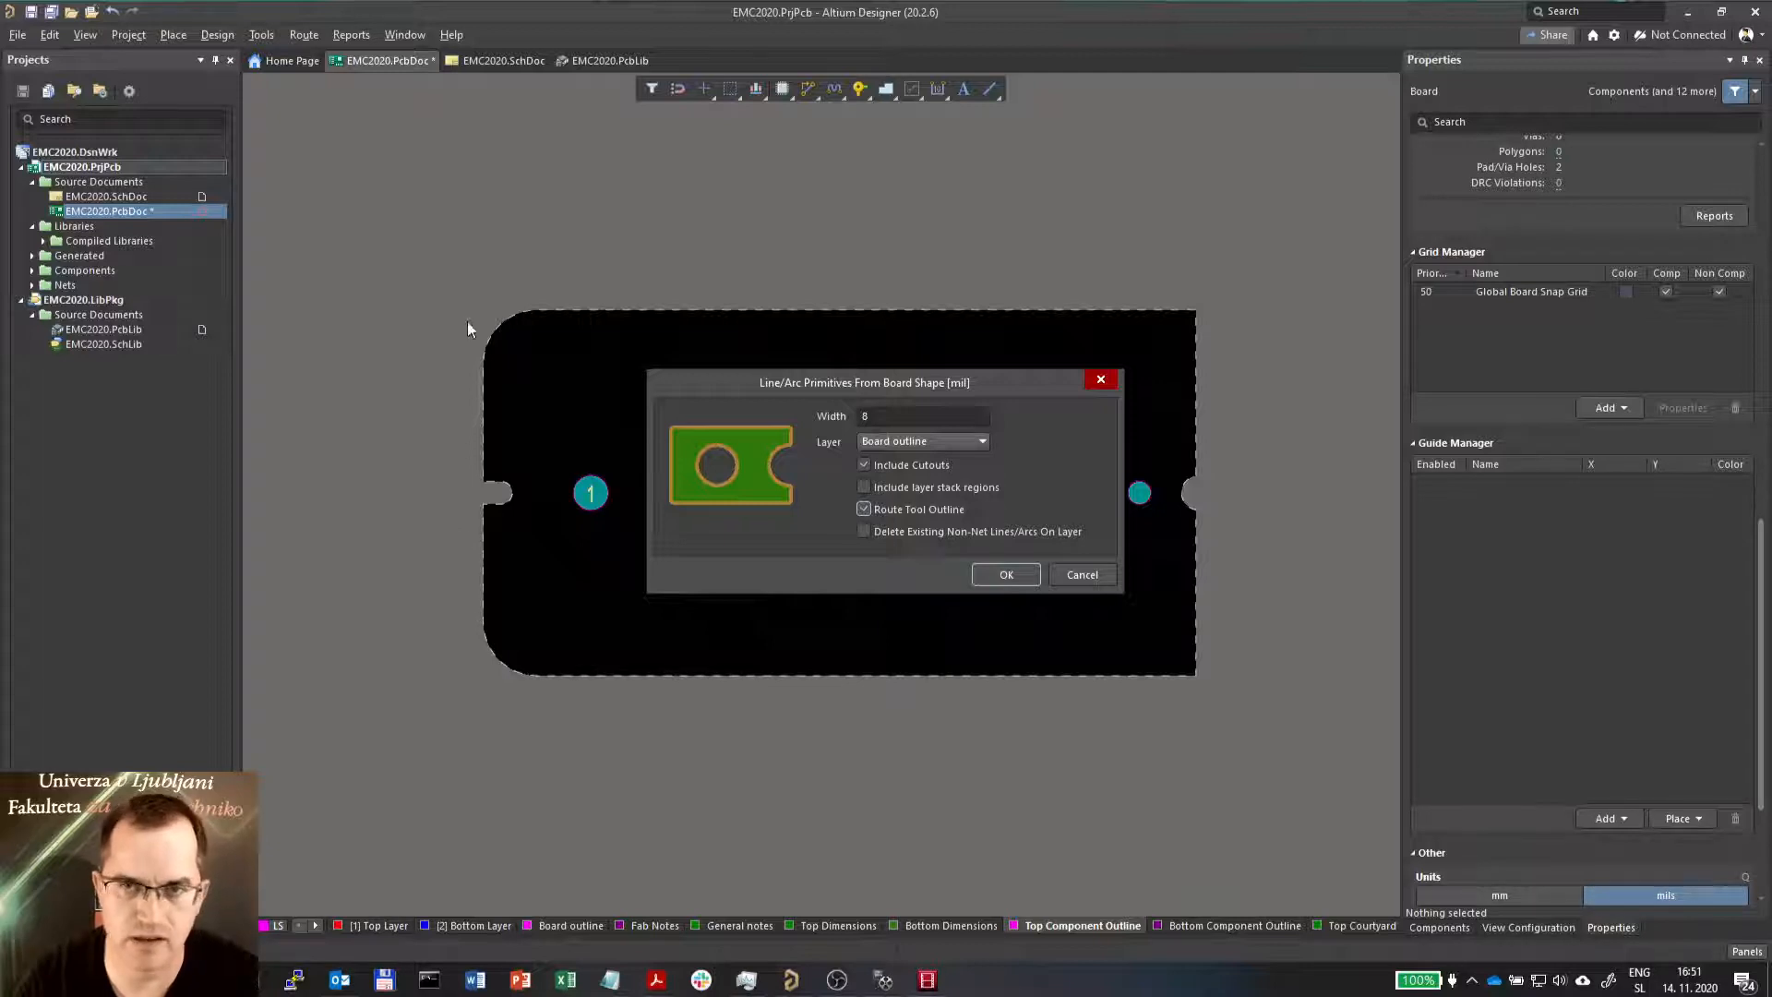
pyautogui.click(864, 508)
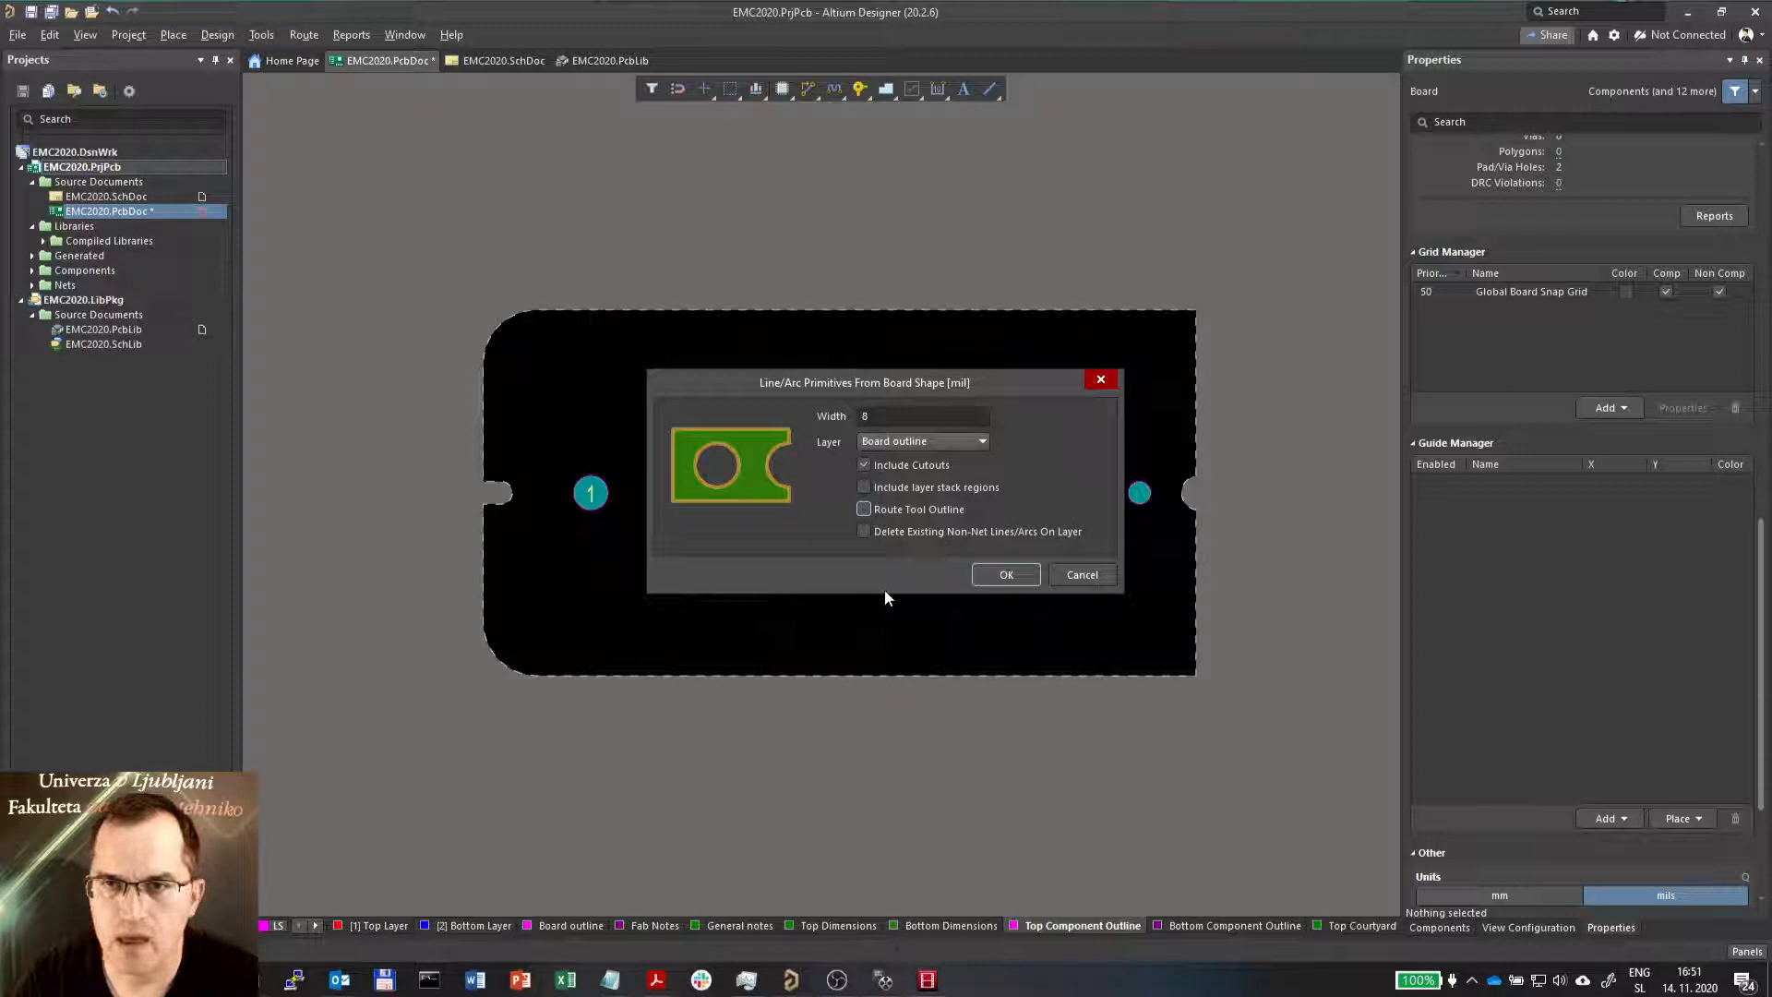
pyautogui.click(865, 532)
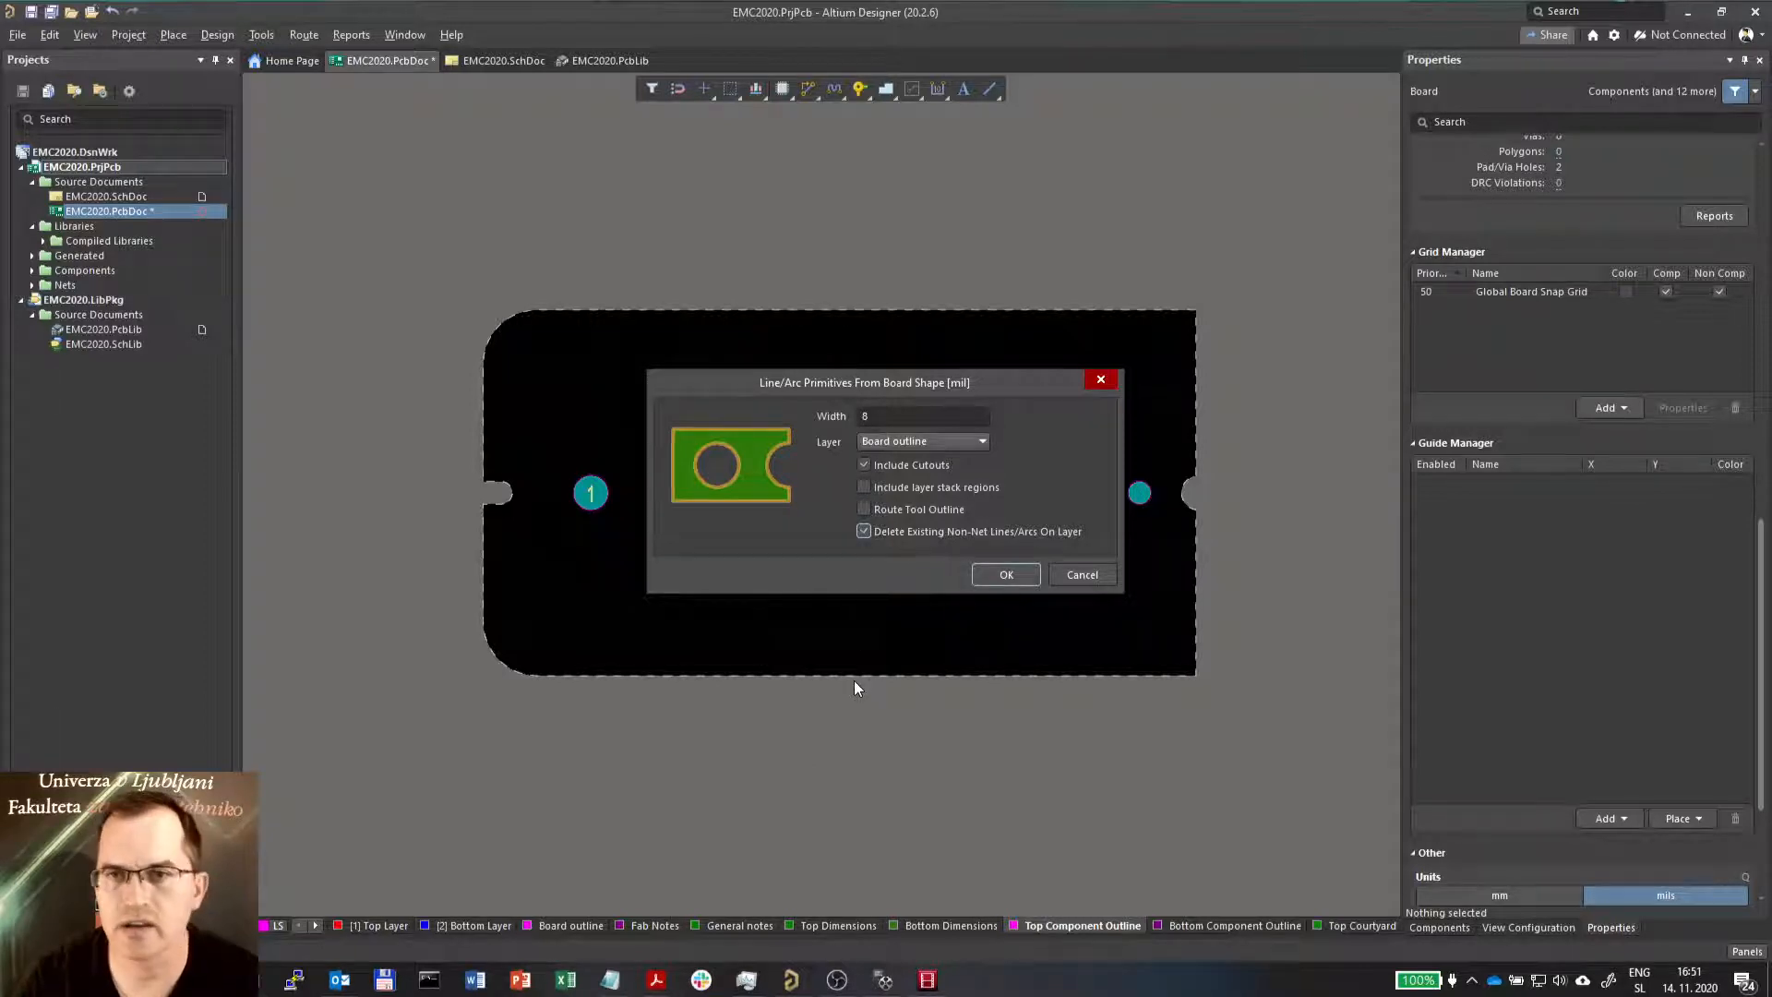
pyautogui.click(864, 532)
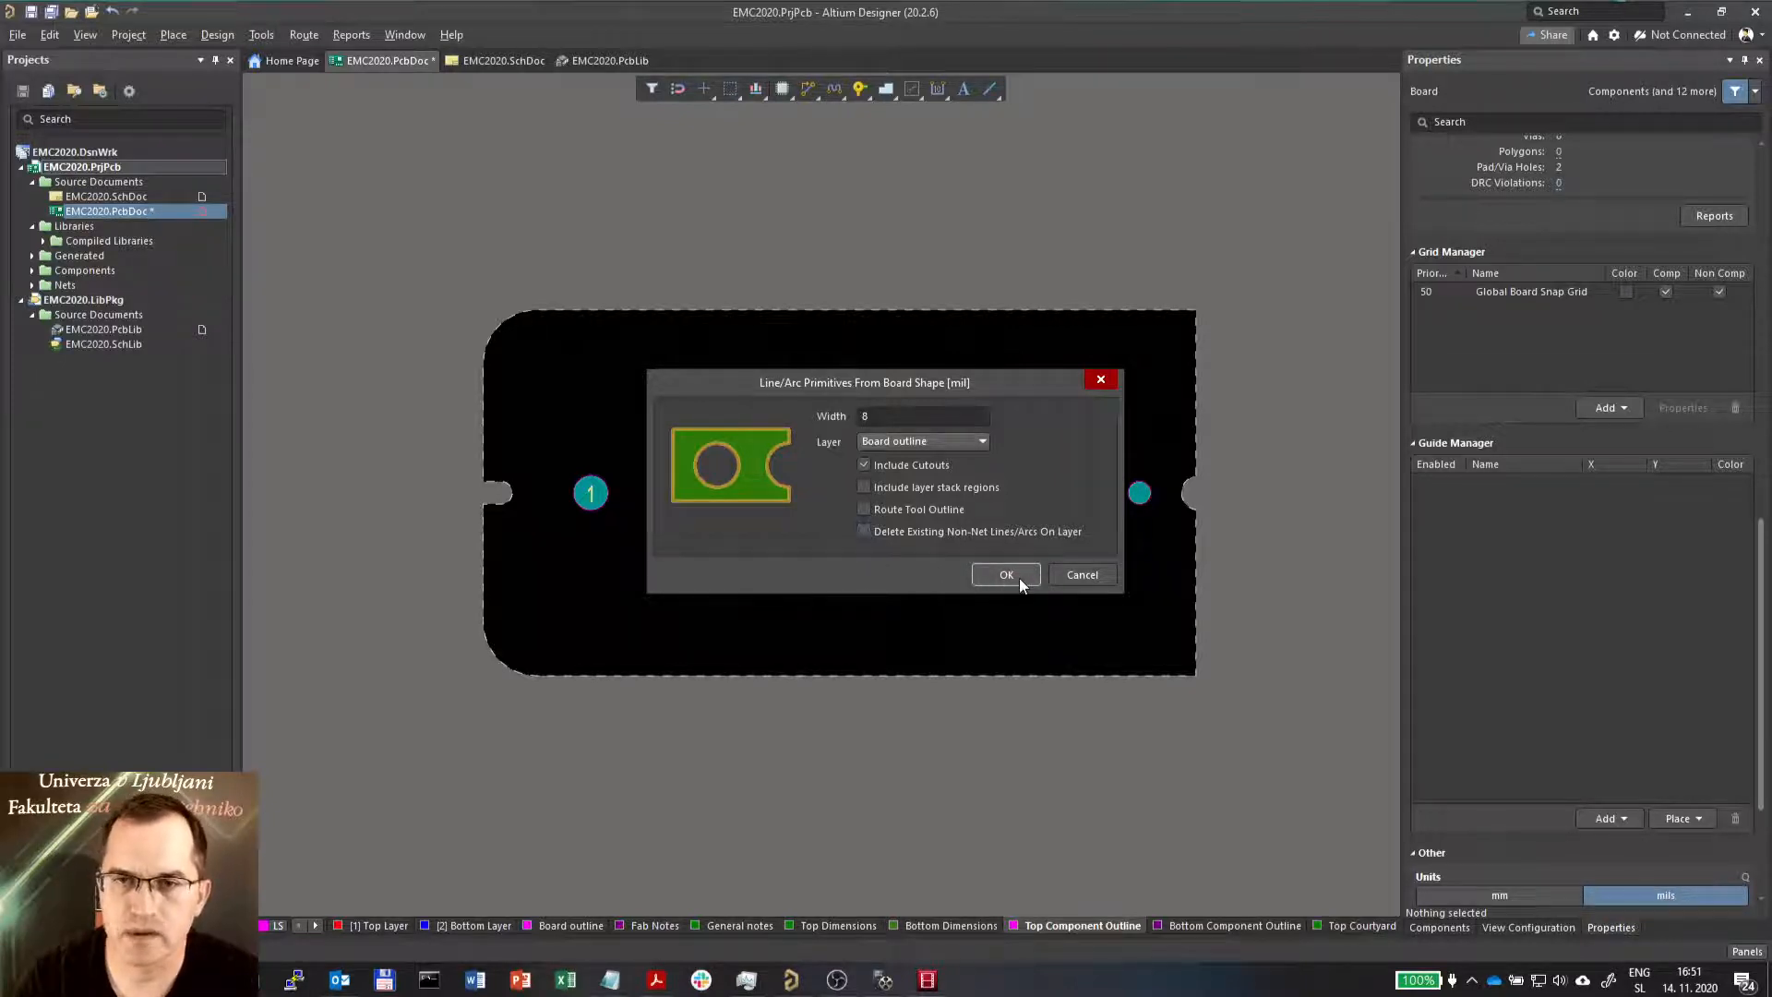
# Create the 8 mil outline tracks, inspect one track's properties, then show the board in 3D
pyautogui.click(1005, 574)
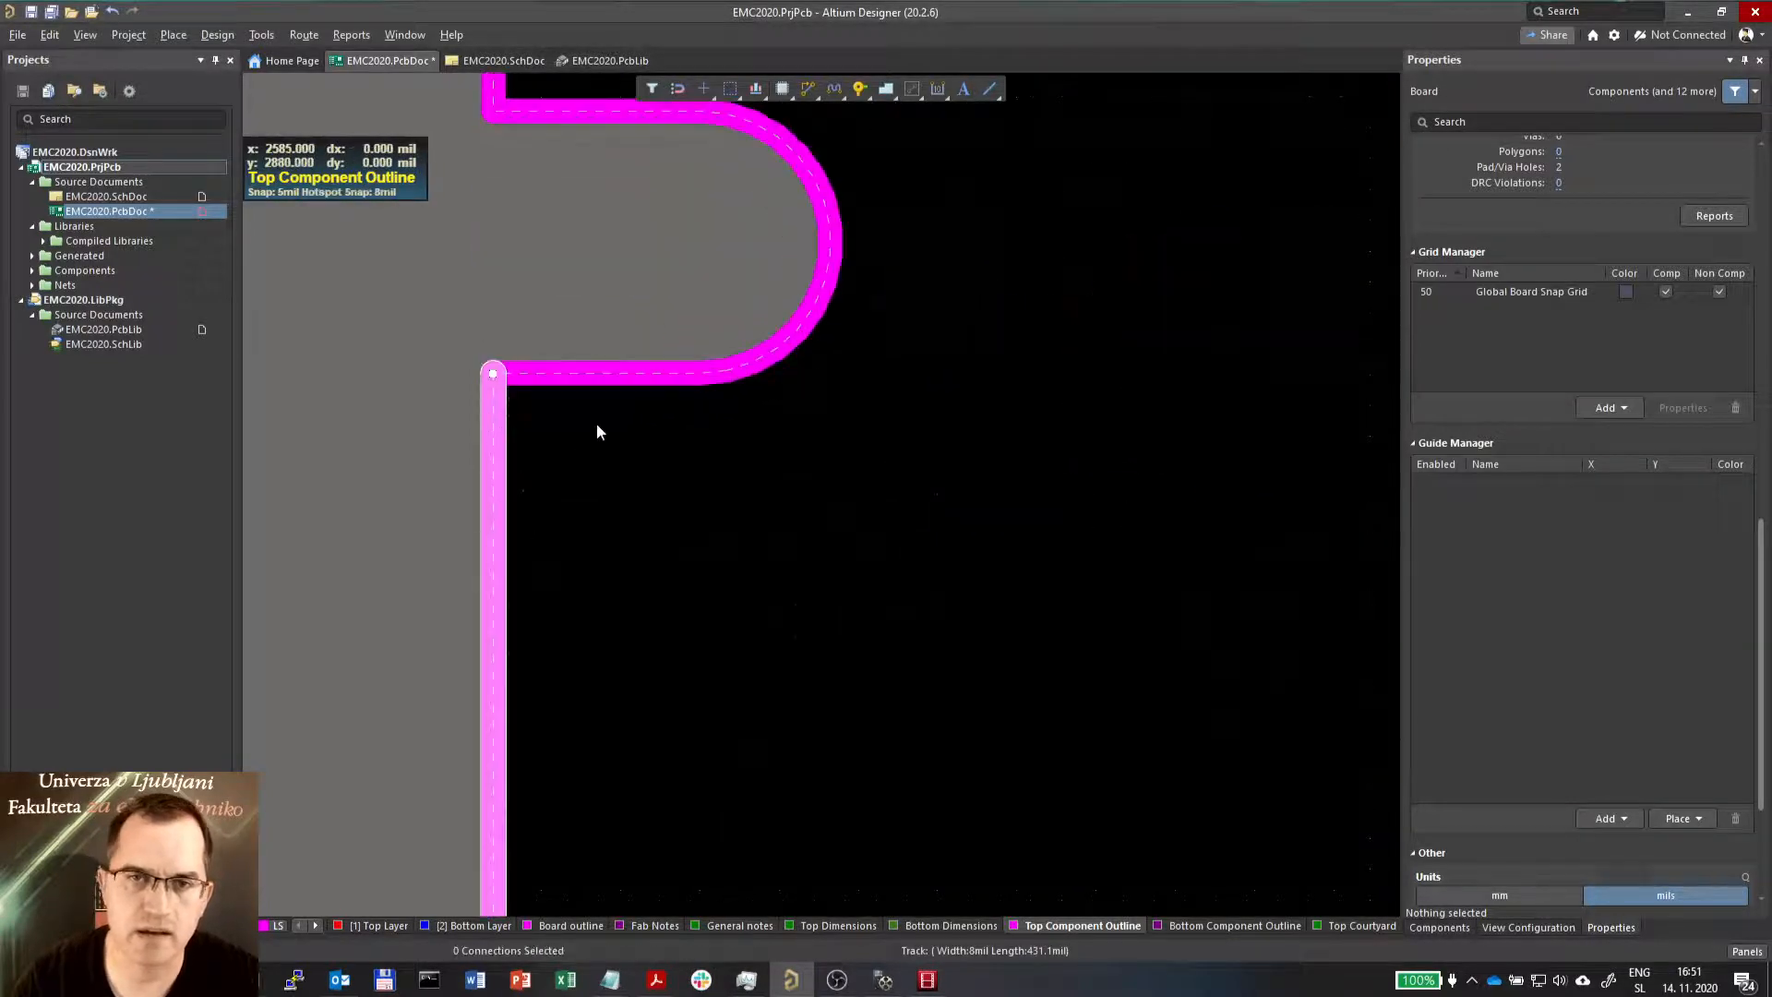
pyautogui.click(802, 322)
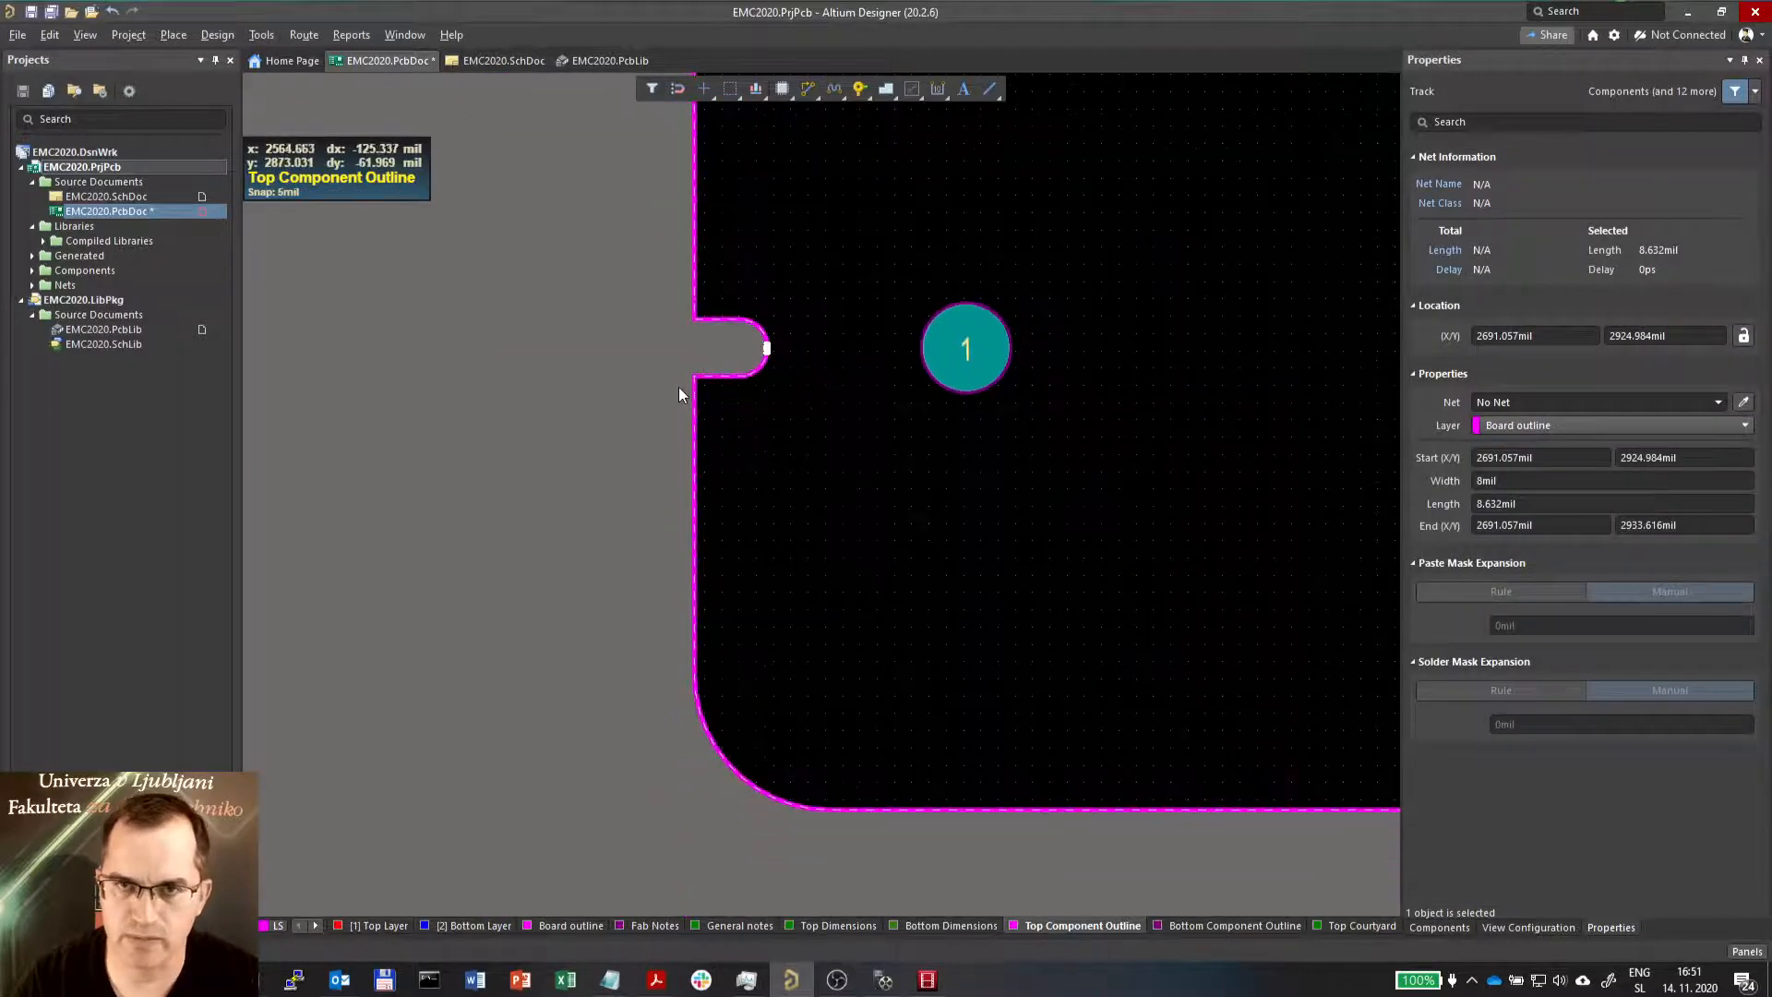
pyautogui.scroll(-3)
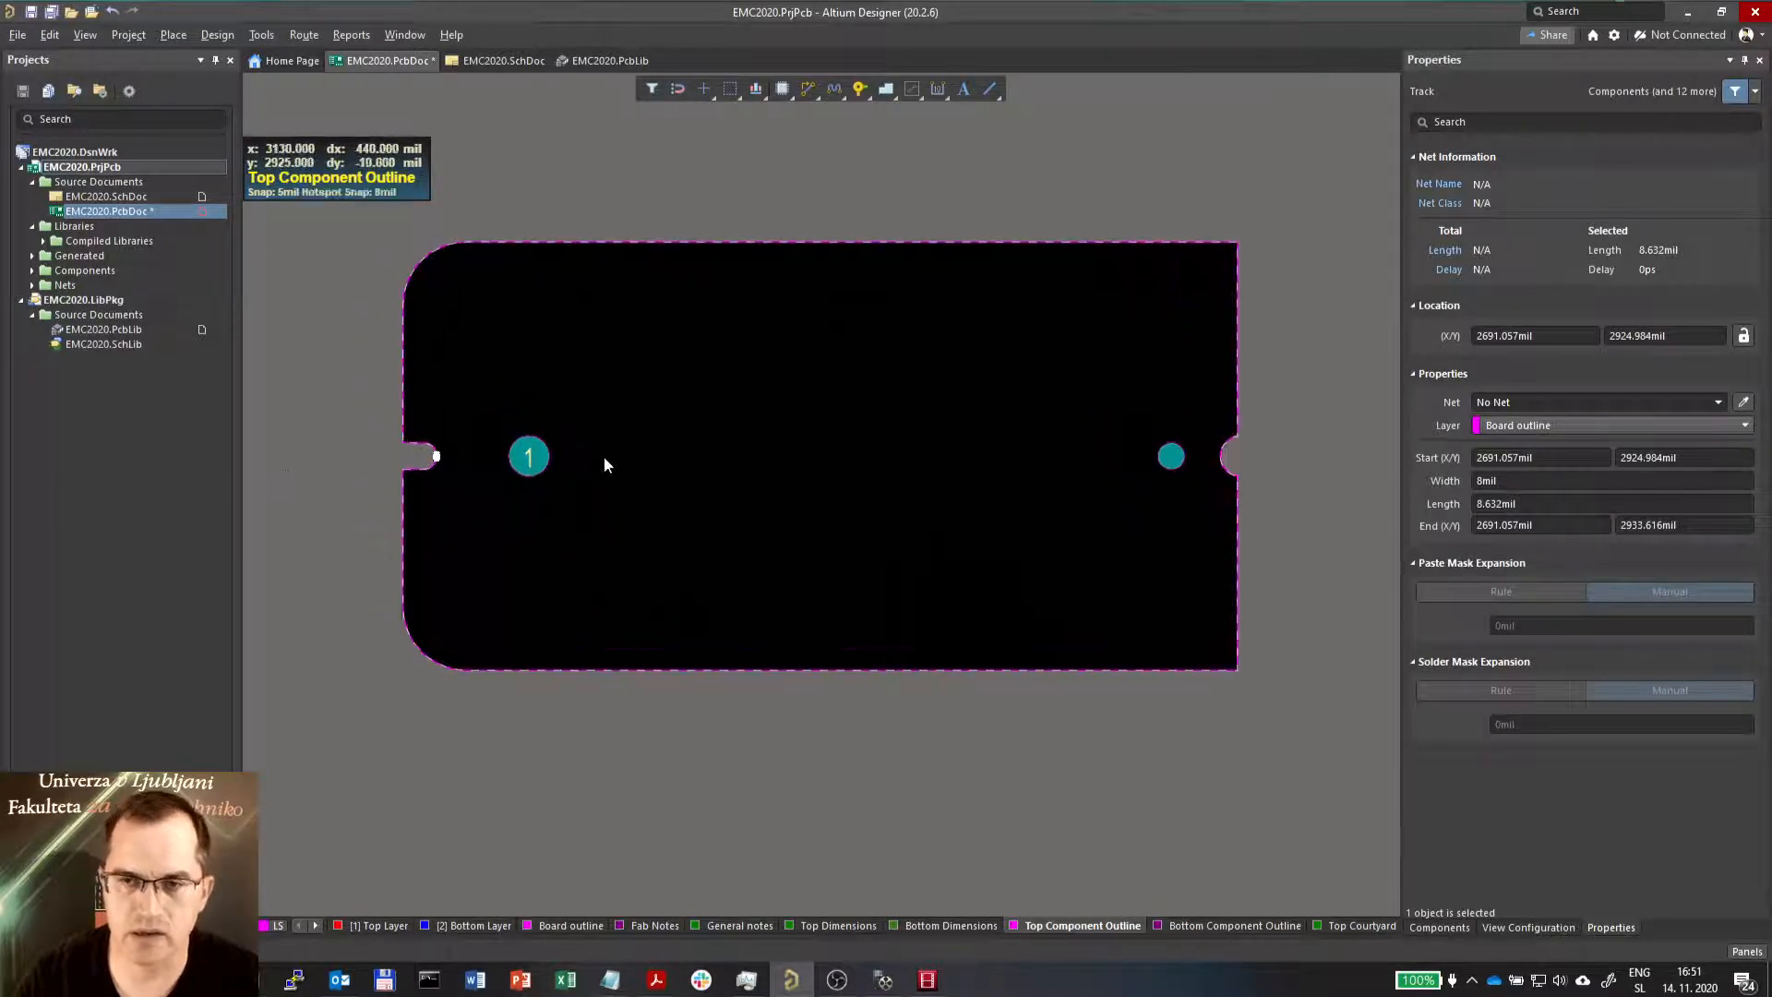
pyautogui.moveTo(555, 651)
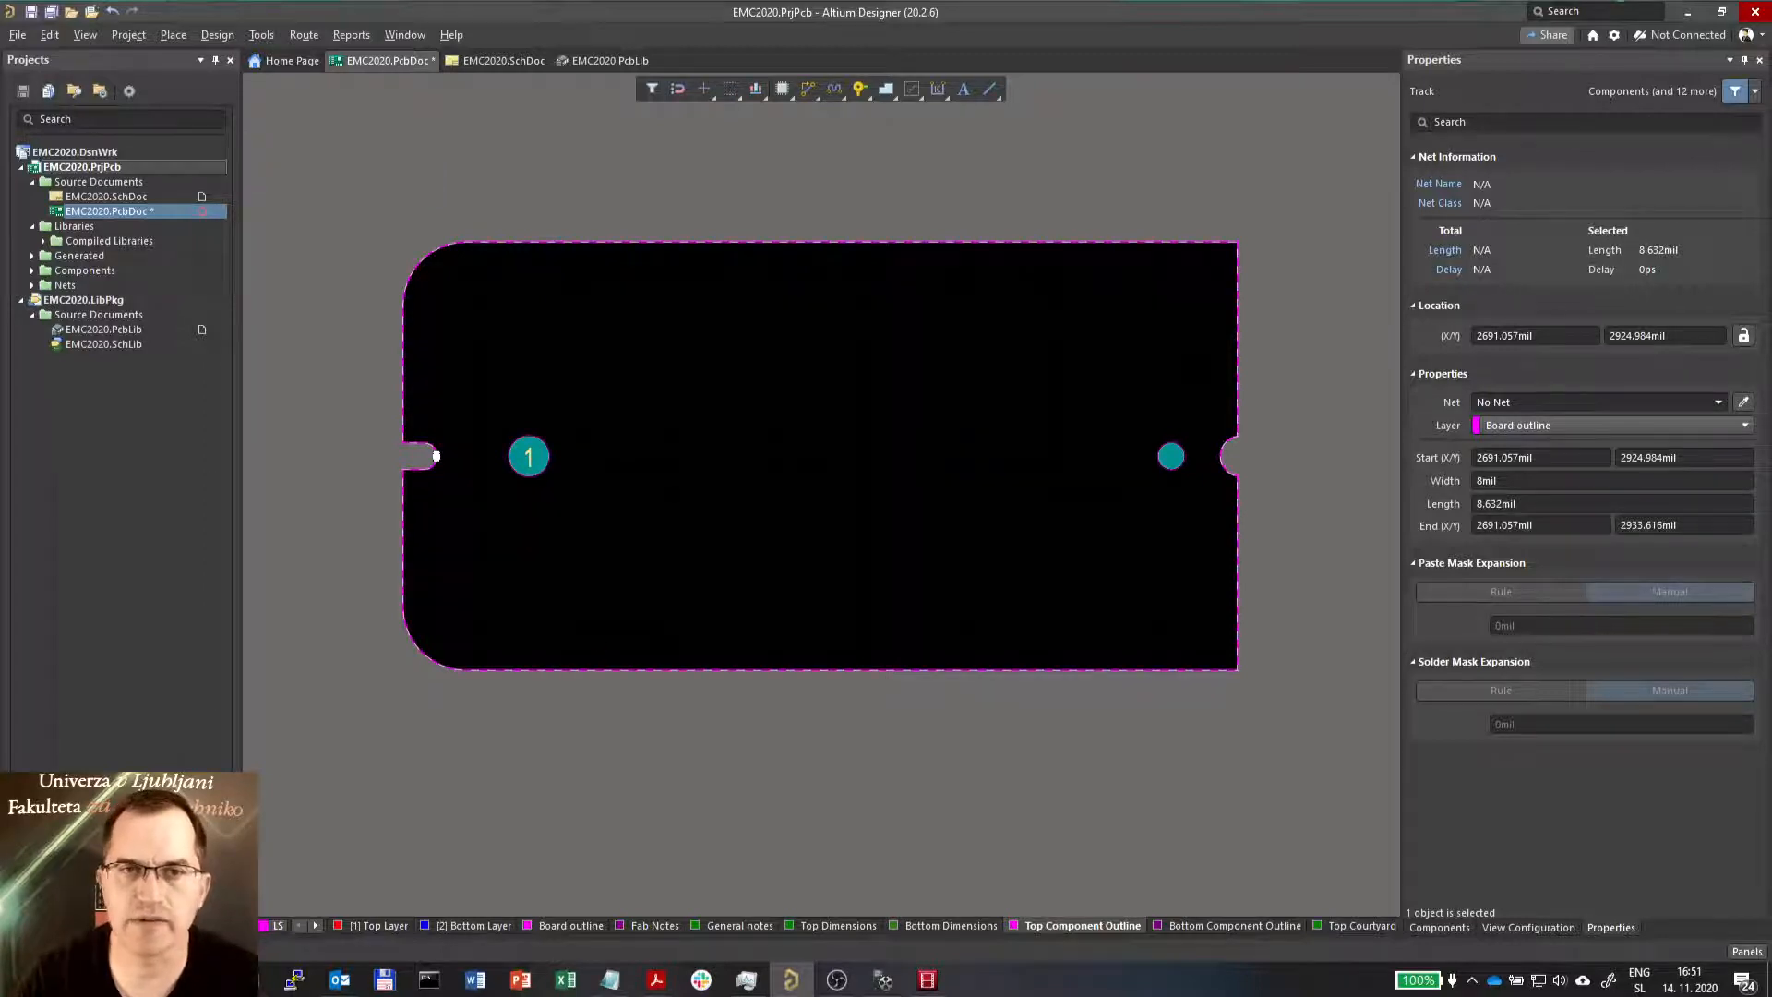
pyautogui.moveTo(1091, 535)
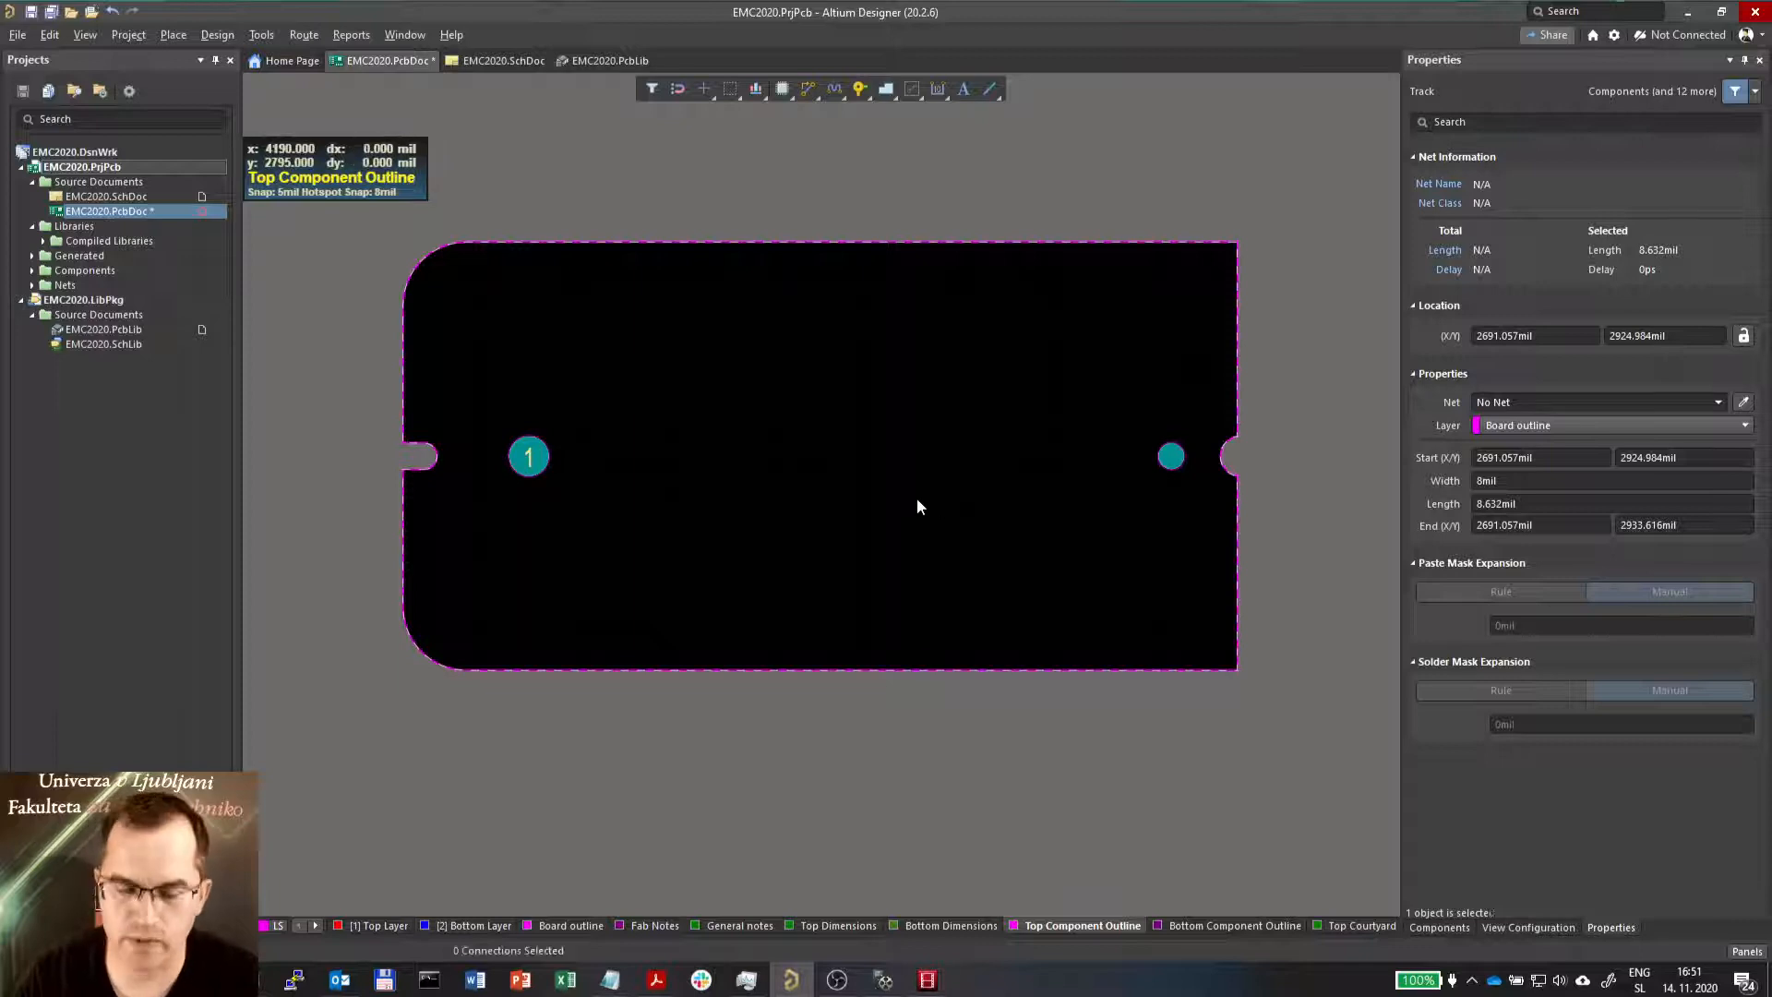
pyautogui.click(912, 515)
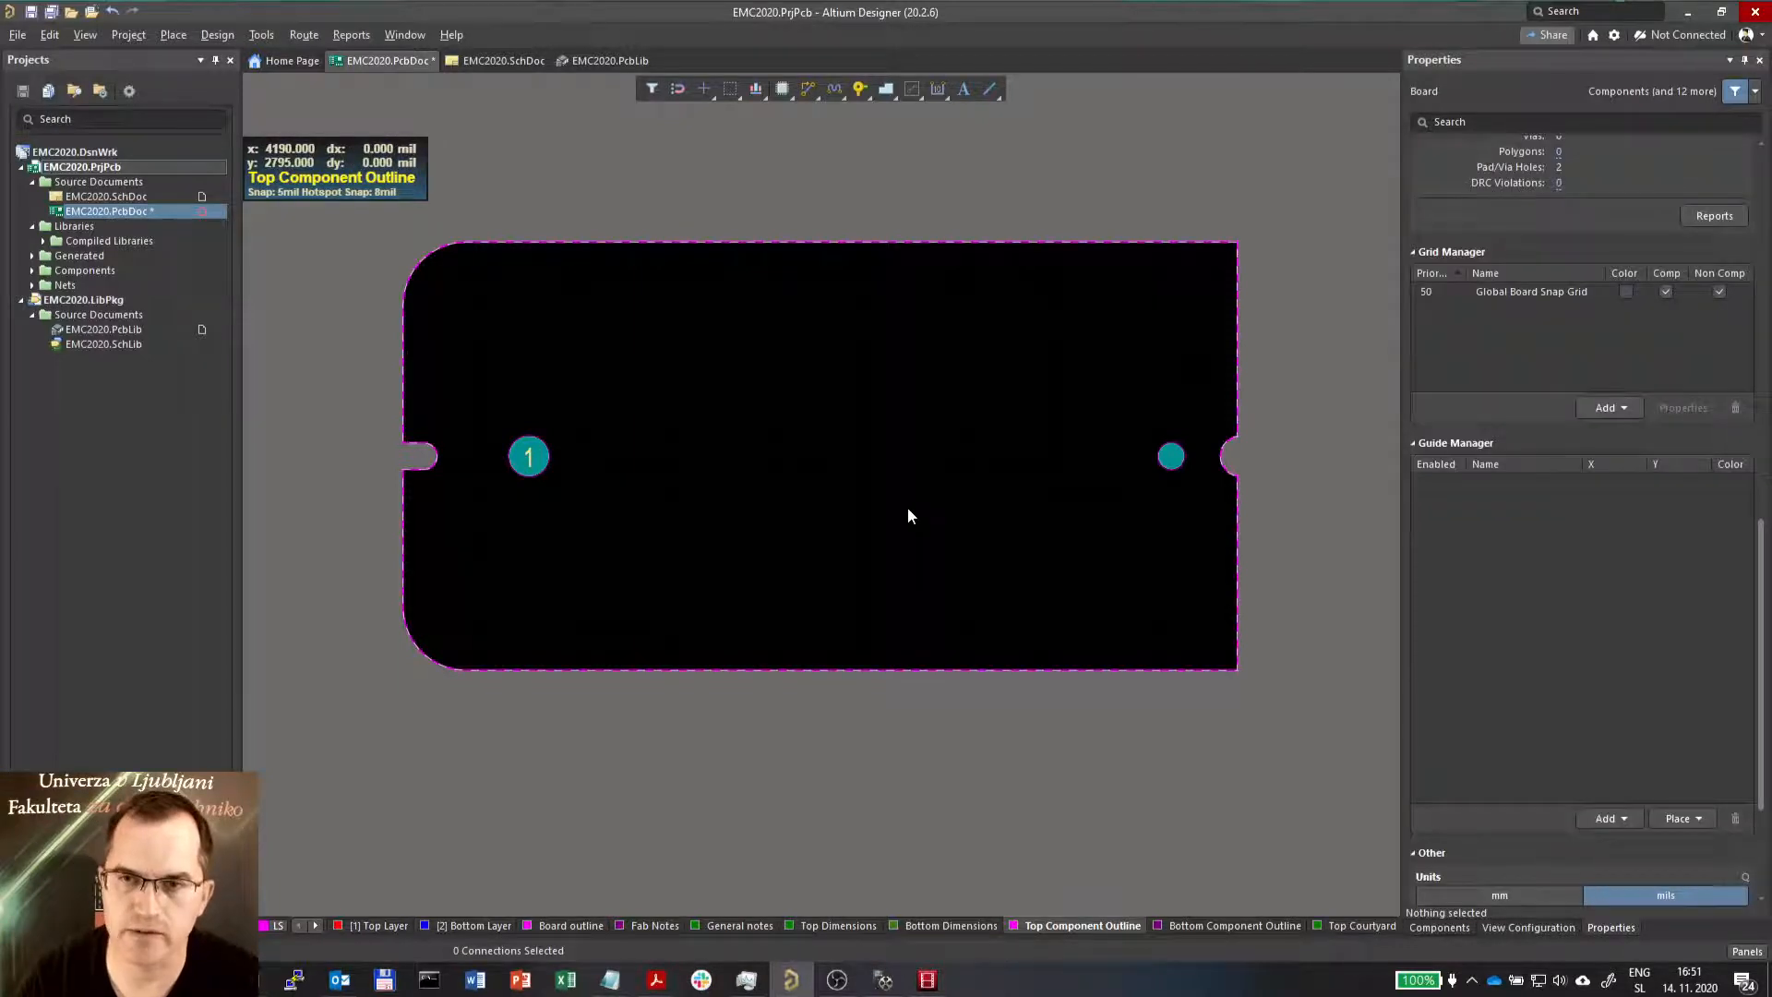
pyautogui.press('3')
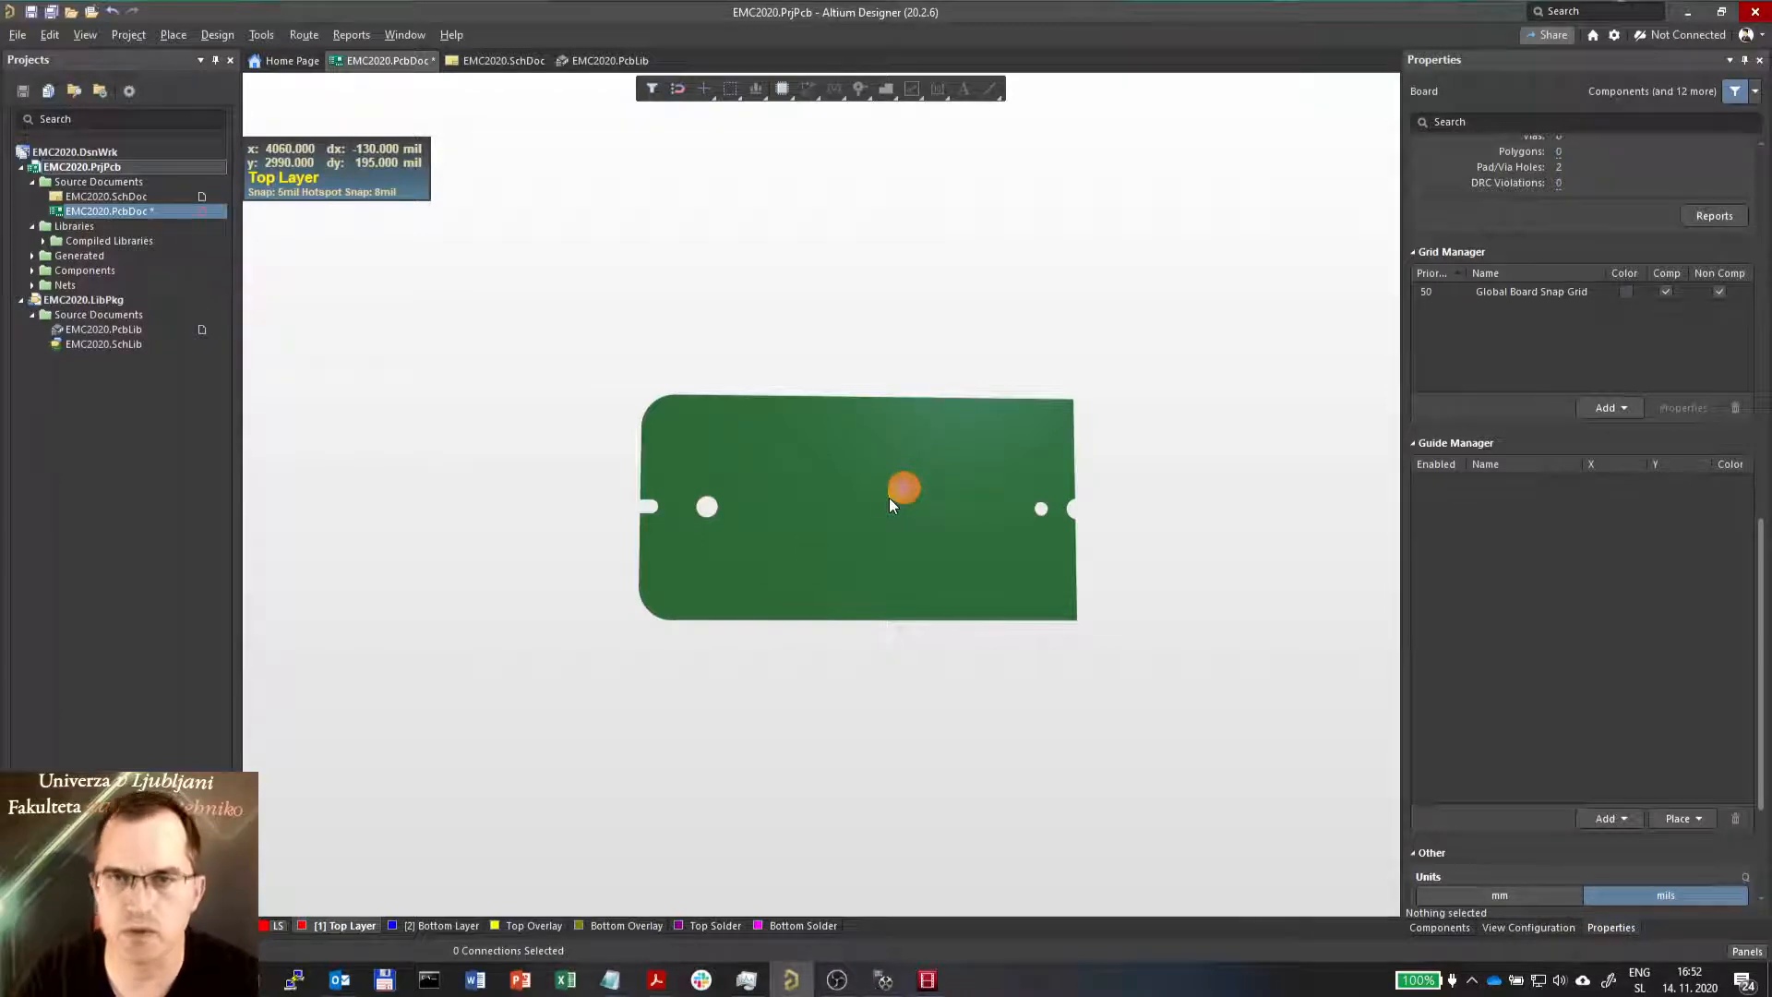
# Load HEATSINK_EMC_2020.stp via Place > 3D Body and place it over the board
pyautogui.click(217, 34)
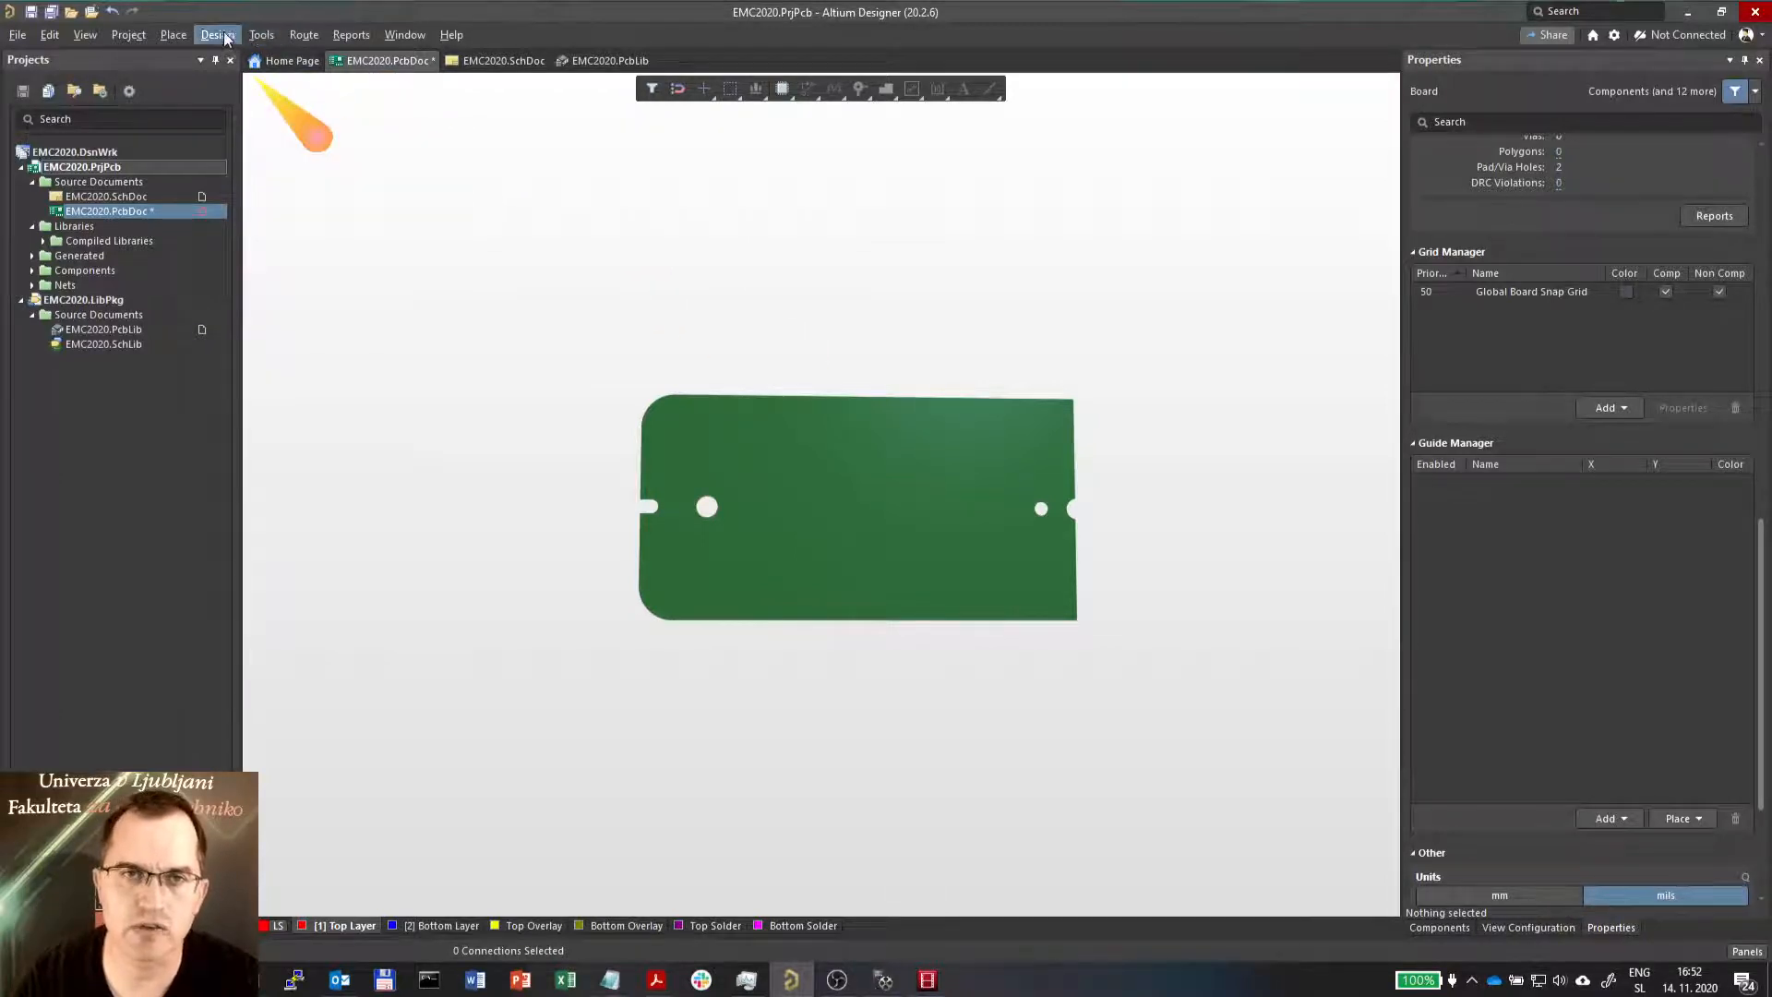
pyautogui.click(216, 34)
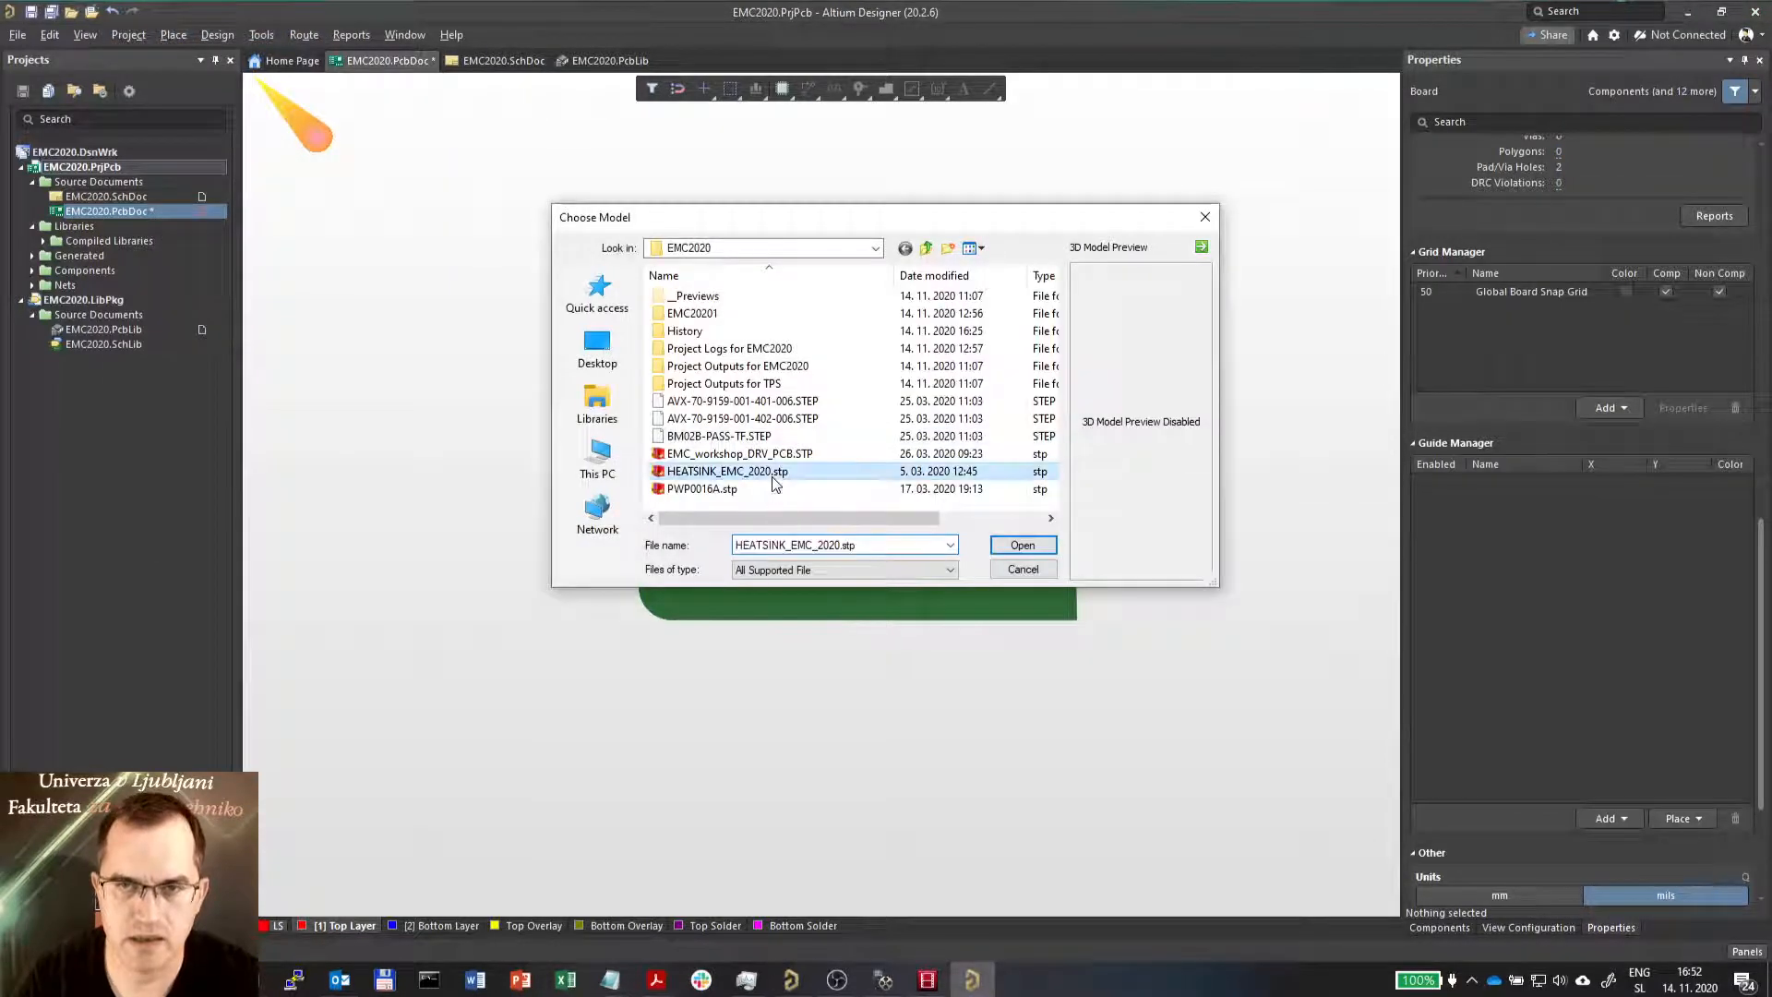
pyautogui.click(1021, 544)
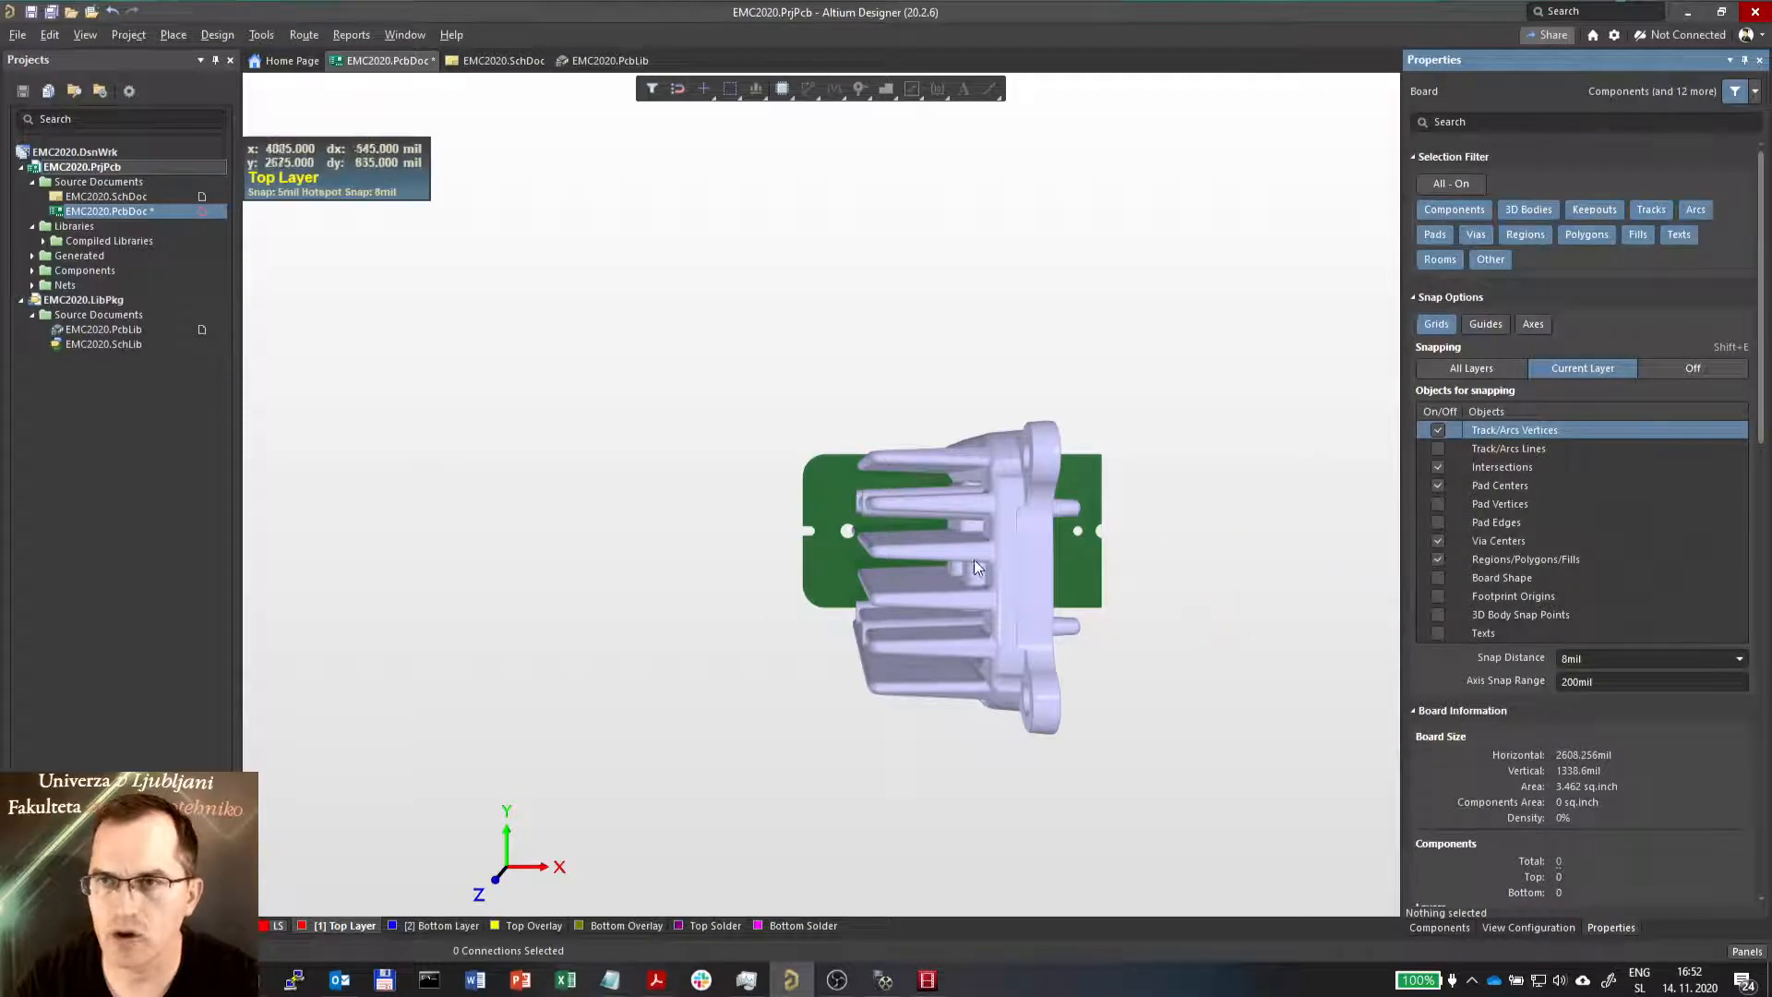
# Select the heatsink body and set its rotations to X 90, Y -90, Z 90
pyautogui.click(961, 565)
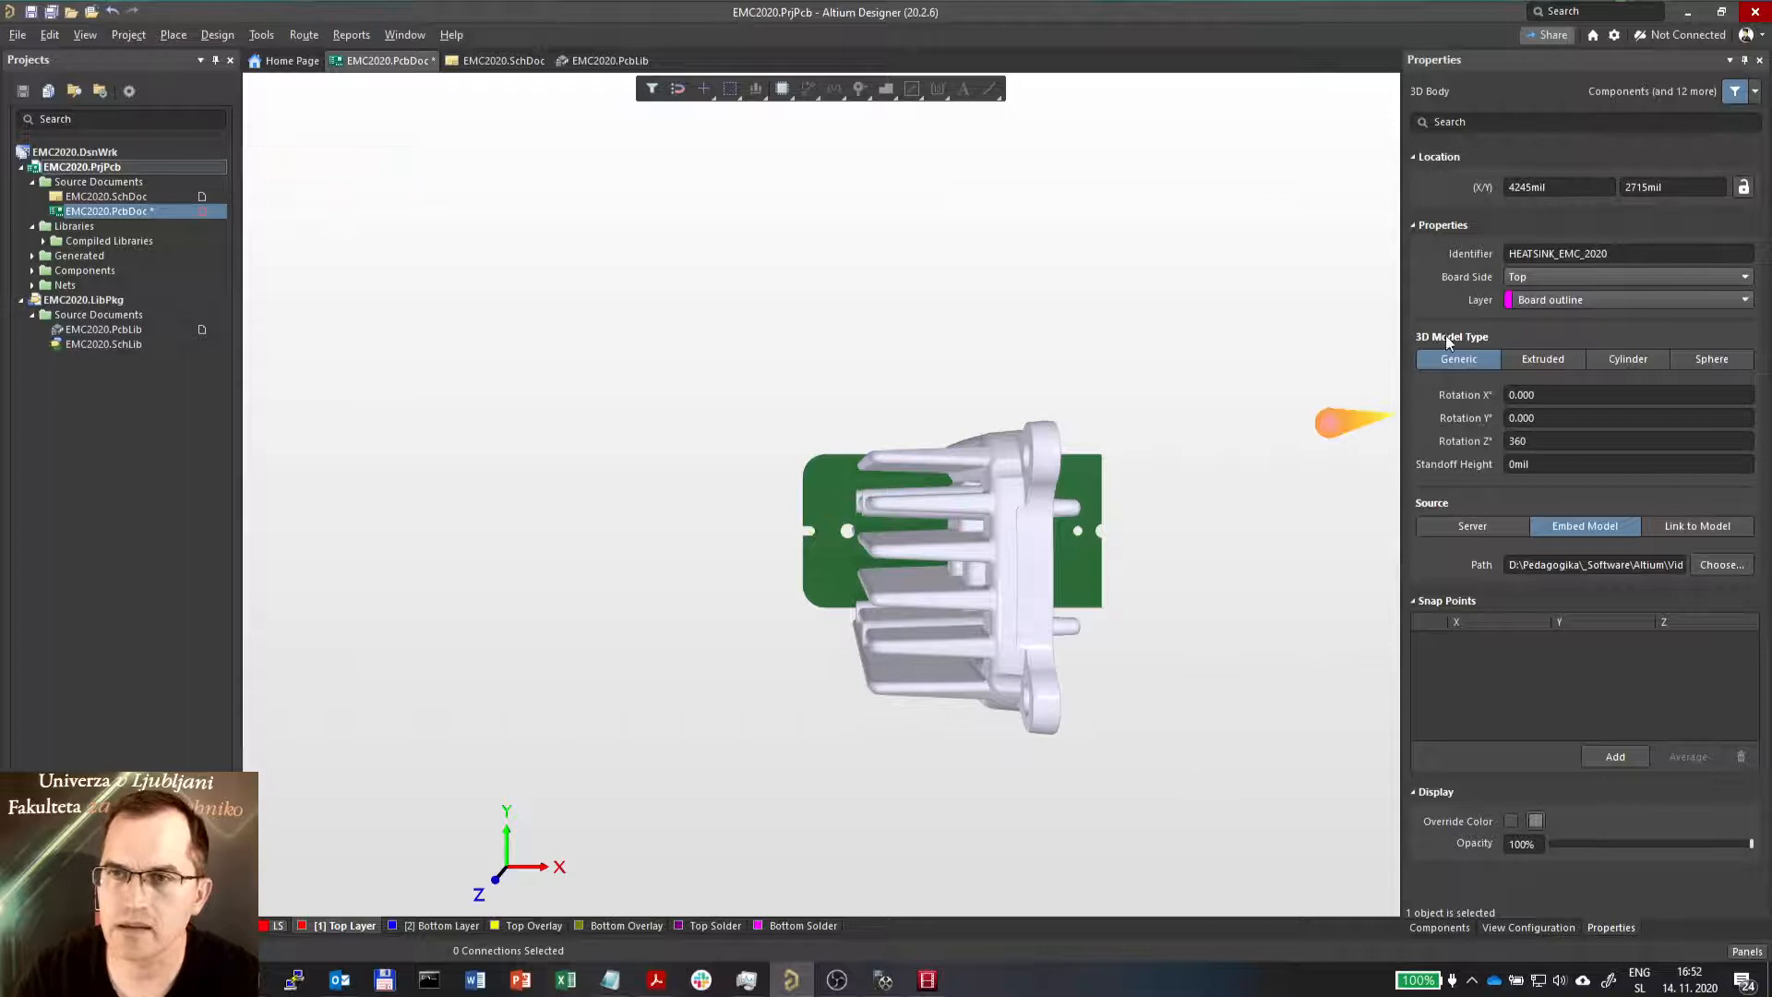
pyautogui.moveTo(540, 811)
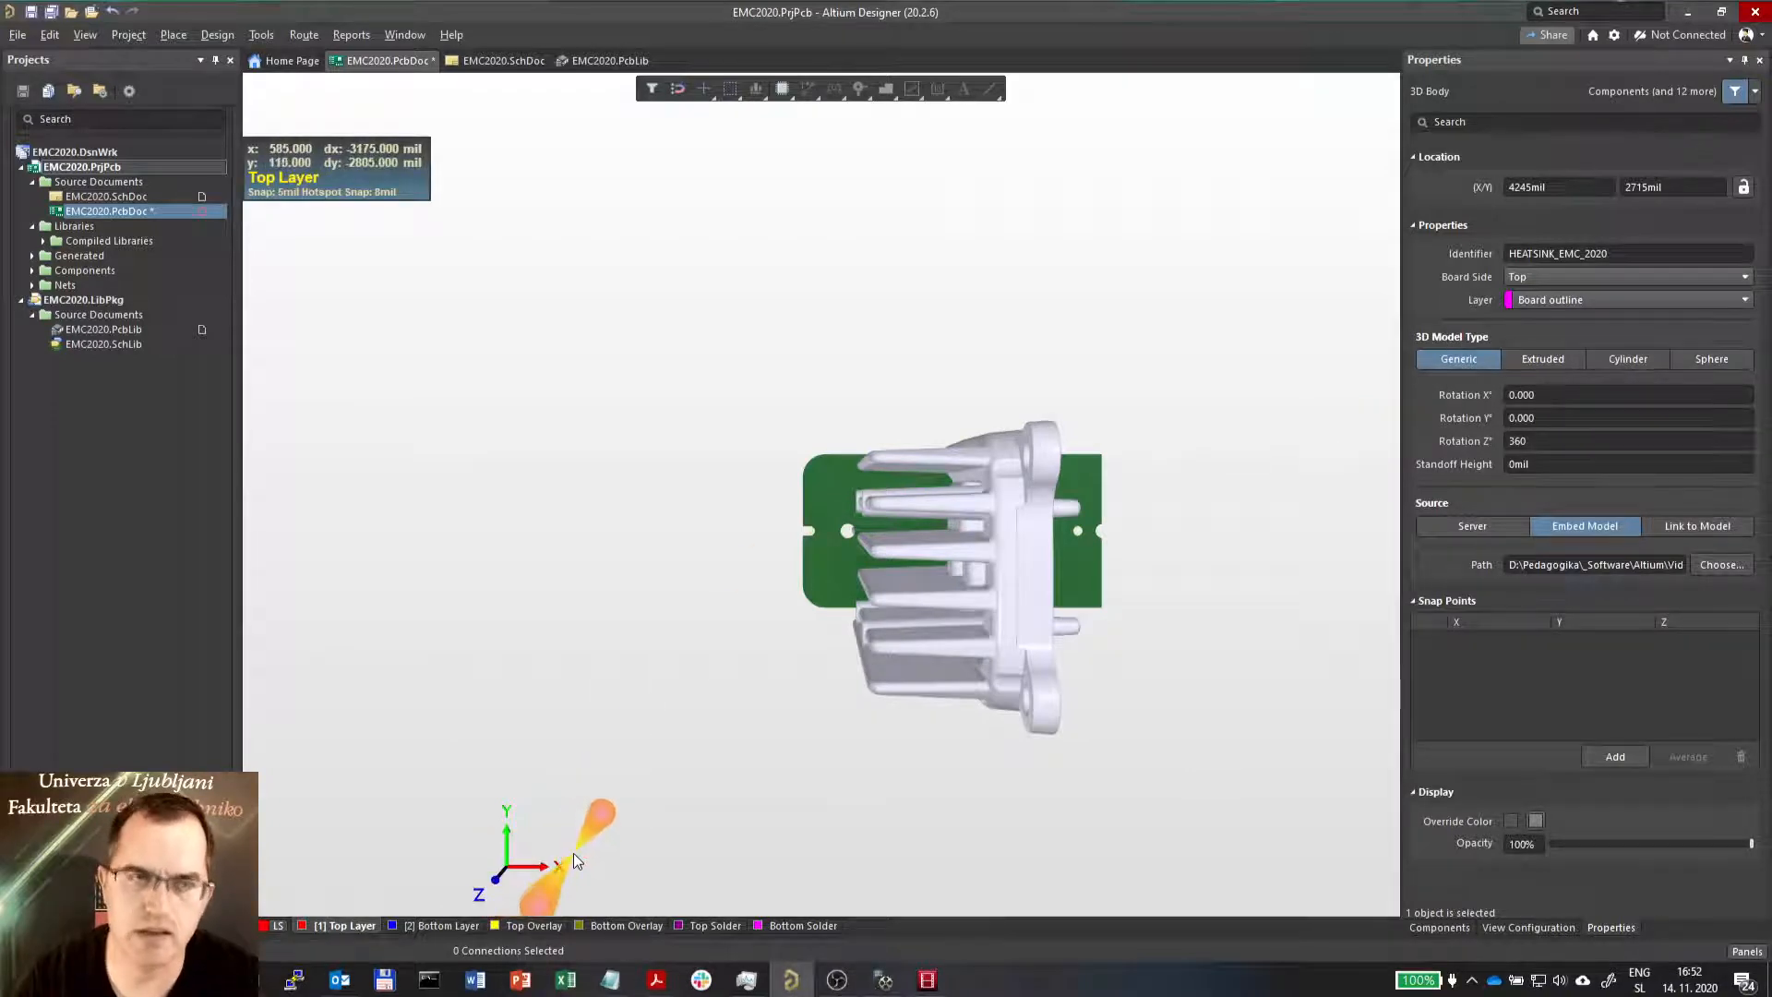
pyautogui.moveTo(574, 859)
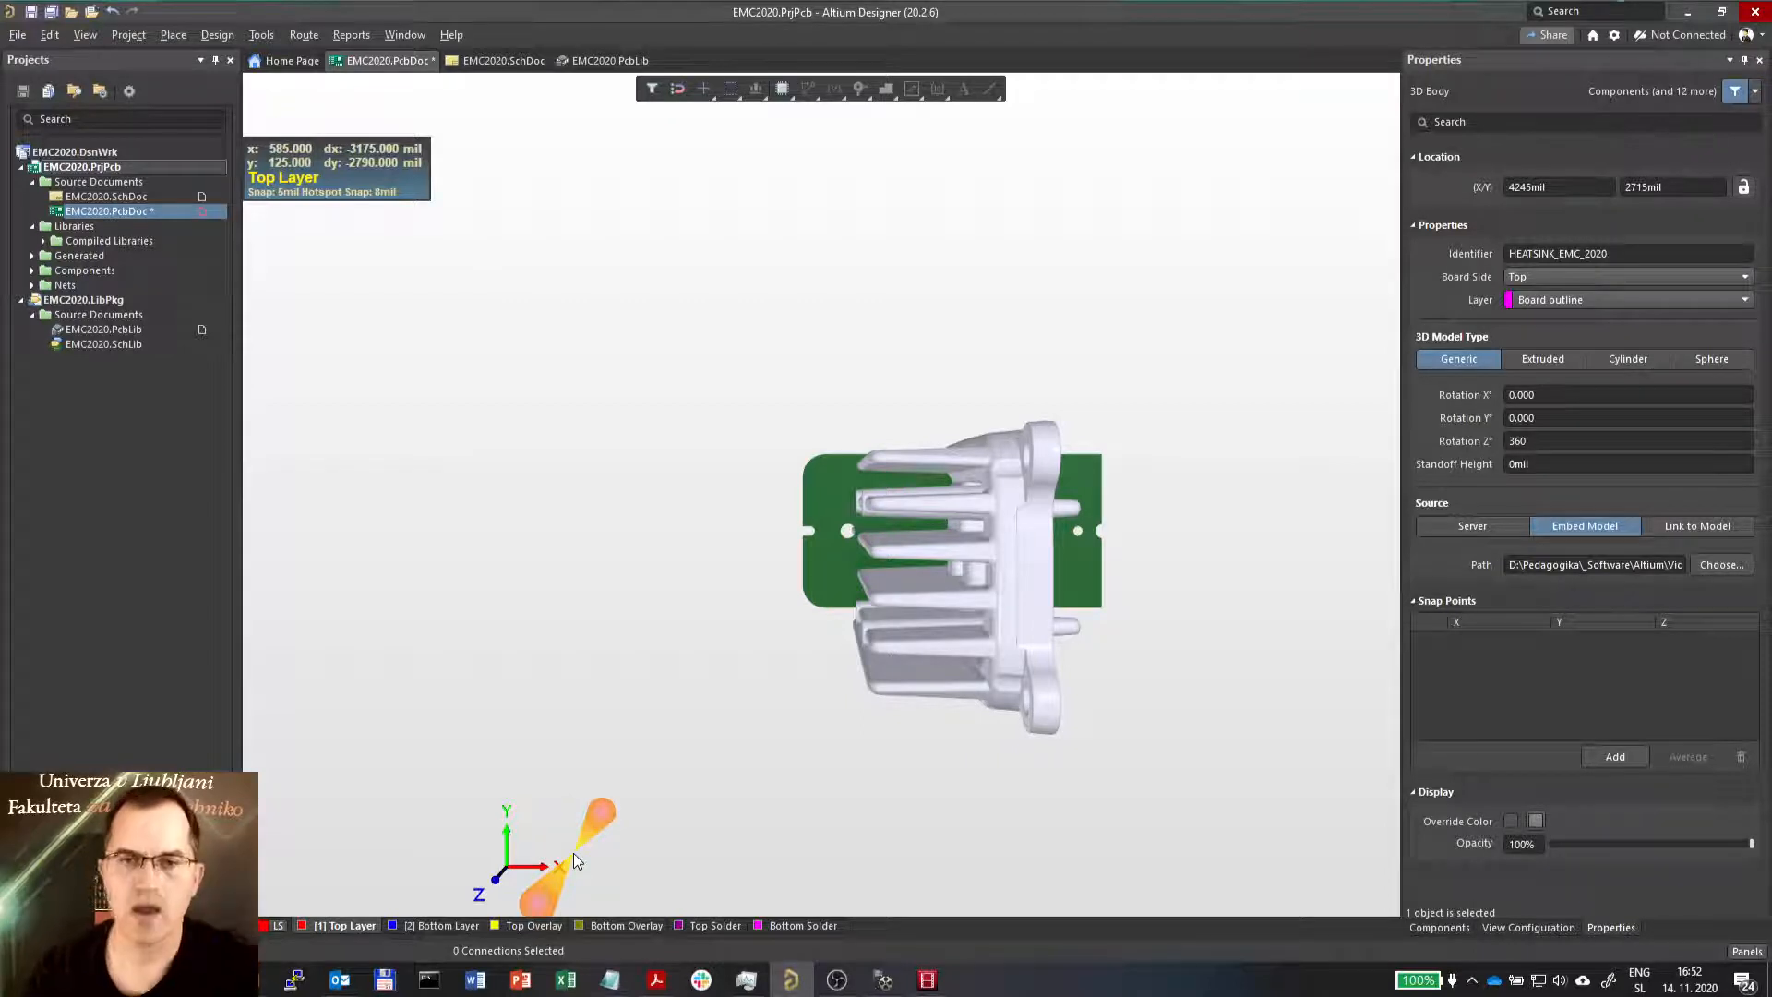
pyautogui.moveTo(1571, 417)
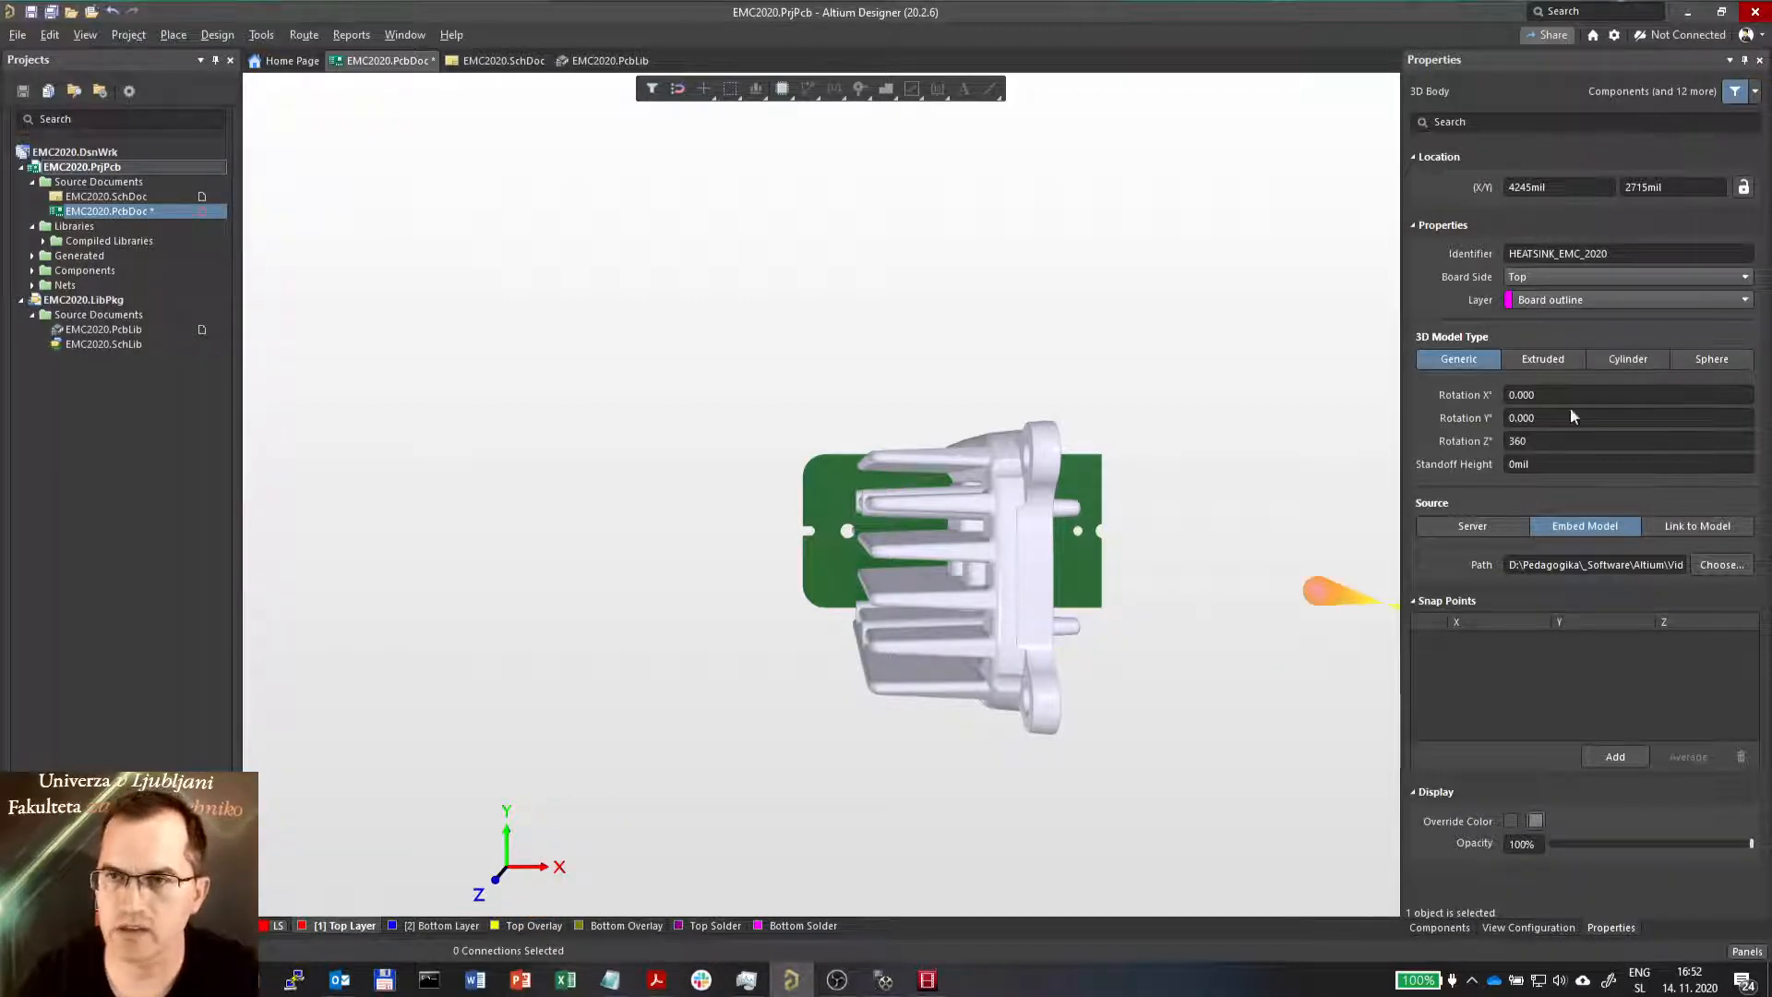
pyautogui.tripleClick(1627, 394)
pyautogui.write('90')
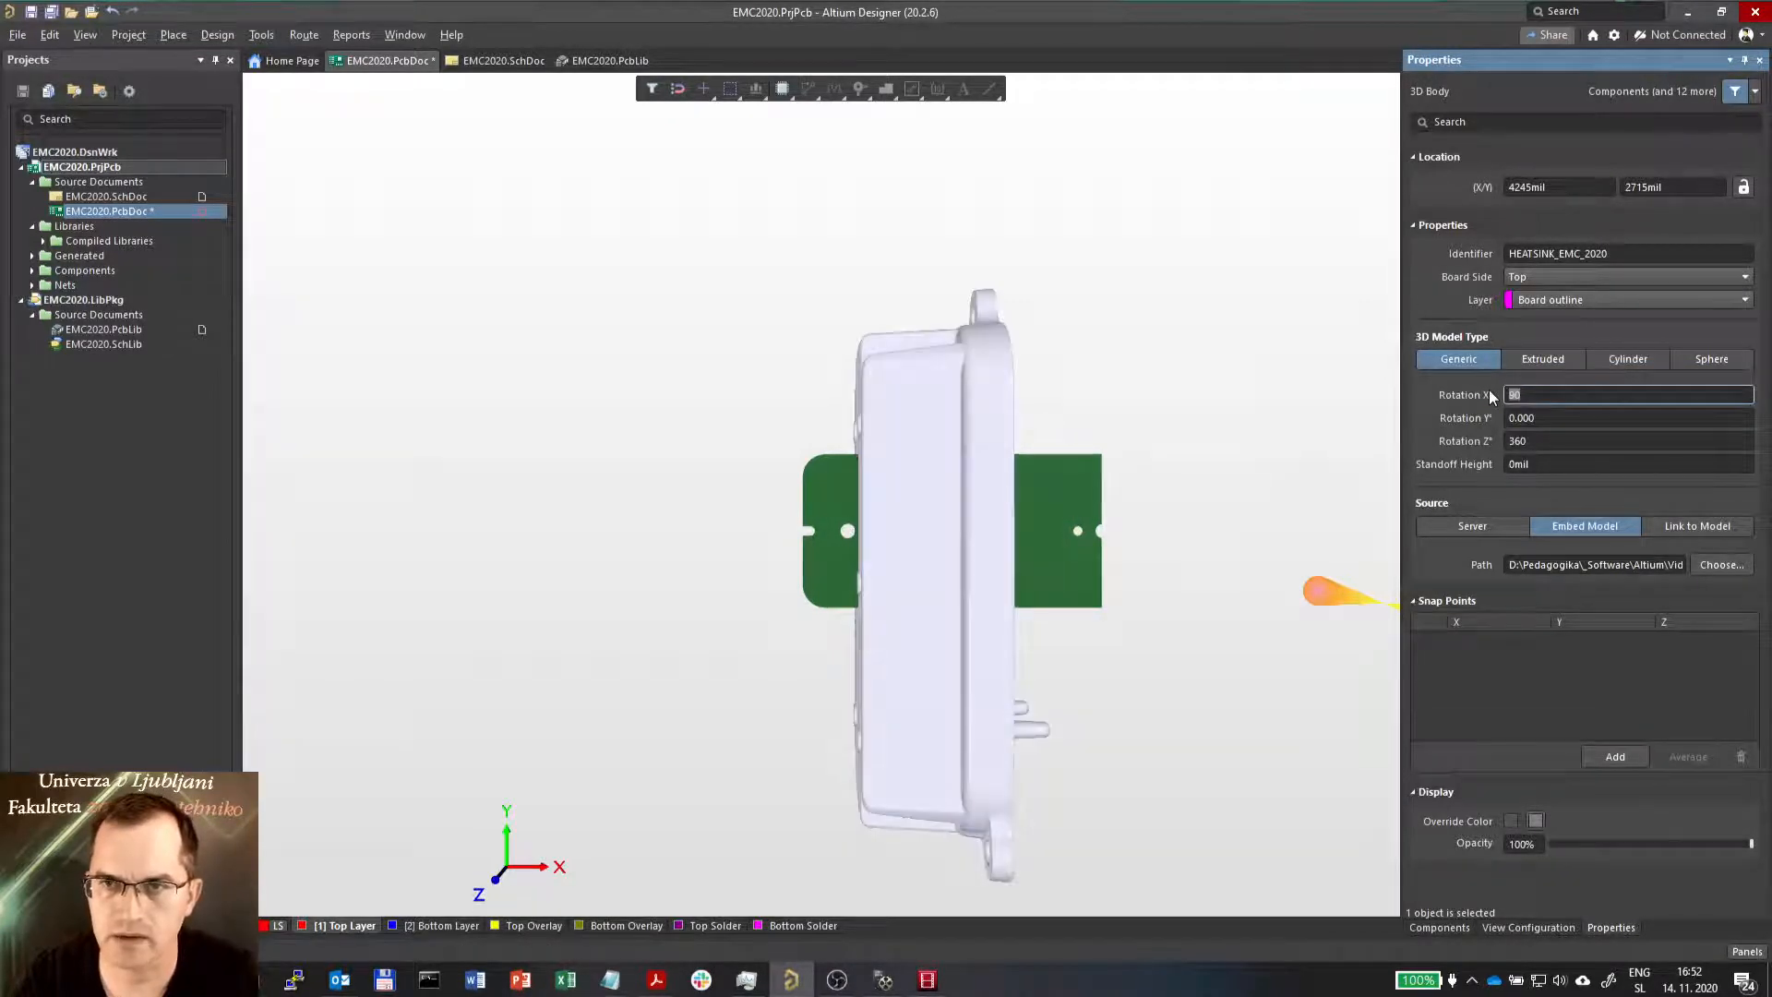
pyautogui.click(1627, 418)
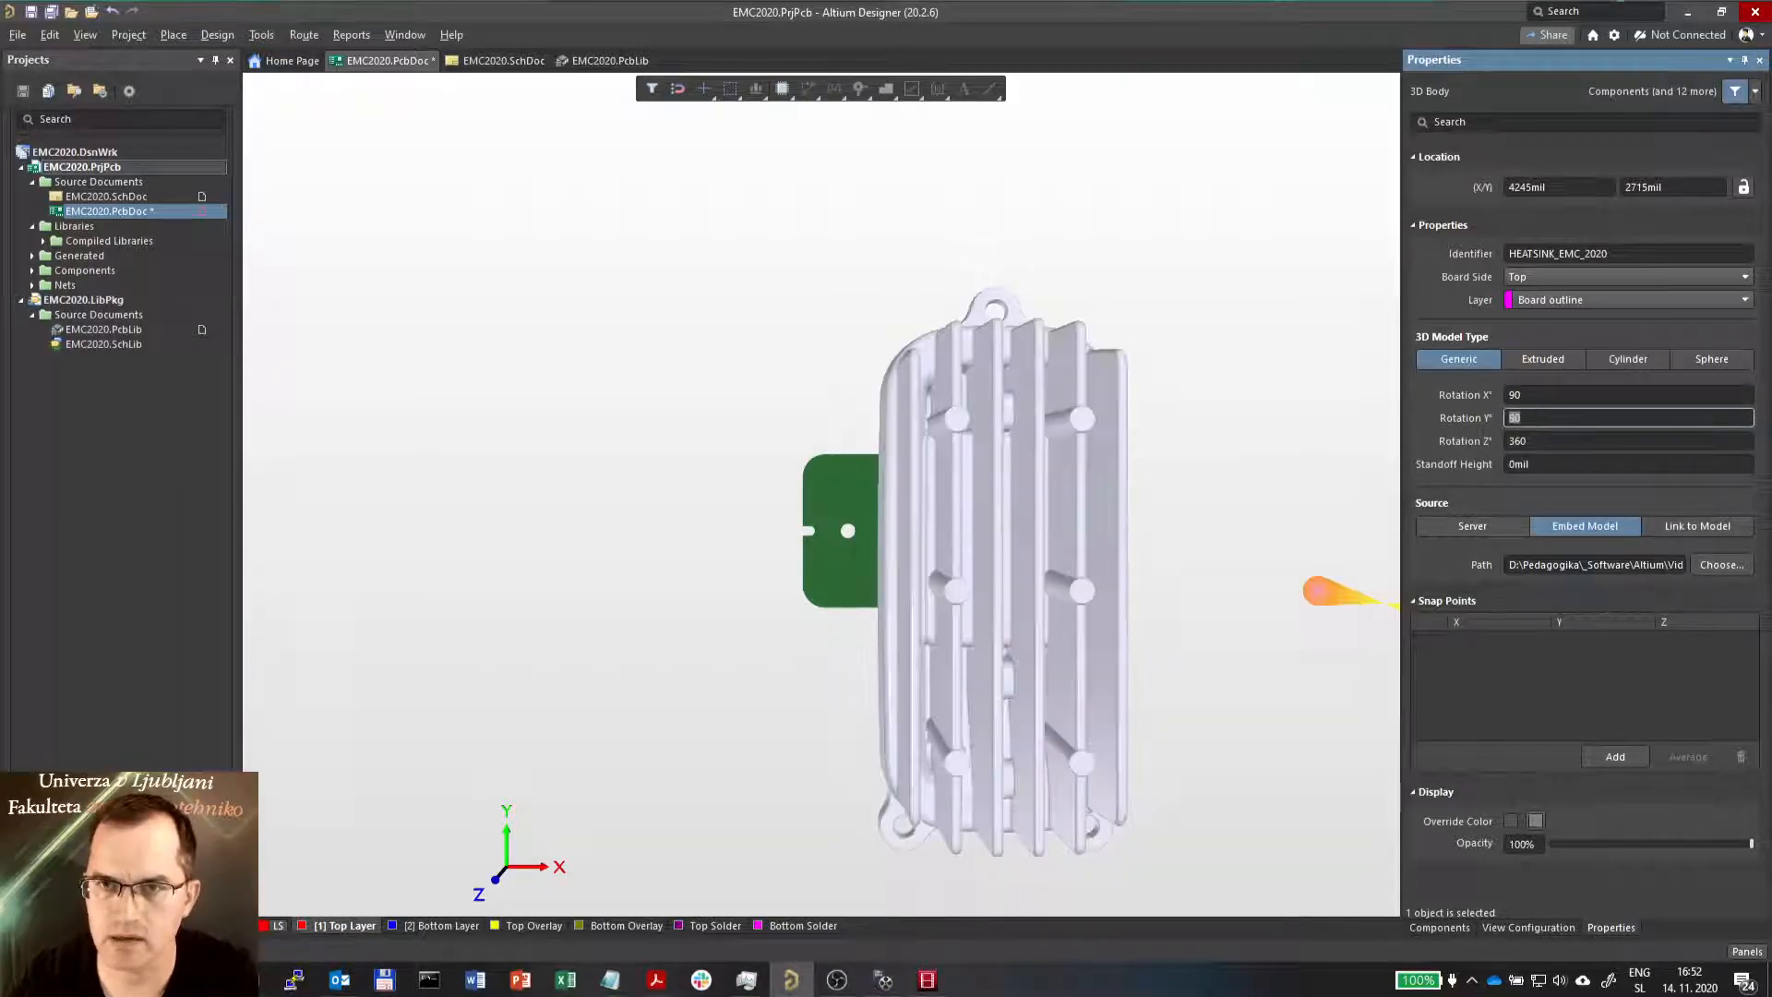
pyautogui.write('-90')
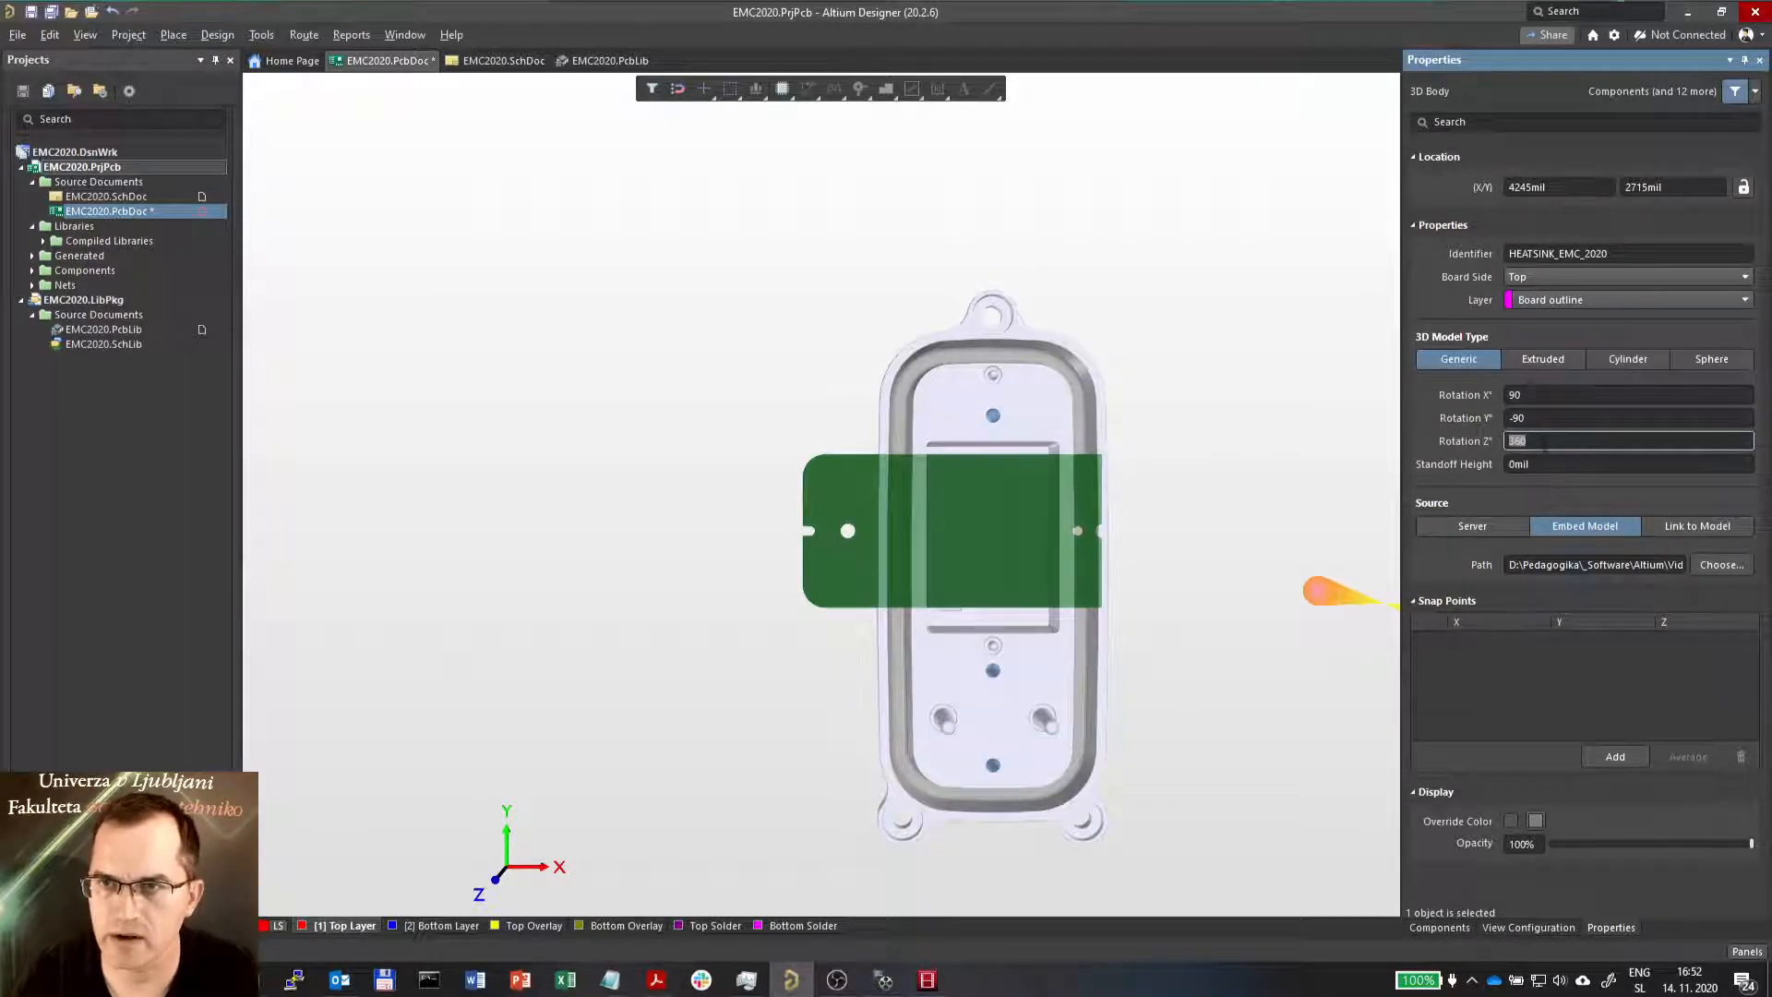
pyautogui.write('90')
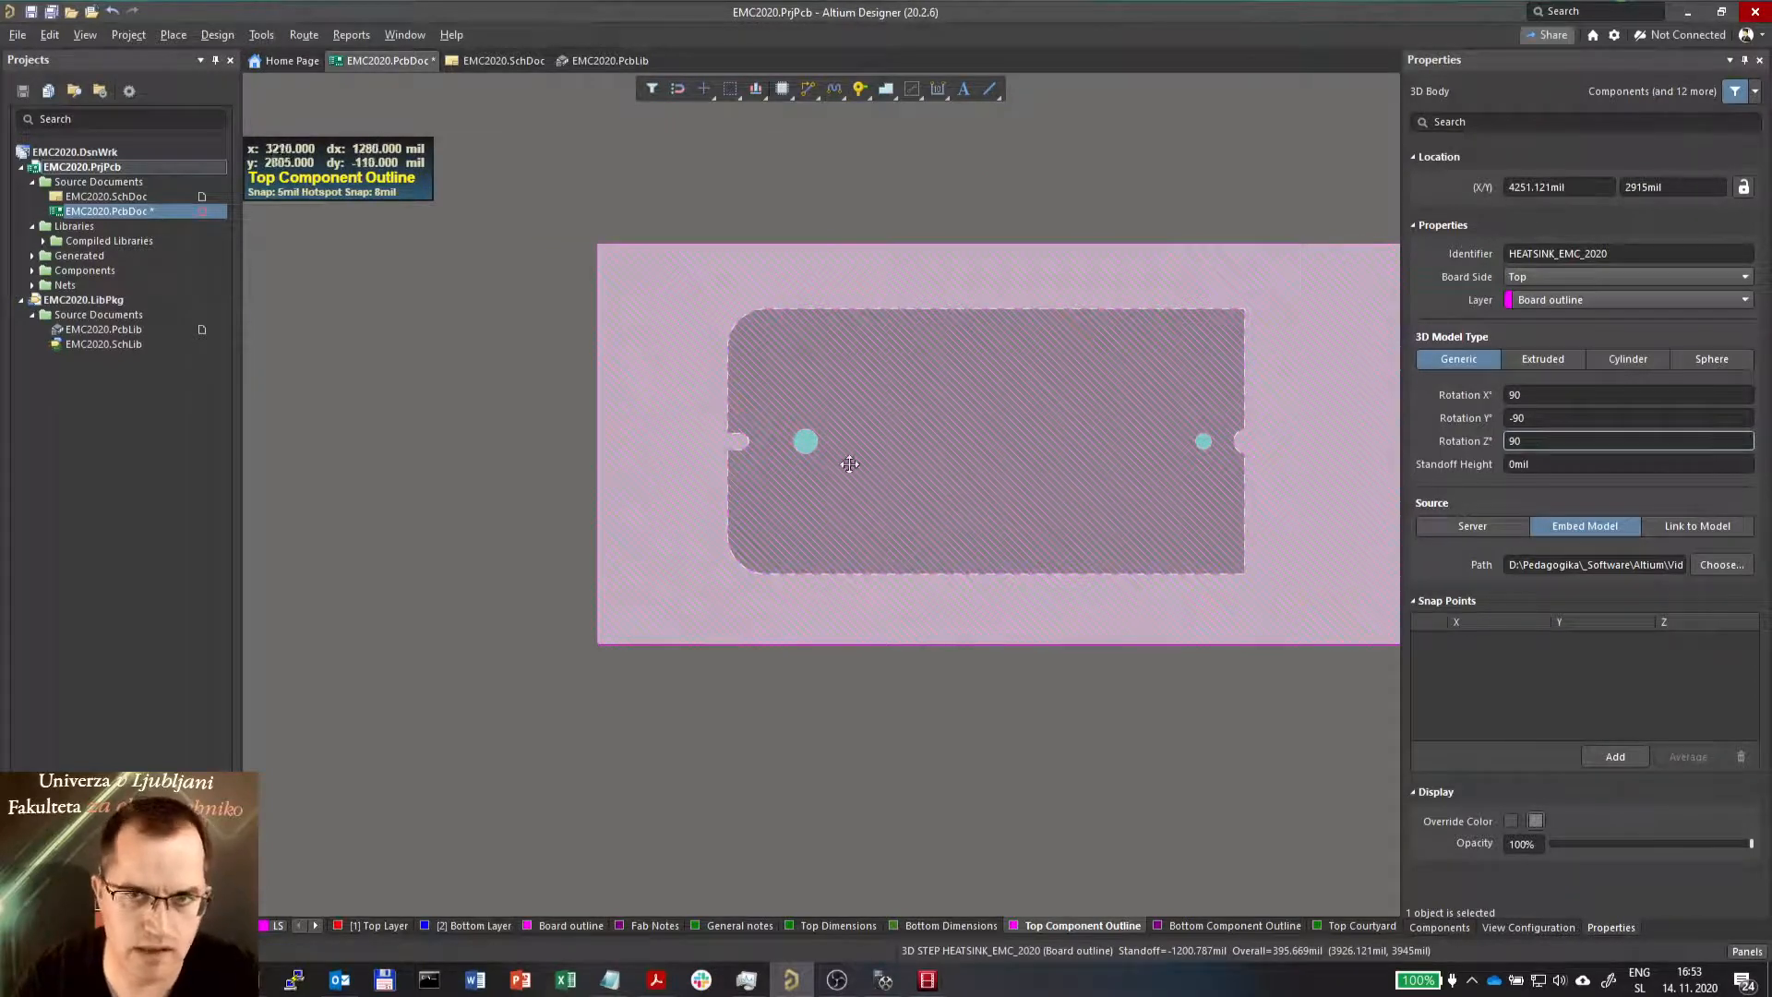
pyautogui.moveTo(1031, 437)
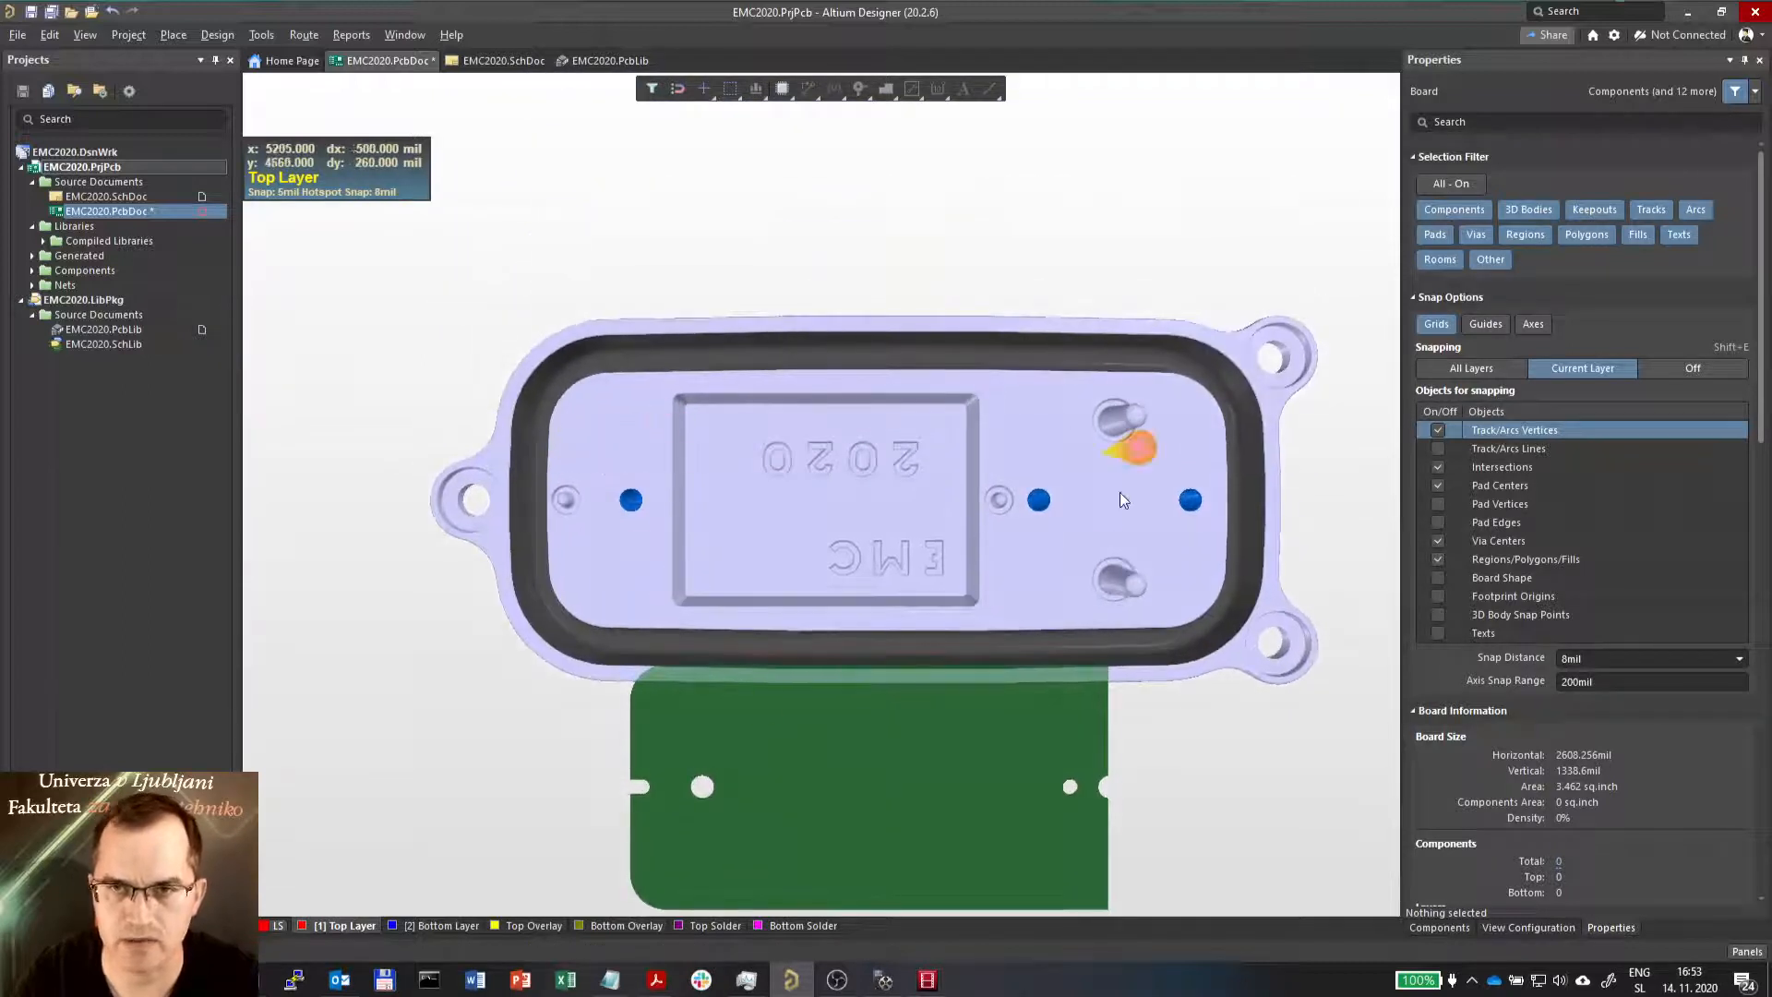
pyautogui.moveTo(452, 110)
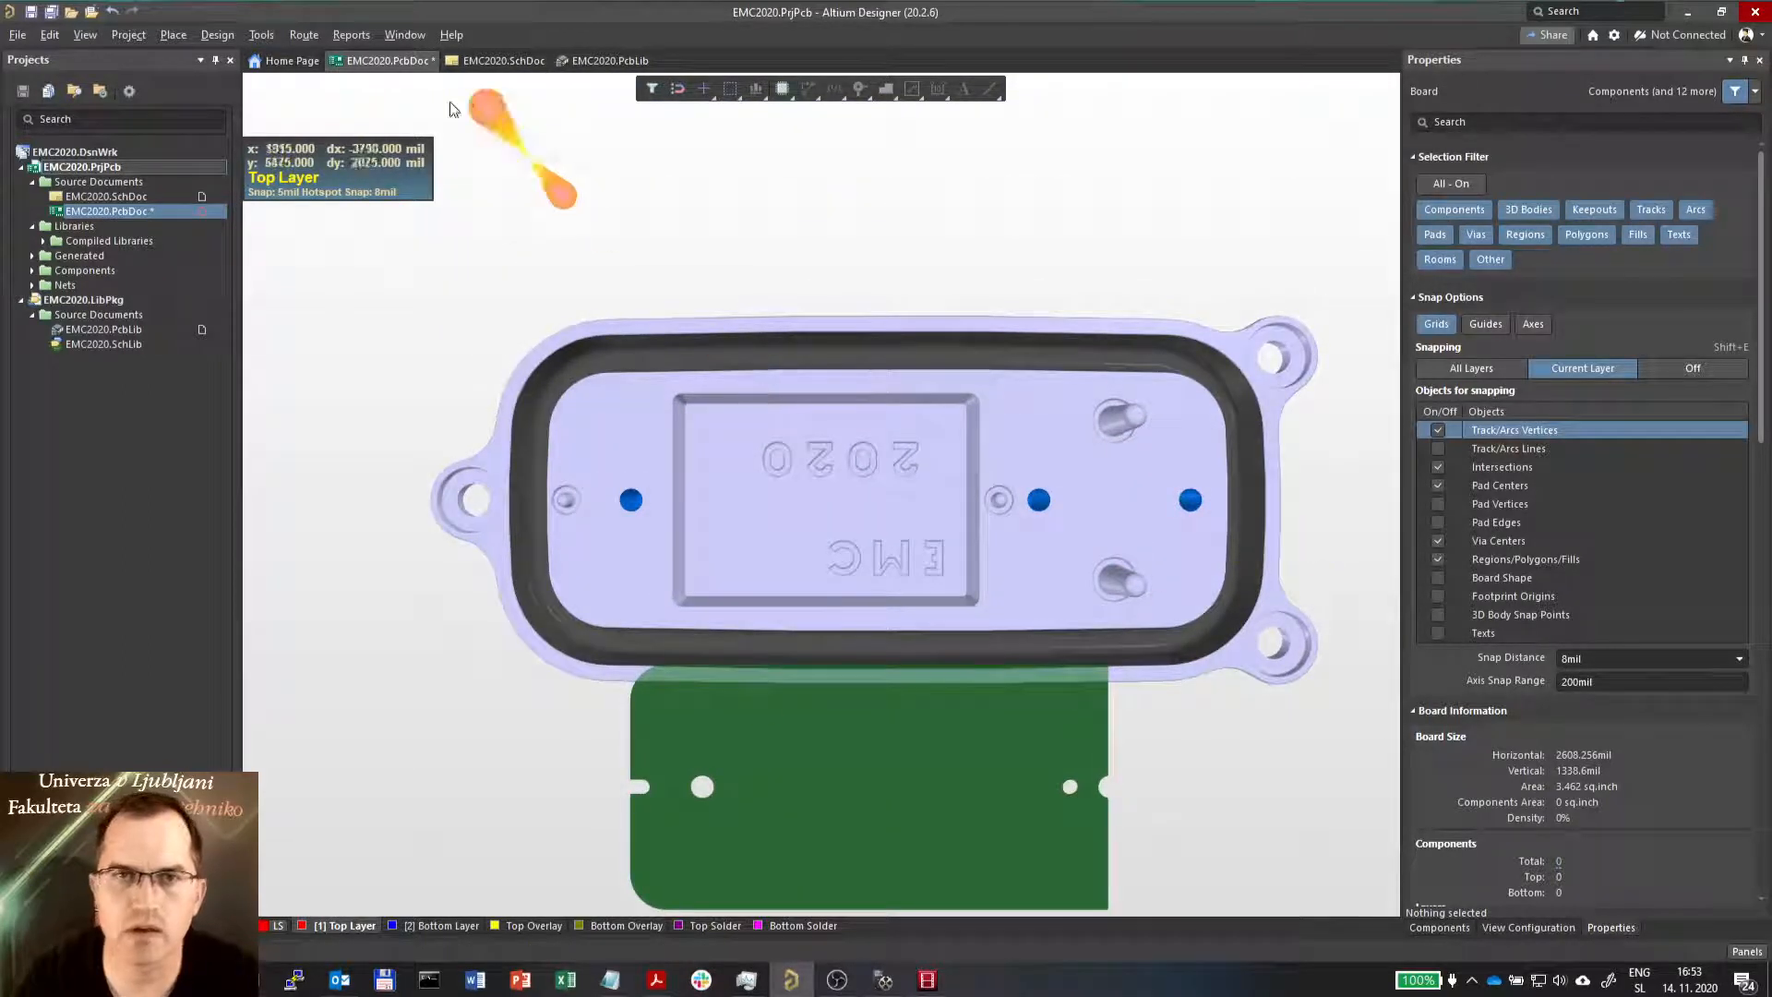
# Bring up the Tools menu after checking the repositioned heatsink in 3D
pyautogui.click(261, 34)
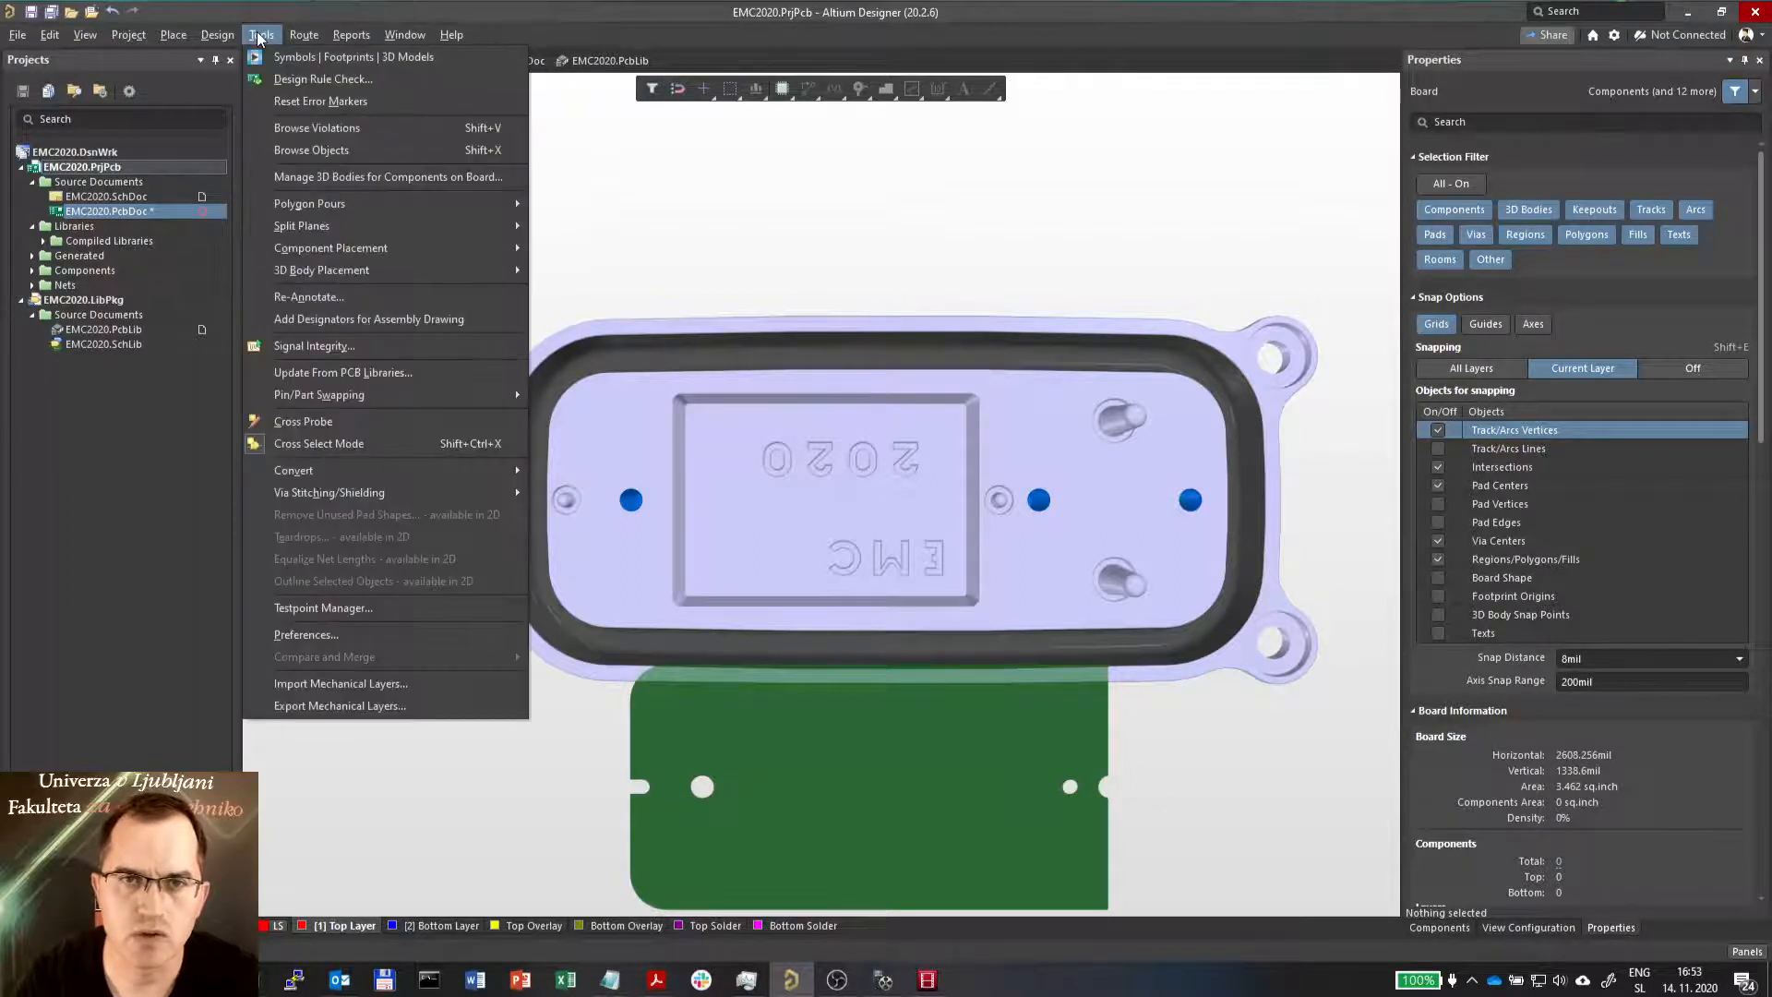
pyautogui.moveTo(322, 269)
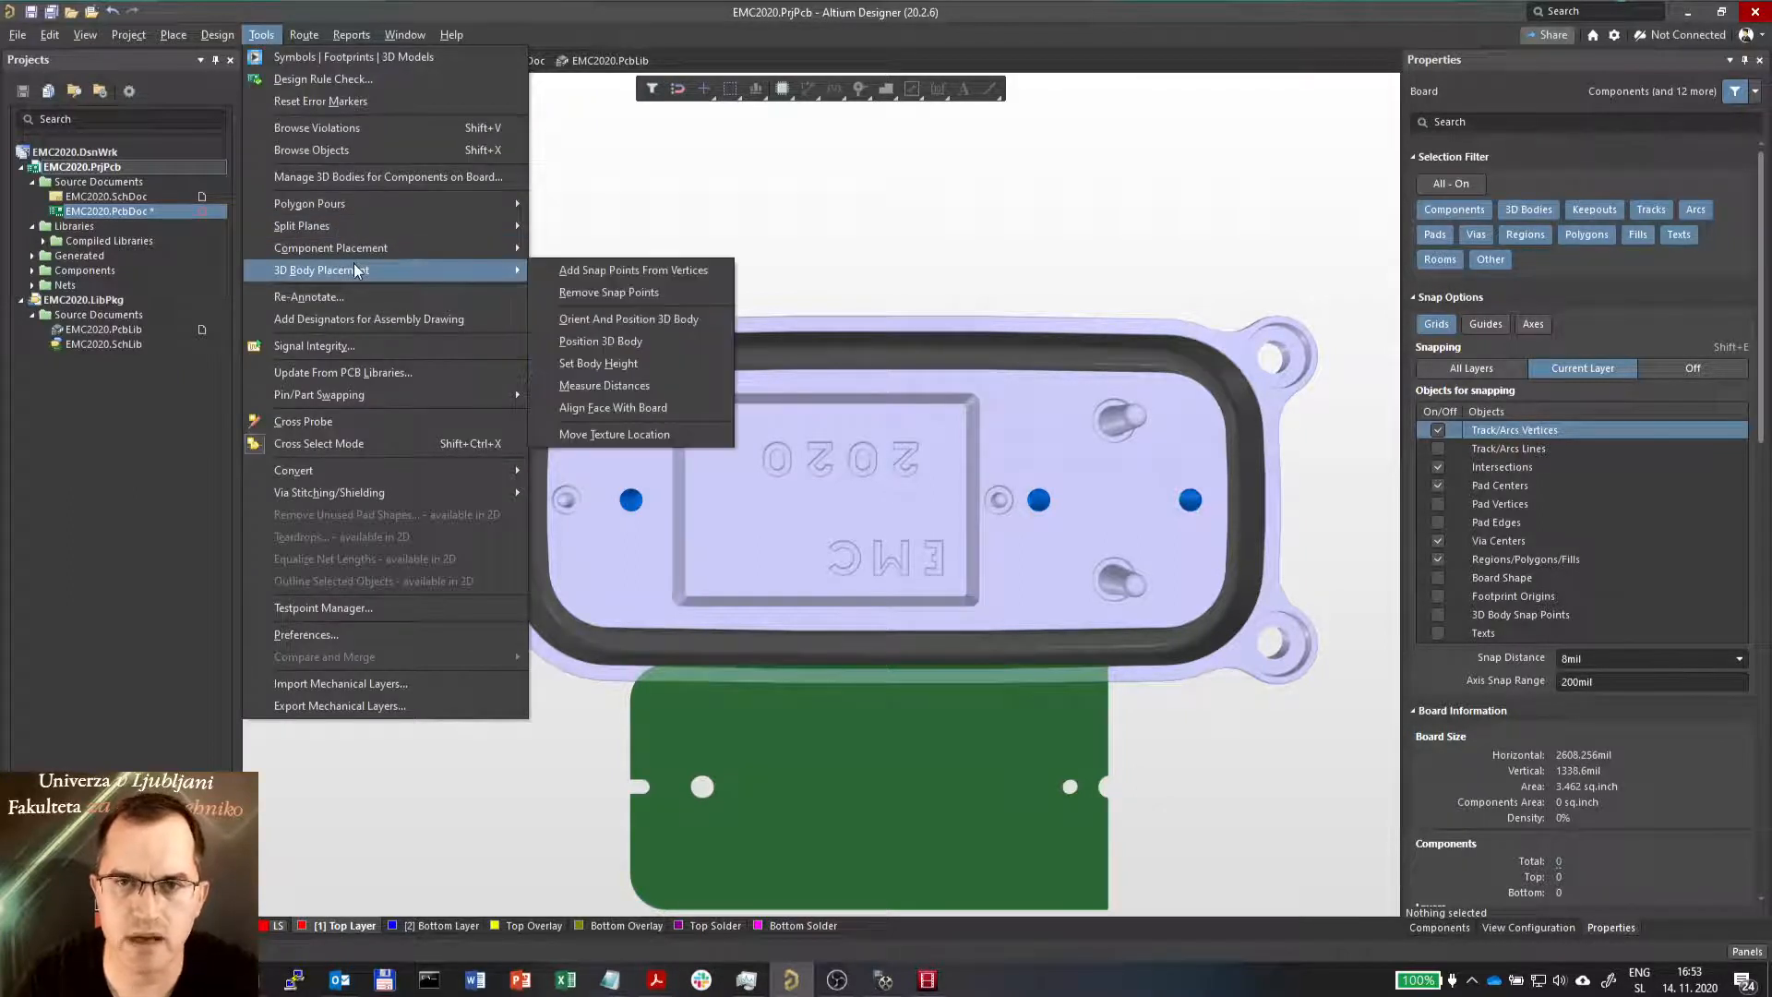
pyautogui.moveTo(633, 270)
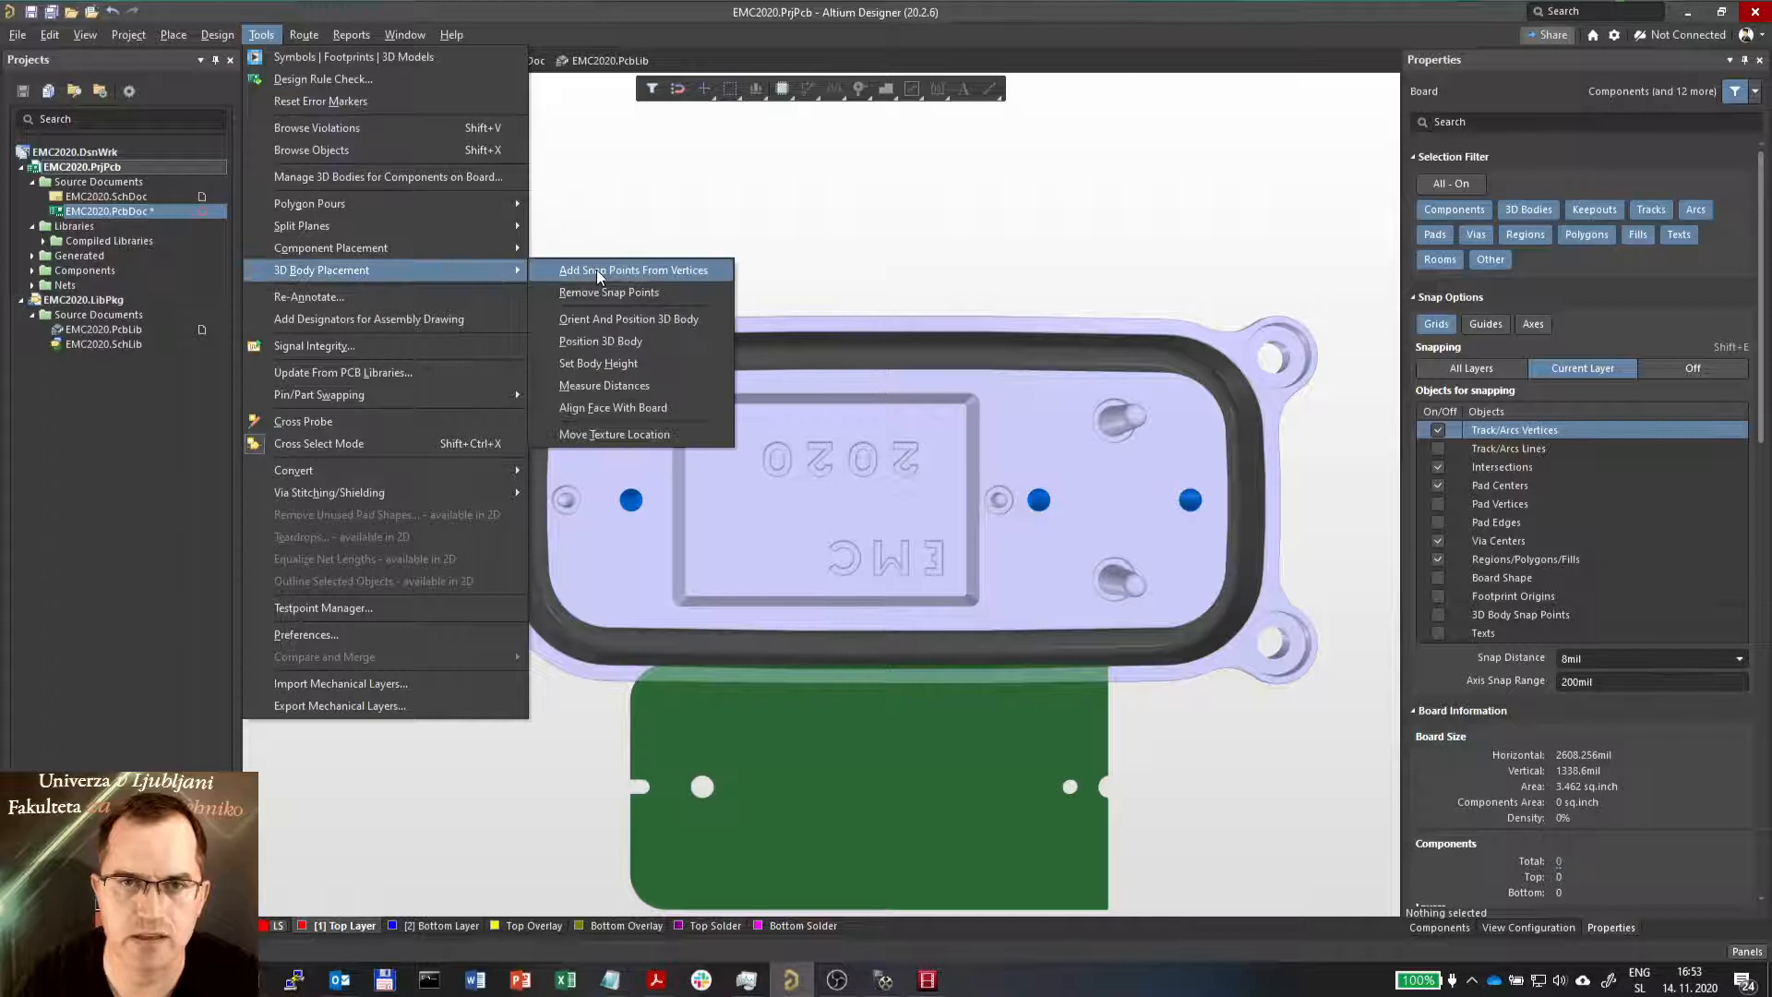
# Start Add Snap Points From Vertices on the heatsink STEP model and zoom in on its vertices
pyautogui.click(633, 269)
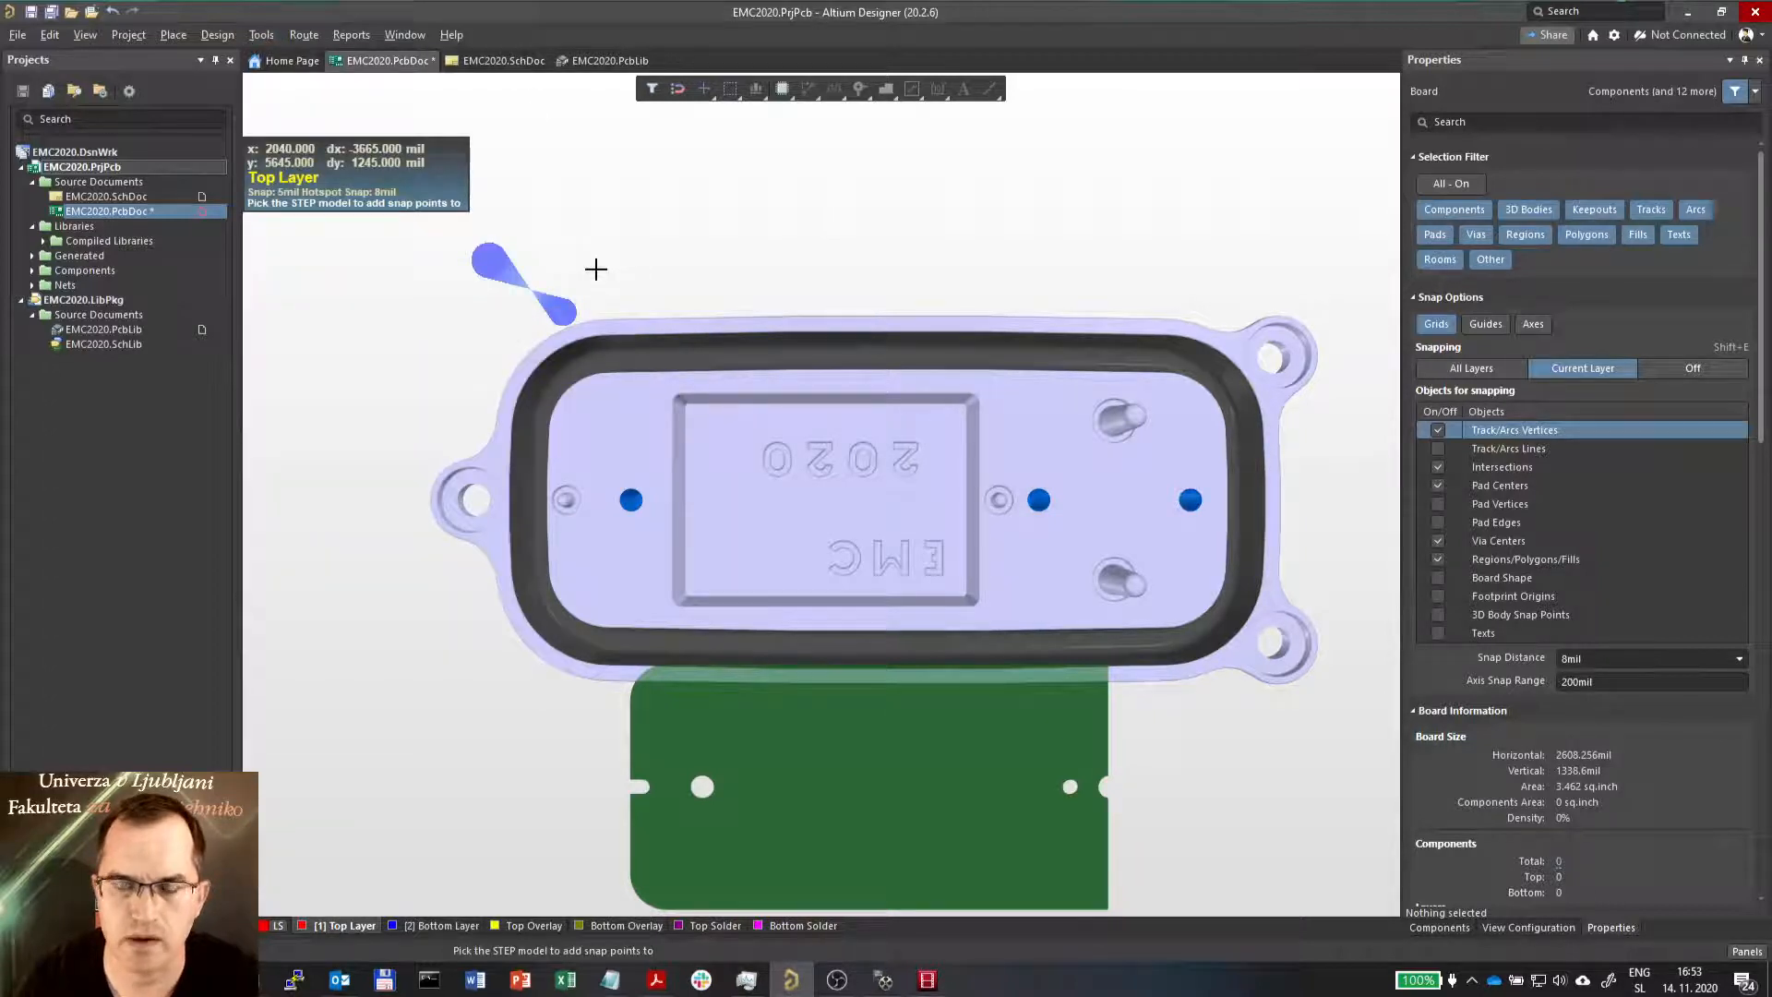
pyautogui.moveTo(763, 513)
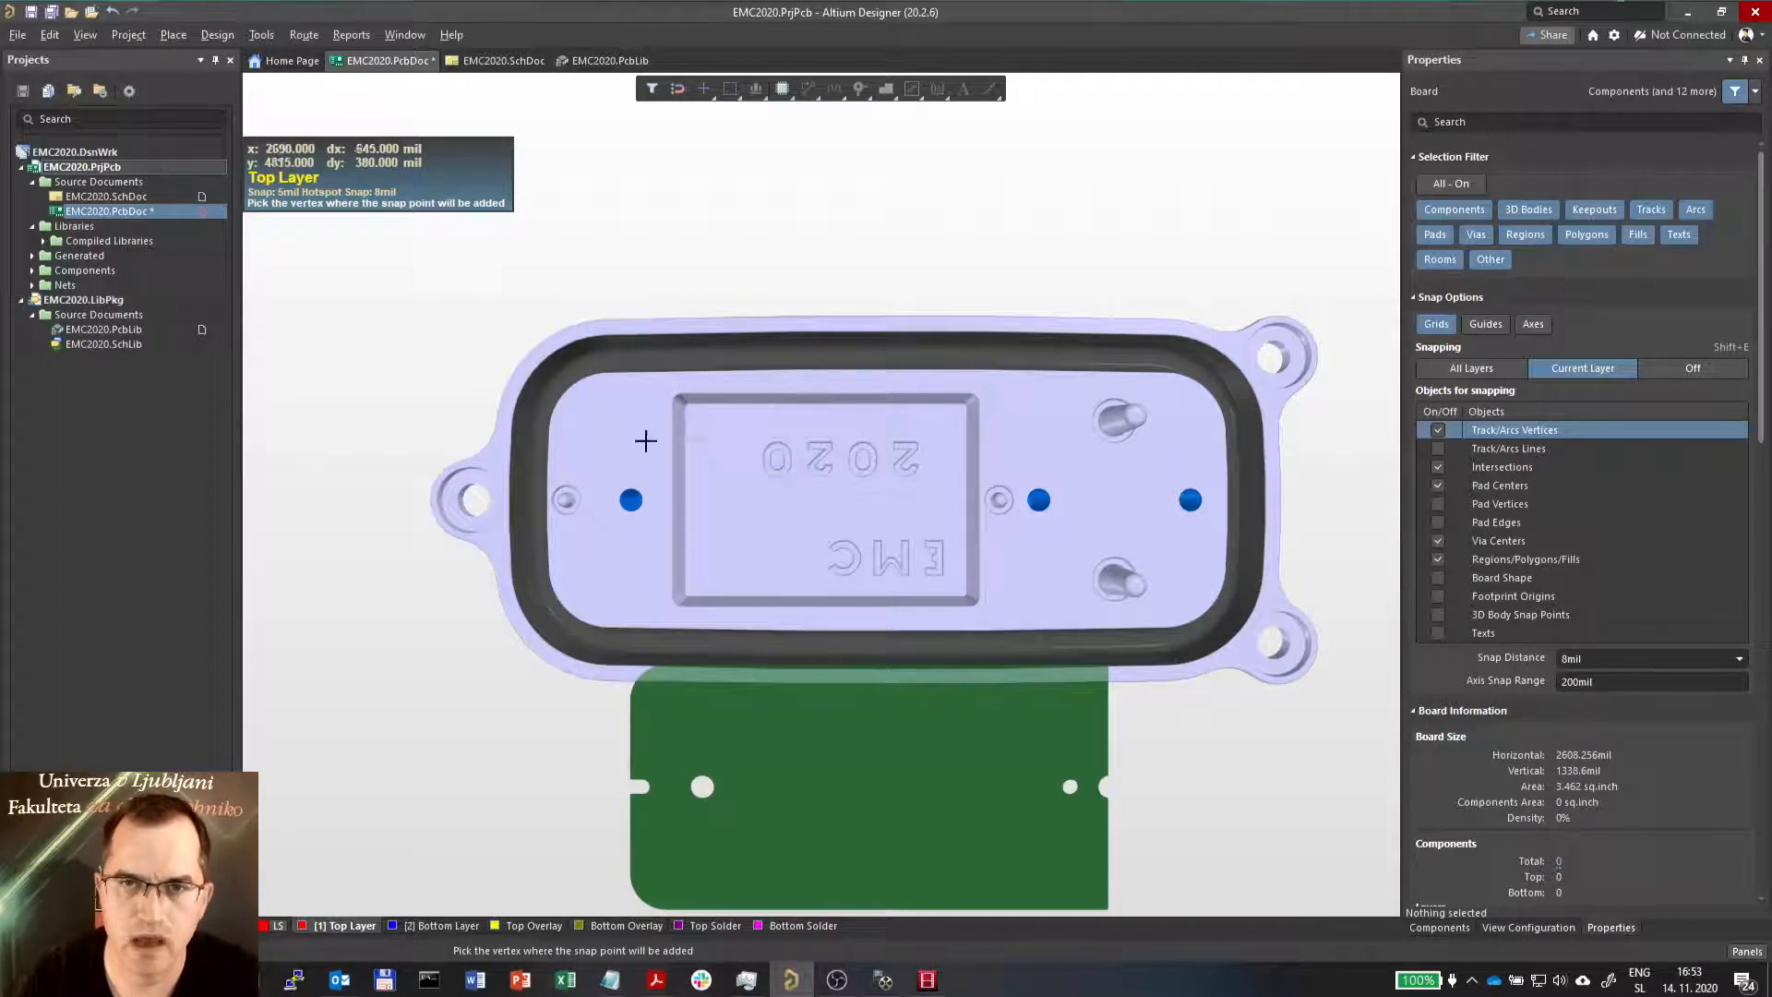
pyautogui.moveTo(1196, 415)
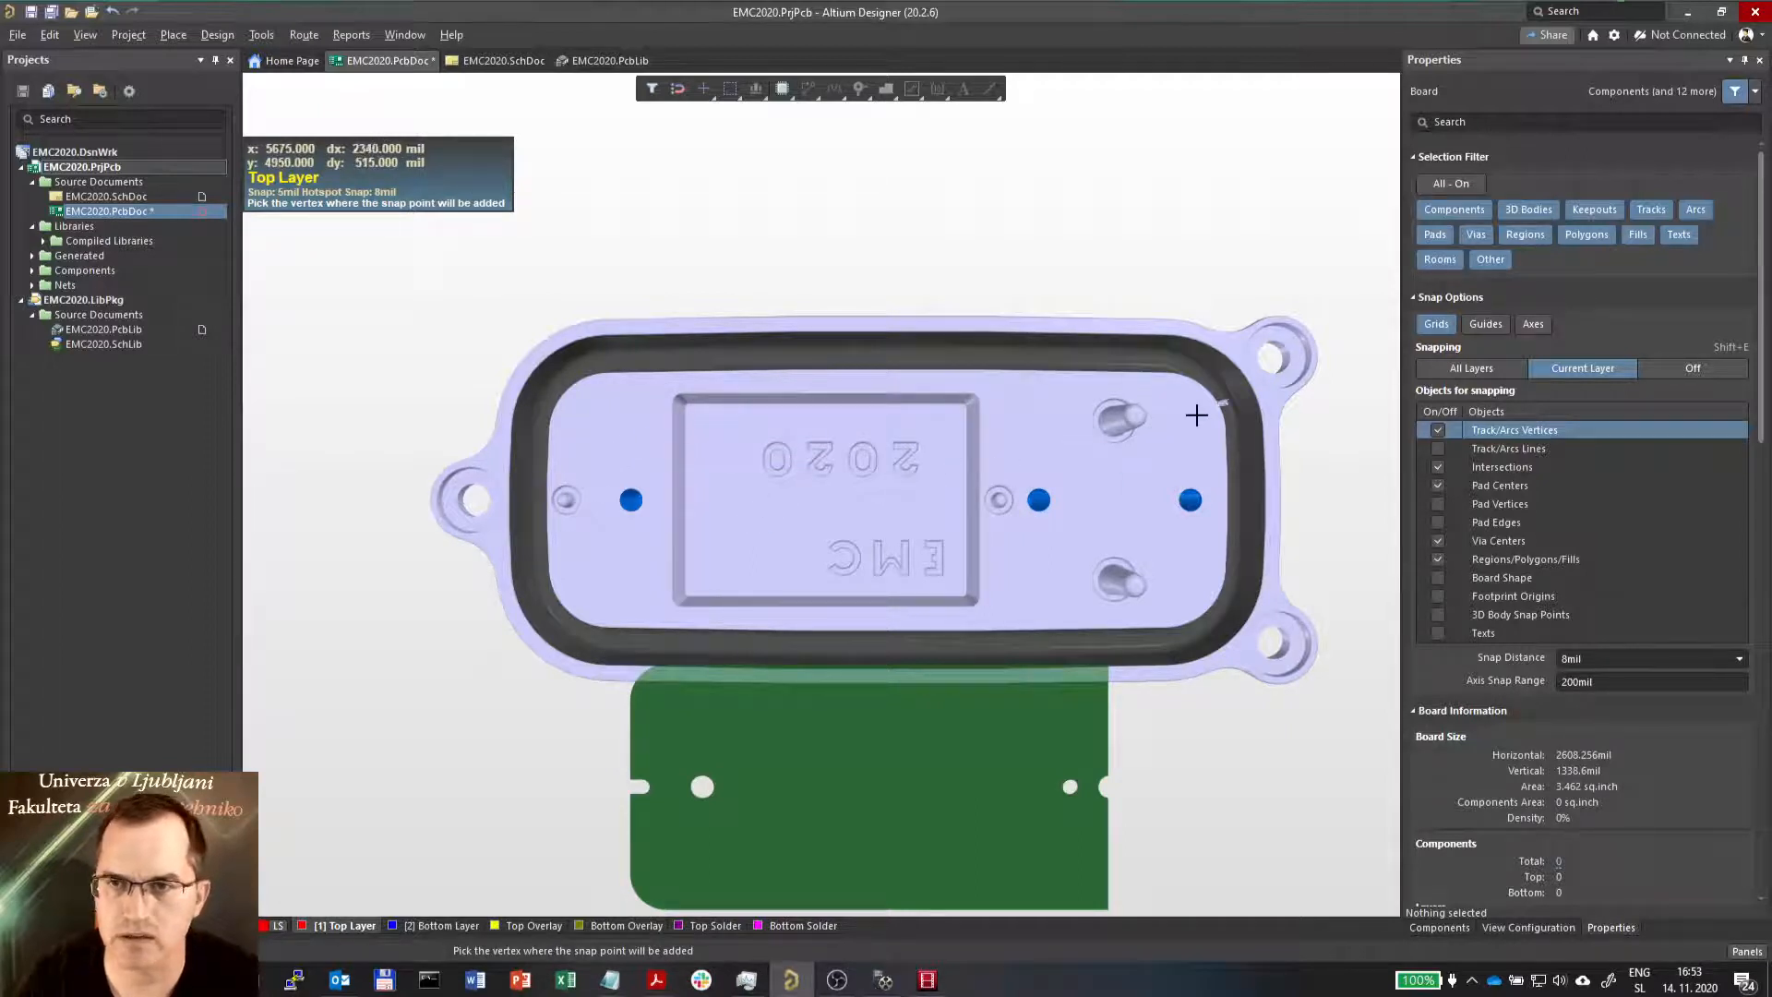
pyautogui.scroll(3)
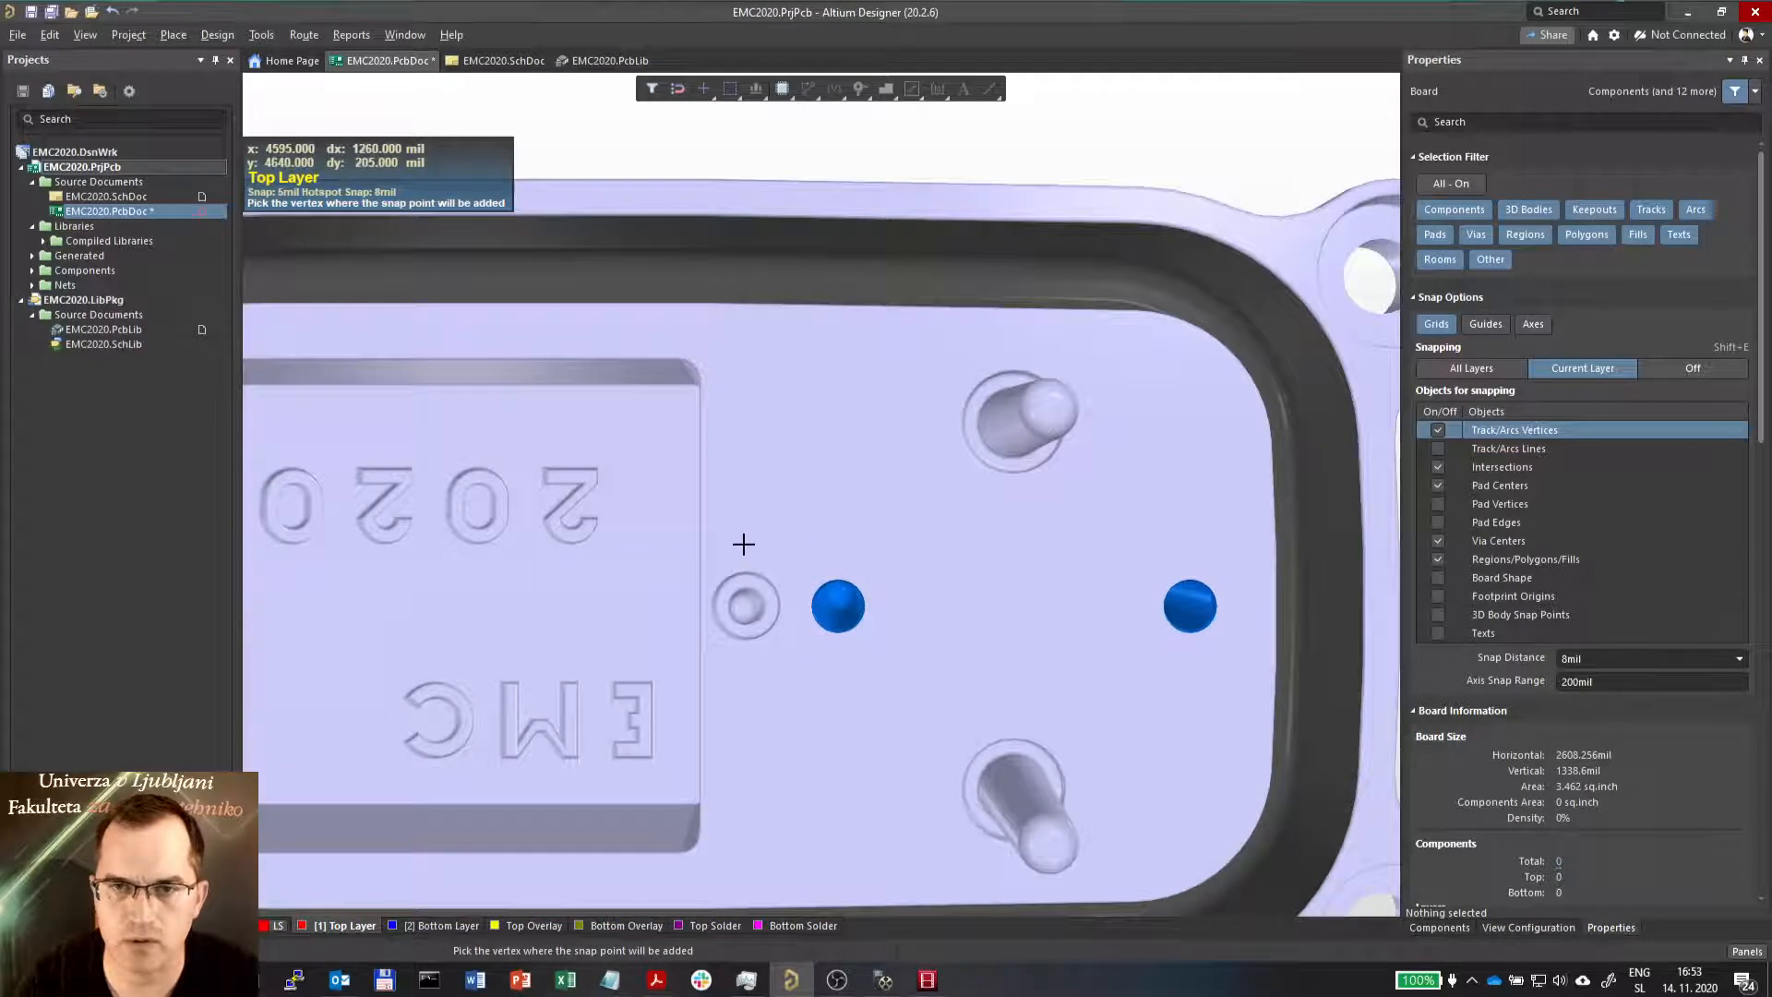
pyautogui.scroll(3)
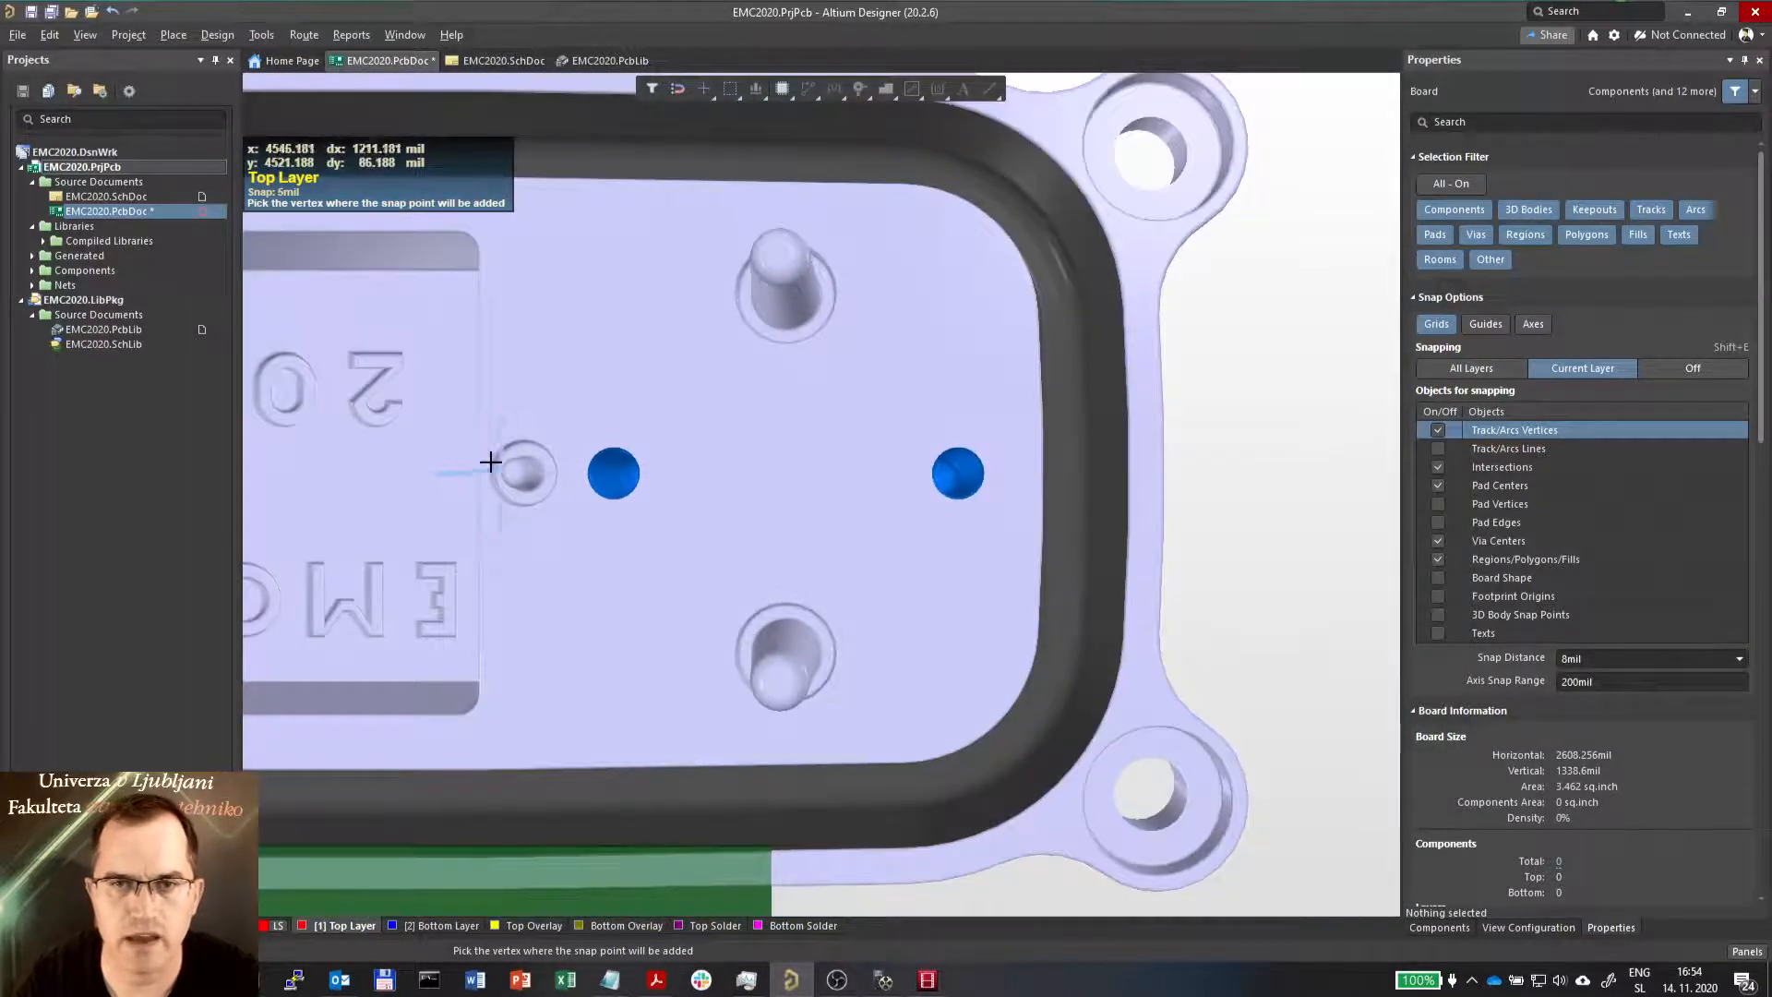
pyautogui.scroll(3)
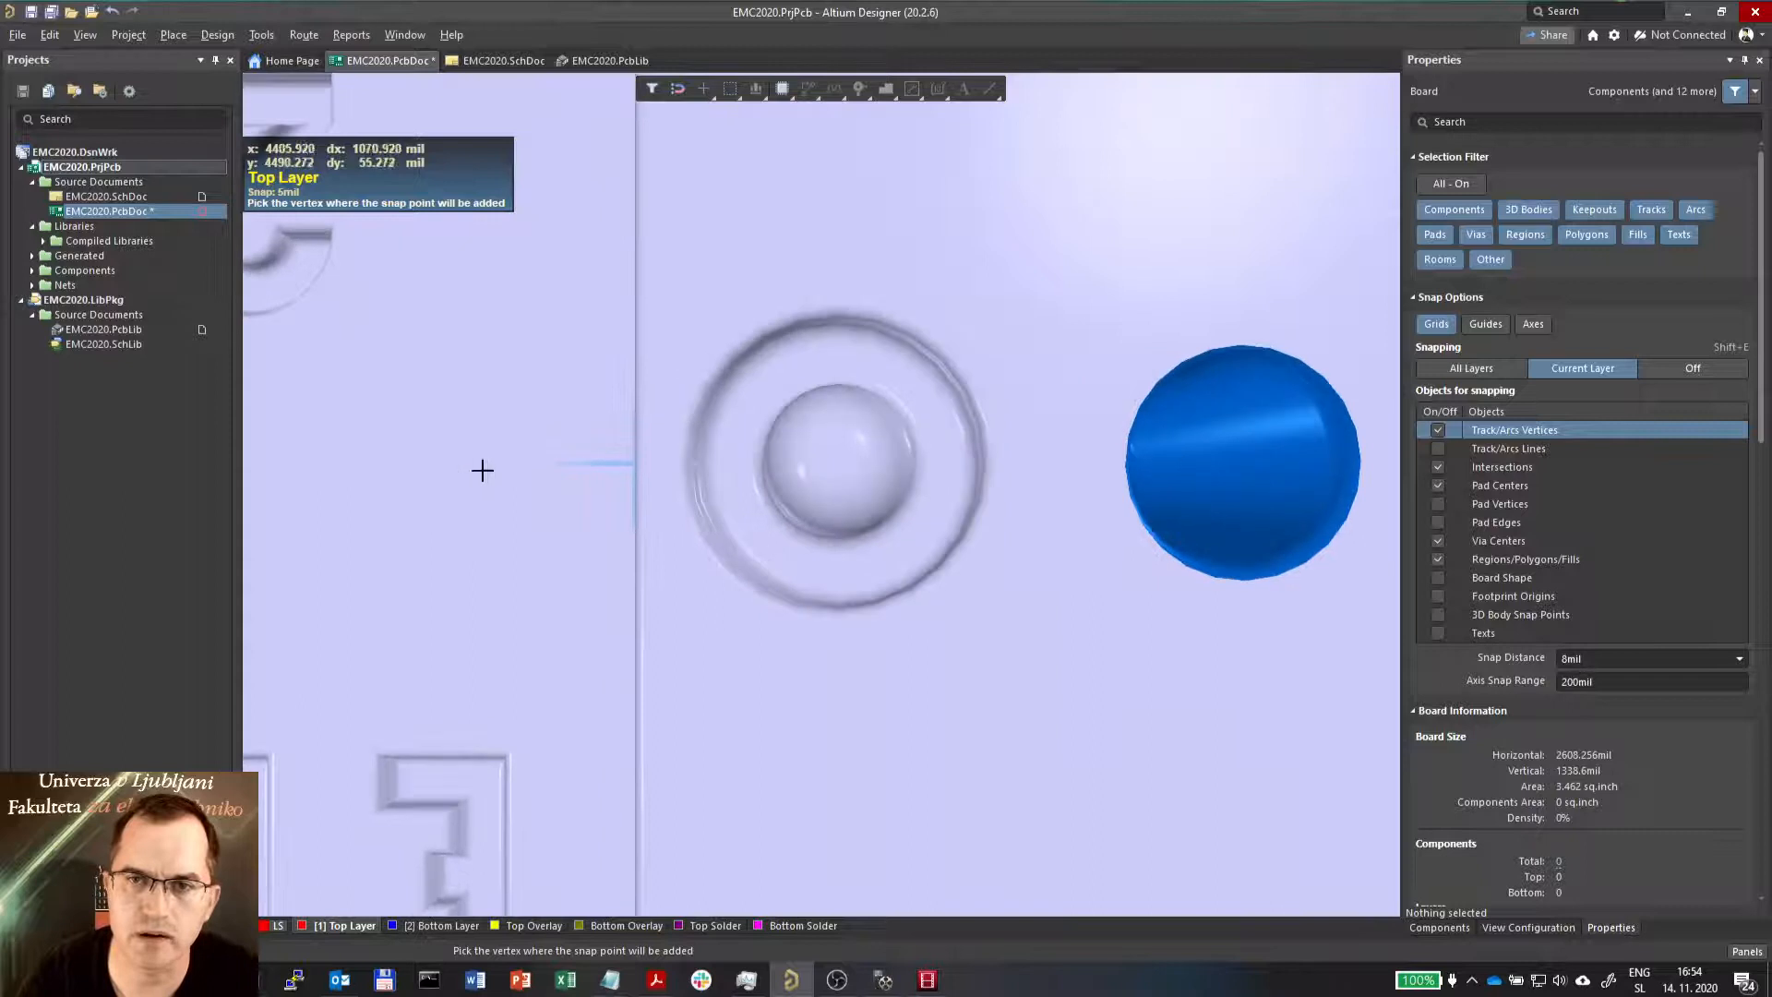
pyautogui.moveTo(846, 454)
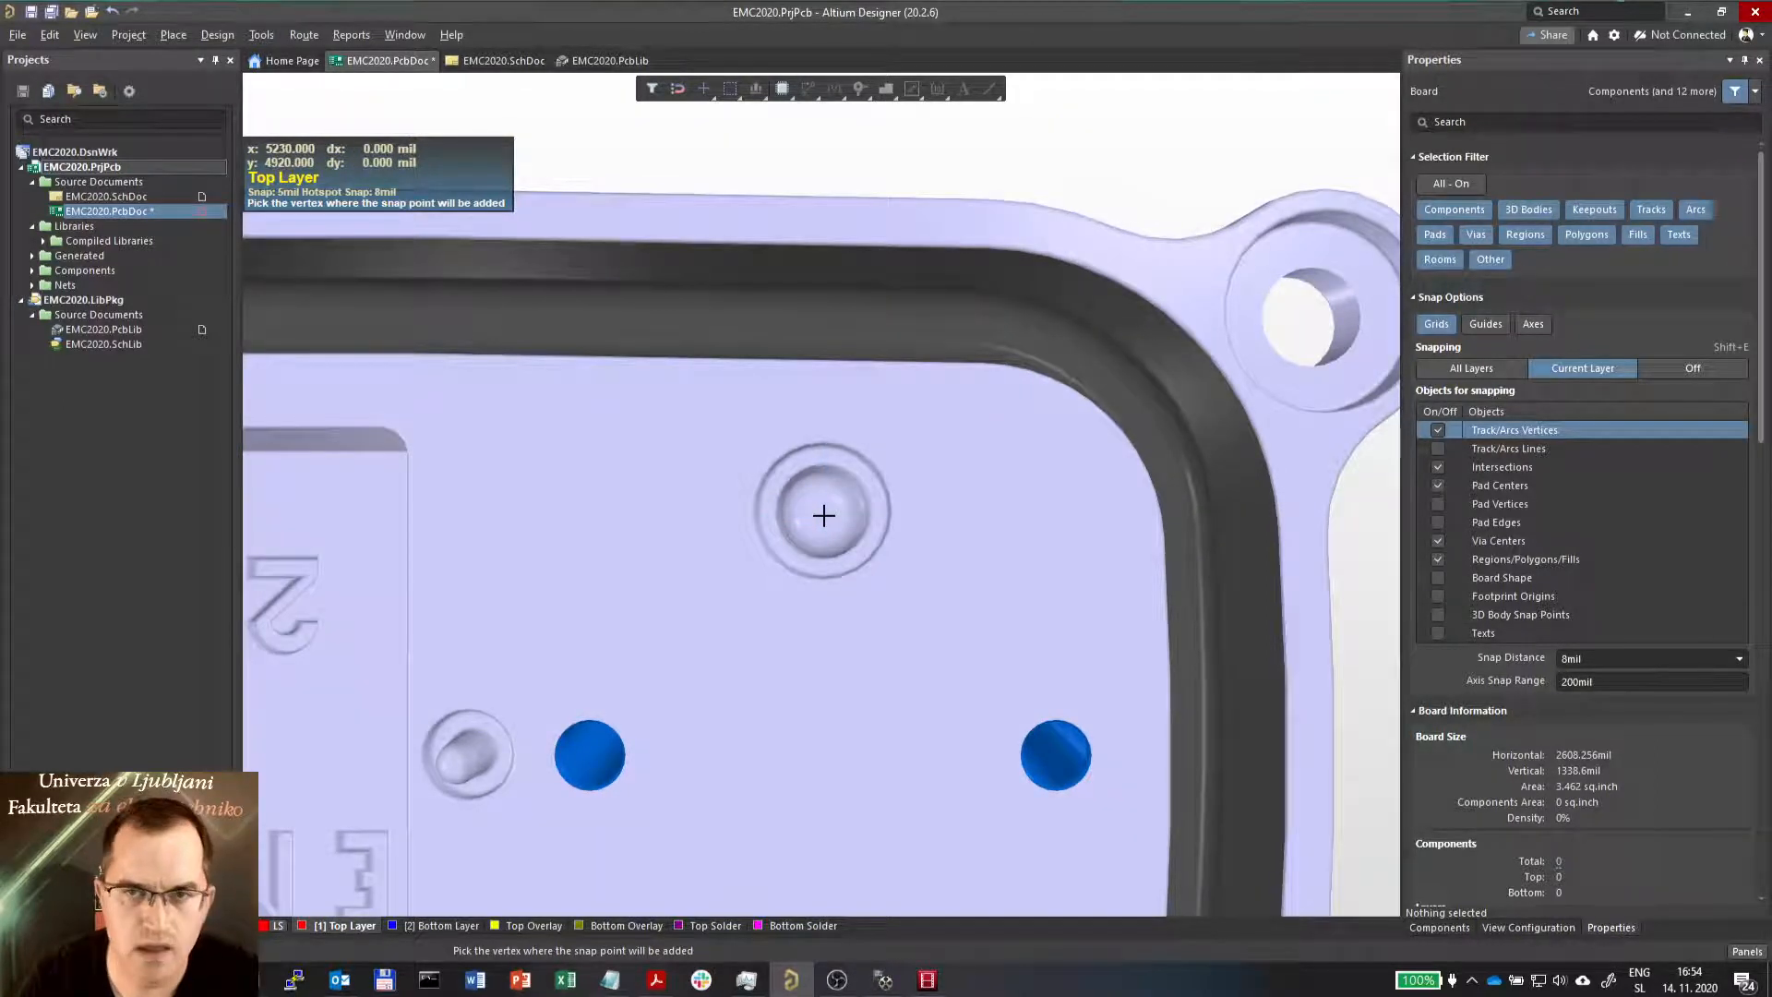
pyautogui.moveTo(886, 531)
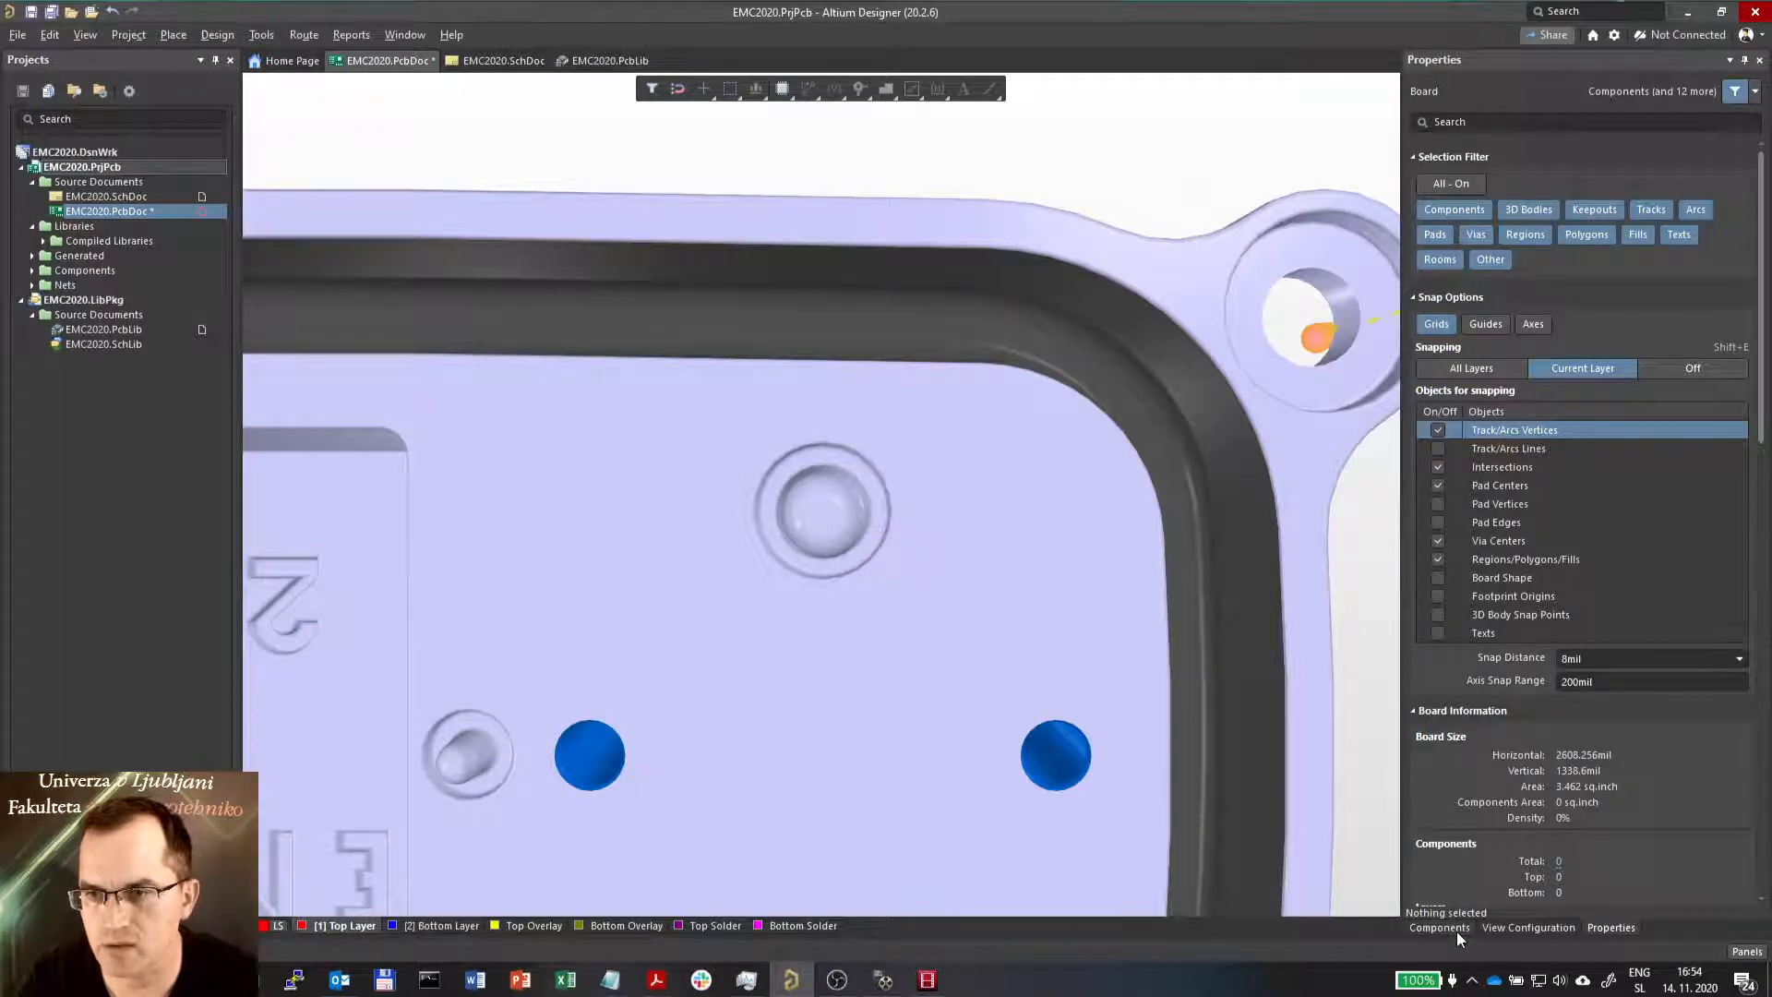
# Turn on visibility of 3D Body Reference Point / Custom Snap Points in View Configuration's System Colors
pyautogui.click(1527, 927)
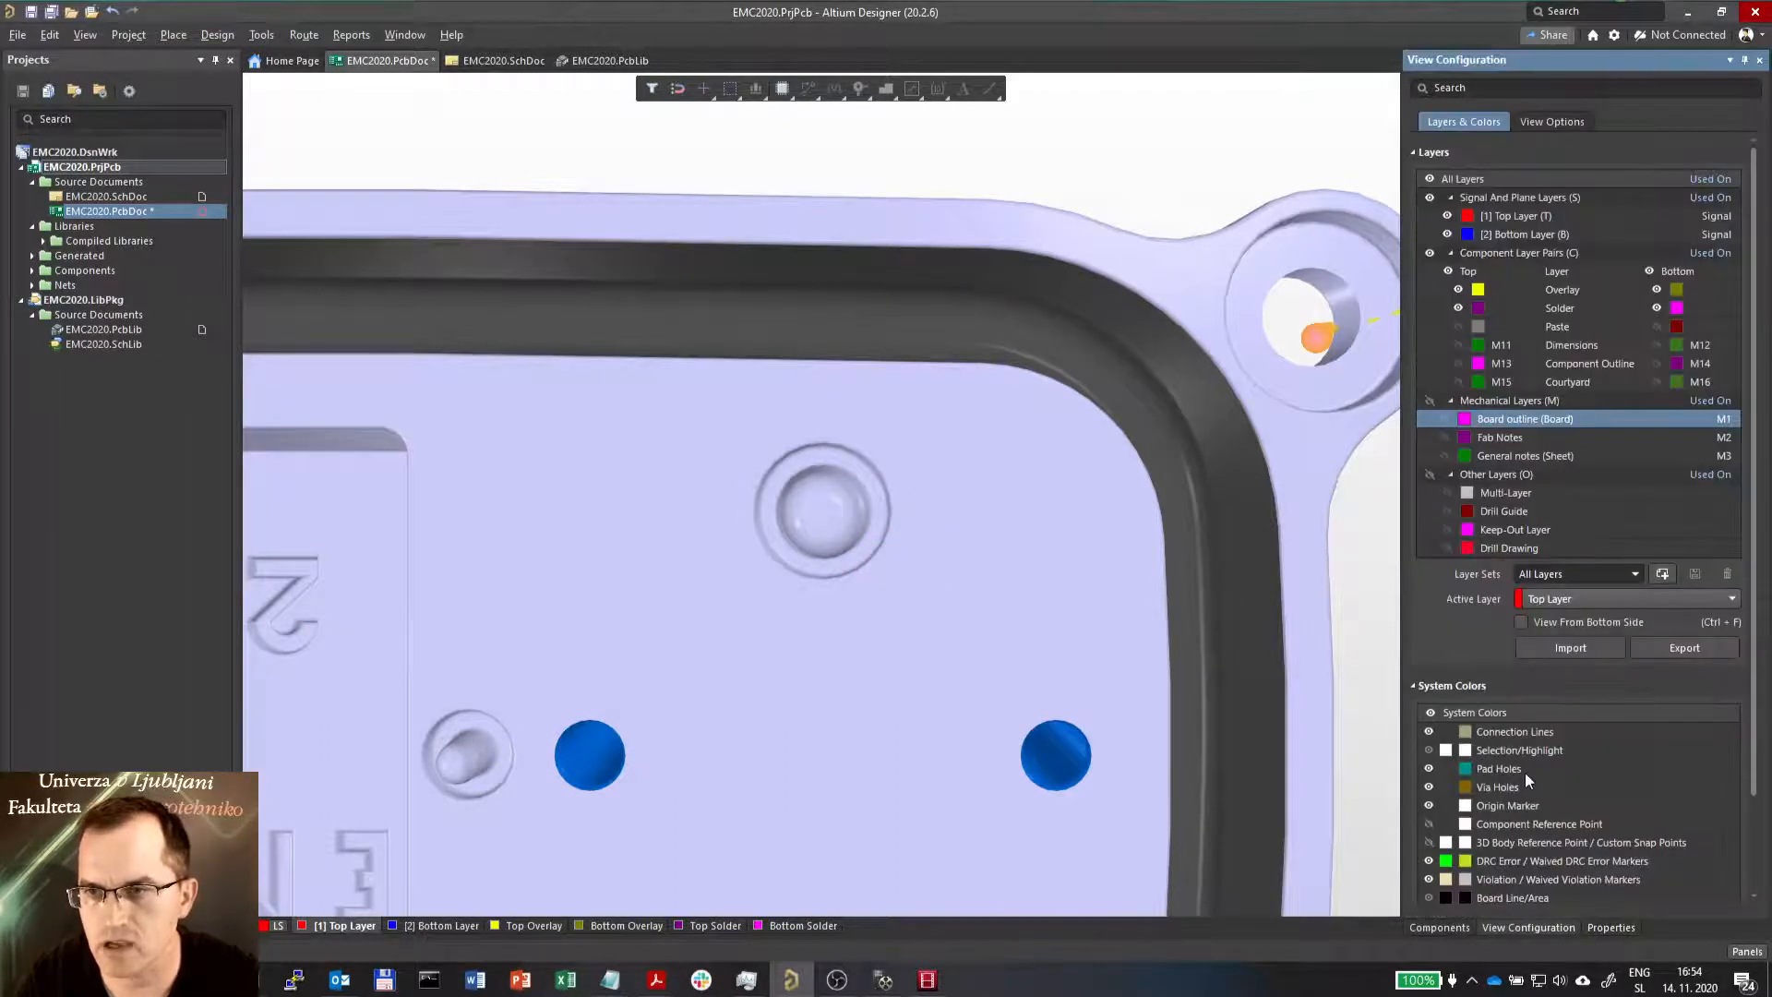
pyautogui.scroll(-3)
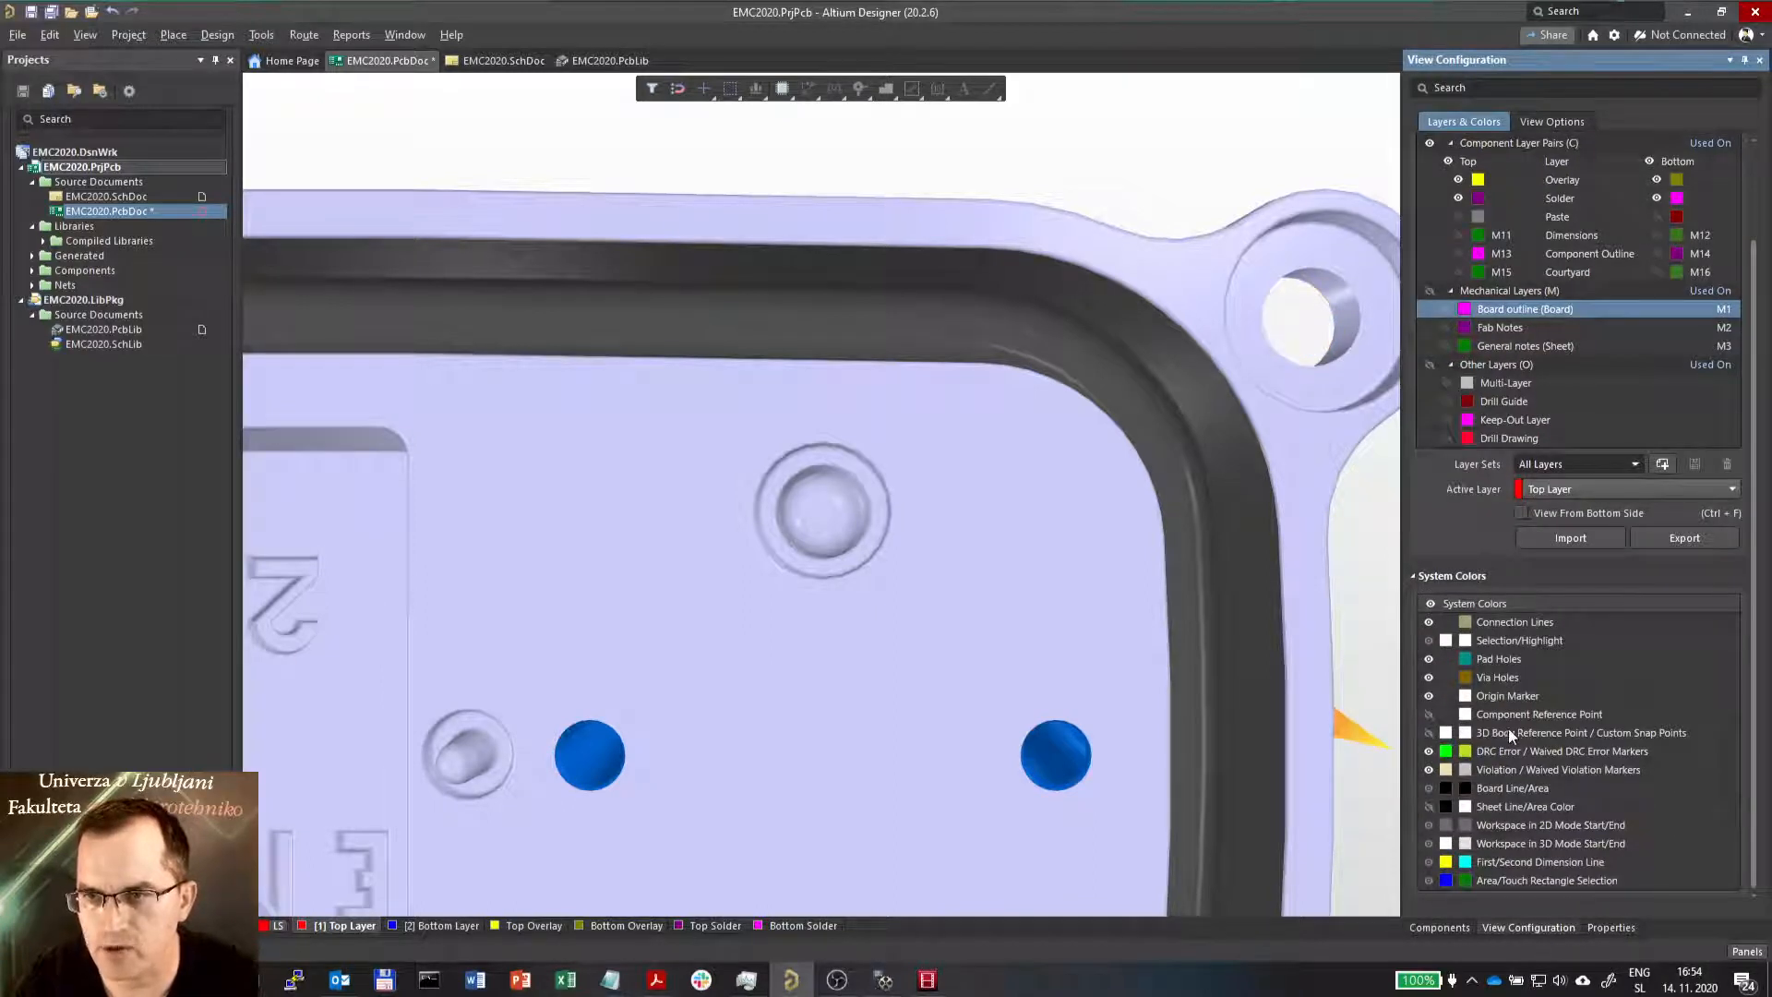
pyautogui.click(1580, 732)
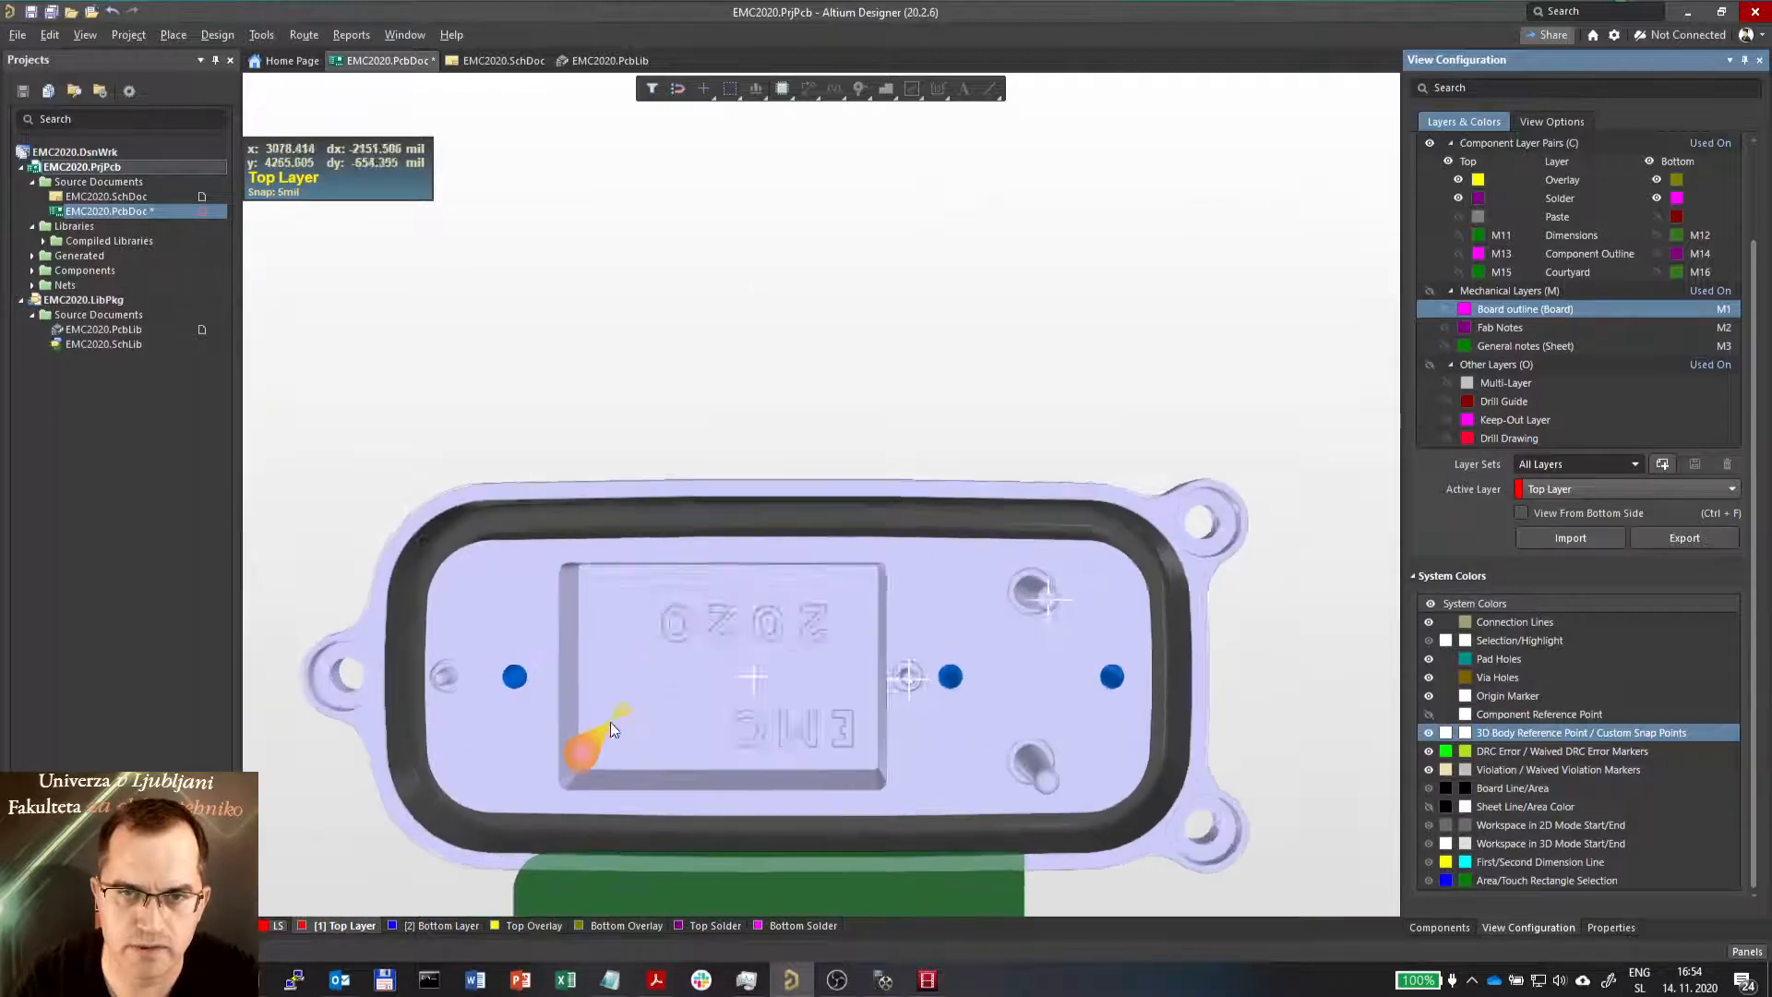
pyautogui.click(262, 34)
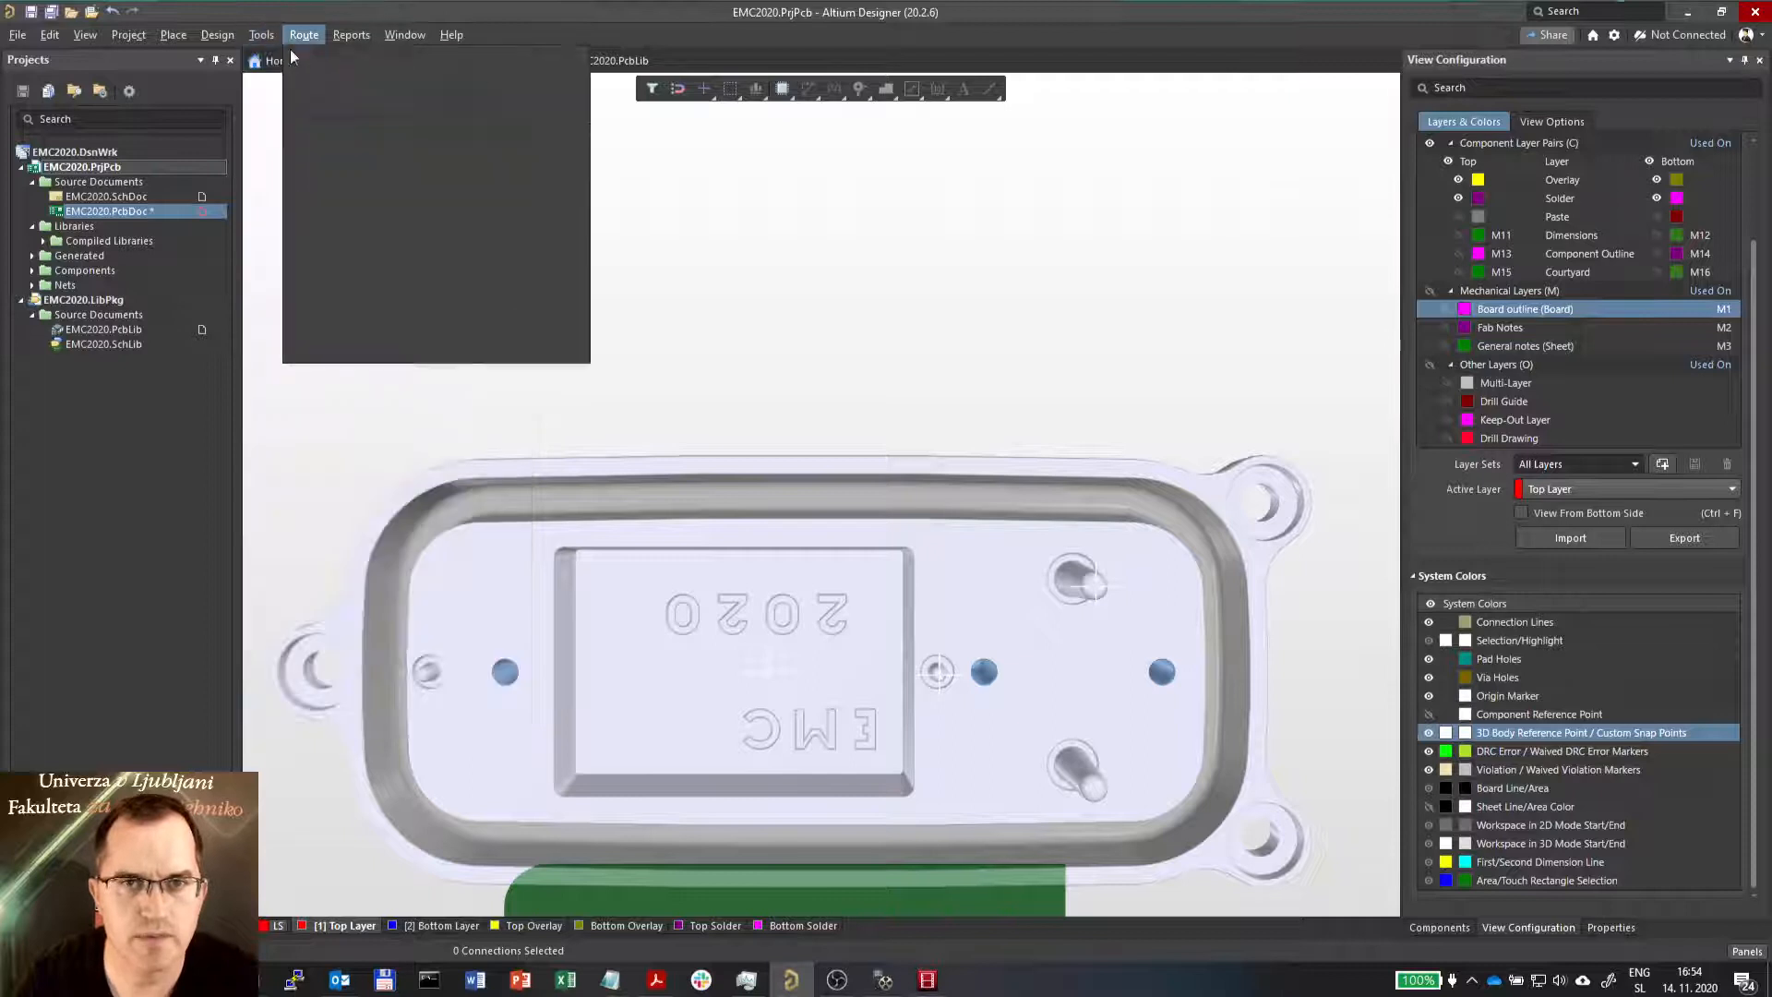
# Rerun Add Snap Points From Vertices via Tools > 3D Body Placement and zoom onto the pegs
pyautogui.click(261, 34)
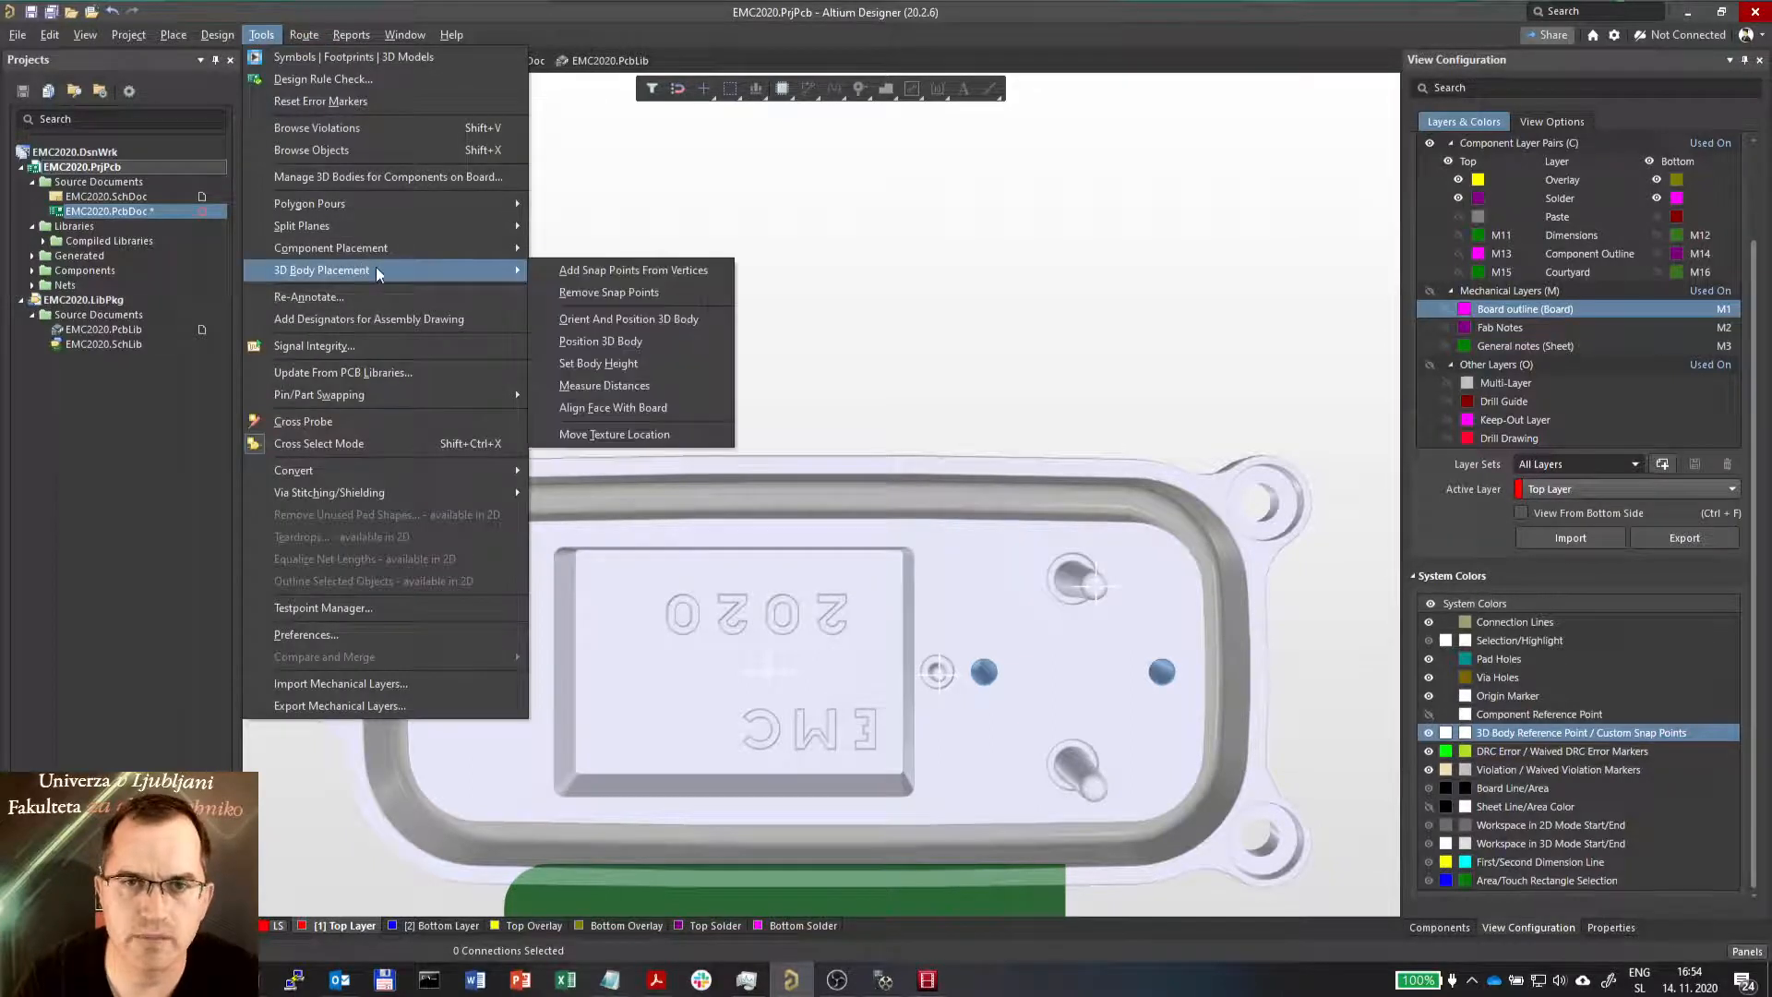
pyautogui.click(633, 268)
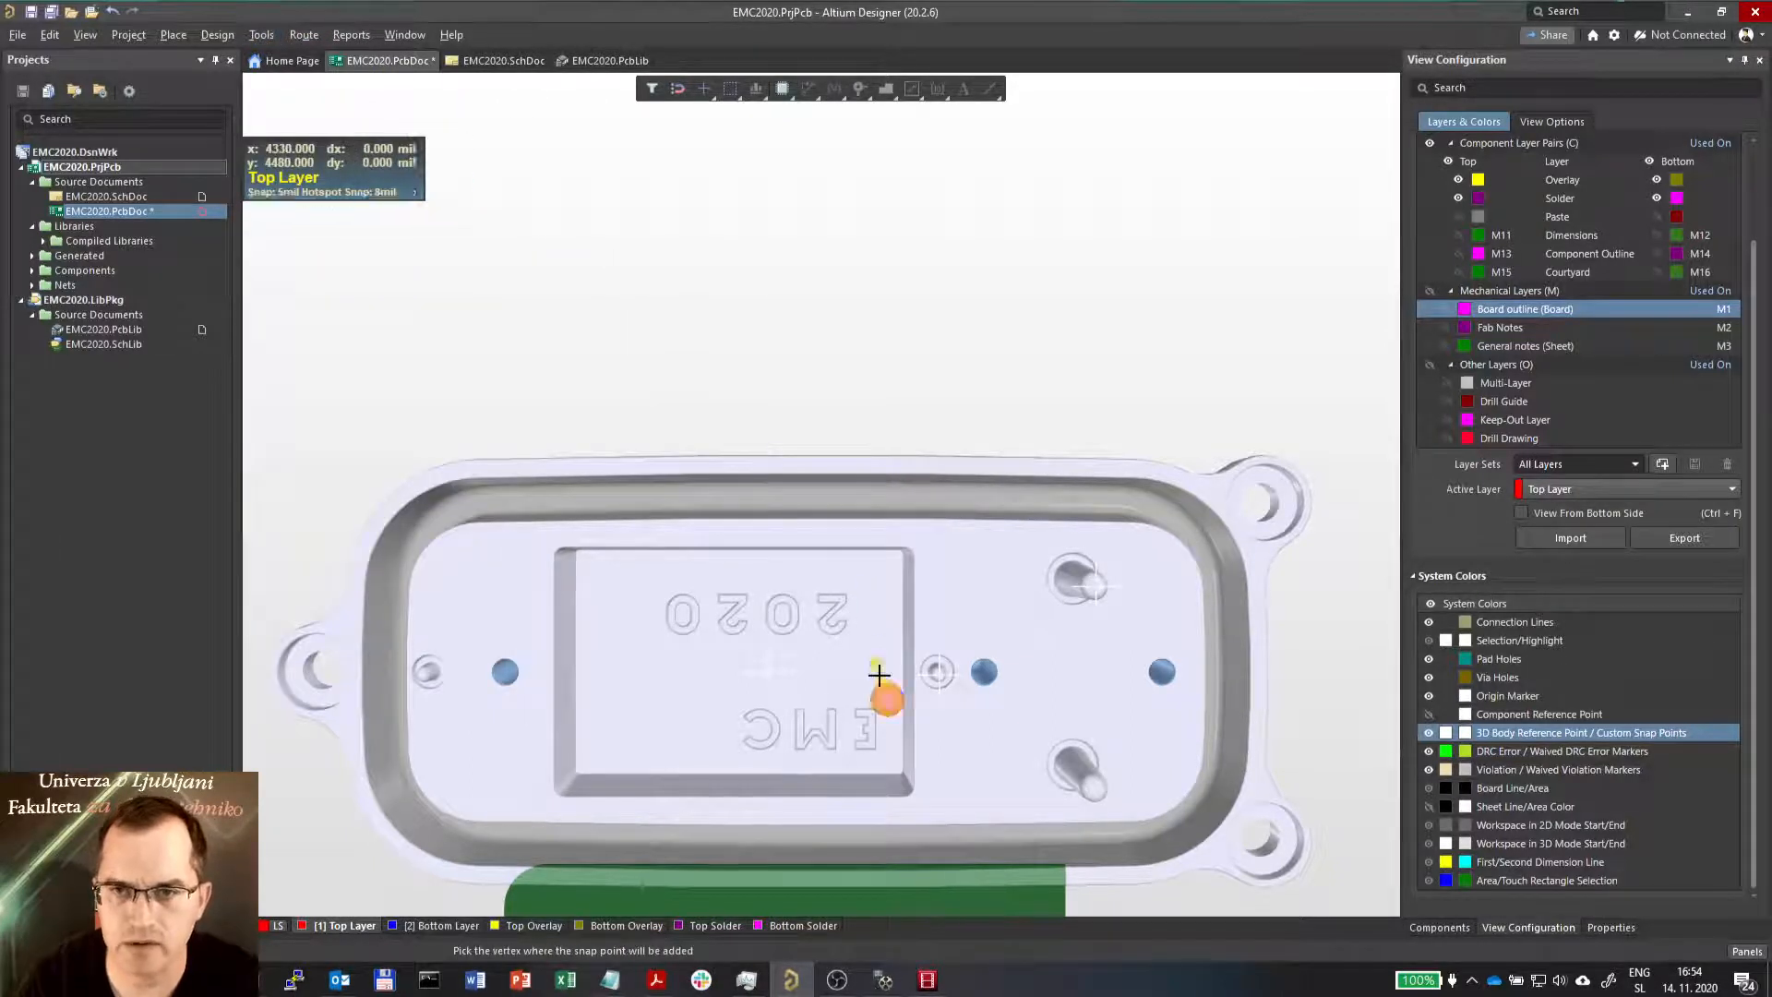
pyautogui.moveTo(1067, 810)
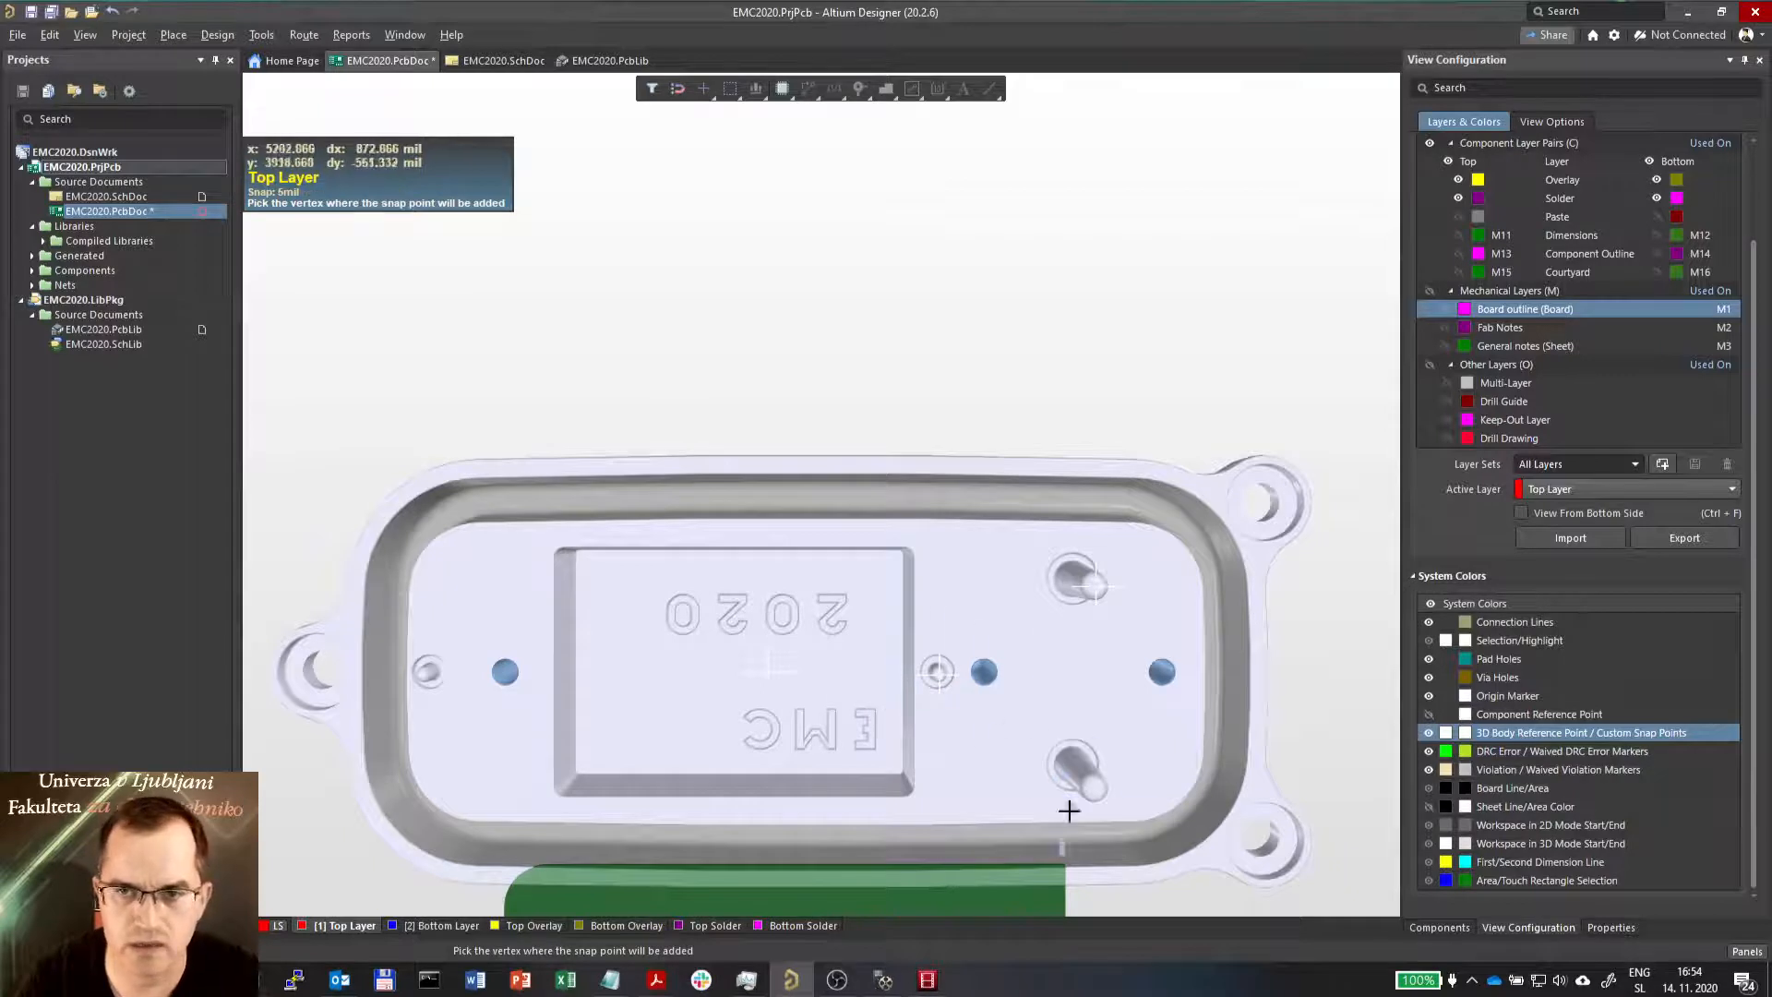
pyautogui.scroll(3)
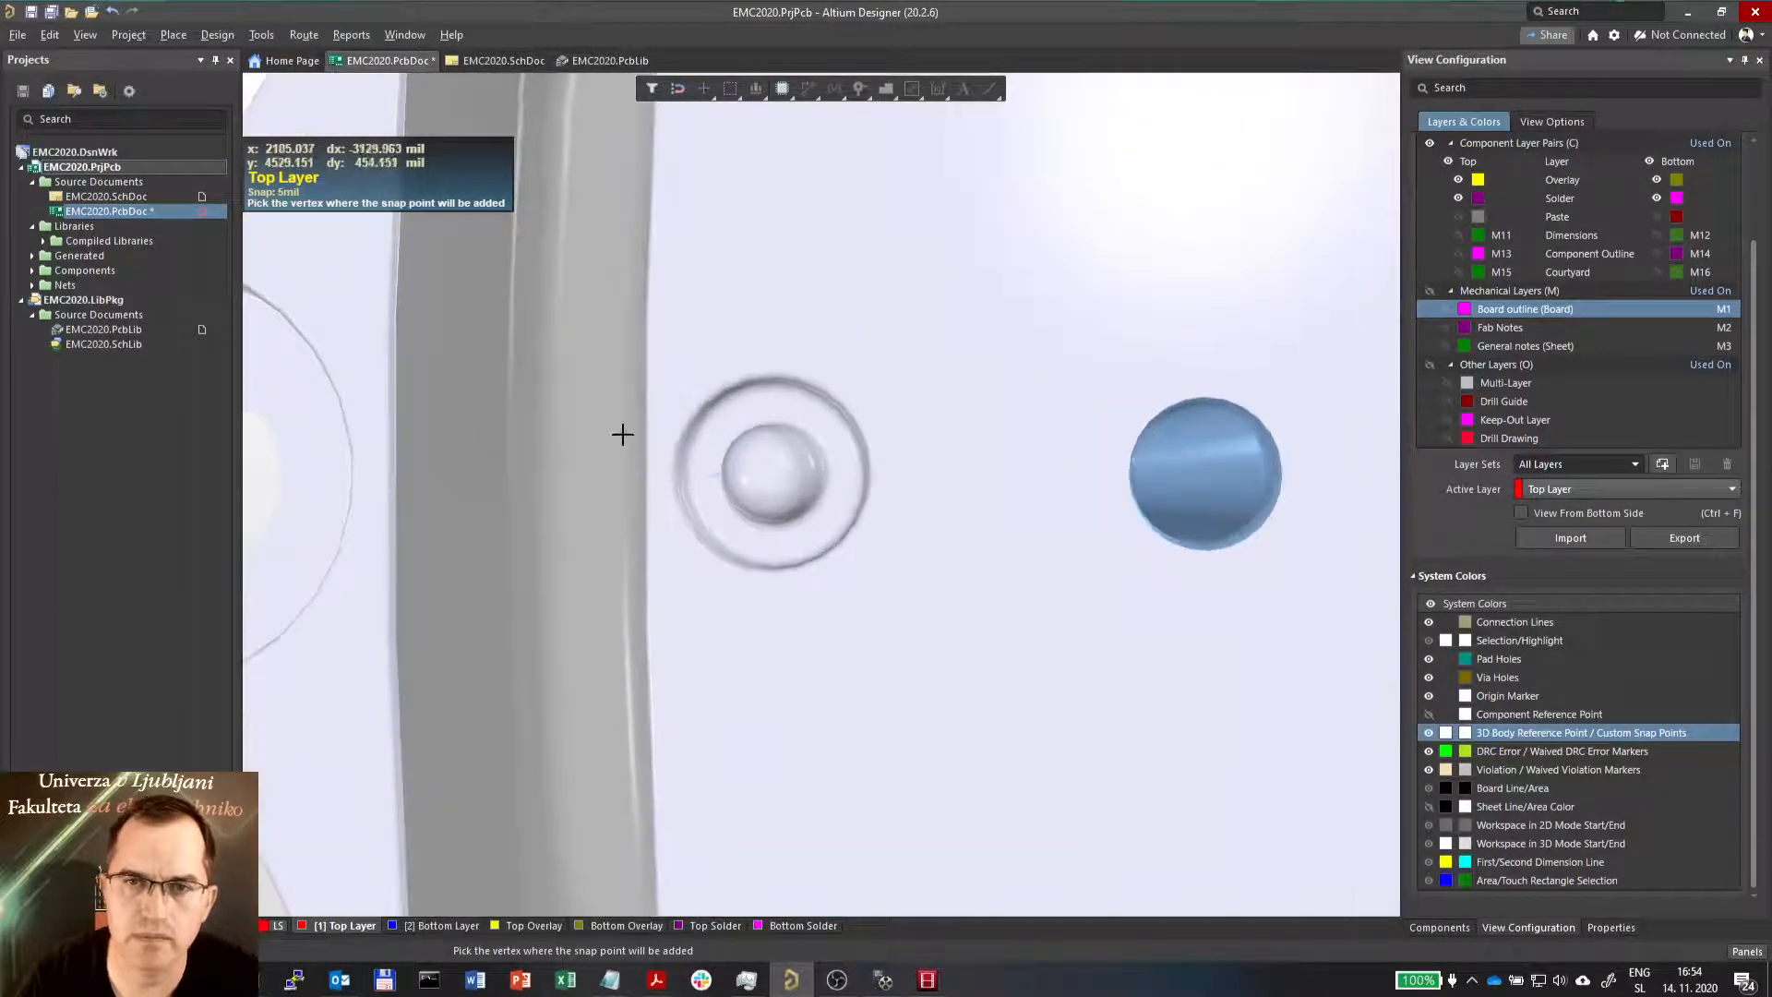
pyautogui.moveTo(763, 479)
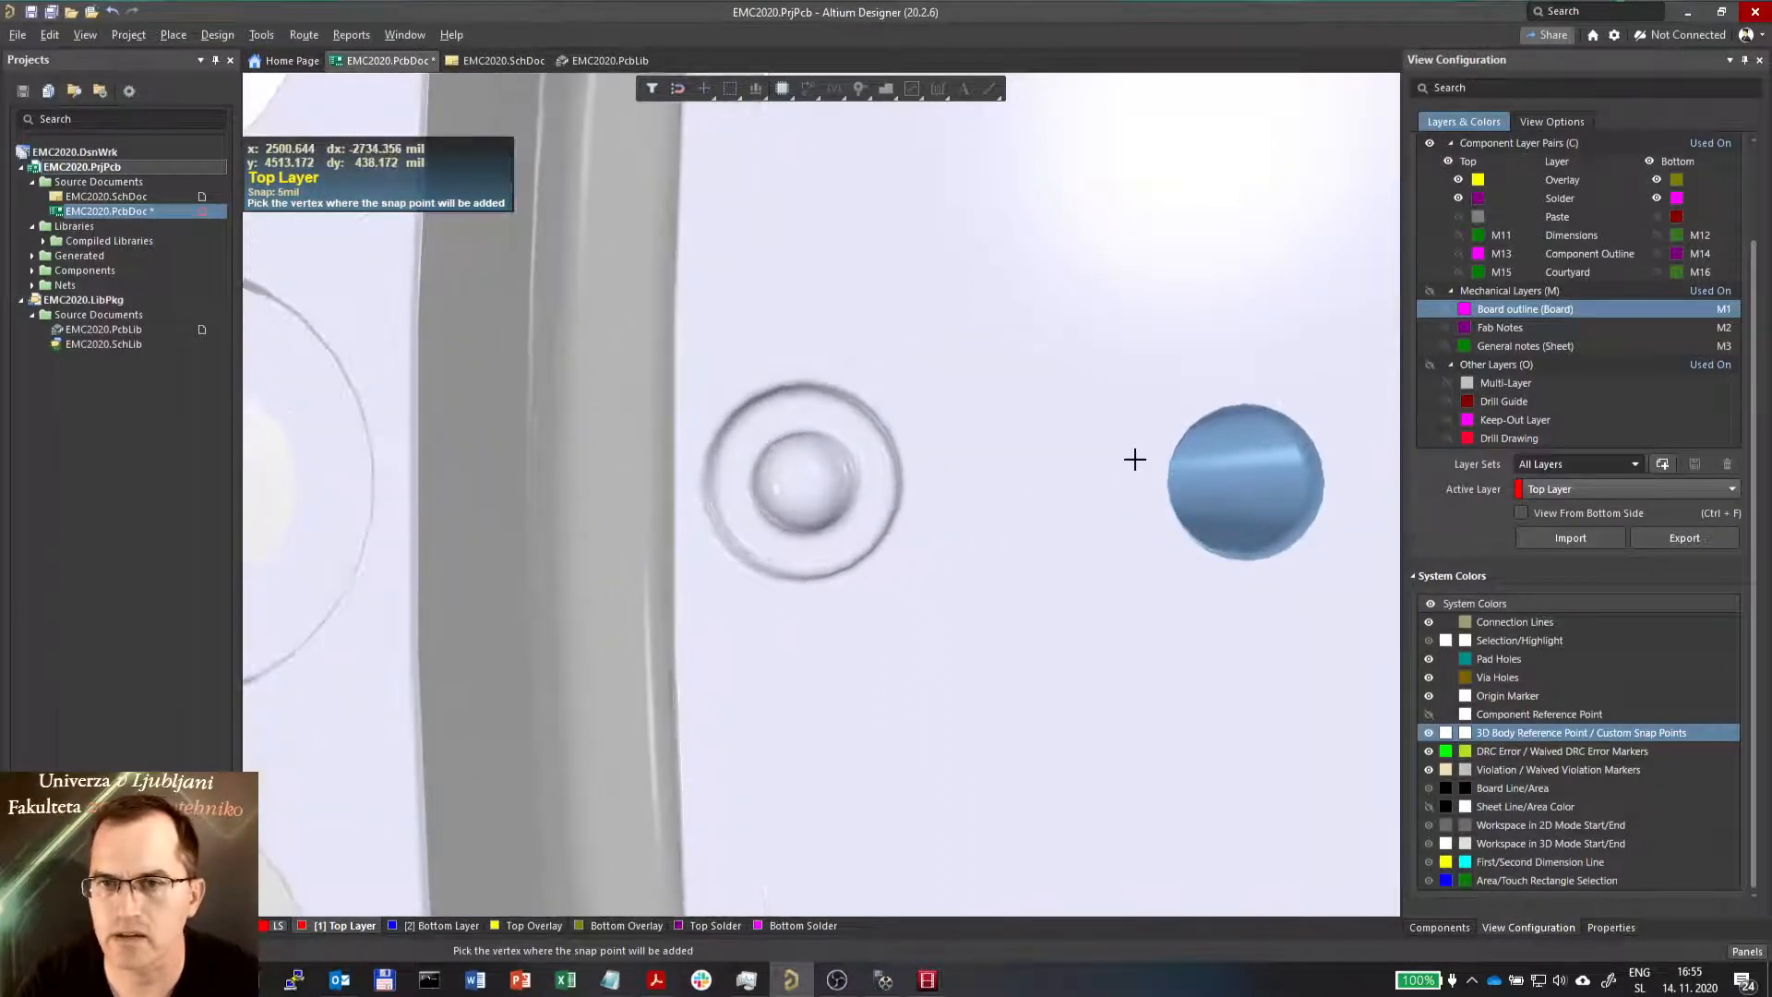
pyautogui.moveTo(802, 483)
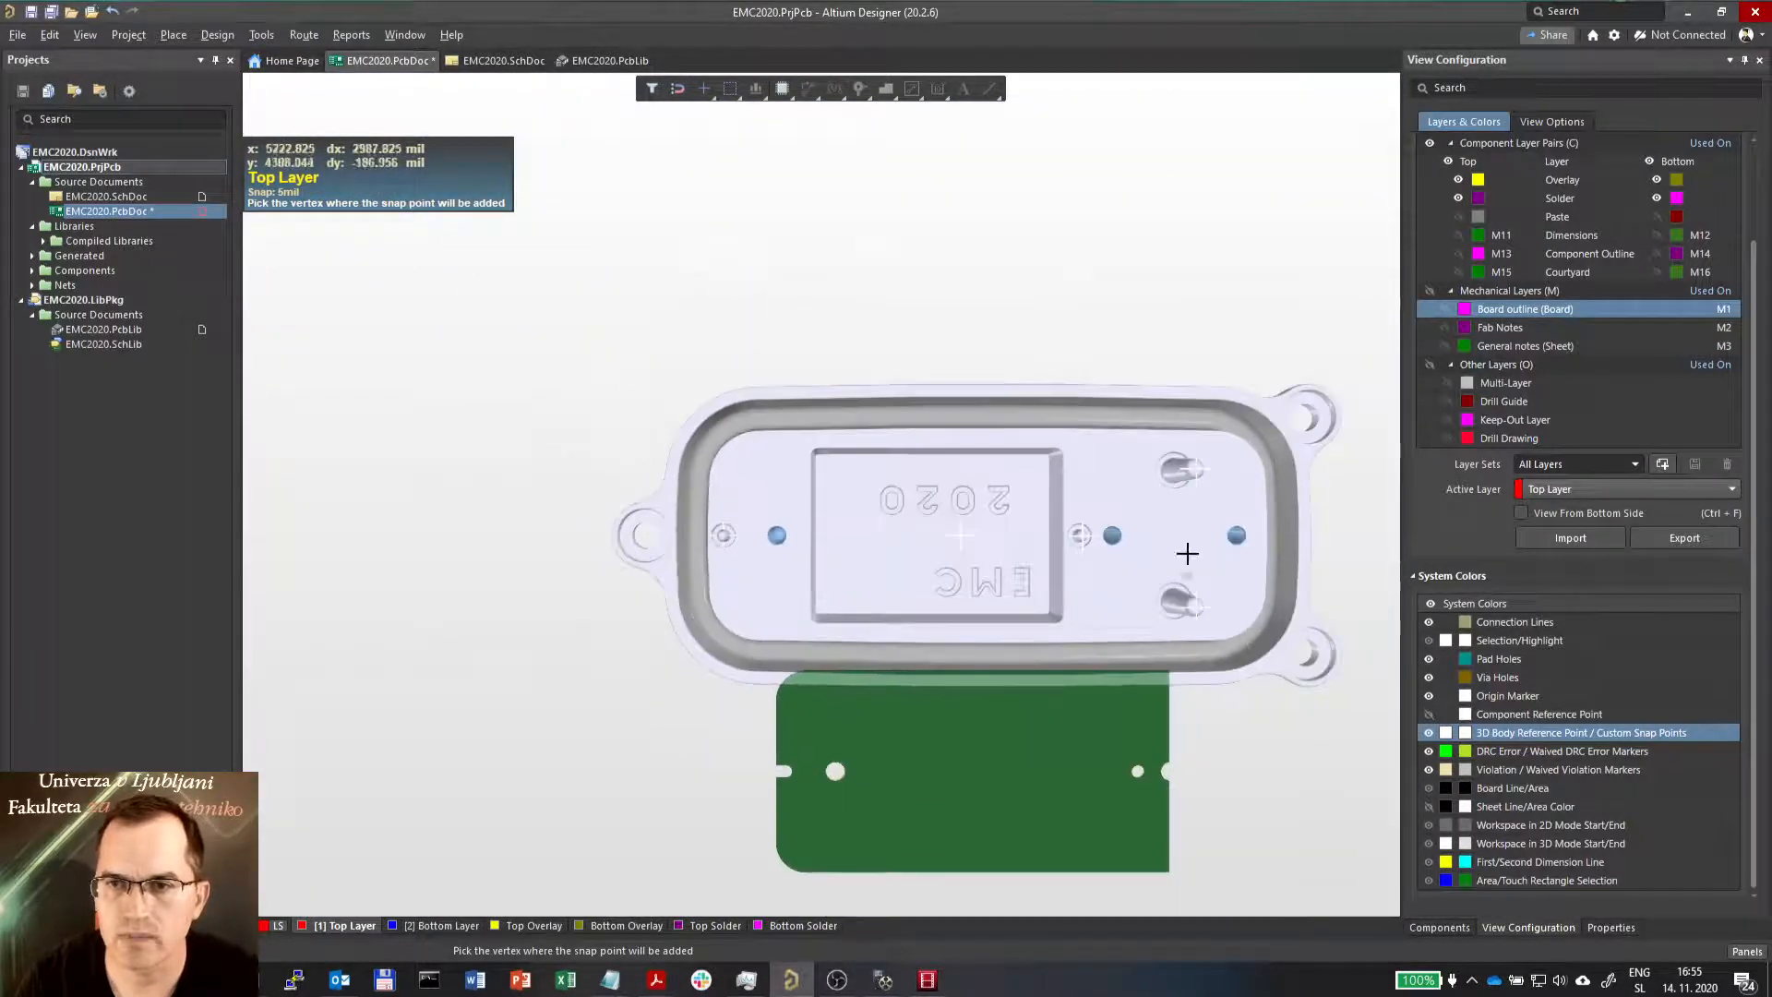
pyautogui.scroll(3)
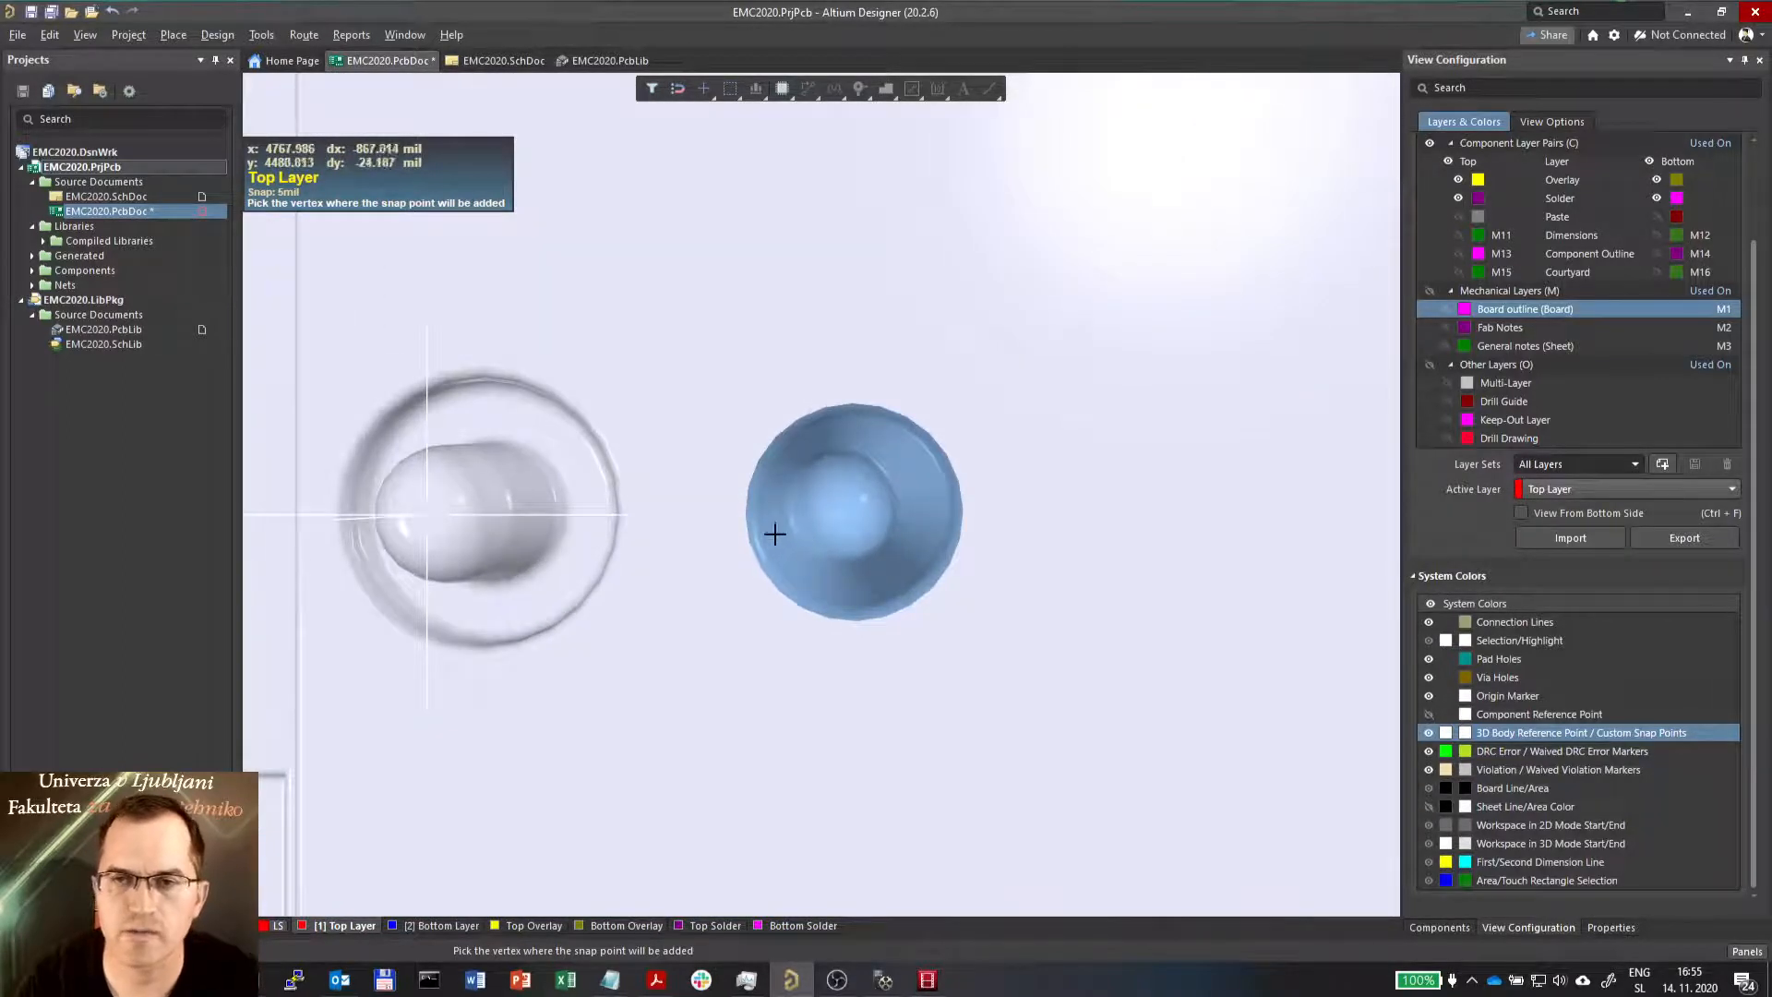
pyautogui.moveTo(794, 499)
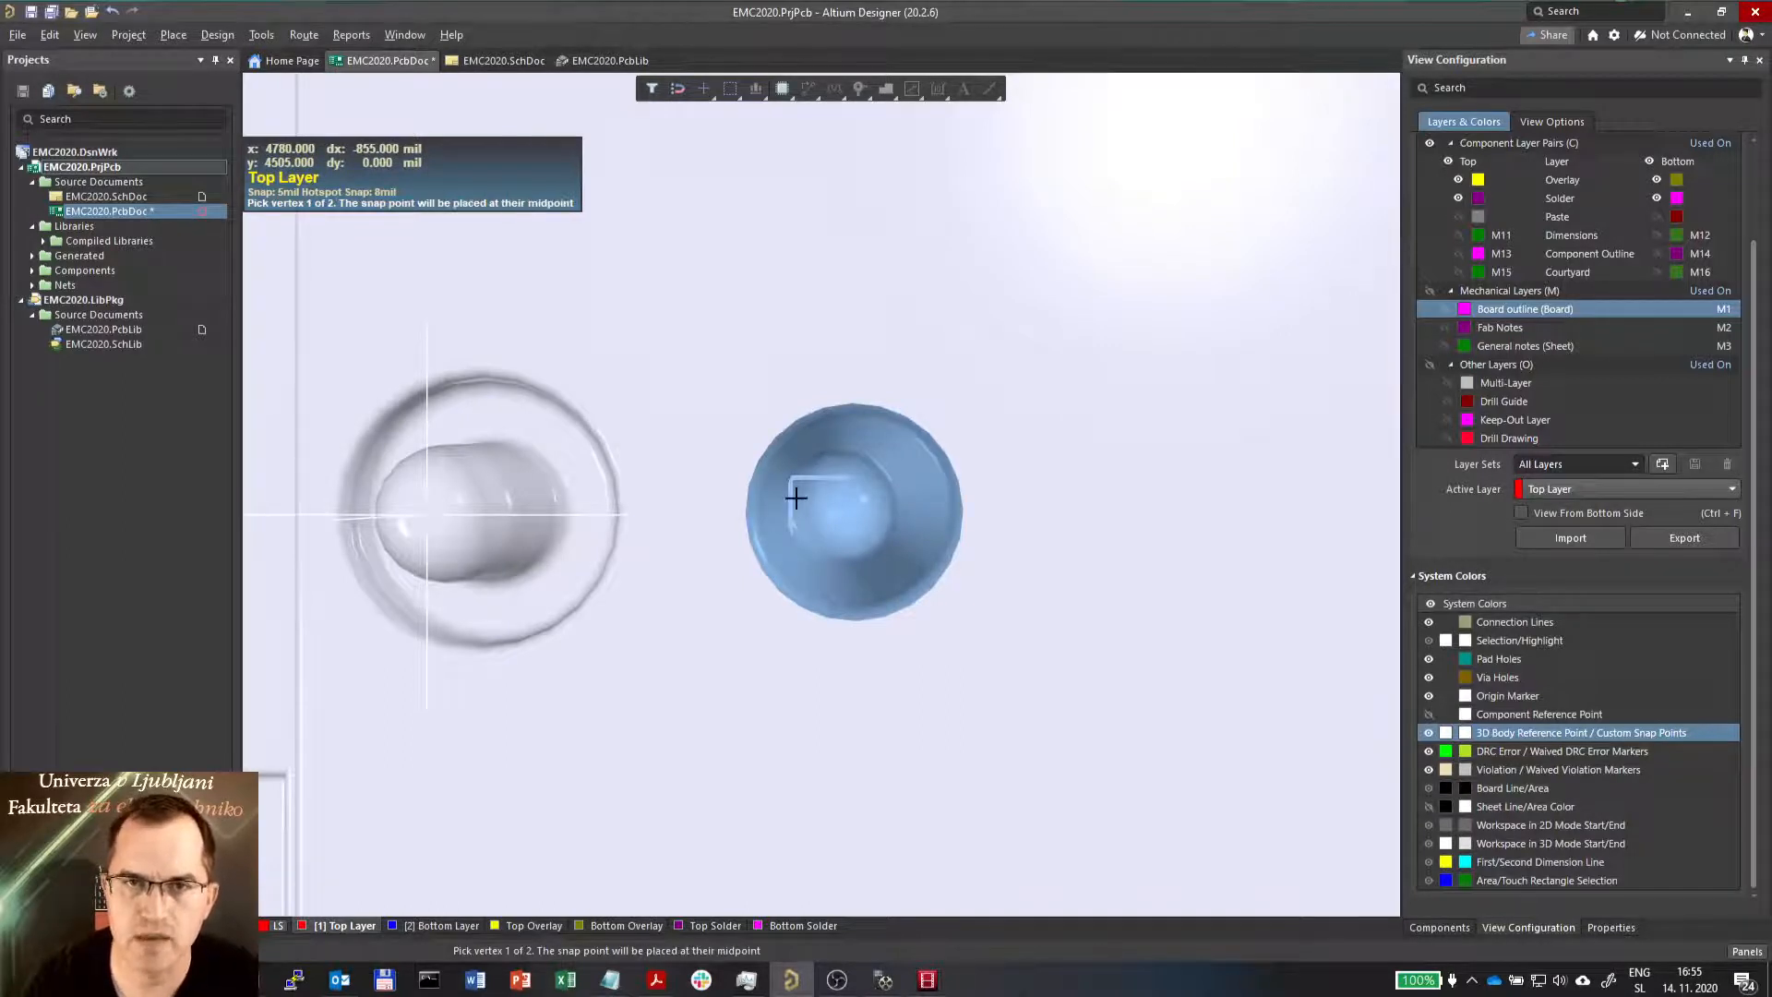
pyautogui.moveTo(736, 508)
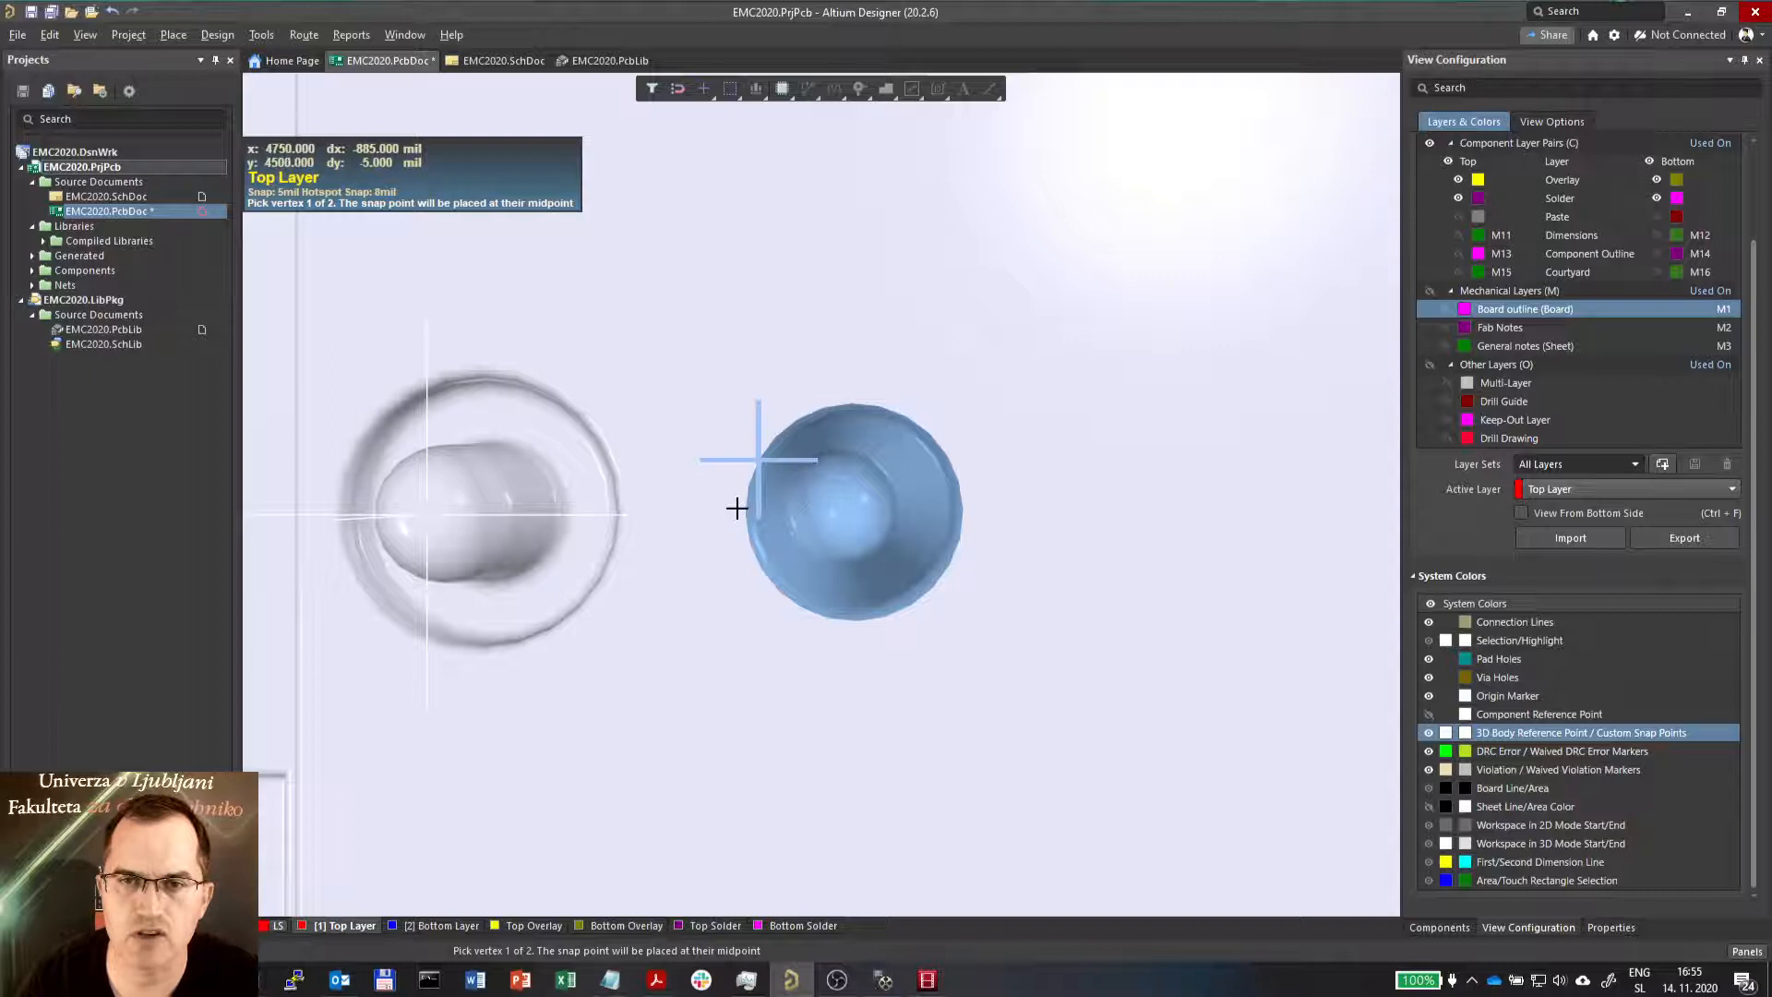
pyautogui.moveTo(738, 538)
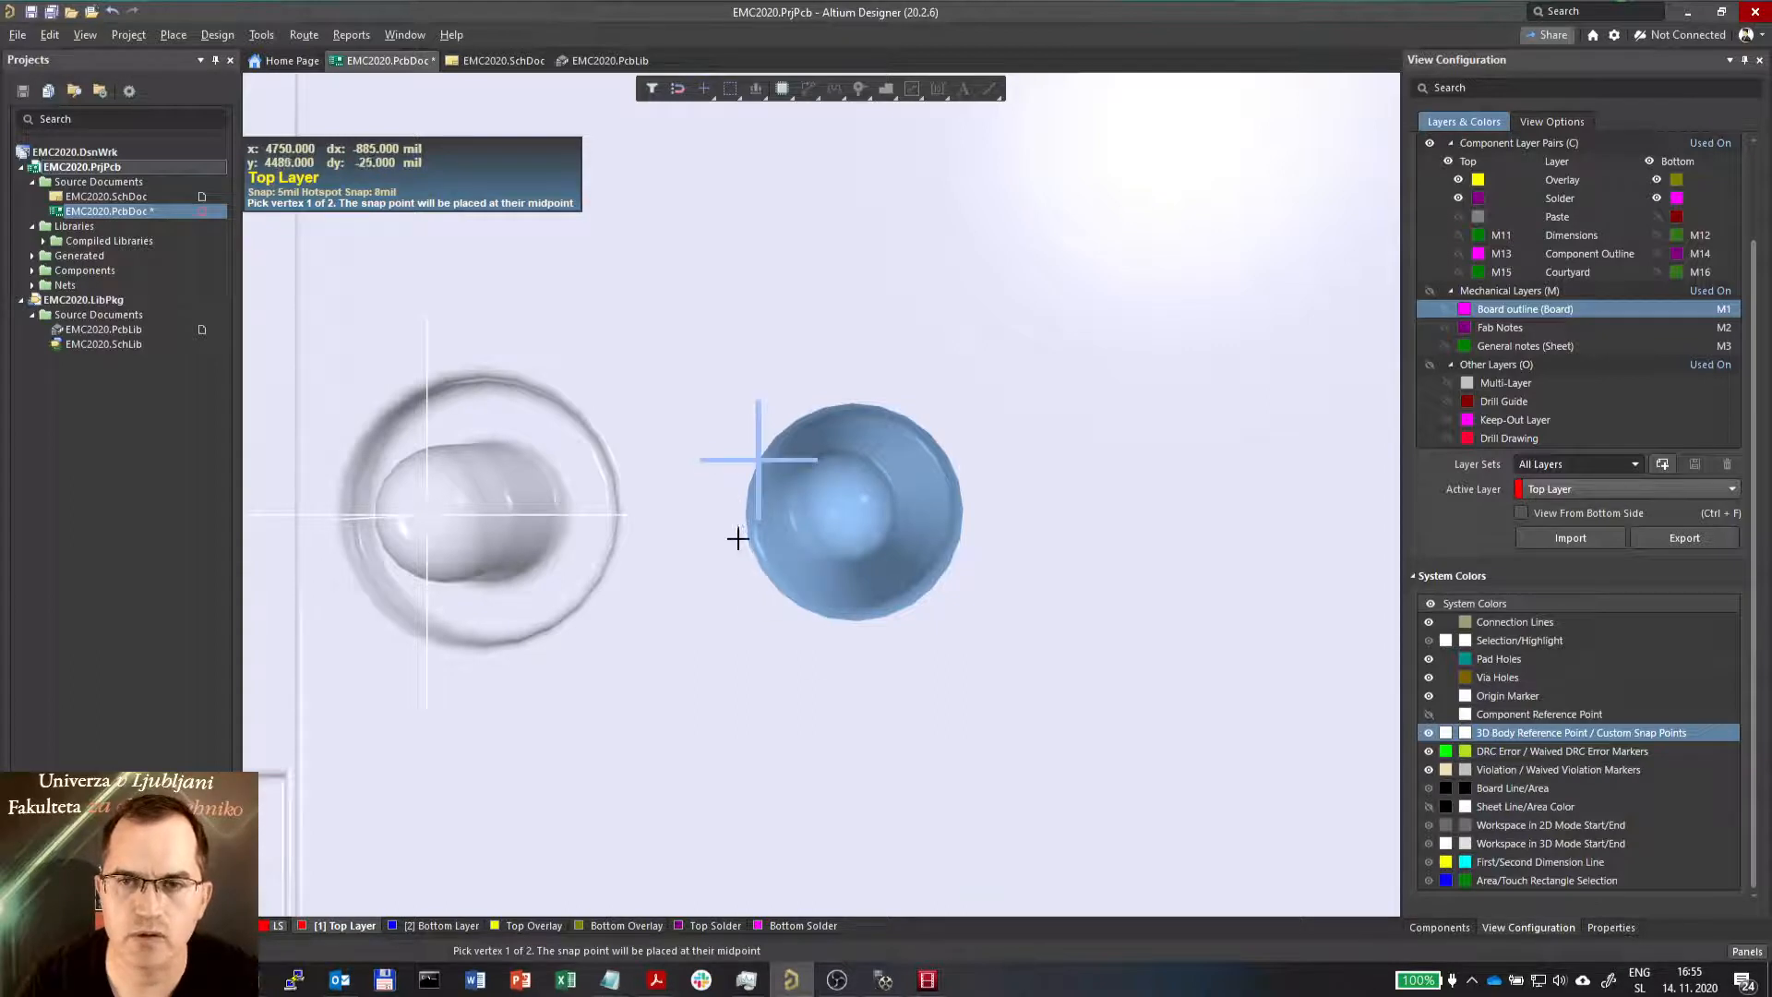
pyautogui.moveTo(993, 512)
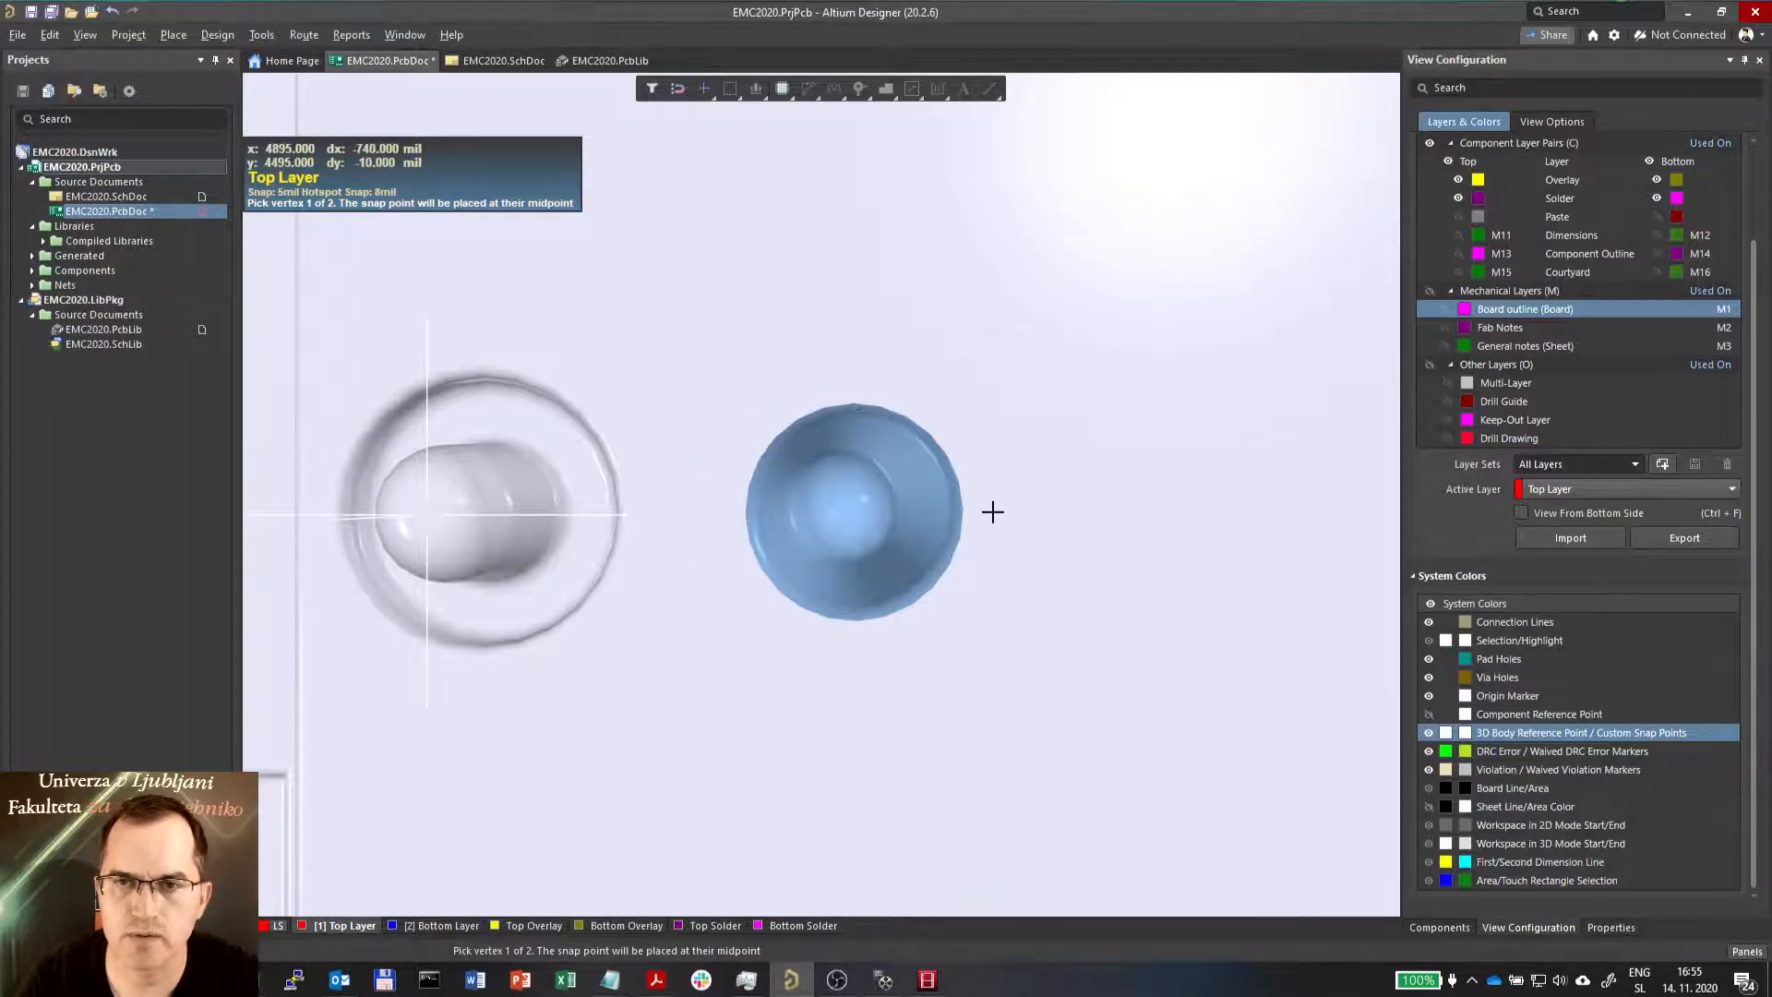
pyautogui.moveTo(950, 563)
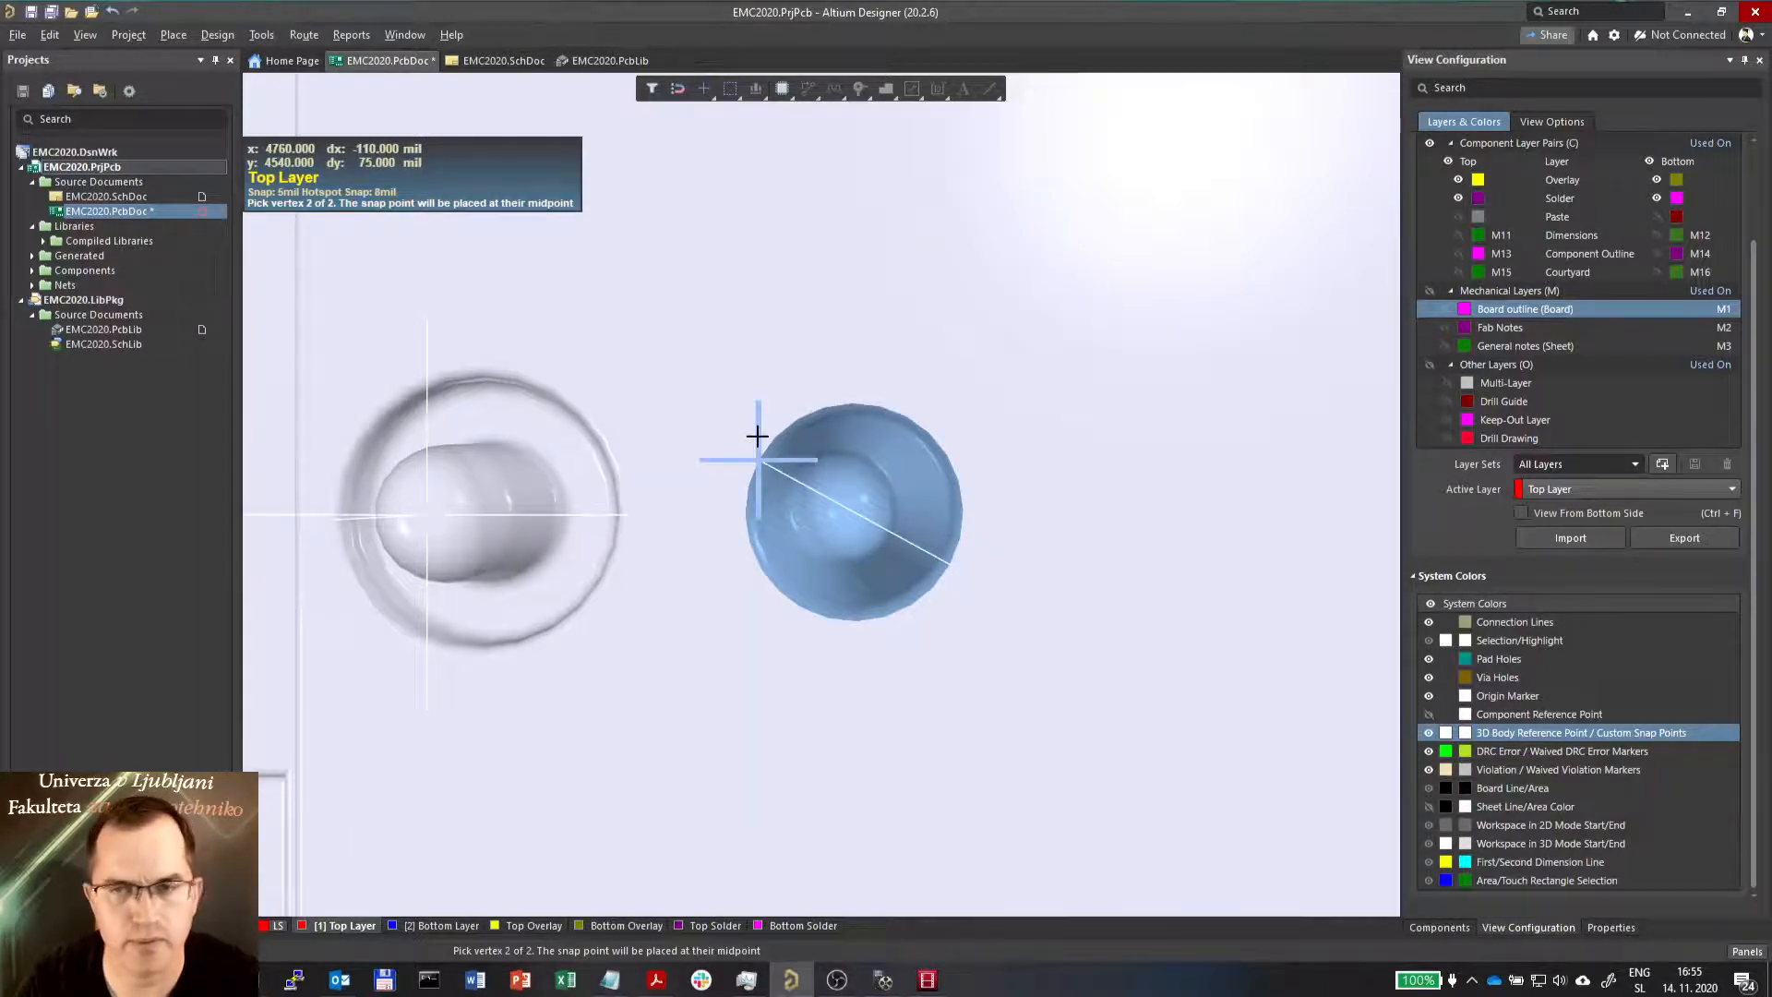
# Pick the peg's second vertex so a midpoint snap point lands at the peg's center
pyautogui.click(756, 435)
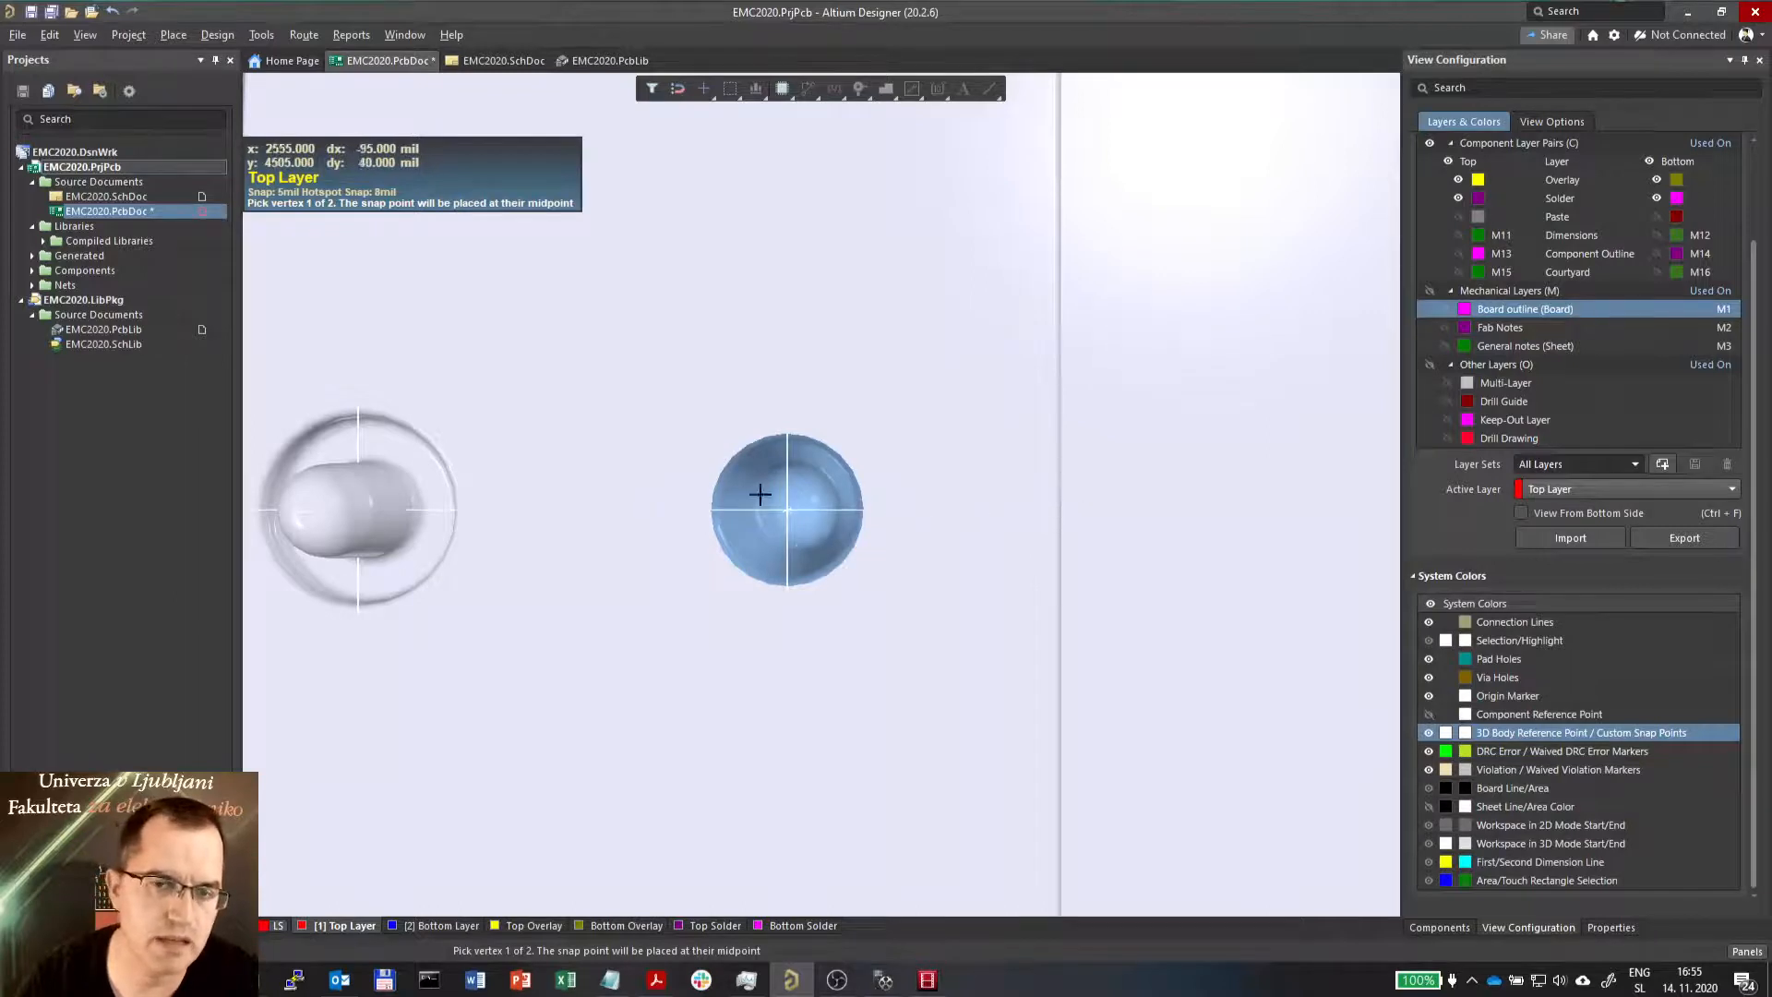
pyautogui.moveTo(897, 460)
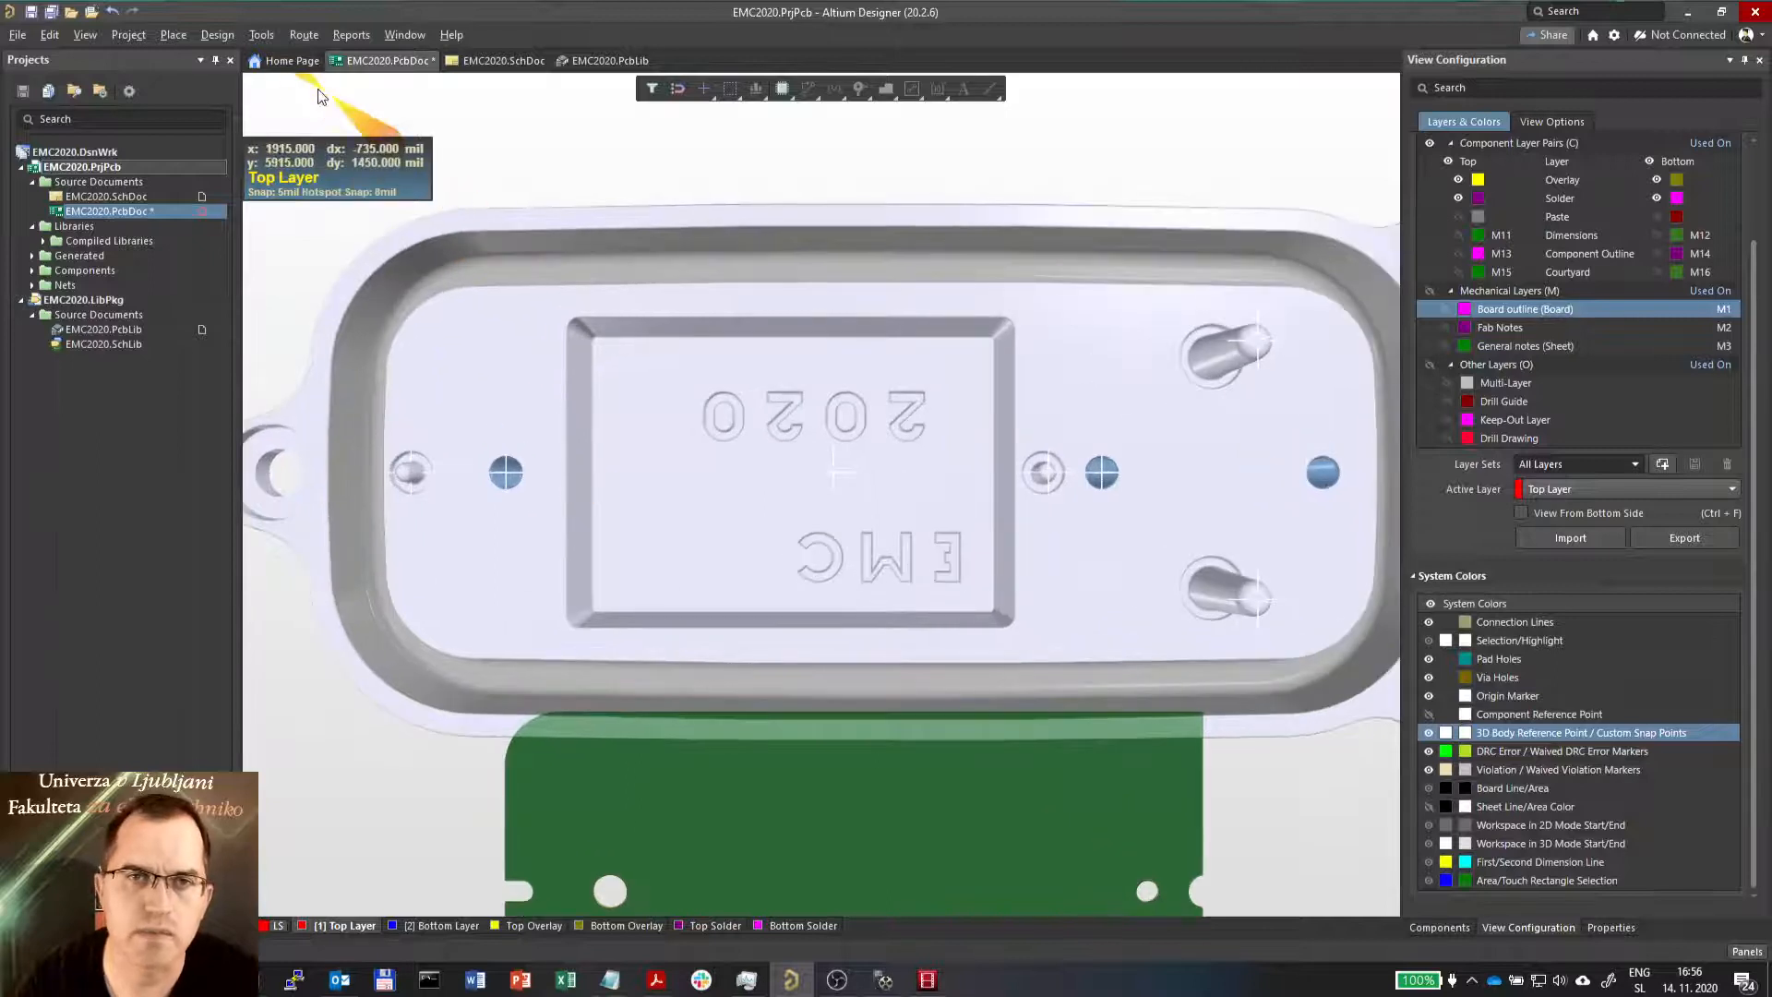
# Rerun Add Snap Points From Vertices and mark the heatsink opening's corner vertices
pyautogui.click(261, 34)
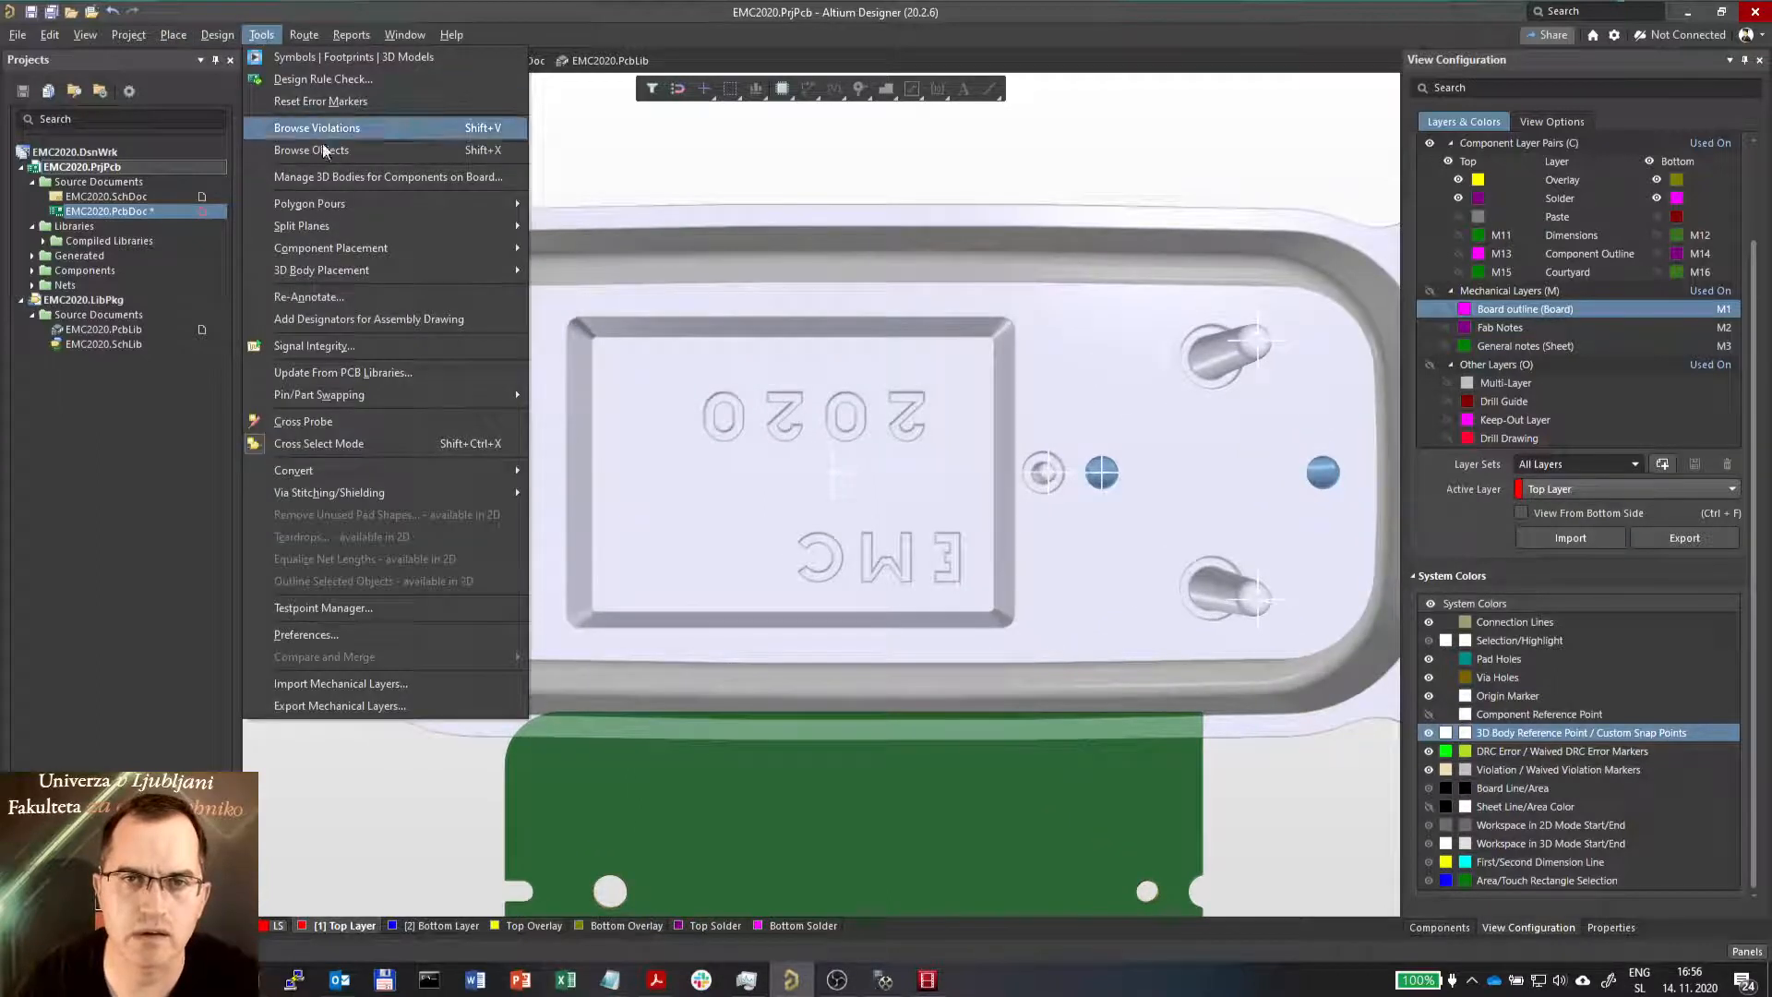
pyautogui.moveTo(361, 203)
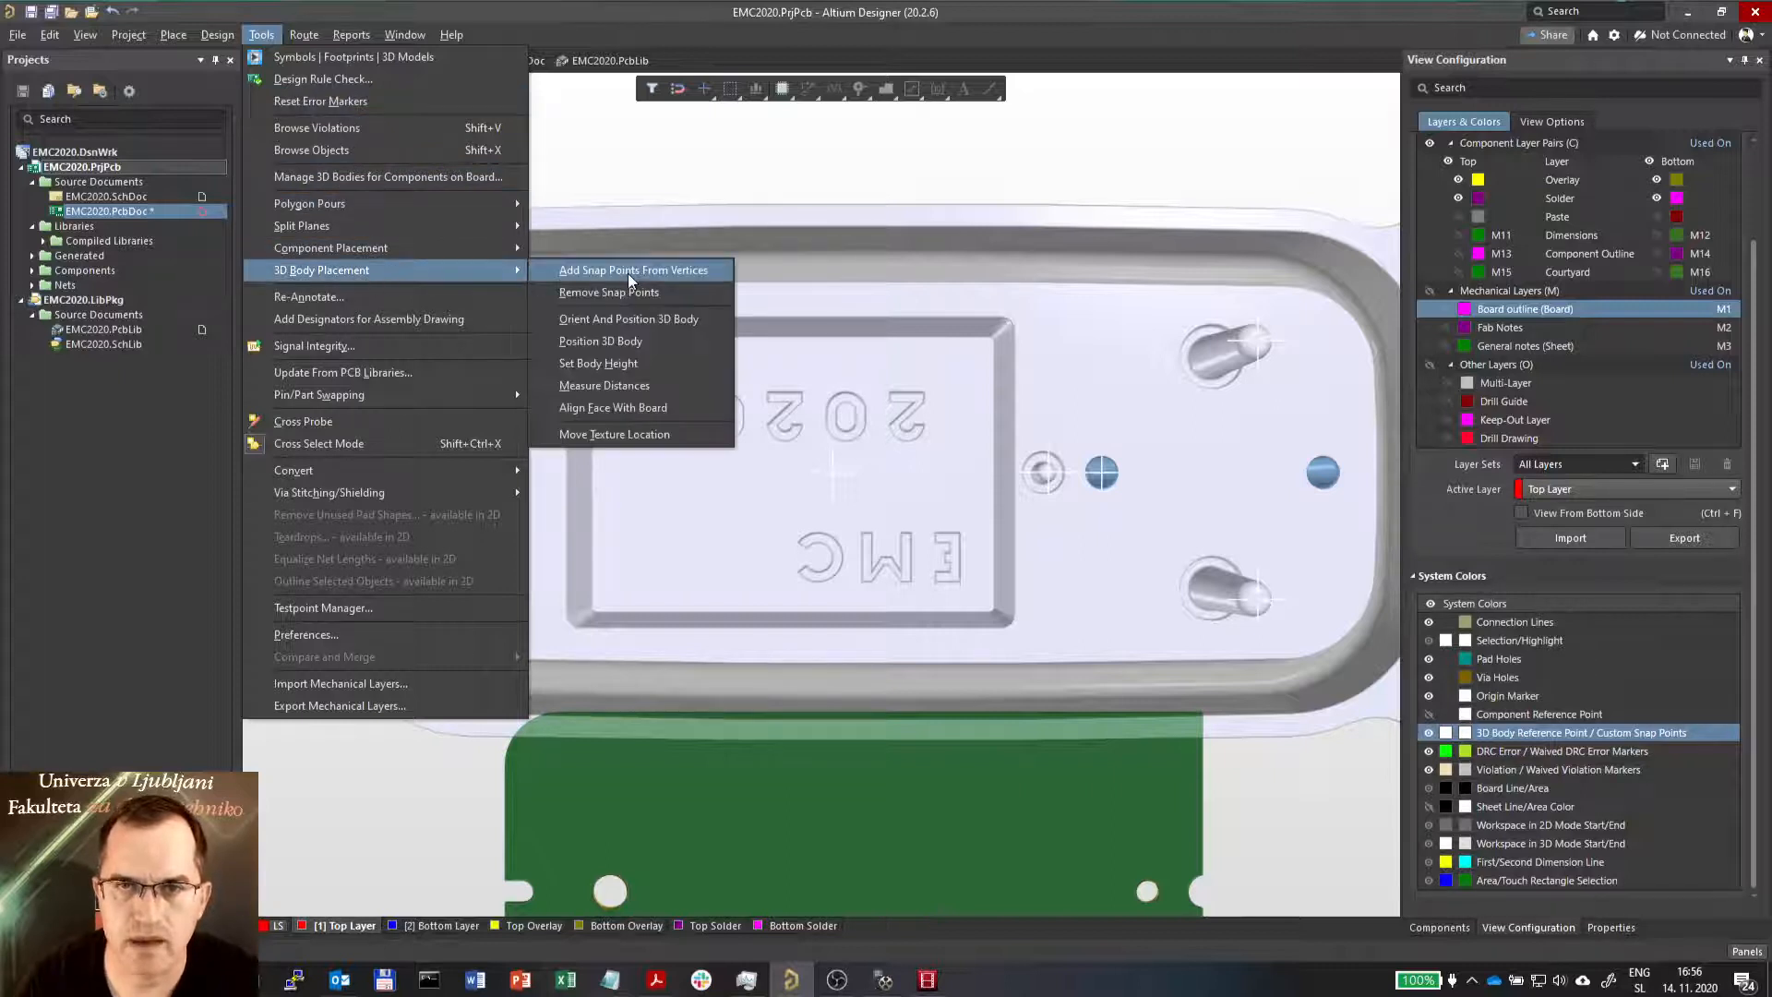
pyautogui.click(634, 269)
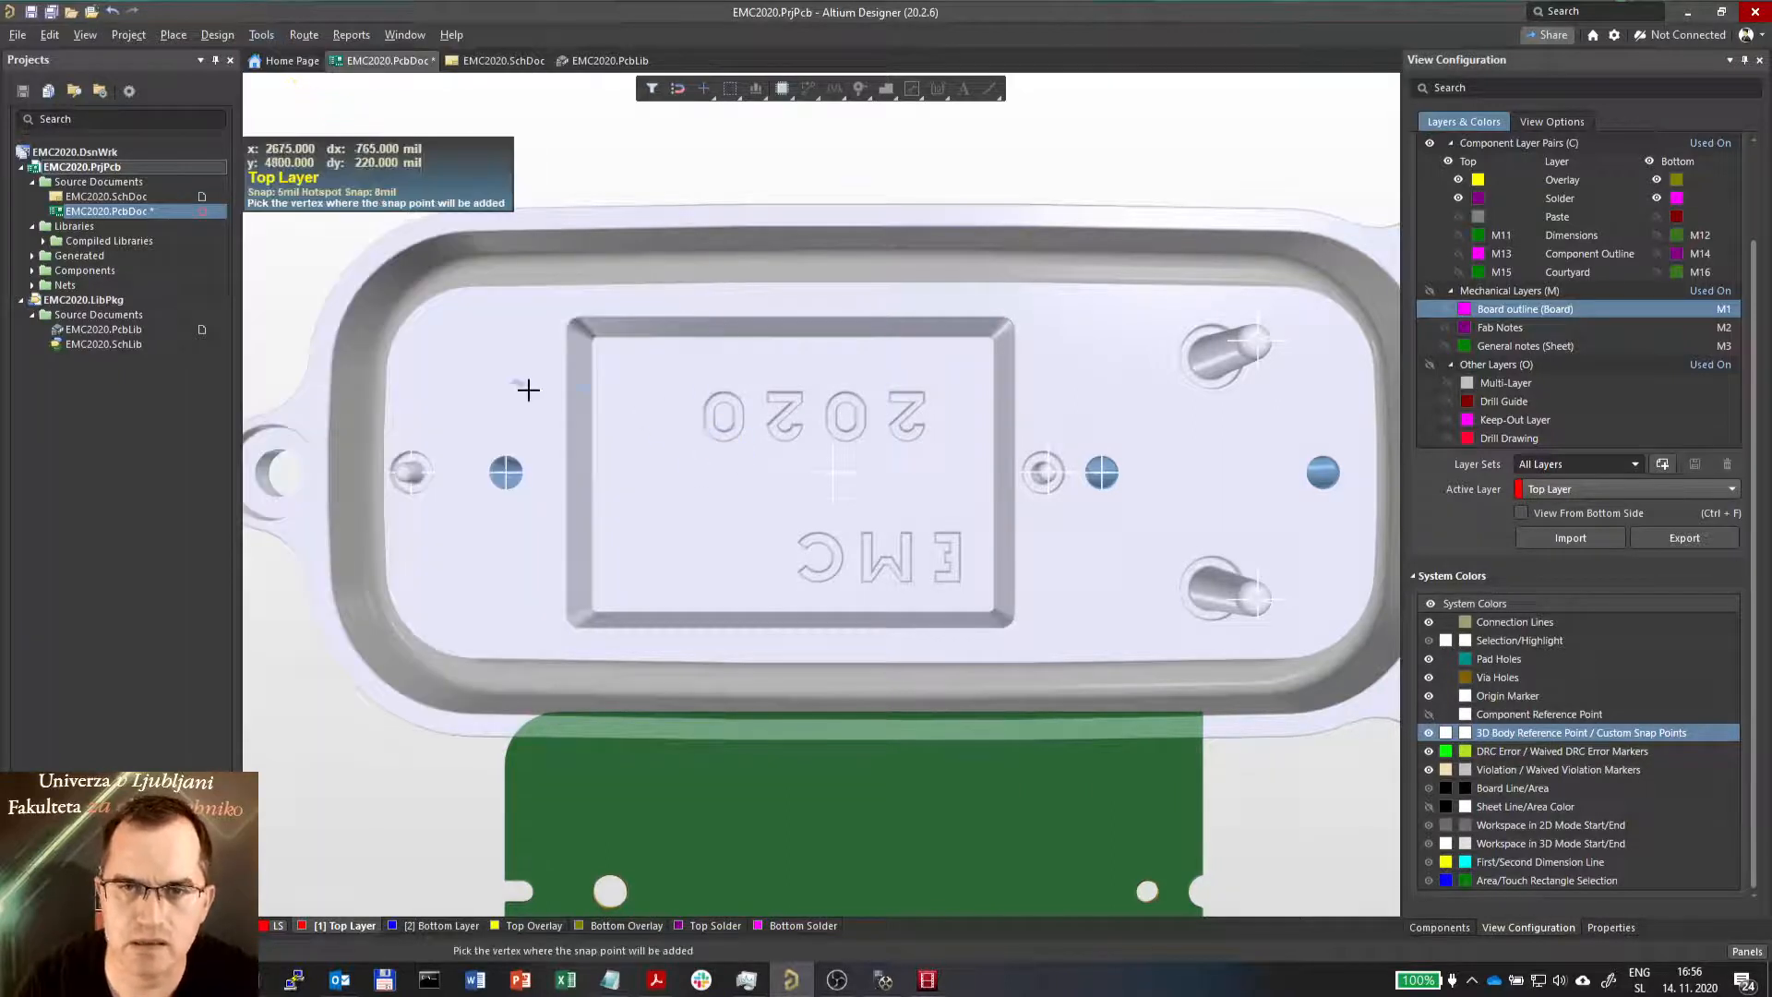
pyautogui.scroll(3)
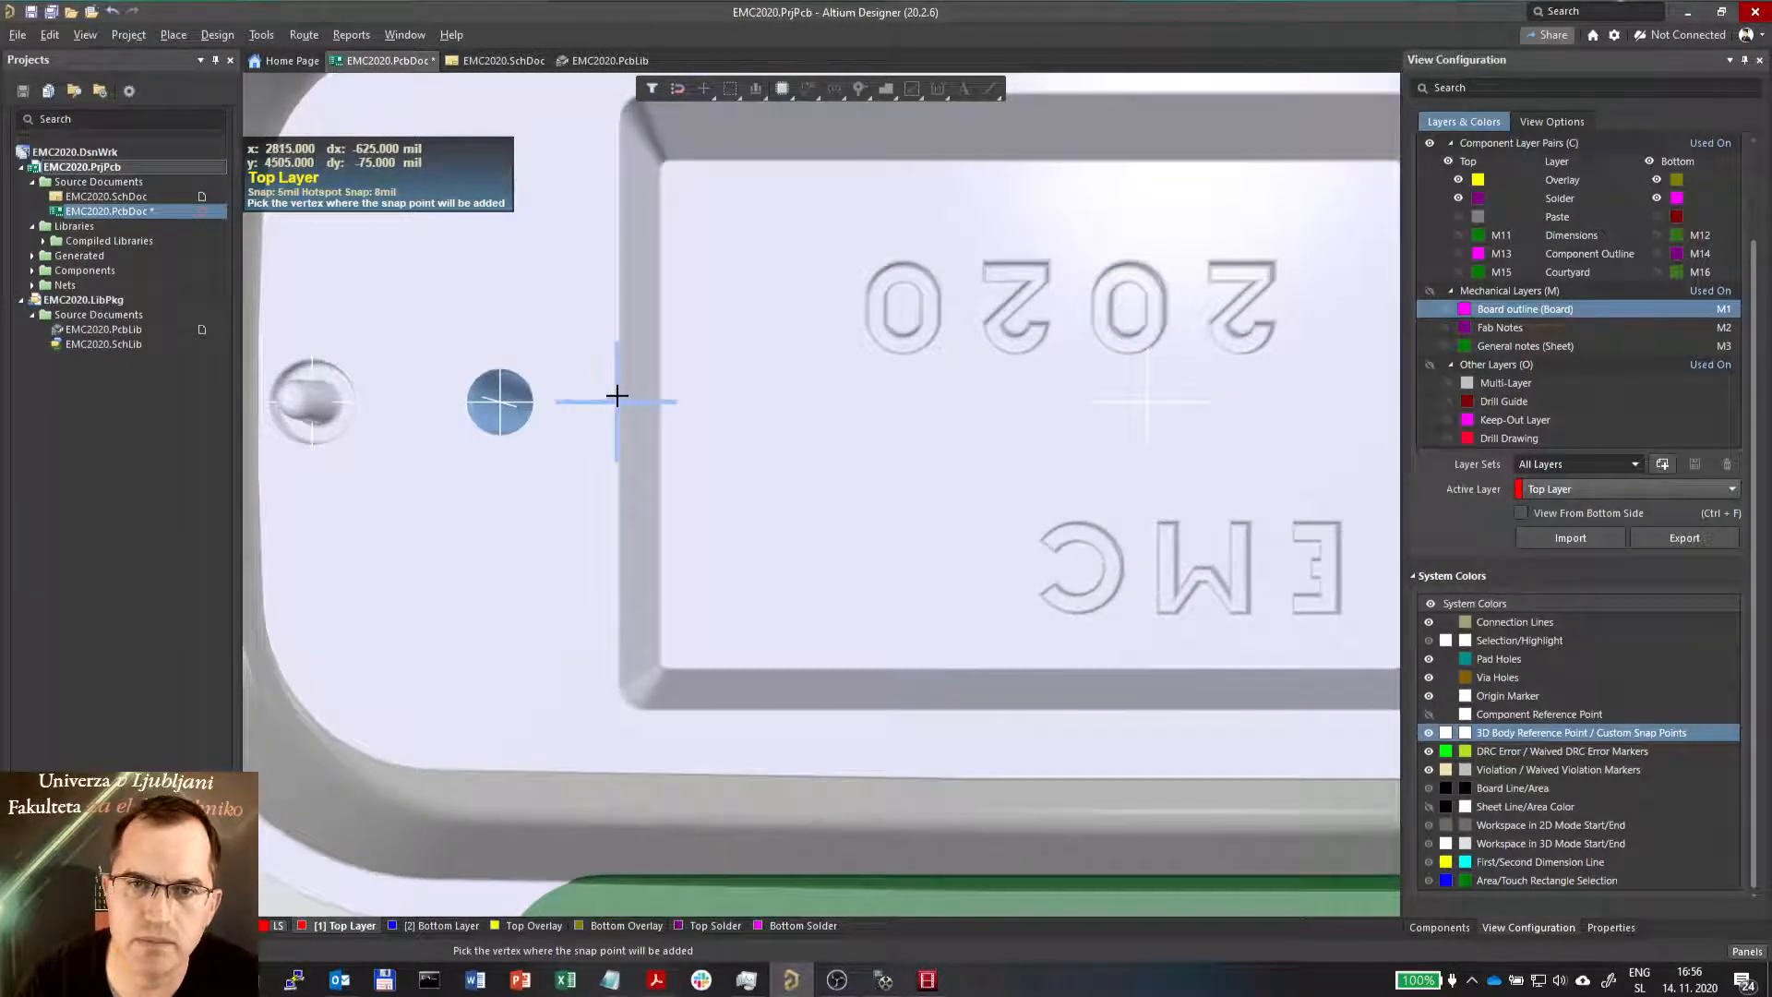
pyautogui.scroll(-3)
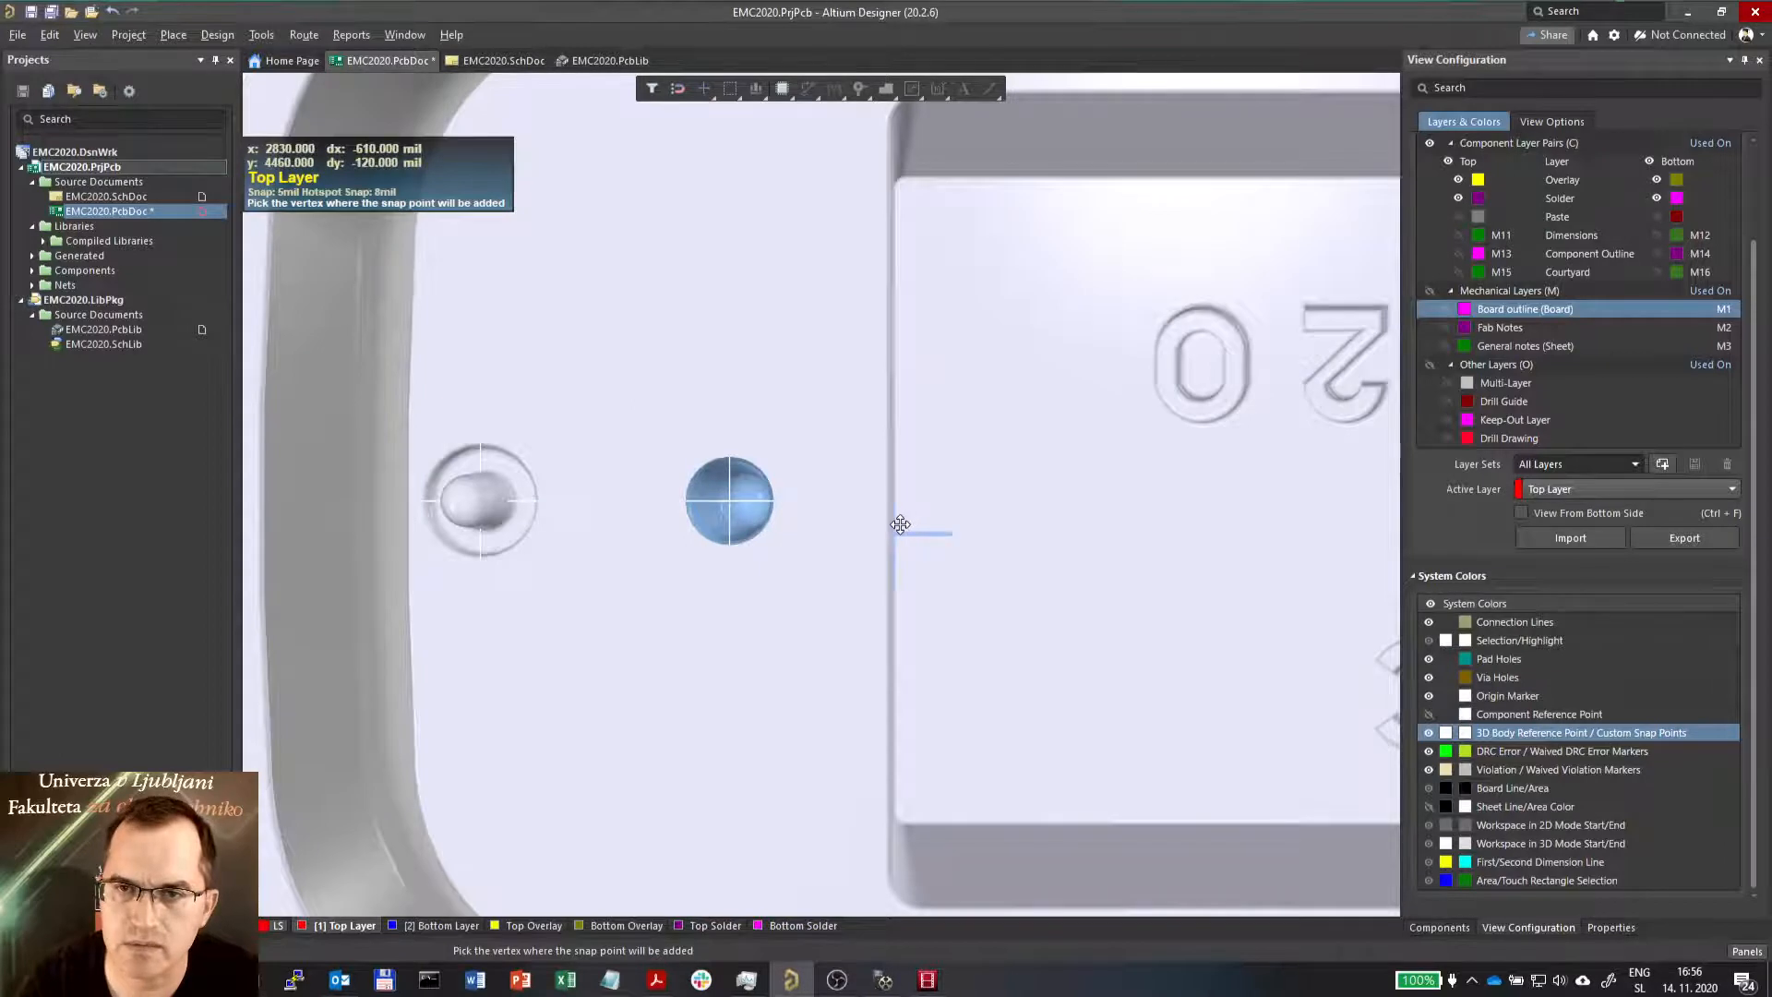
pyautogui.moveTo(894, 498)
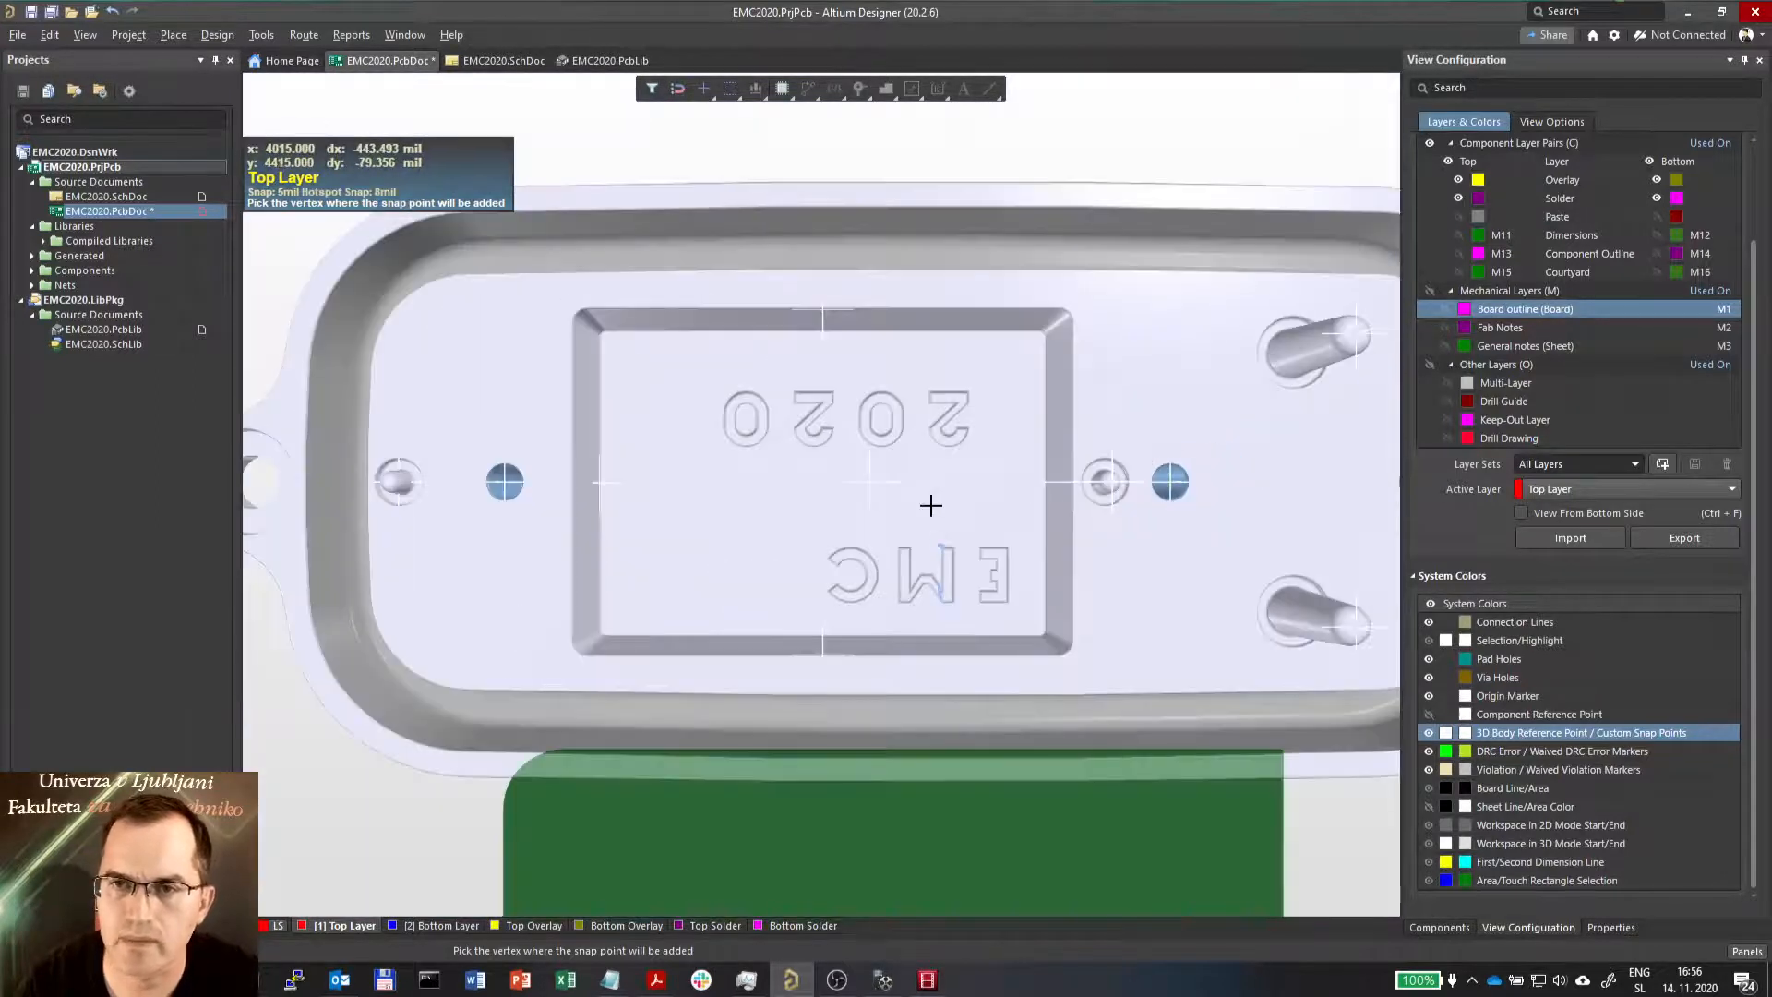
pyautogui.scroll(-3)
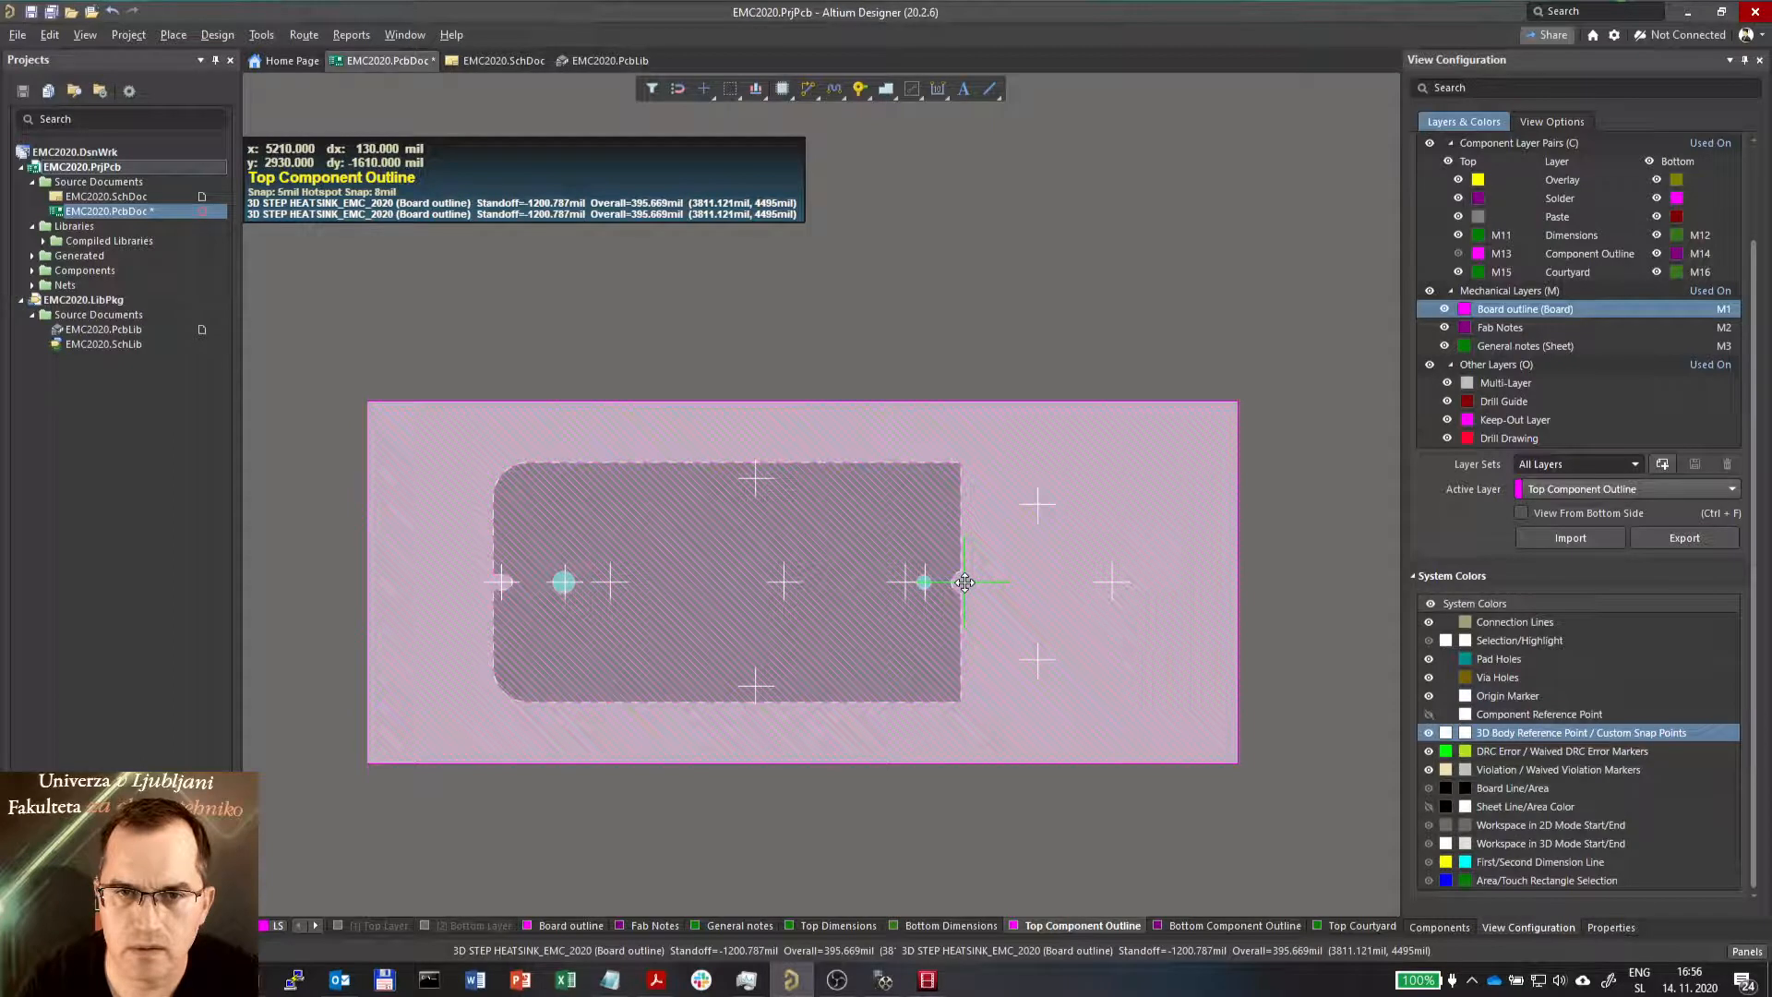
# Zoom in on the mounting hole in 2D view to inspect its centered snap point crosshair
pyautogui.scroll(3)
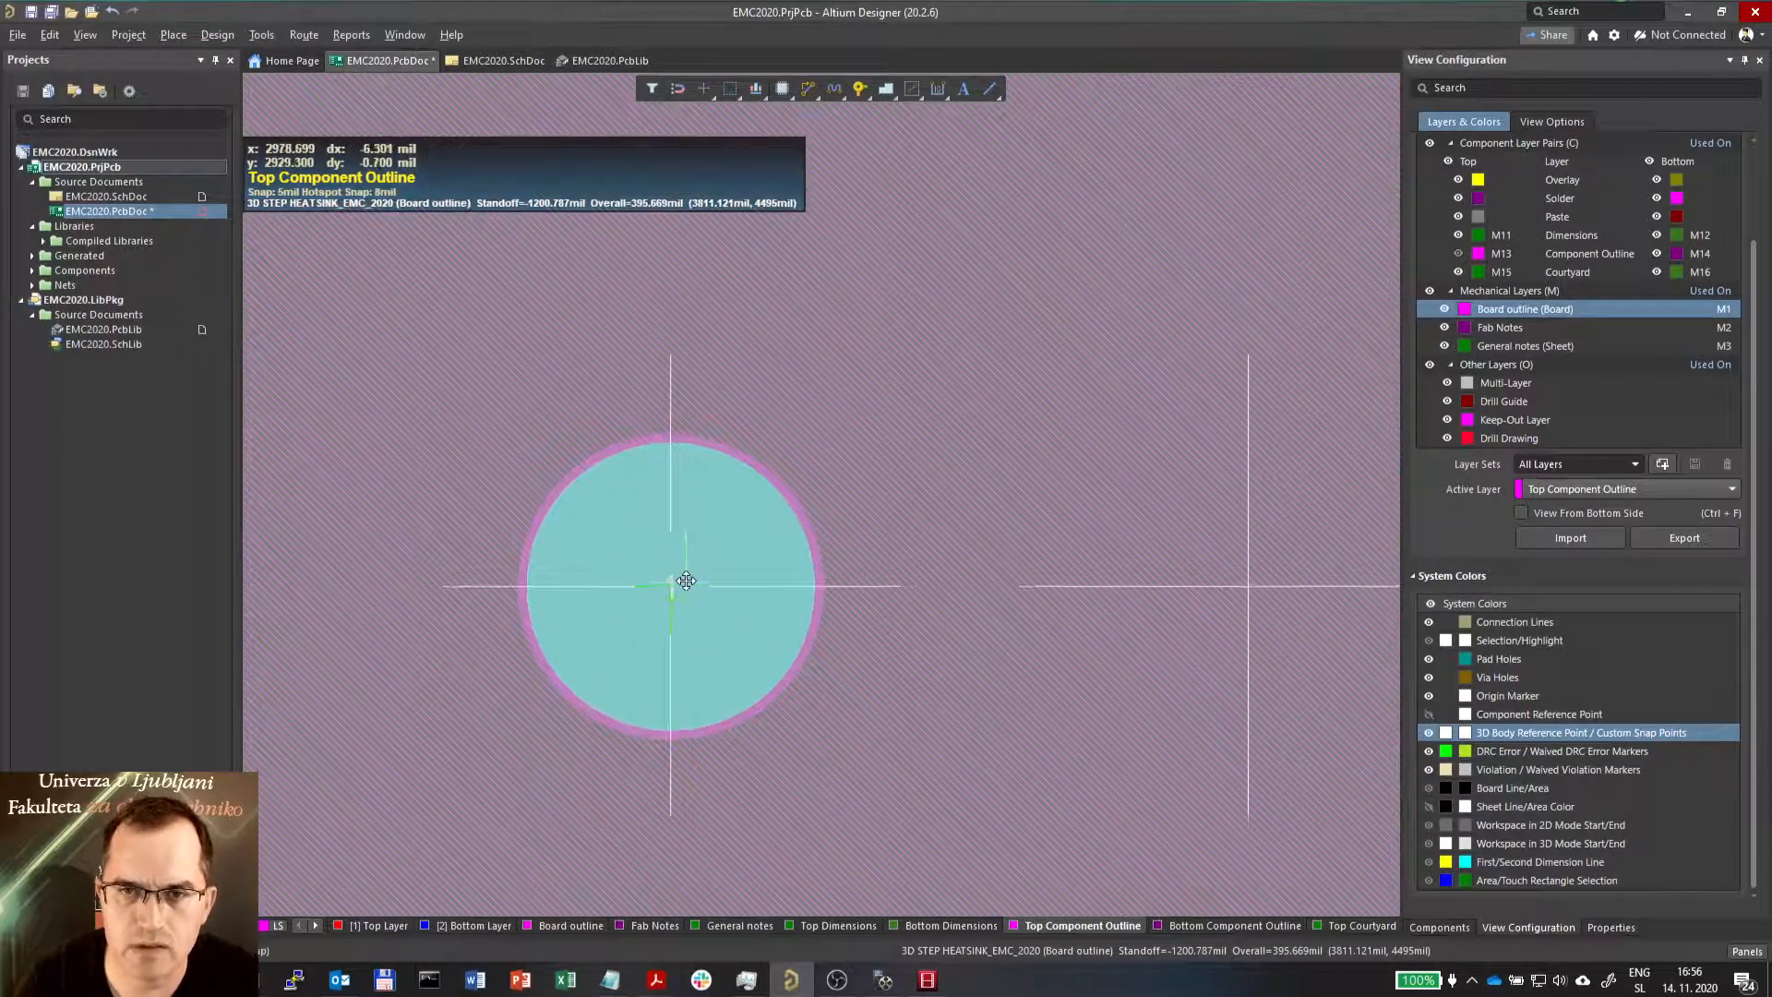
pyautogui.moveTo(810, 321)
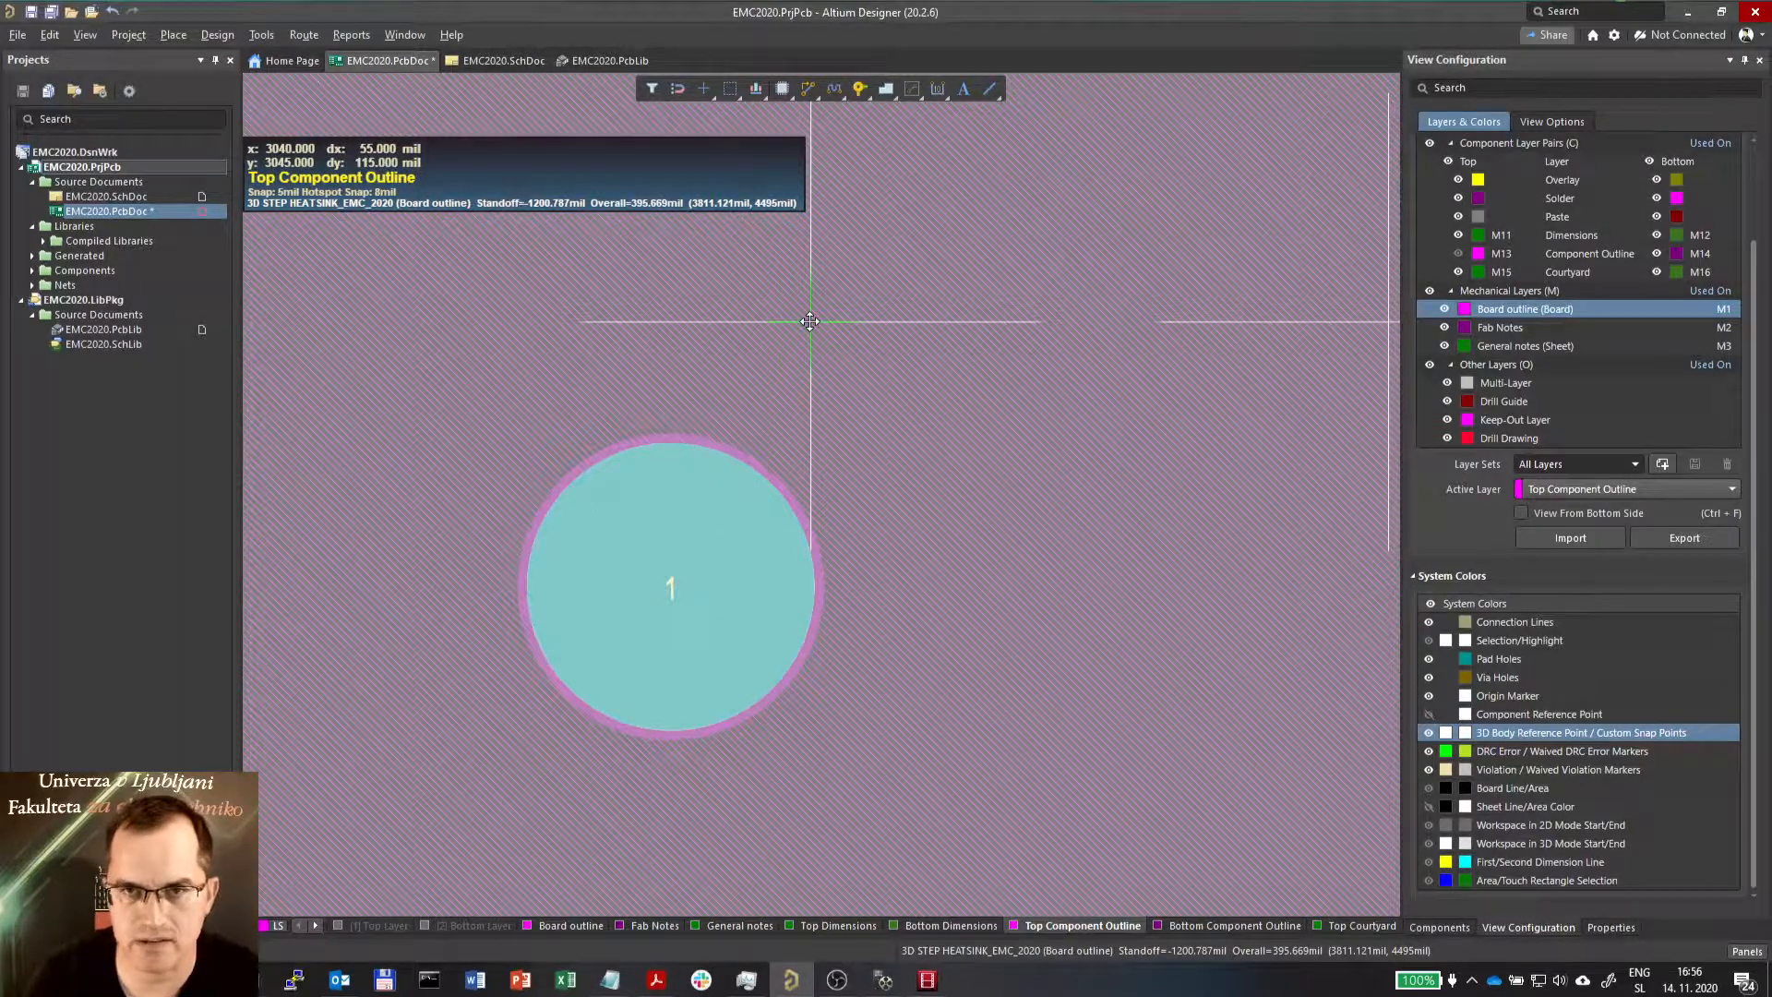
pyautogui.moveTo(780, 554)
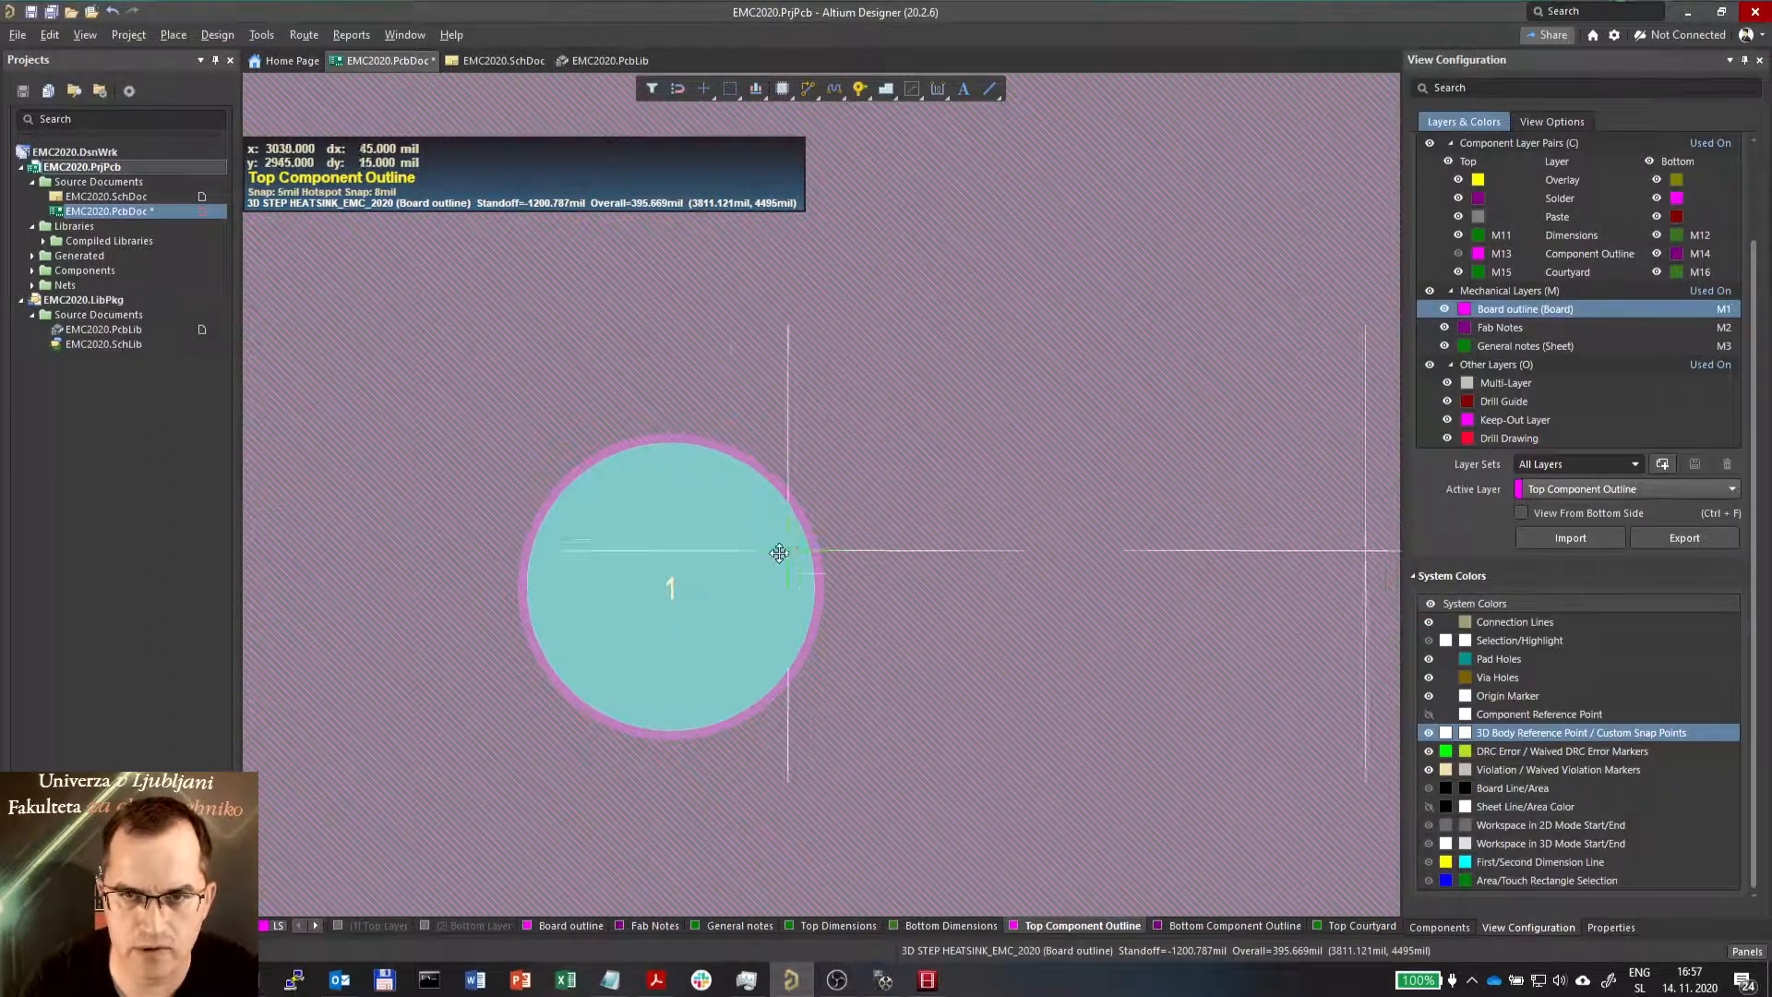
pyautogui.moveTo(788, 563)
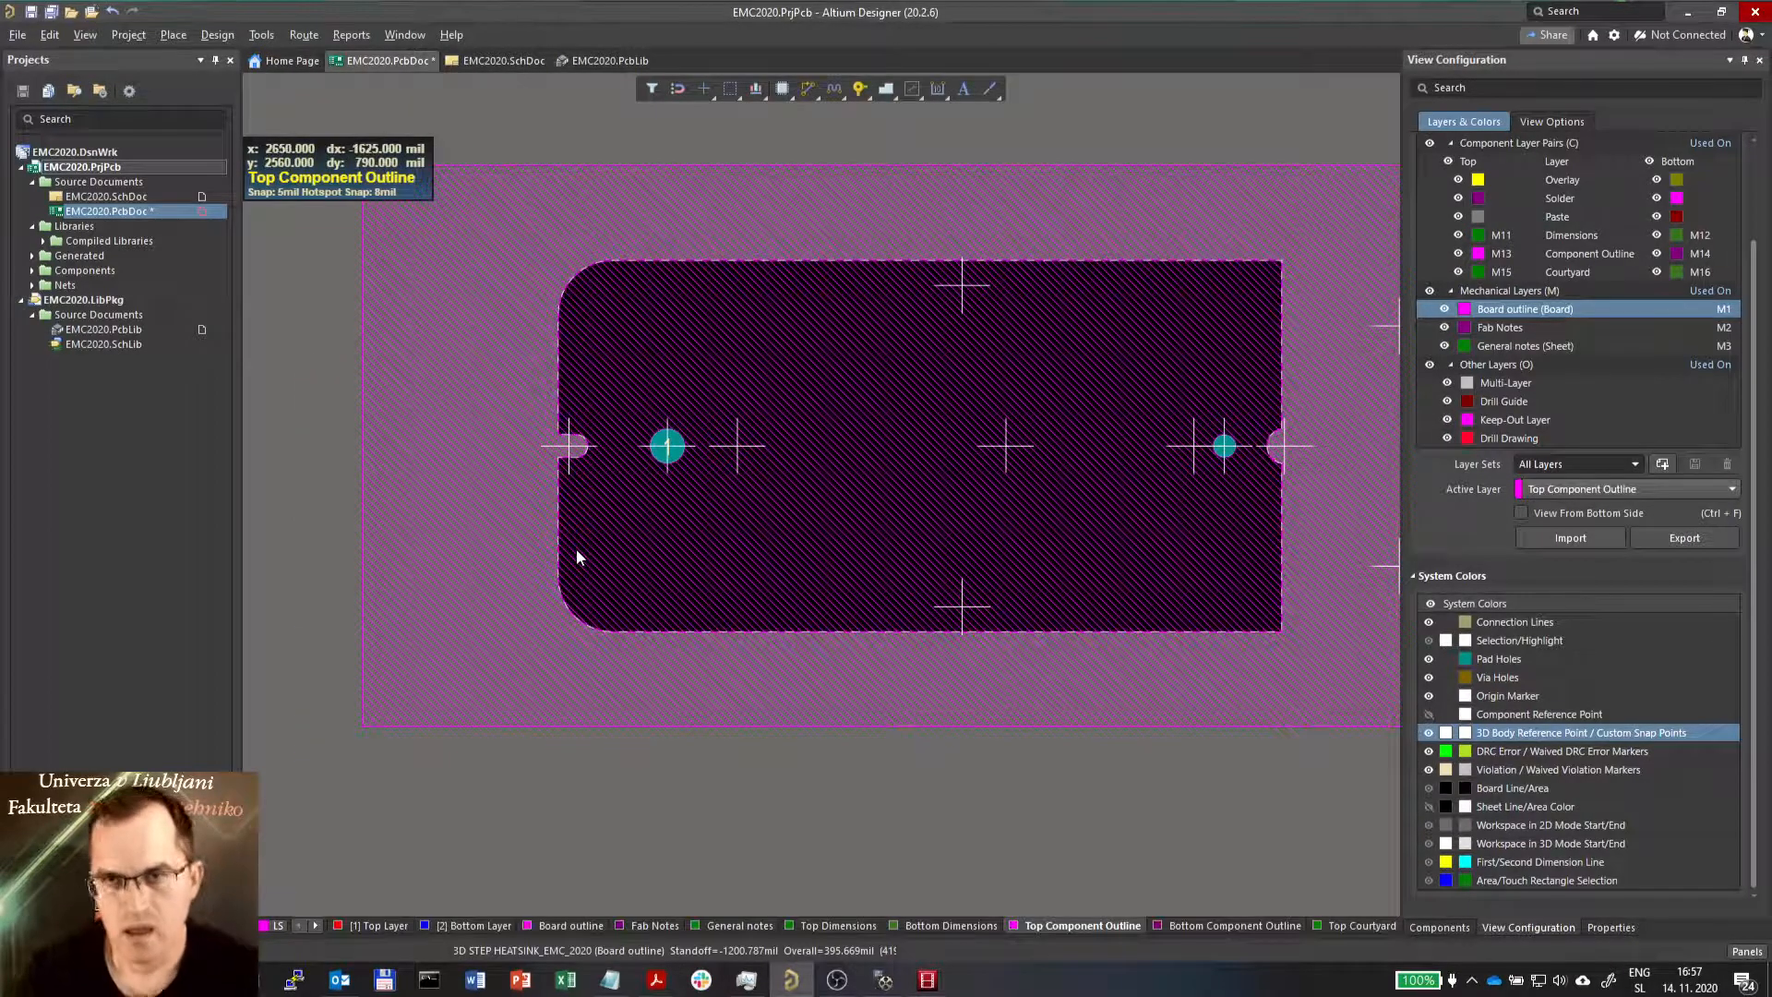
pyautogui.moveTo(757, 414)
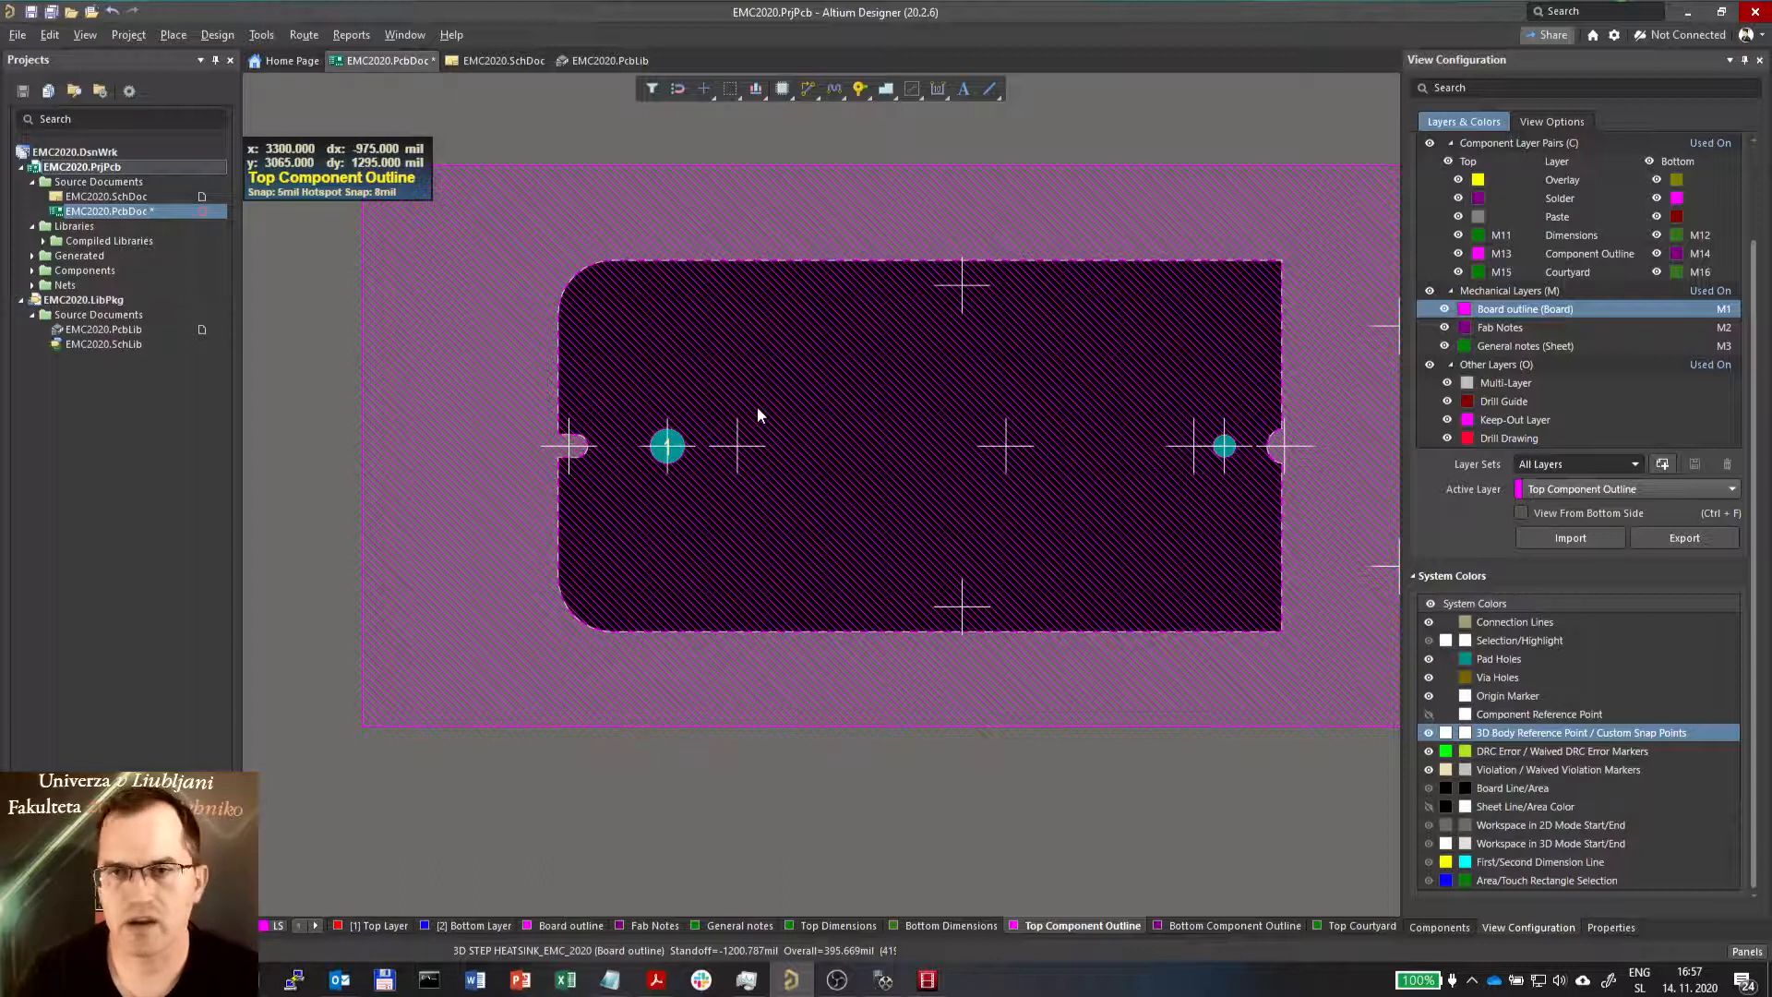
pyautogui.moveTo(1189, 387)
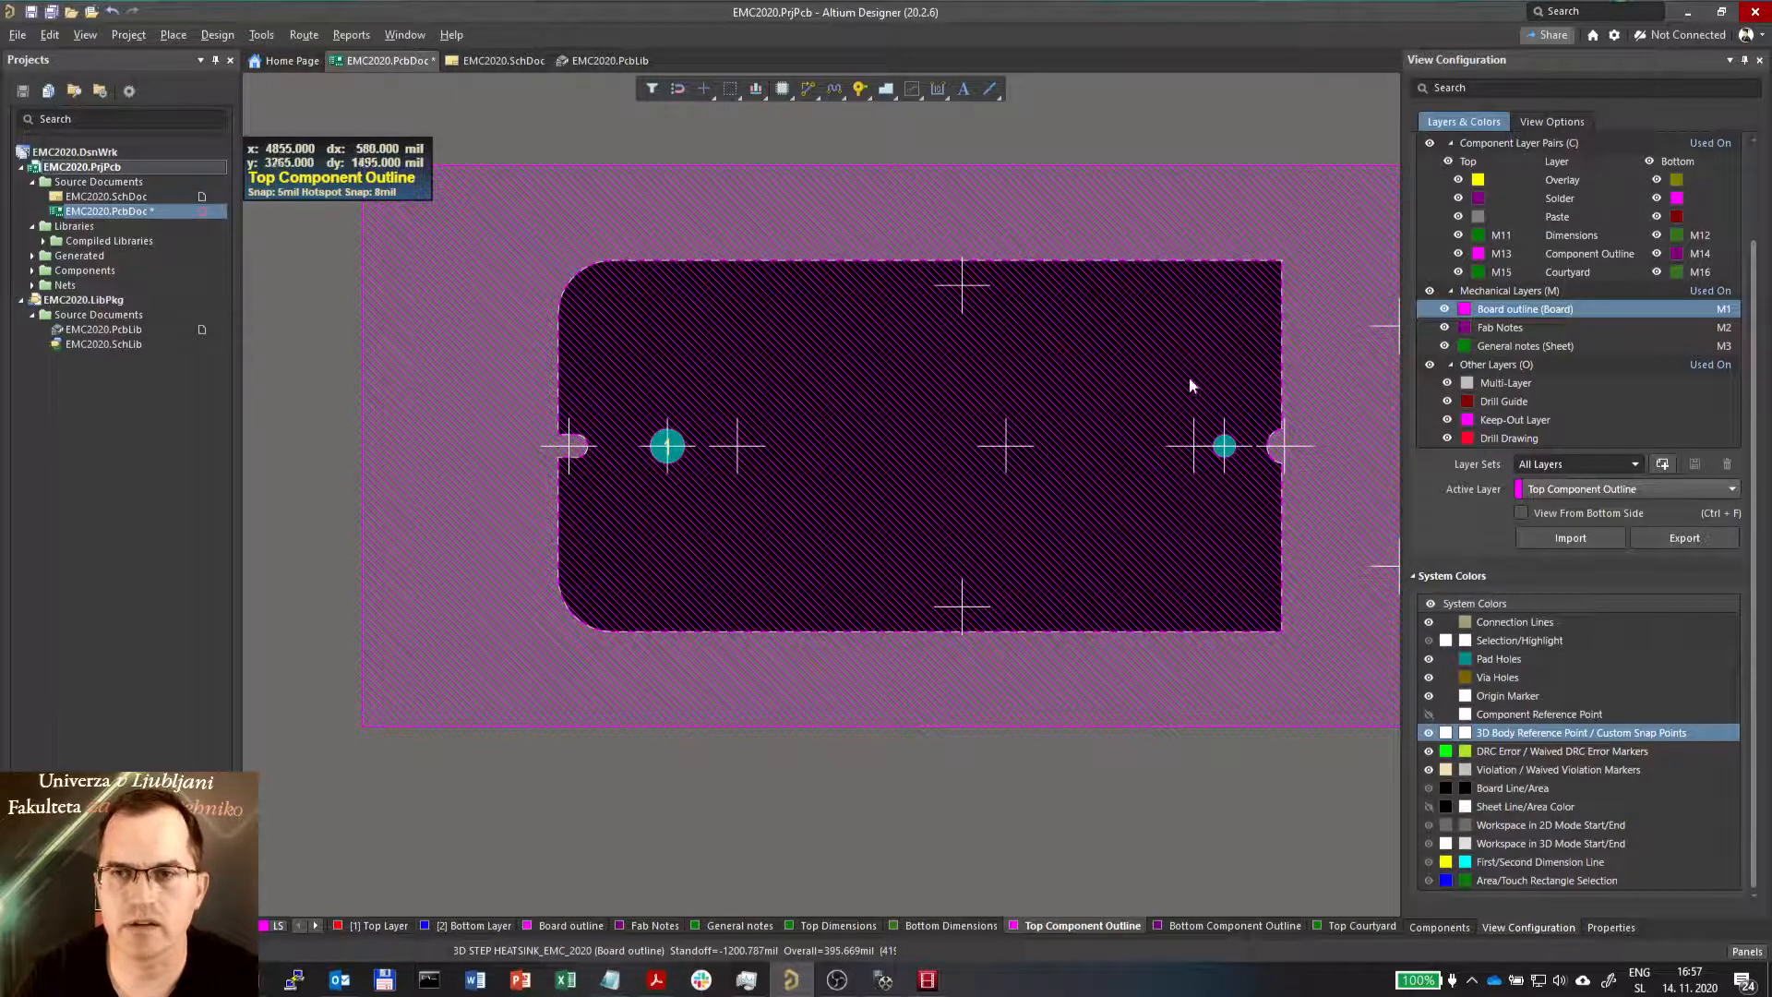
pyautogui.moveTo(710, 390)
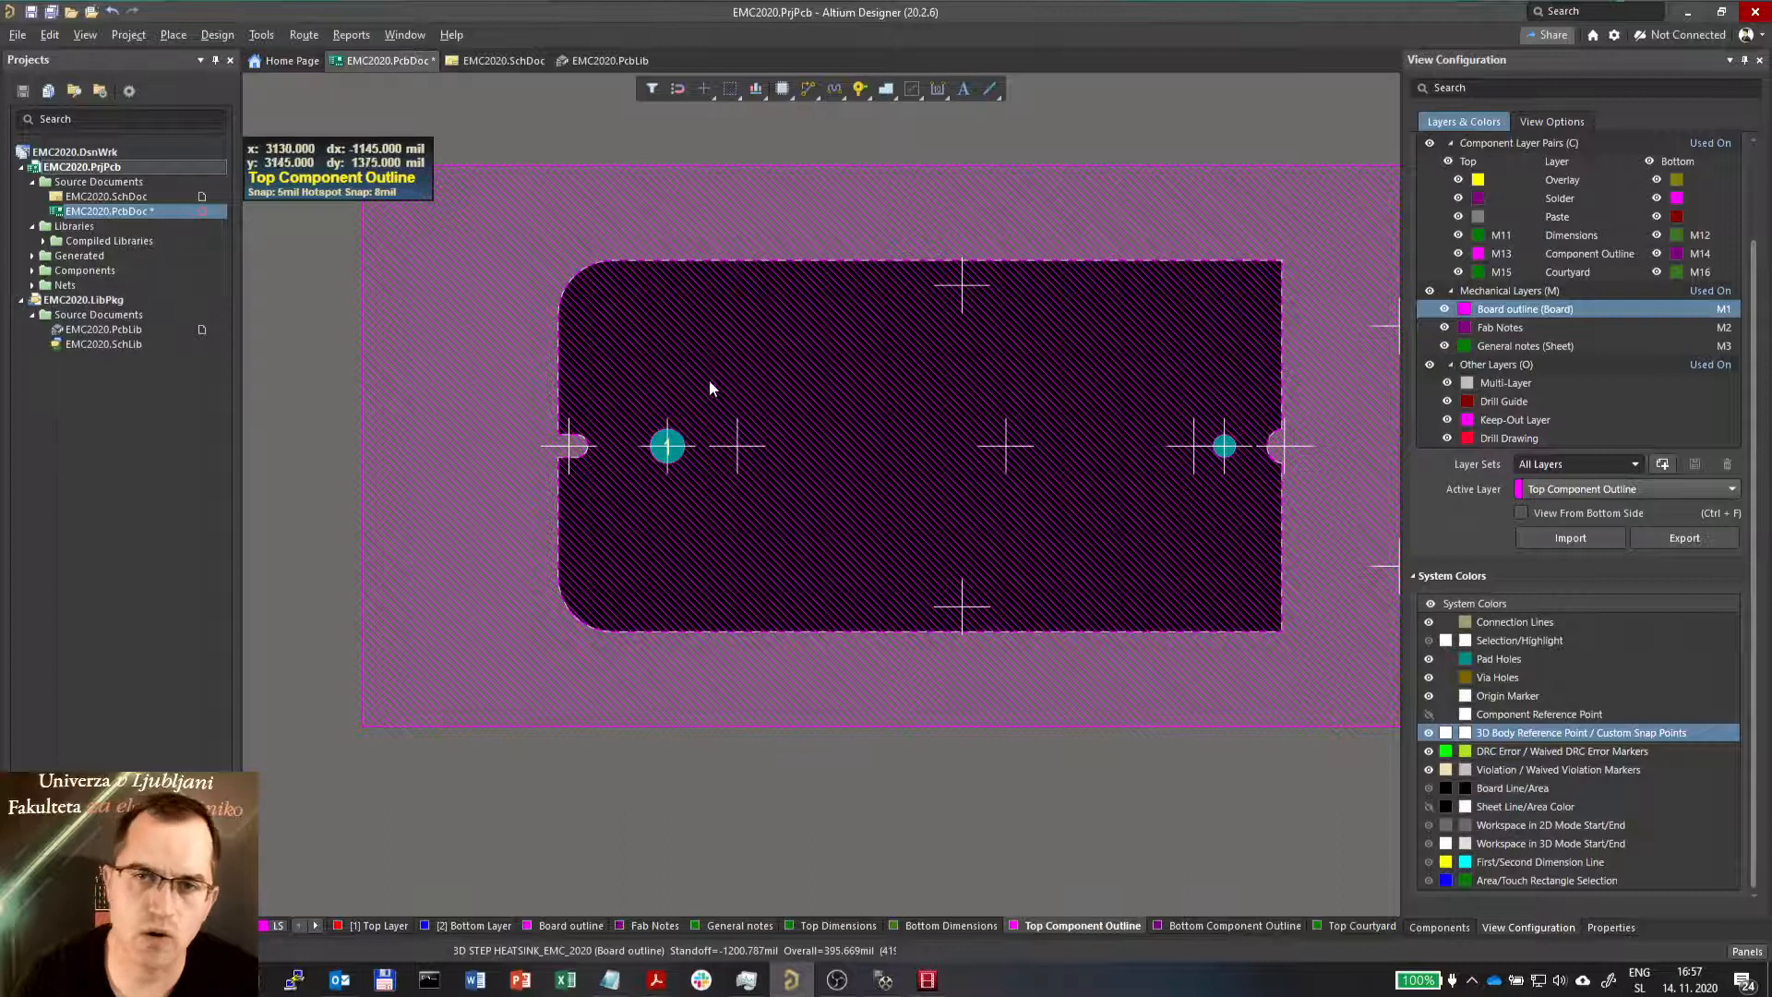
pyautogui.moveTo(1159, 600)
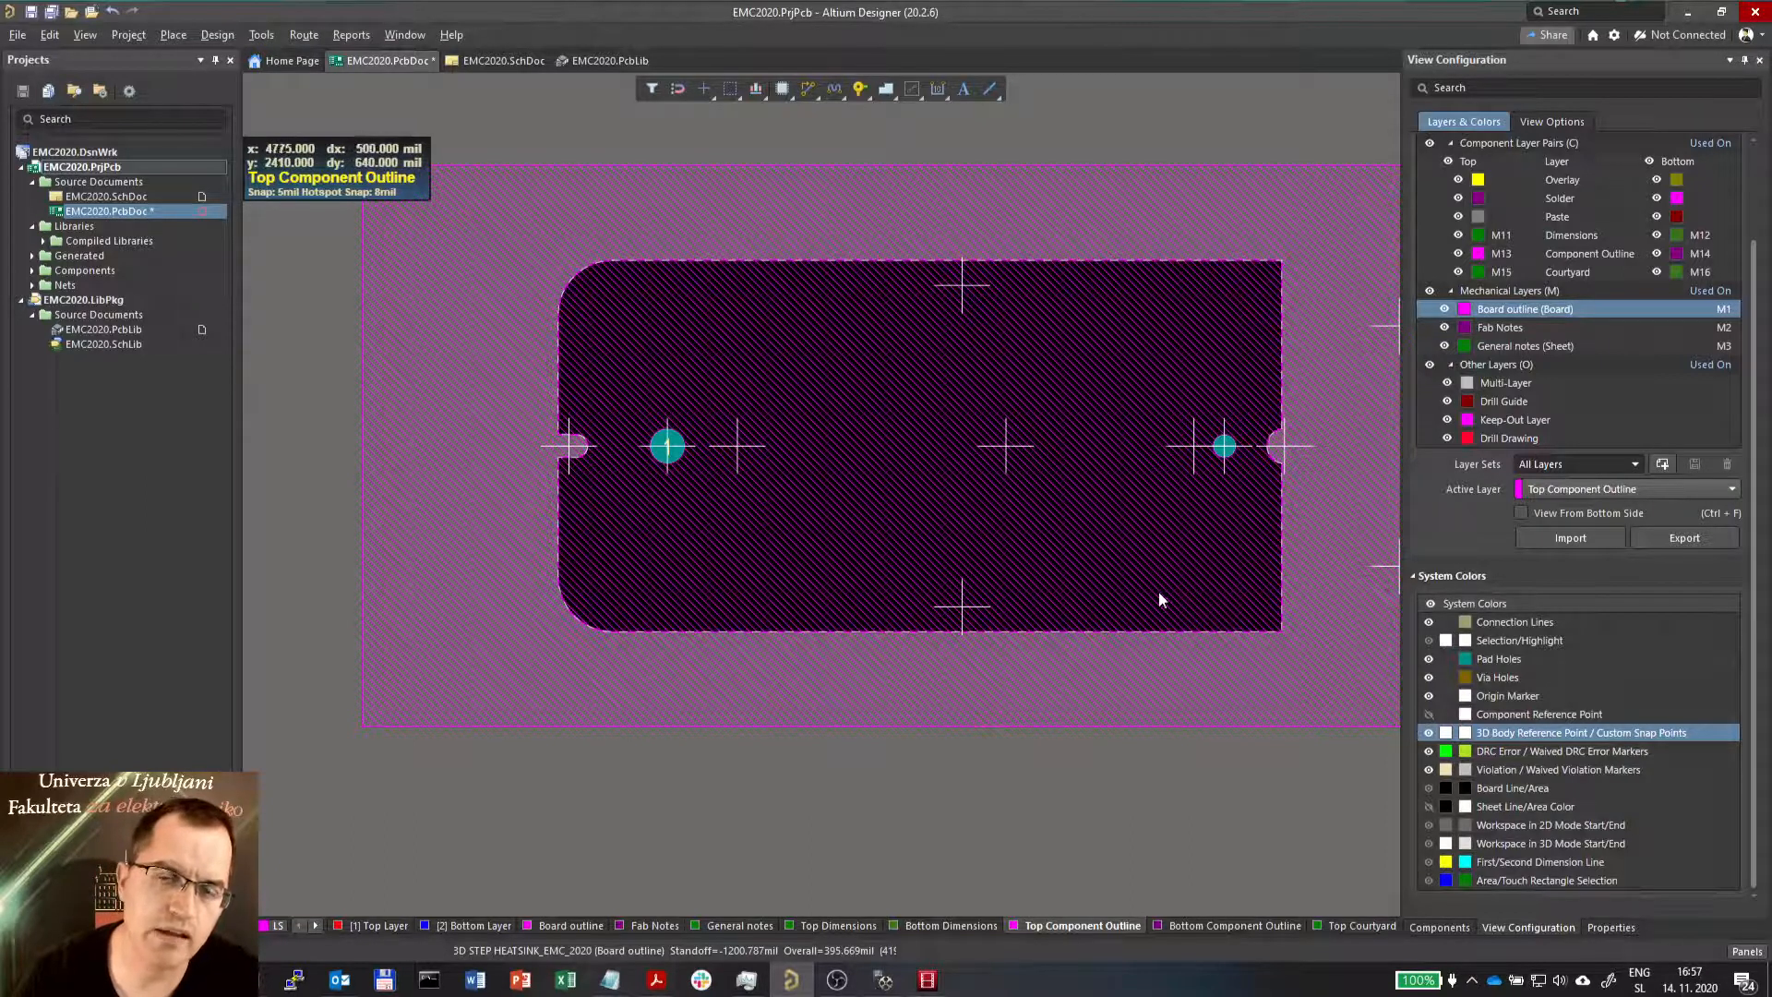
pyautogui.moveTo(988, 574)
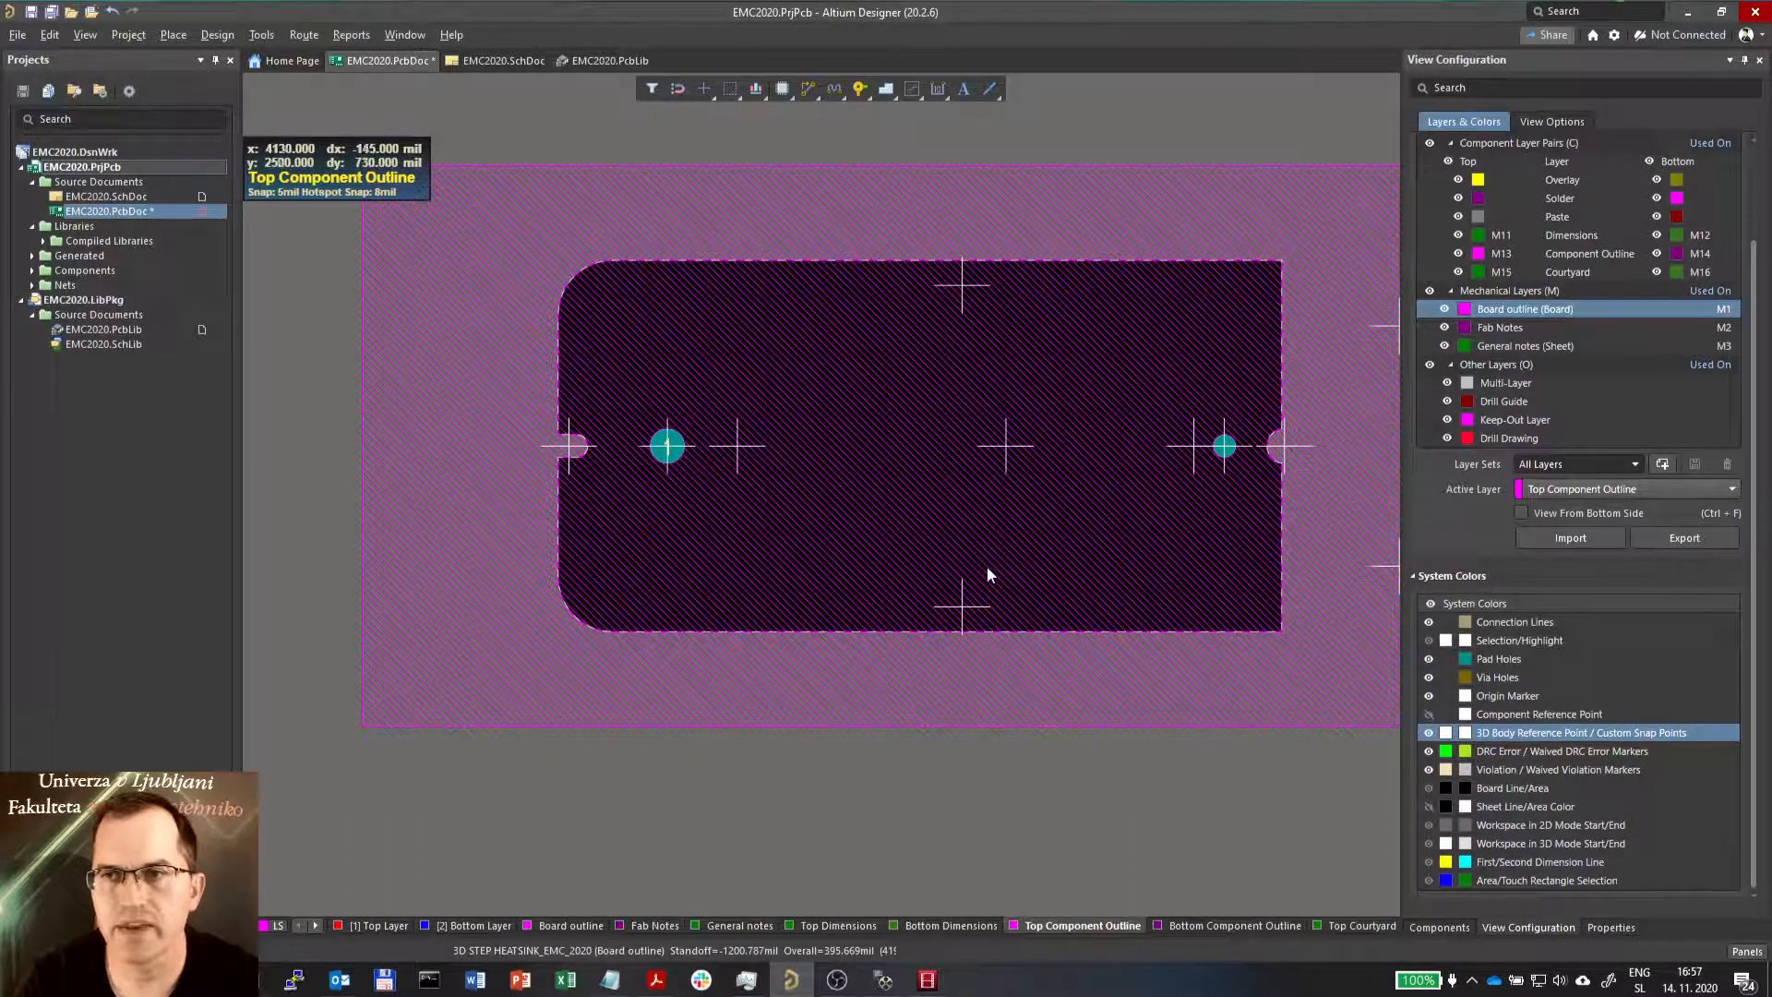
pyautogui.moveTo(800, 298)
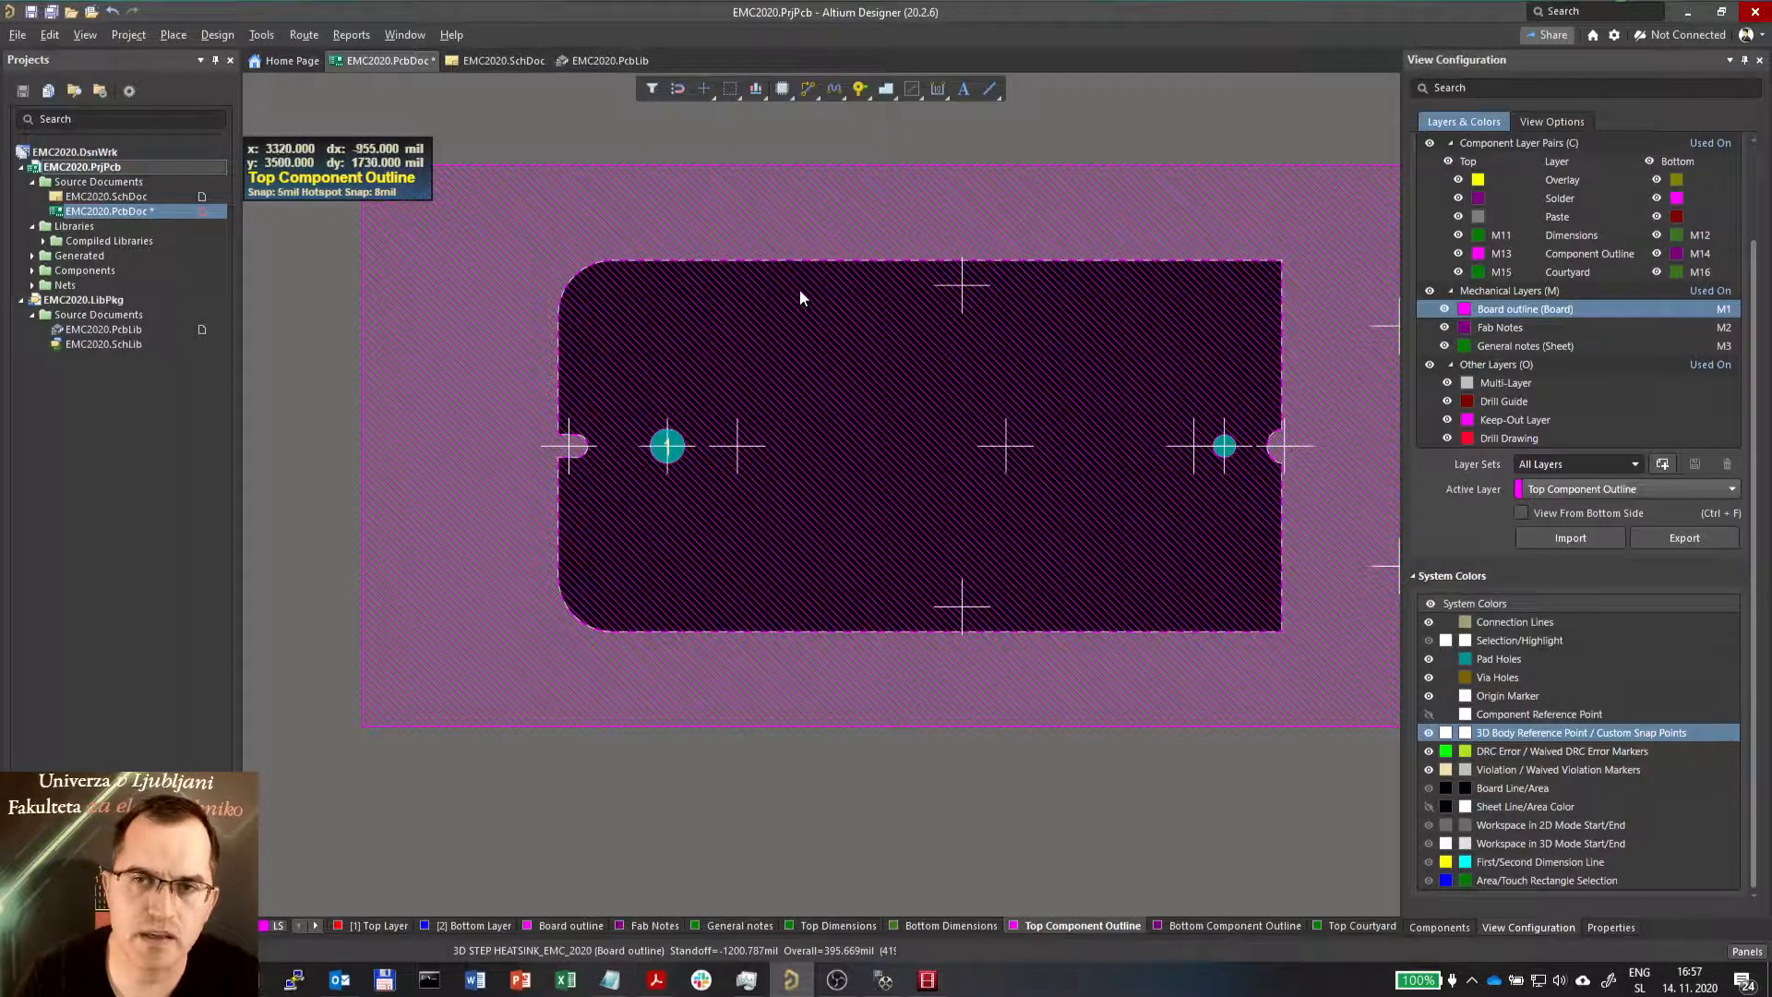
pyautogui.moveTo(1209, 603)
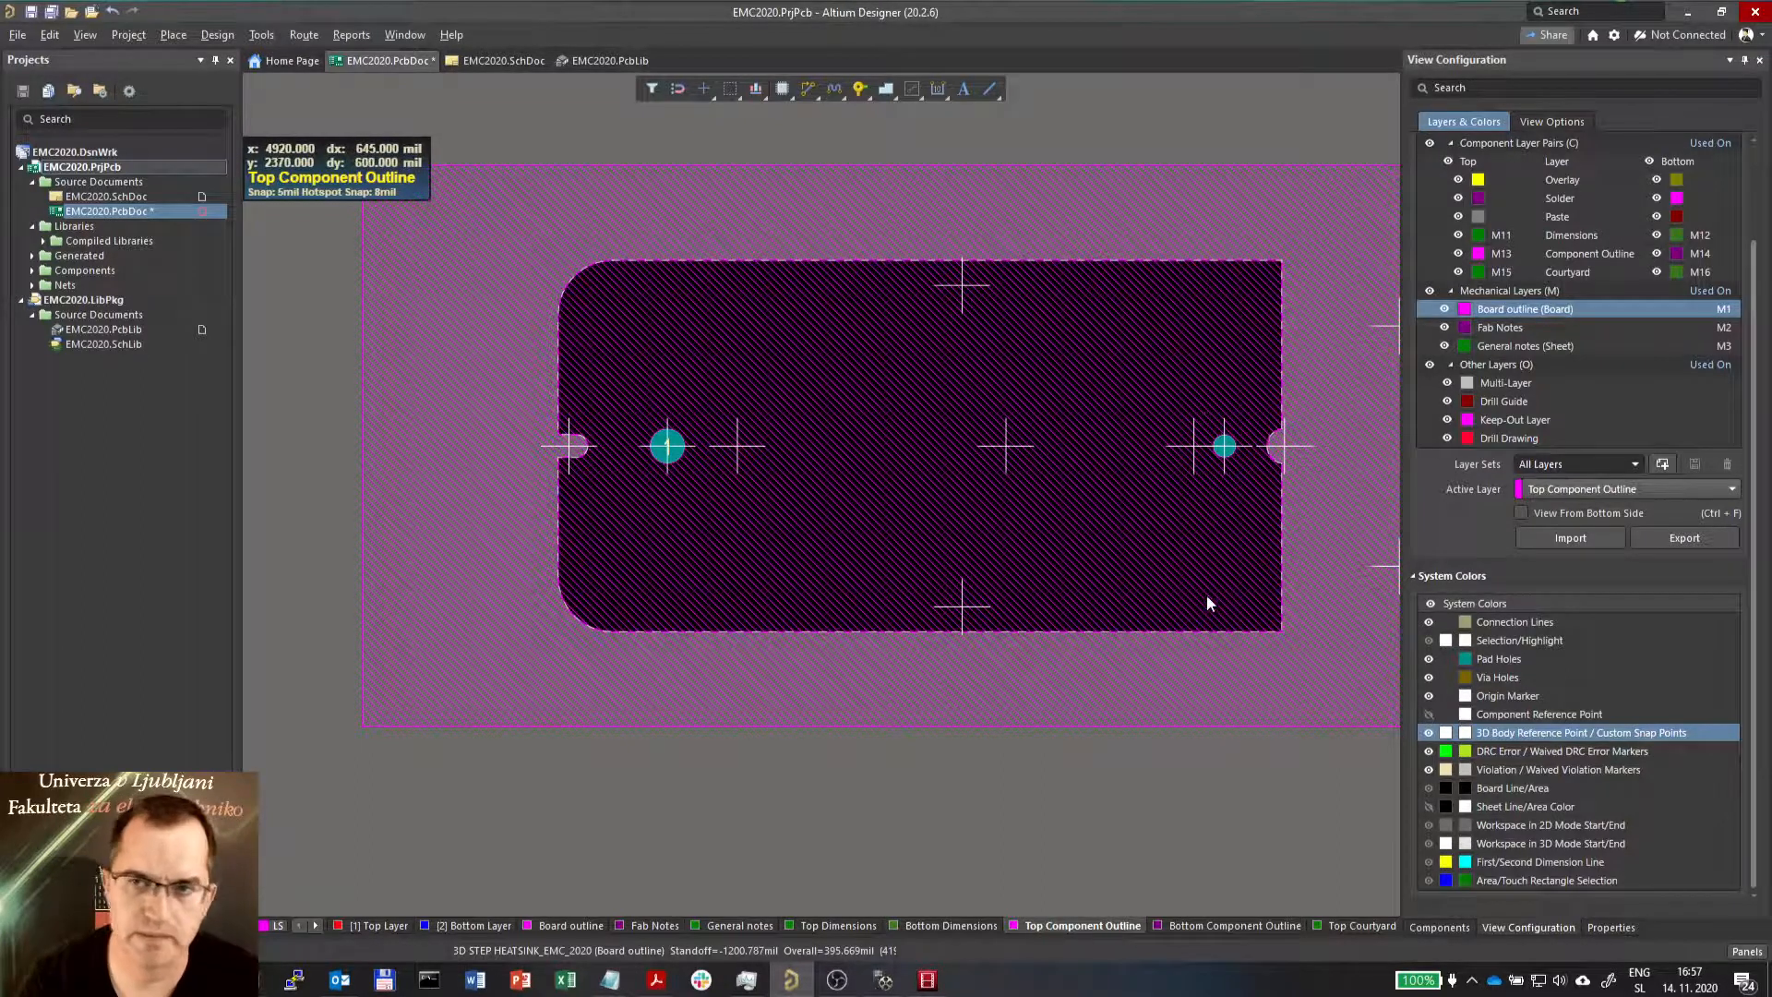
pyautogui.moveTo(961, 584)
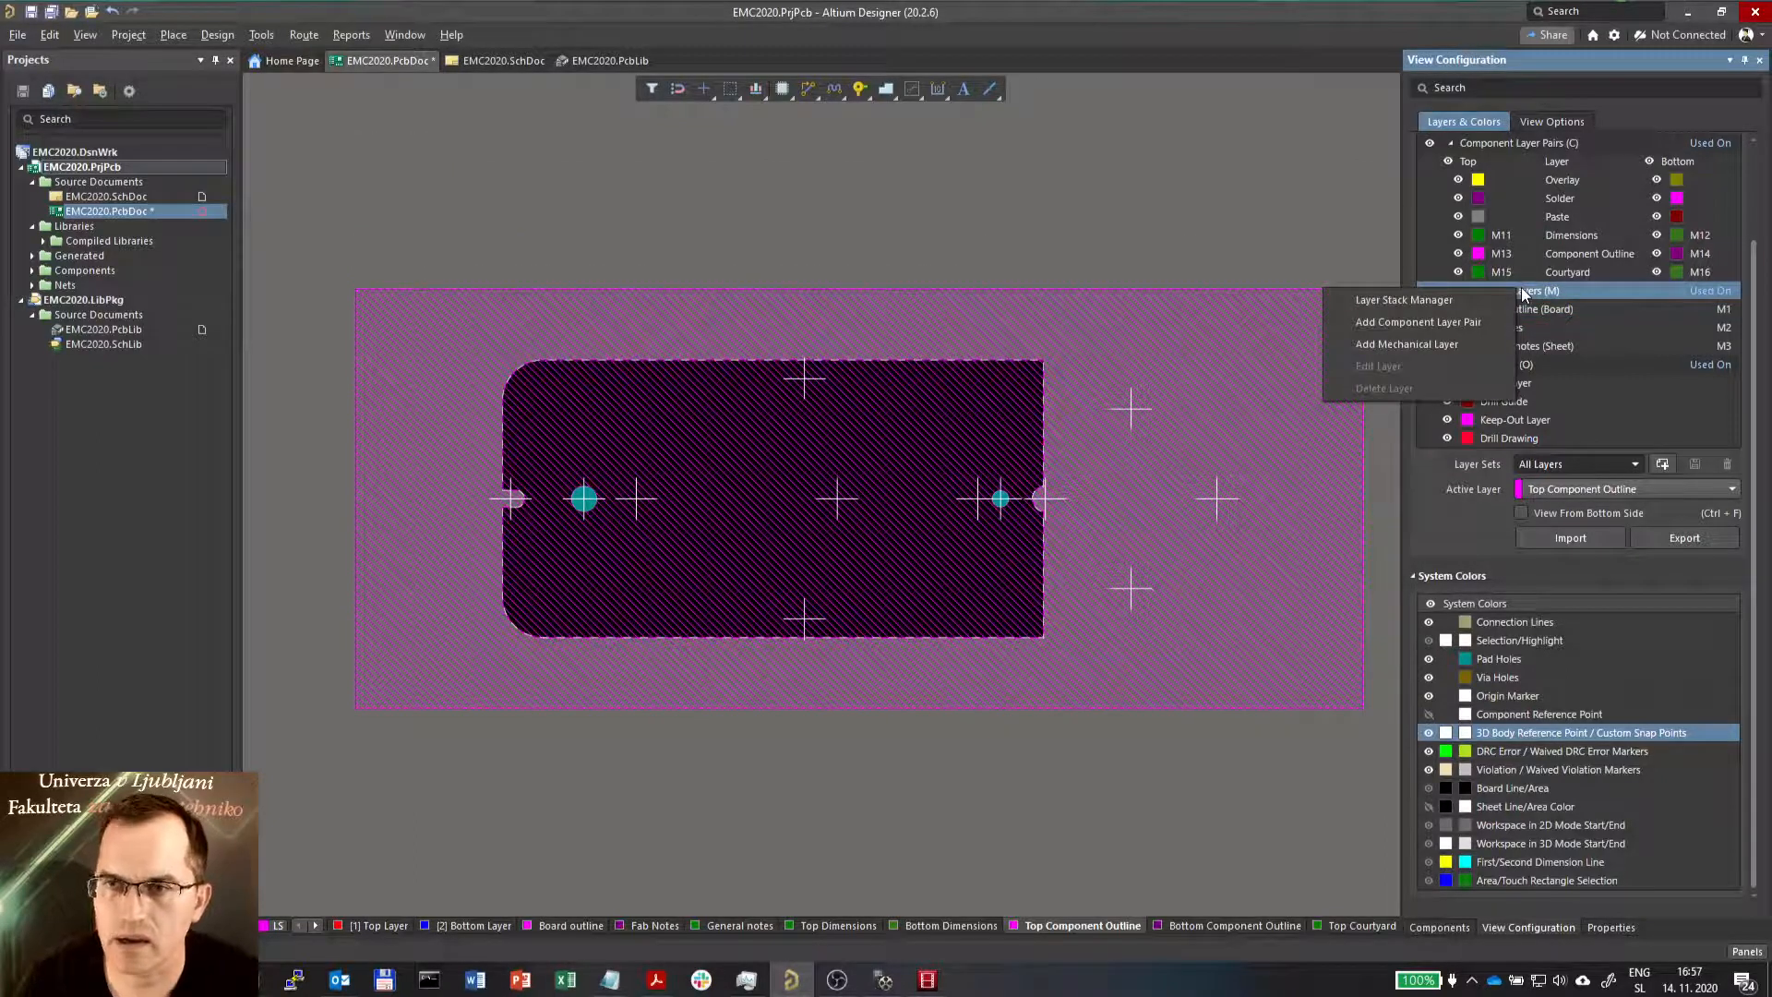
pyautogui.moveTo(1444, 348)
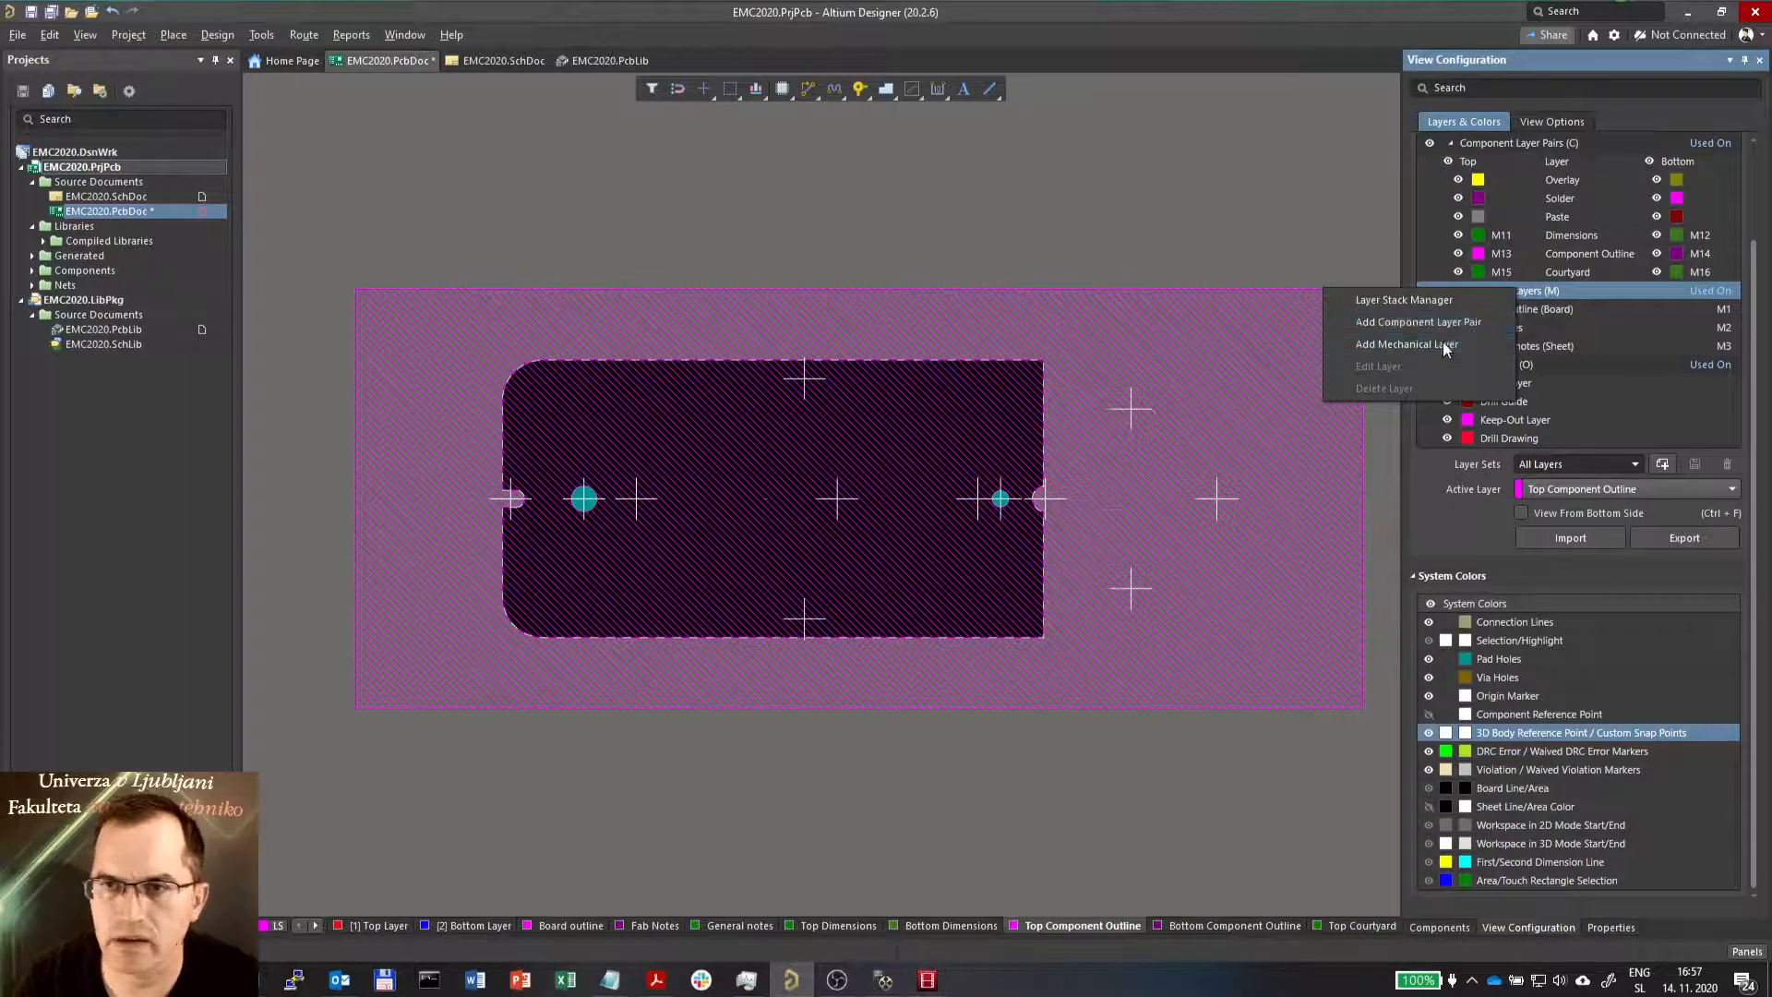
# Add a mechanical layer named 'Opening' to the board (it becomes M4)
pyautogui.click(1377, 365)
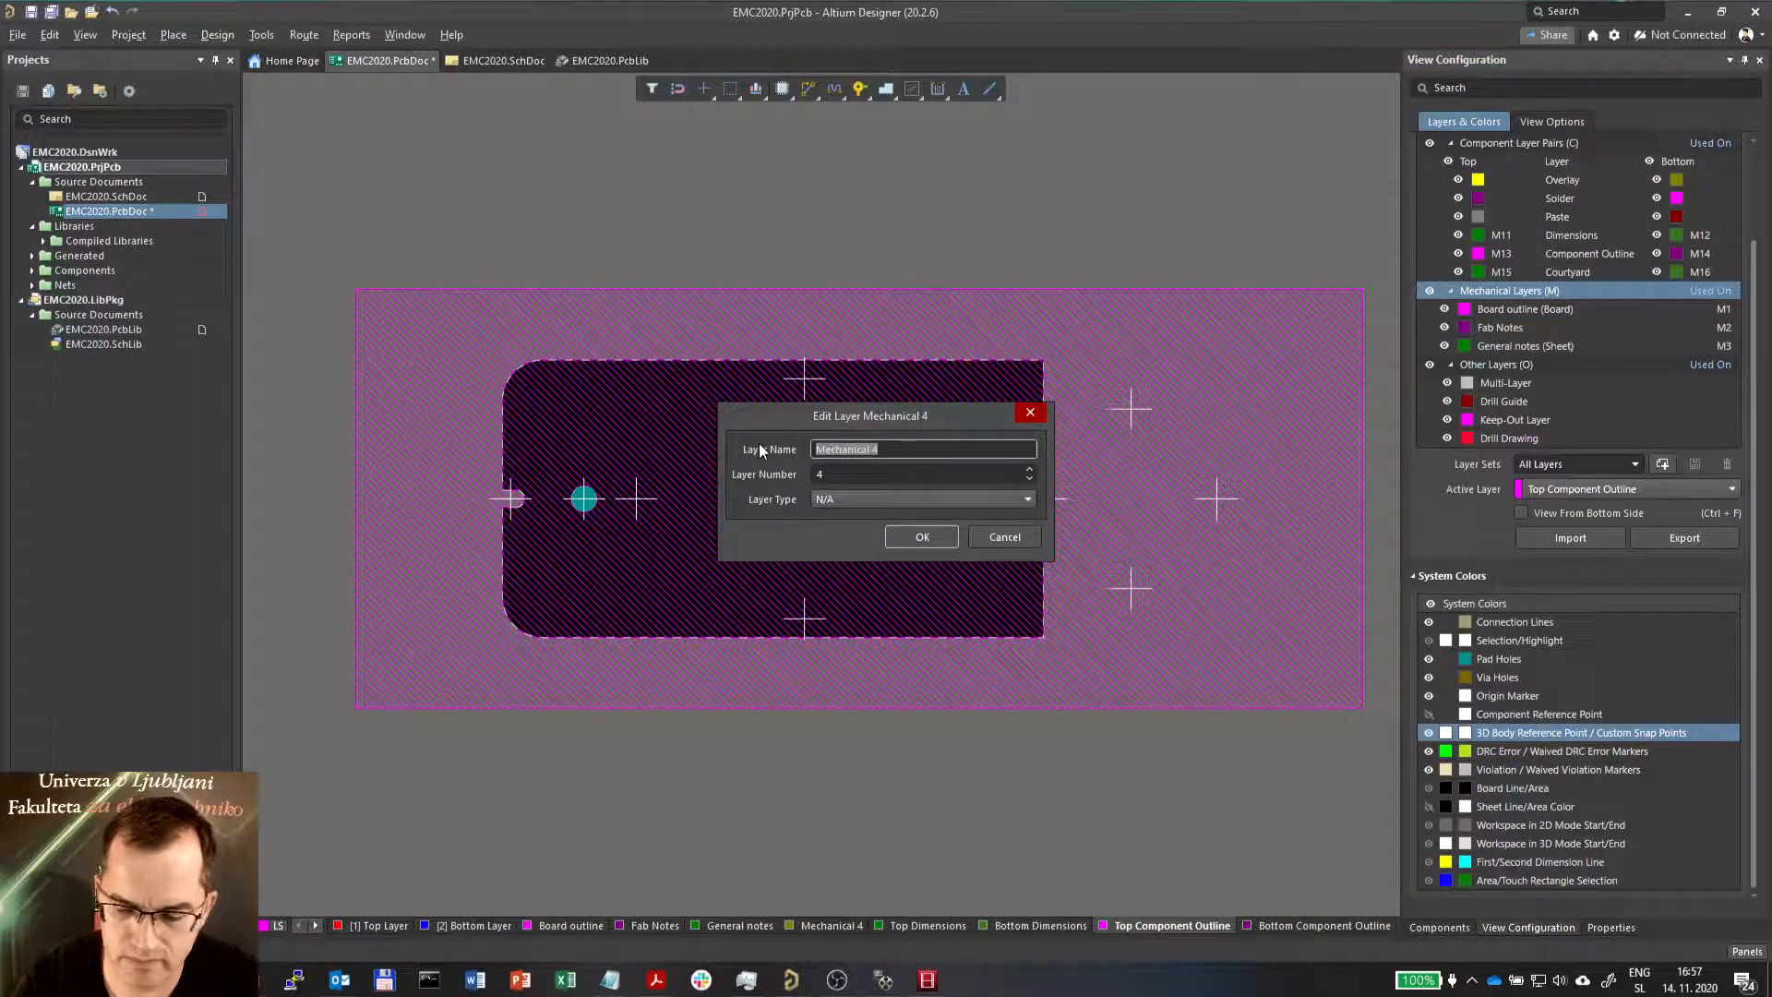
pyautogui.write('Op')
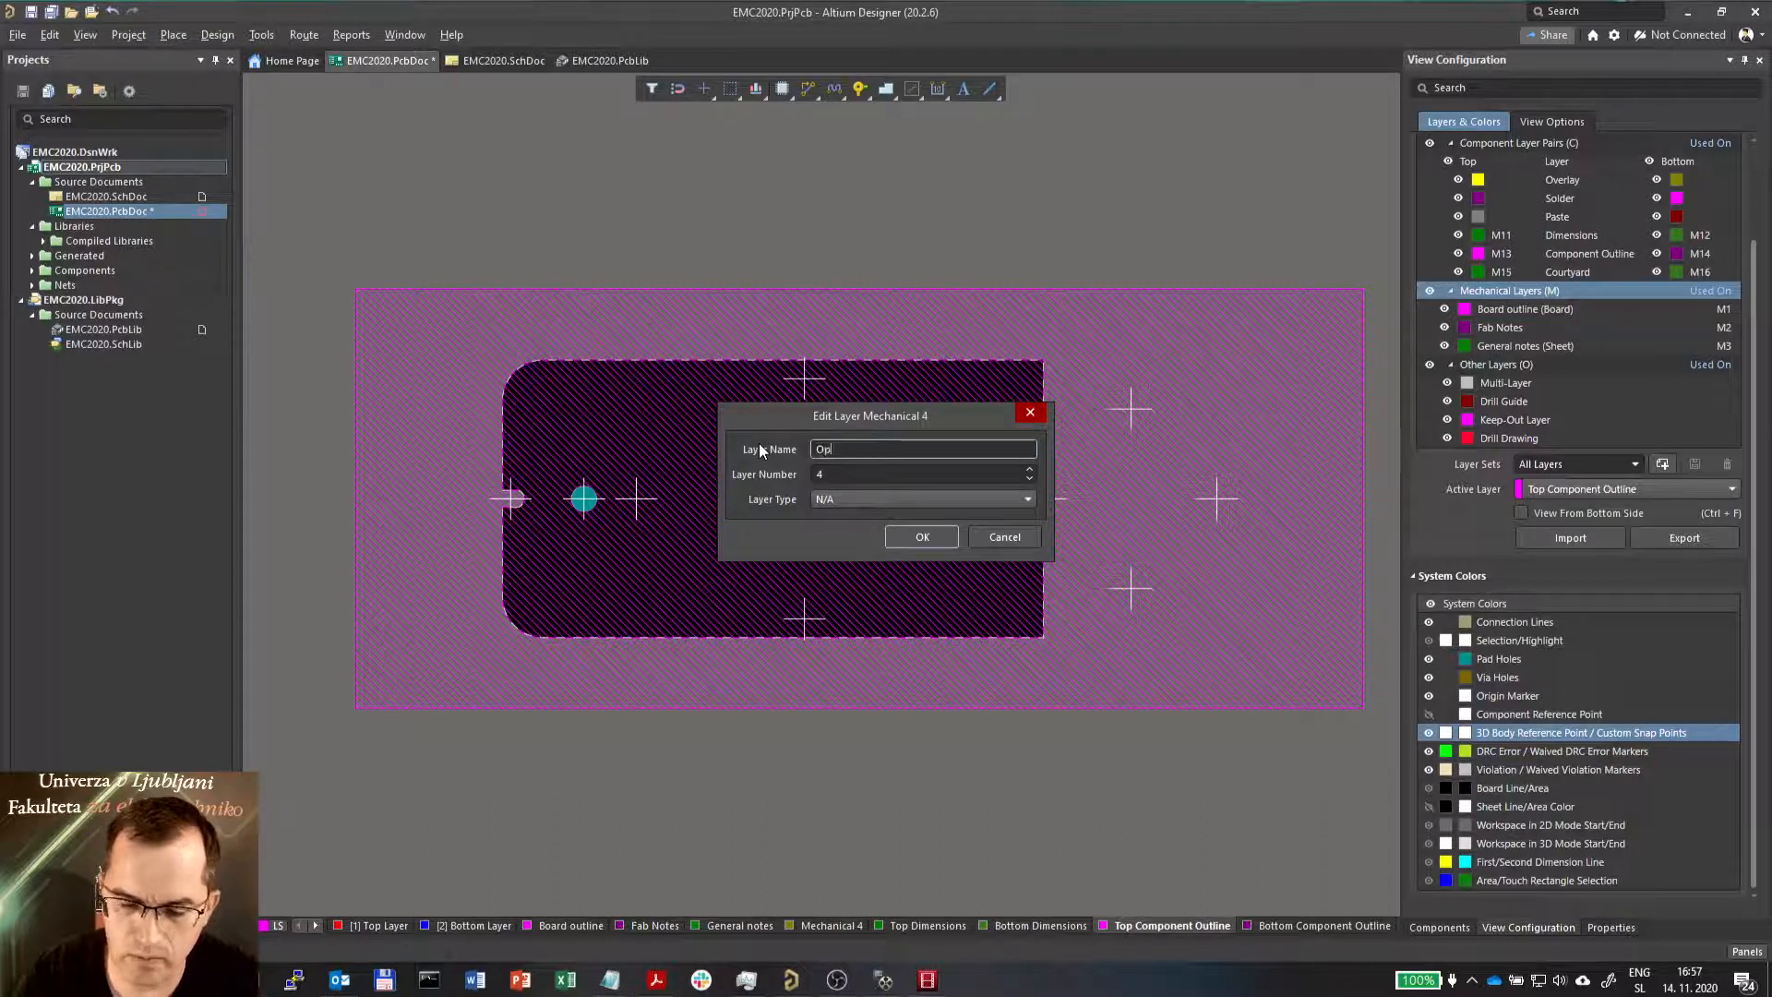
pyautogui.write('ening')
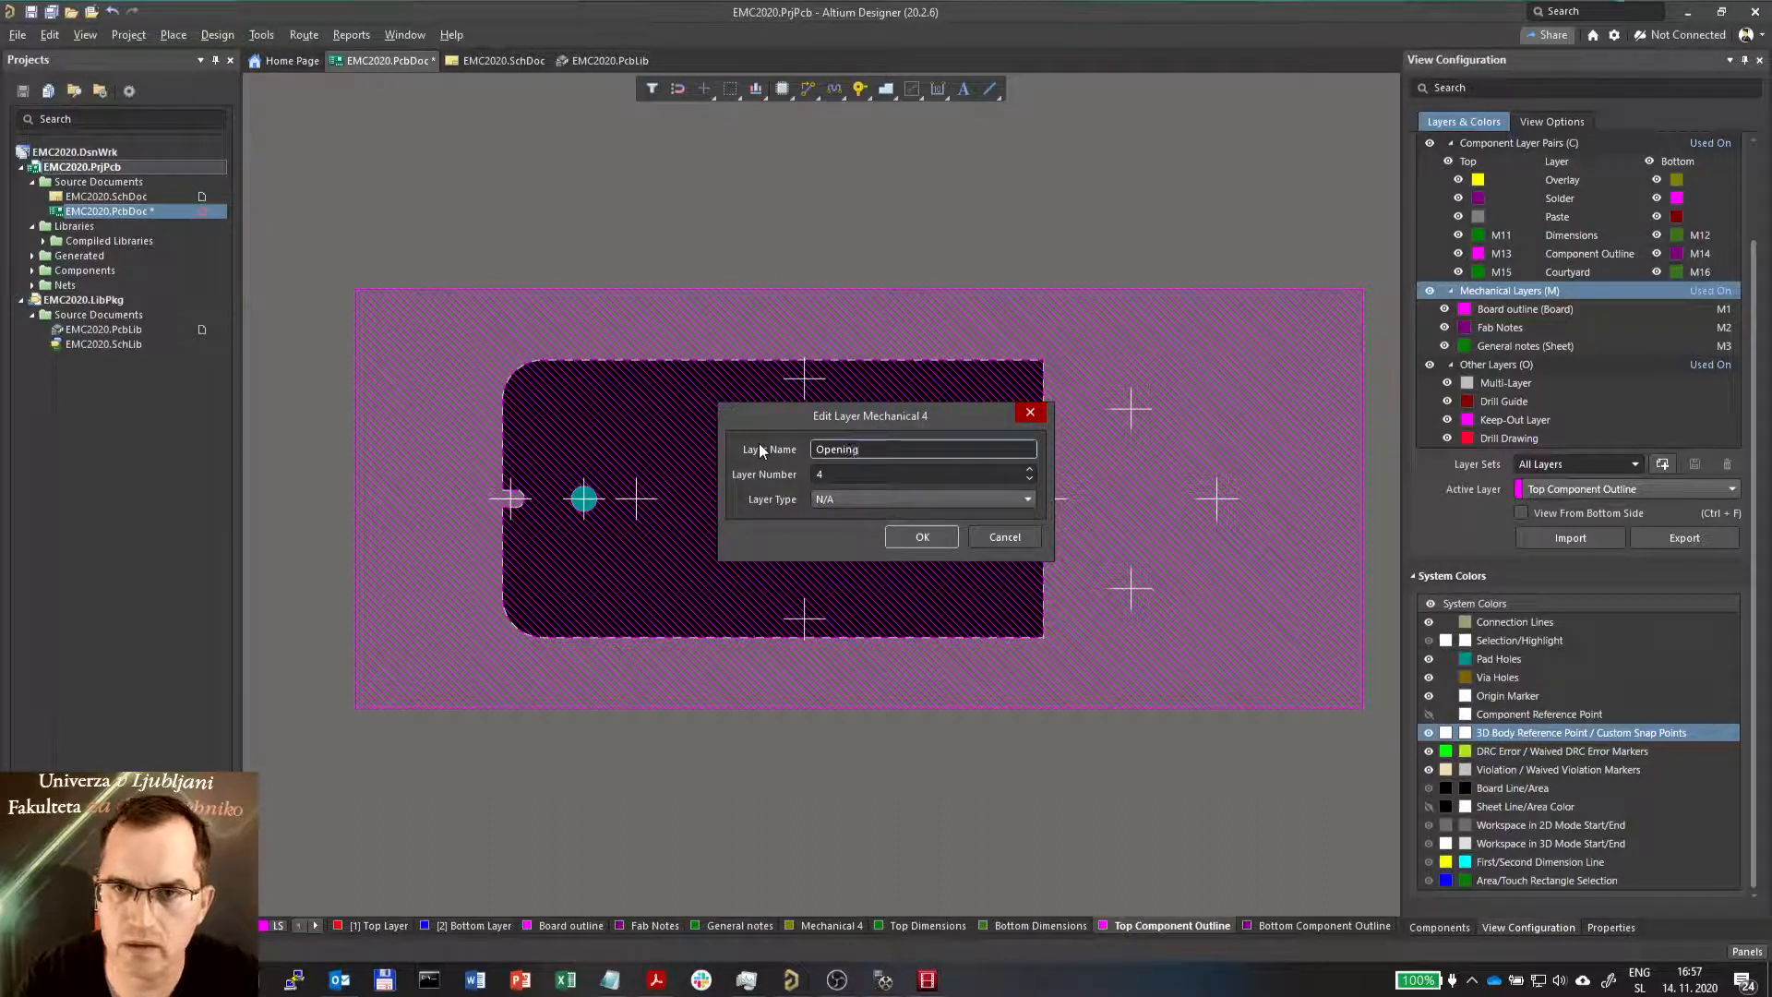
pyautogui.click(920, 535)
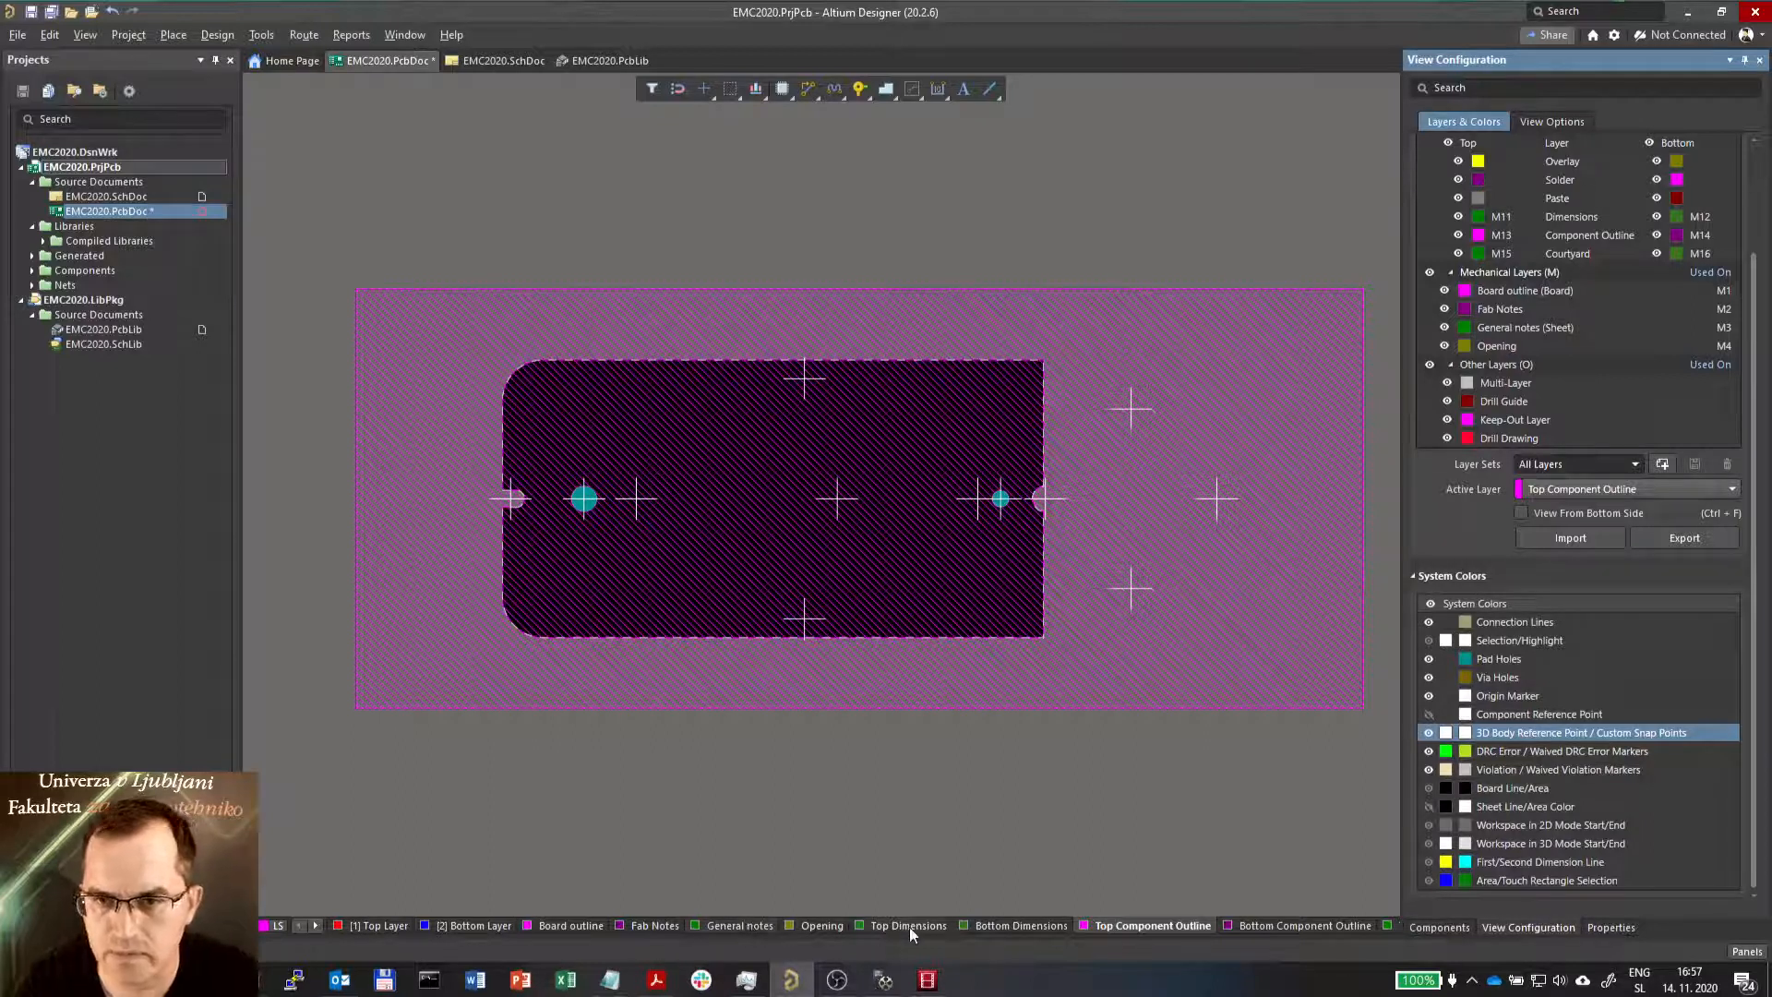
pyautogui.click(821, 925)
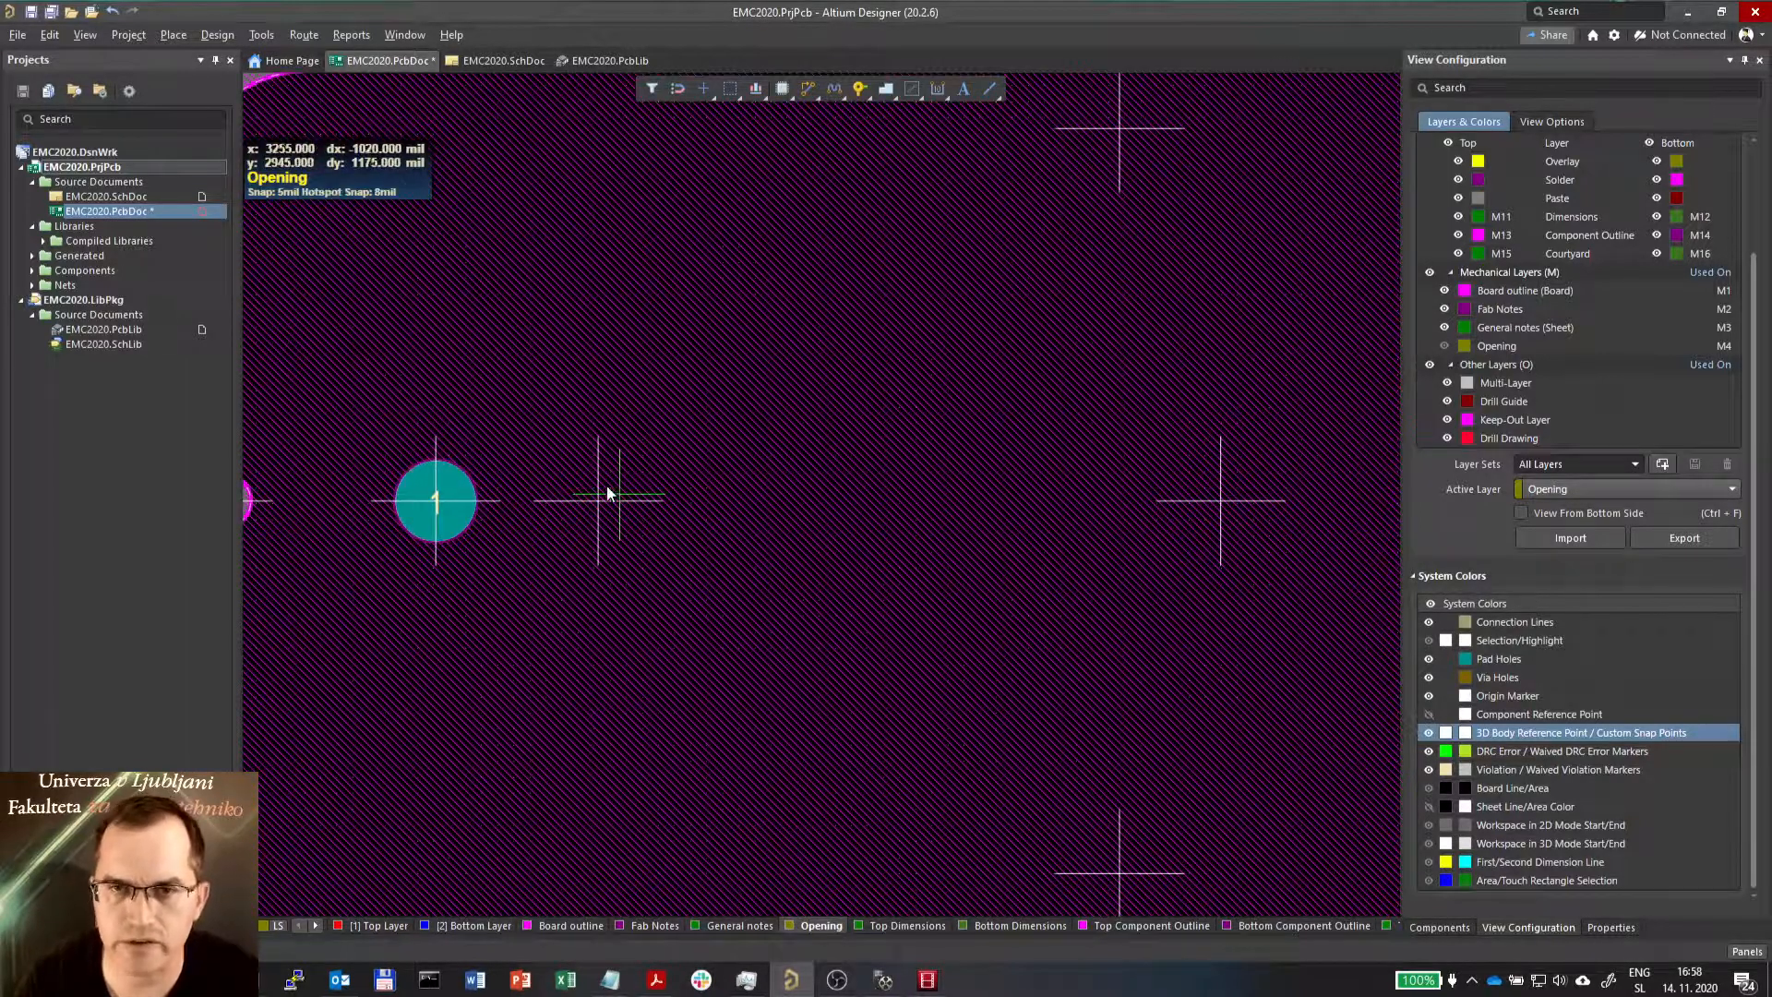
pyautogui.moveTo(1142, 876)
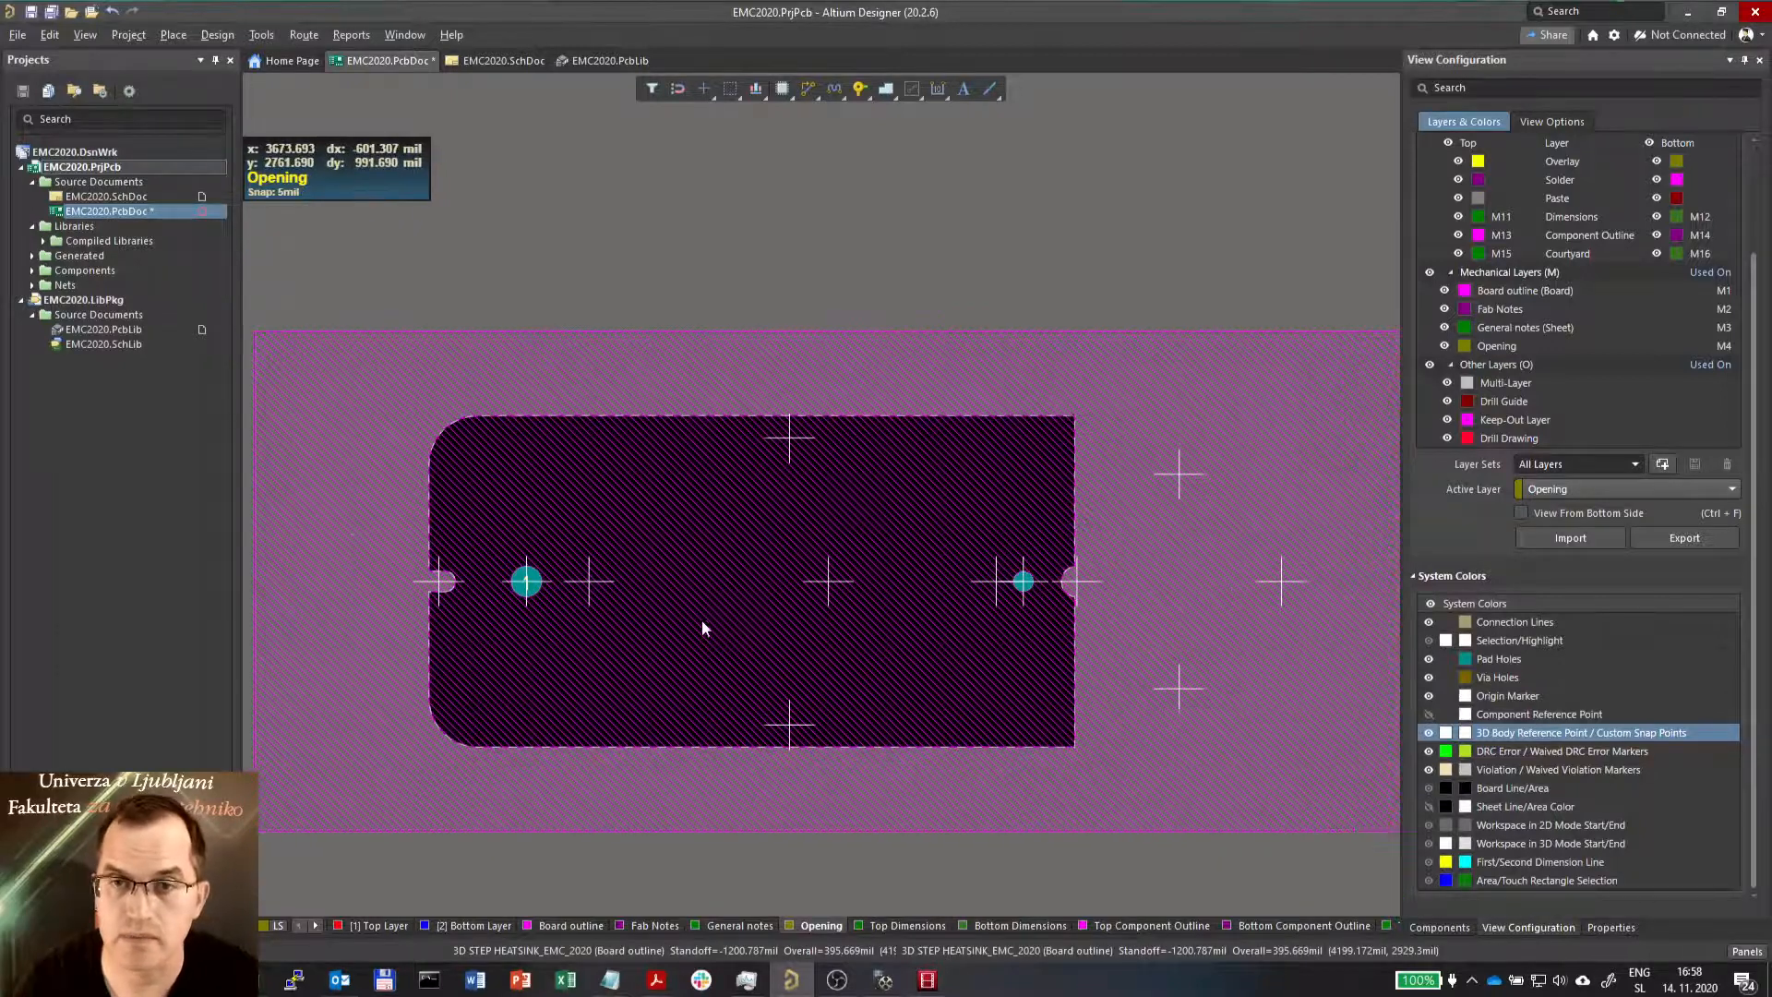
pyautogui.rightClick(701, 629)
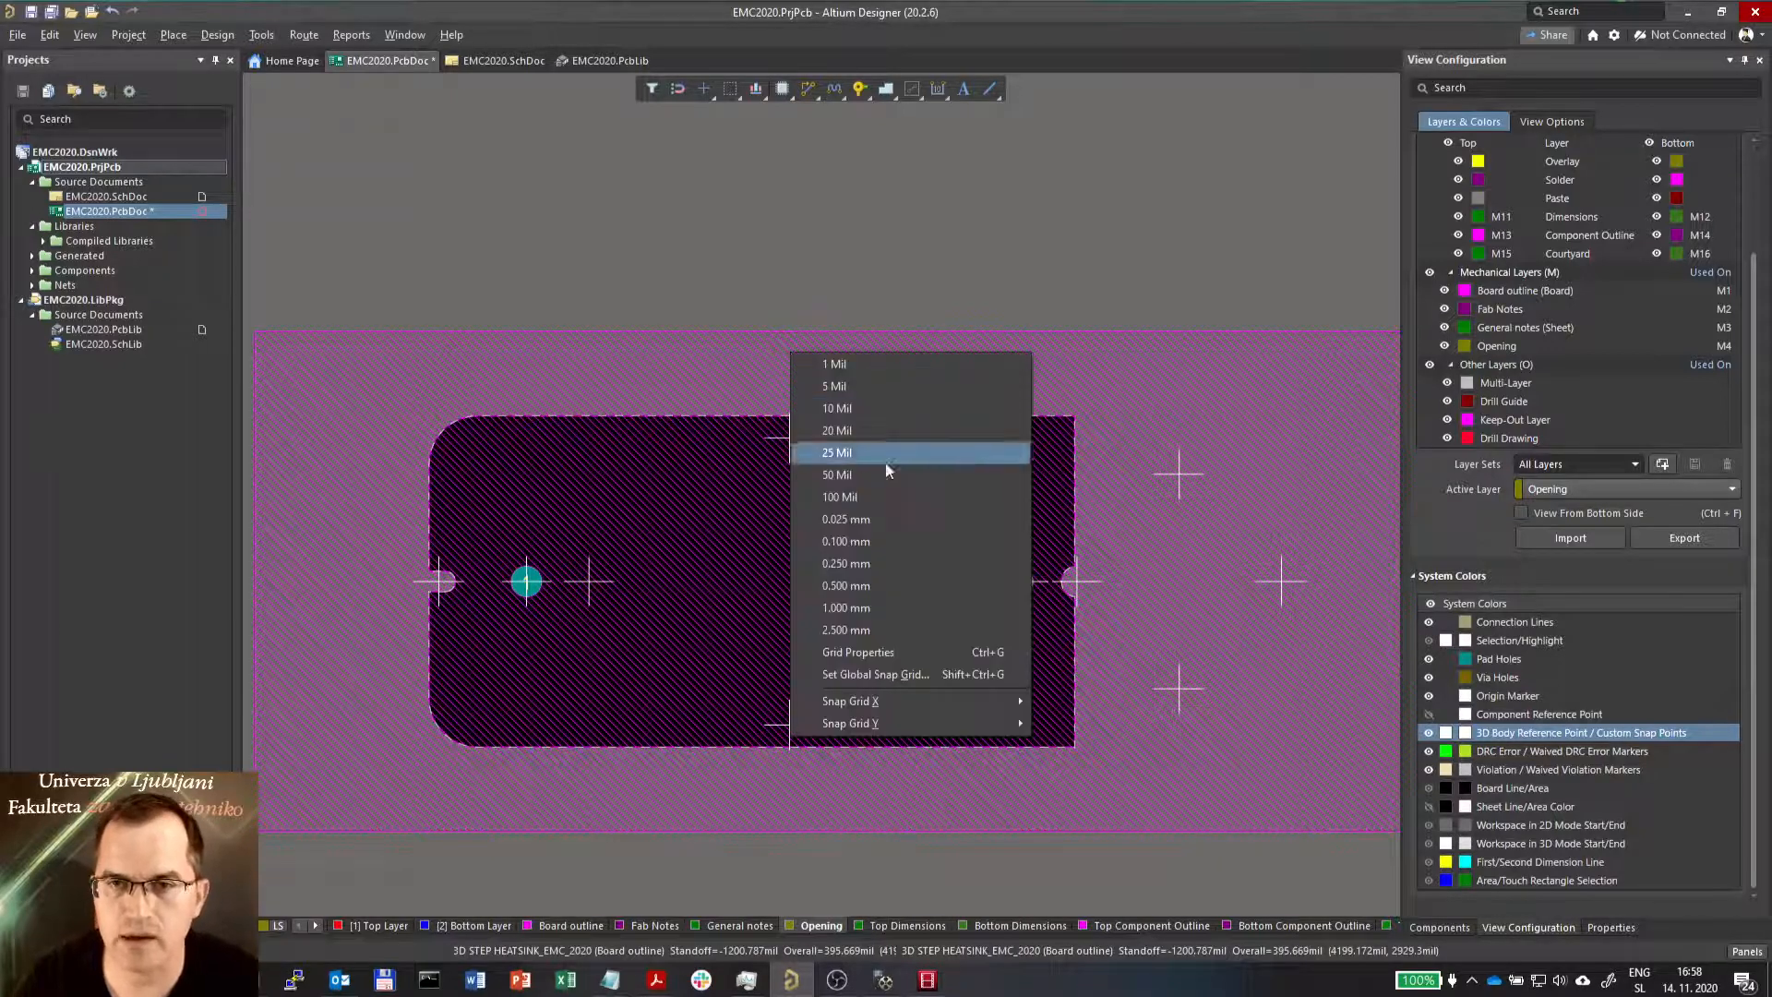
pyautogui.moveTo(846, 629)
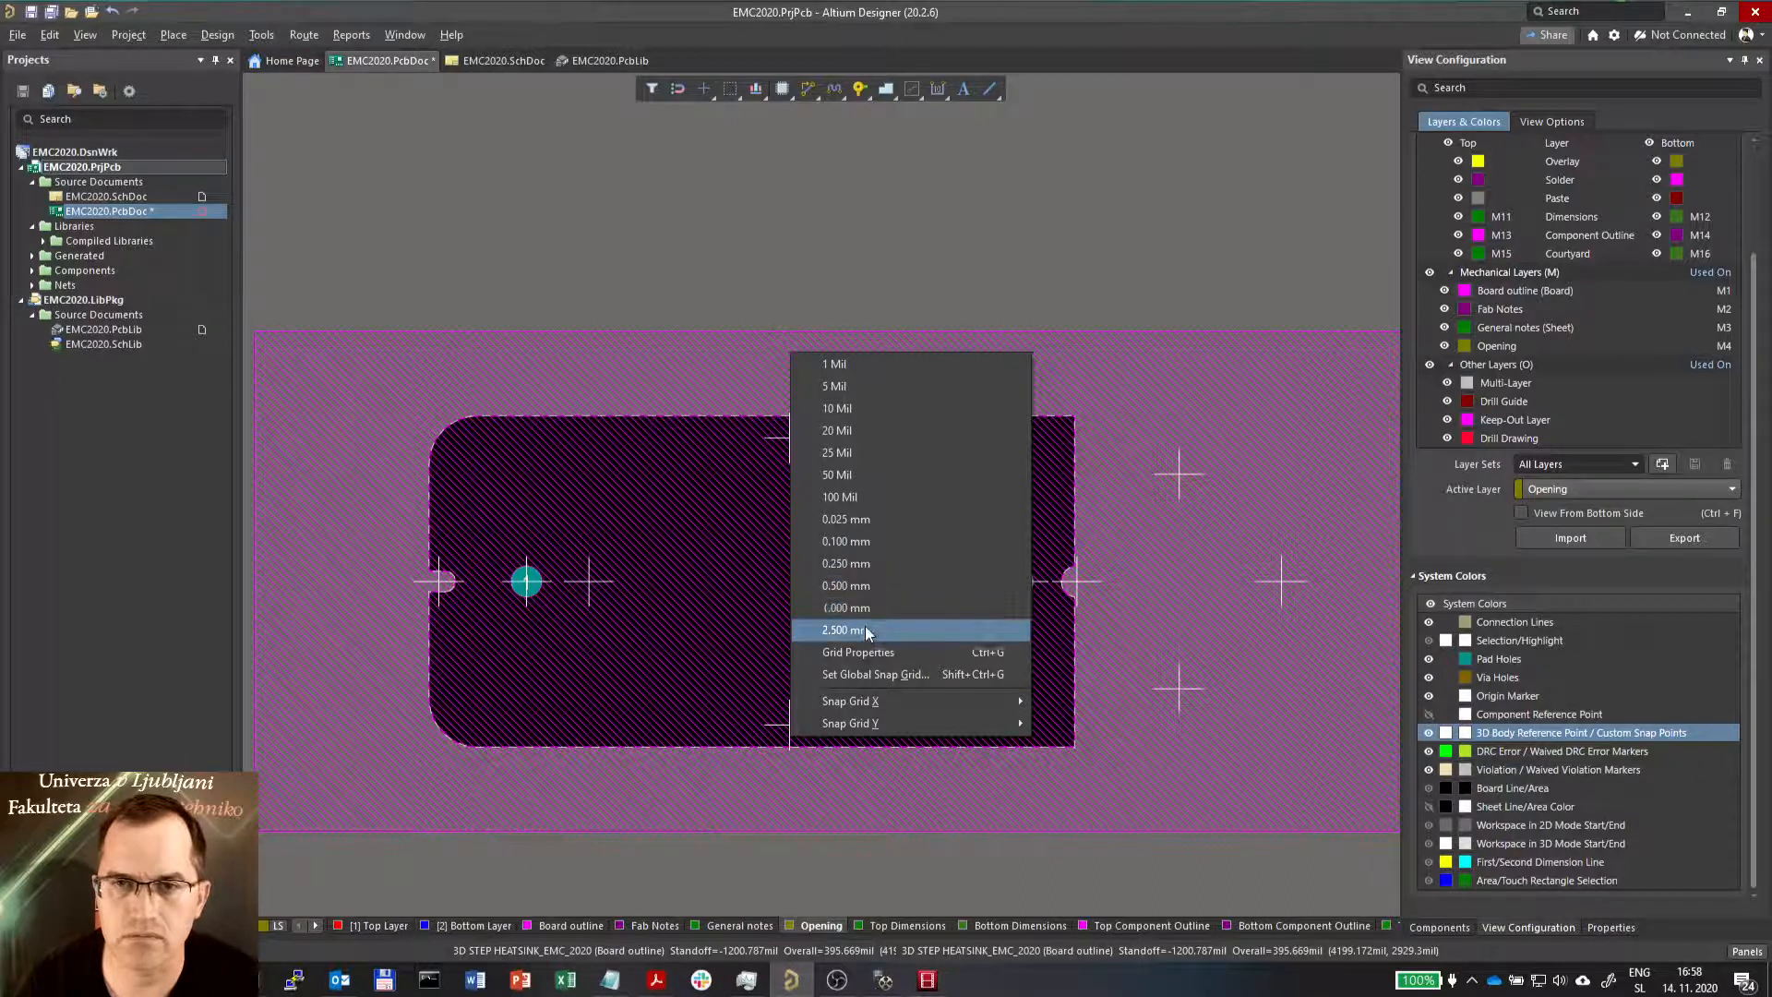
pyautogui.click(842, 629)
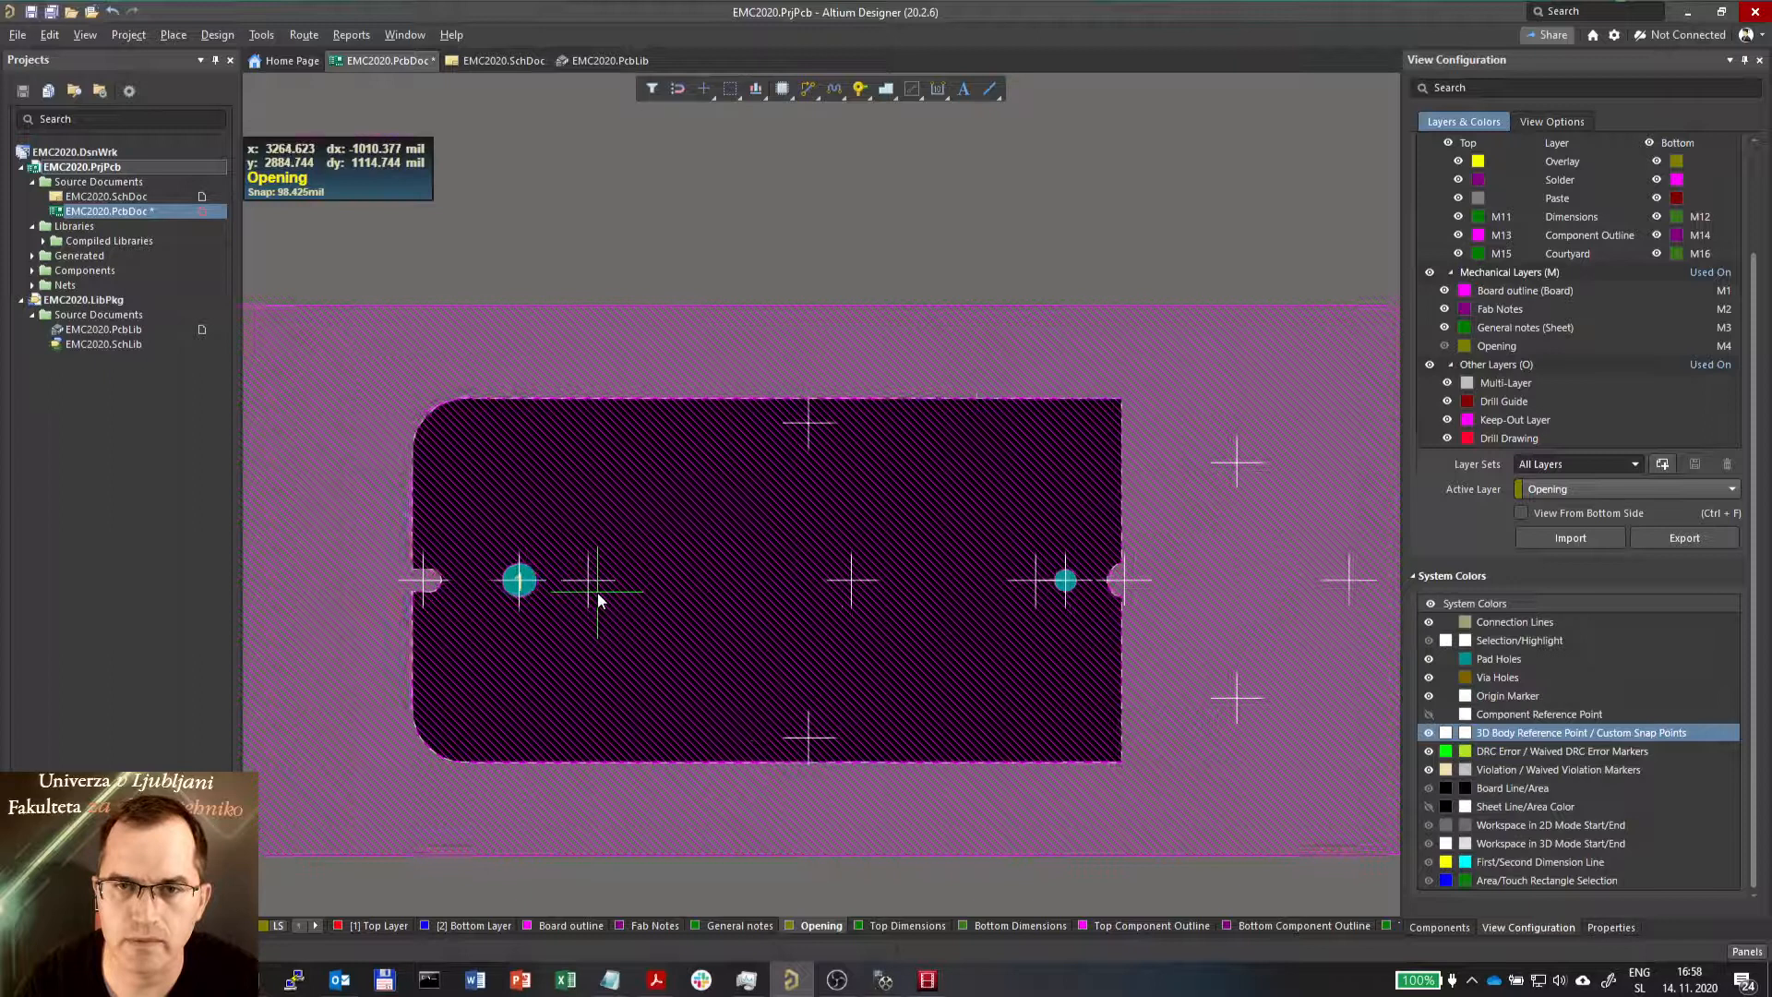
pyautogui.scroll(3)
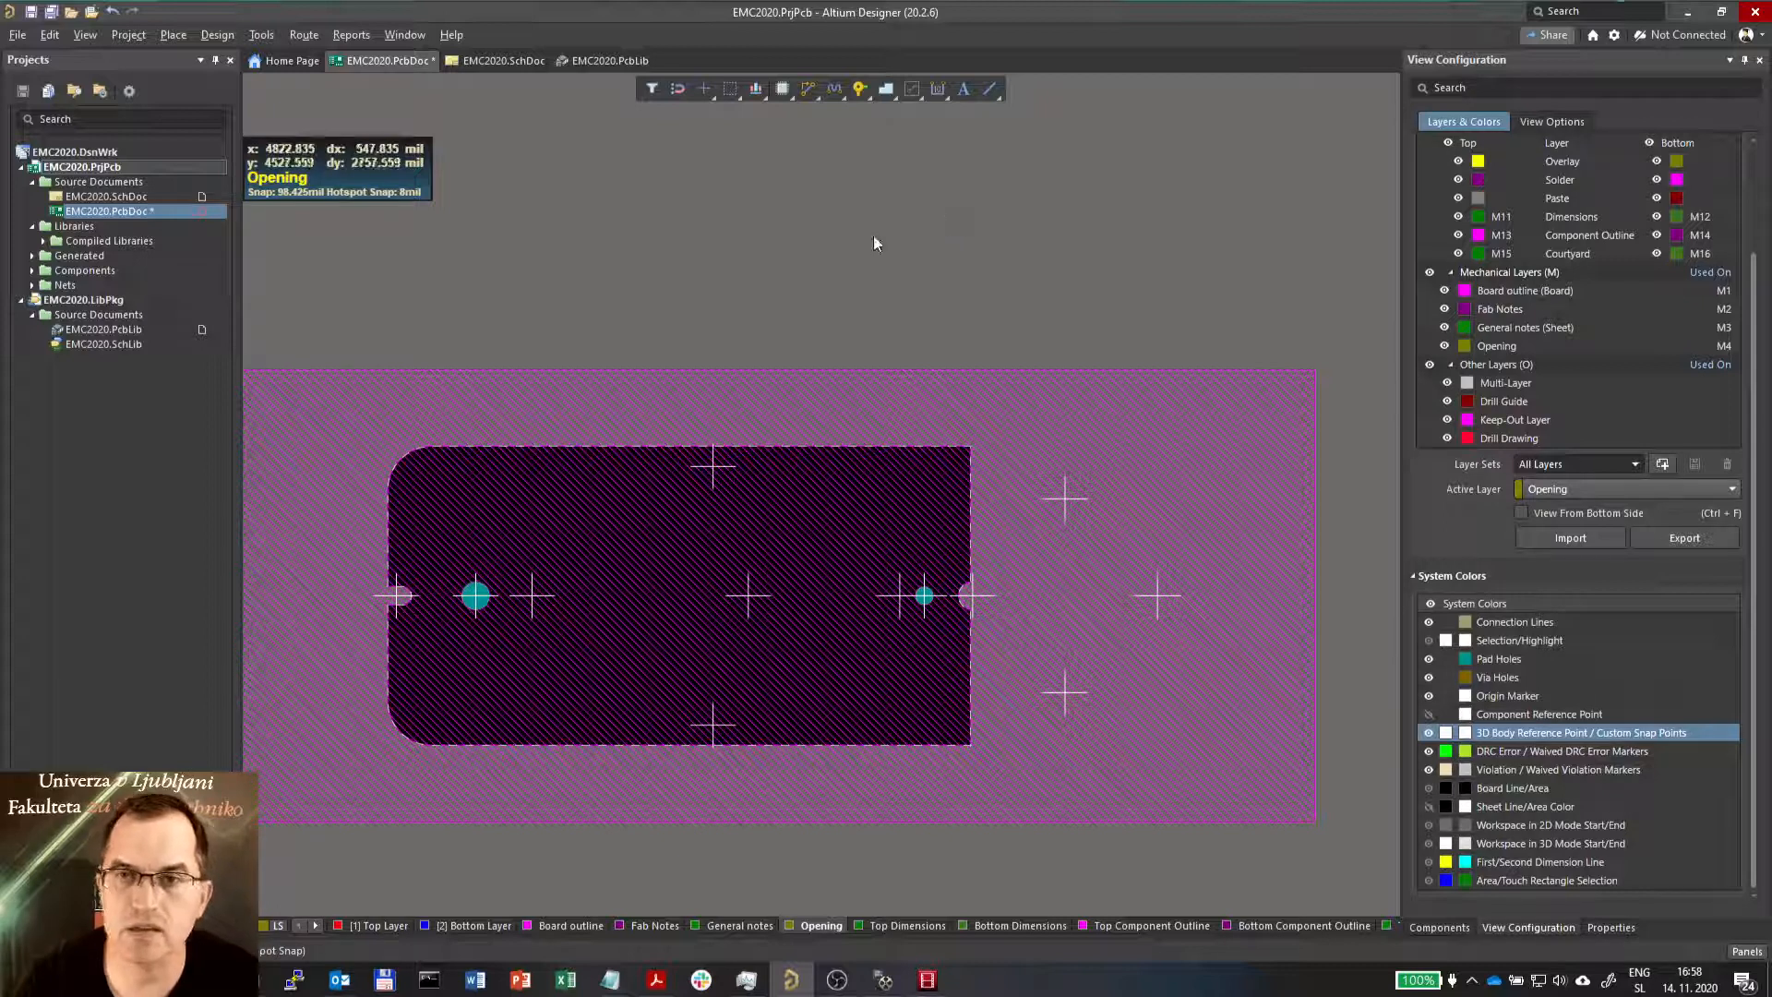
pyautogui.moveTo(677, 89)
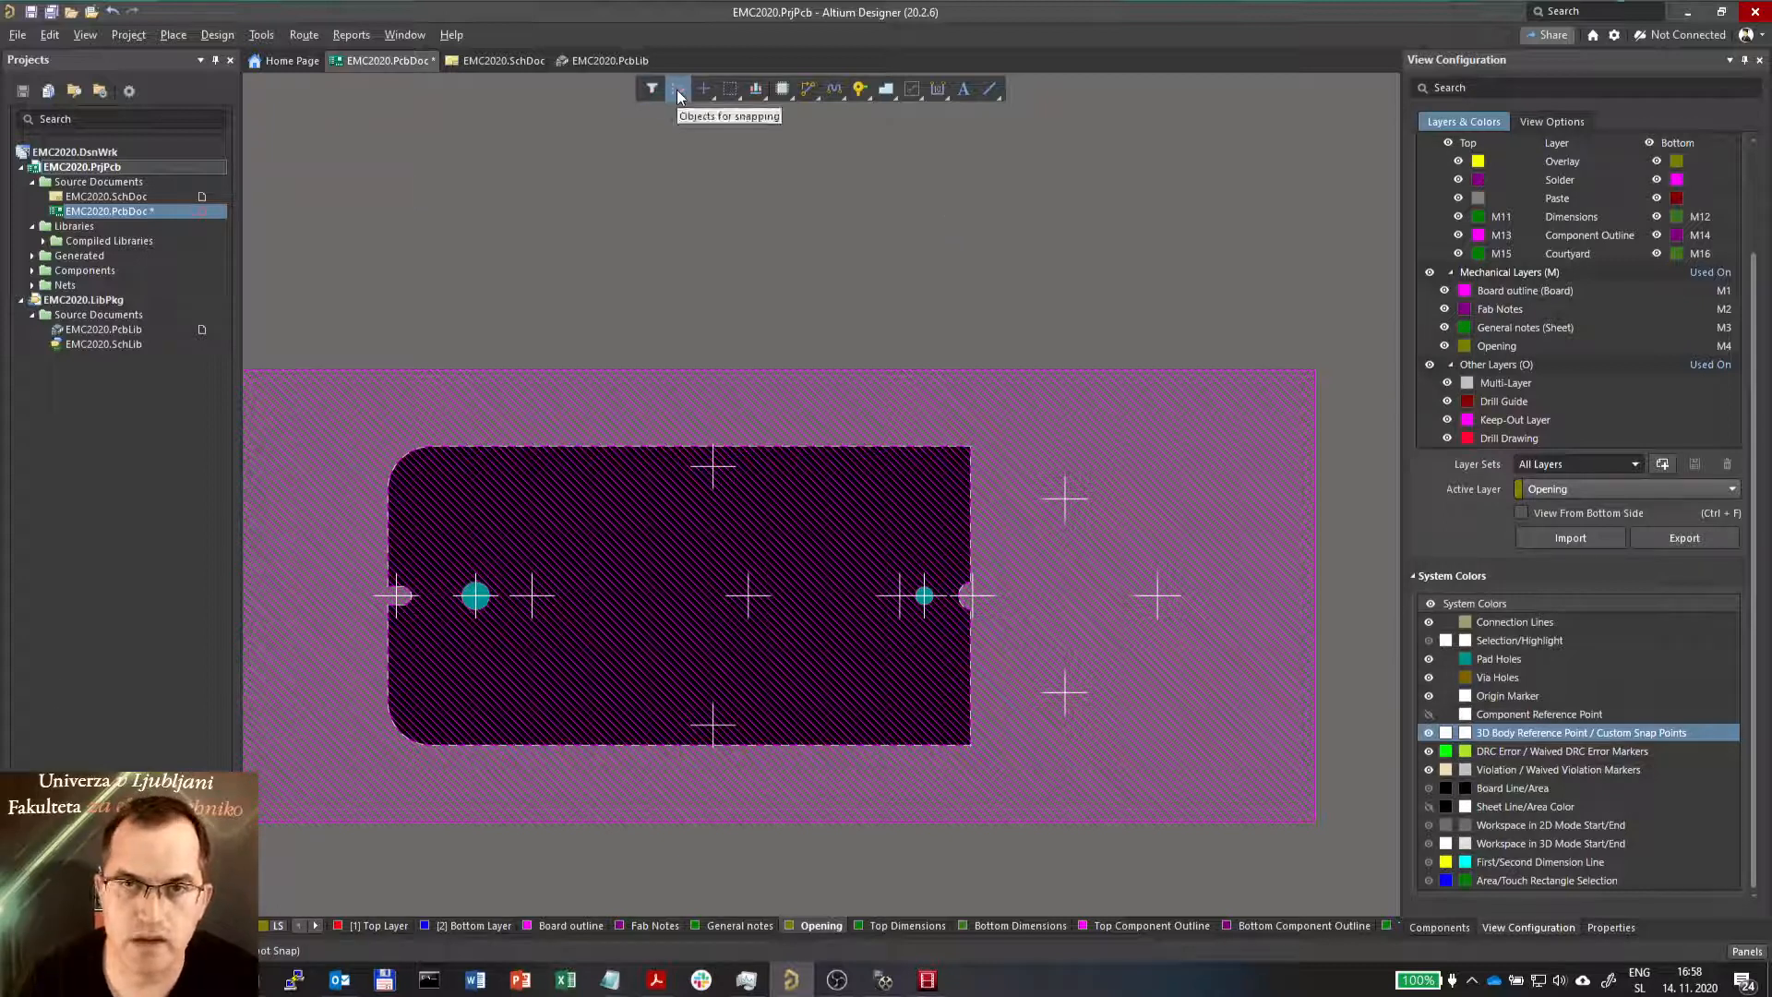
pyautogui.click(678, 90)
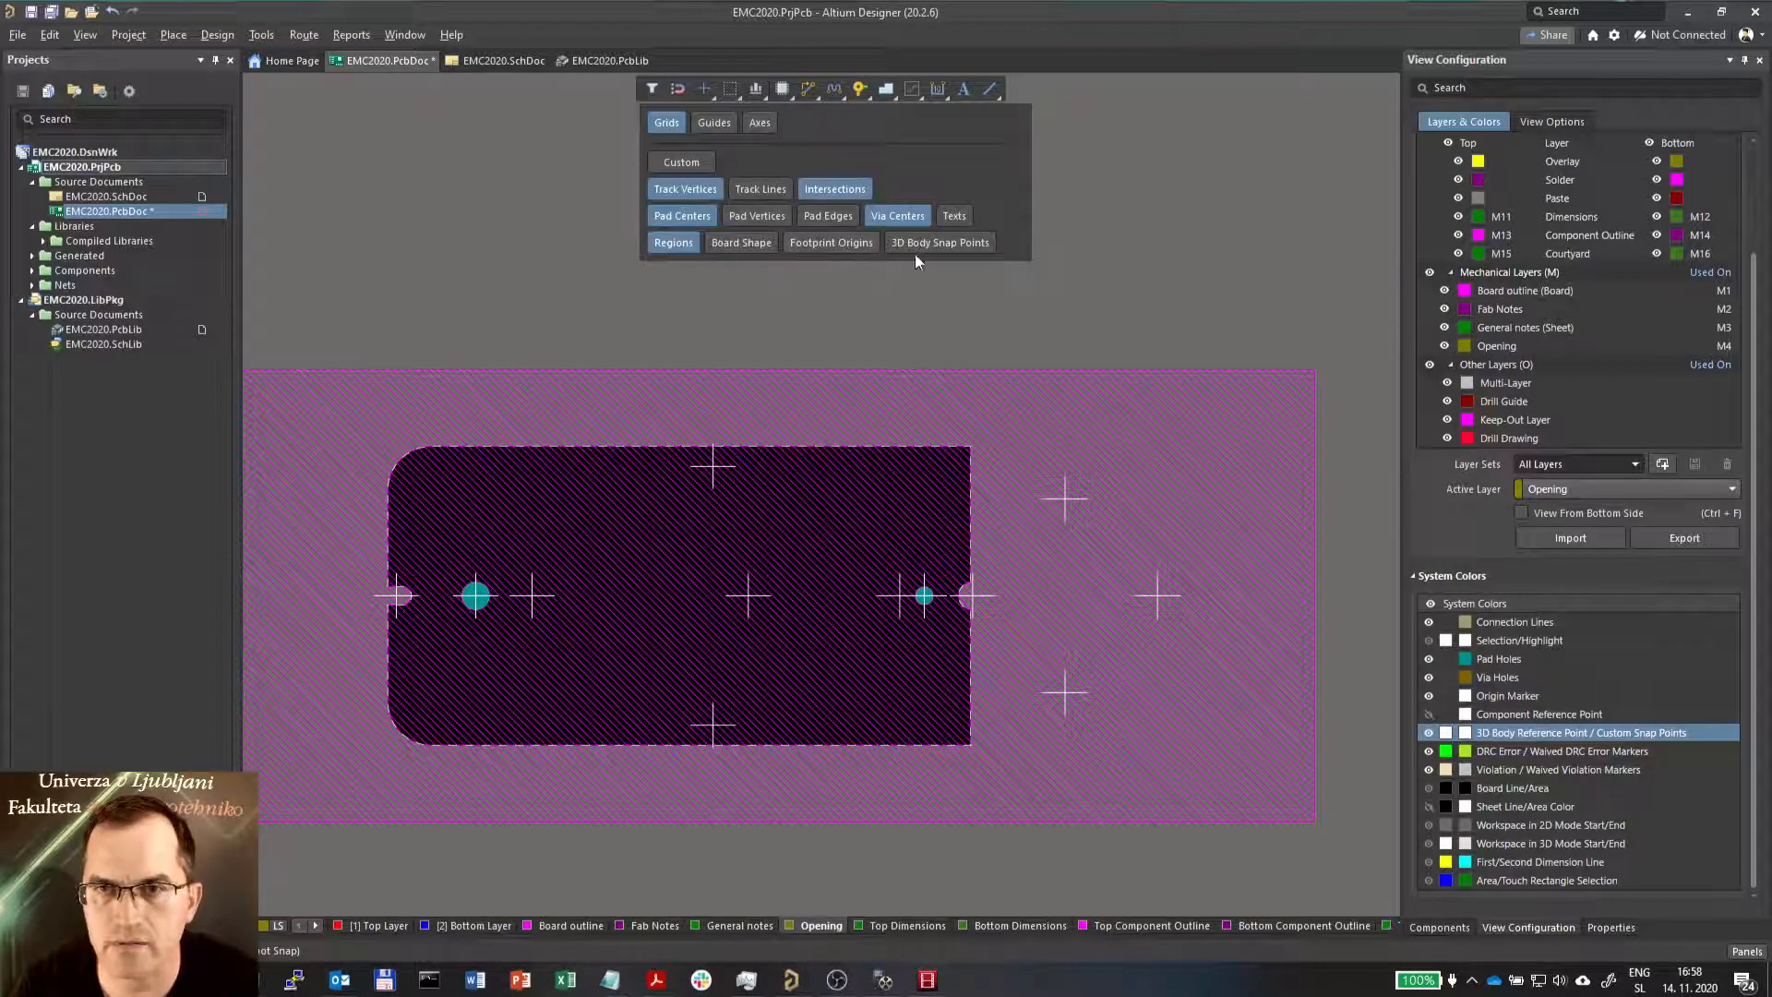
pyautogui.moveTo(952, 286)
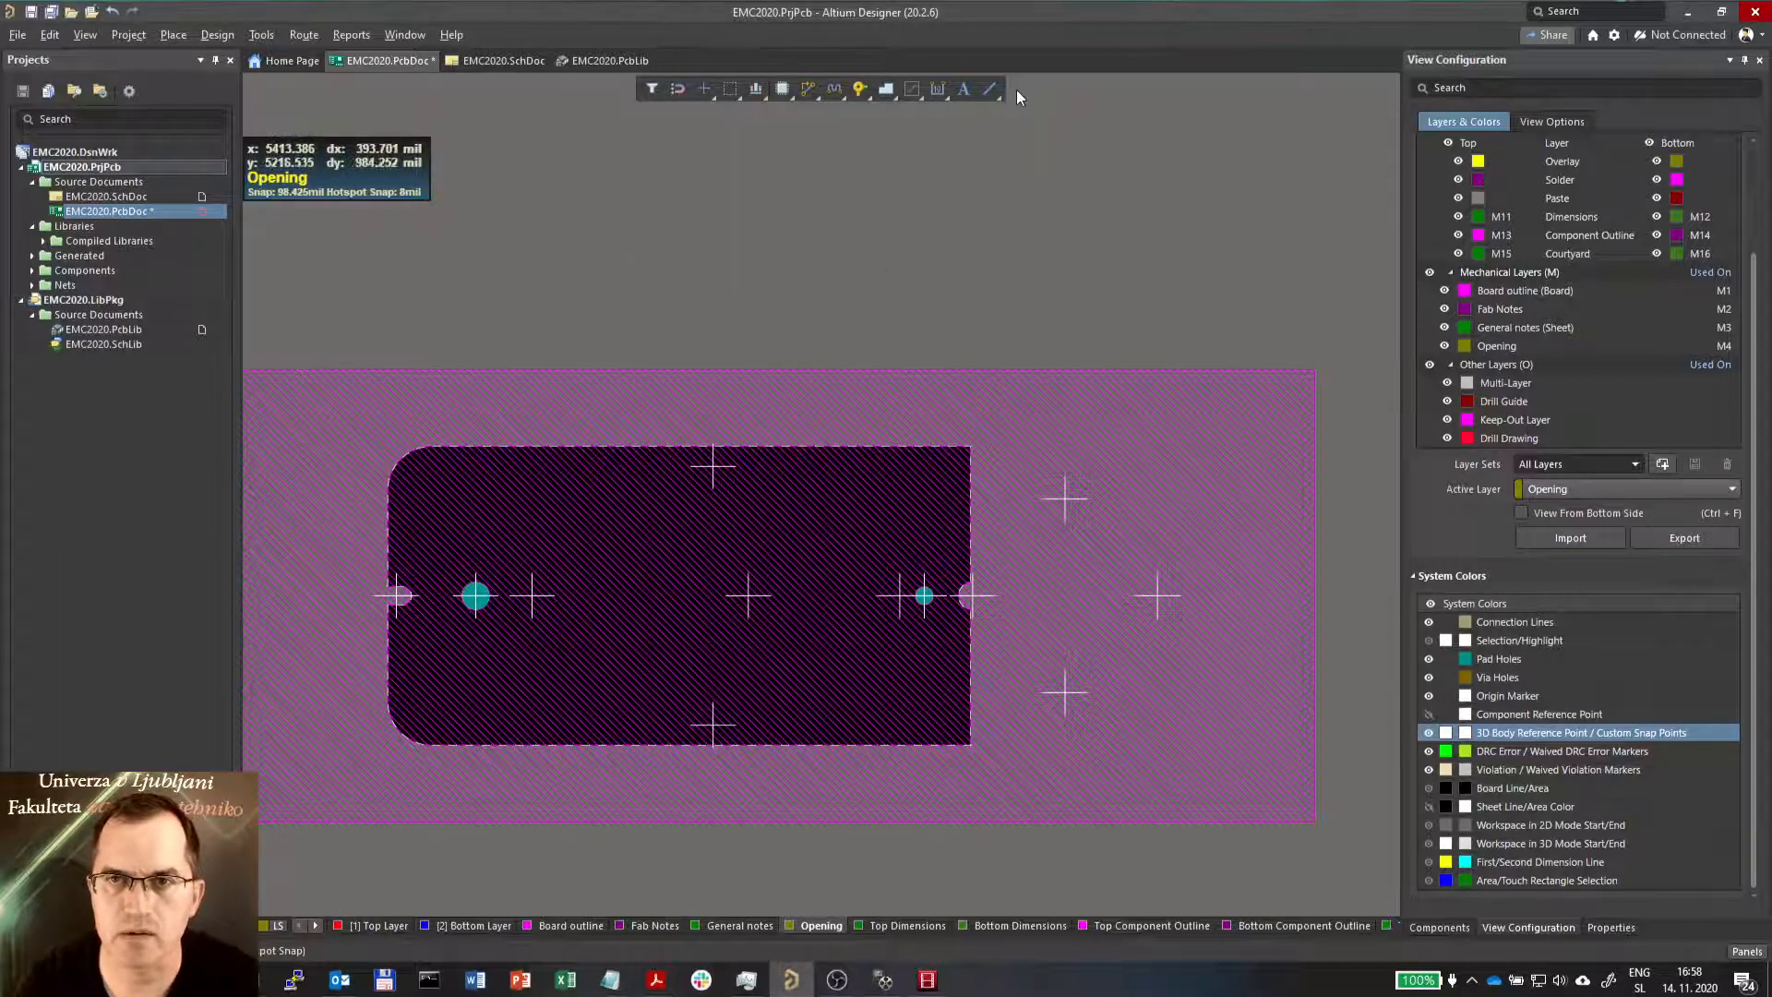
pyautogui.moveTo(525, 597)
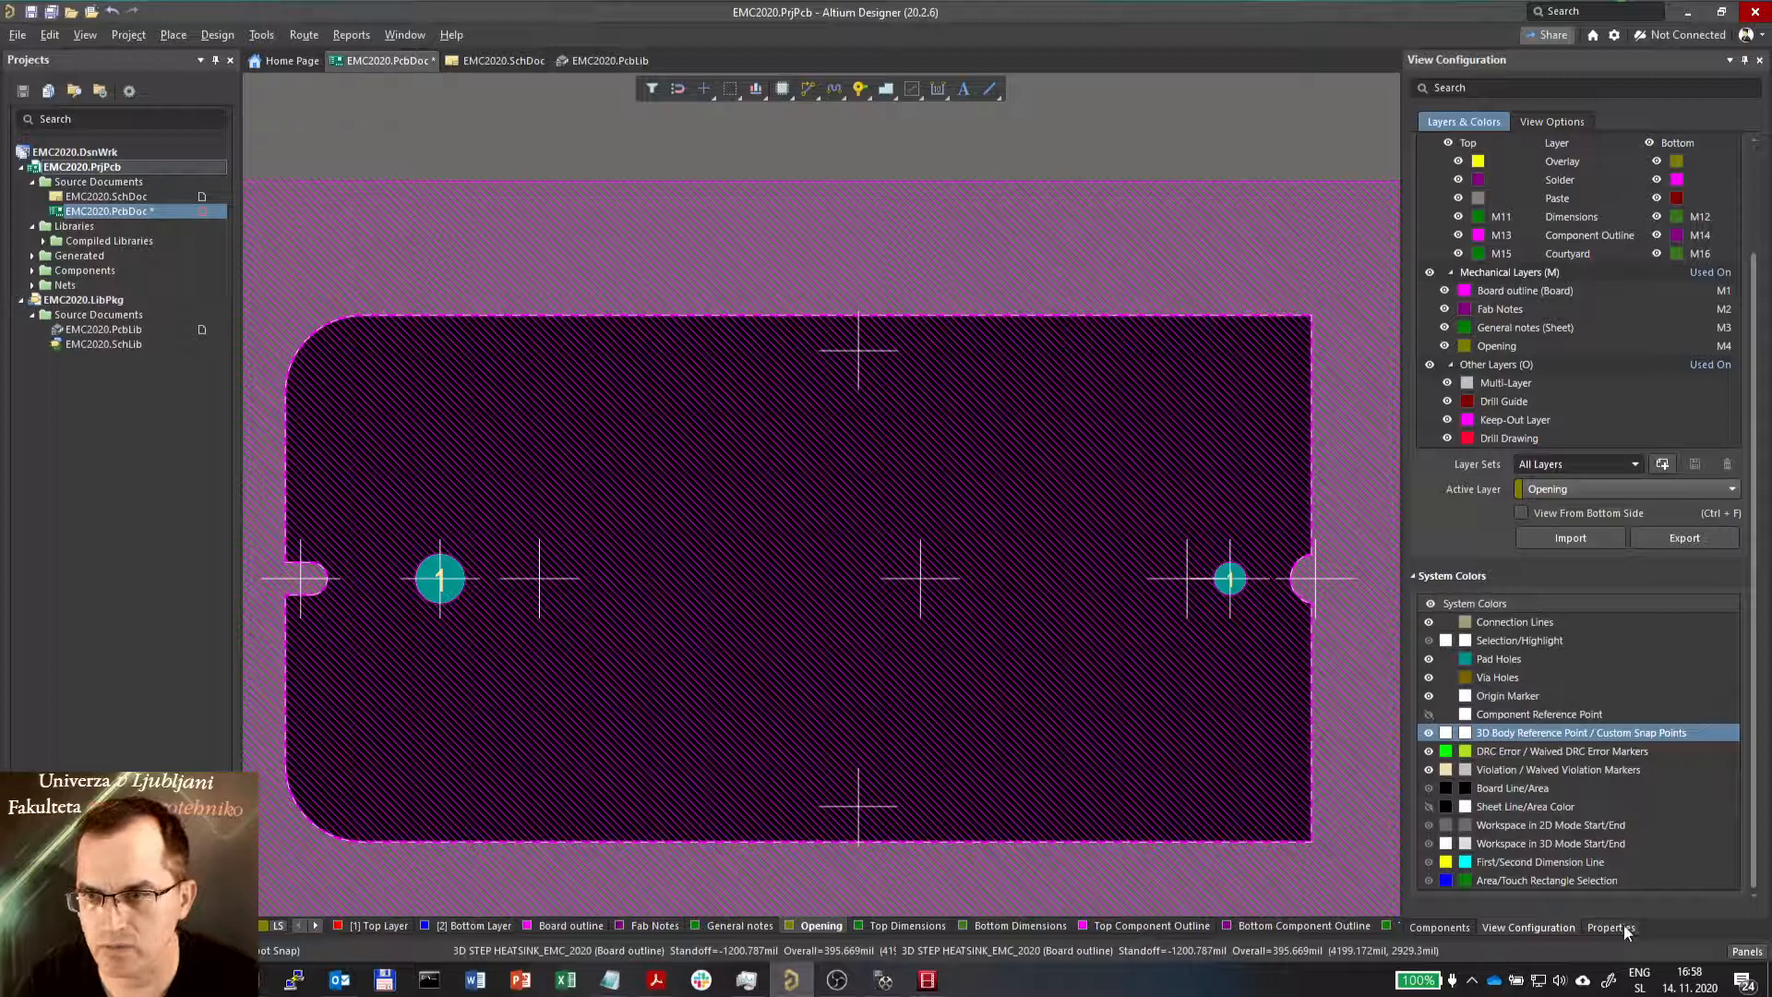
# Set Snapping to All Layers in the board's Properties panel
pyautogui.click(1609, 927)
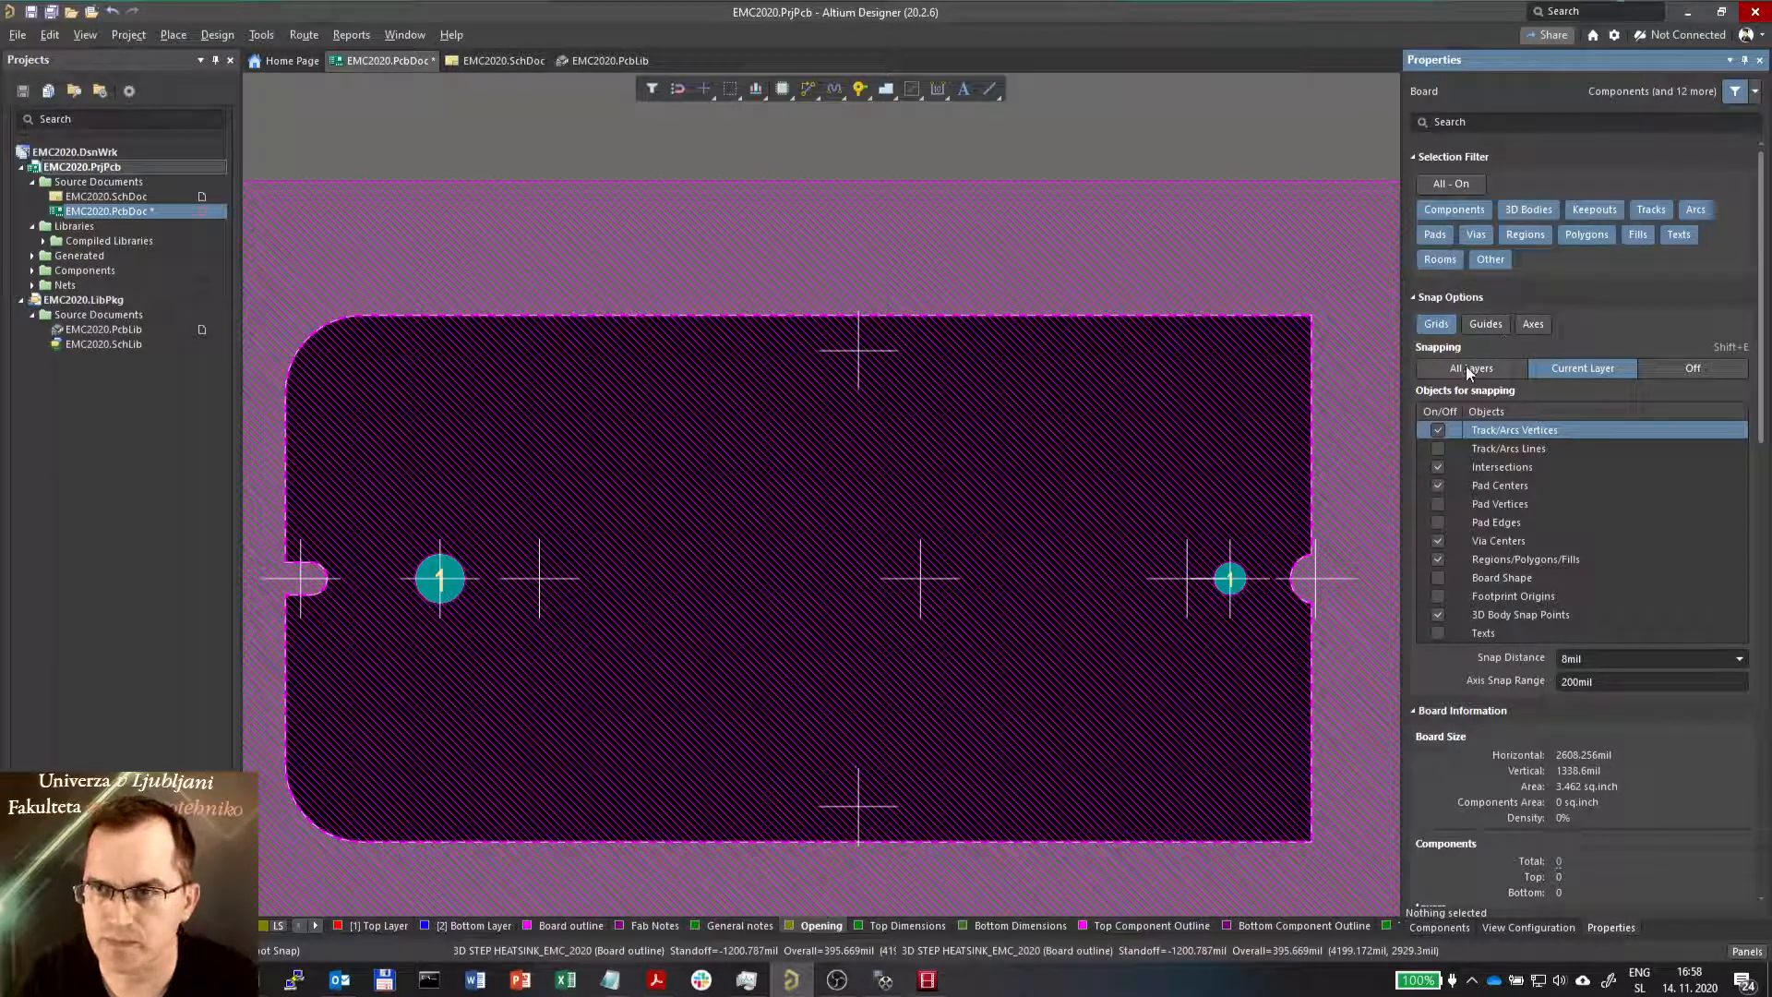
pyautogui.click(1470, 368)
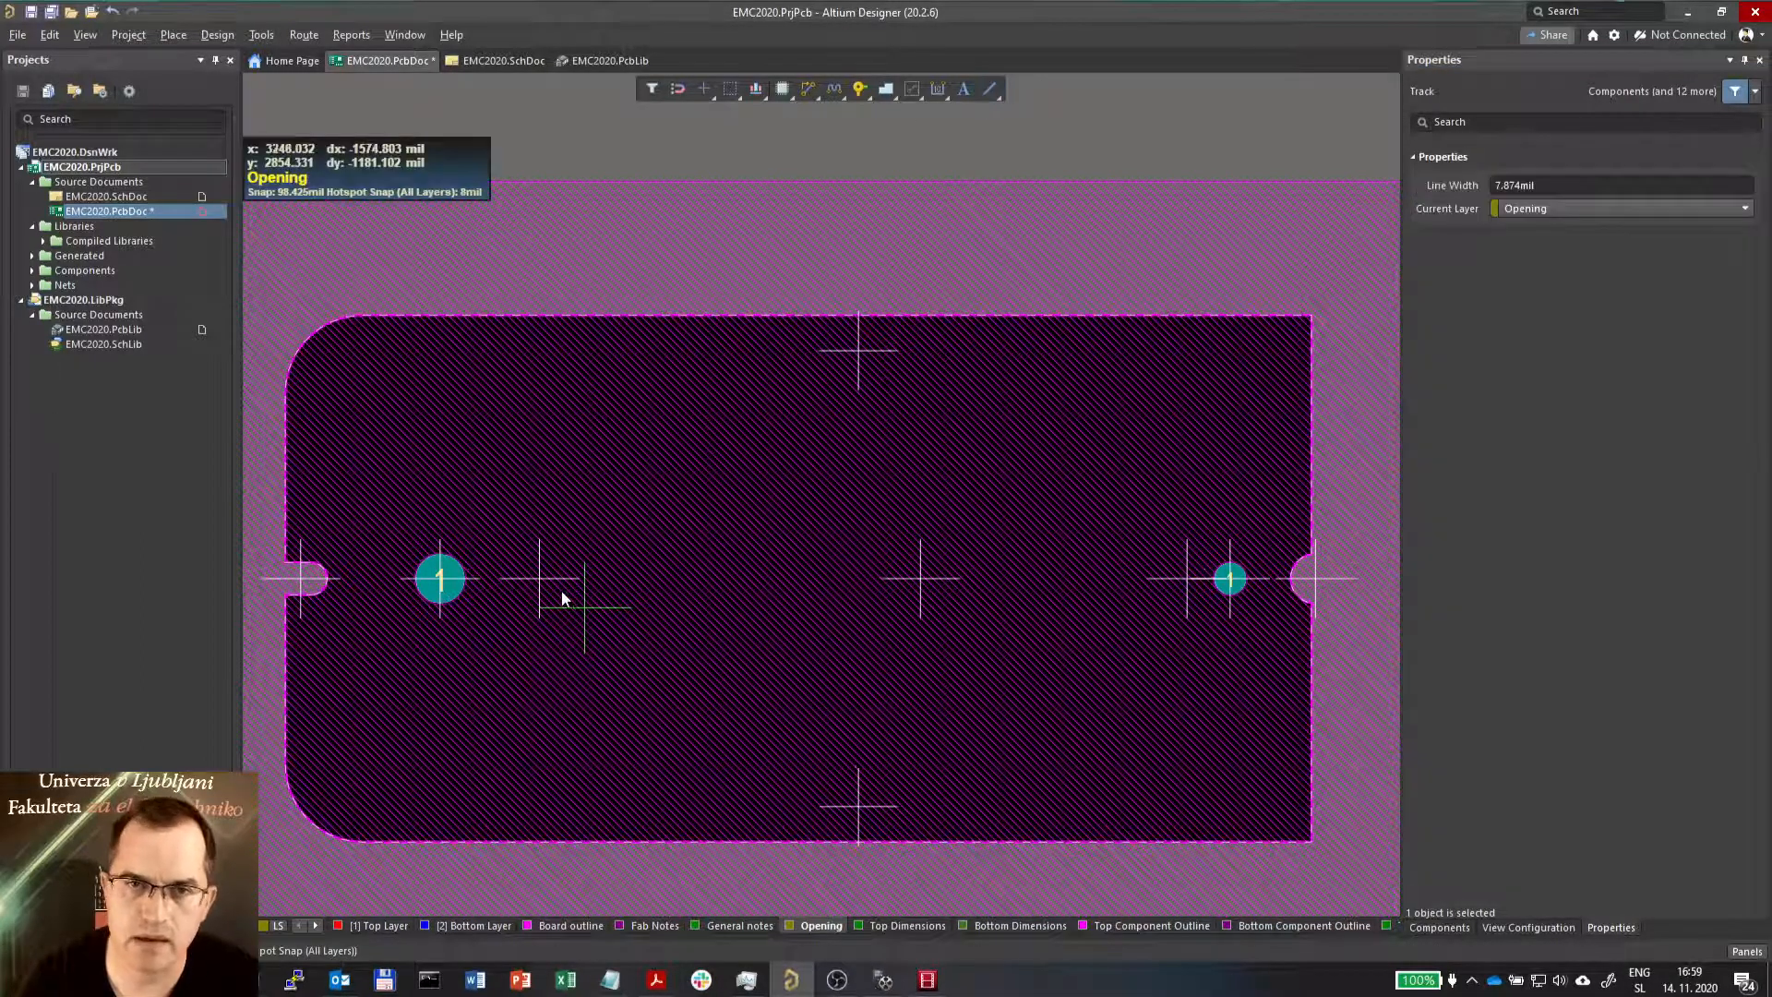
pyautogui.moveTo(525, 605)
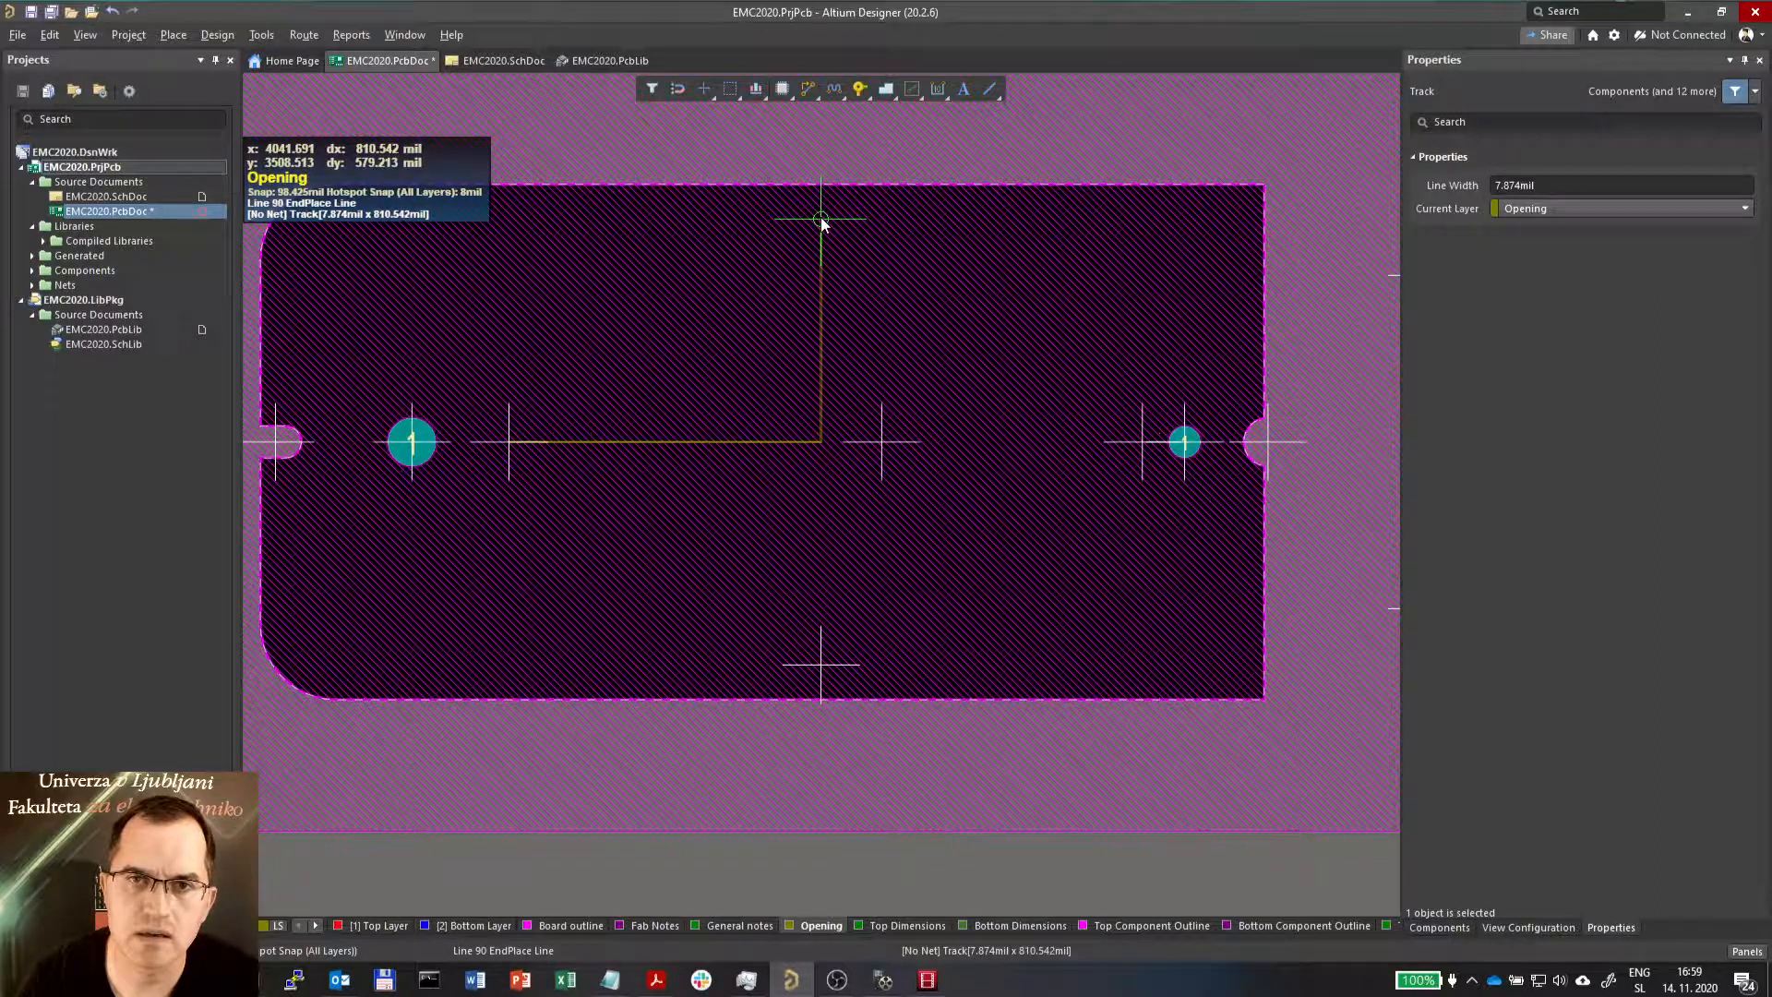
# Fix a corner of the rounded-rectangle opening outline being drawn on the Opening layer
pyautogui.click(821, 219)
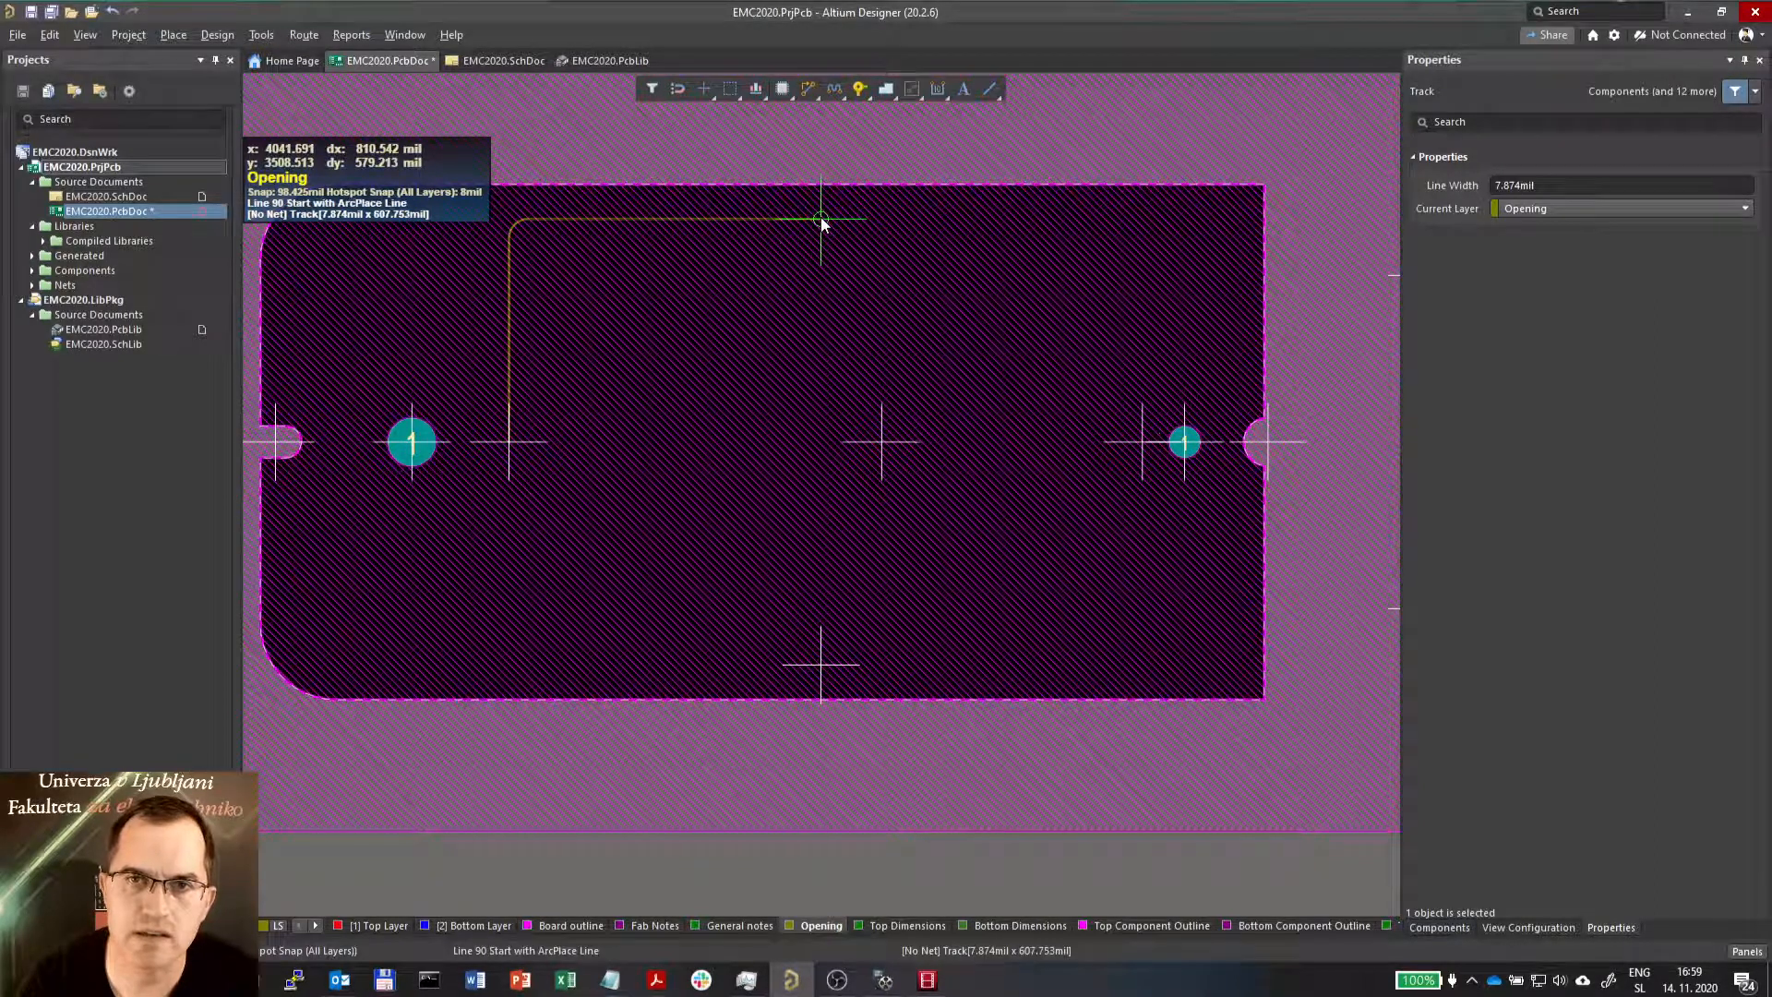
pyautogui.moveTo(1159, 441)
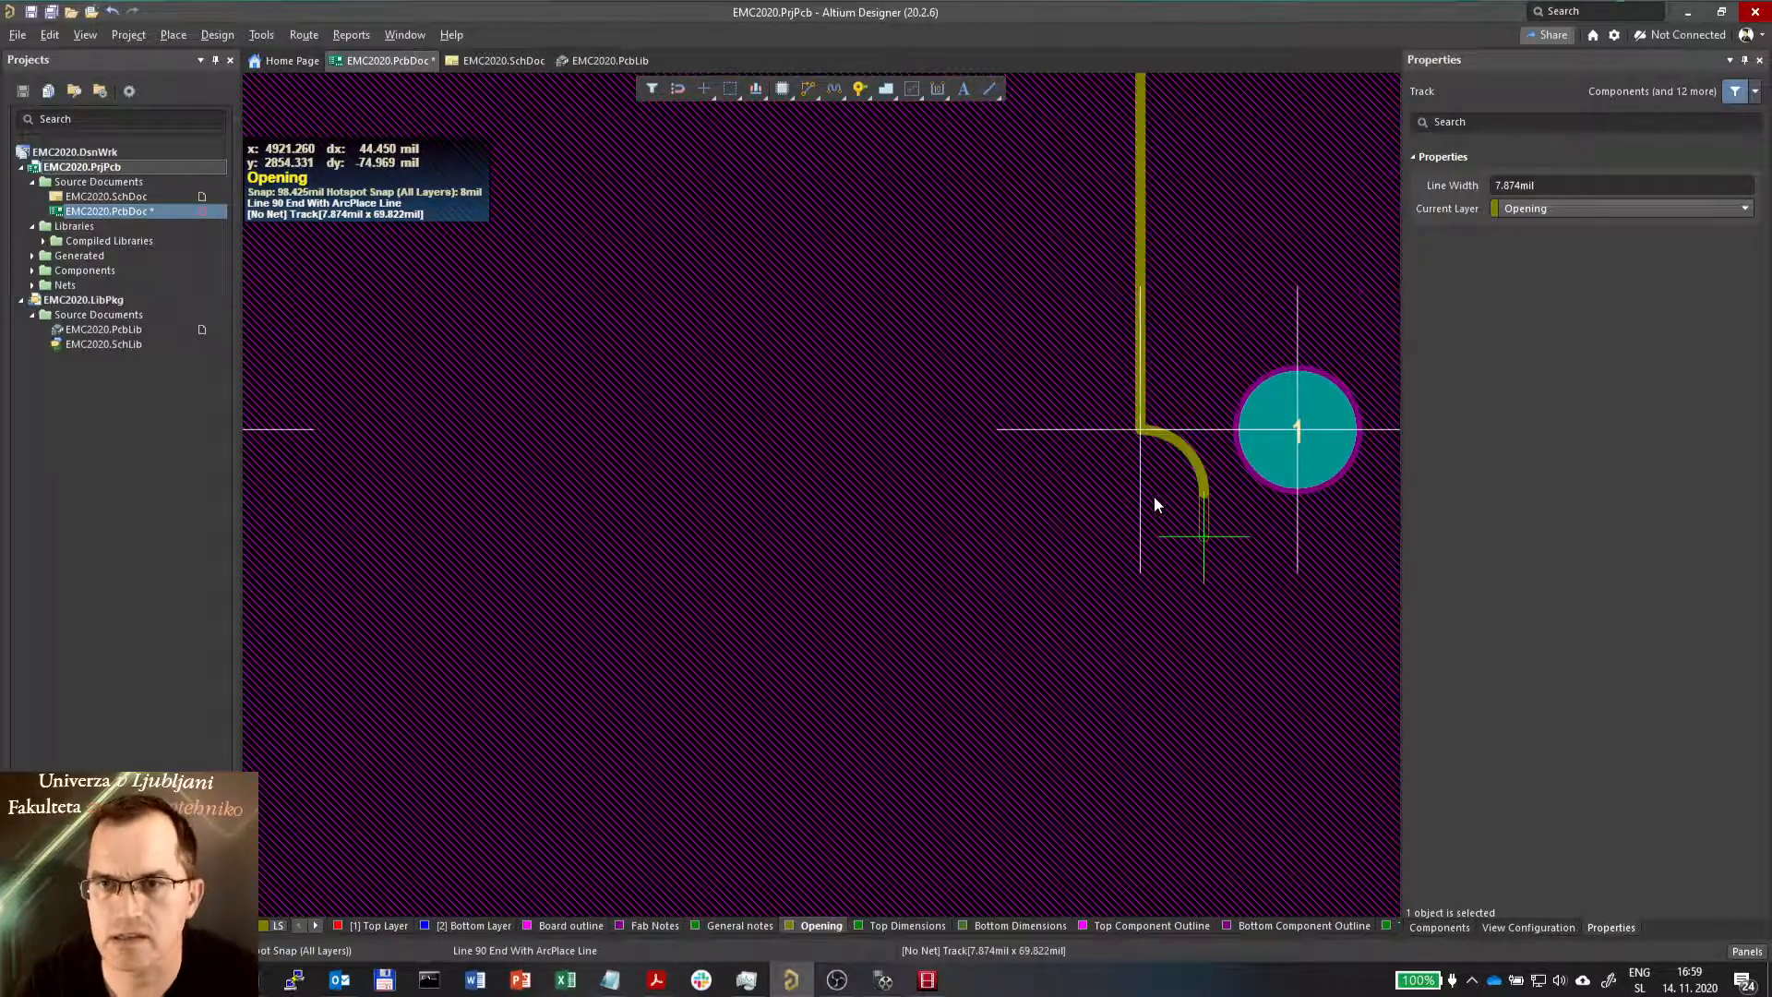
pyautogui.scroll(-3)
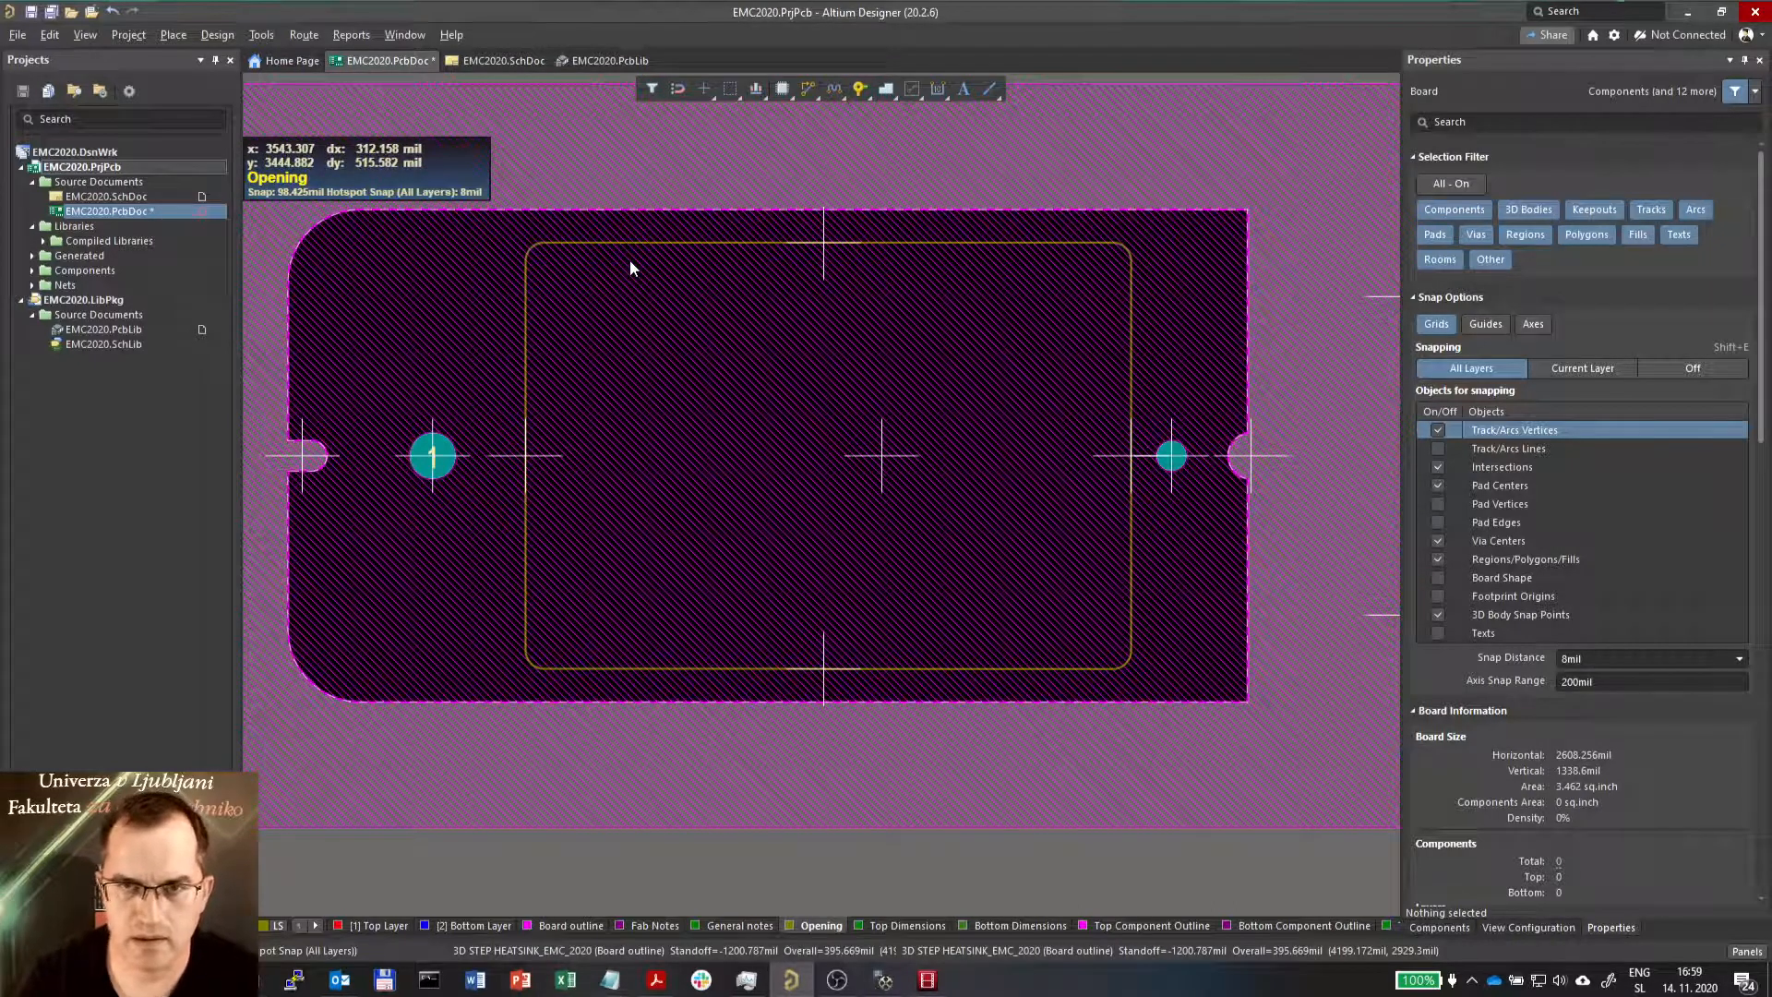
pyautogui.press('3')
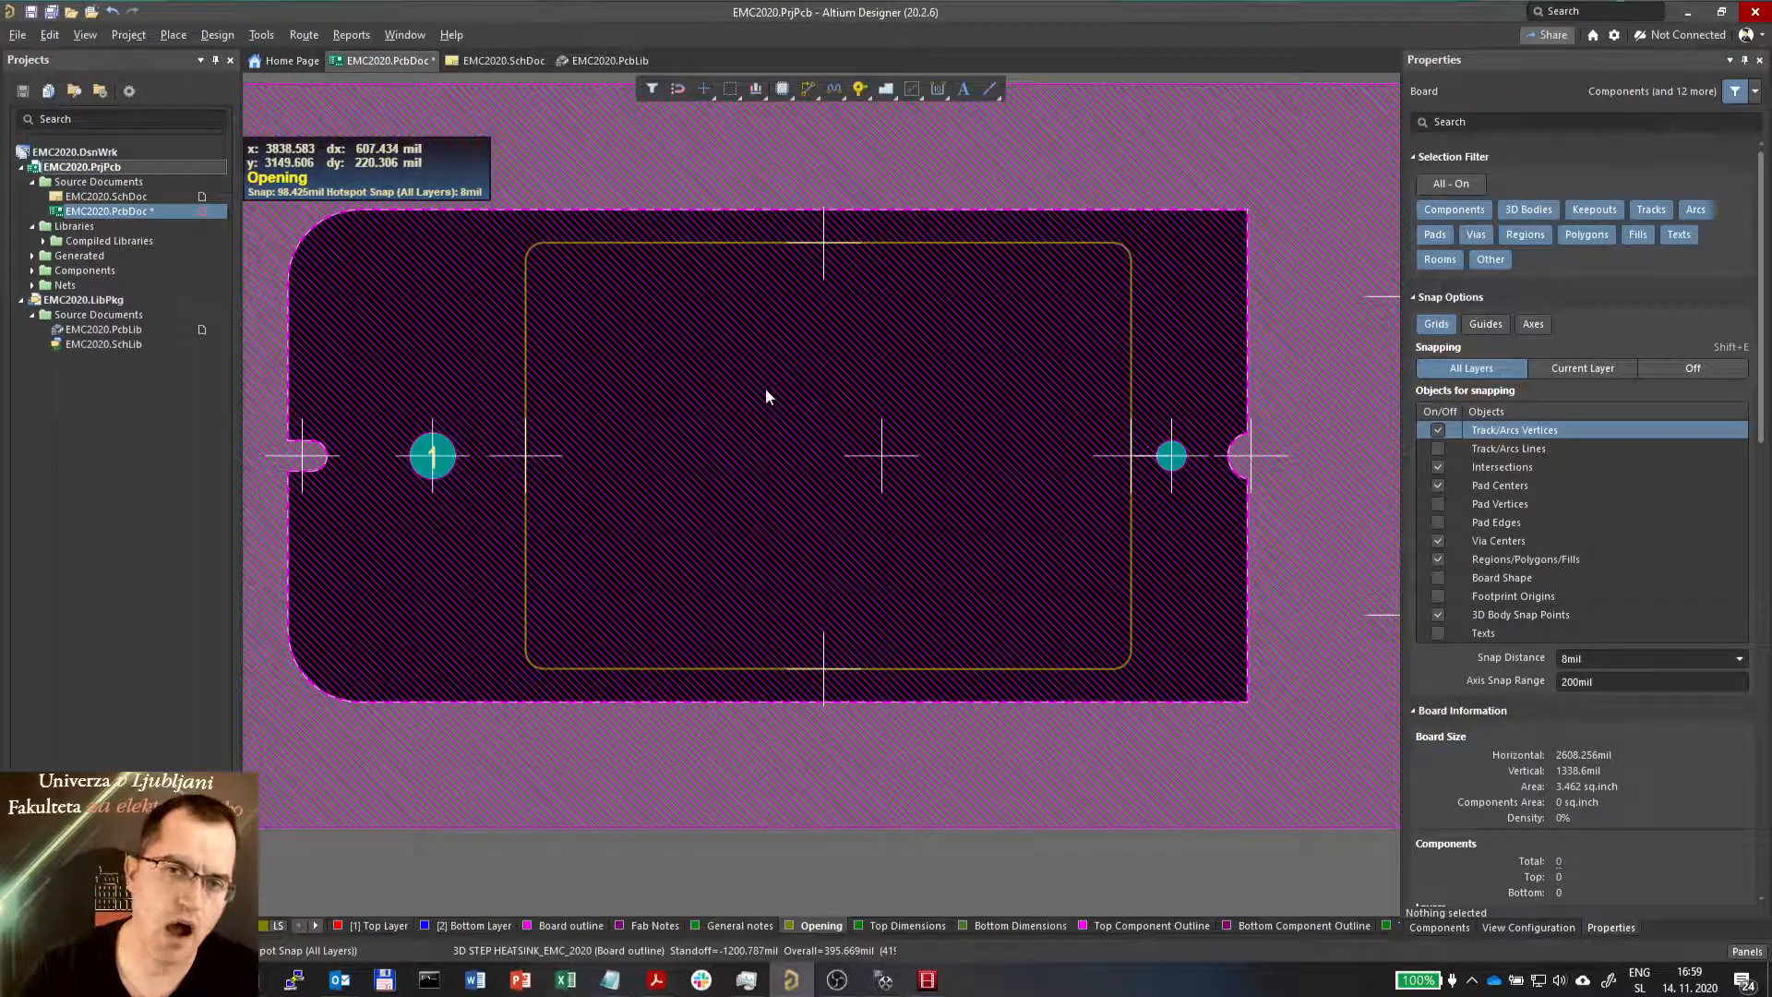
pyautogui.moveTo(836, 409)
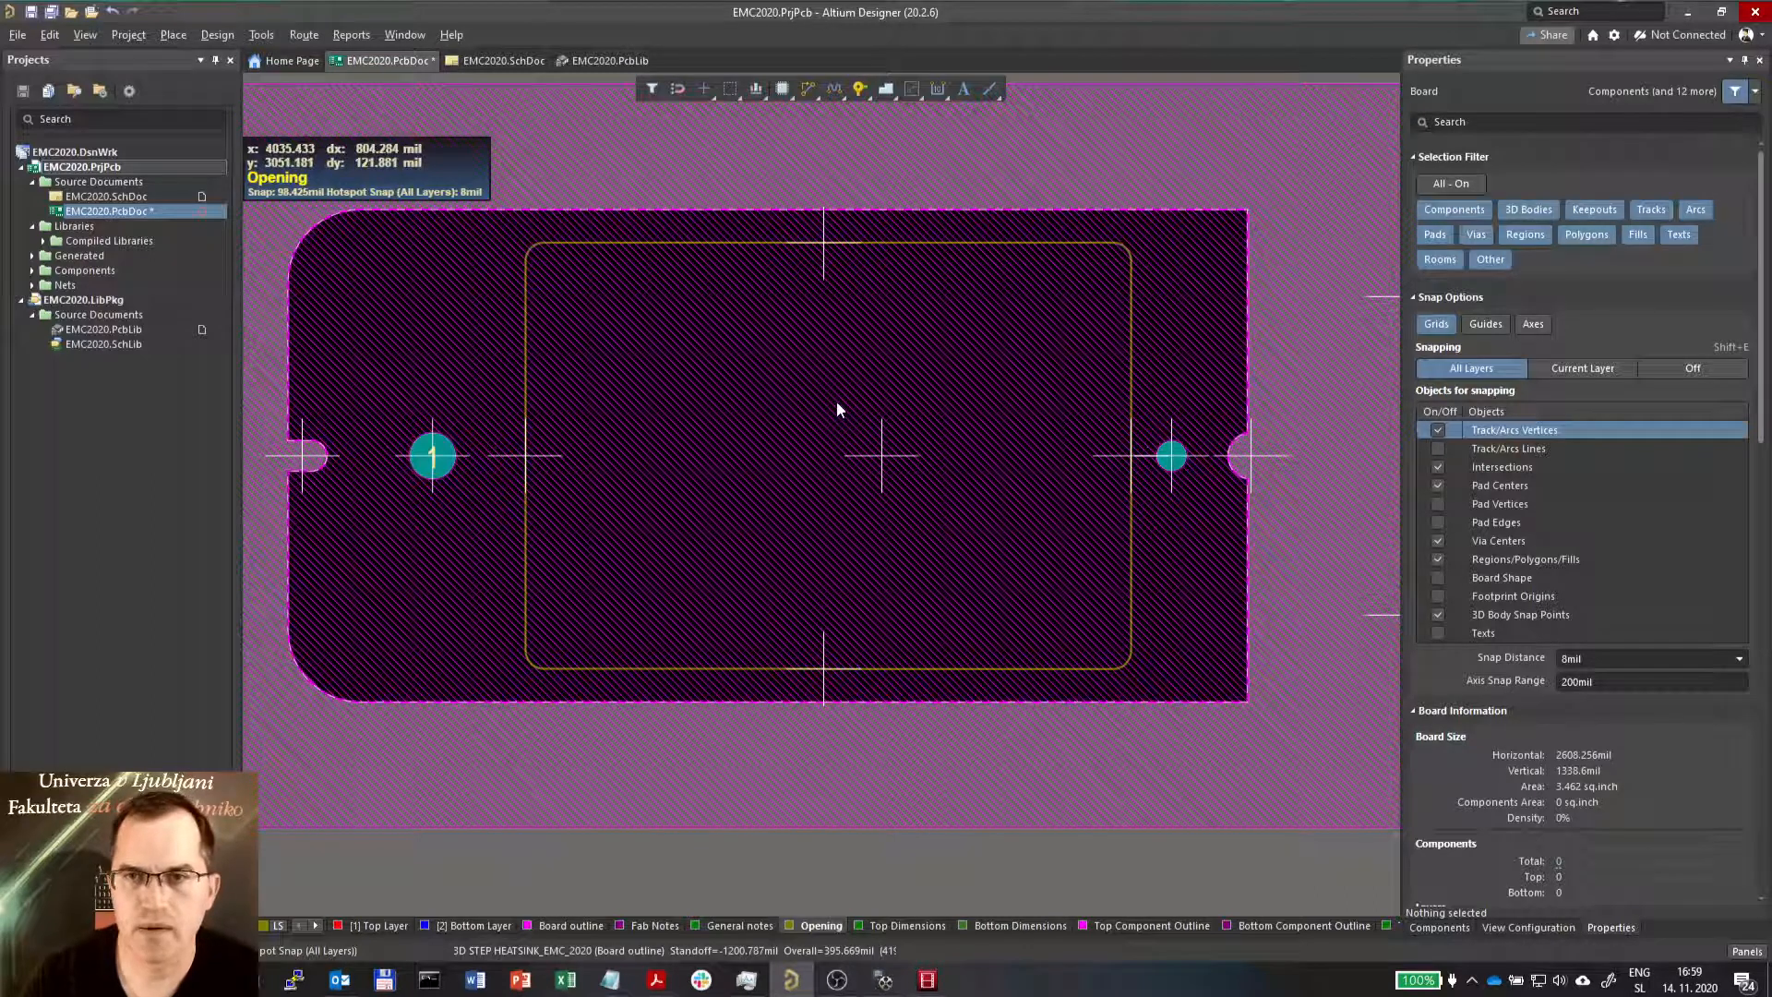
pyautogui.moveTo(837, 409)
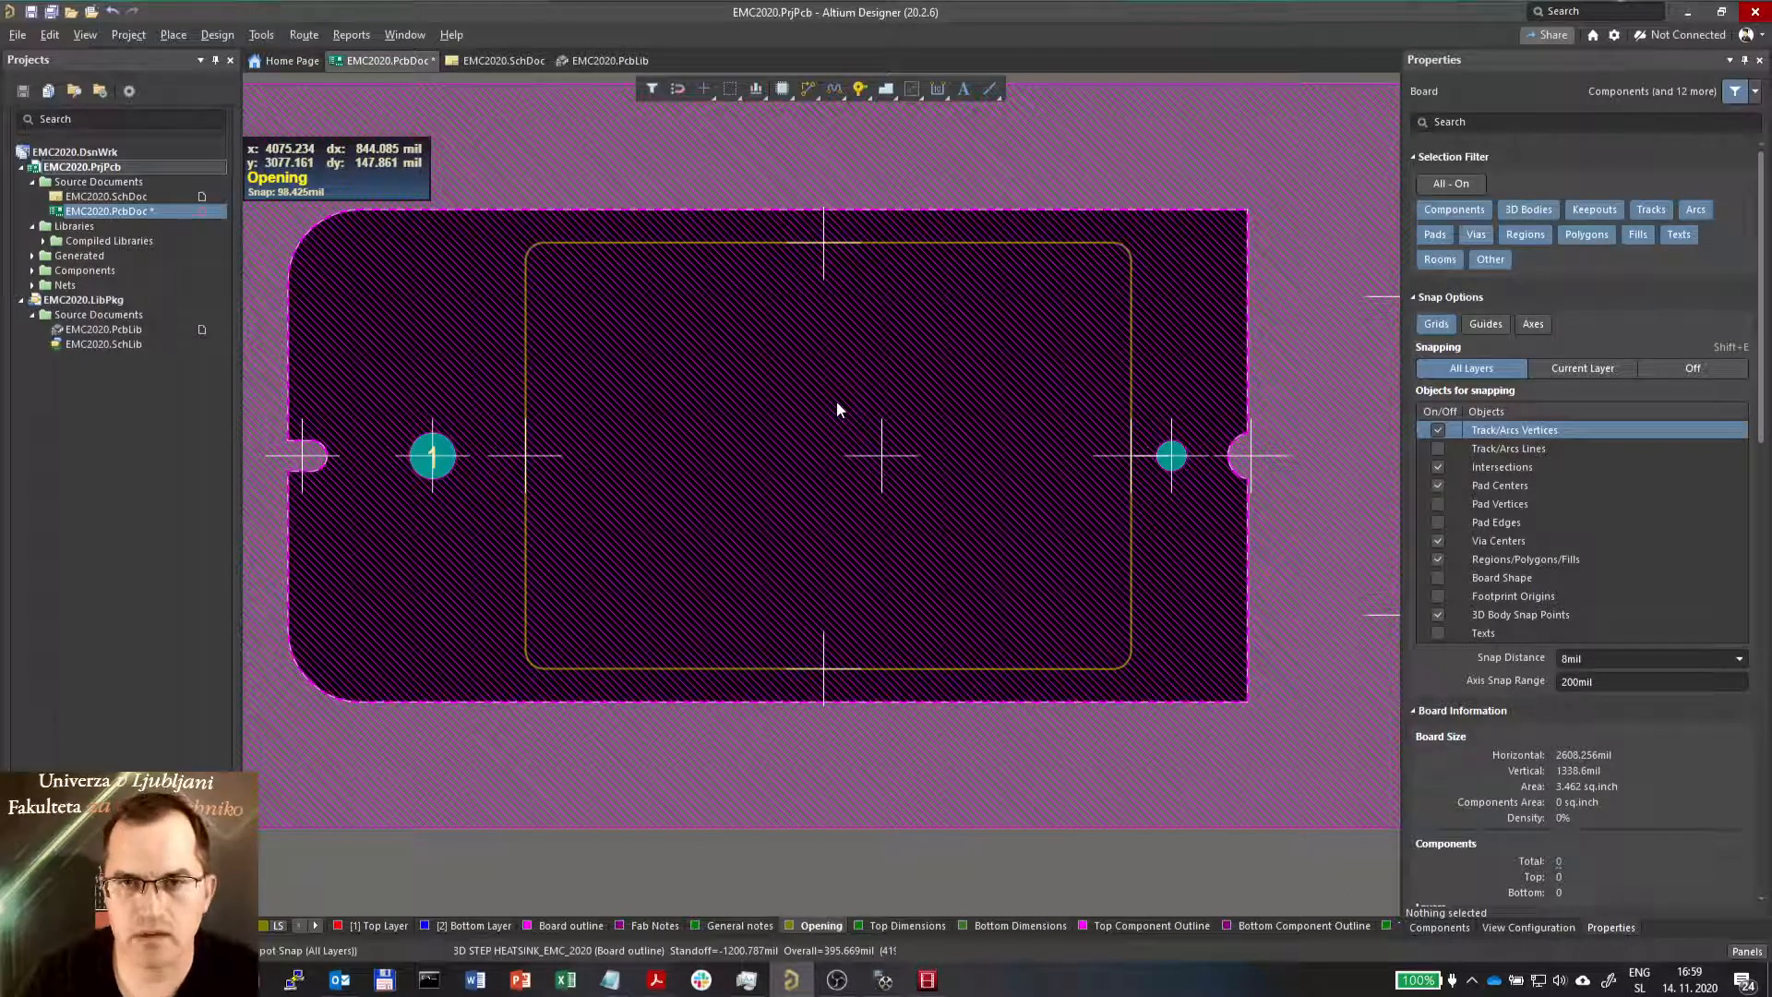
pyautogui.press('3')
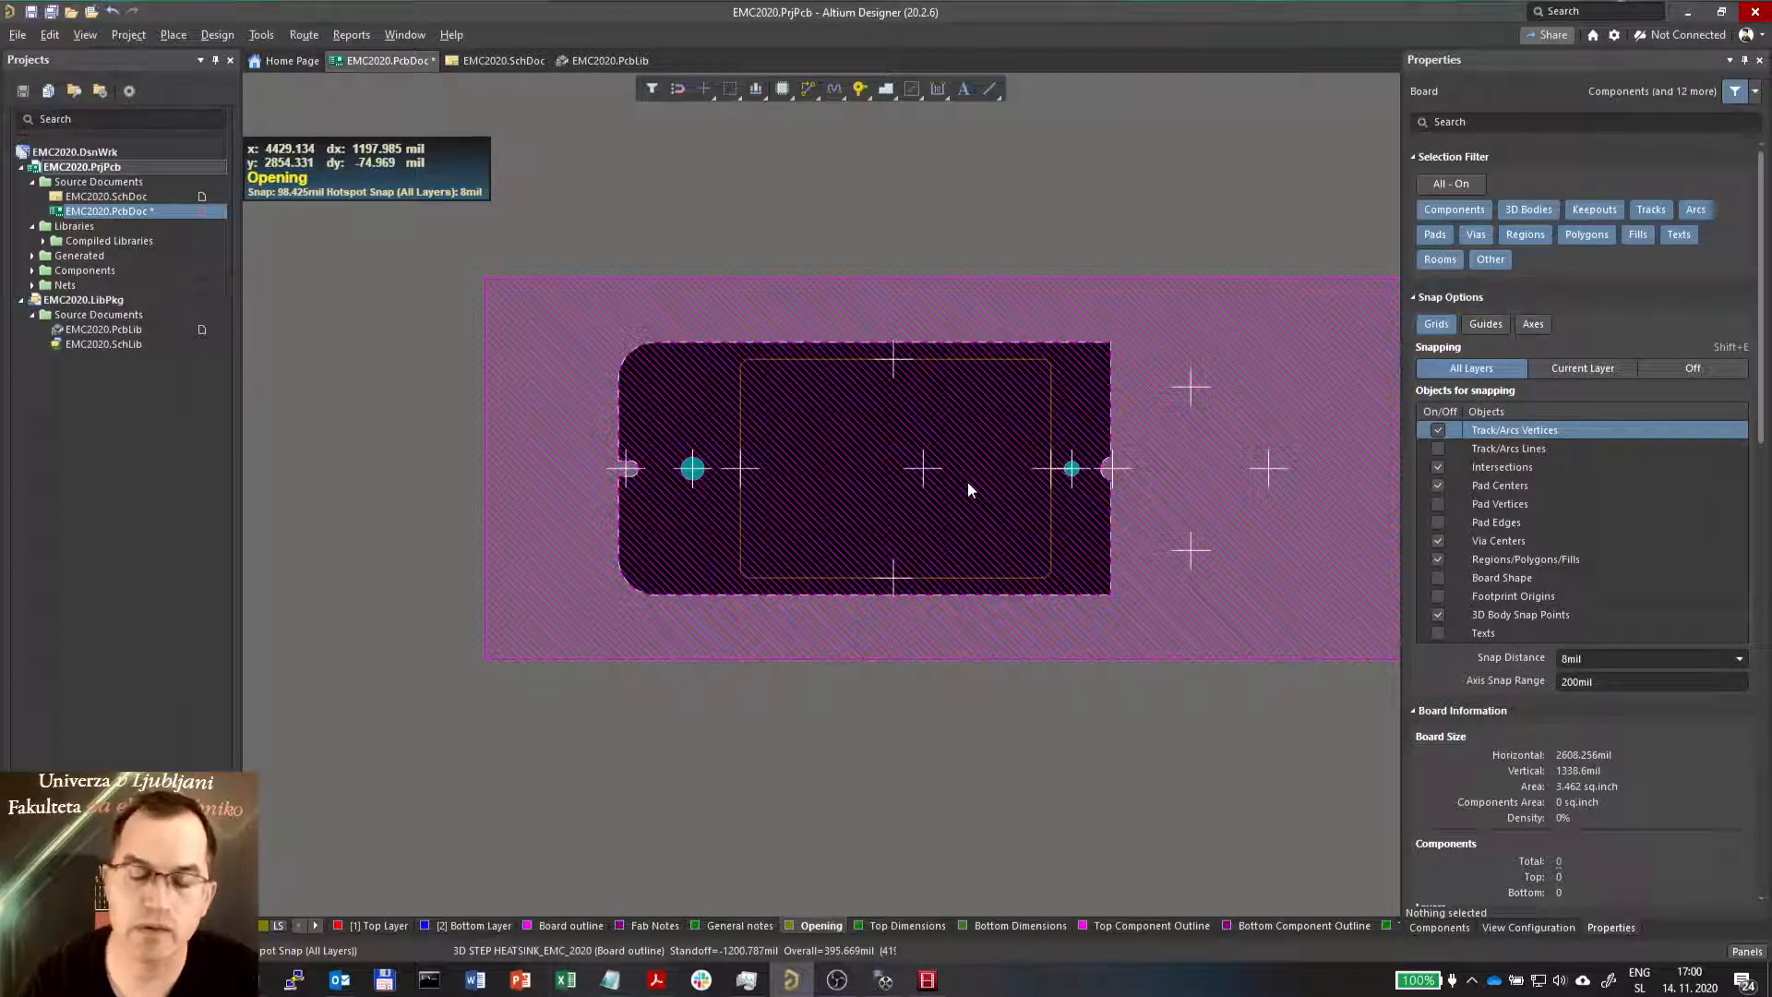
pyautogui.moveTo(912, 442)
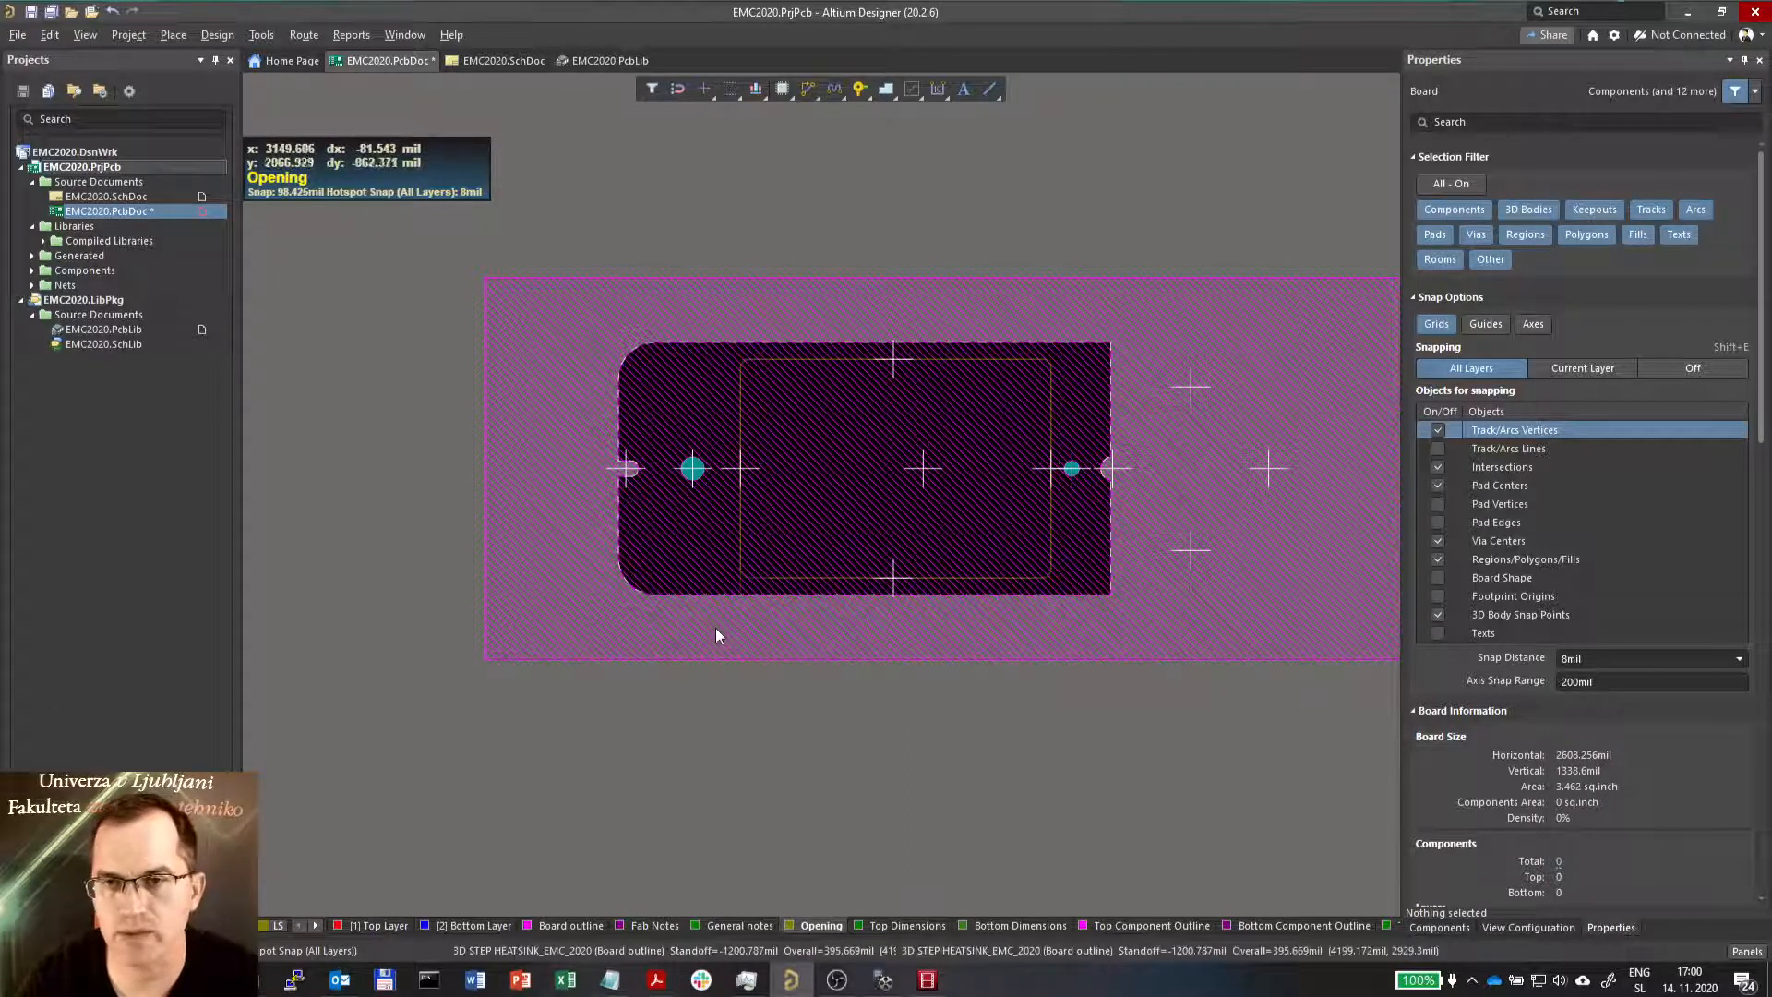
pyautogui.moveTo(691, 544)
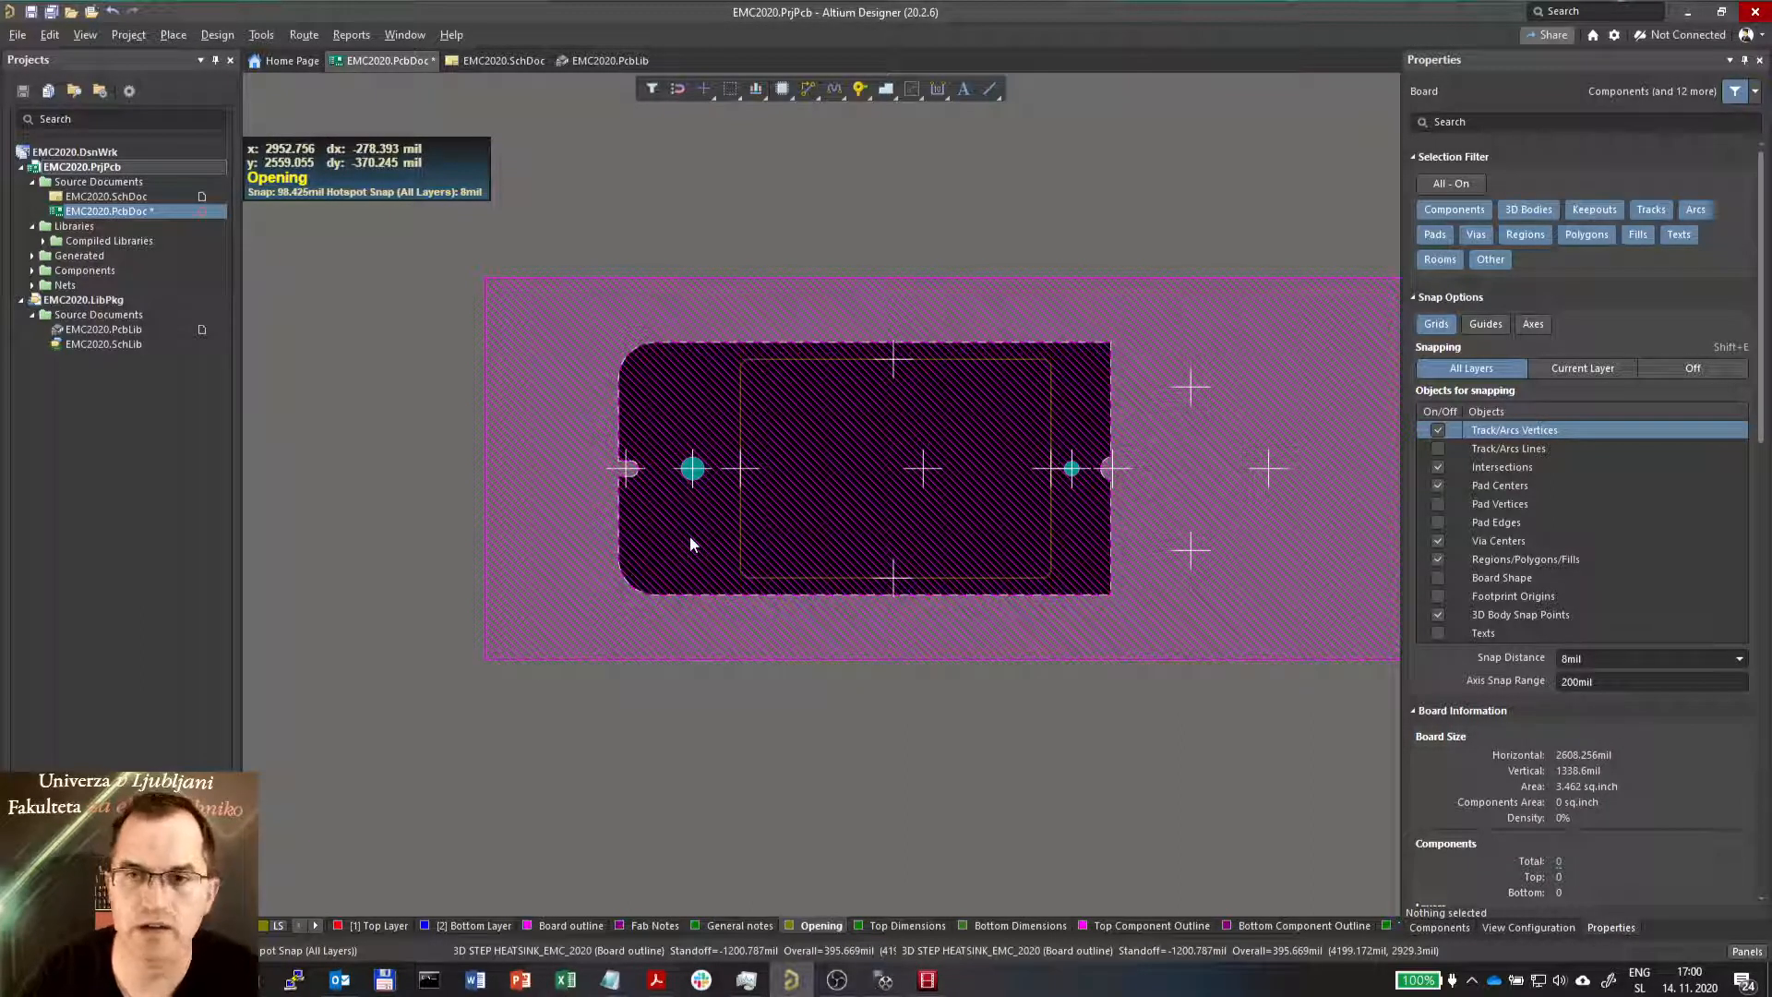
pyautogui.moveTo(1072, 553)
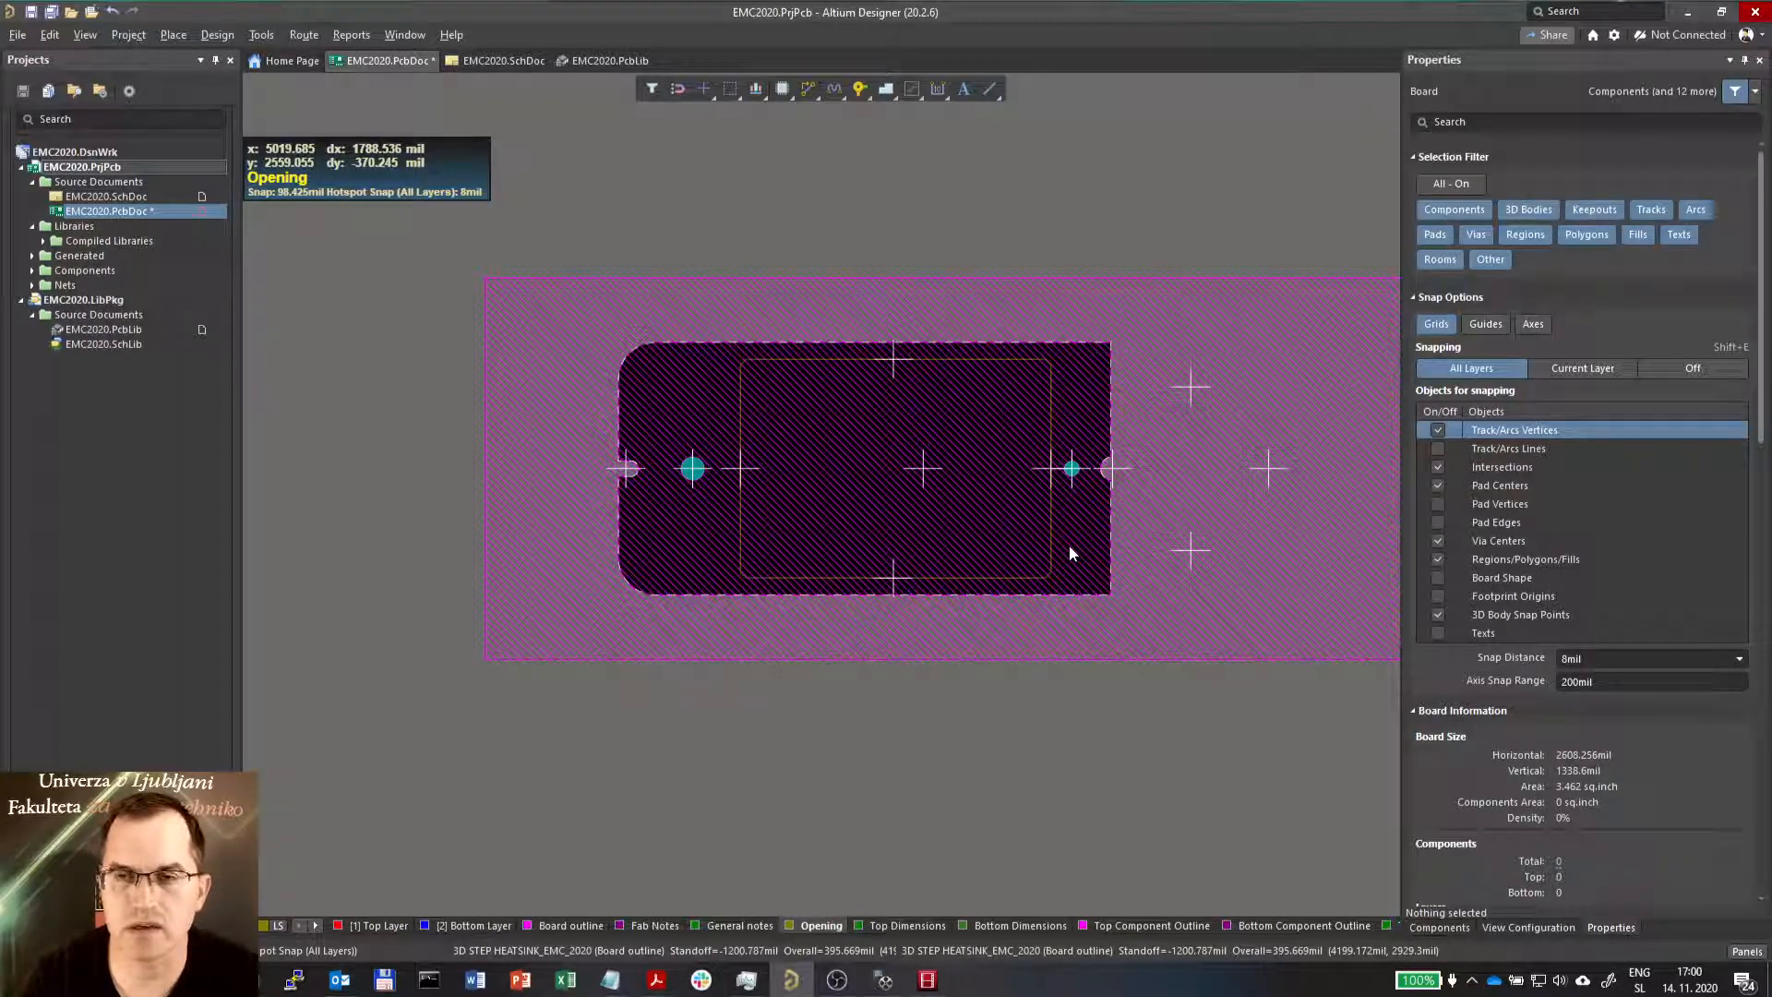
pyautogui.moveTo(891, 499)
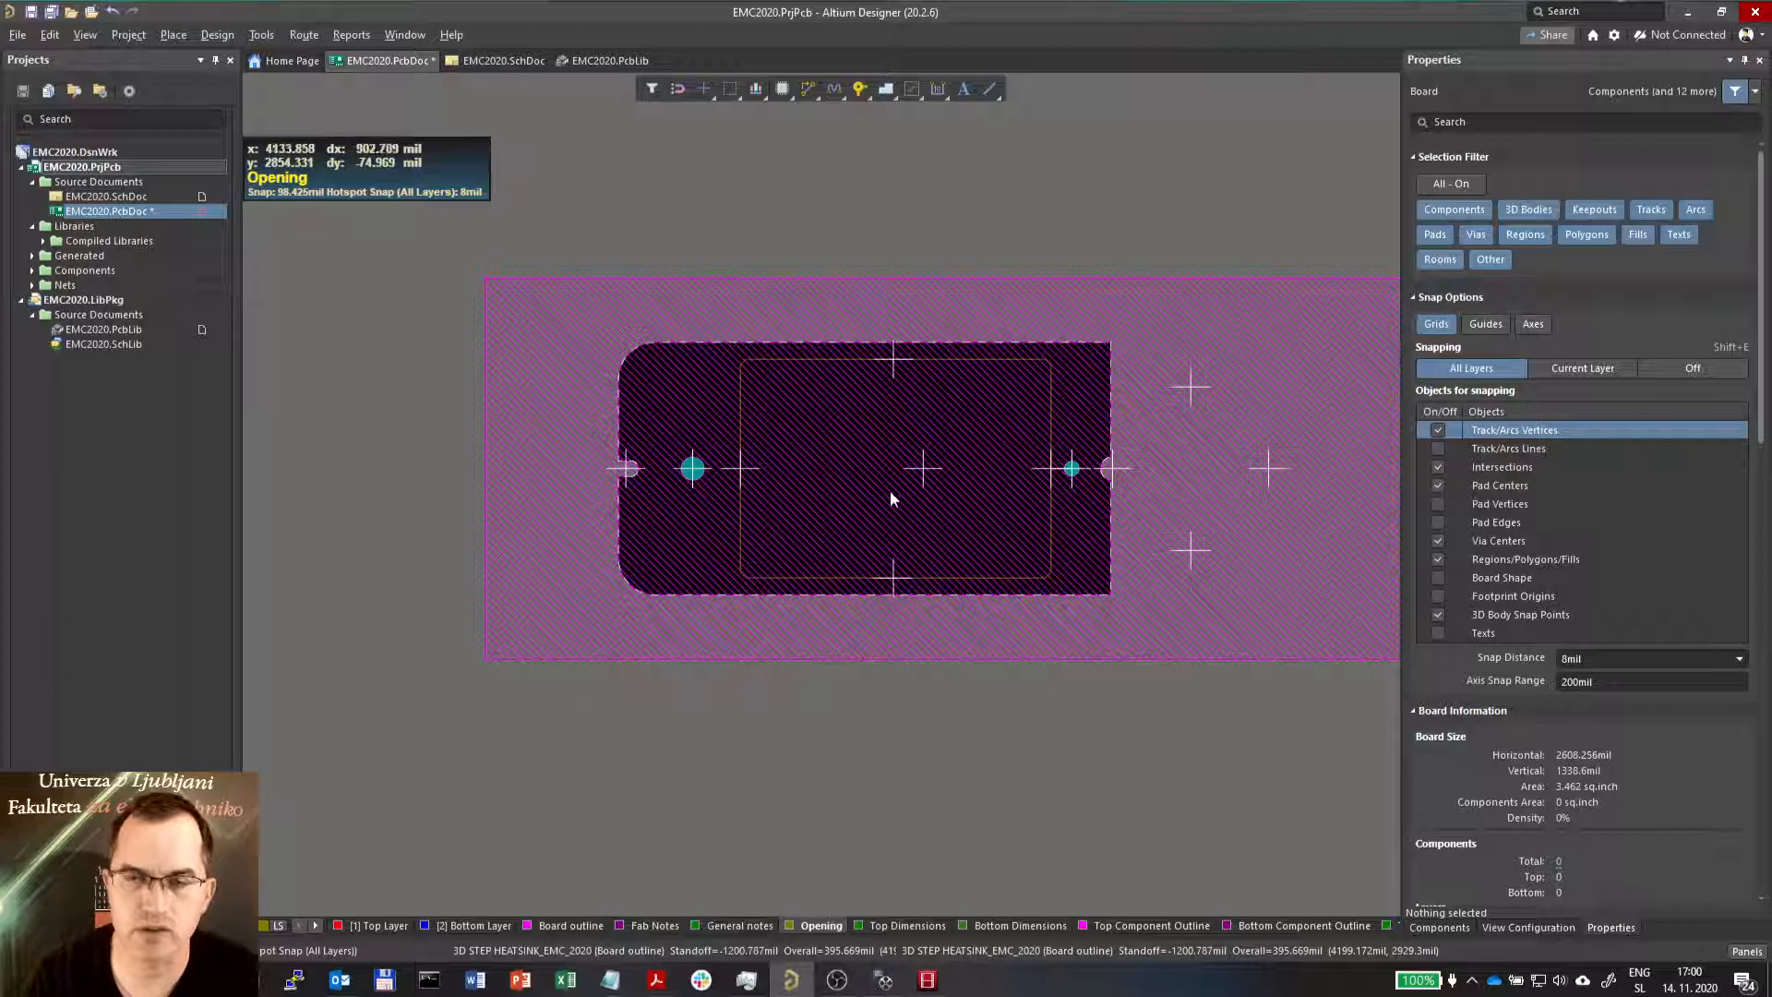
pyautogui.moveTo(621, 494)
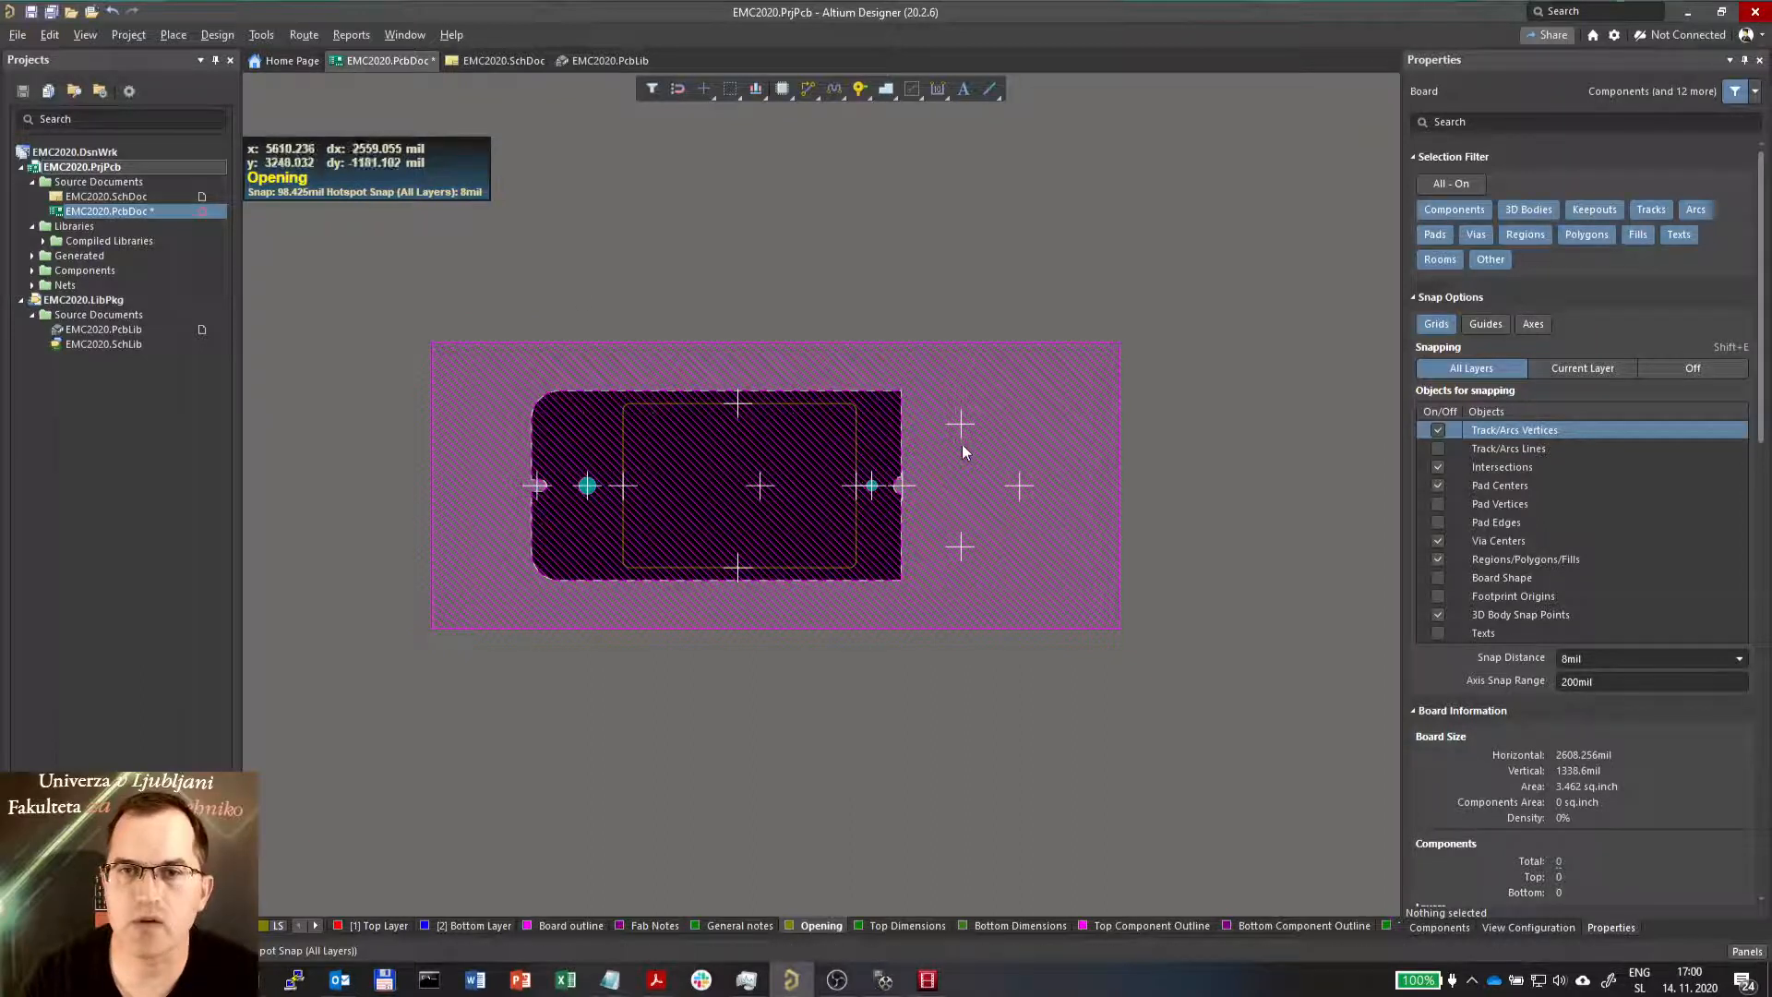
pyautogui.moveTo(988, 744)
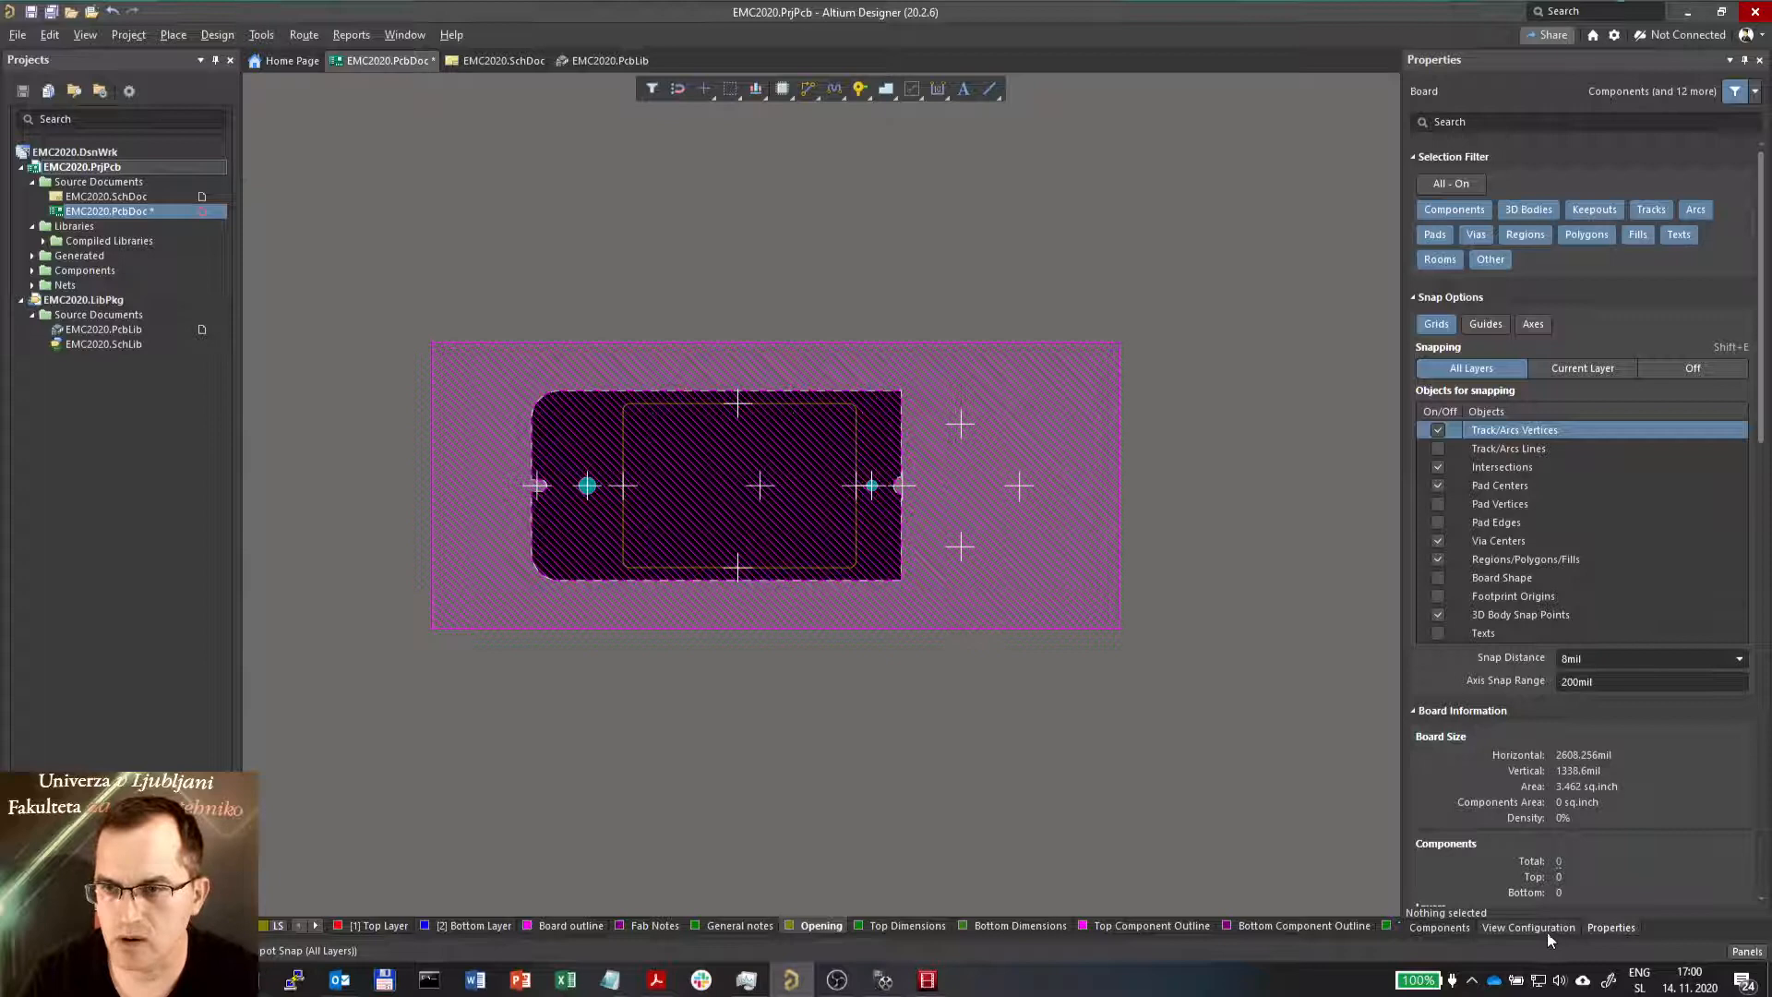
# Turn off 3D Body Reference Point / Custom Snap Points visibility in View Configuration
pyautogui.click(1528, 927)
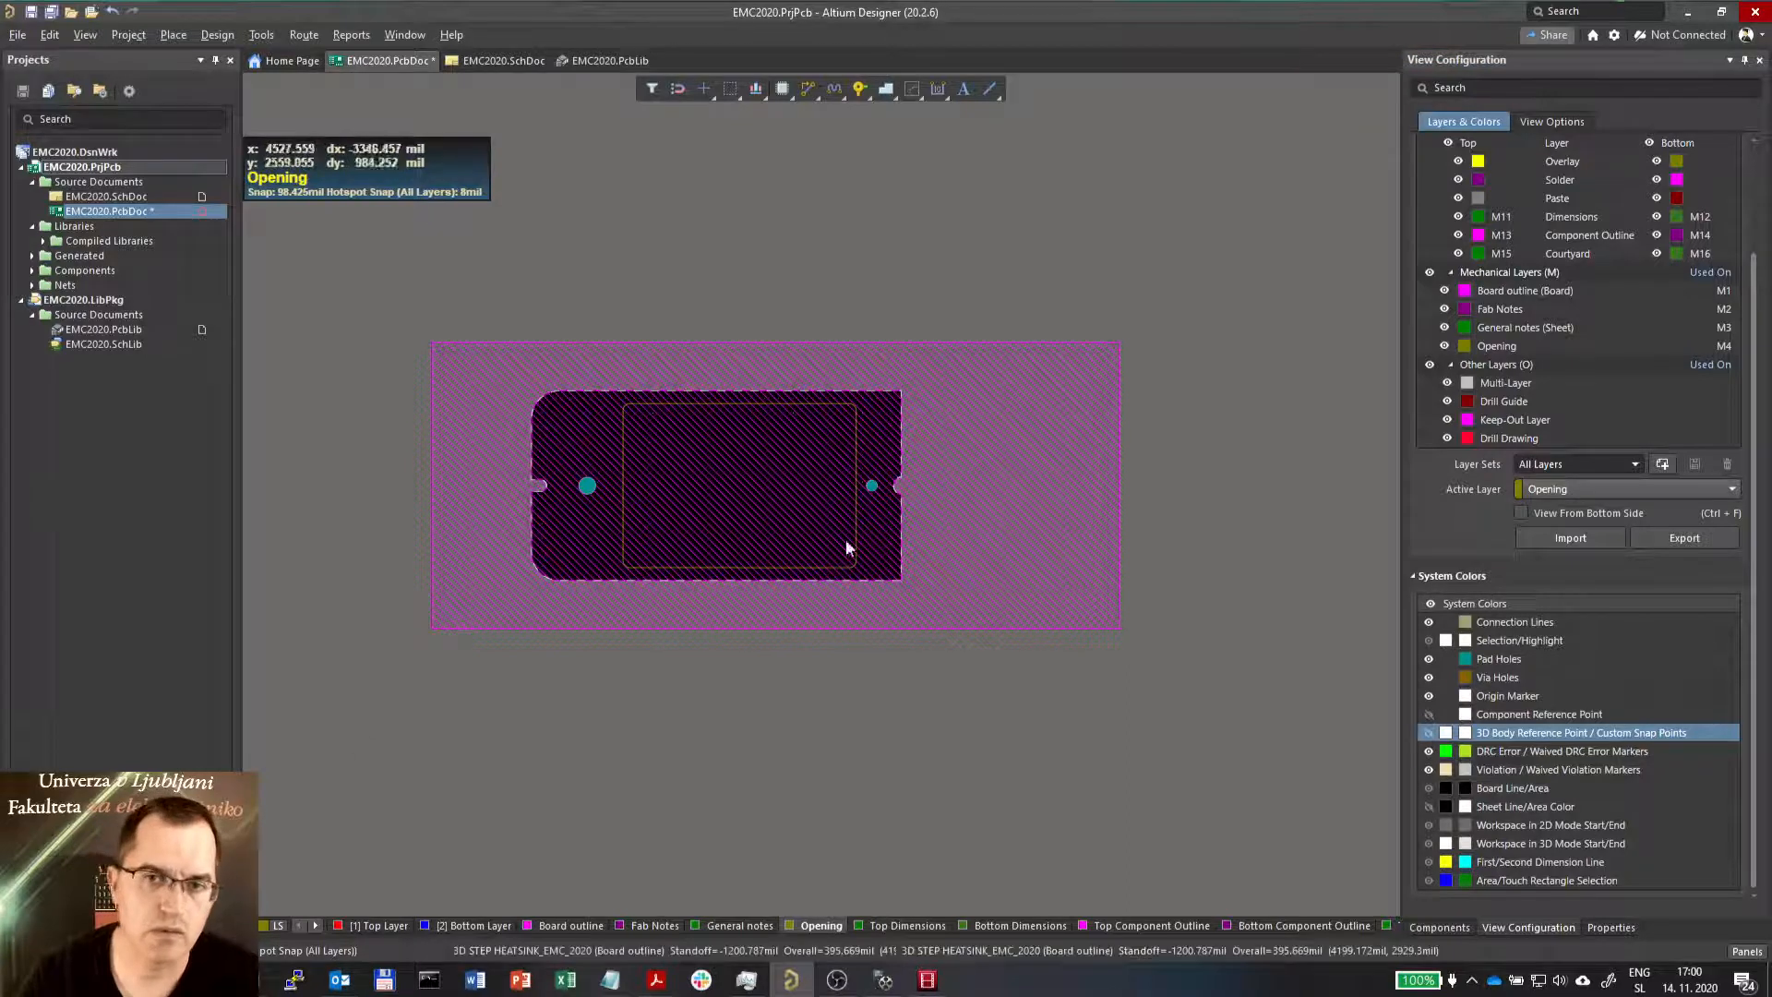
pyautogui.moveTo(1038, 462)
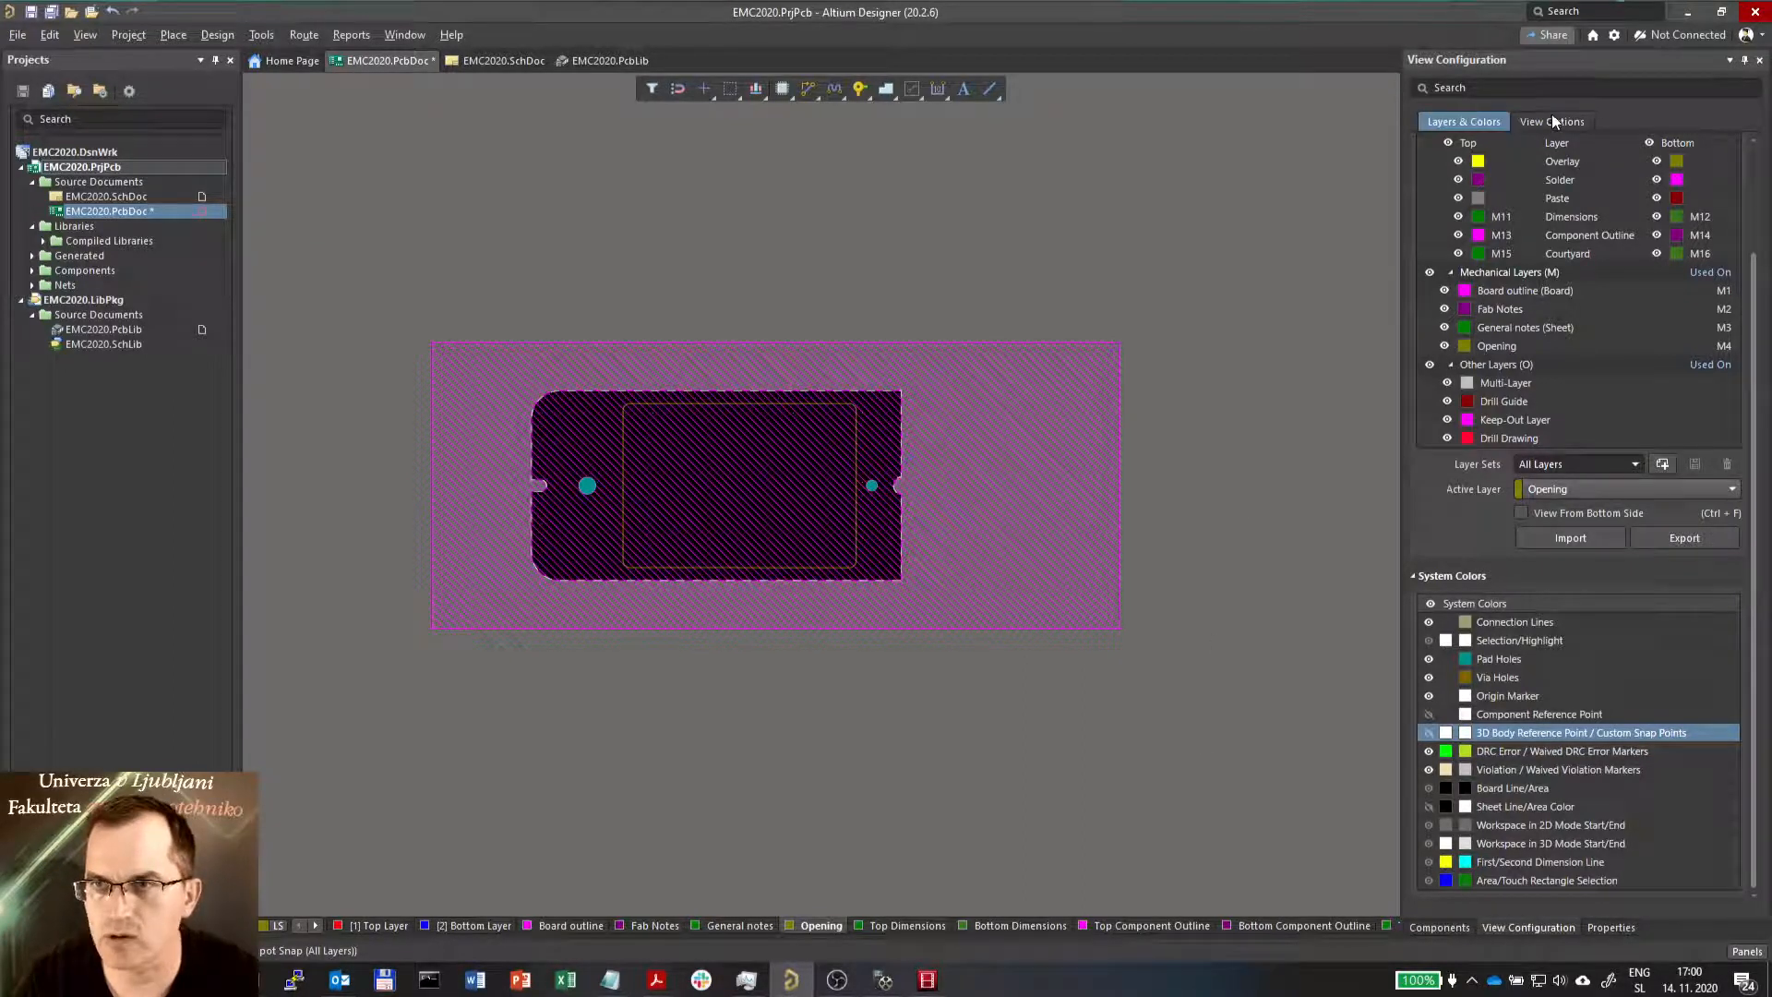
# Hide 3D Body objects via View Options so only the board, pads and opening show
pyautogui.click(1551, 121)
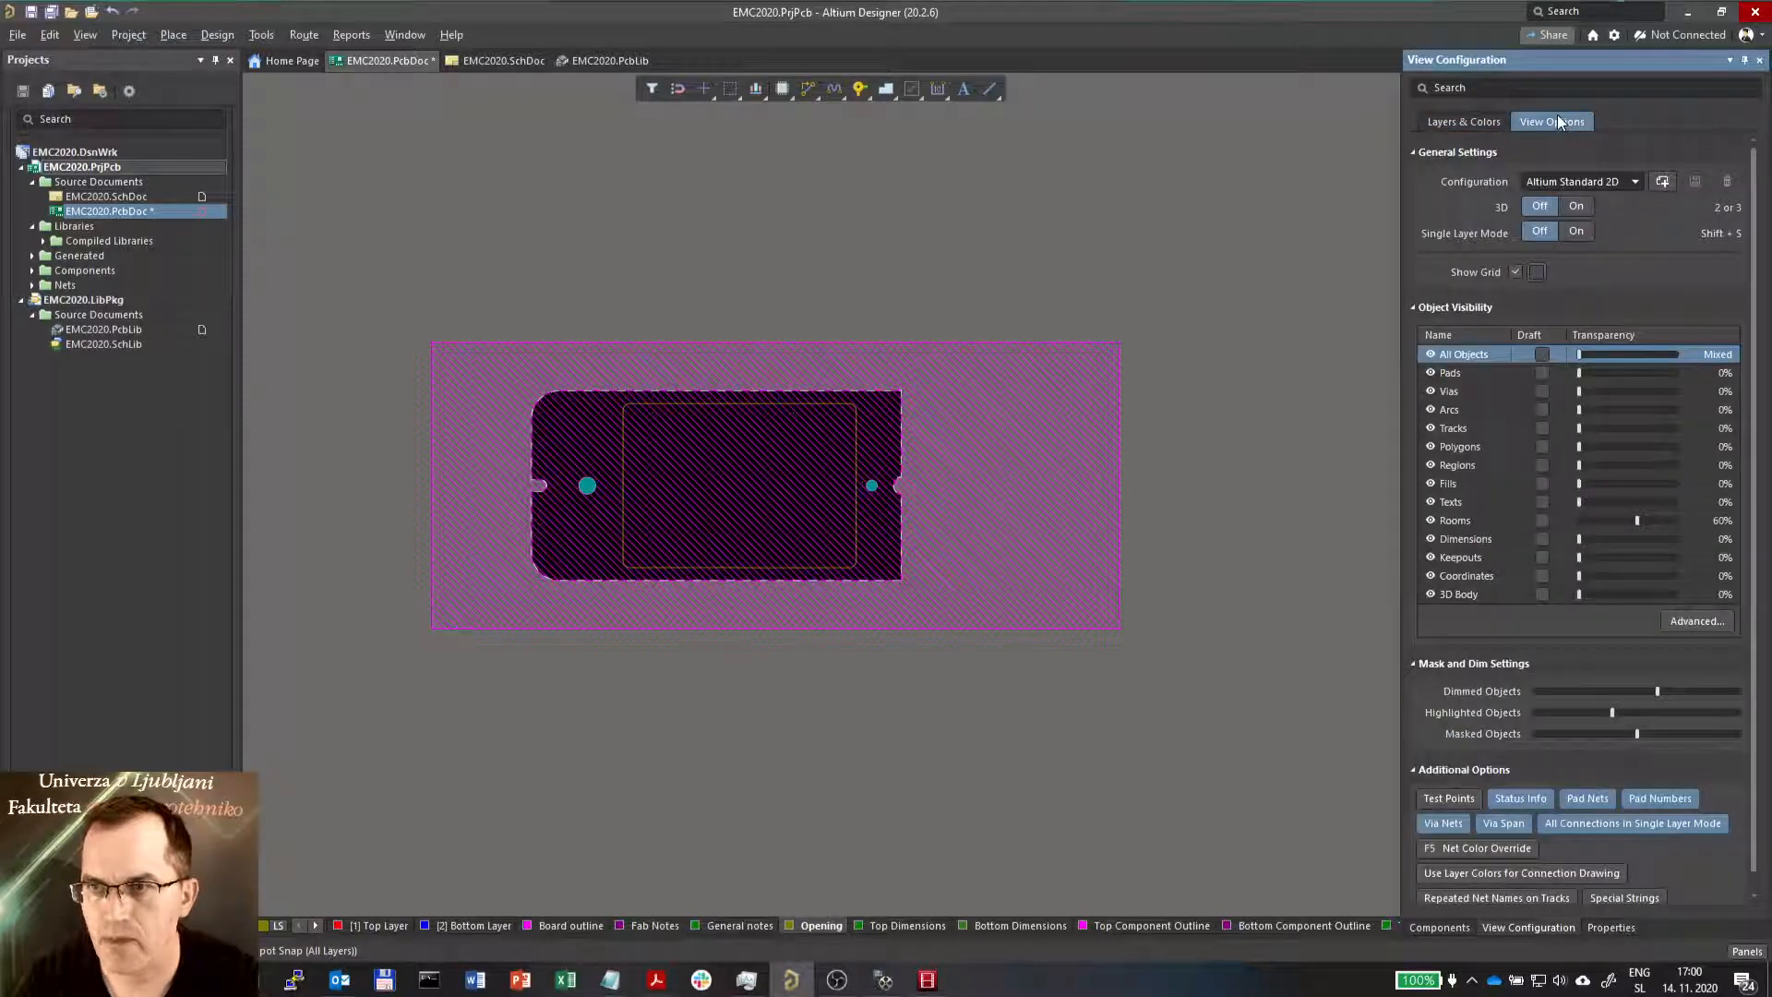
pyautogui.click(1430, 353)
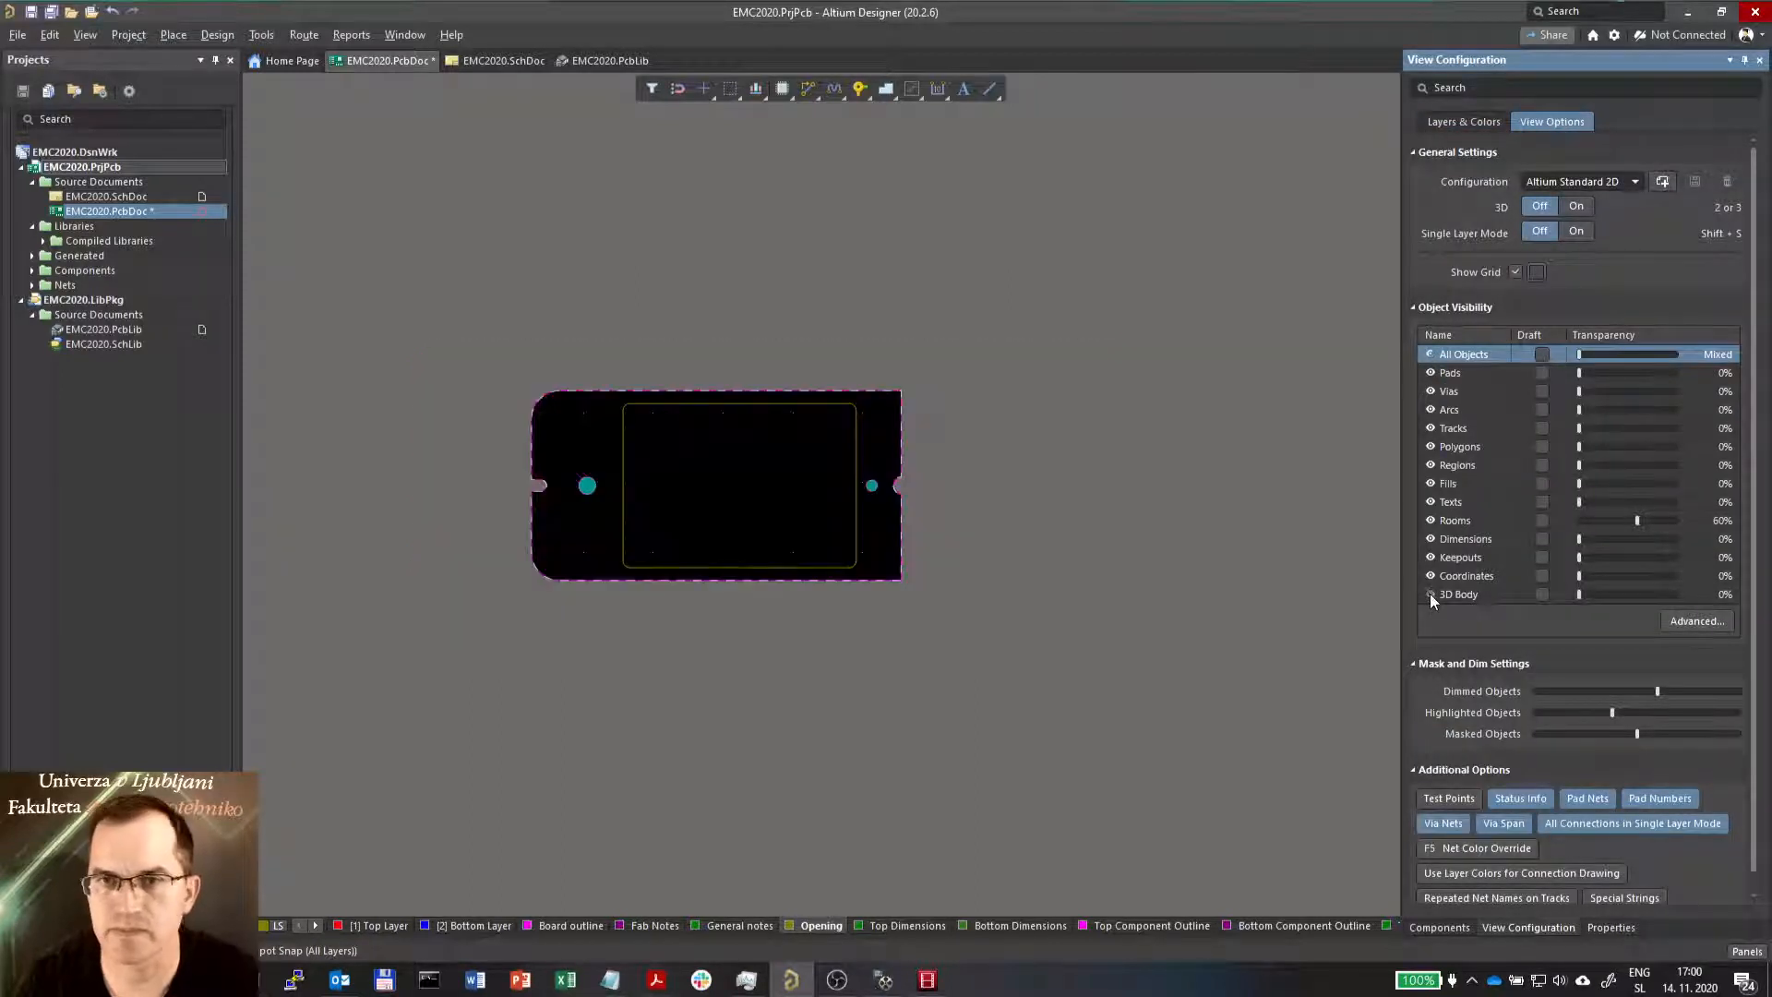
pyautogui.moveTo(562, 464)
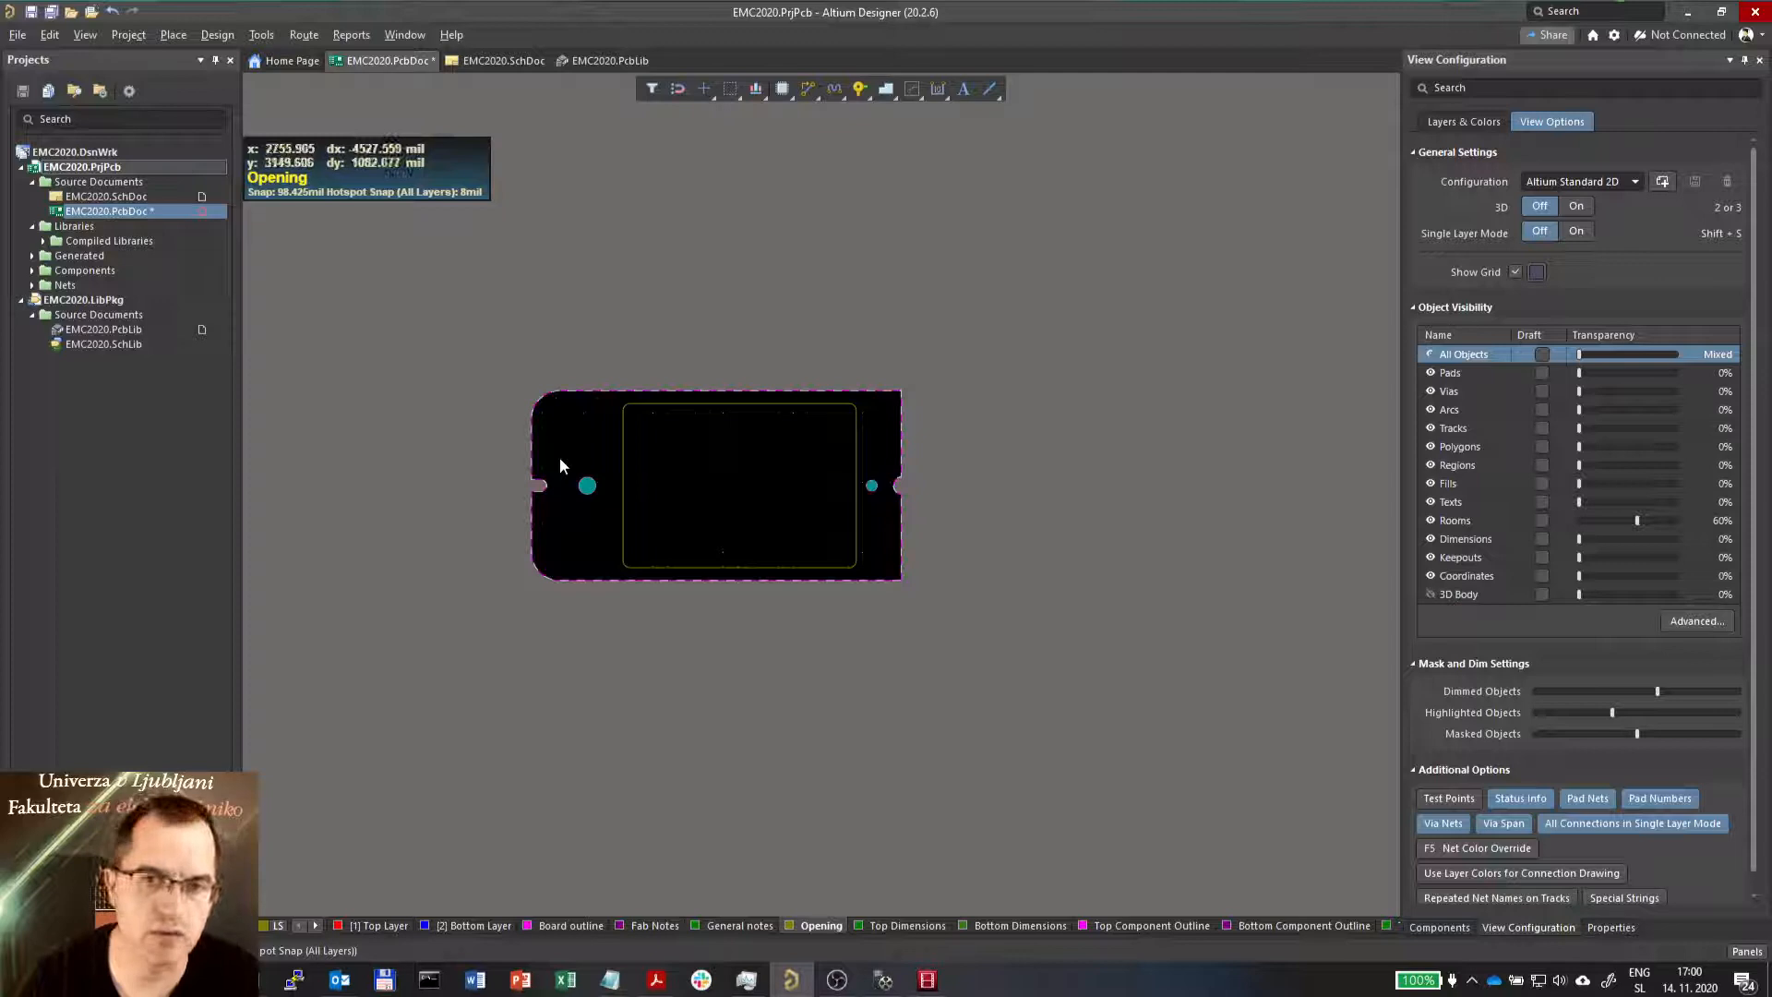